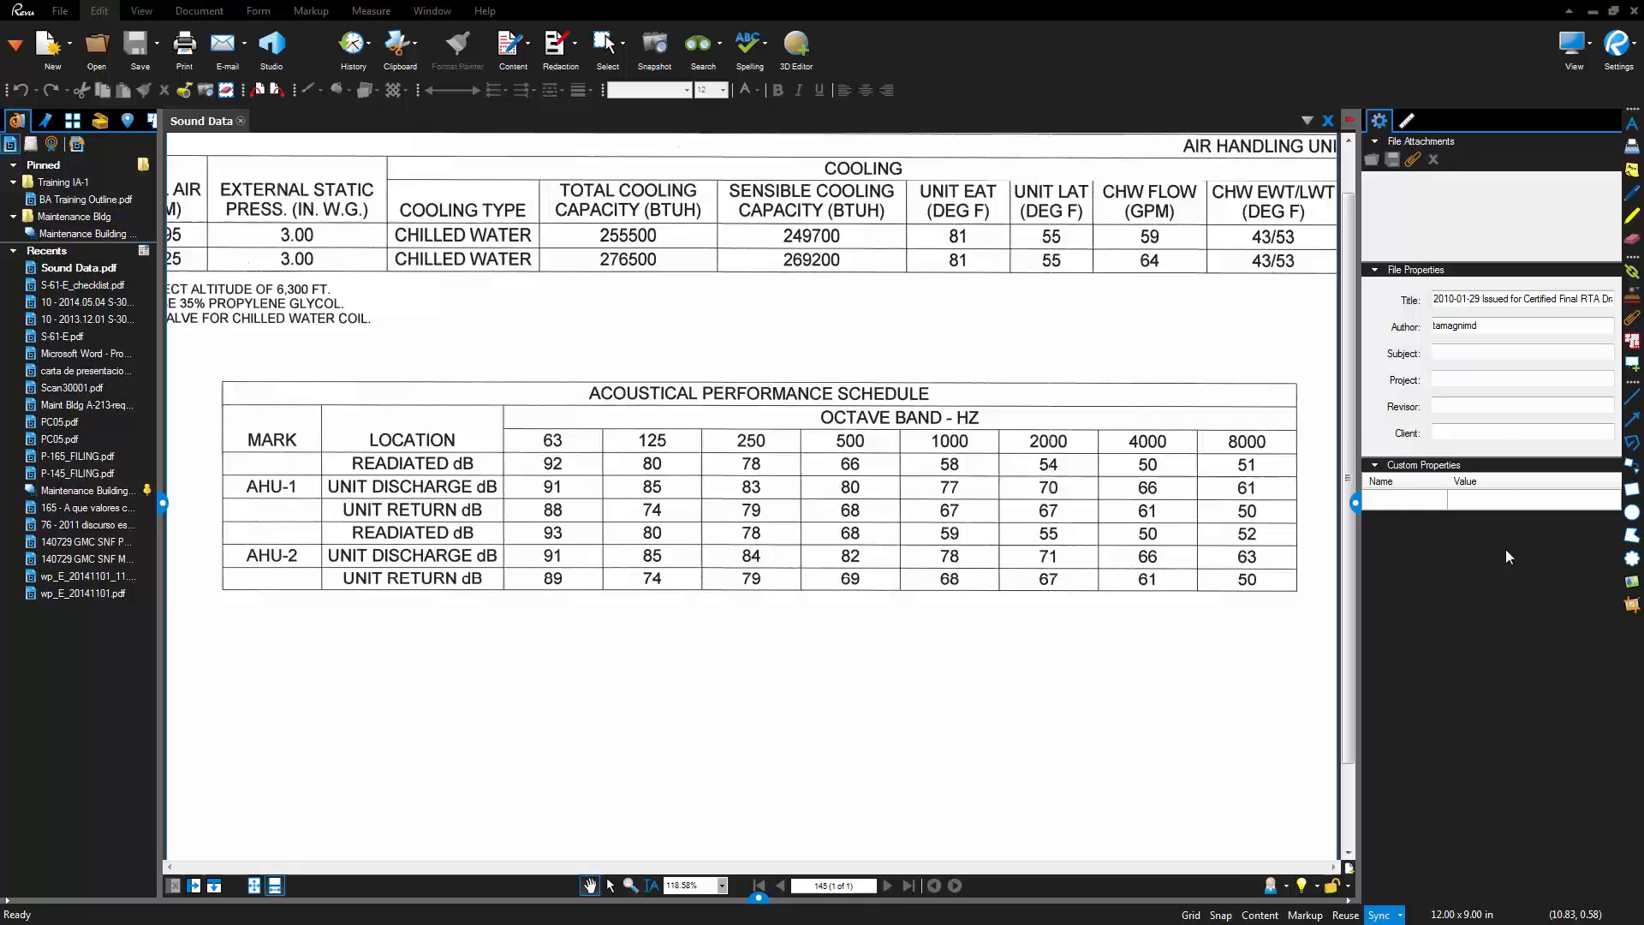
pyautogui.moveTo(315, 514)
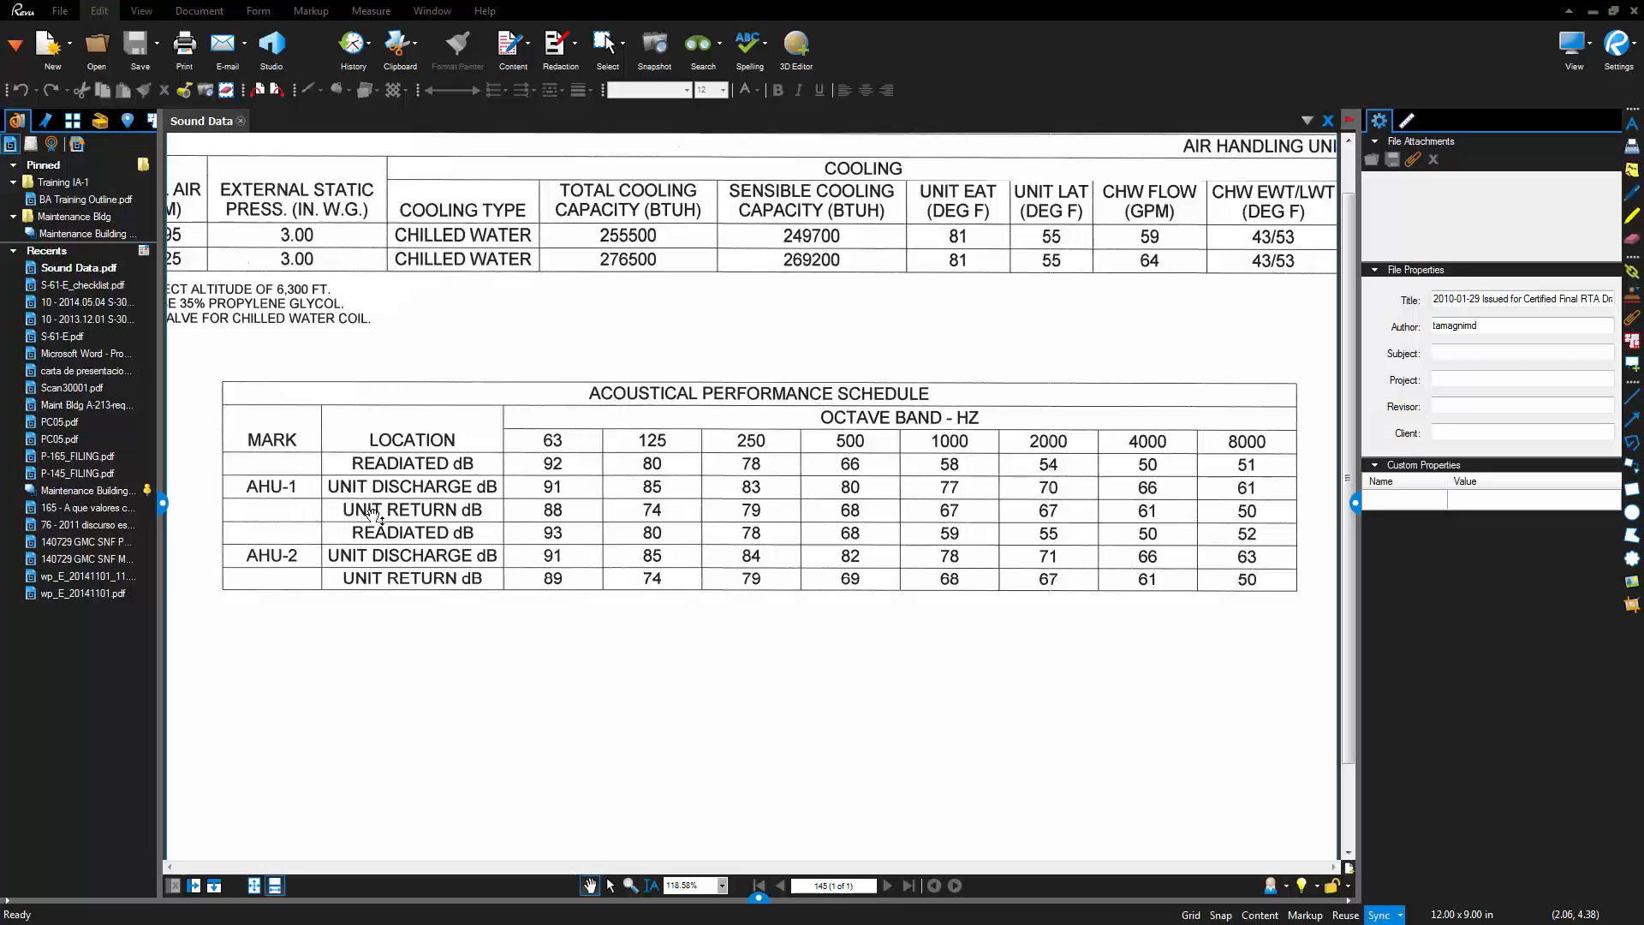
pyautogui.moveTo(415, 533)
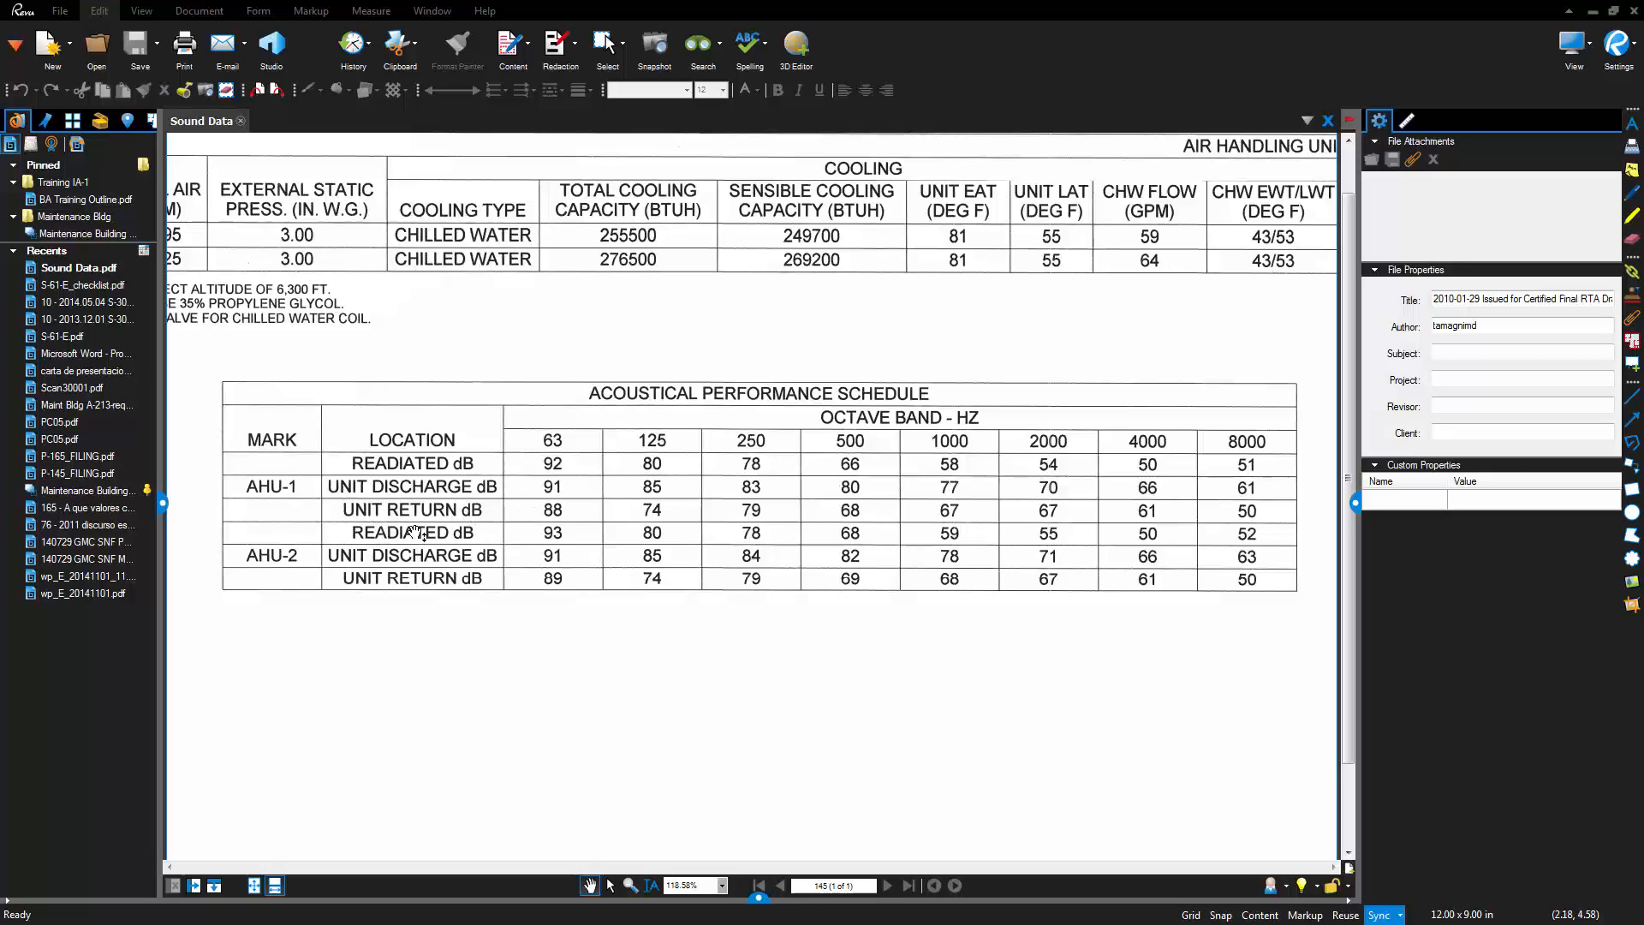
pyautogui.moveTo(430, 530)
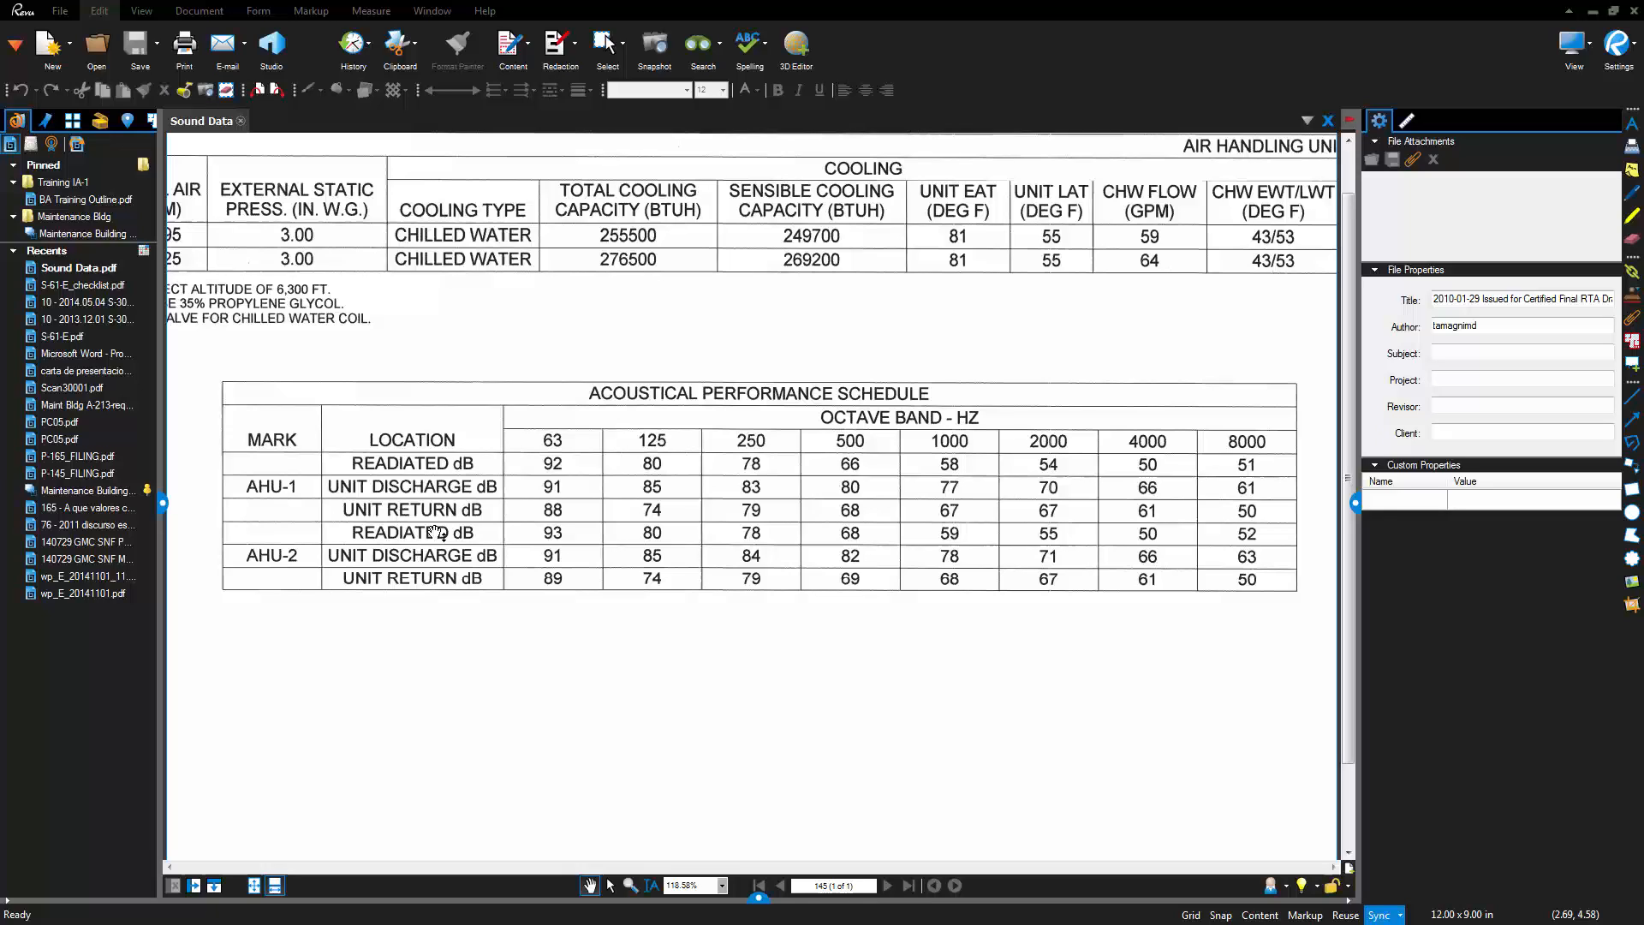
pyautogui.moveTo(540, 354)
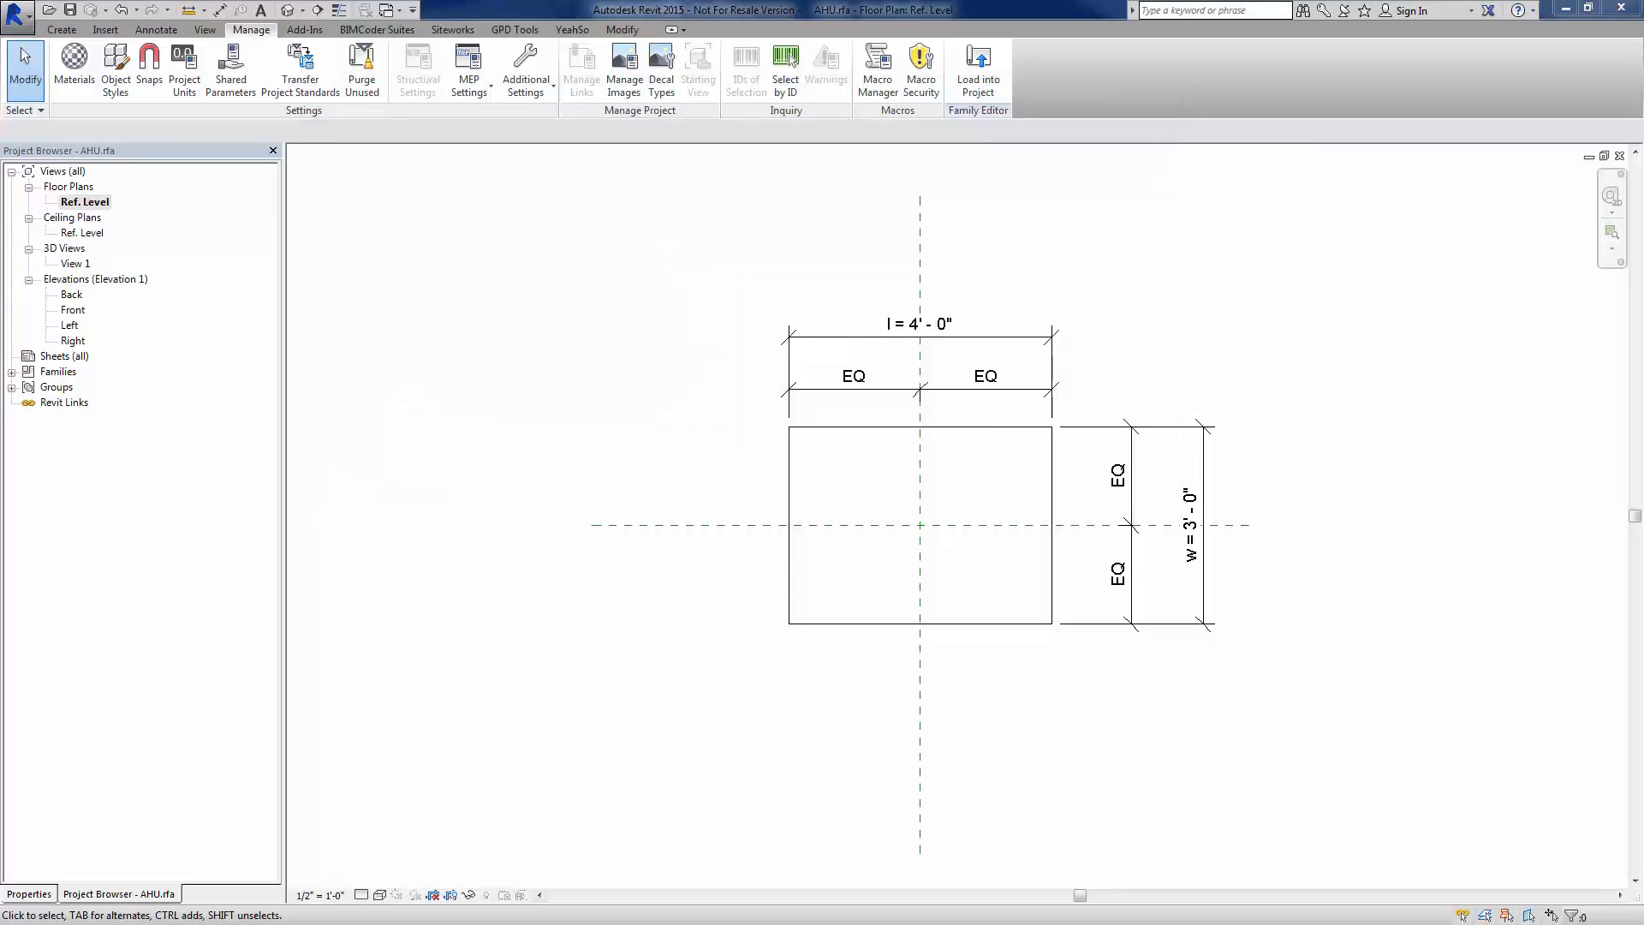
pyautogui.moveTo(1191, 392)
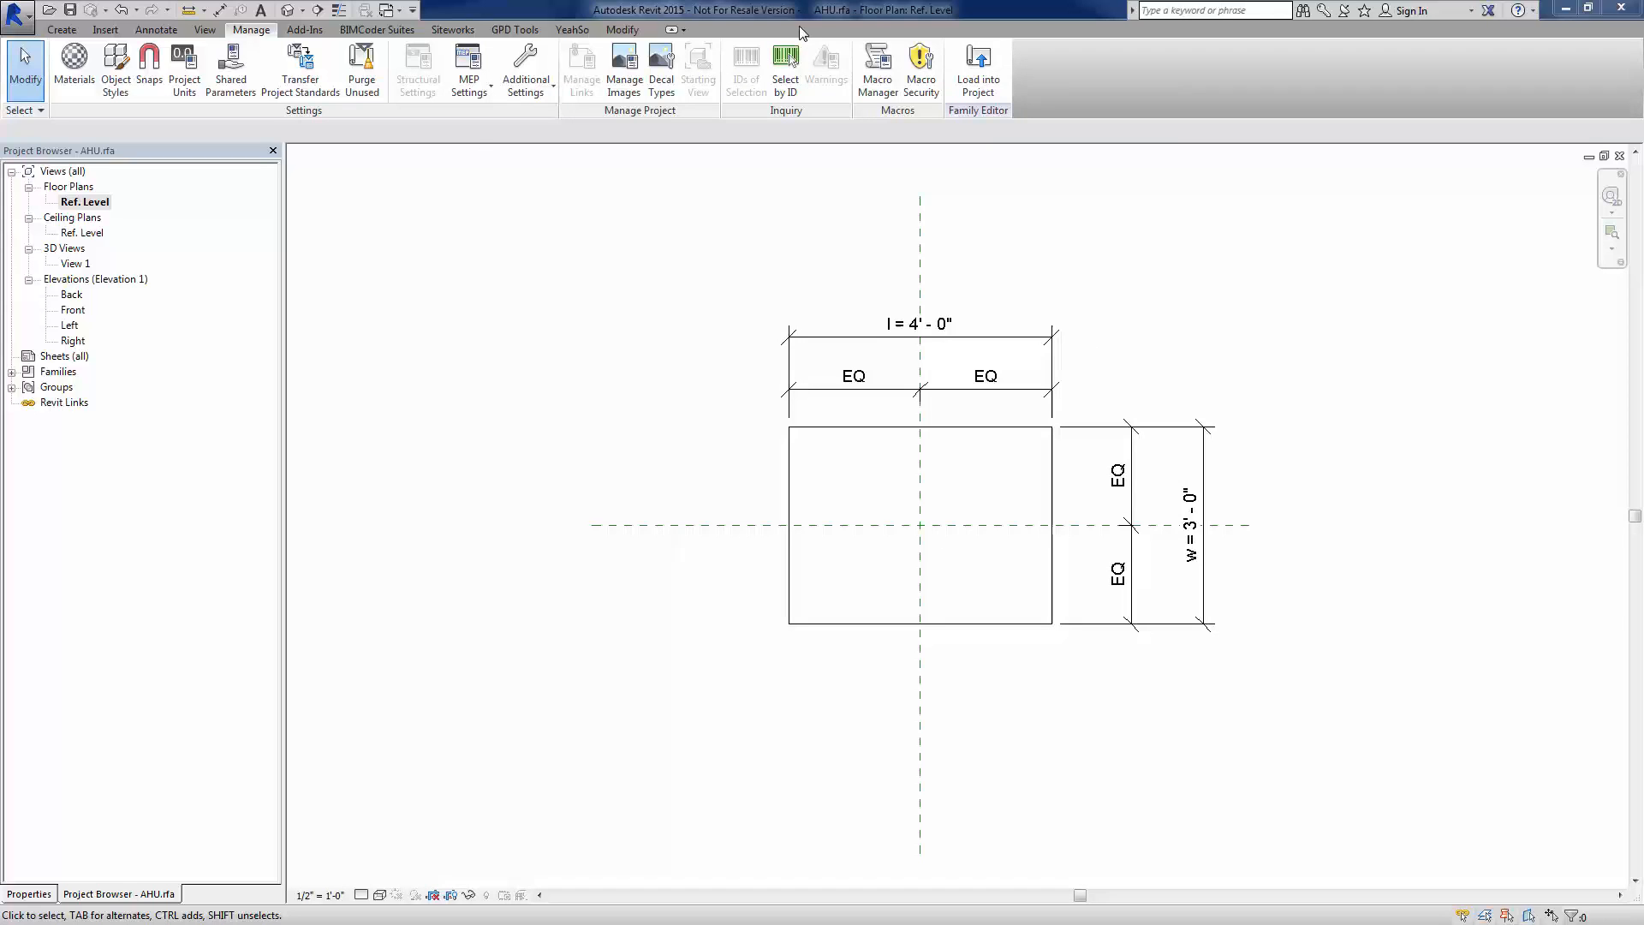
pyautogui.moveTo(850, 29)
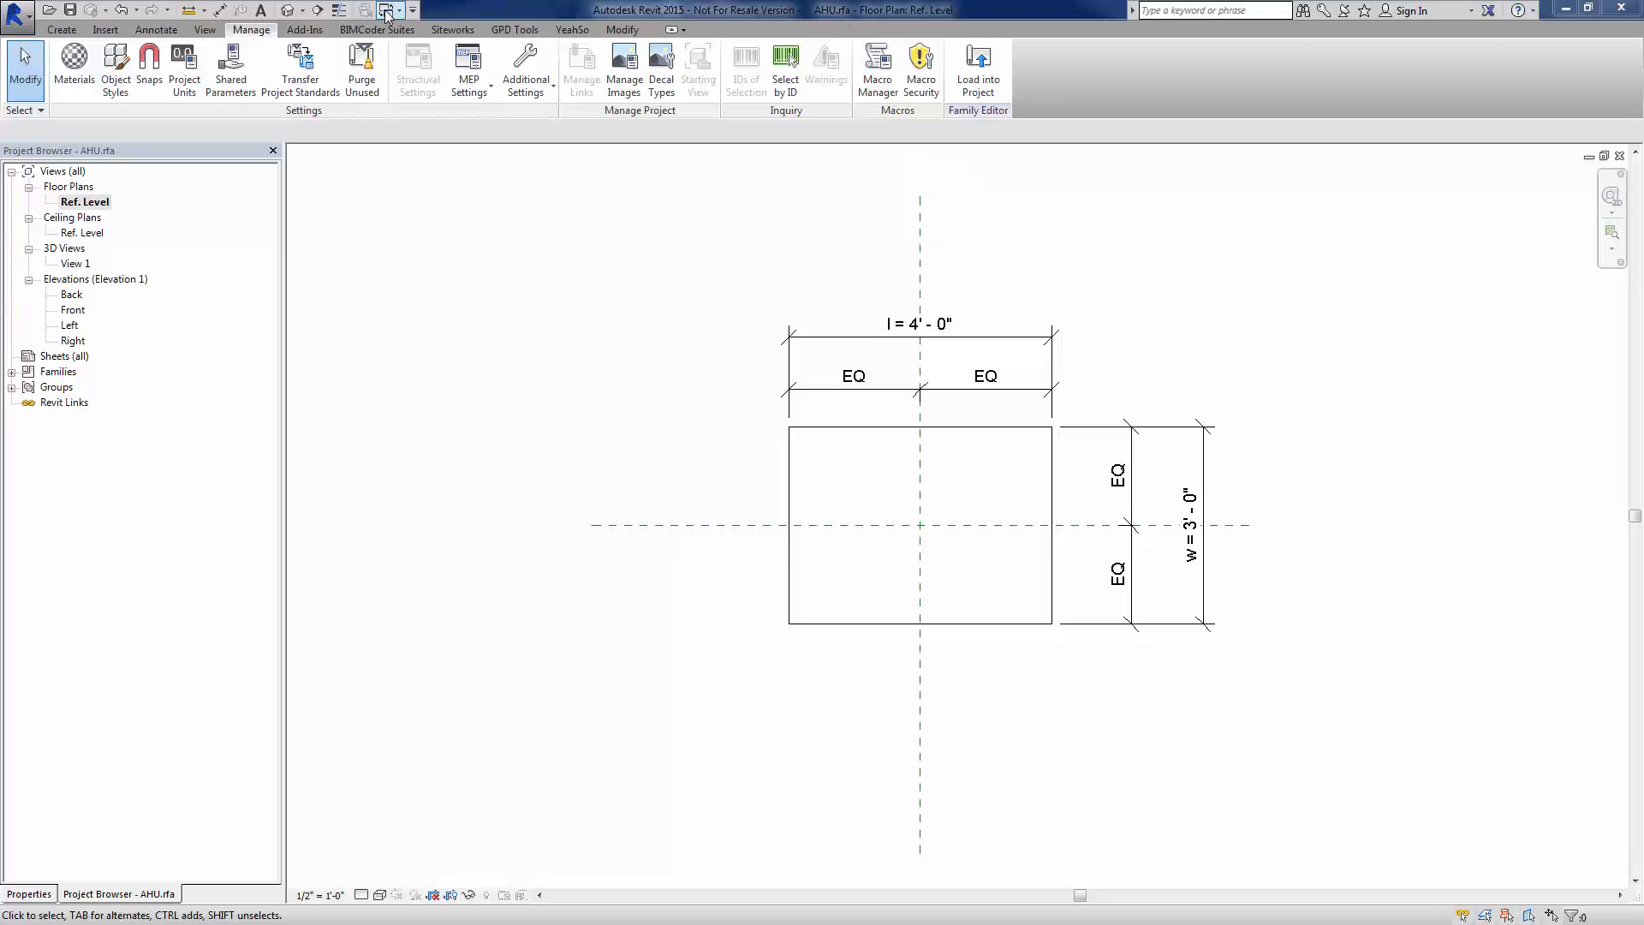
# Show the AHU box in a default 3D view, then return to the Ref. Level plan
pyautogui.click(389, 11)
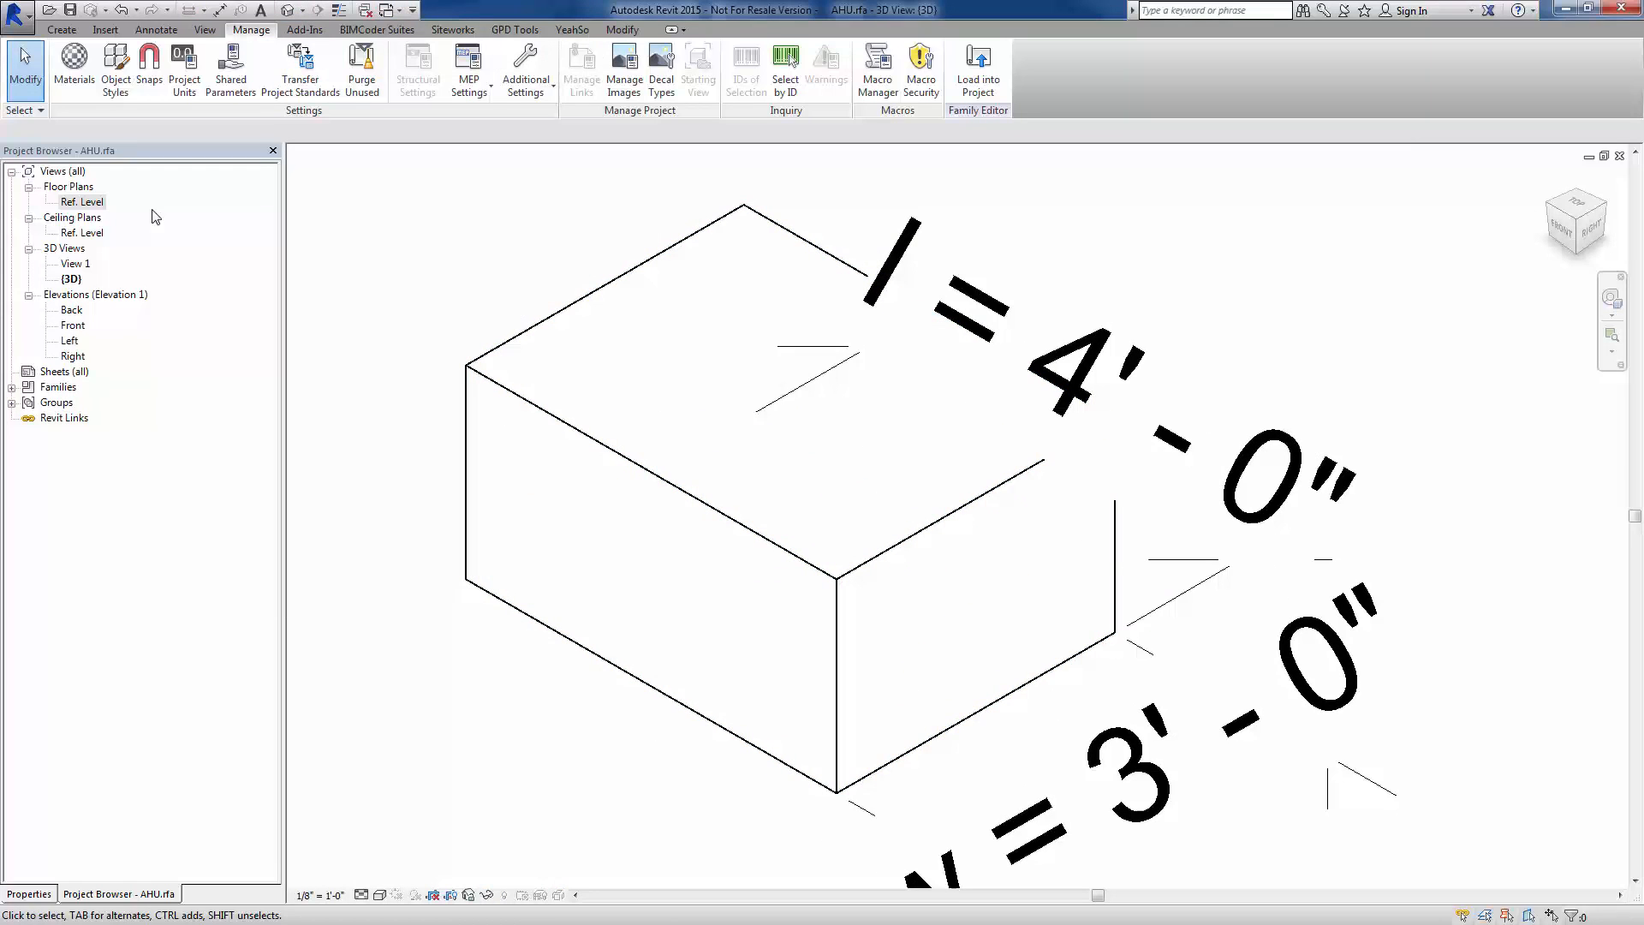
pyautogui.doubleClick(84, 202)
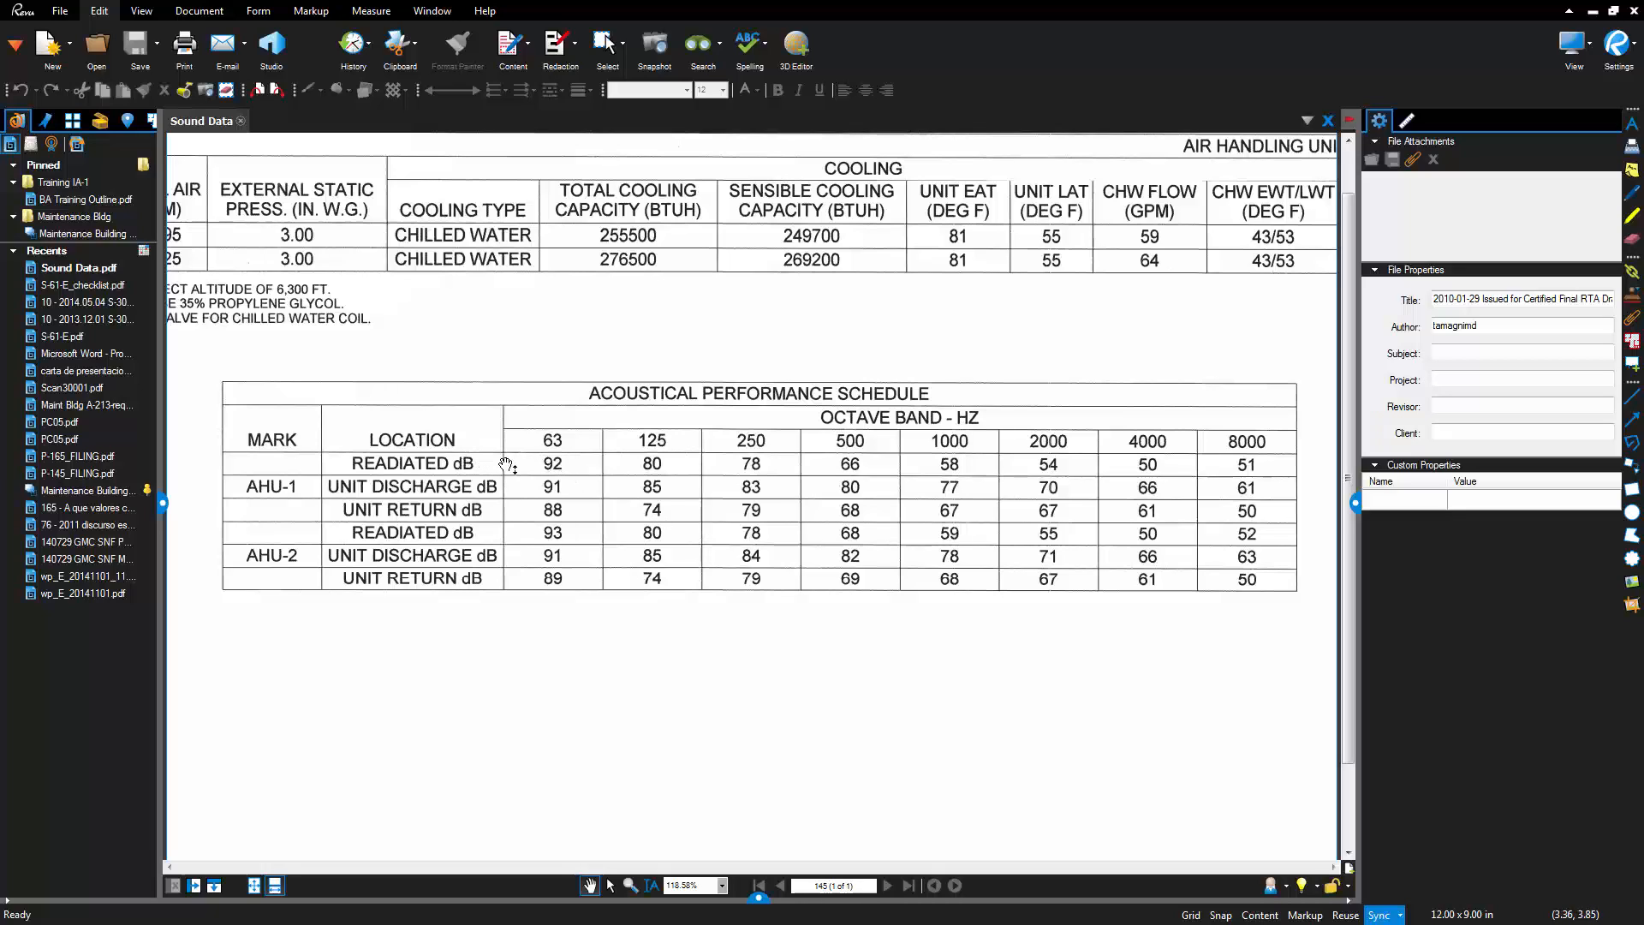
pyautogui.moveTo(270, 440)
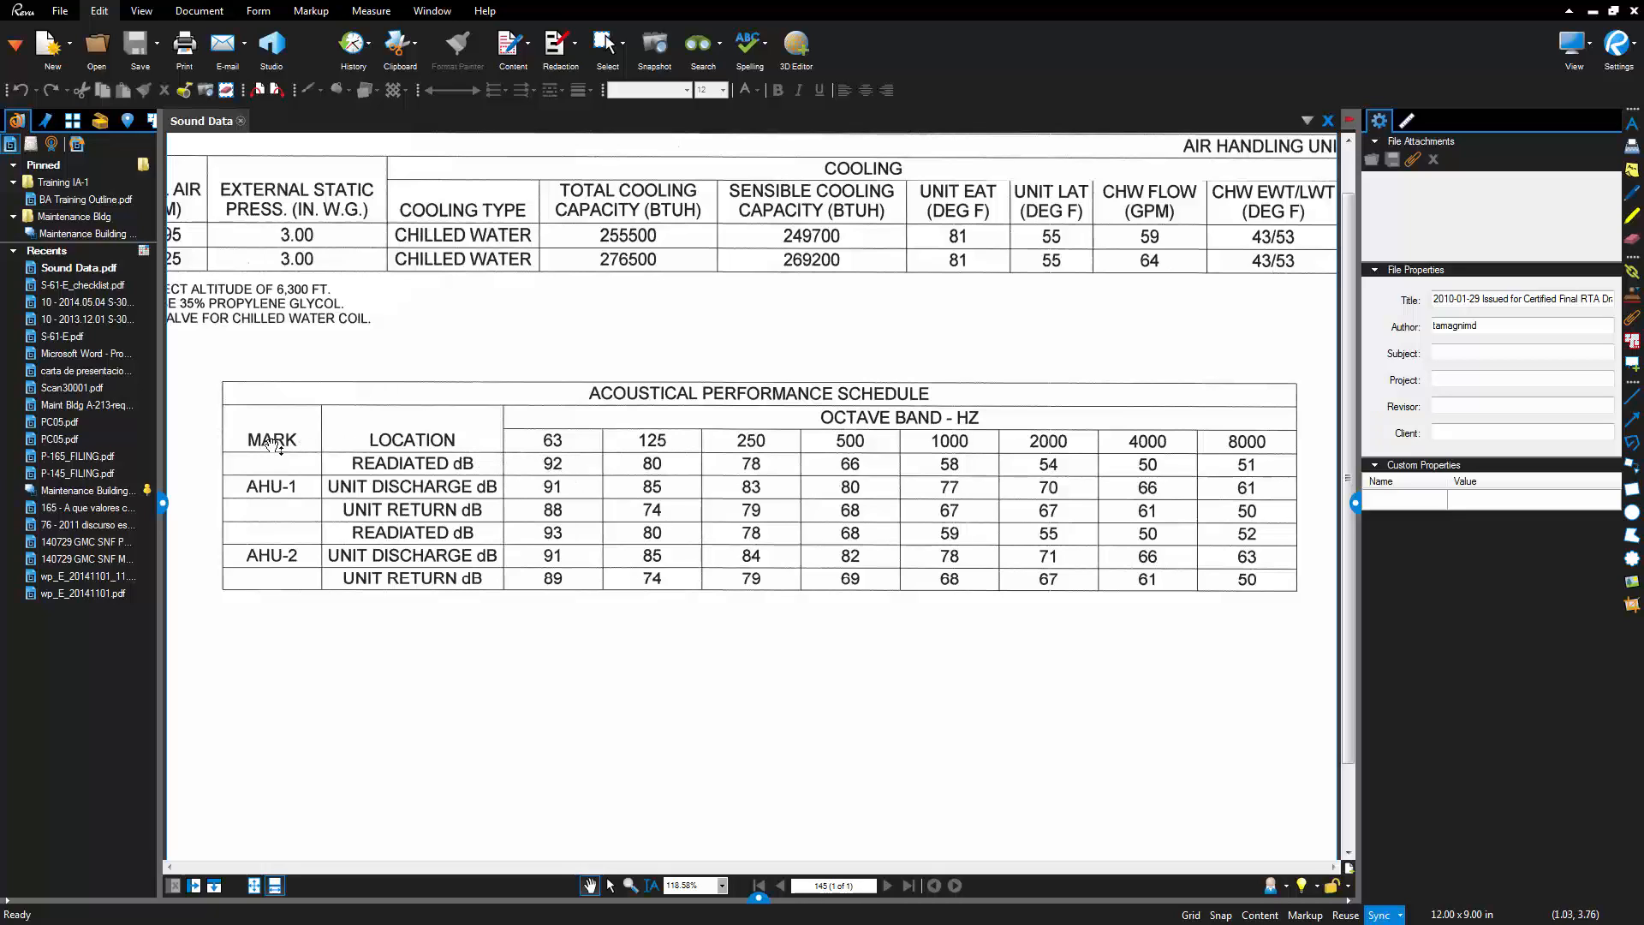
pyautogui.moveTo(318, 447)
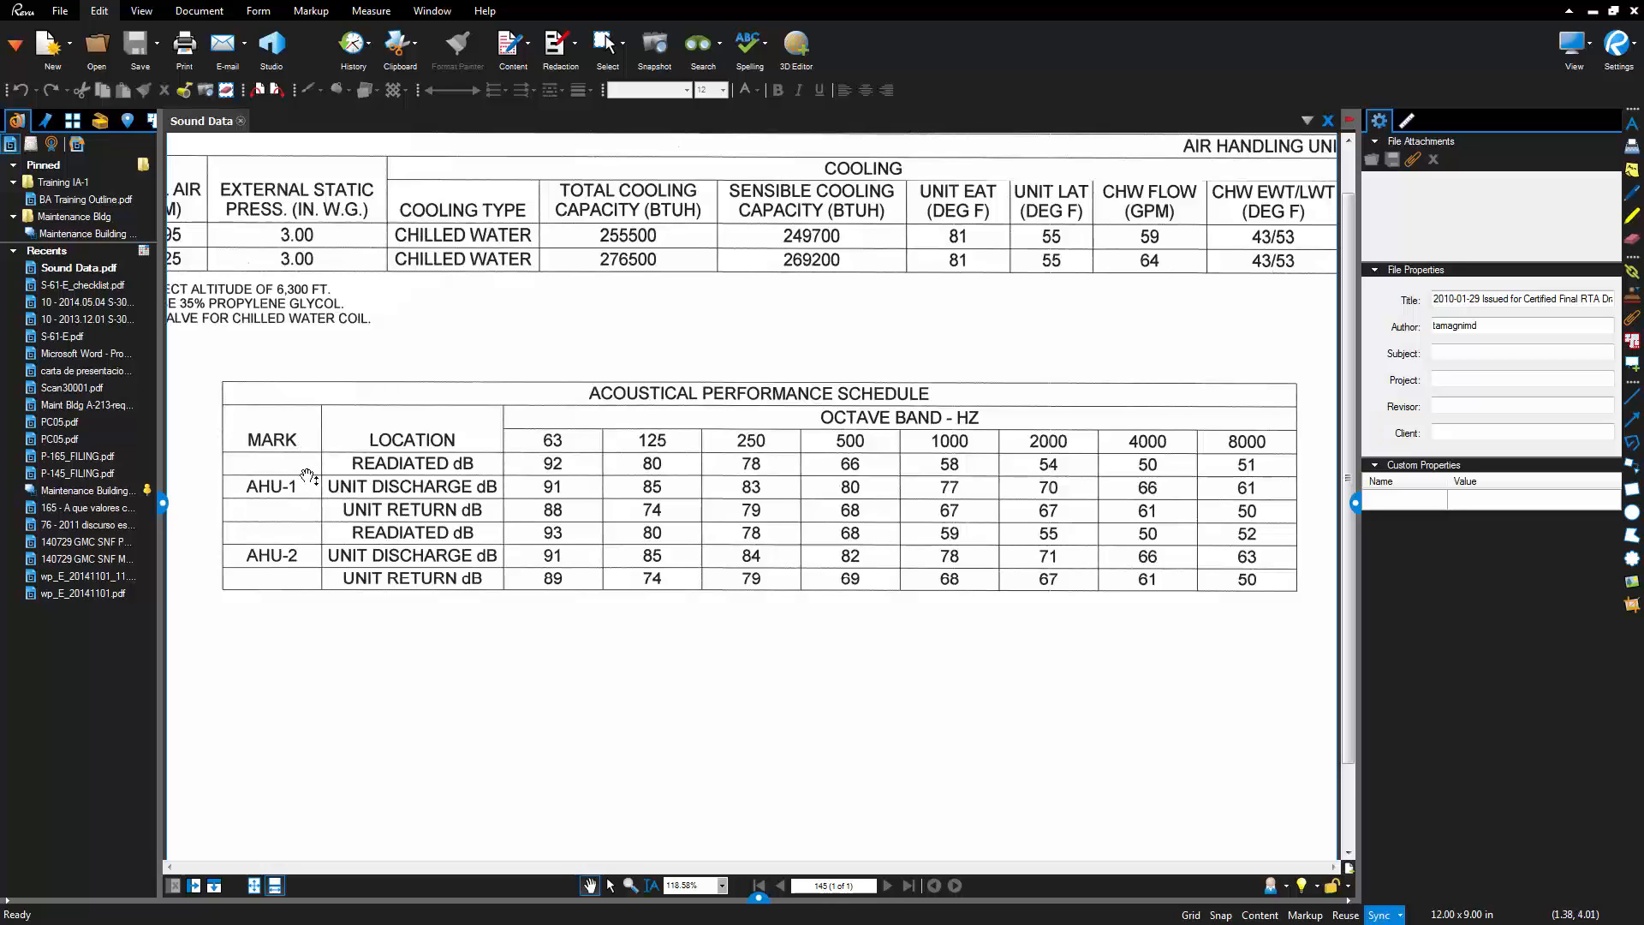
pyautogui.moveTo(415, 524)
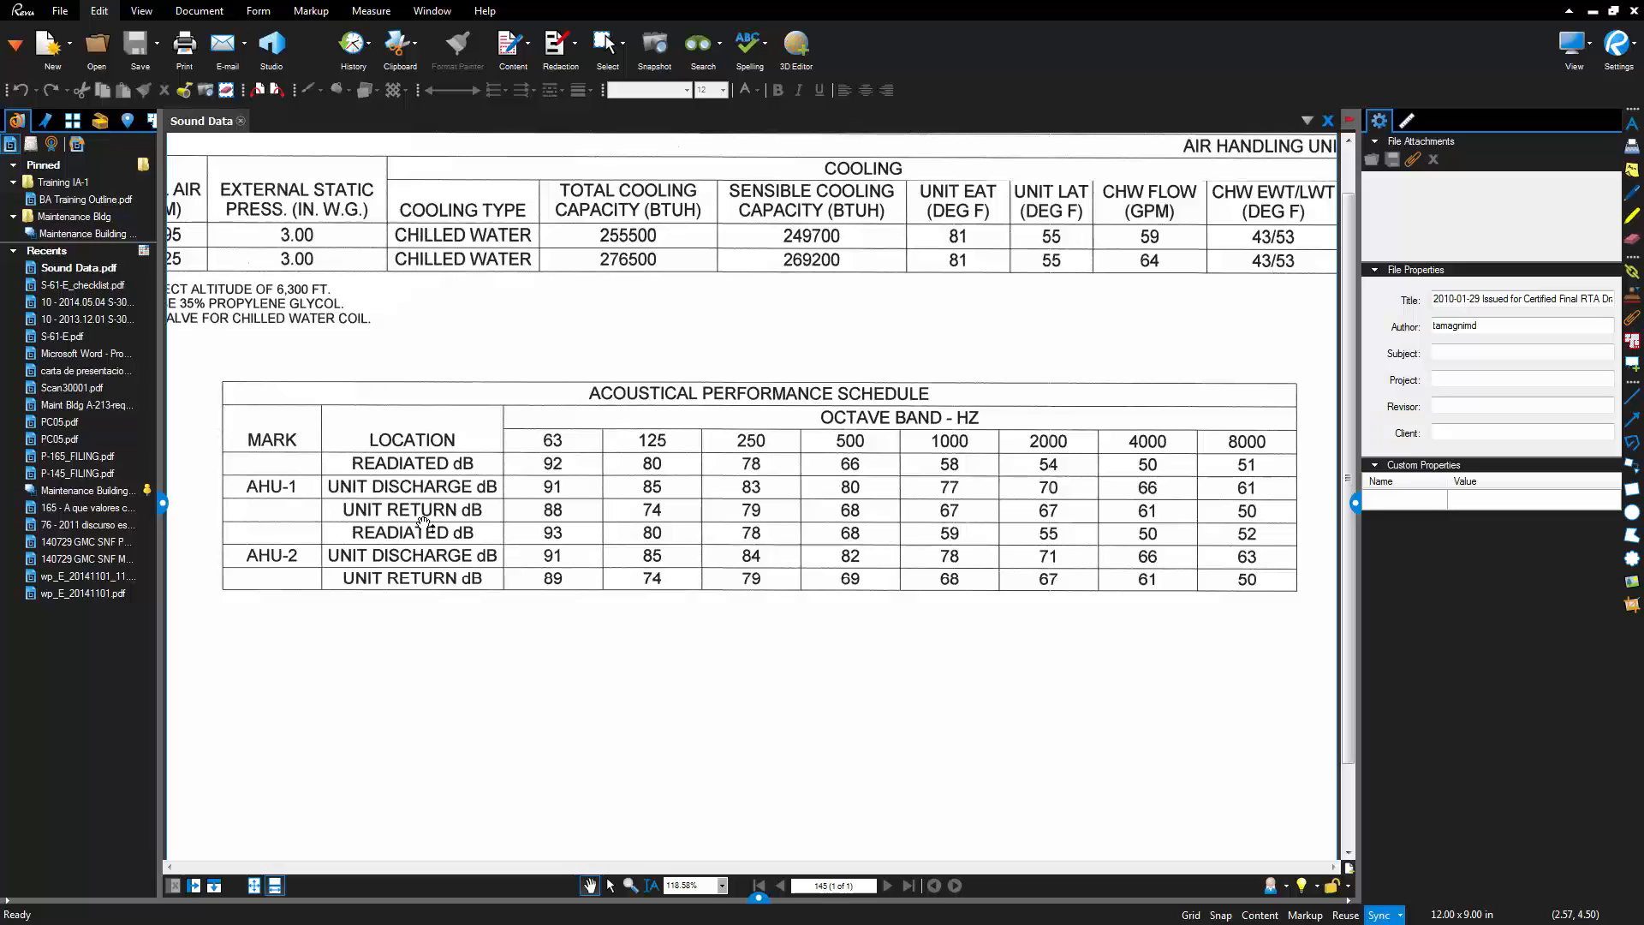
pyautogui.moveTo(1285, 238)
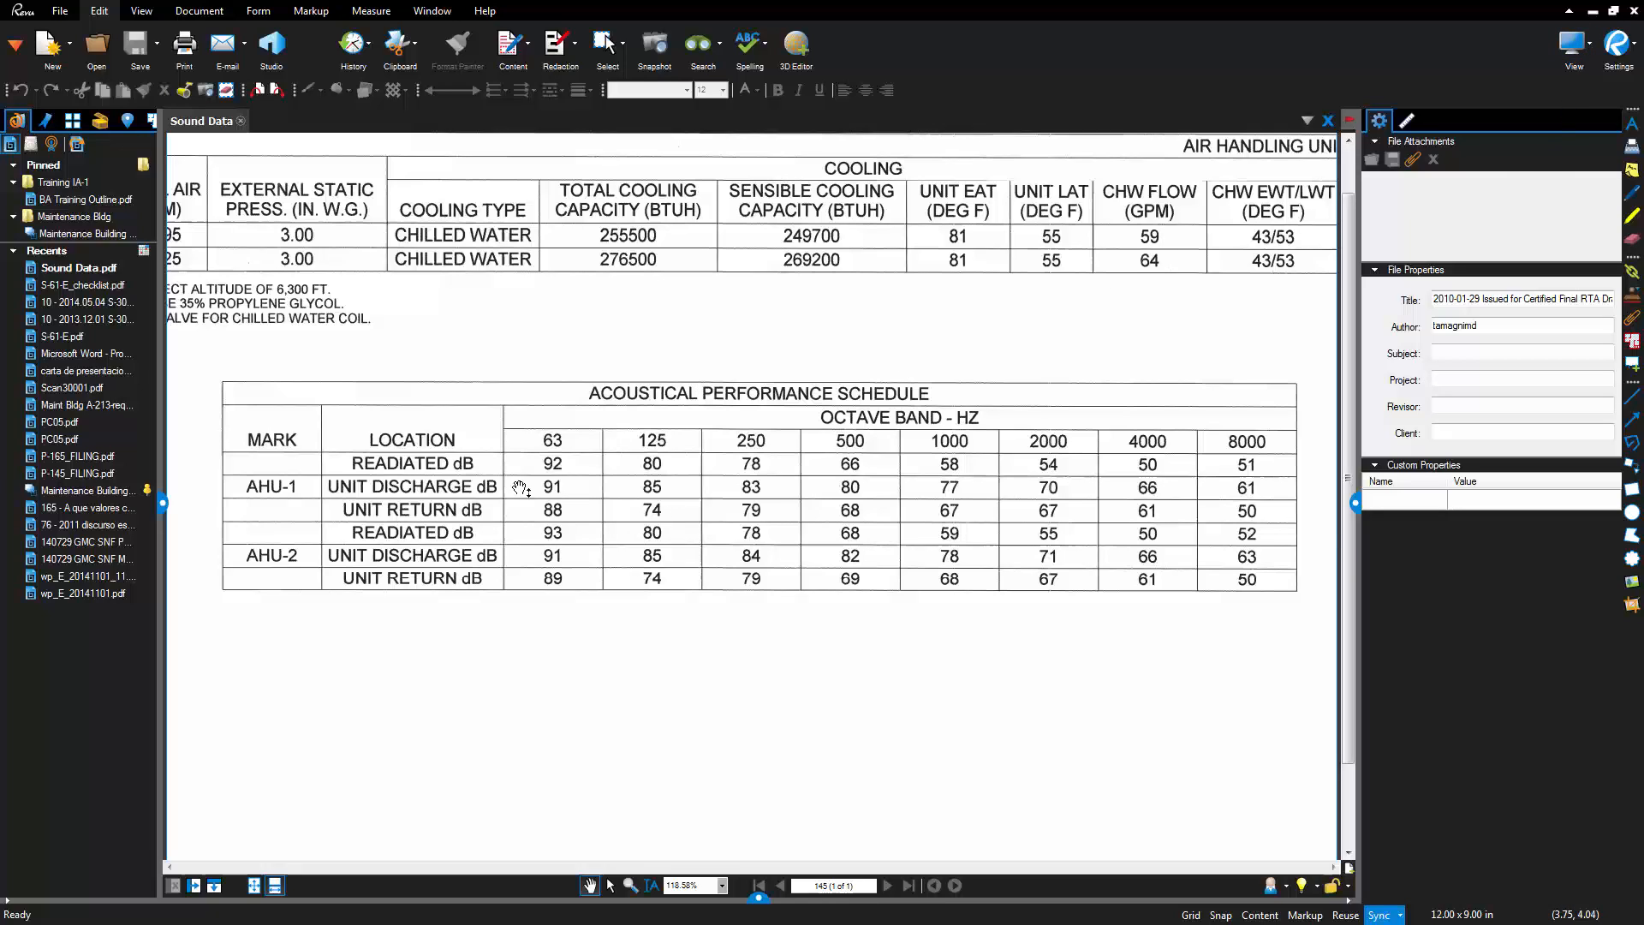
pyautogui.moveTo(446, 461)
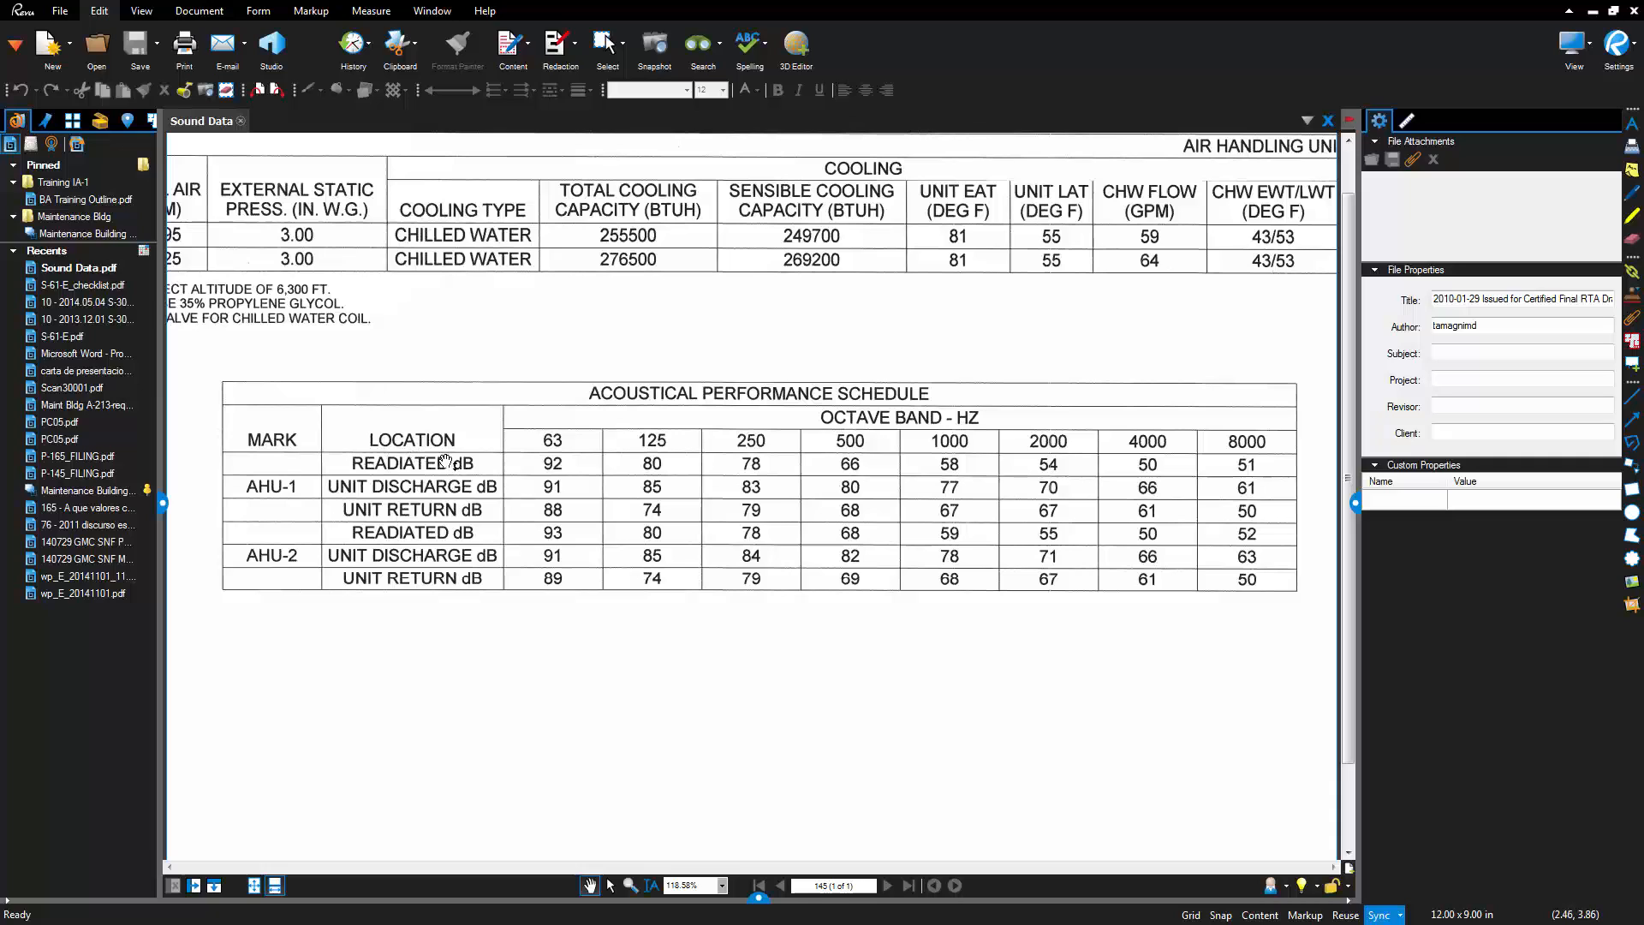
pyautogui.moveTo(553, 438)
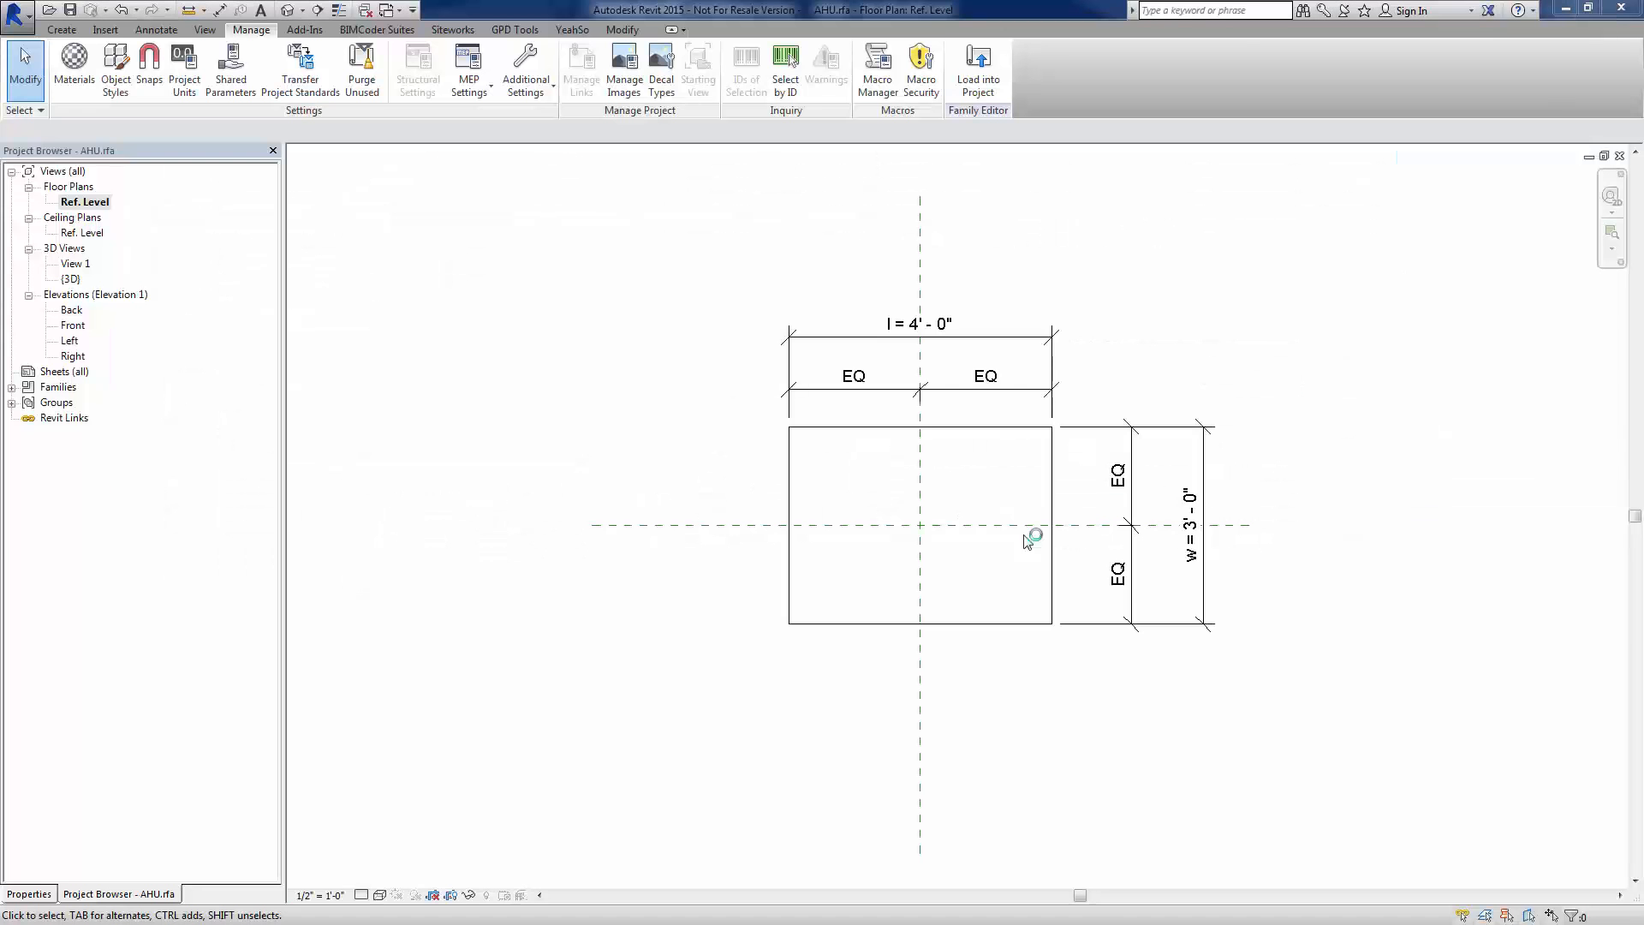
pyautogui.moveTo(429, 237)
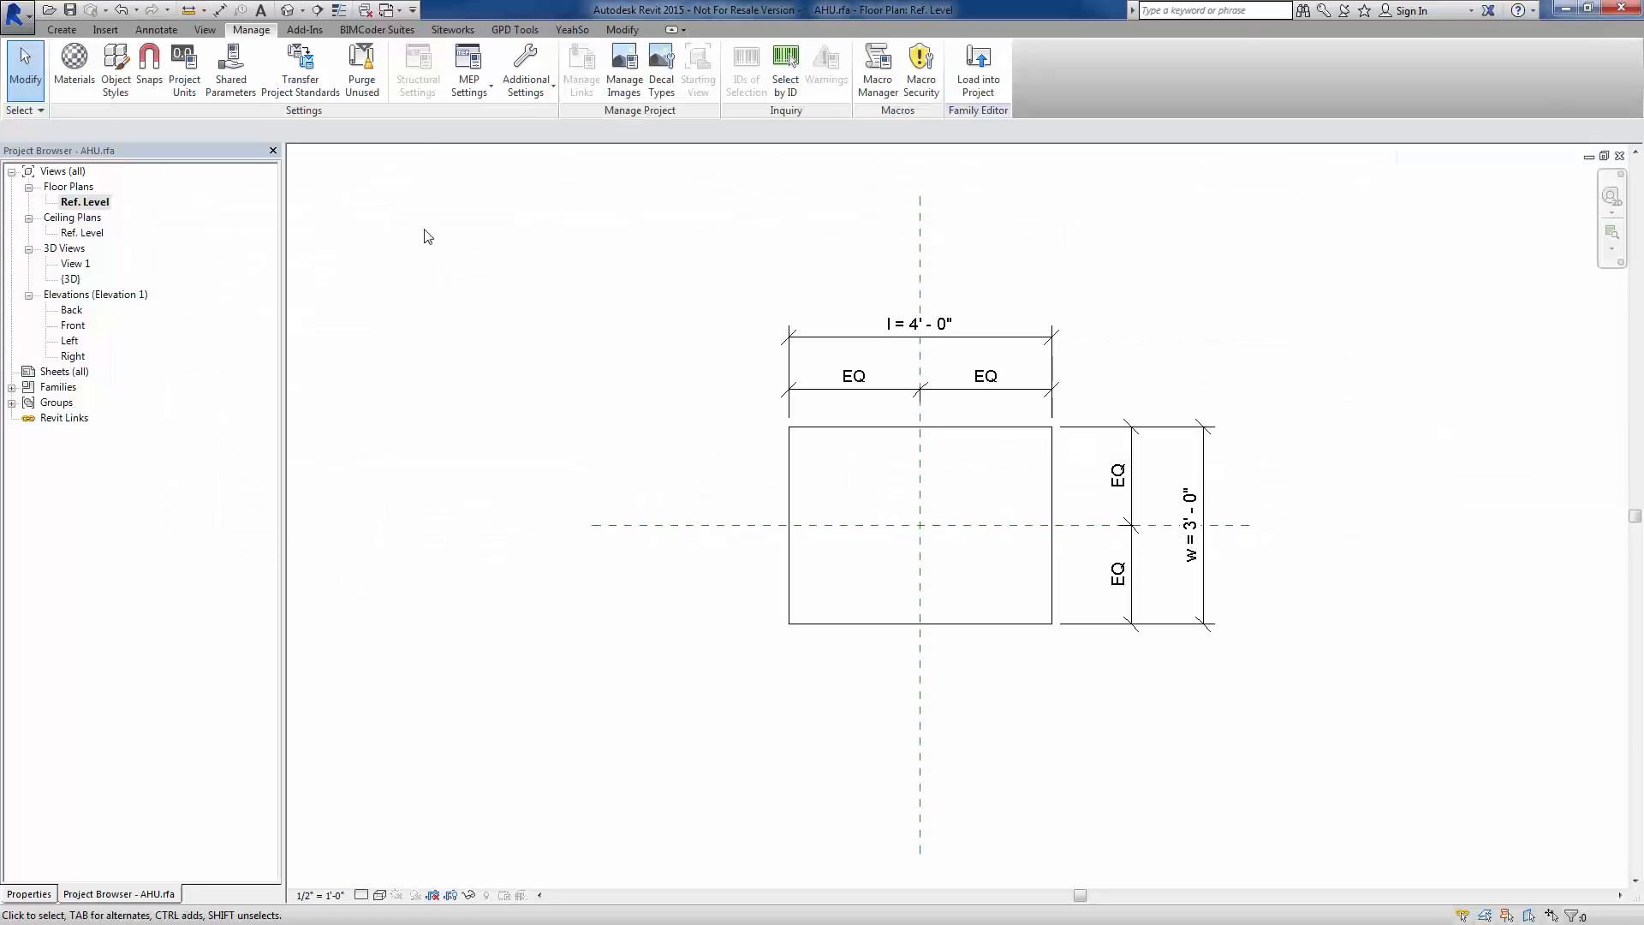
# Create a new shared parameter group named AHU PARAMS in the shared parameters file
pyautogui.click(229, 69)
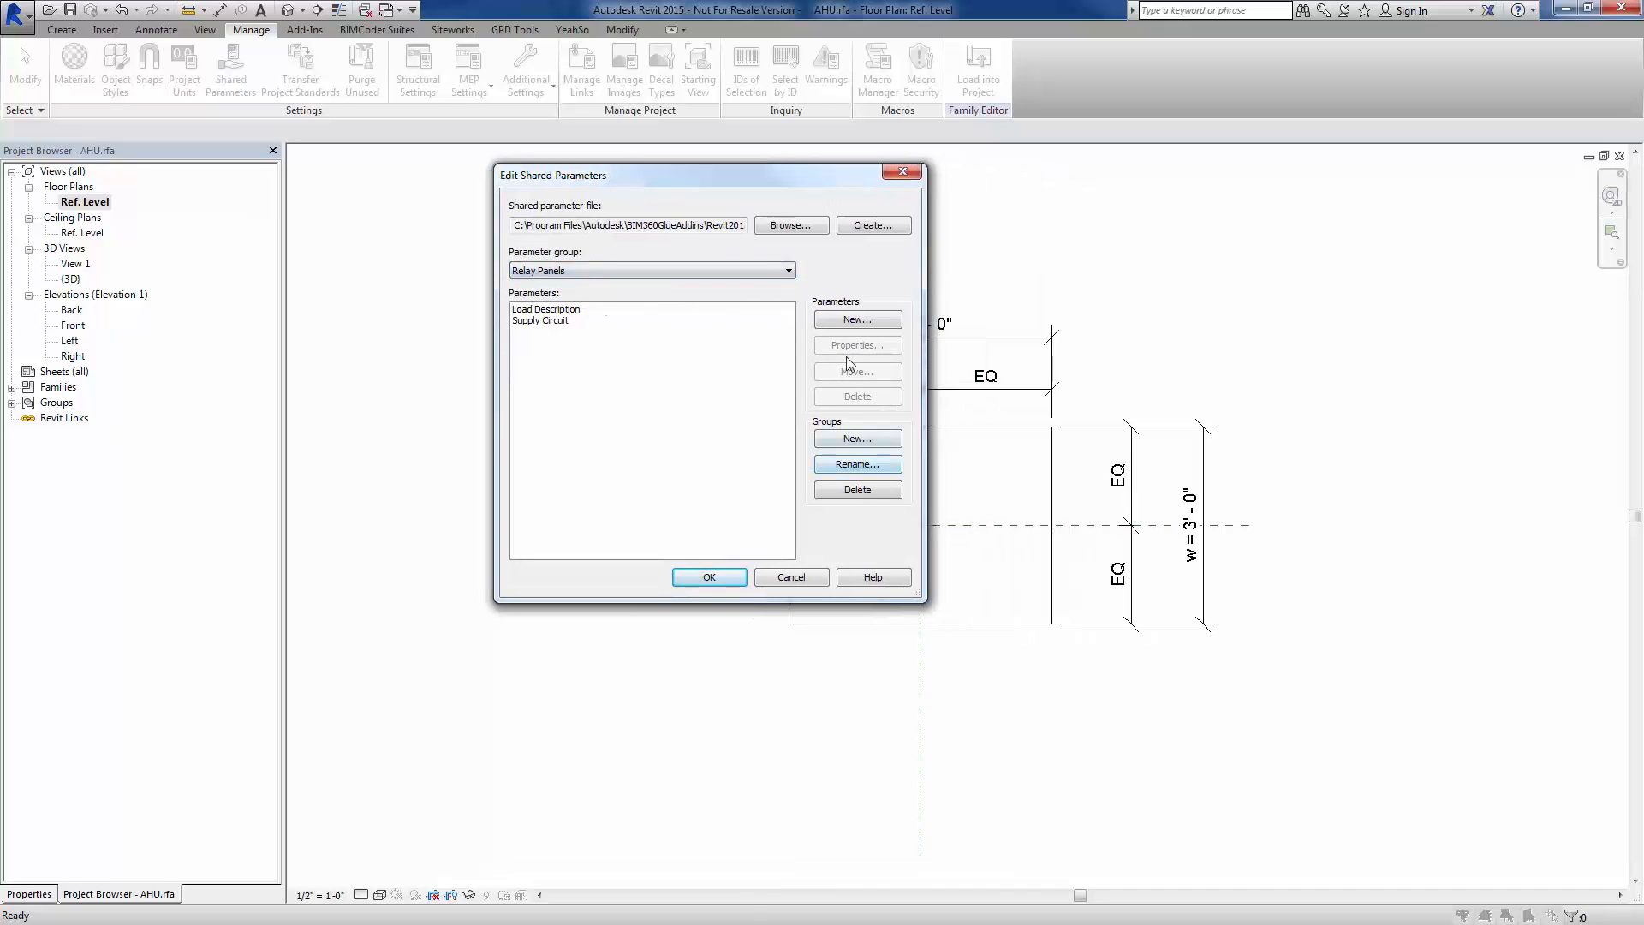
pyautogui.click(857, 439)
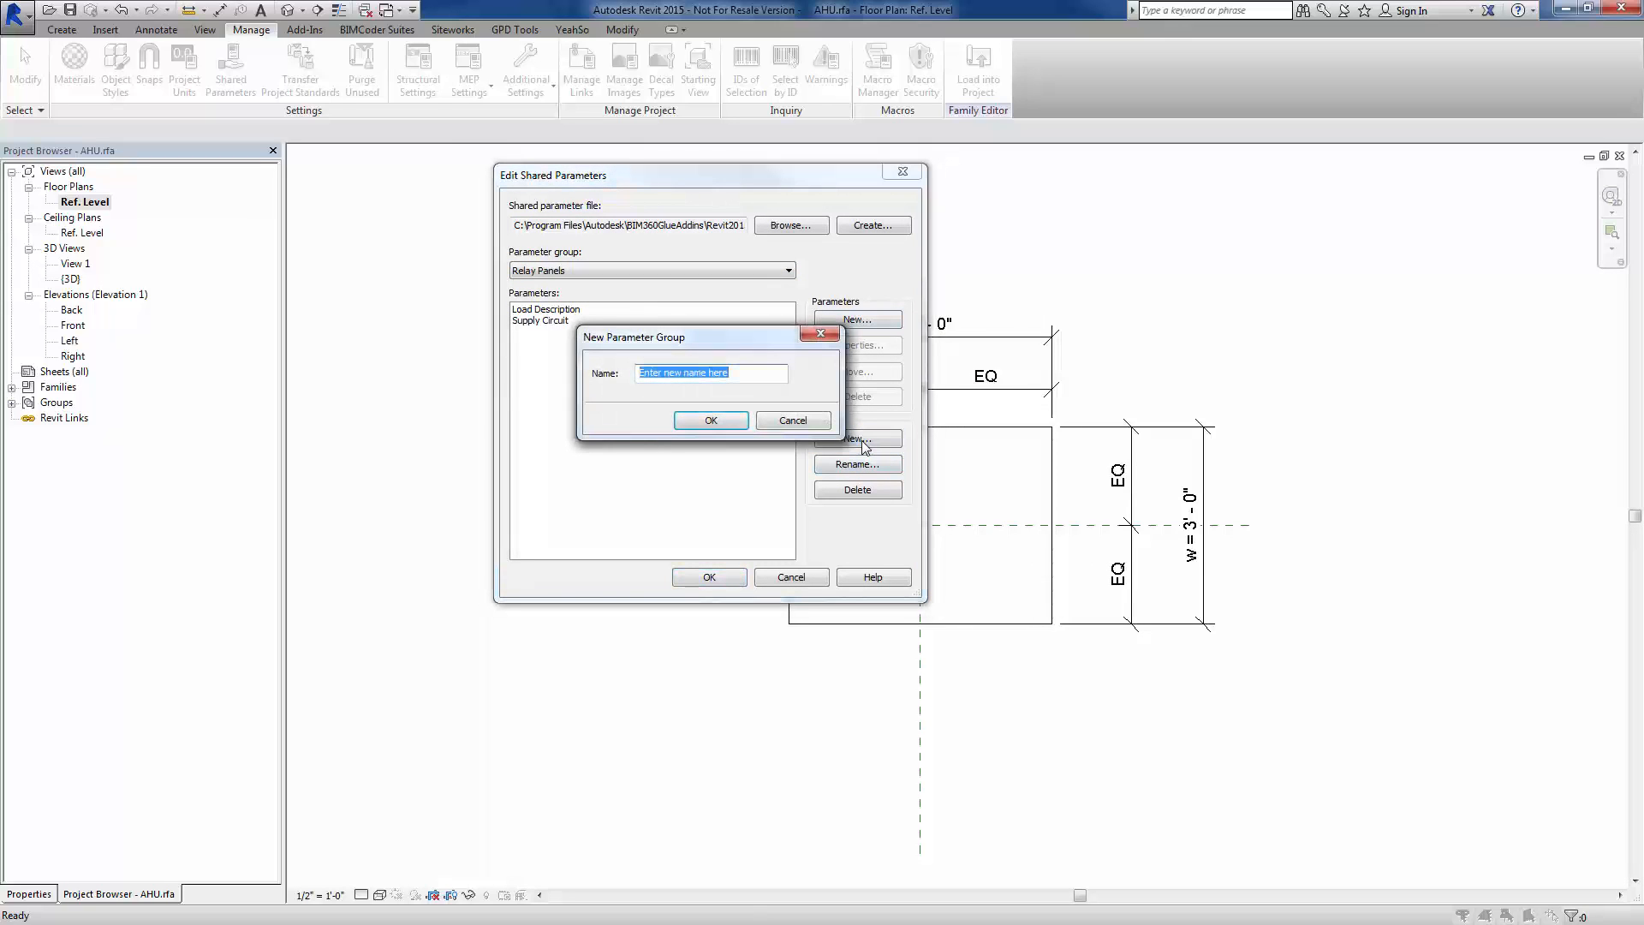
pyautogui.write('AHU')
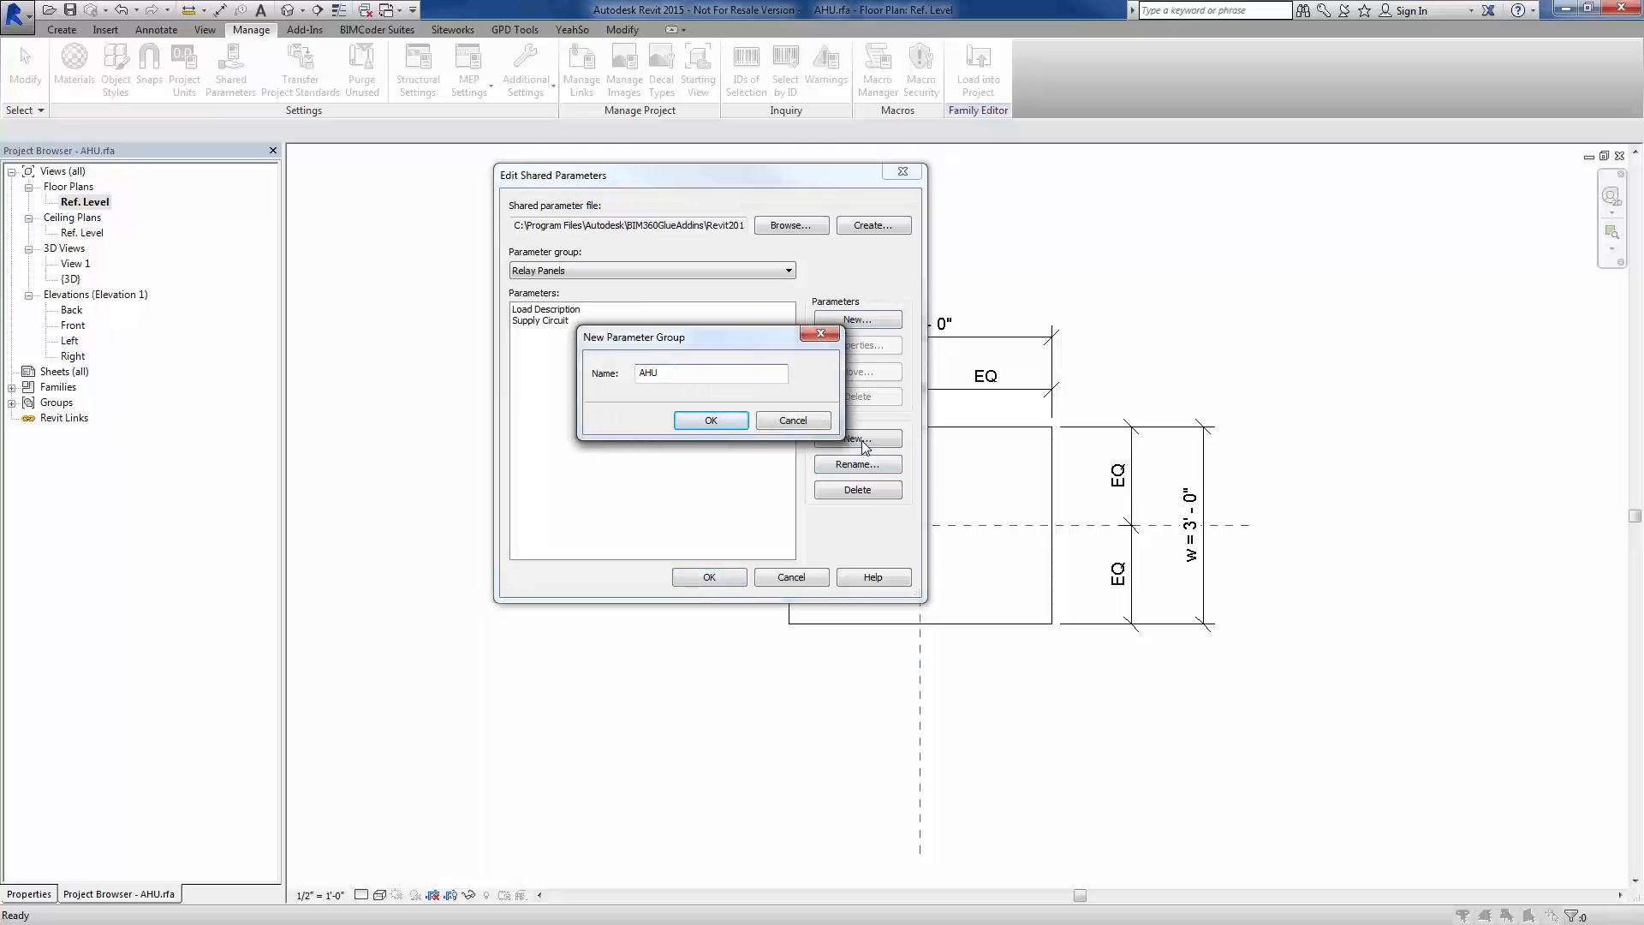
pyautogui.write('PARAMS')
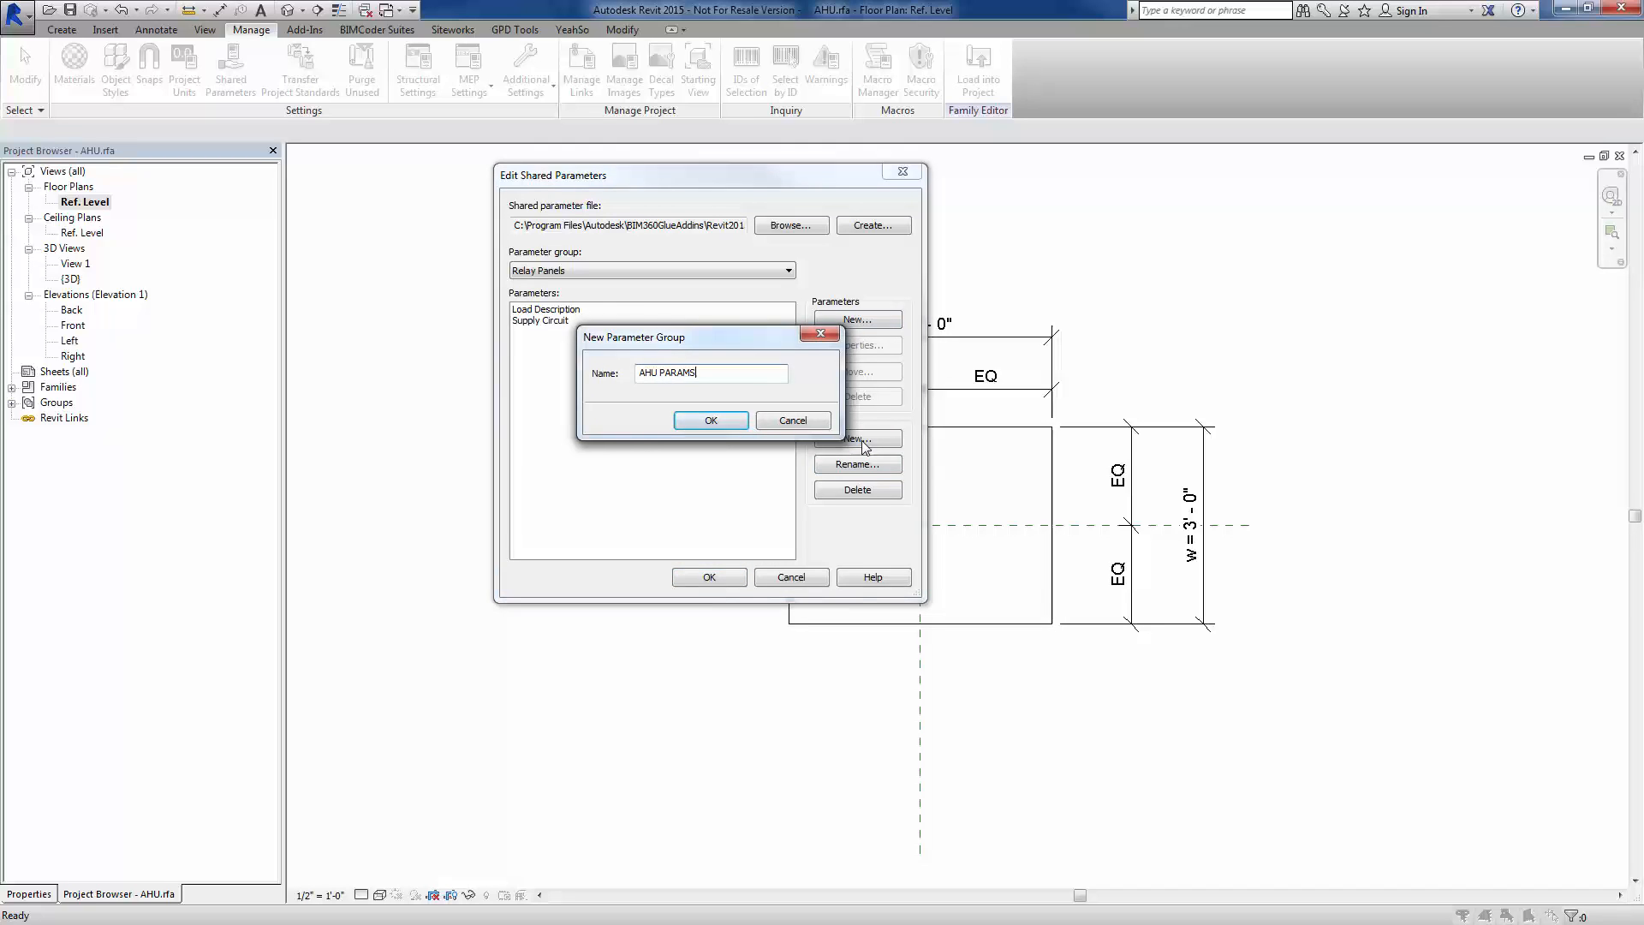
pyautogui.click(709, 420)
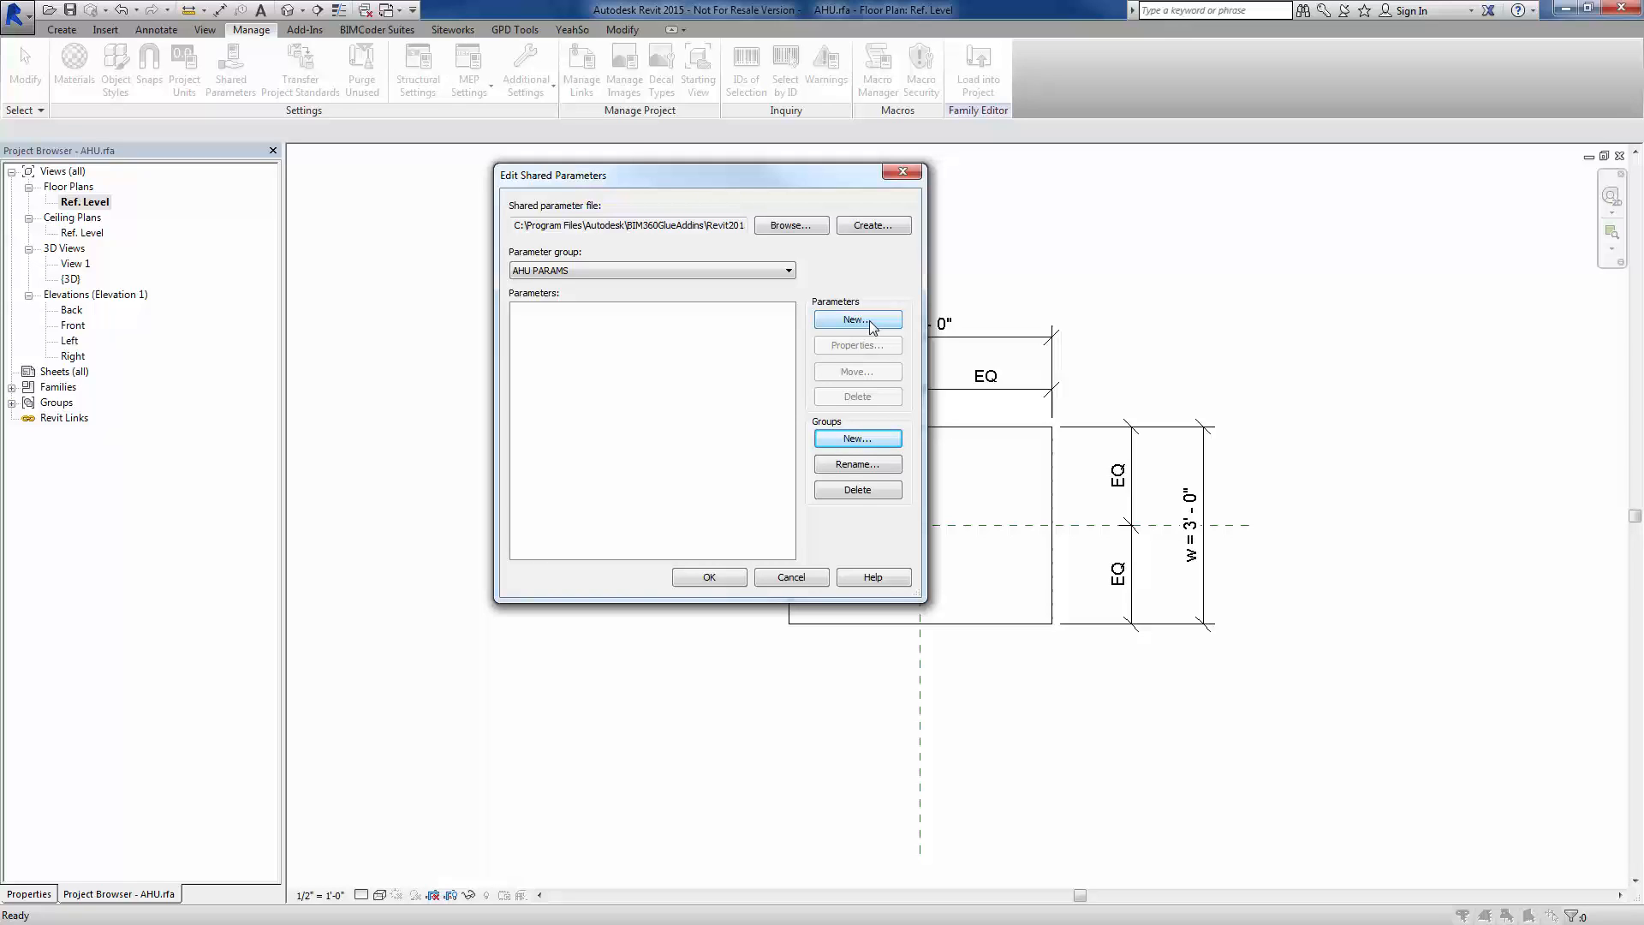
# Create an integer shared parameter named 63, checking the acoustical schedule PDF for reference
pyautogui.click(857, 318)
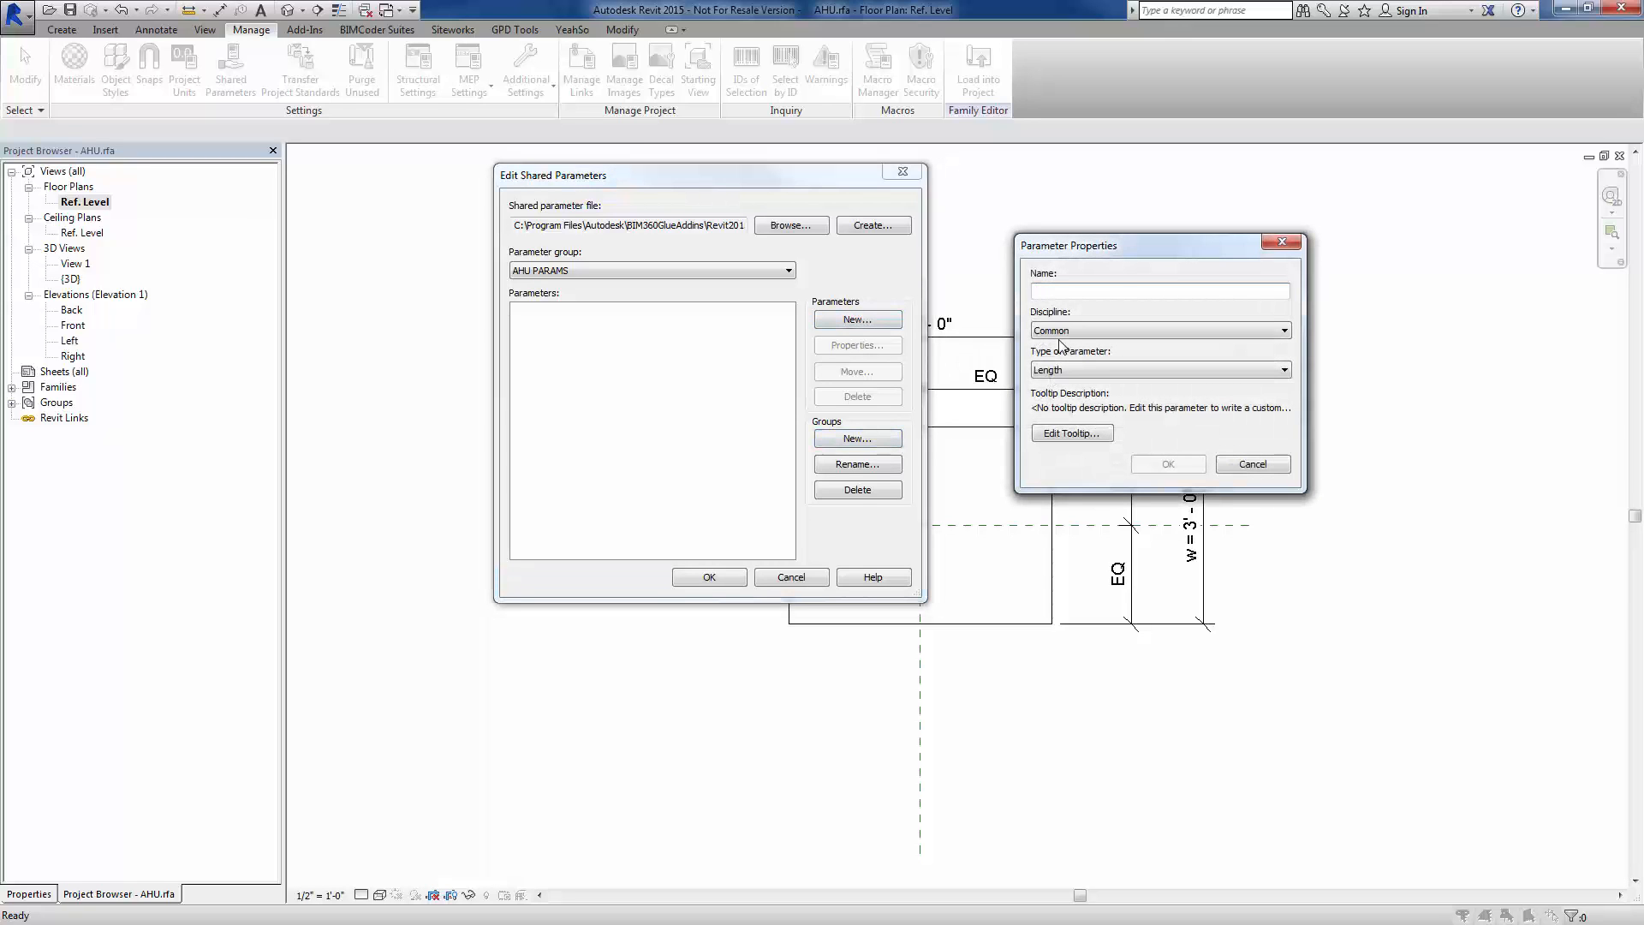
pyautogui.write('63')
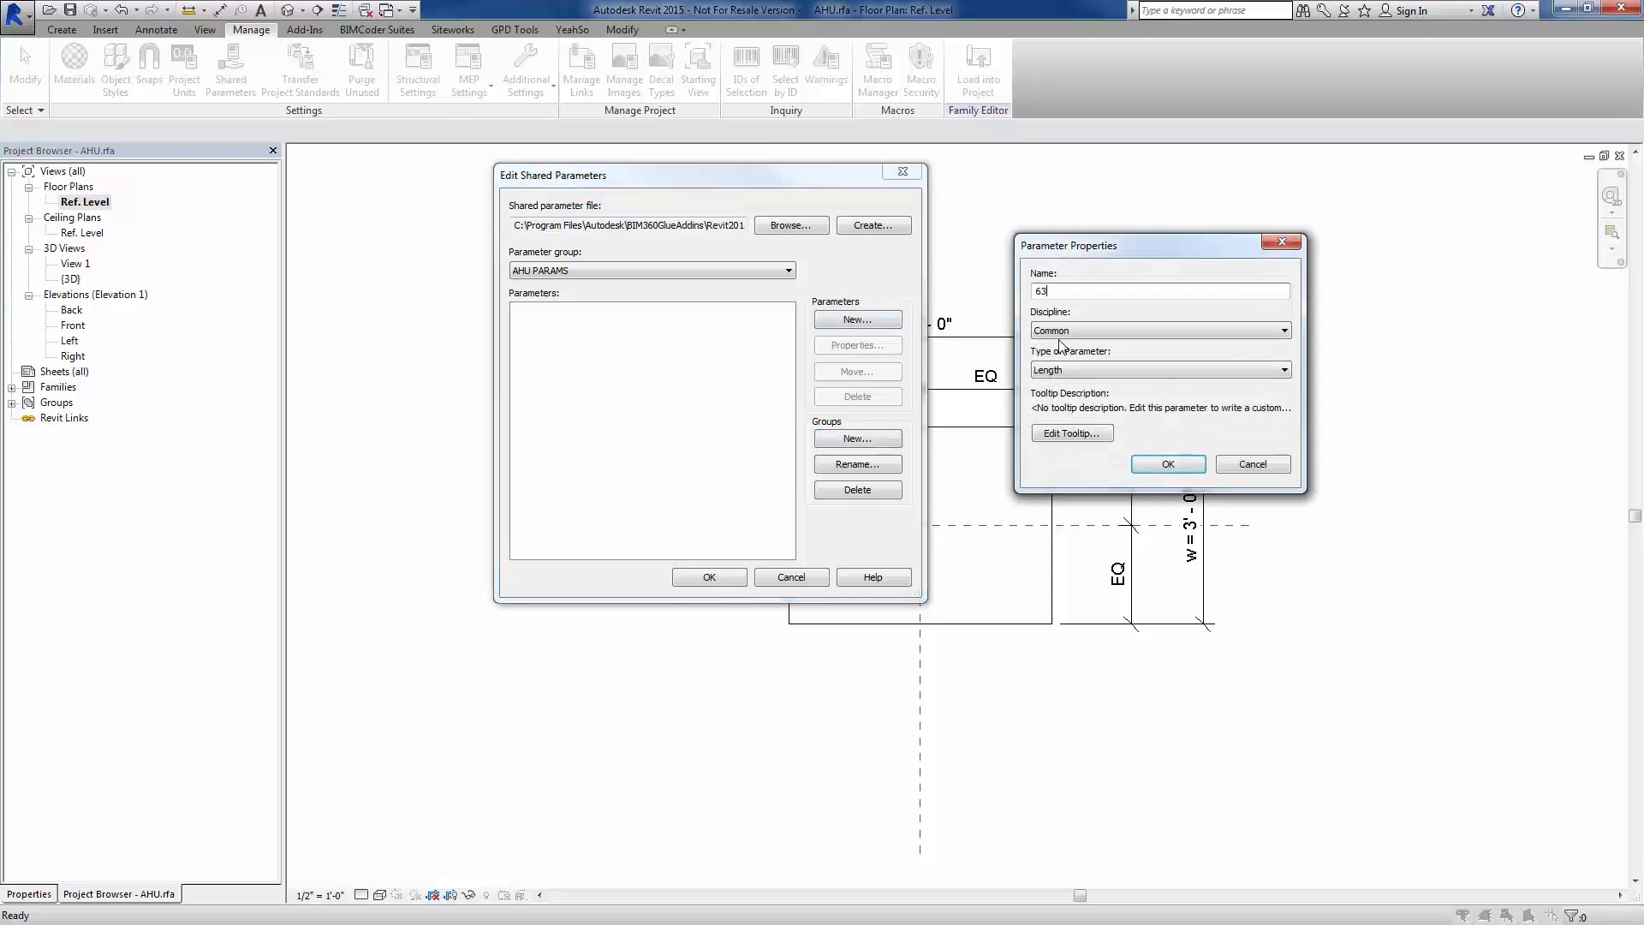
pyautogui.moveTo(1067, 245); pyautogui.dragTo(1053, 228)
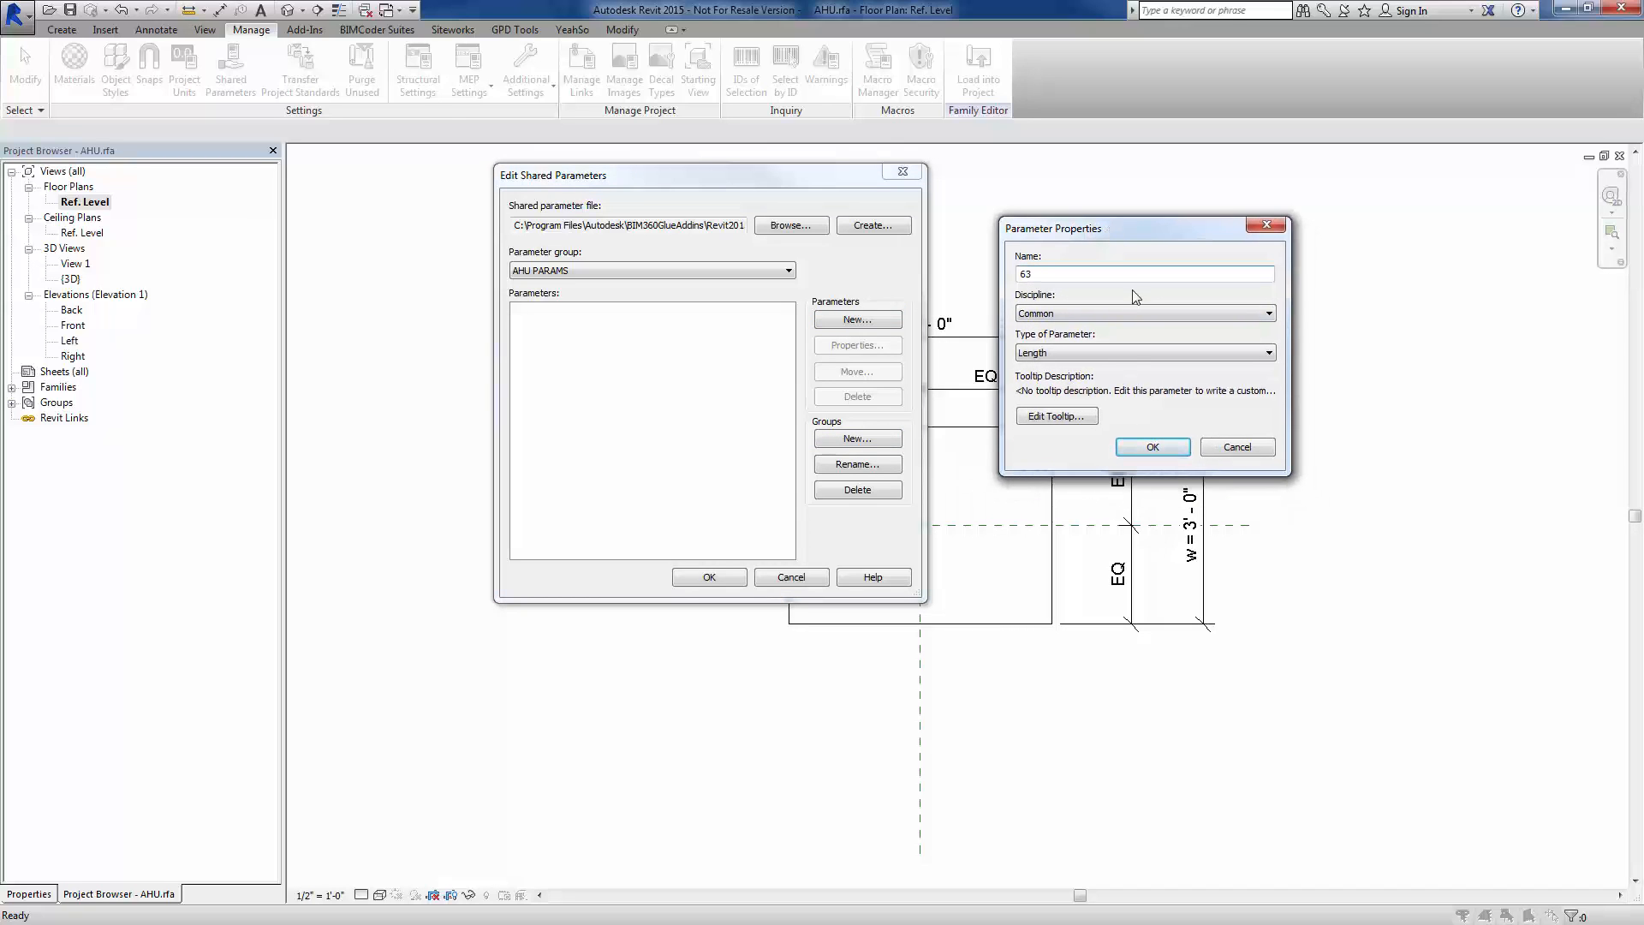
pyautogui.click(1265, 353)
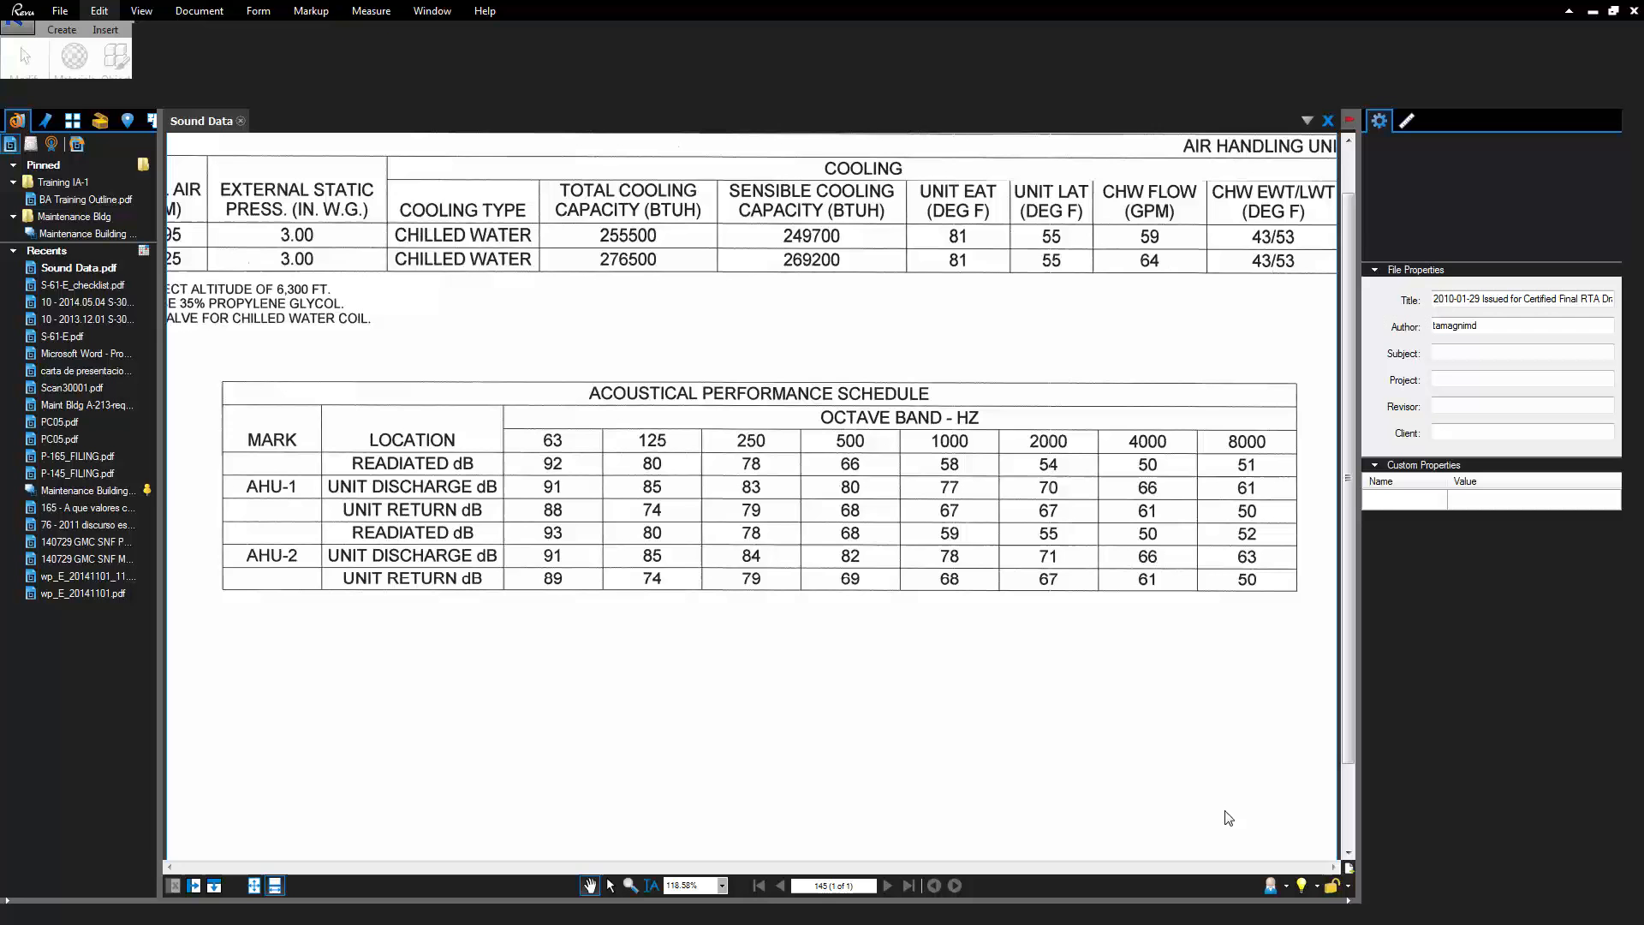
pyautogui.click(98, 10)
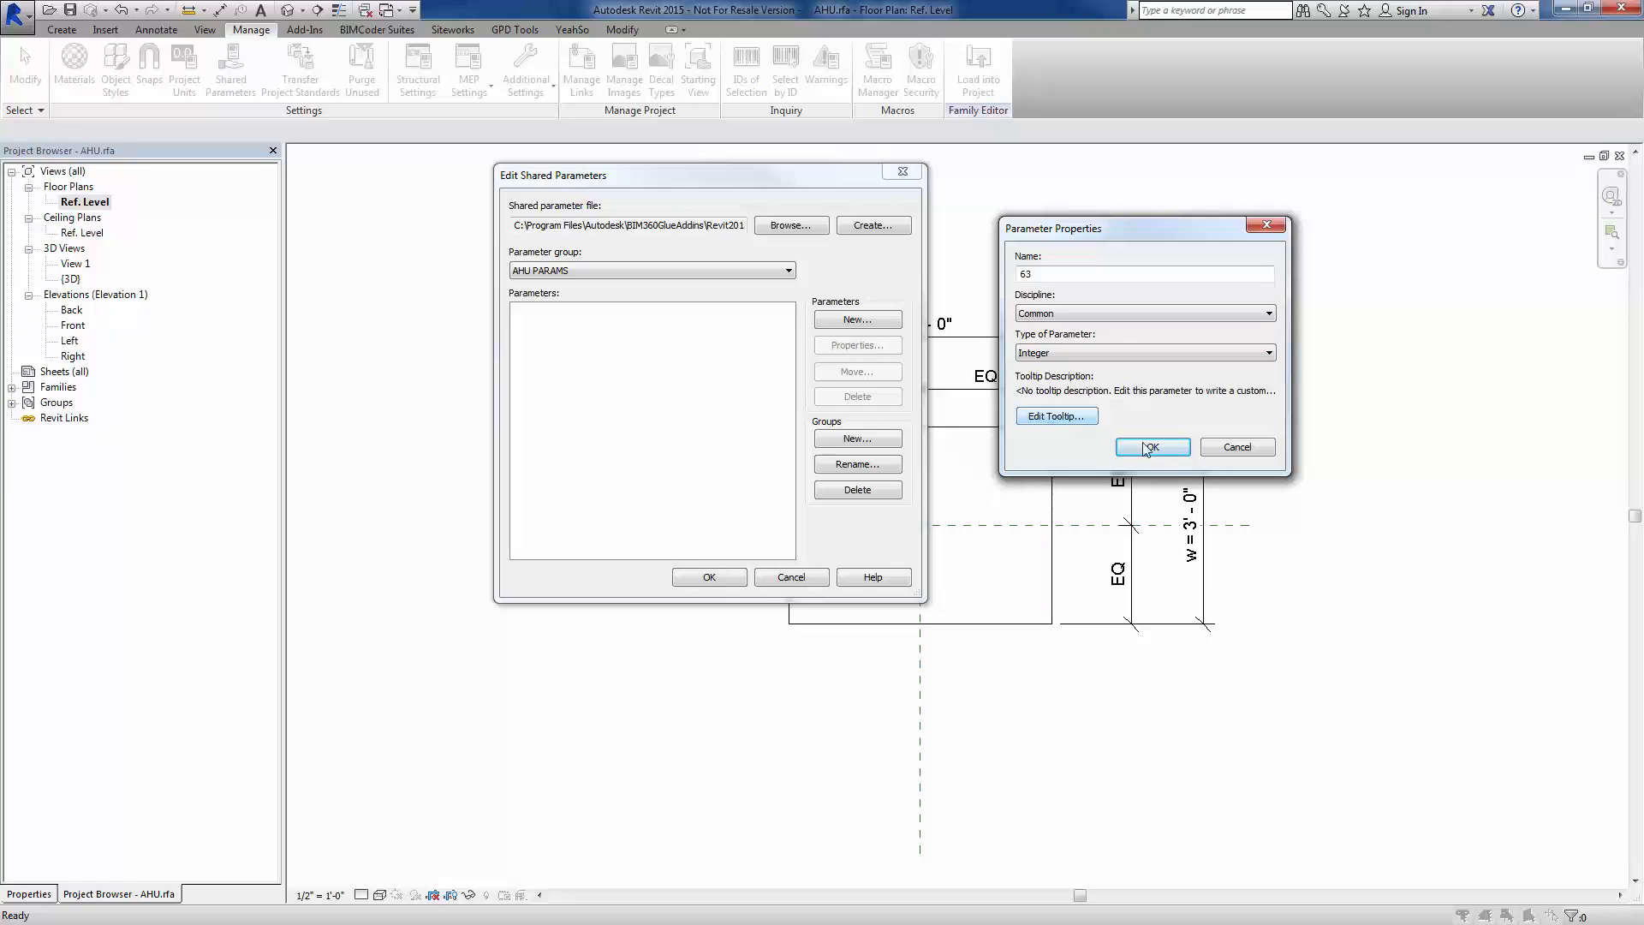
pyautogui.click(1151, 447)
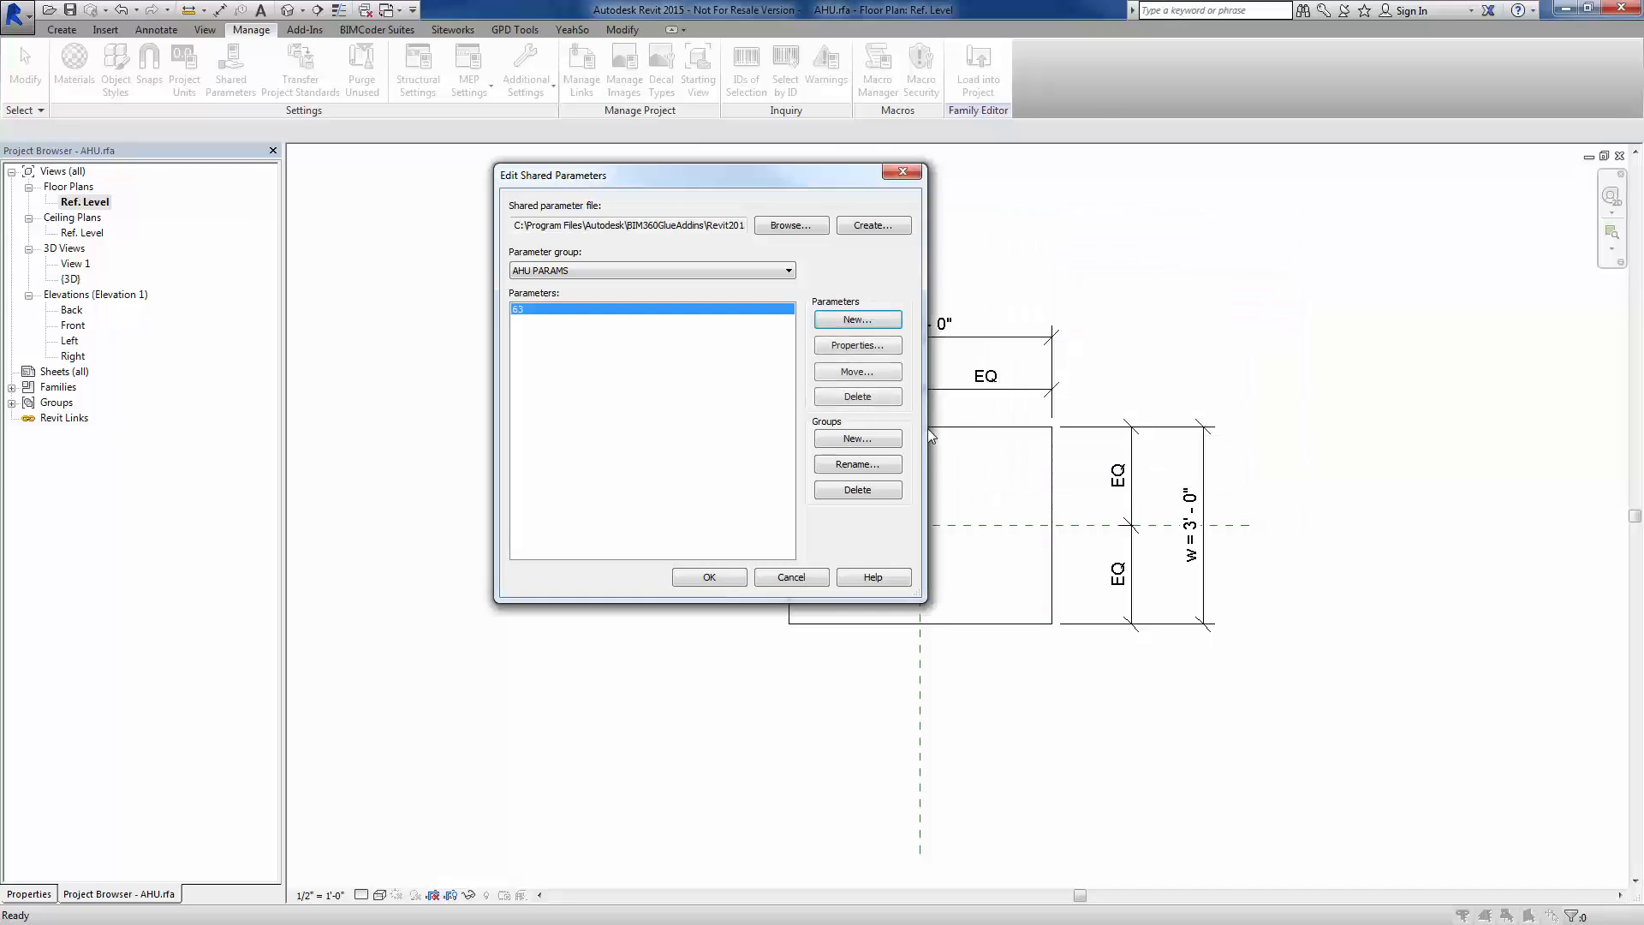
# Create integer shared parameters 125 and 250 in the AHU PARAMS group
pyautogui.click(857, 344)
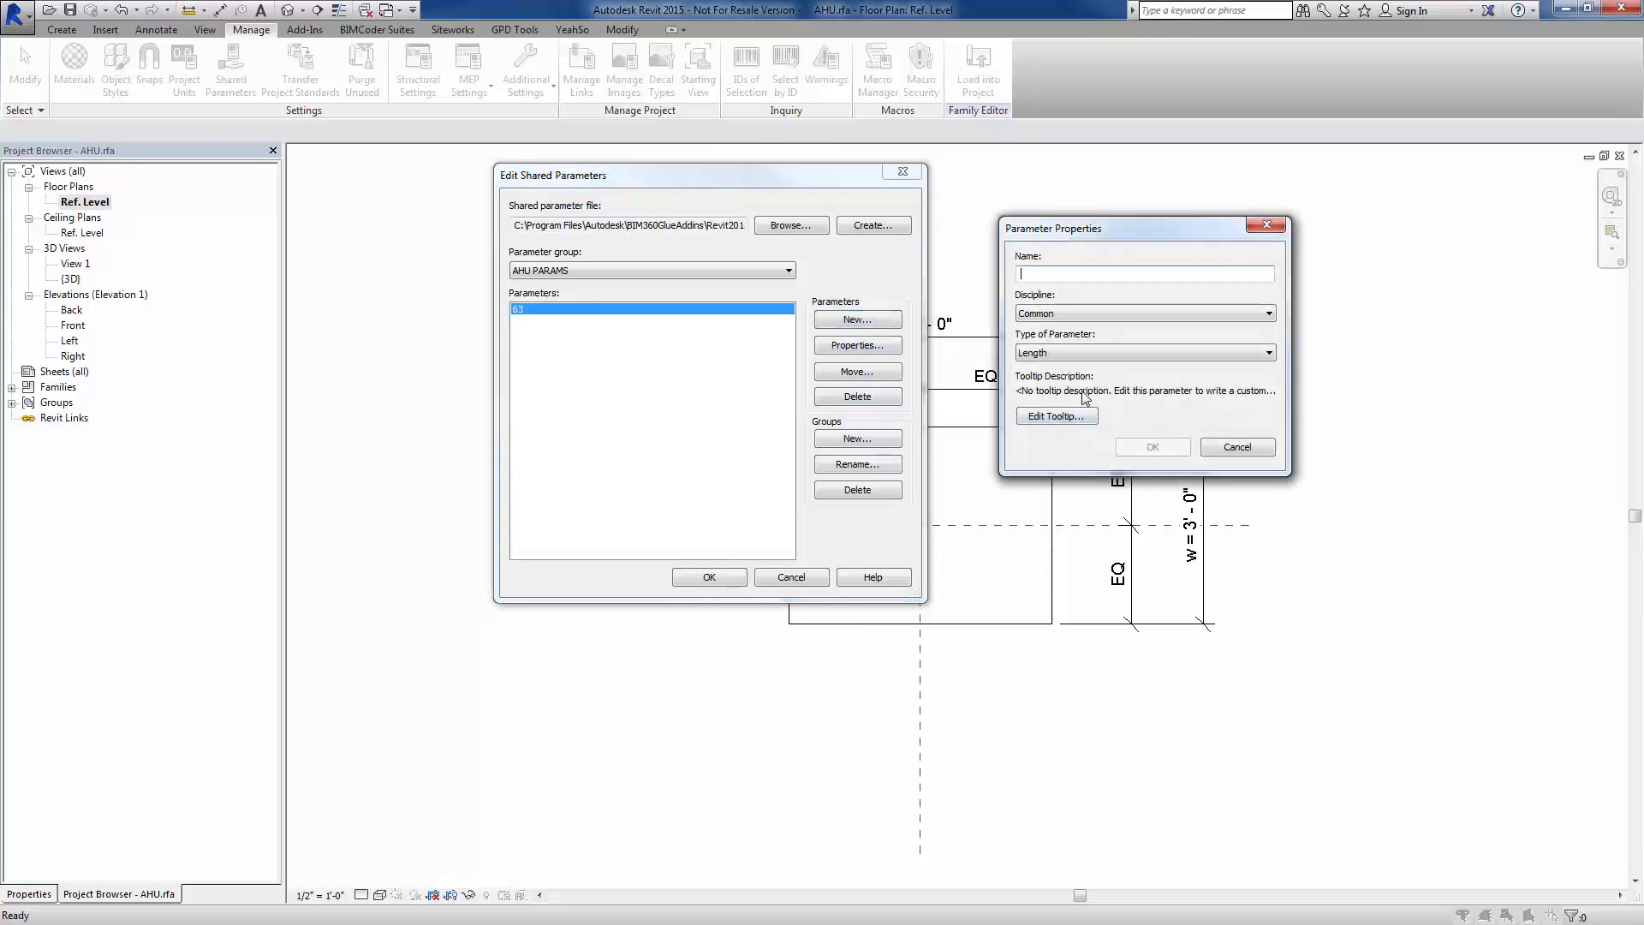
pyautogui.write('125')
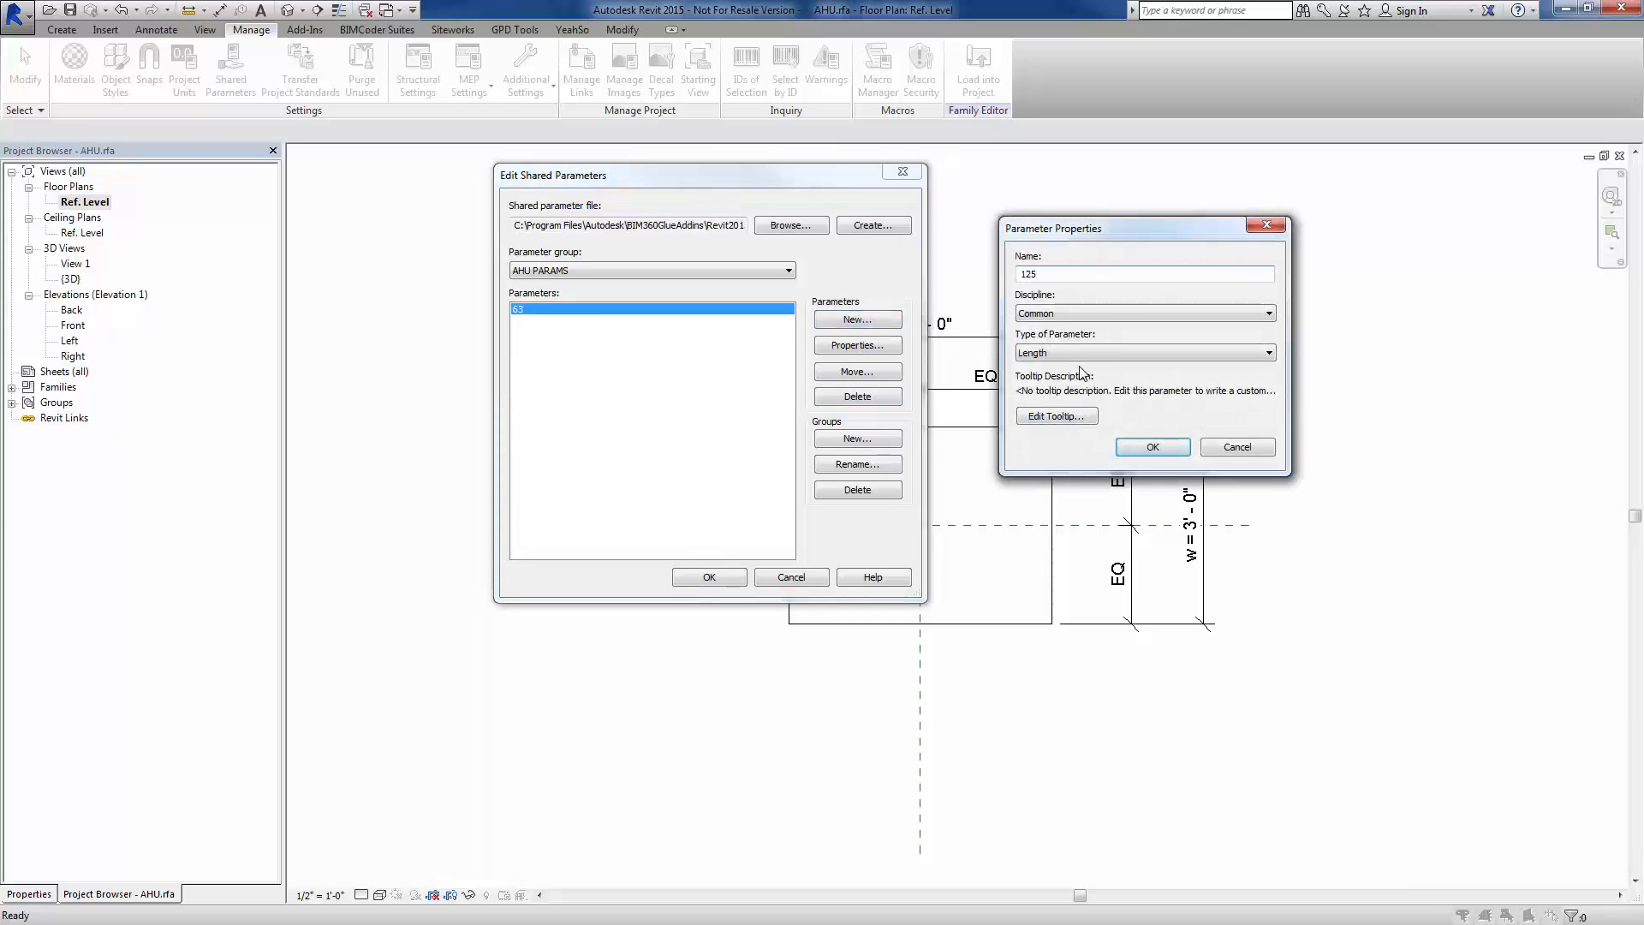
pyautogui.click(1143, 353)
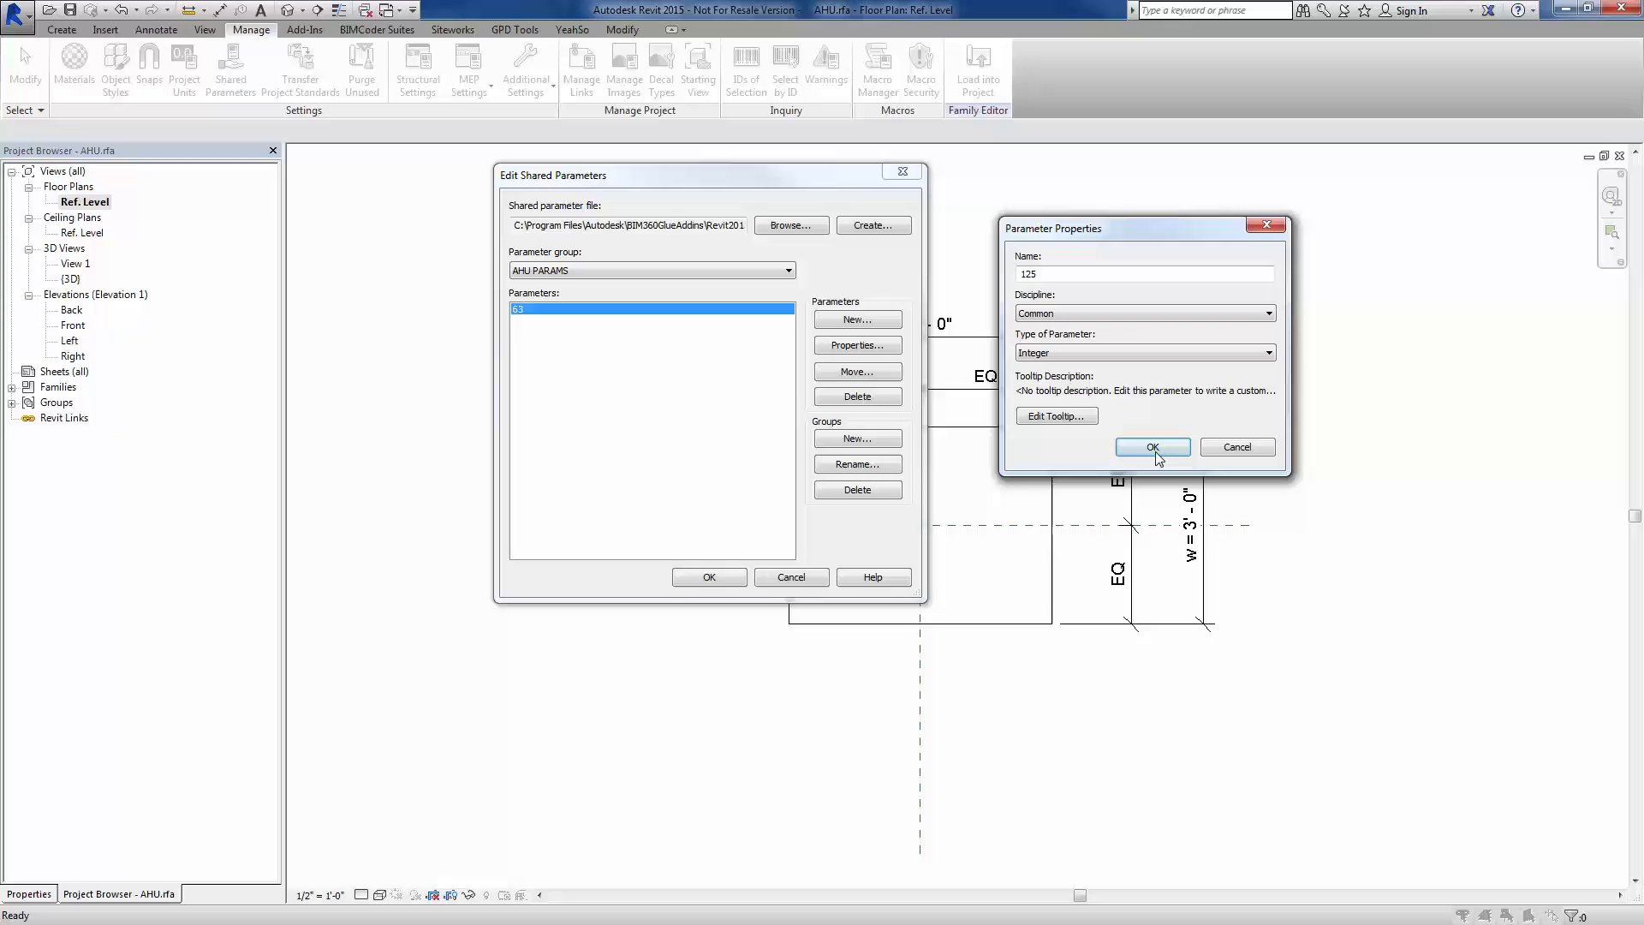
pyautogui.click(1153, 447)
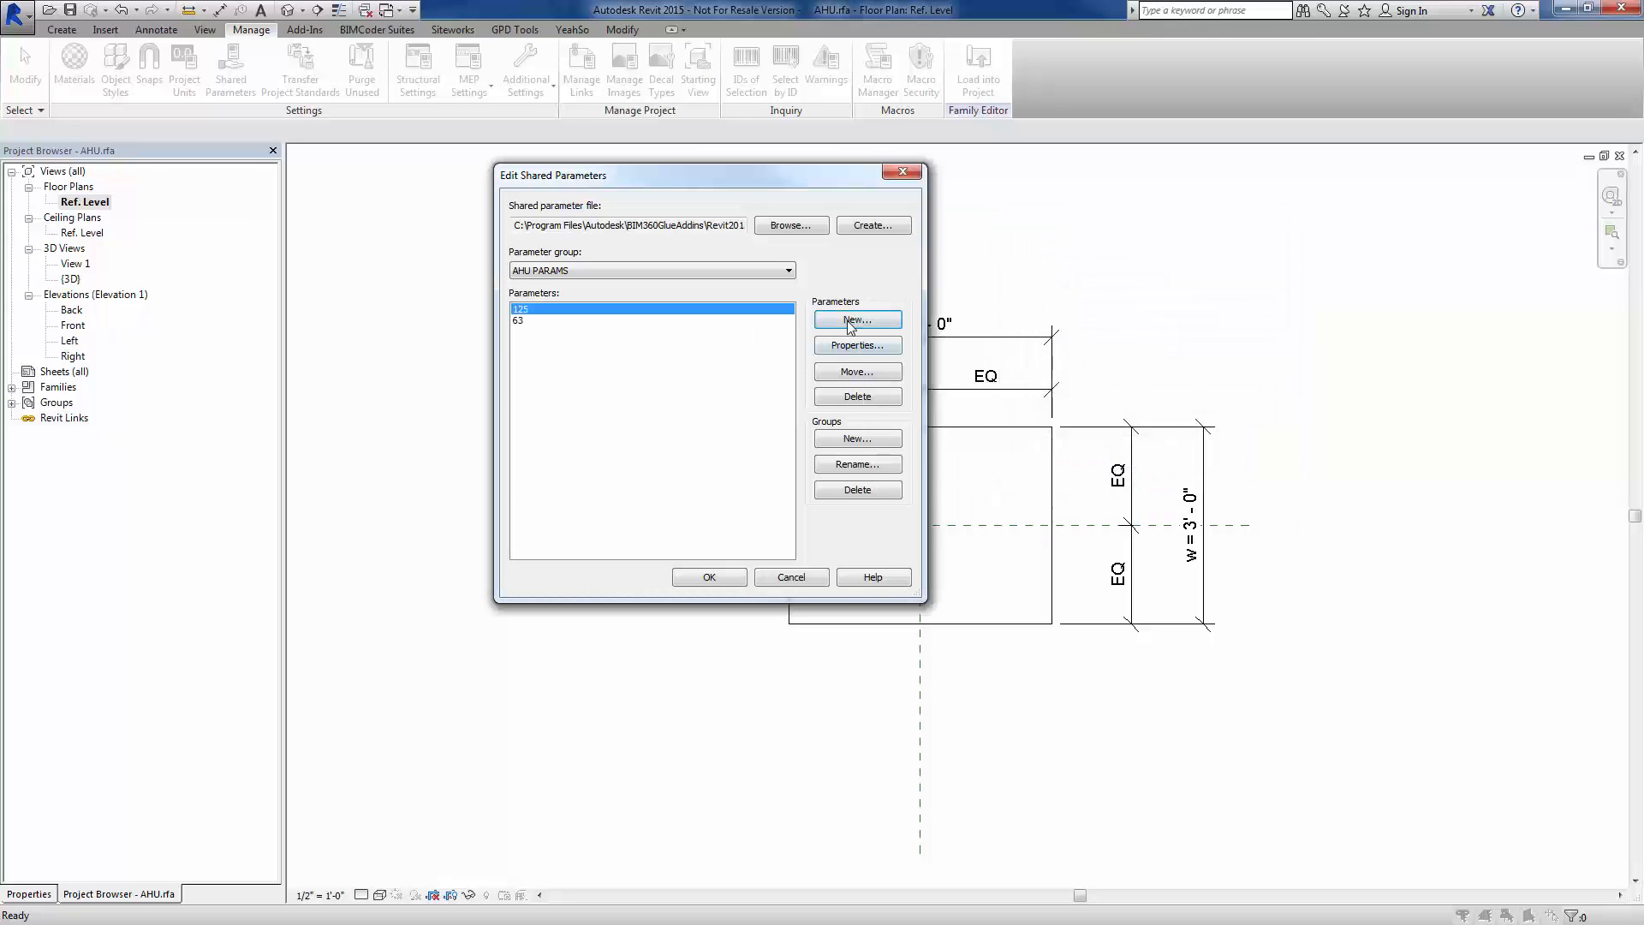
pyautogui.click(856, 320)
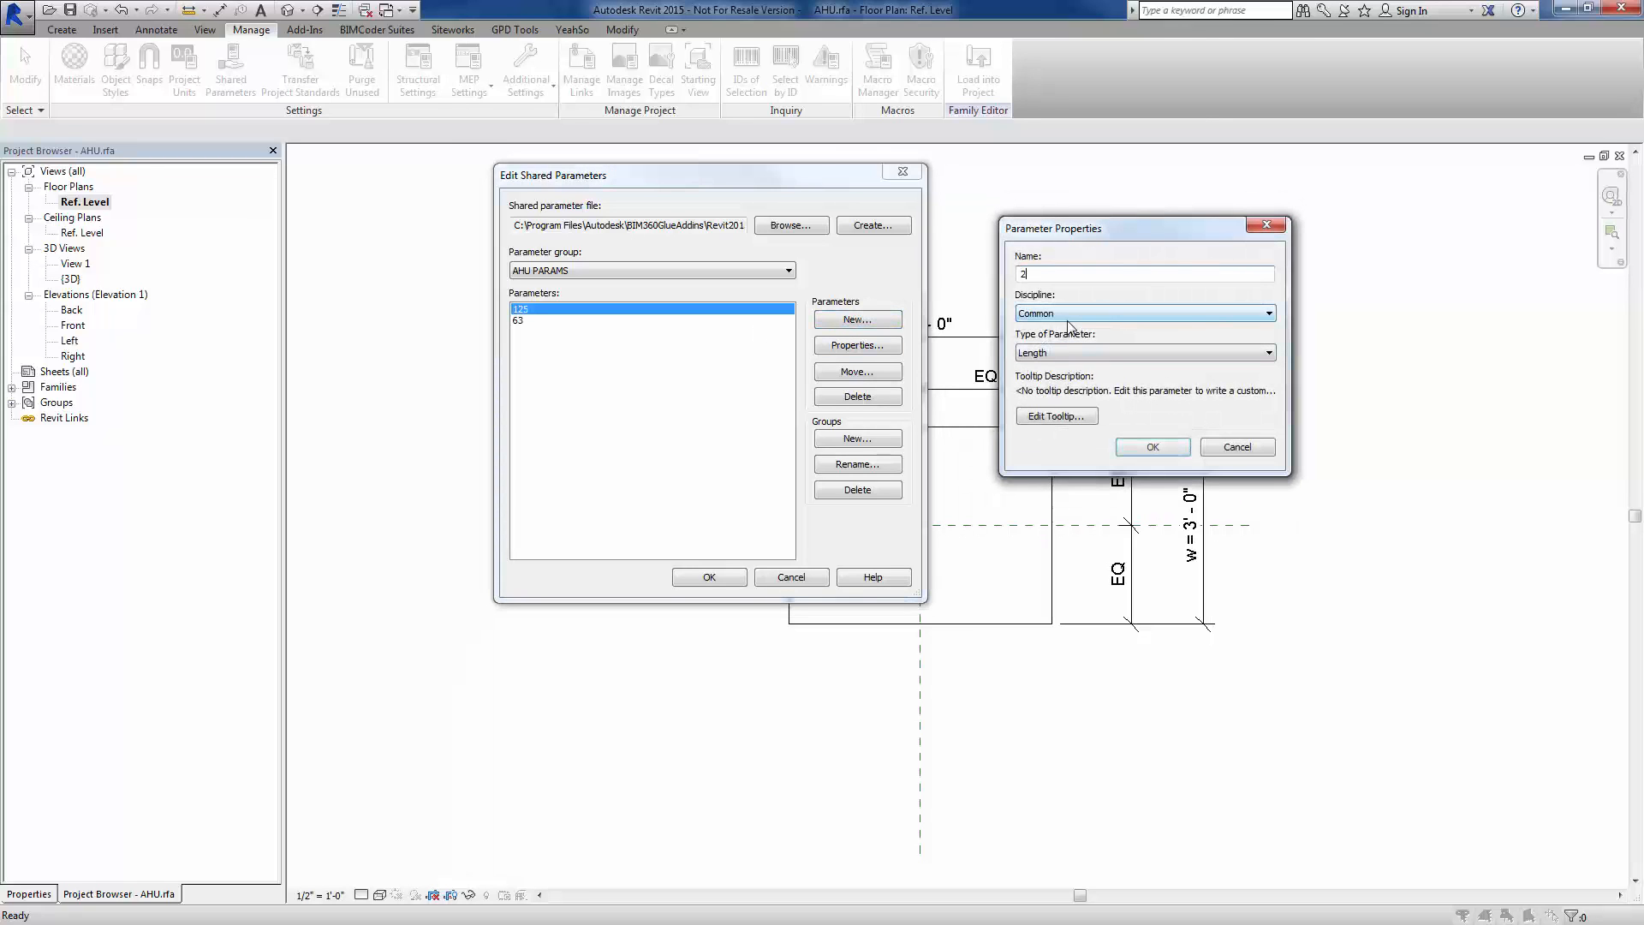
pyautogui.write('50')
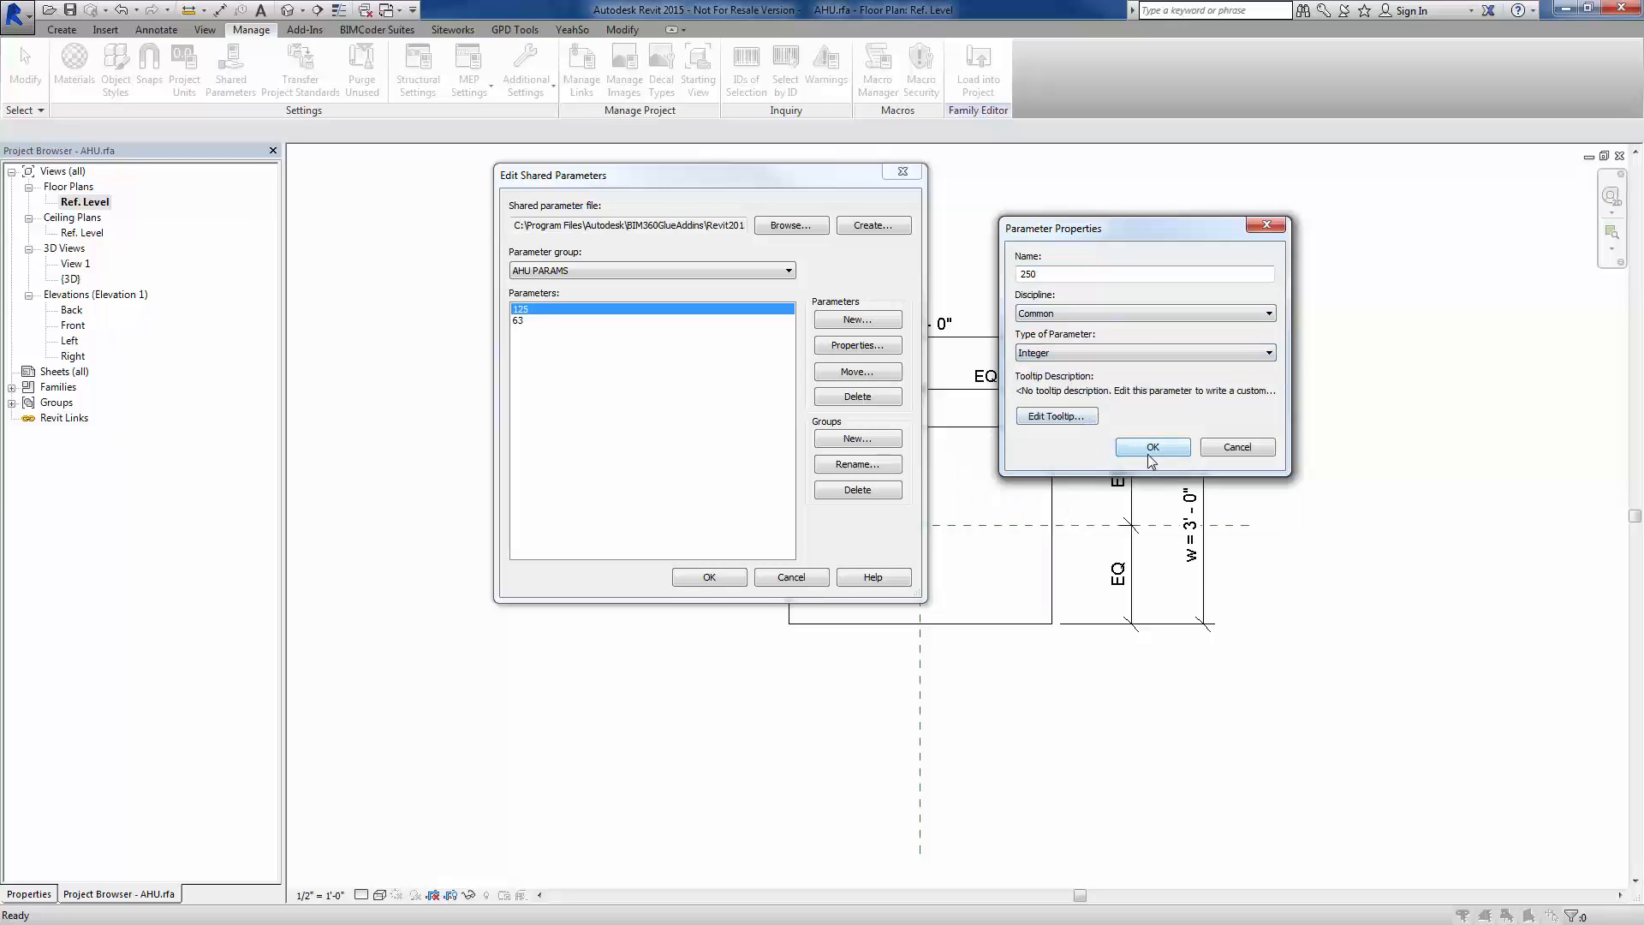
pyautogui.click(1151, 447)
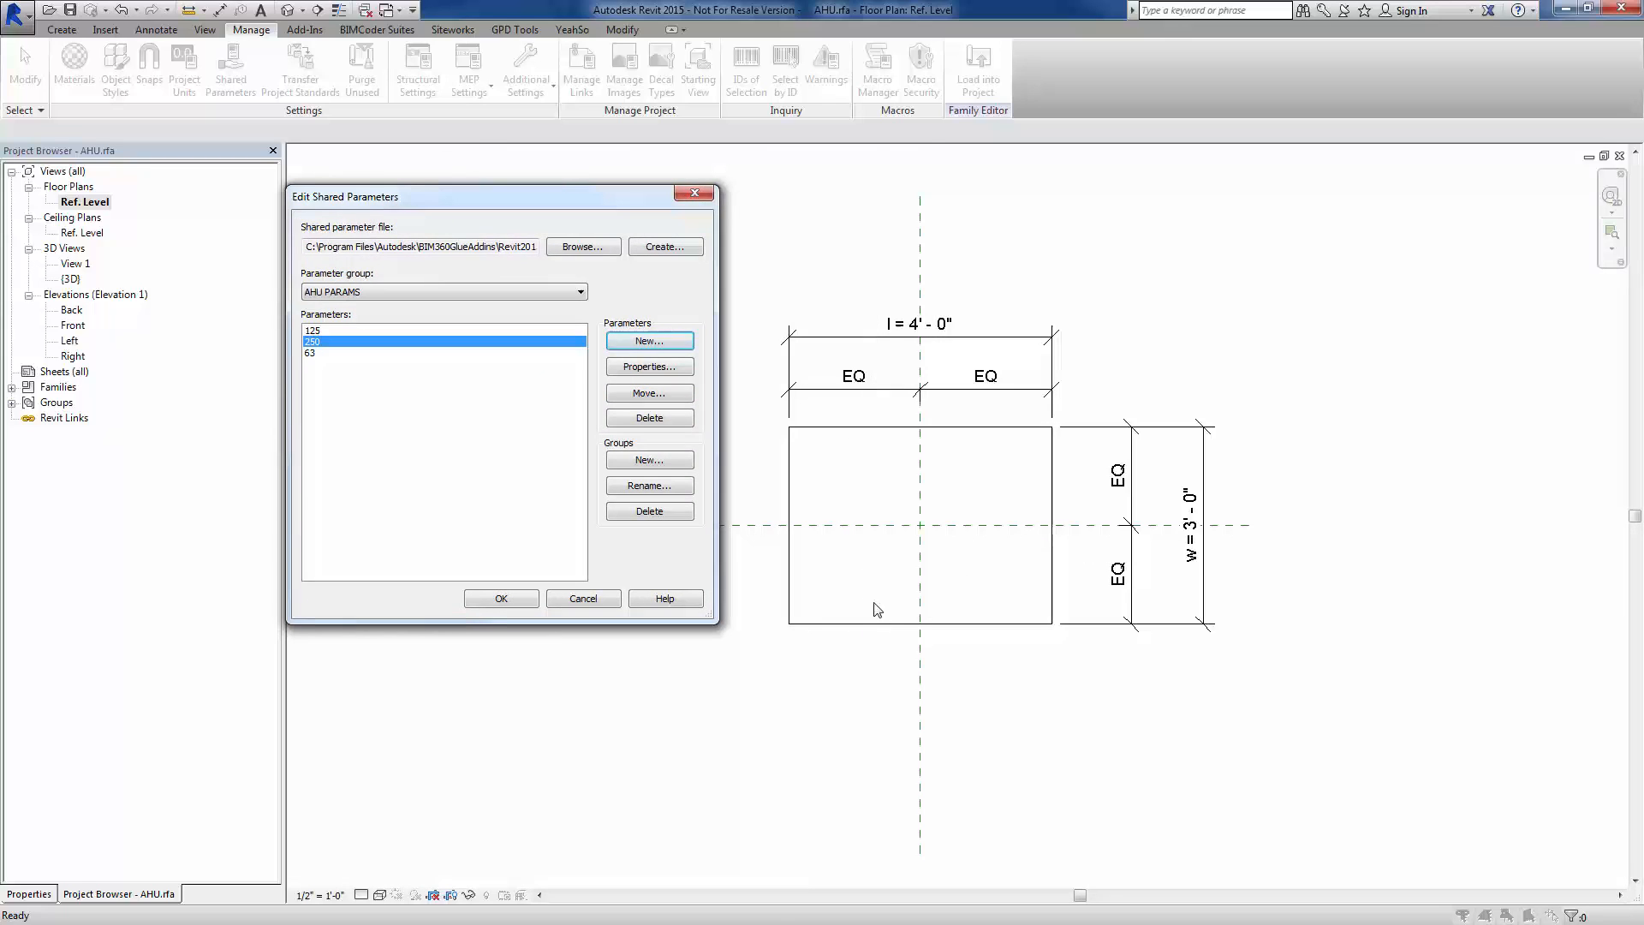
pyautogui.moveTo(769, 377)
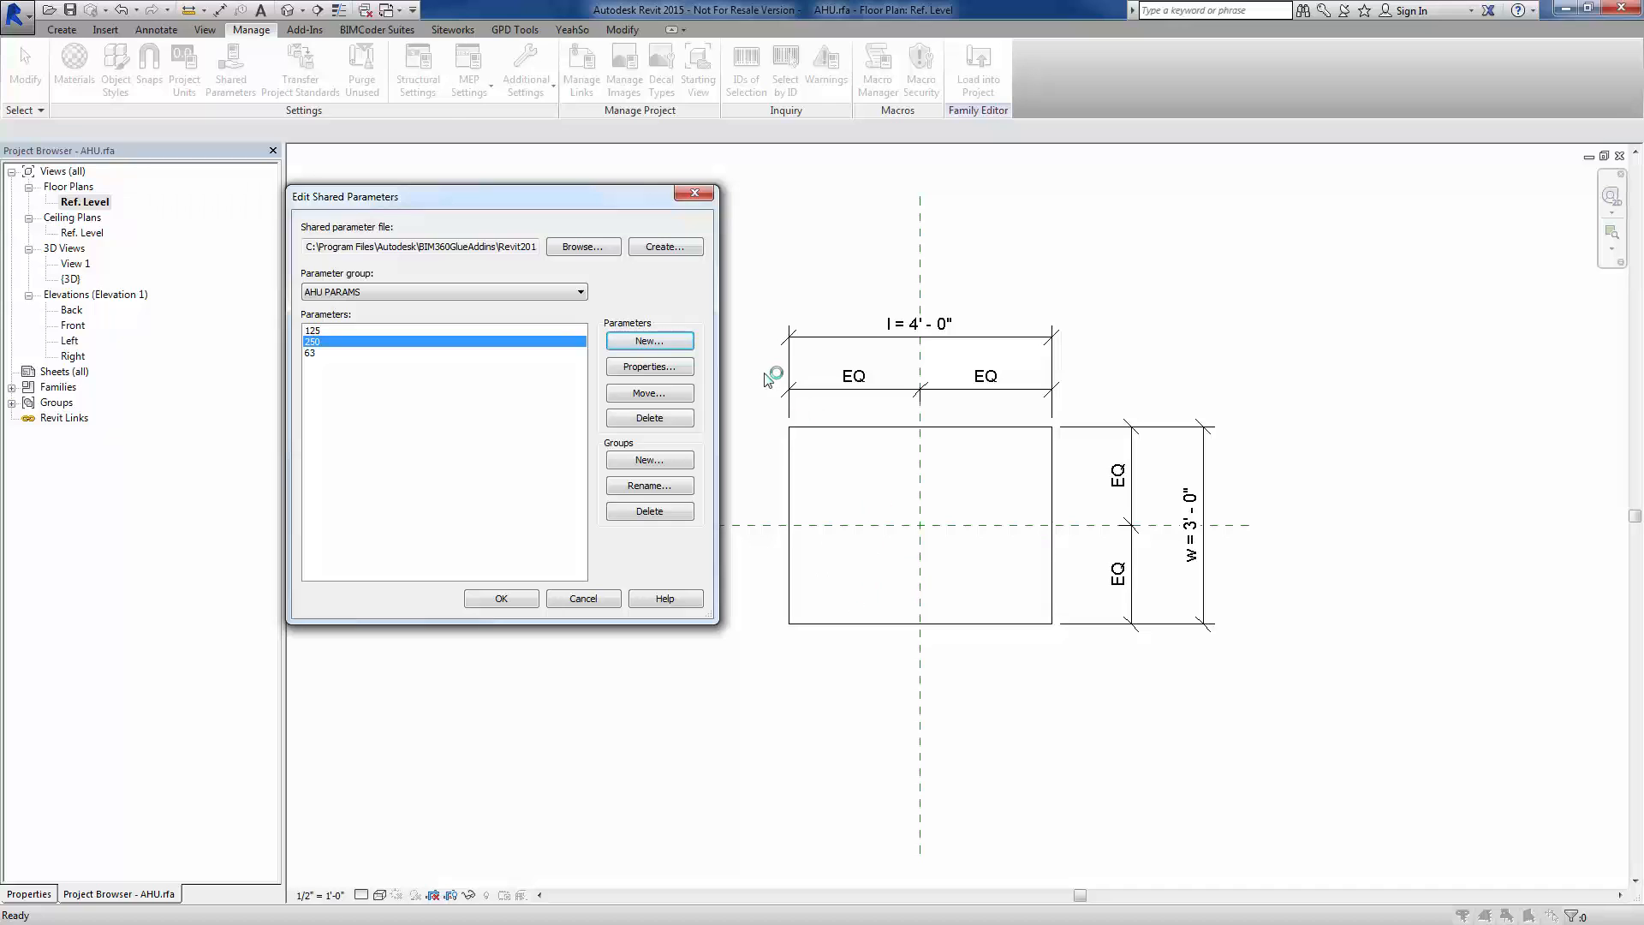
pyautogui.moveTo(689, 359)
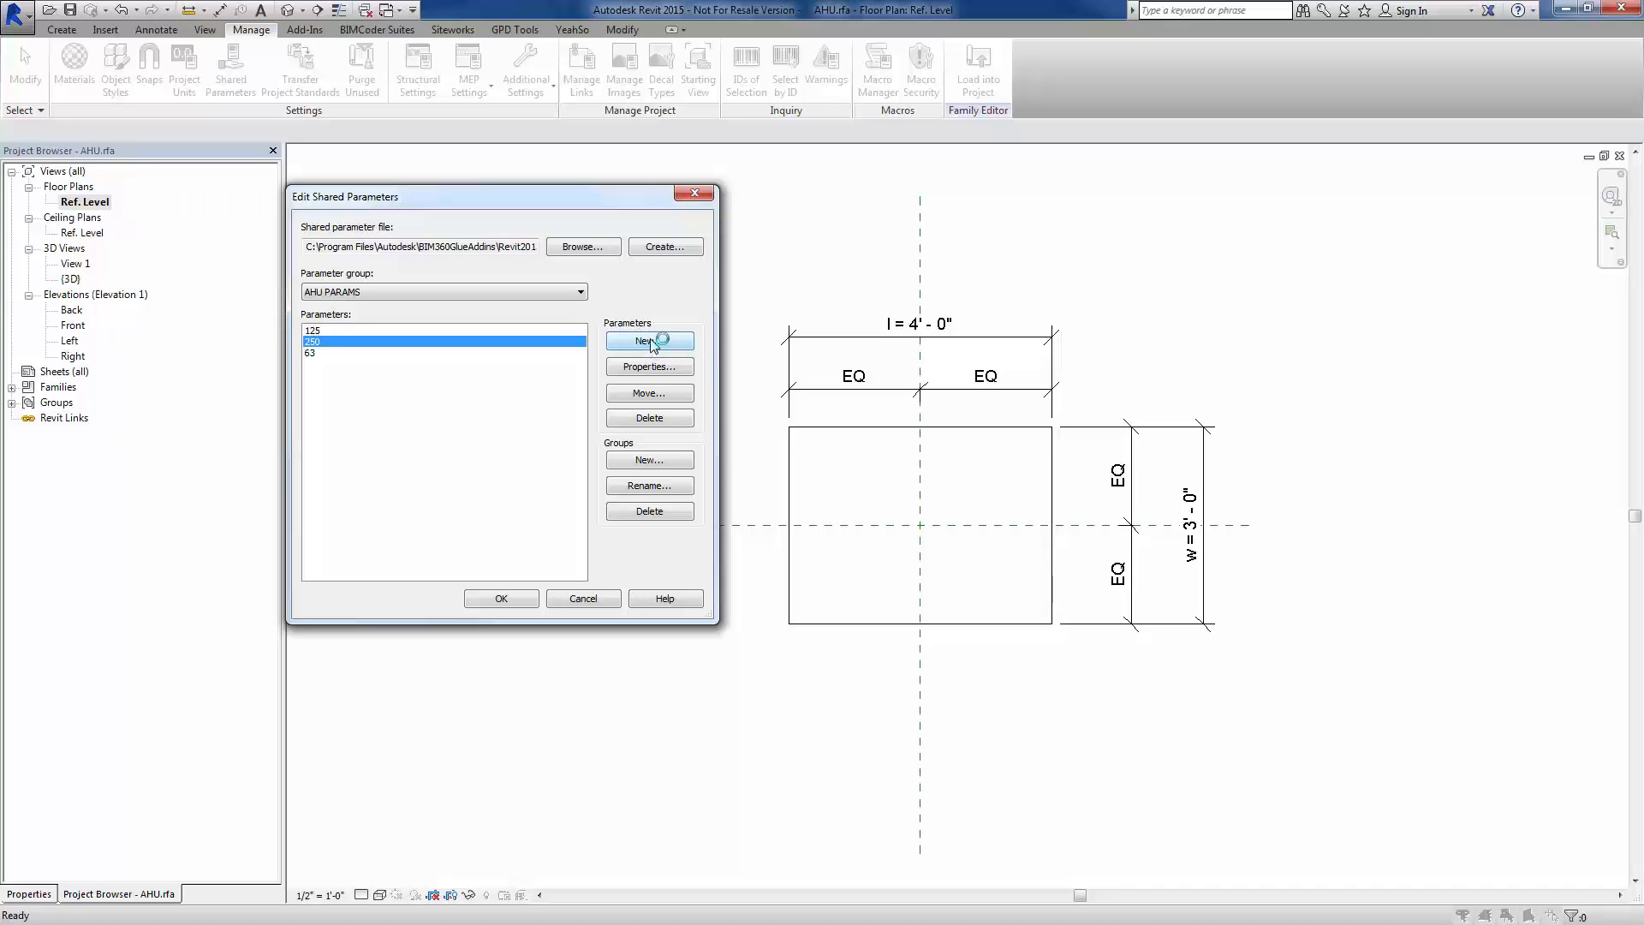
# Create a text shared parameter named AHU and close the Edit Shared Parameters dialog
pyautogui.click(647, 340)
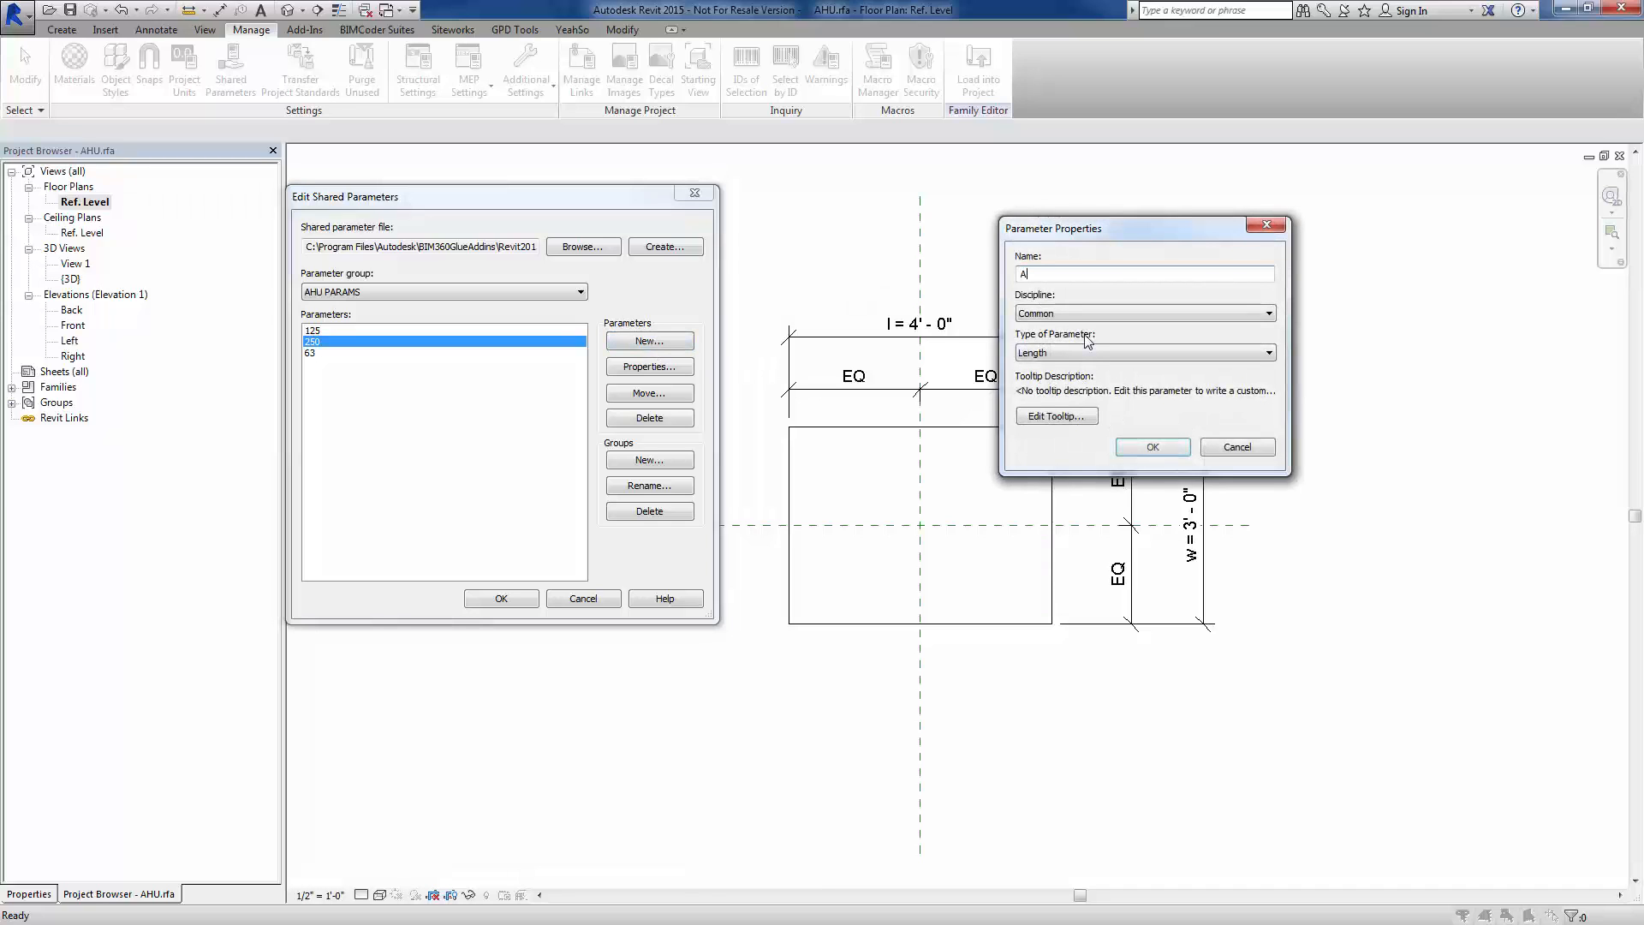
pyautogui.write('HU')
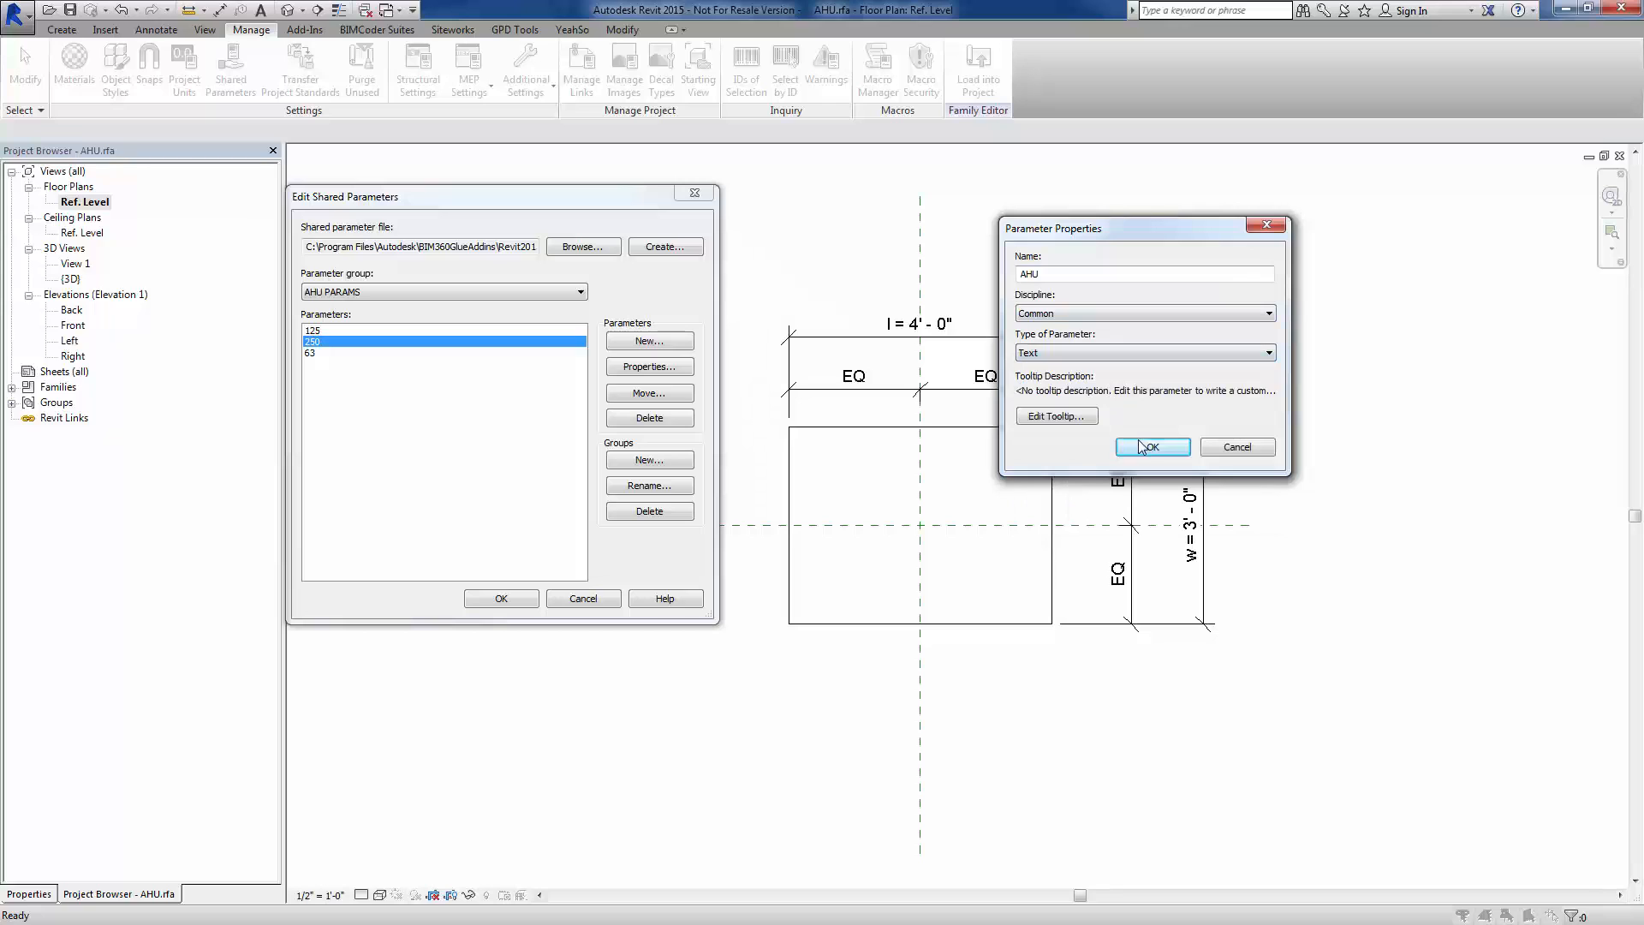
pyautogui.click(1151, 447)
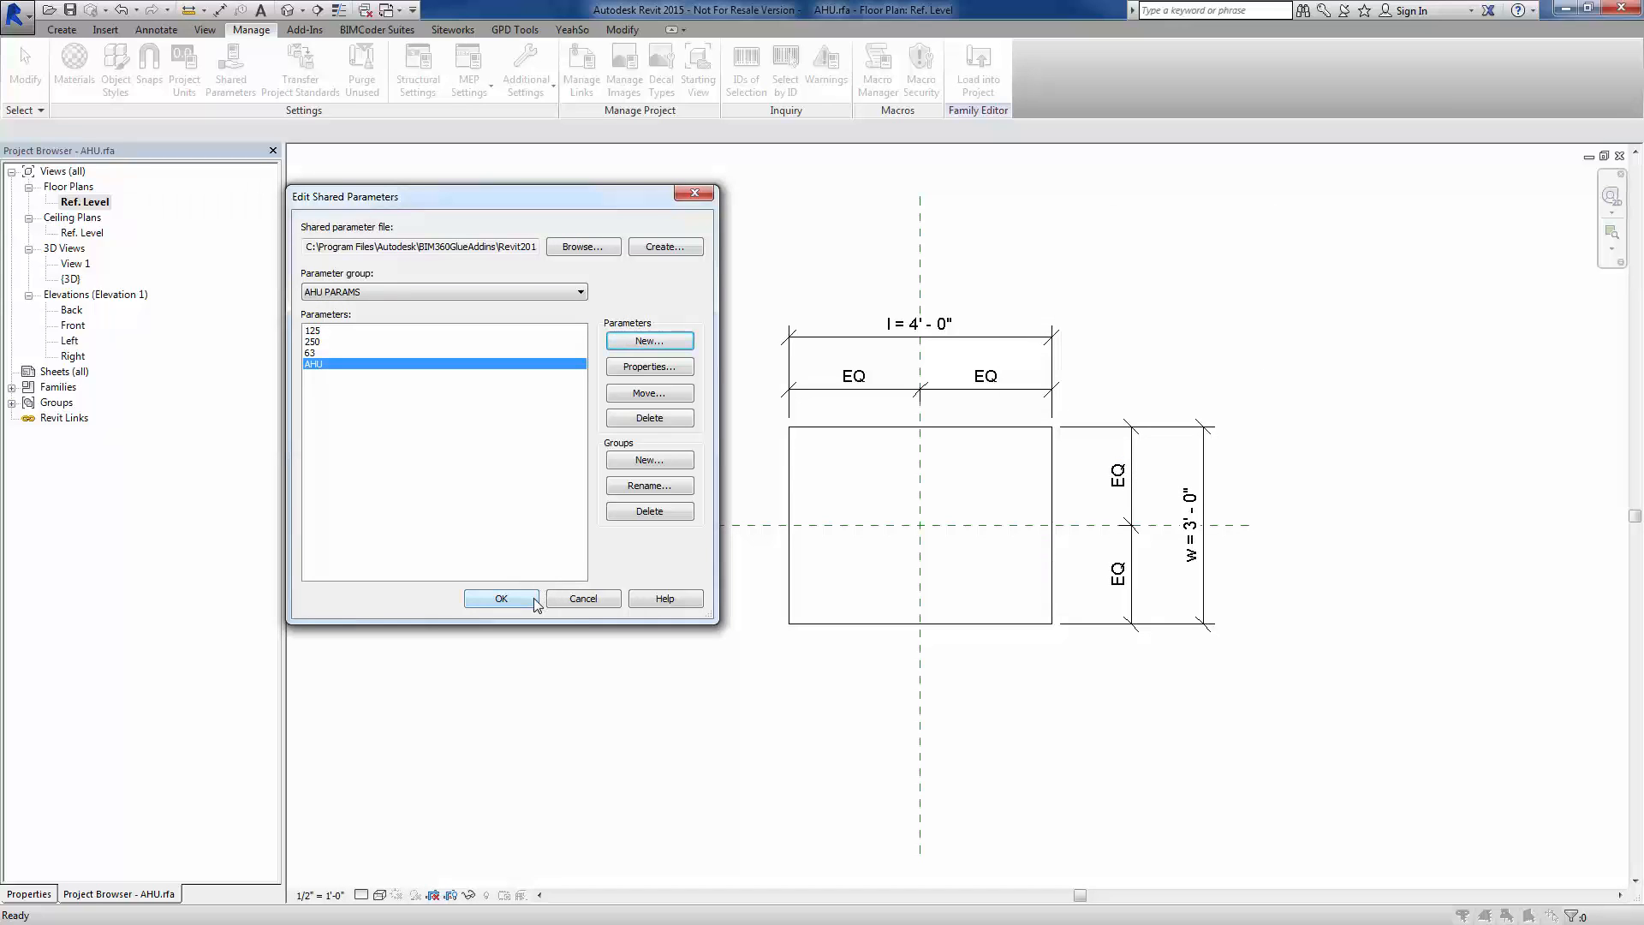
pyautogui.moveTo(535, 604)
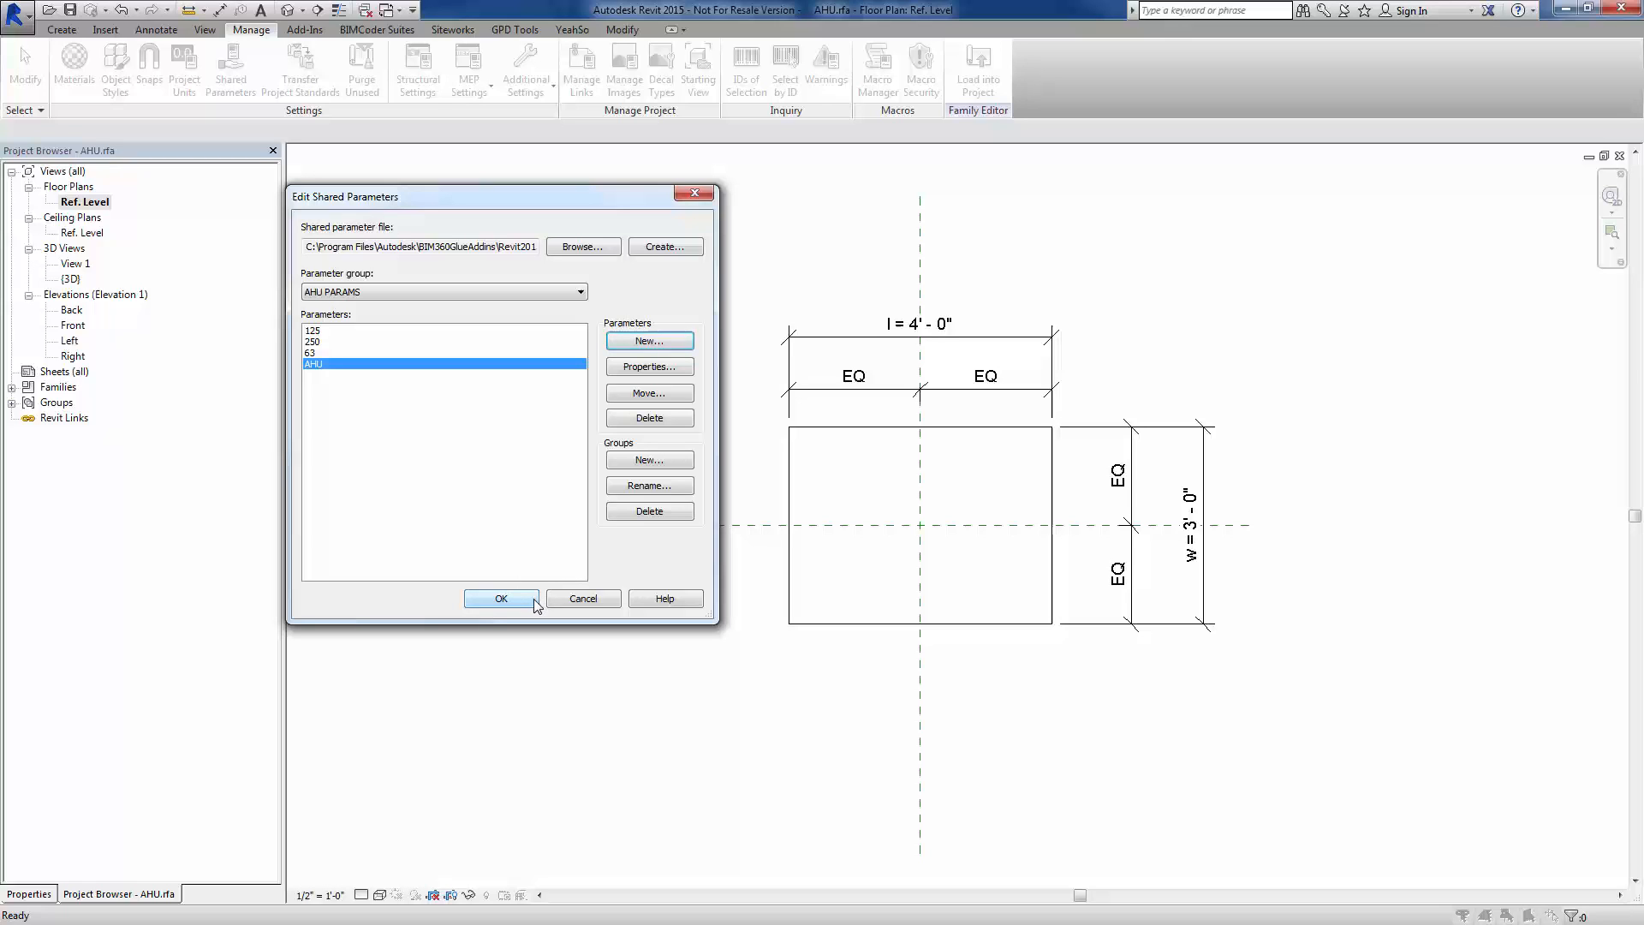
pyautogui.click(500, 600)
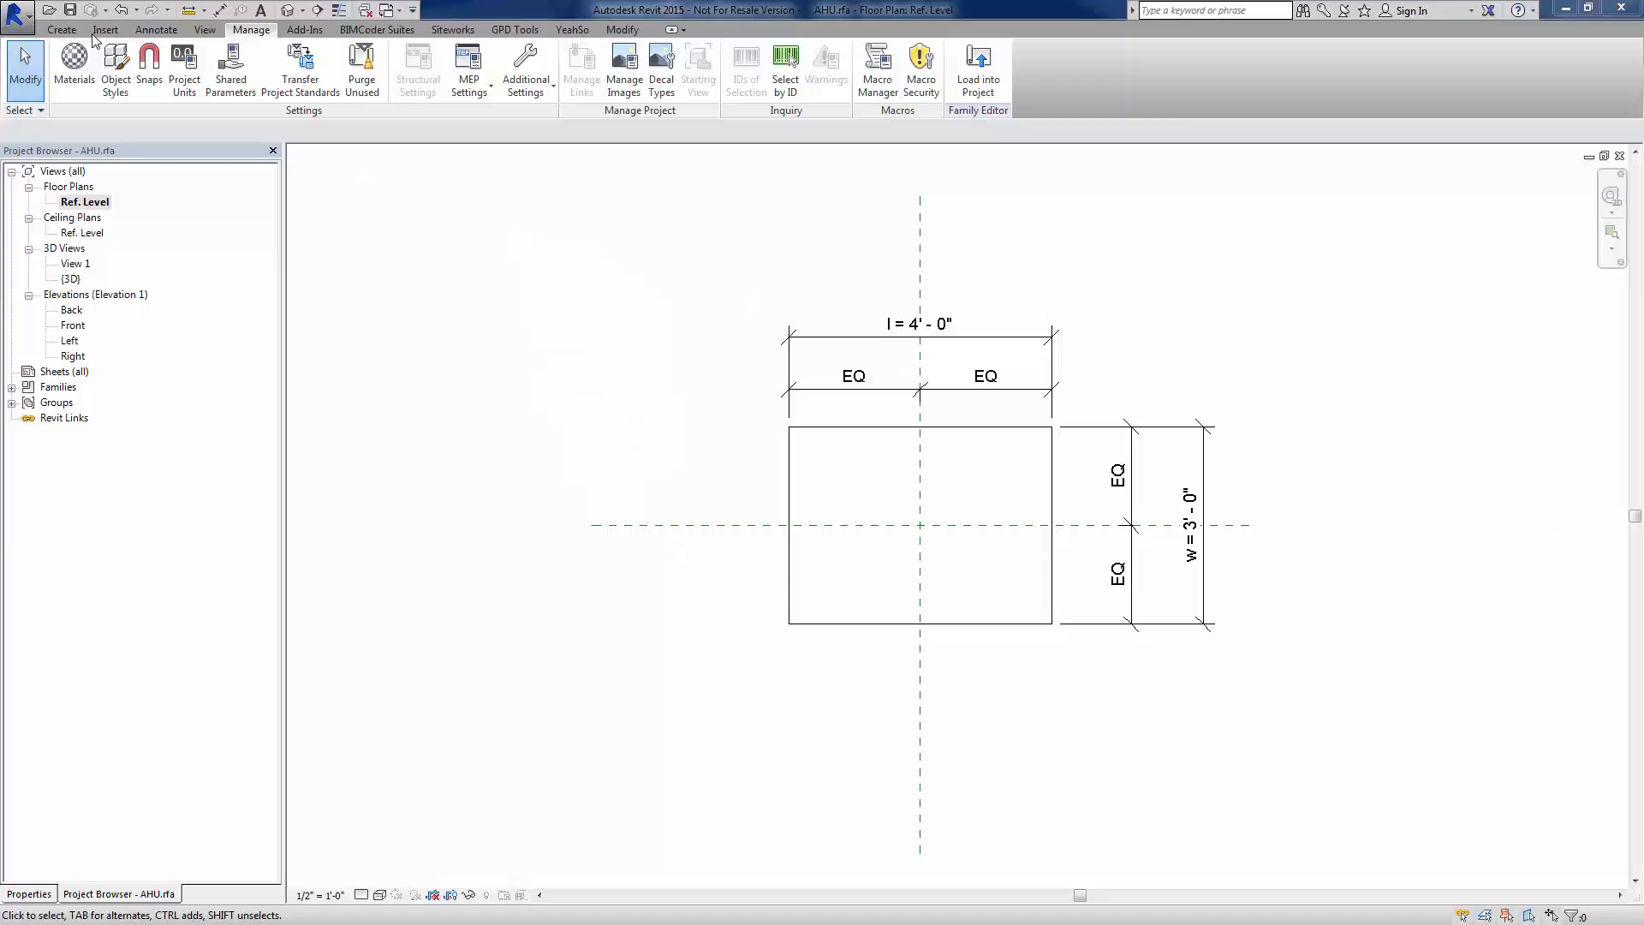
# Start a new family from the Mechanical Equipment.rft template
pyautogui.click(18, 12)
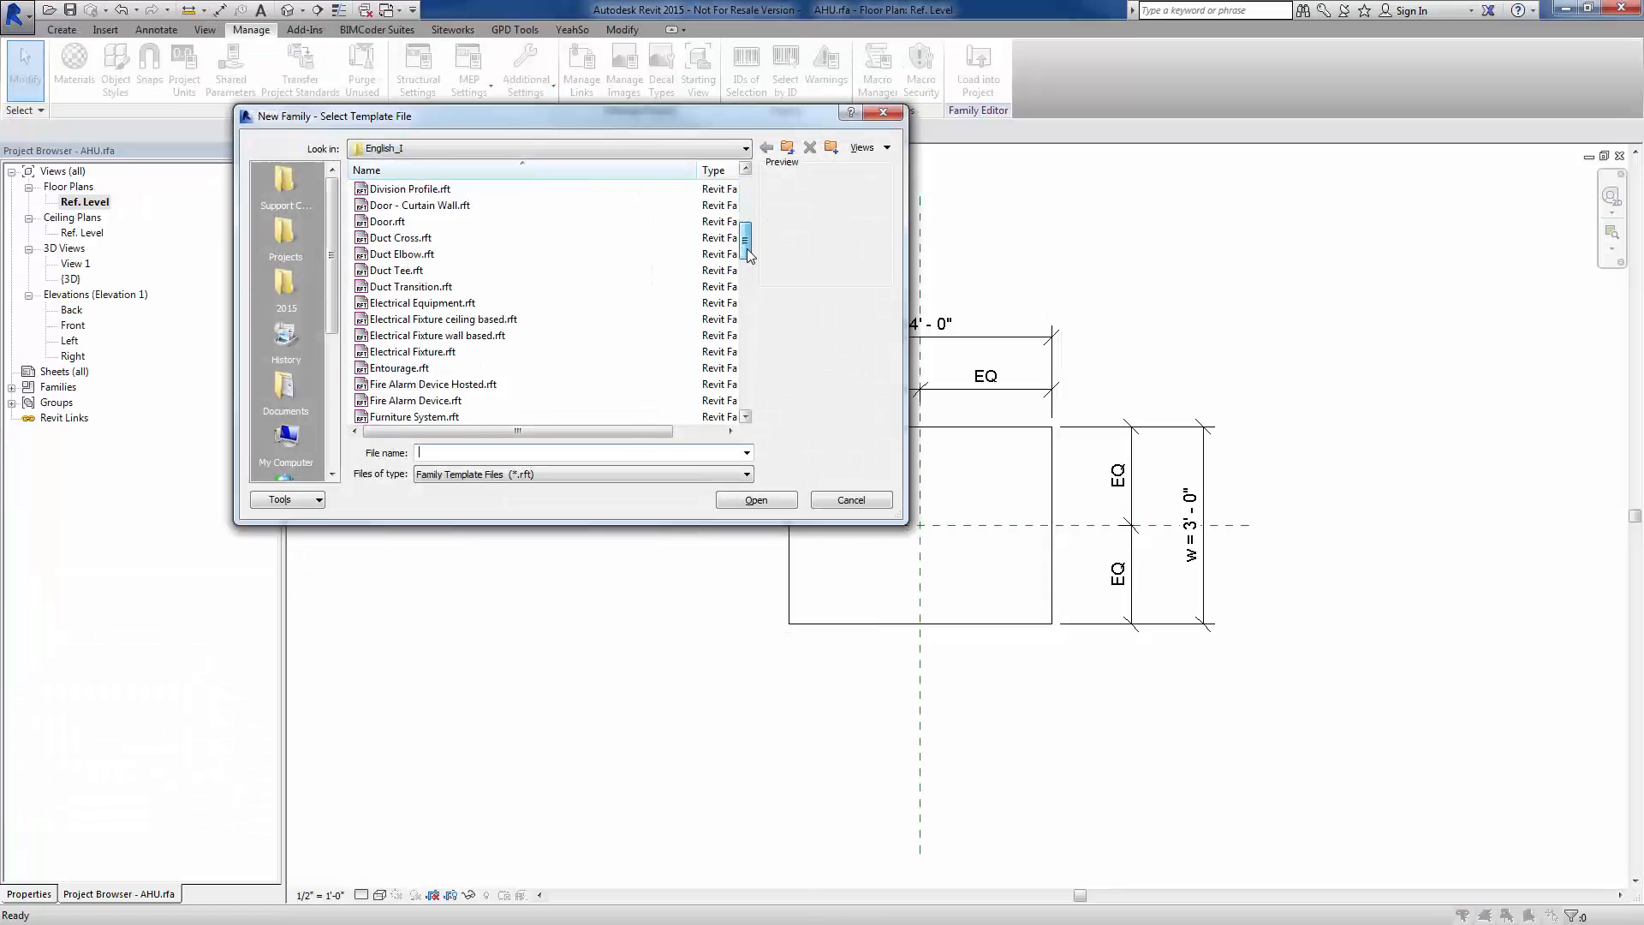
pyautogui.scroll(-3)
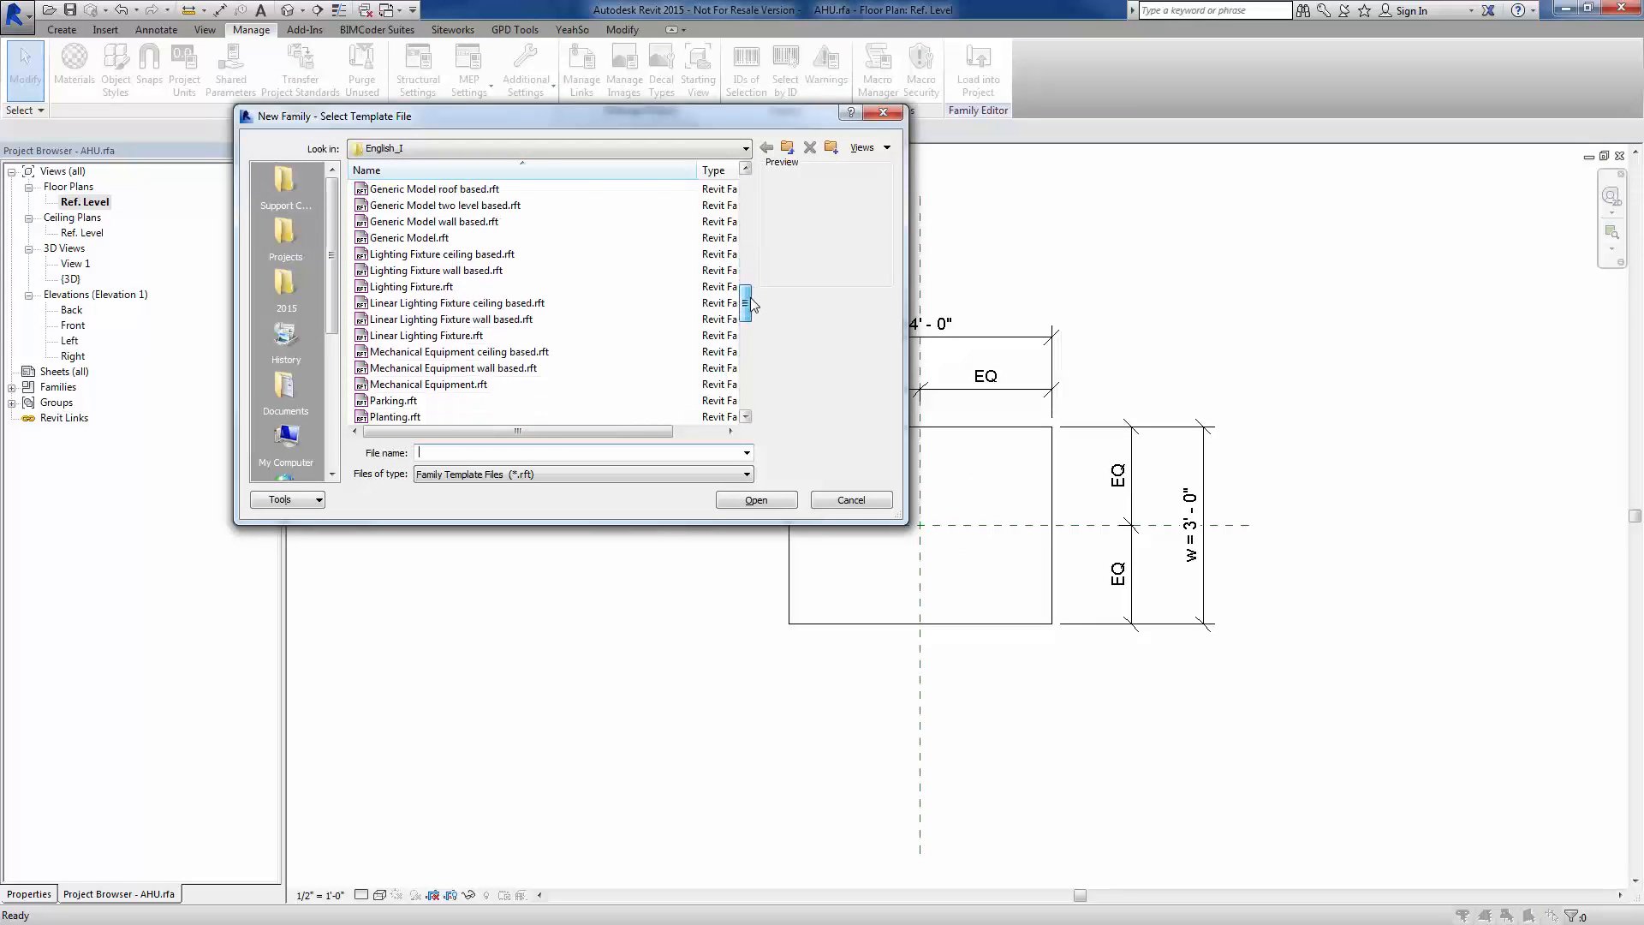
pyautogui.click(428, 384)
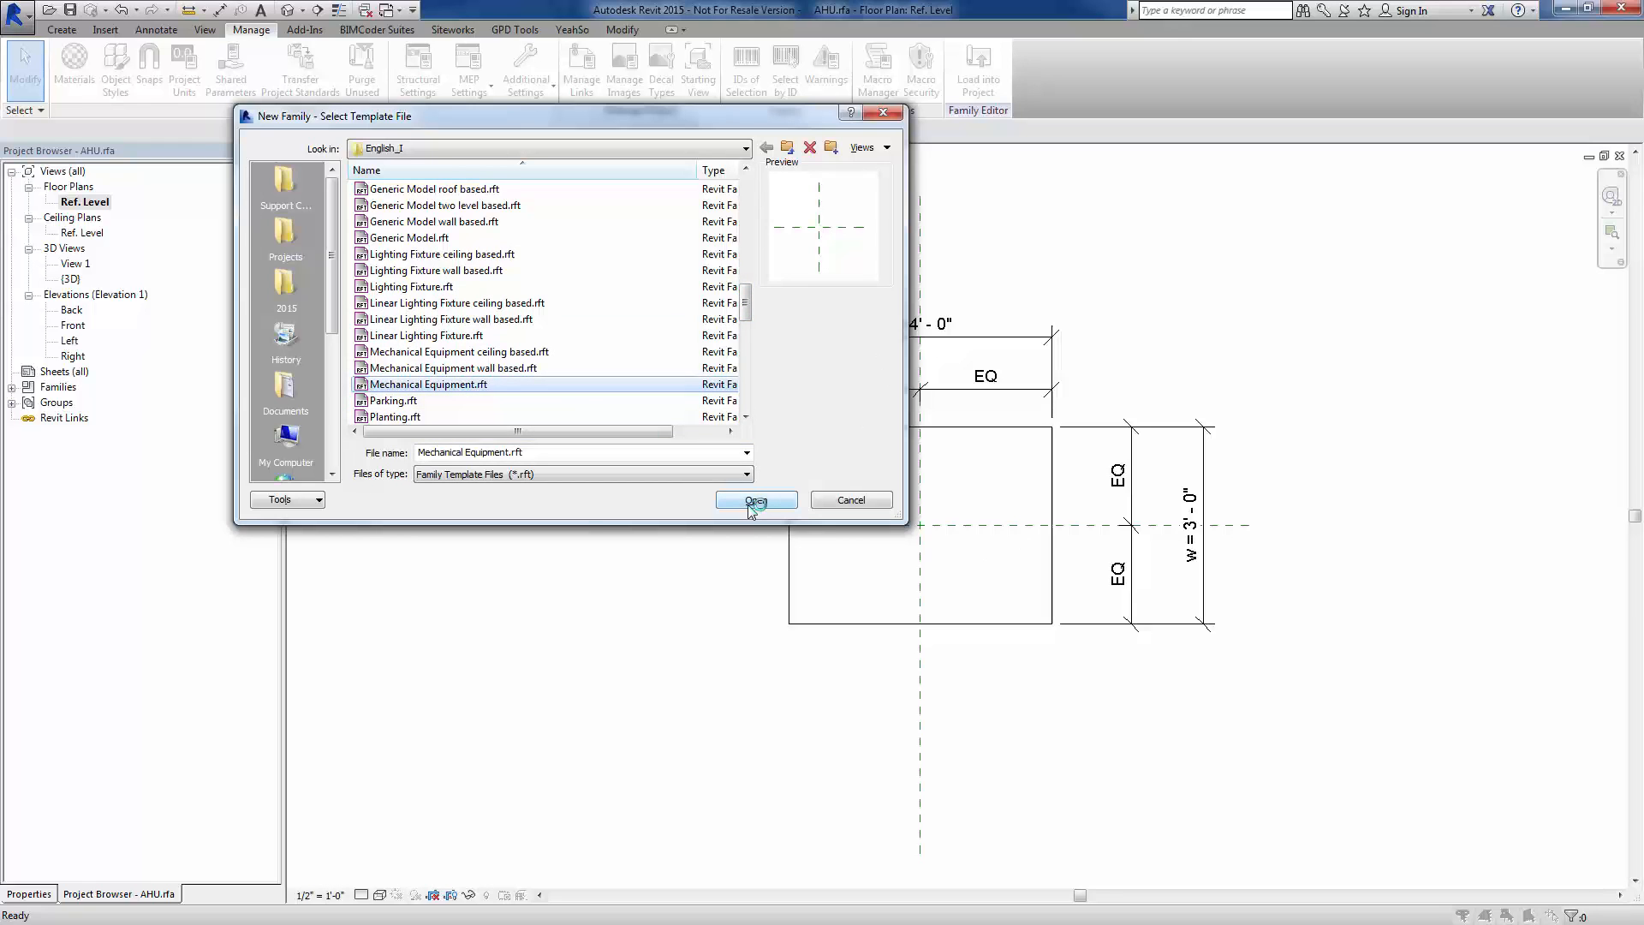
pyautogui.click(755, 500)
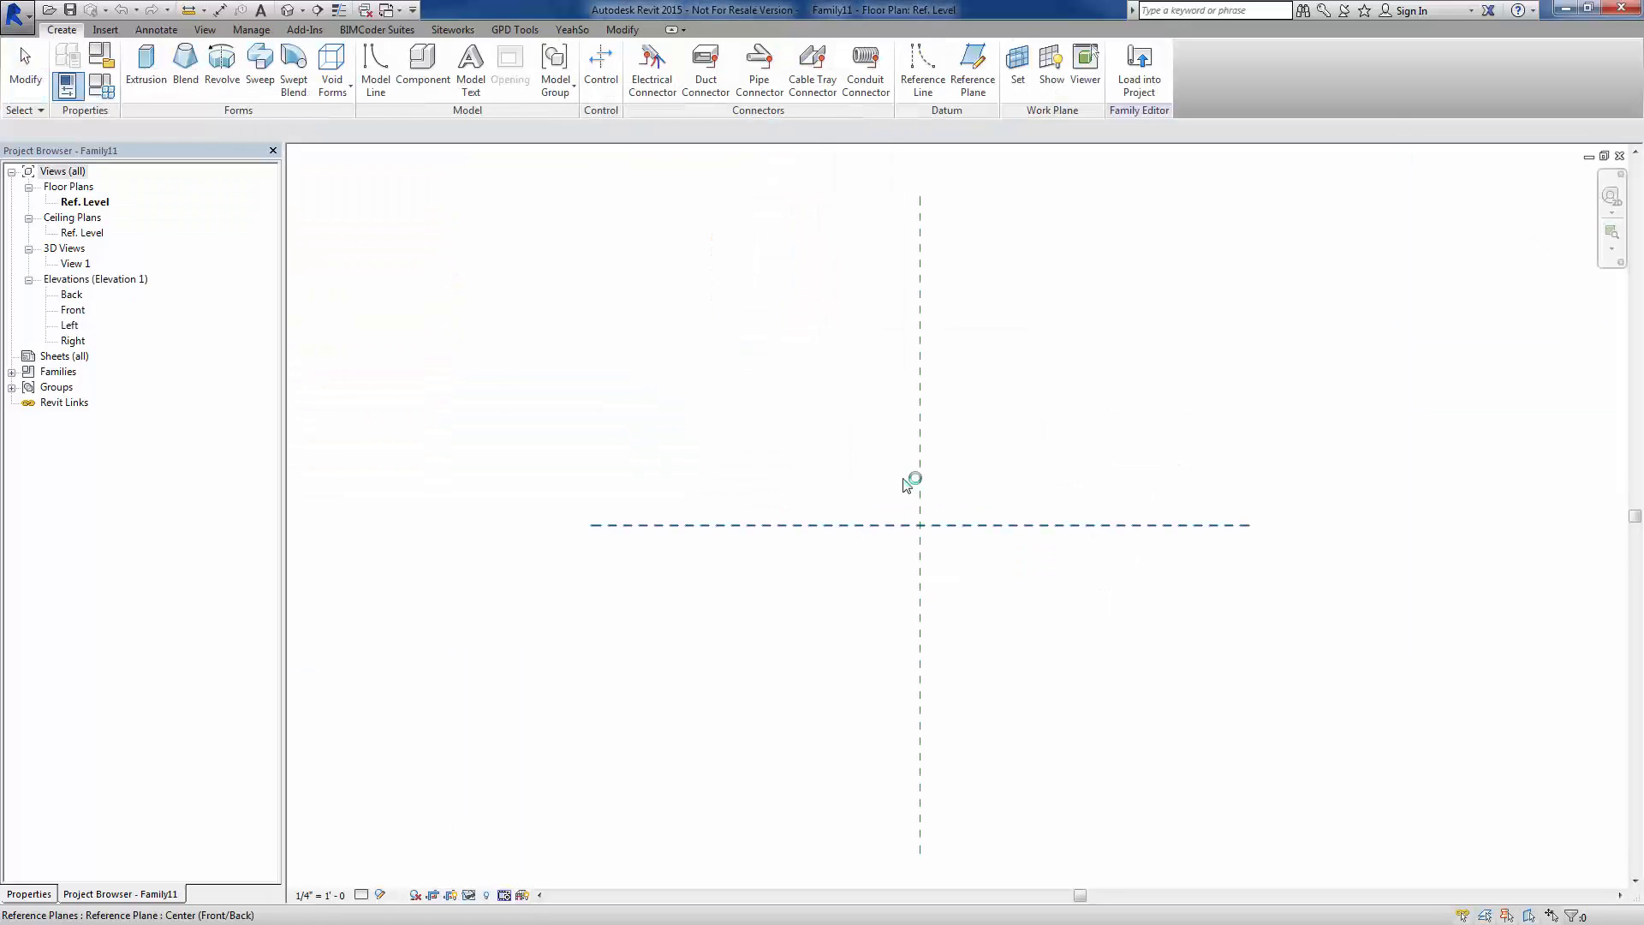
# Create a small extrusion at the reference-plane intersection with depth 1'
pyautogui.click(146, 63)
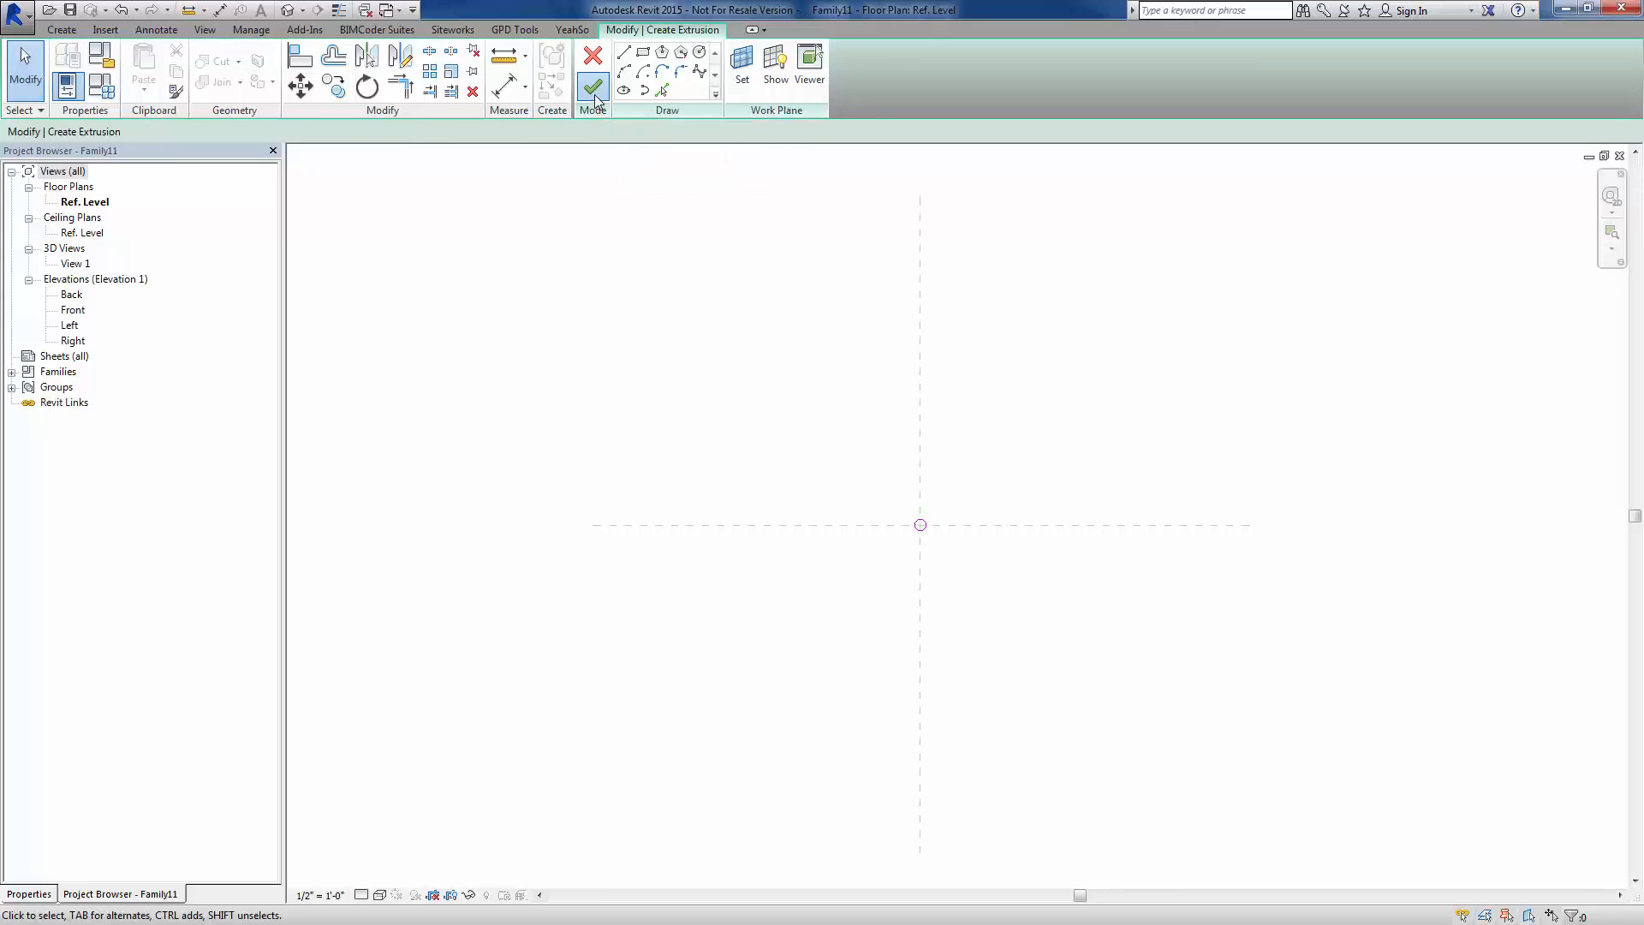
pyautogui.click(593, 85)
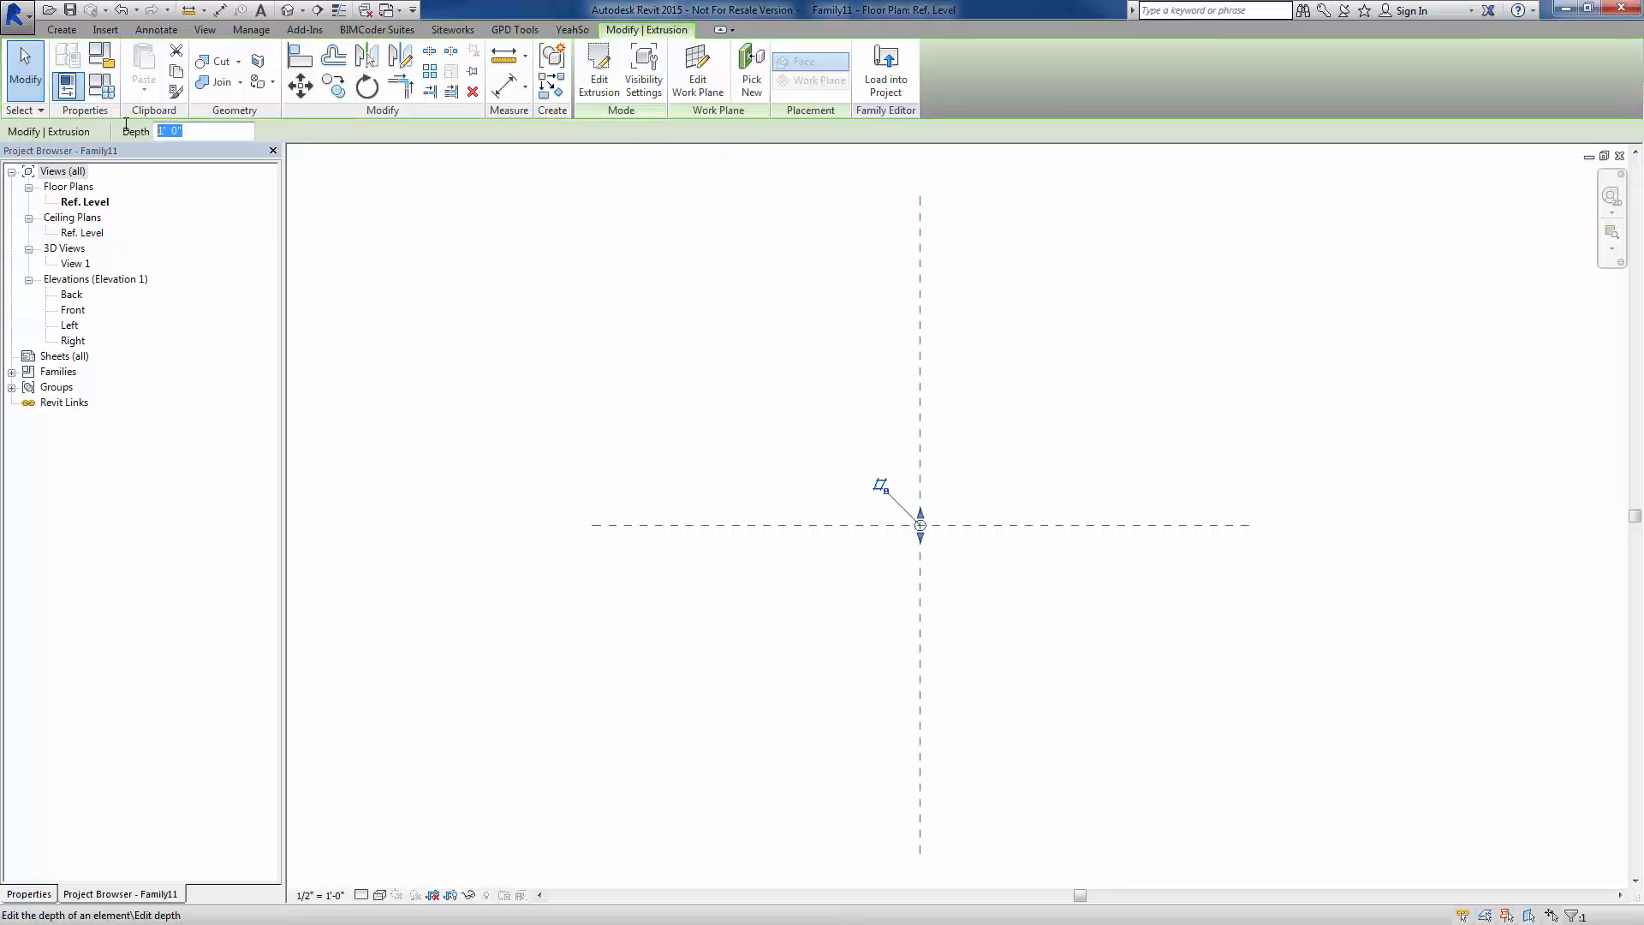
pyautogui.write("1'")
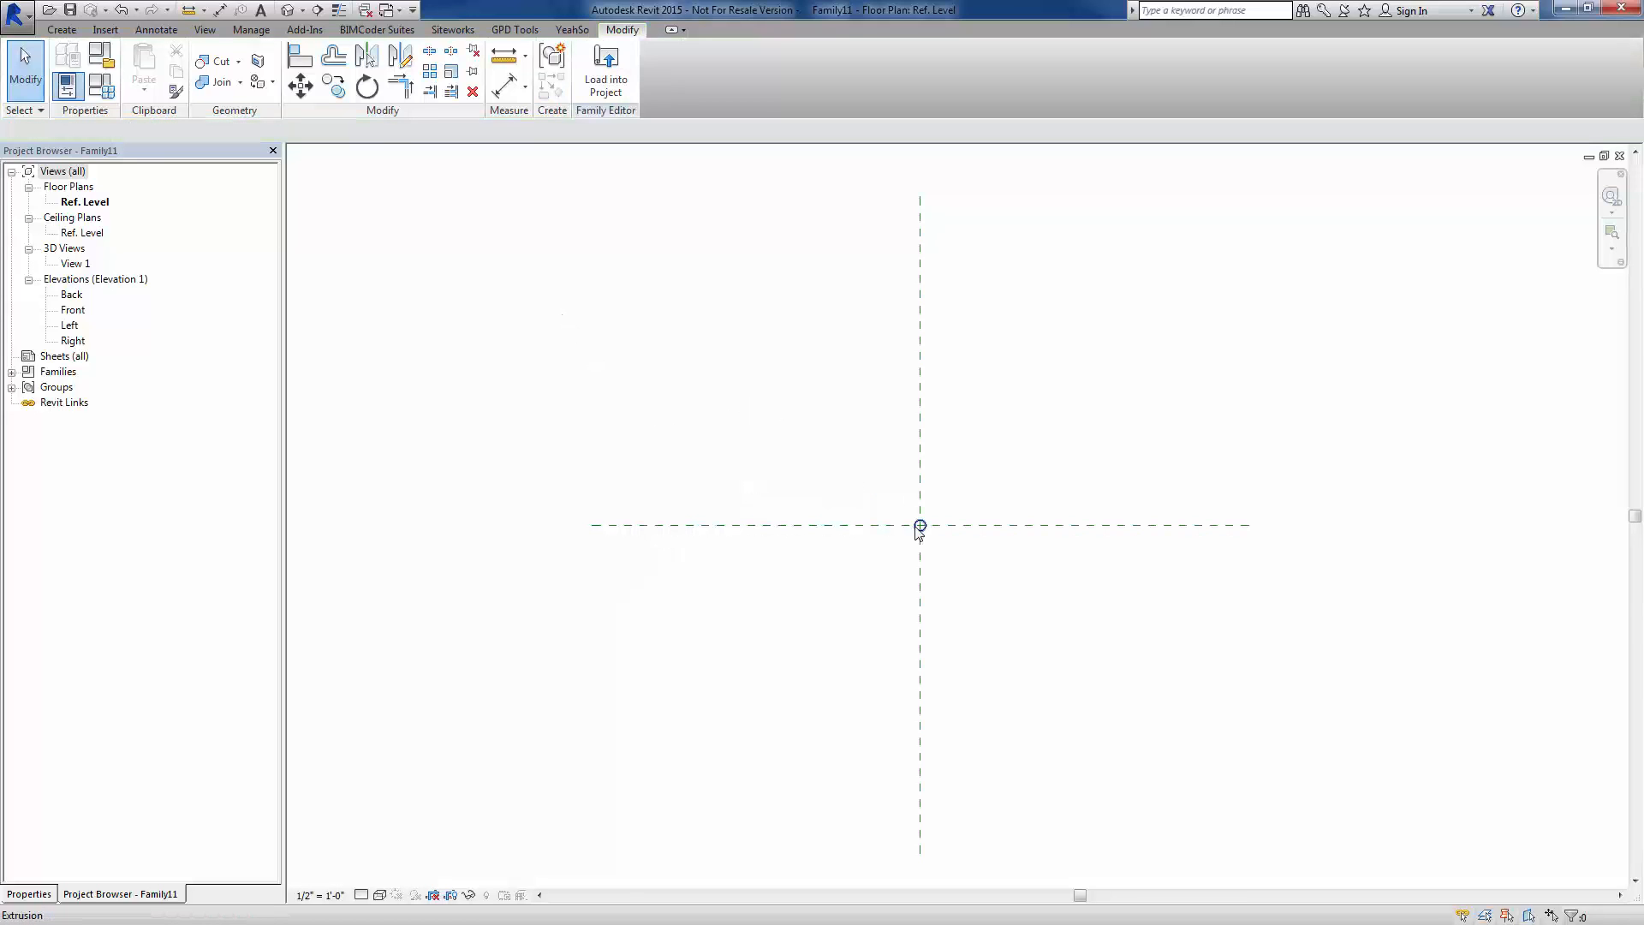
pyautogui.moveTo(930, 536)
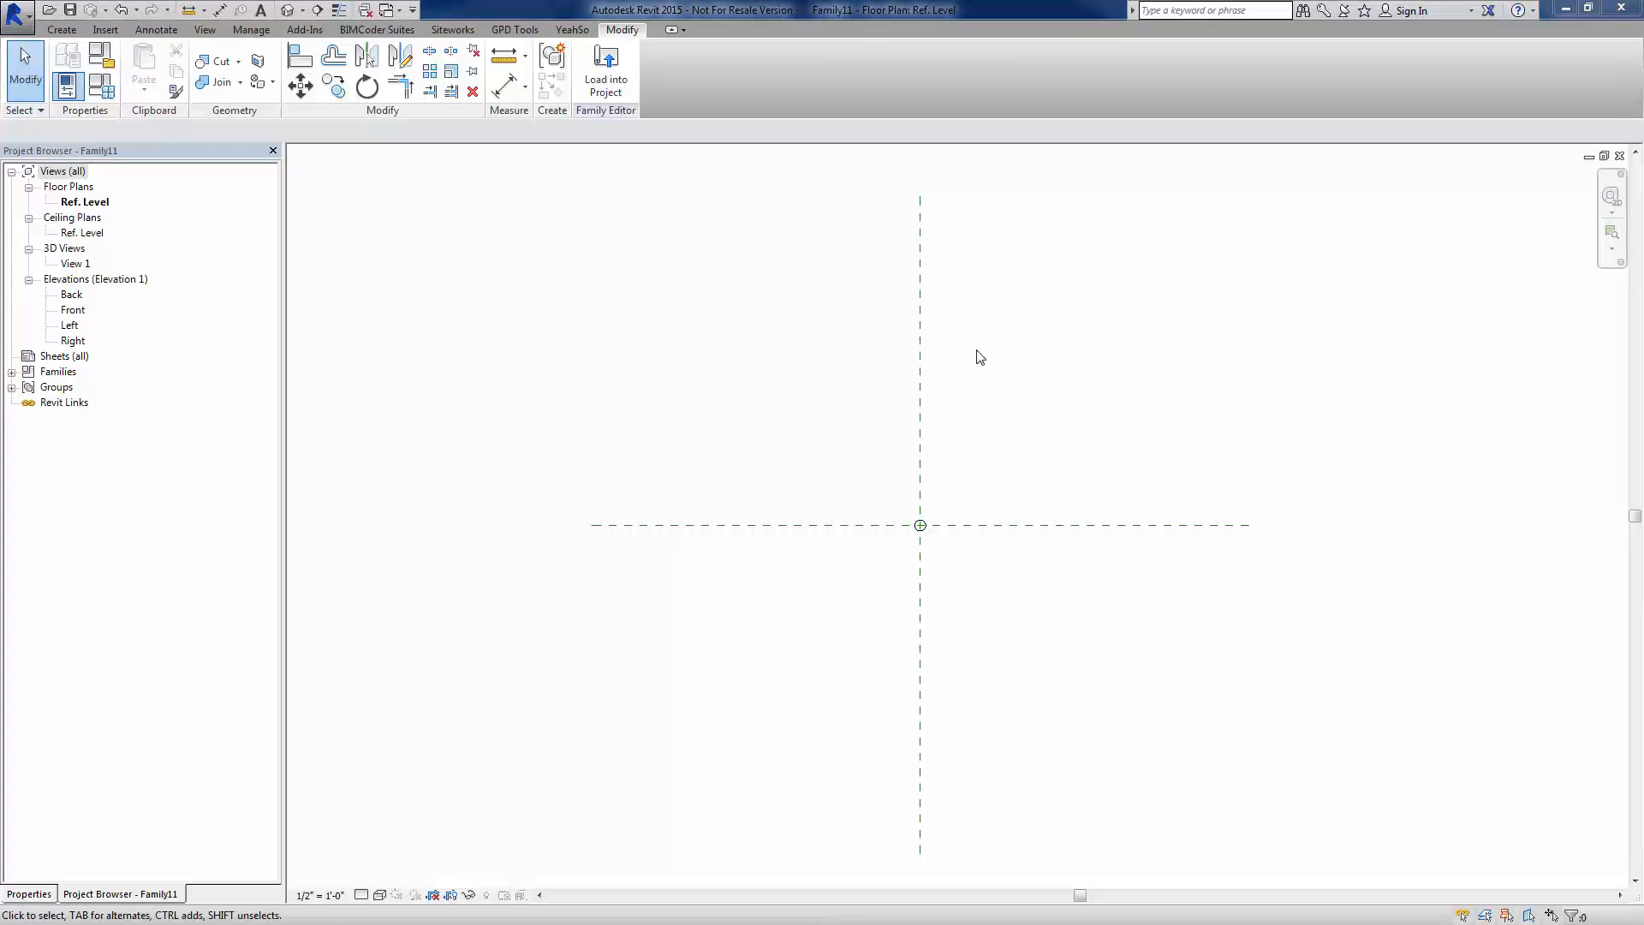
pyautogui.moveTo(534, 257)
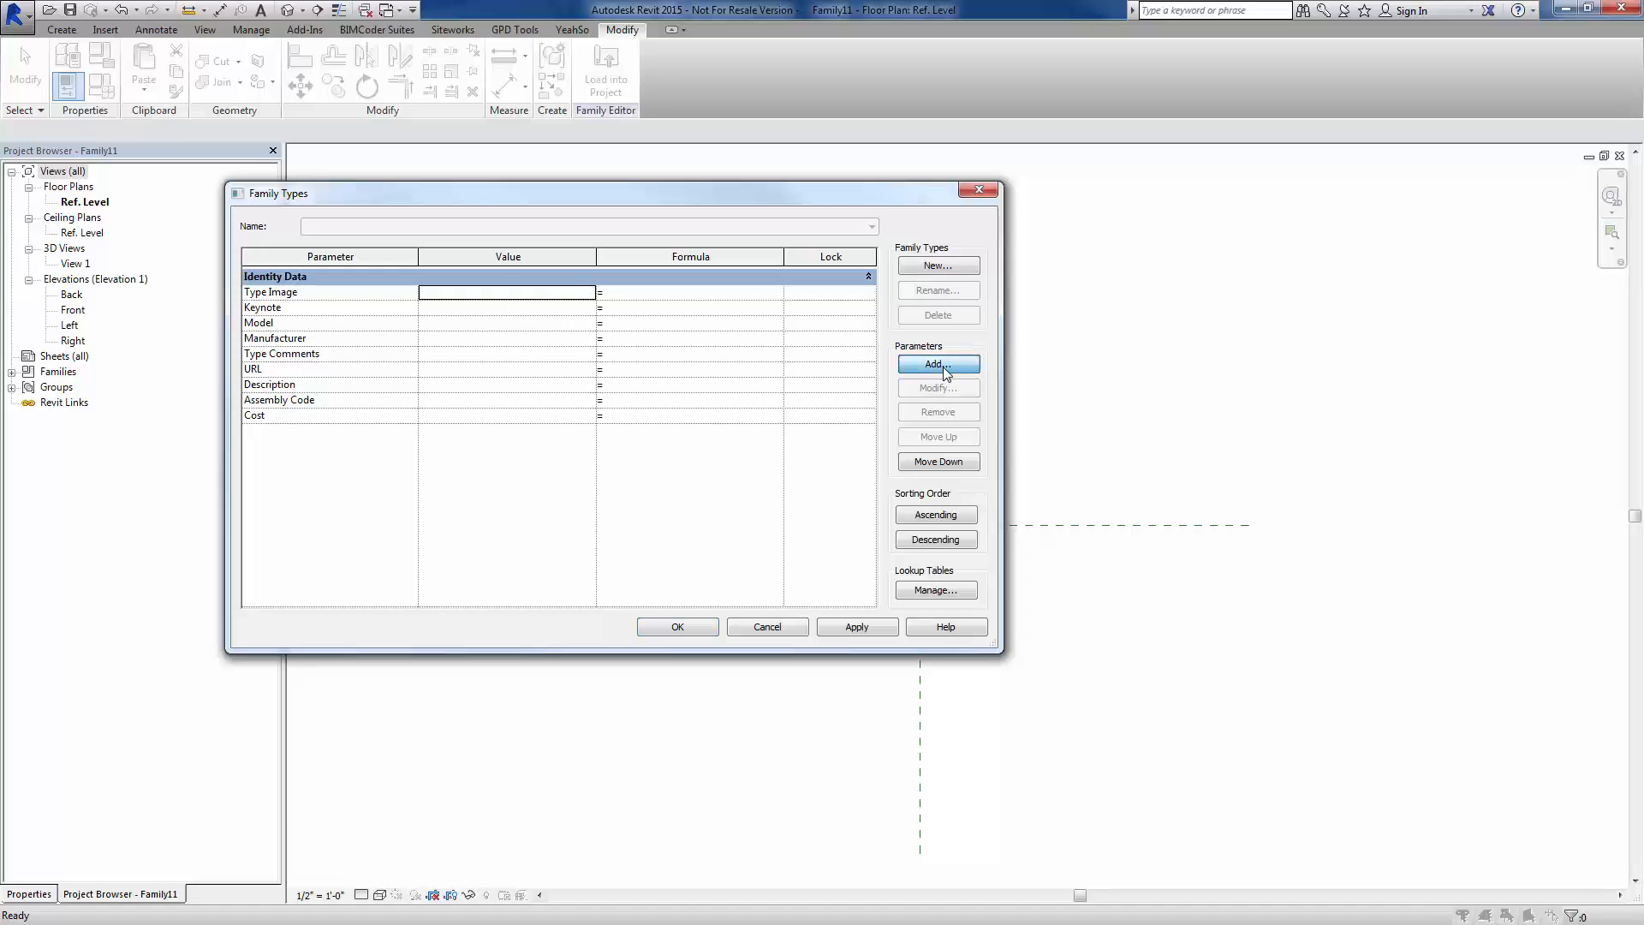
# Add shared parameter 63 as an instance parameter grouped under Other
pyautogui.click(937, 364)
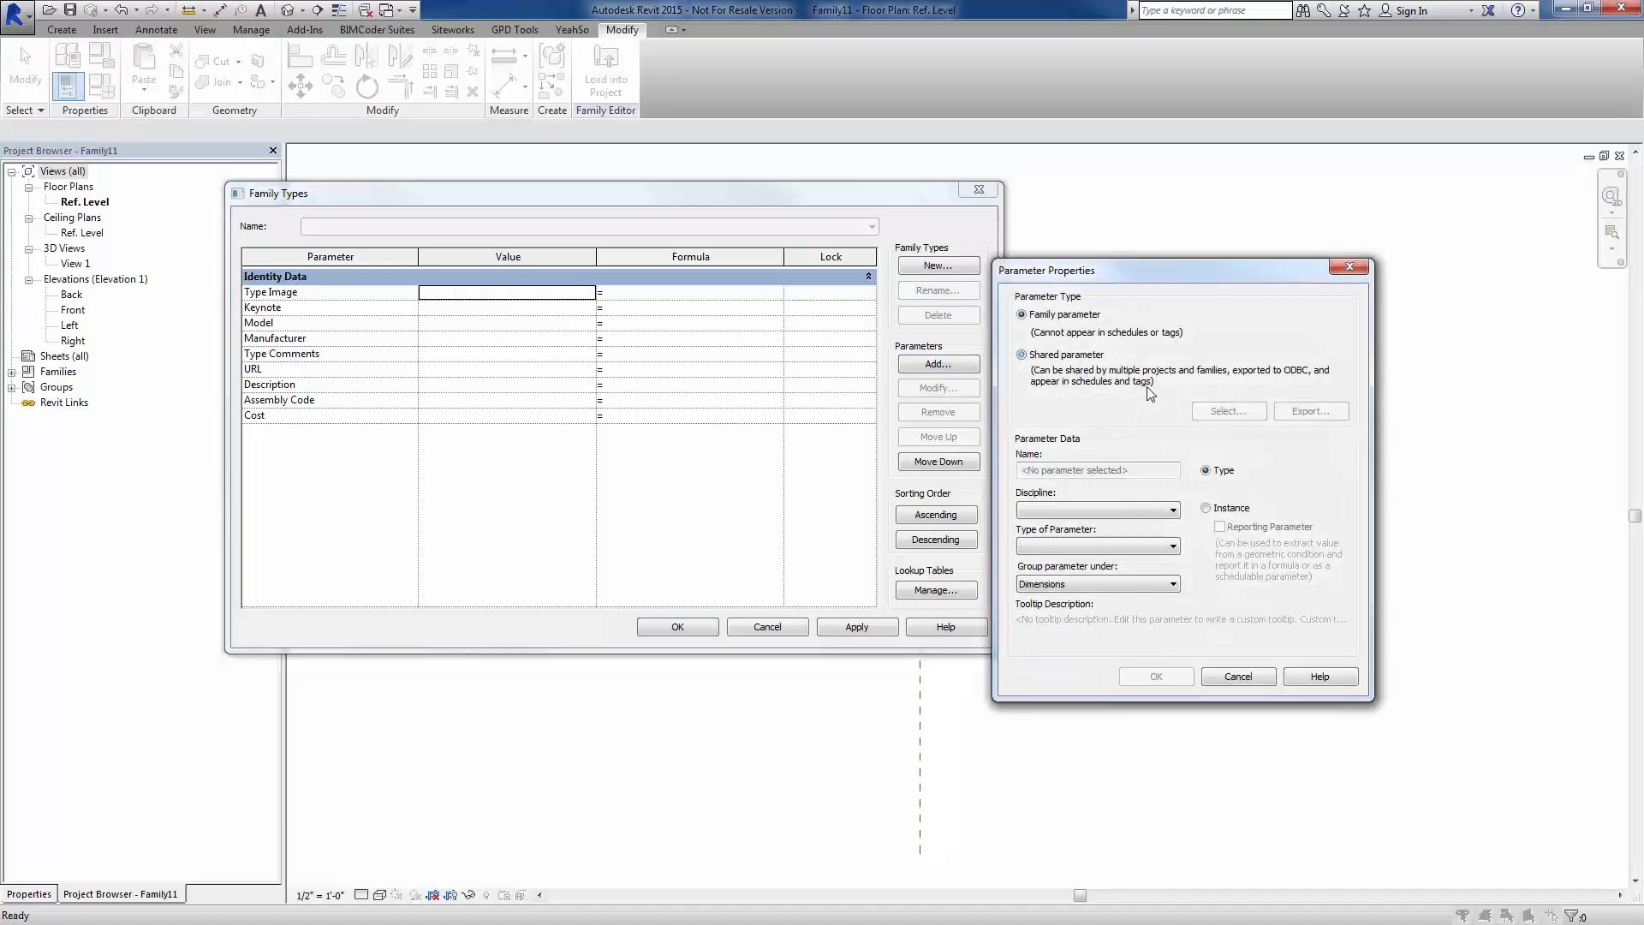
pyautogui.click(1021, 355)
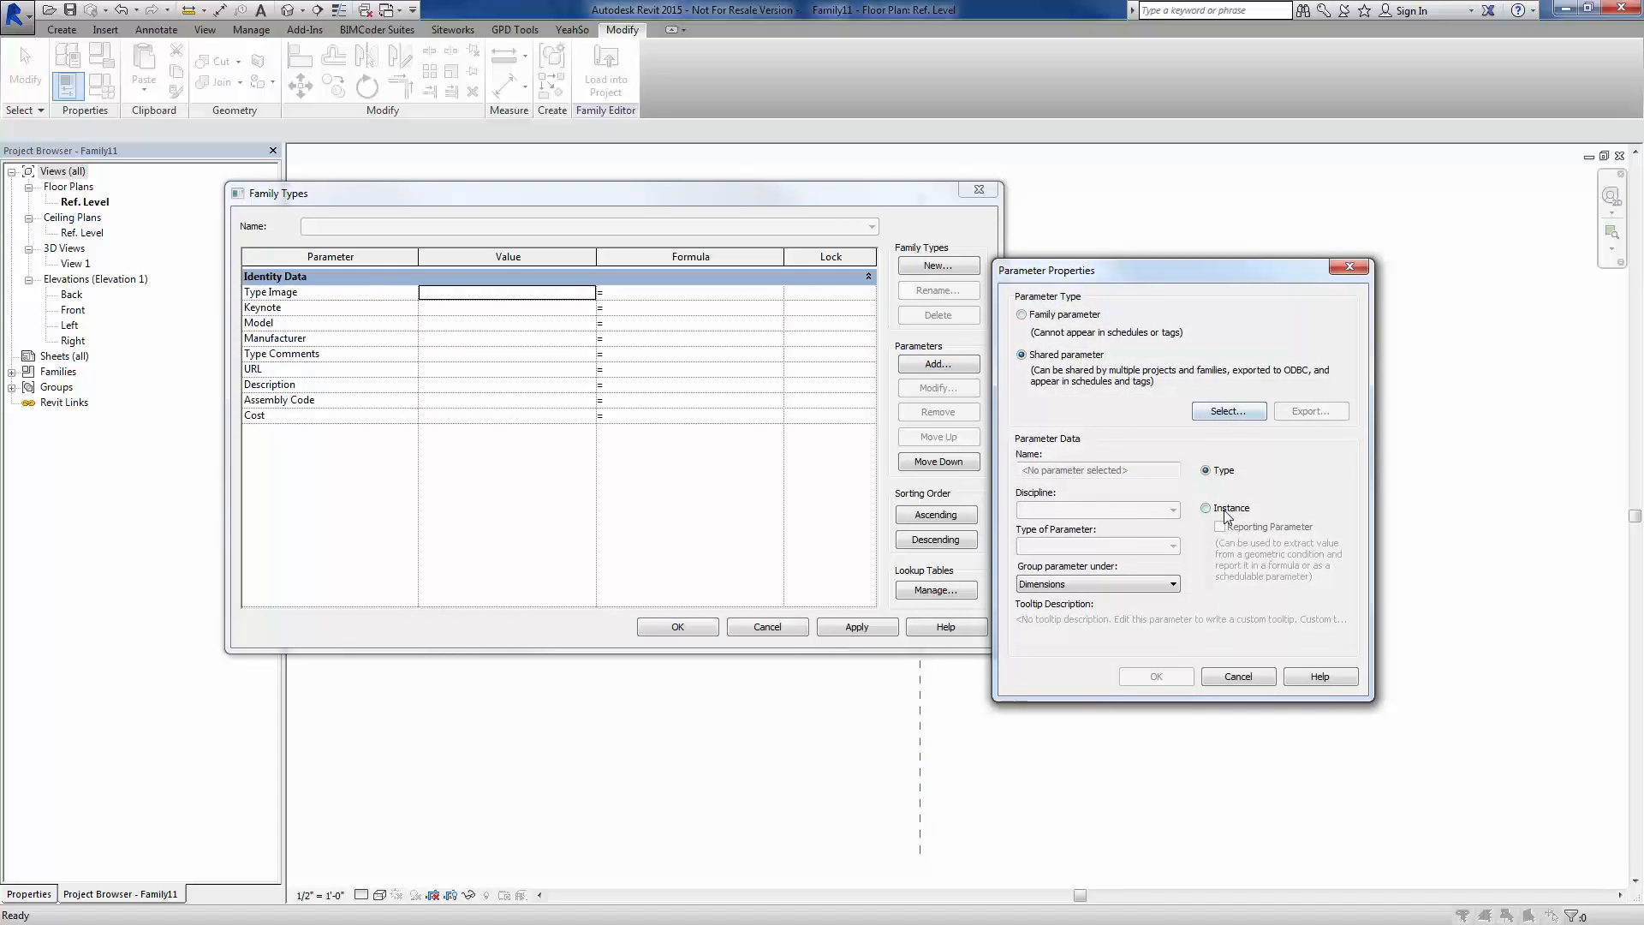
pyautogui.click(1206, 507)
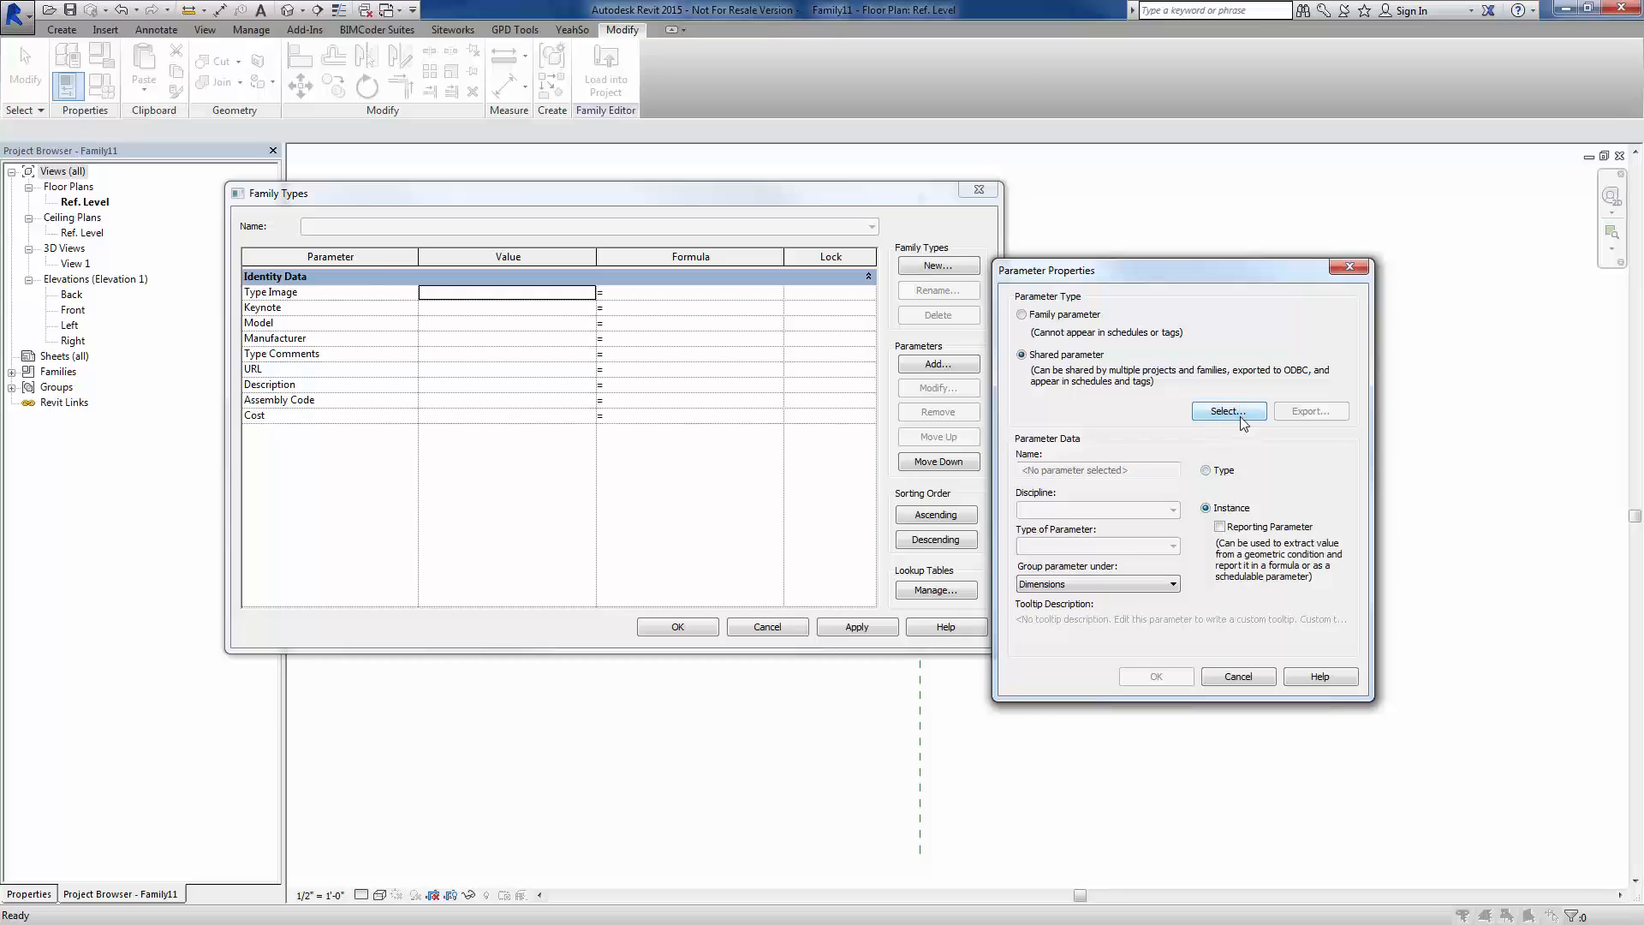
pyautogui.moveTo(1235, 430)
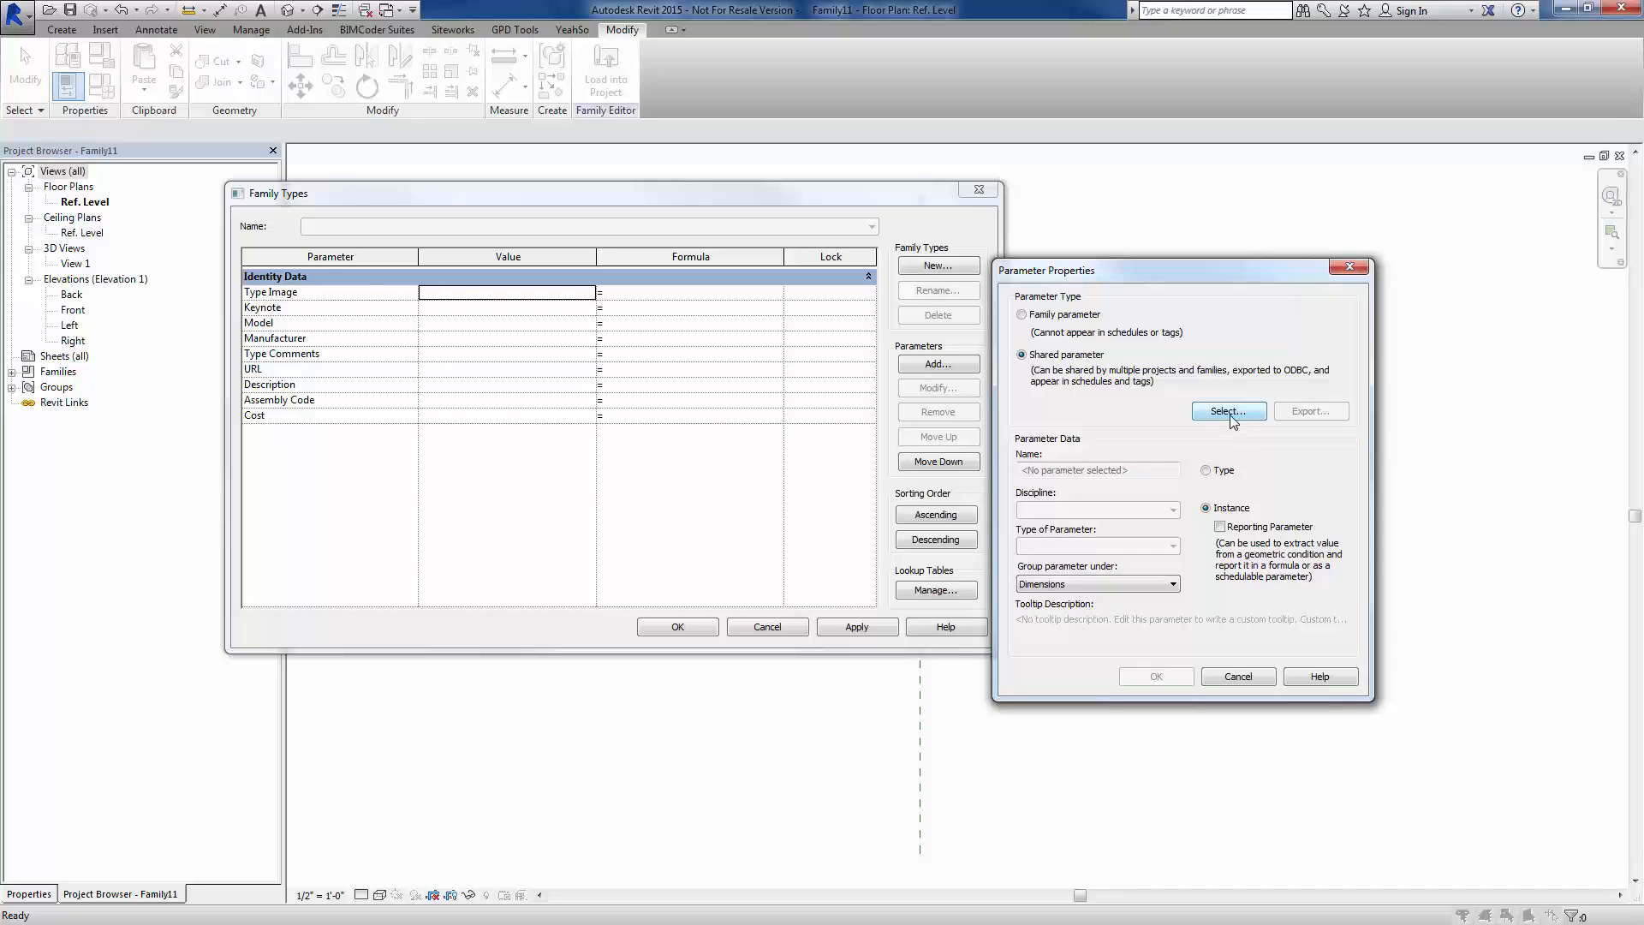
pyautogui.click(1227, 409)
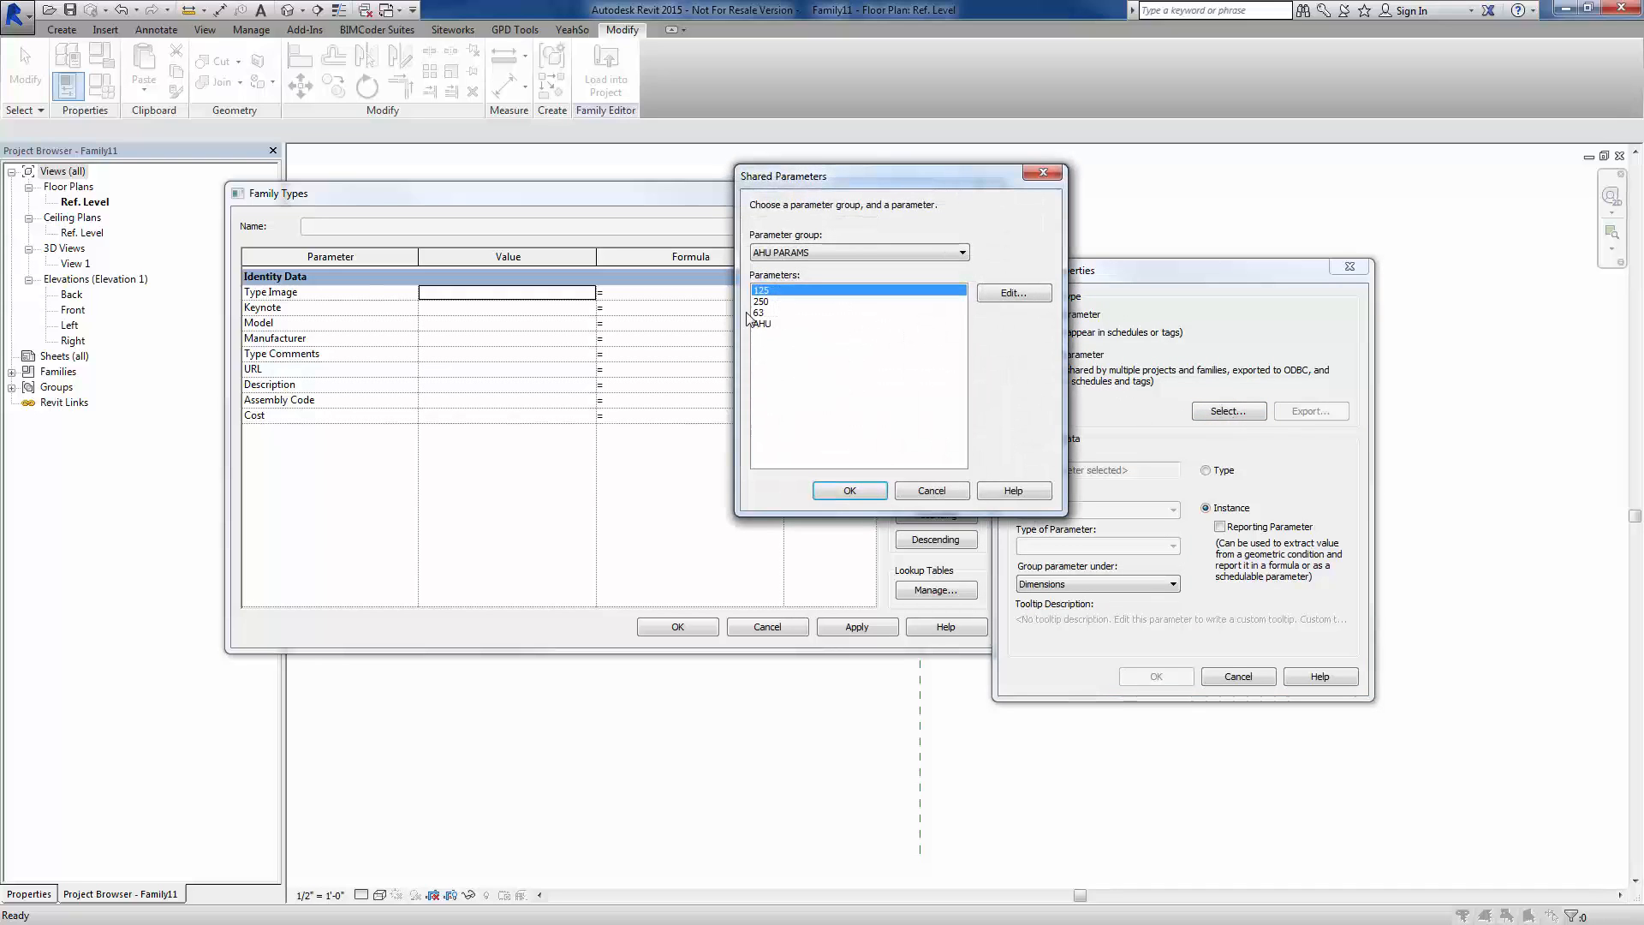
pyautogui.click(760, 311)
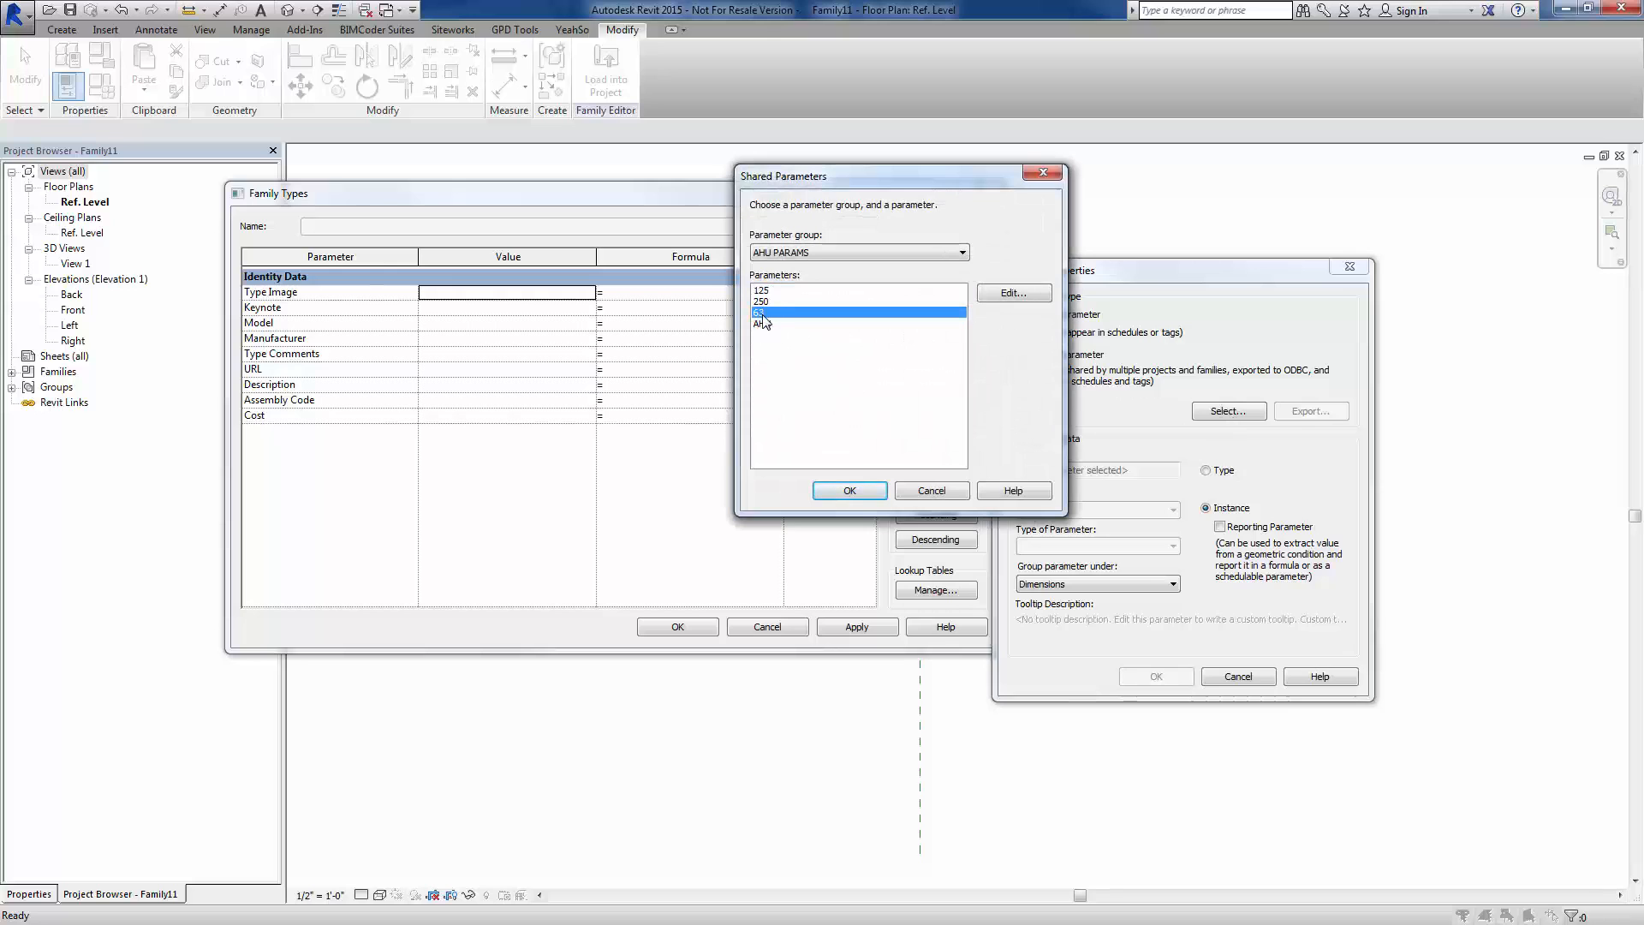
pyautogui.click(848, 490)
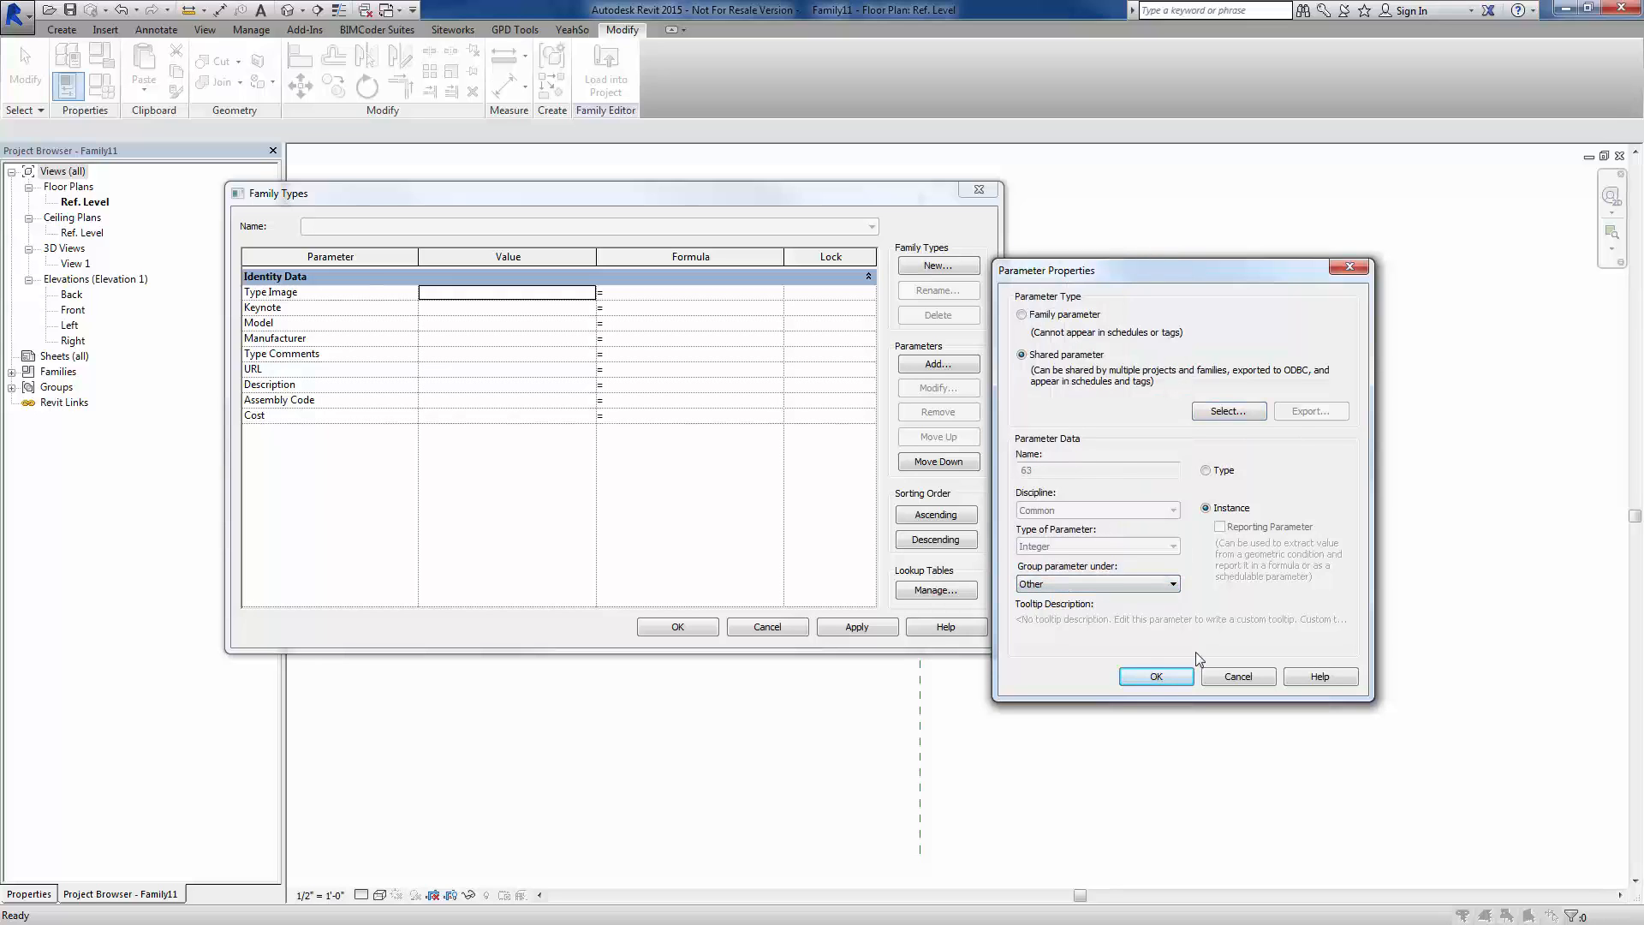
pyautogui.click(1157, 675)
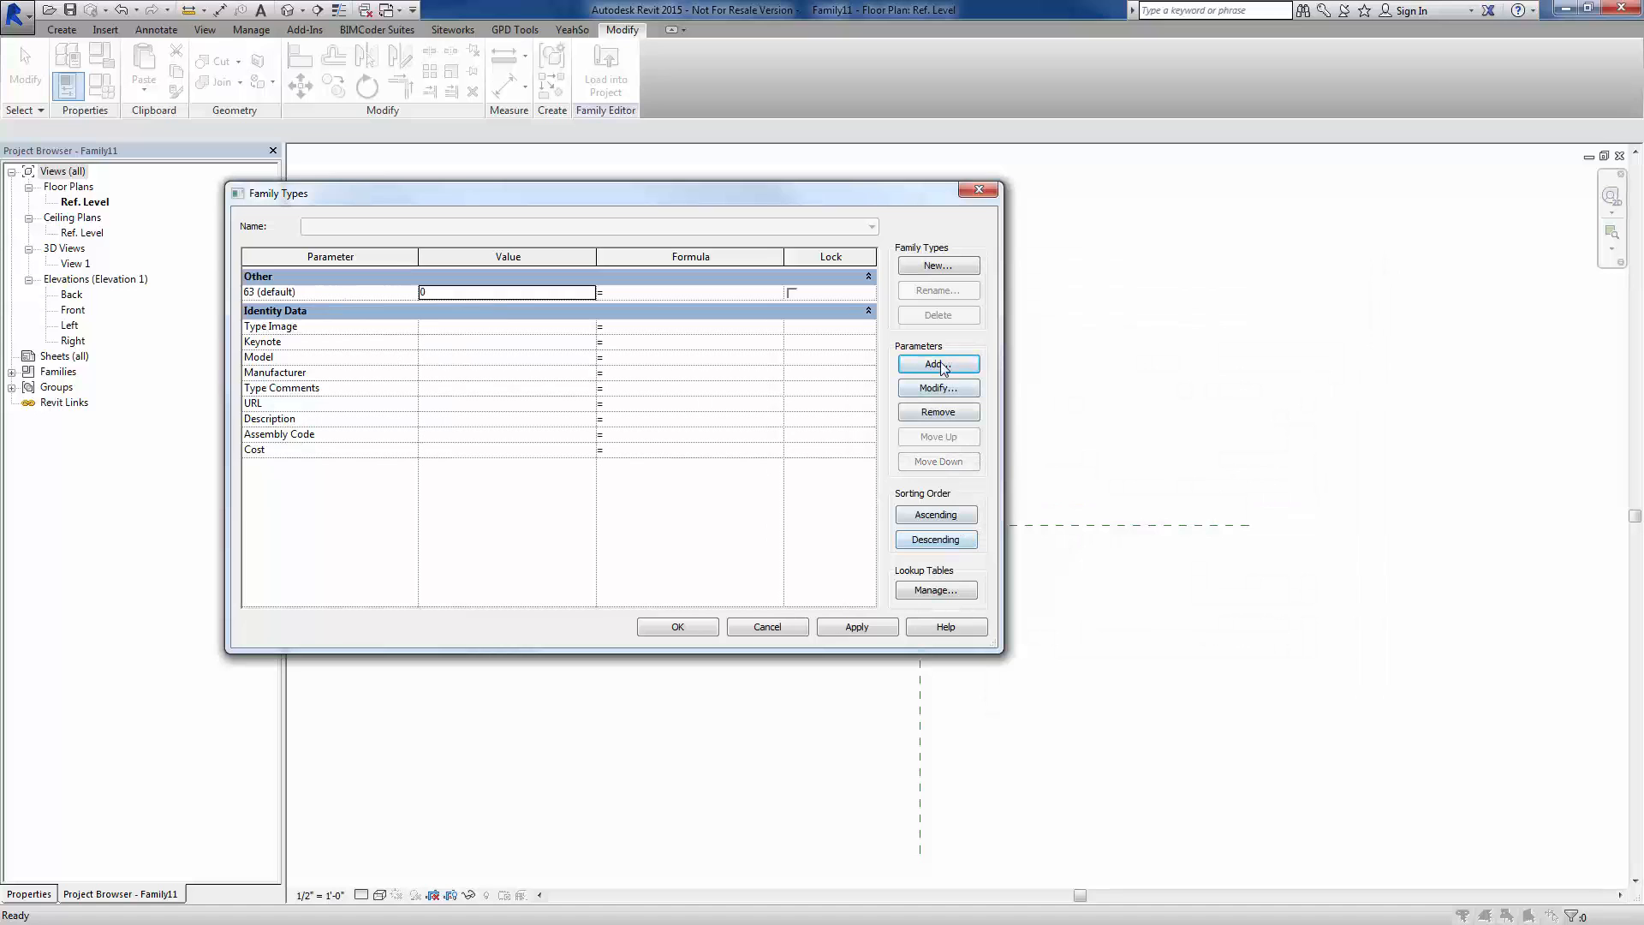
# Add shared parameters 125 and 250 to the family as instance parameters
pyautogui.click(937, 363)
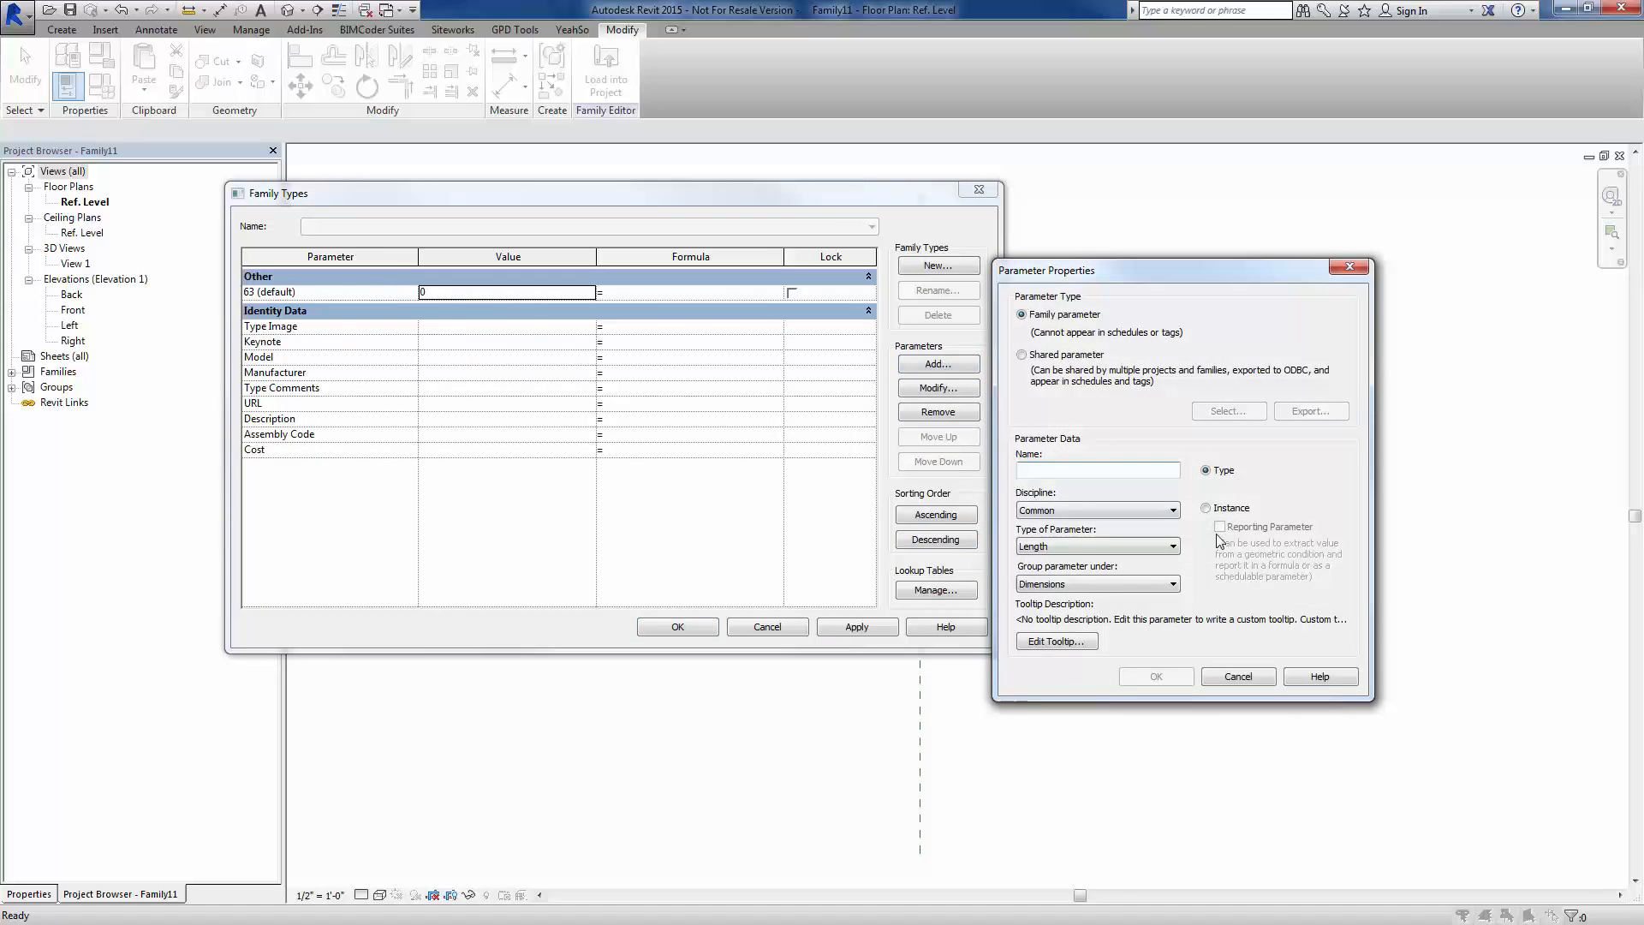
pyautogui.click(1023, 354)
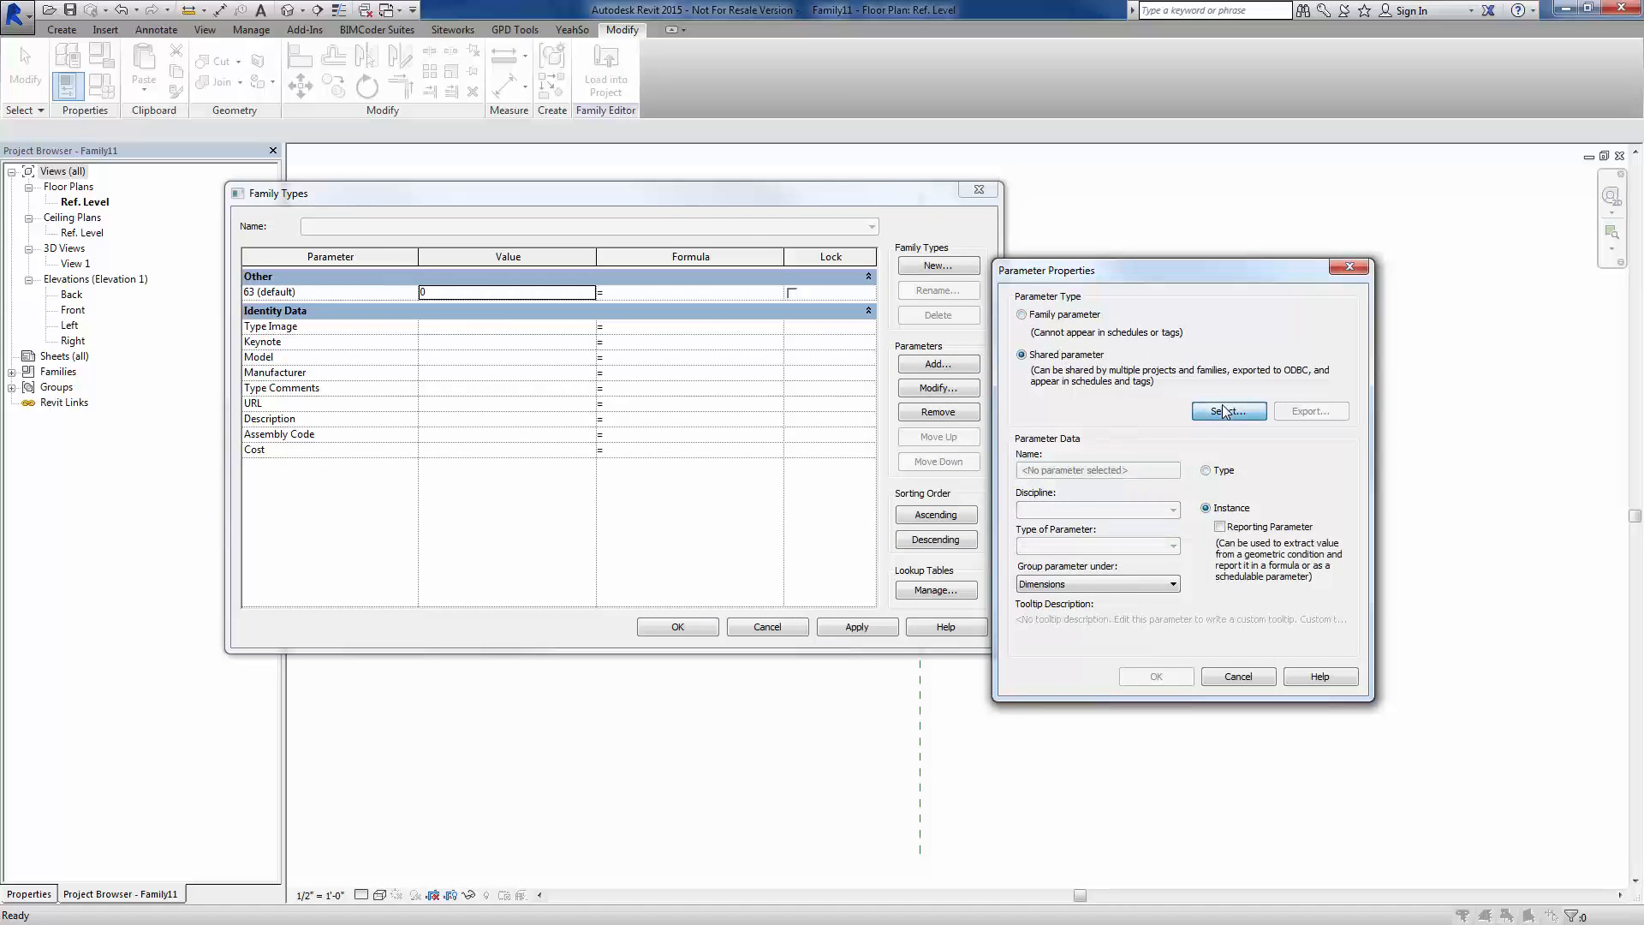
pyautogui.click(1226, 410)
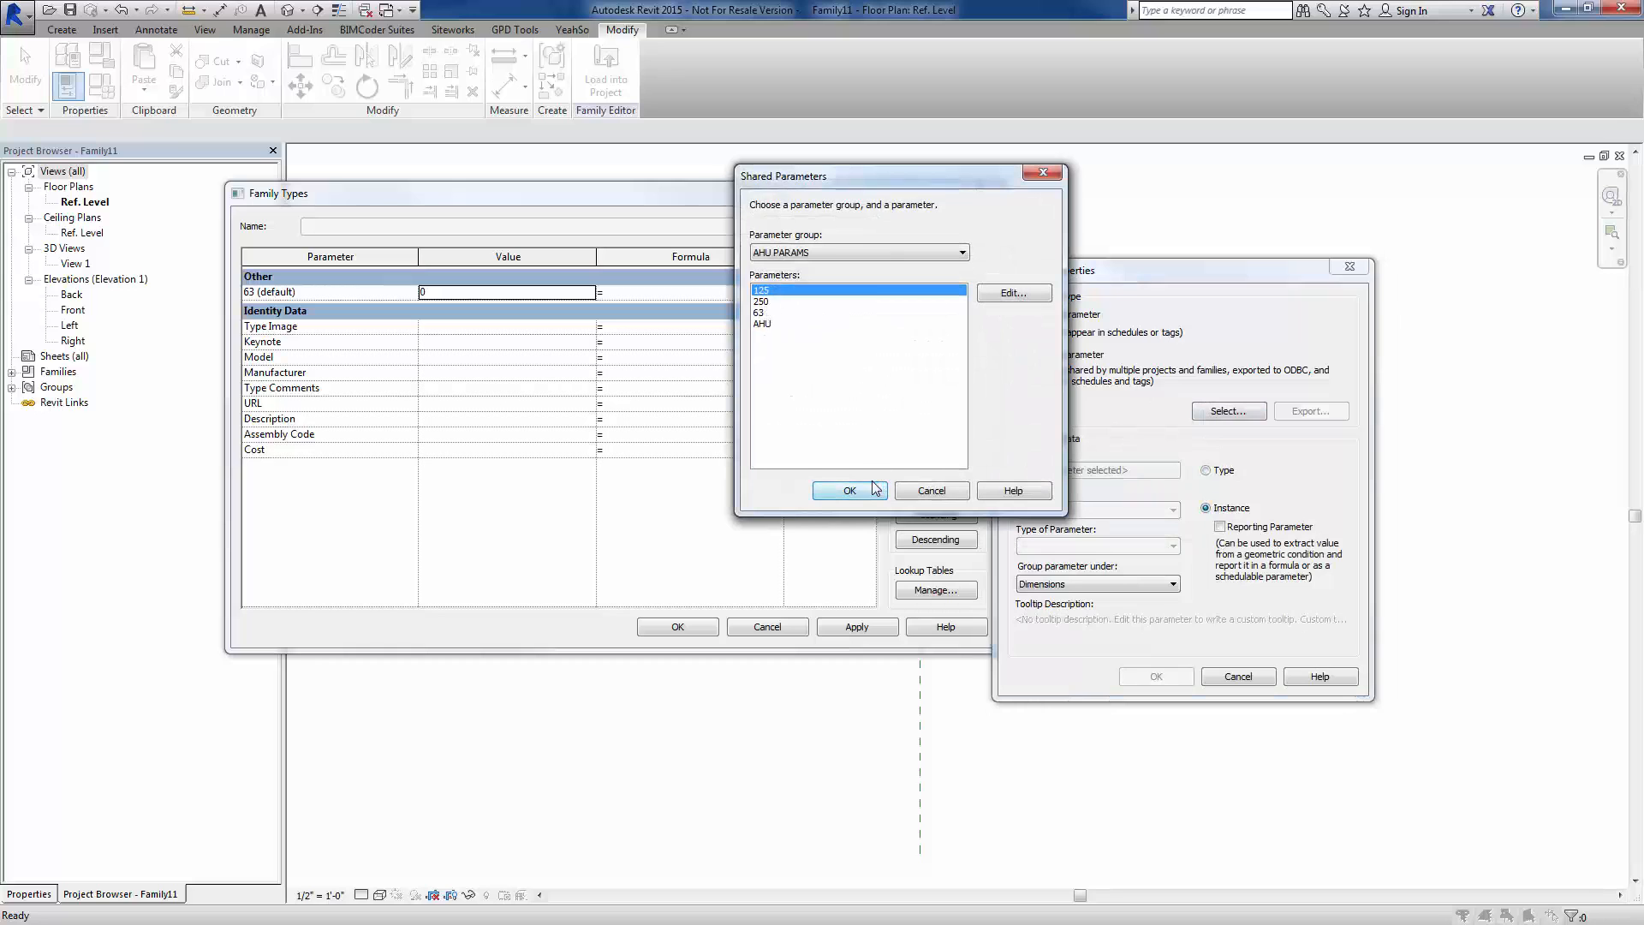
pyautogui.click(848, 489)
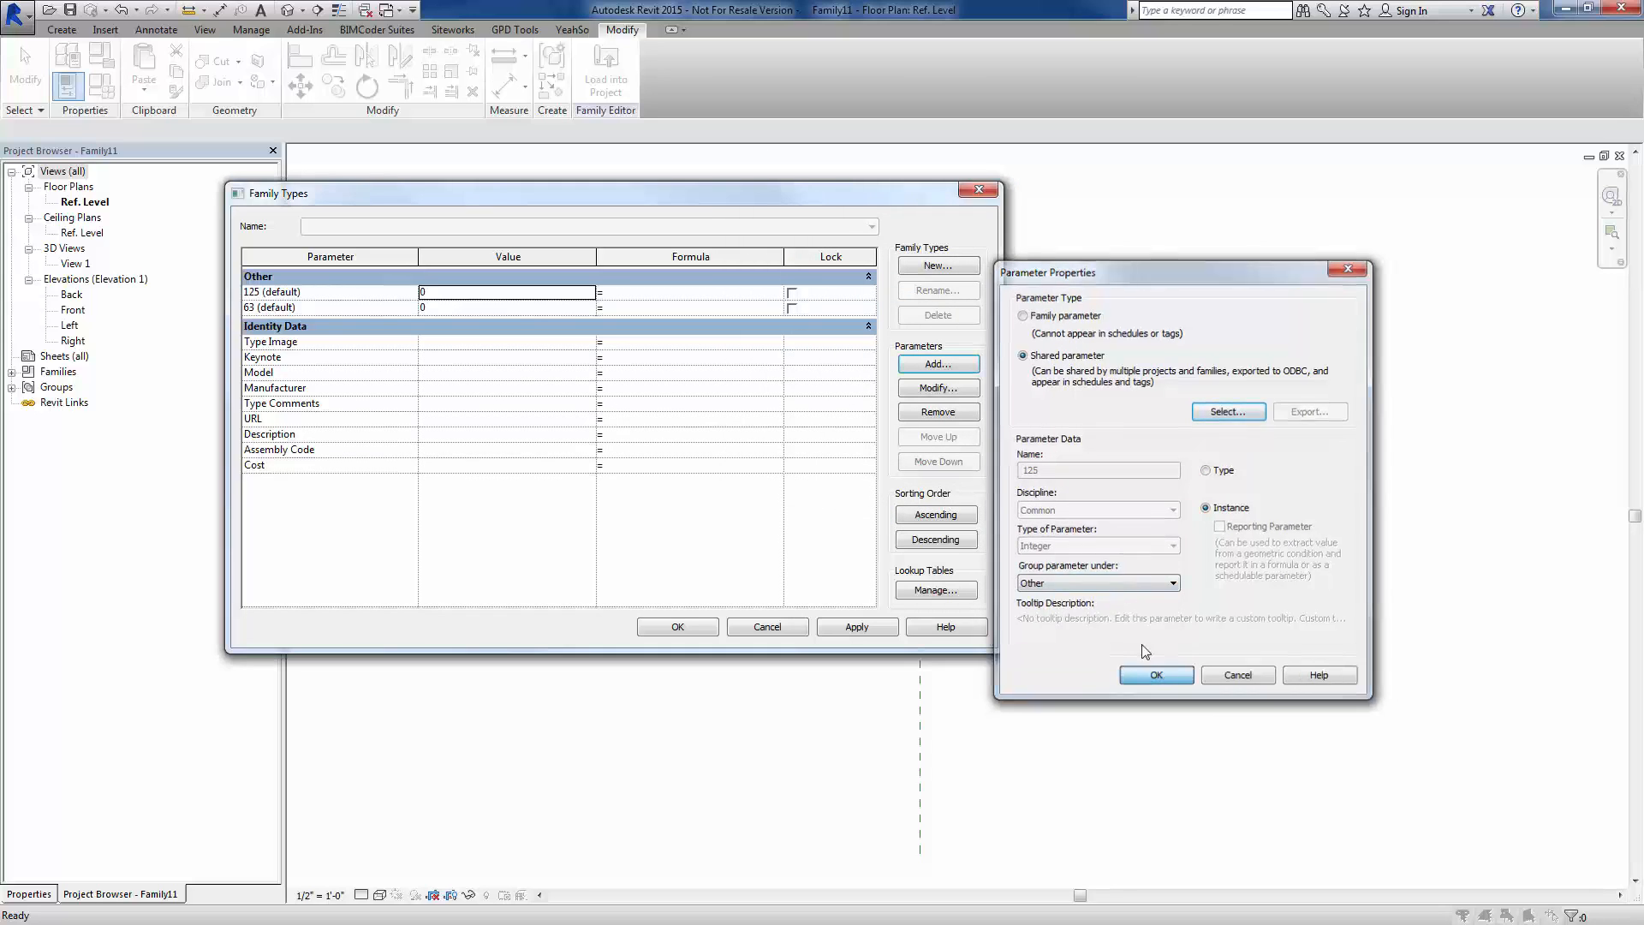
pyautogui.click(1024, 315)
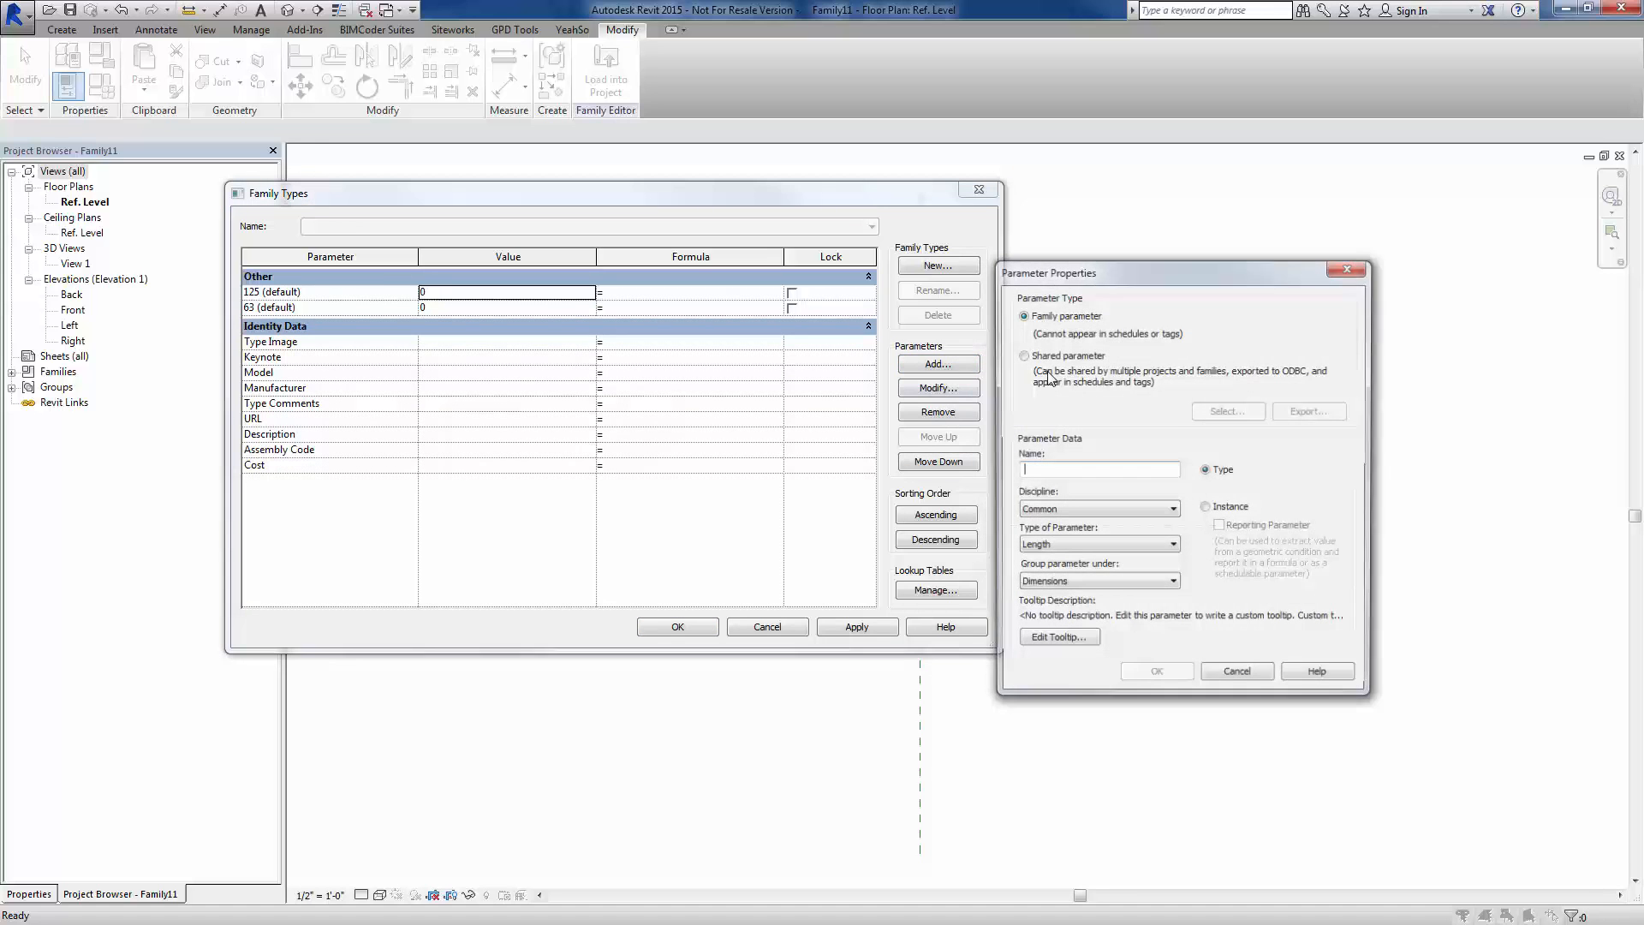
pyautogui.click(1024, 356)
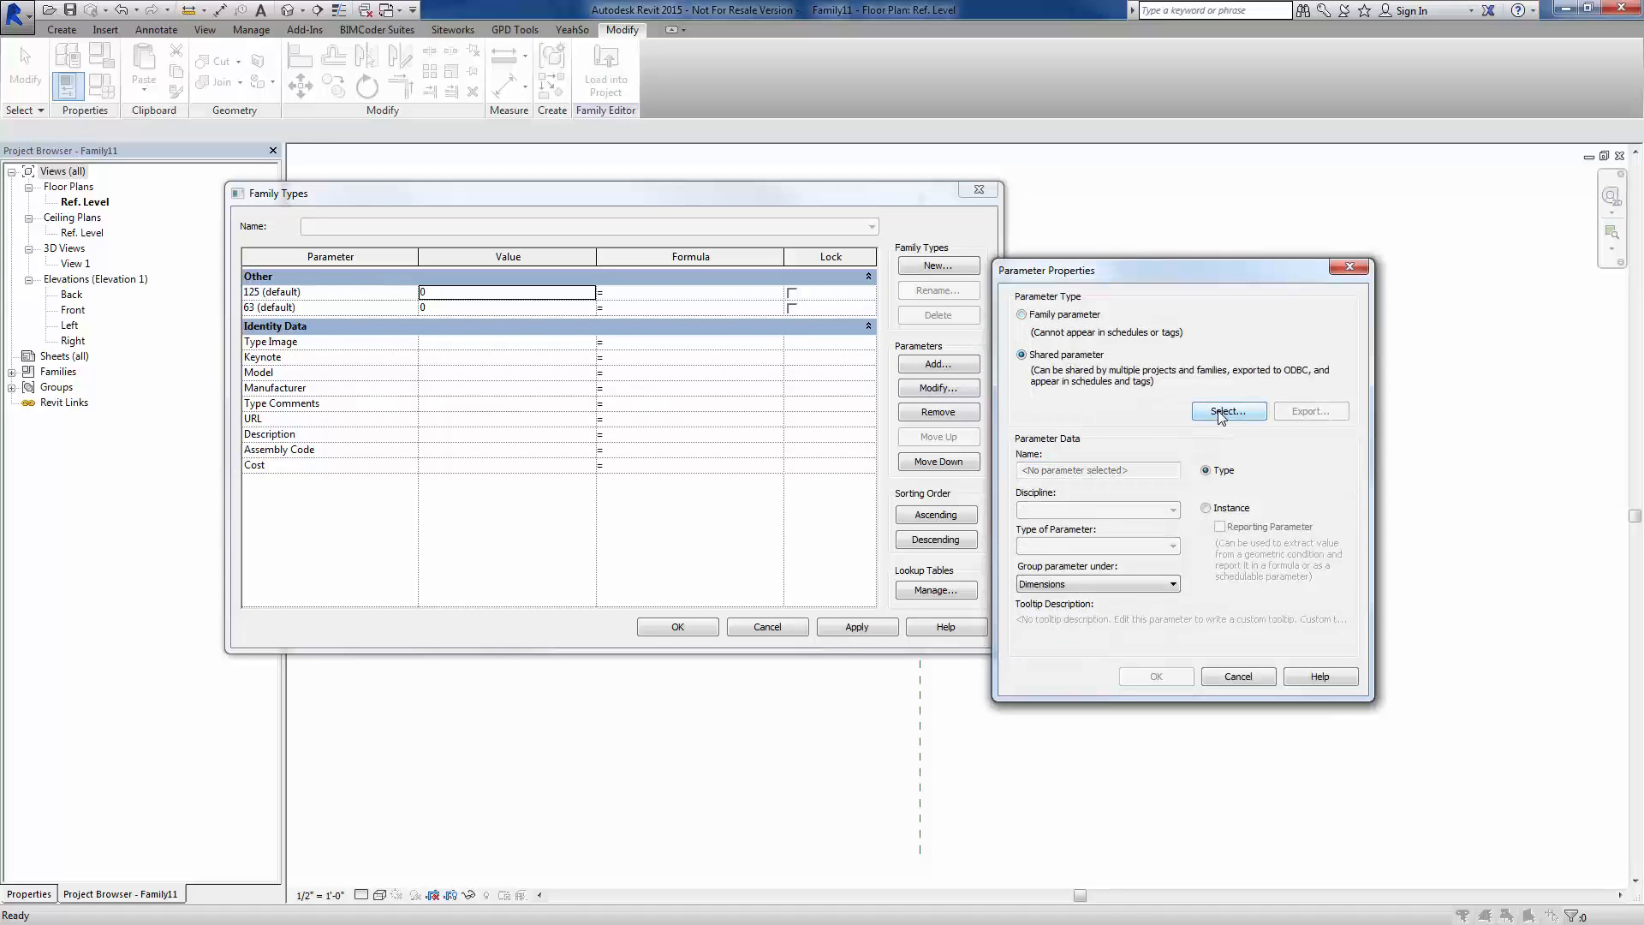
pyautogui.click(1226, 410)
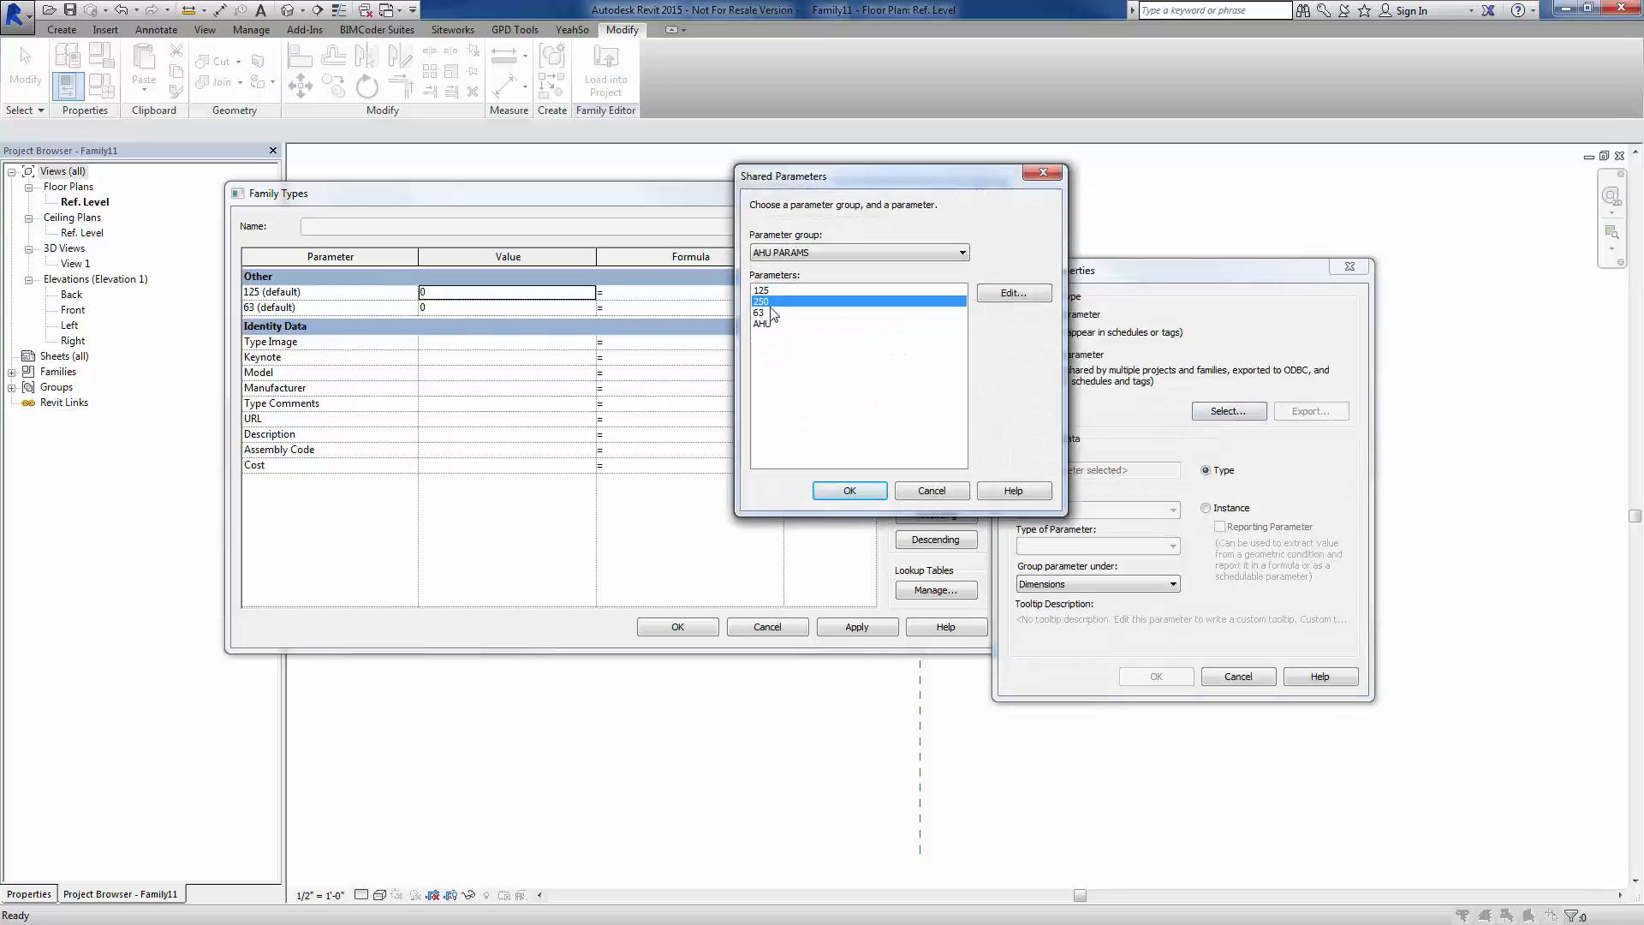
pyautogui.click(849, 490)
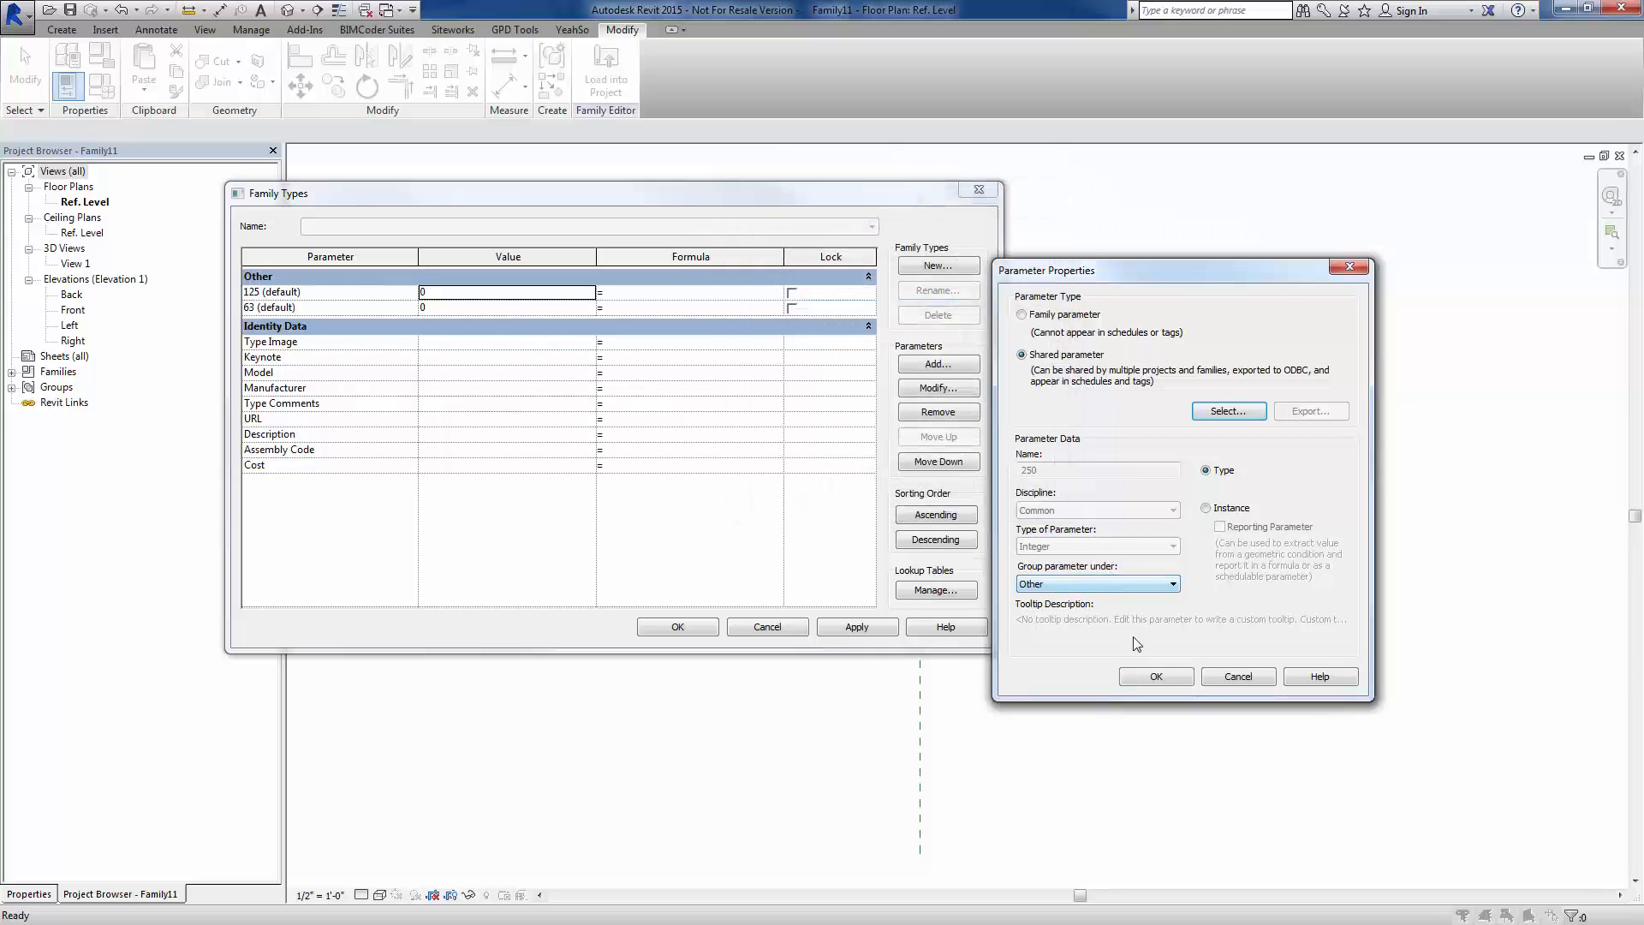
pyautogui.click(1206, 507)
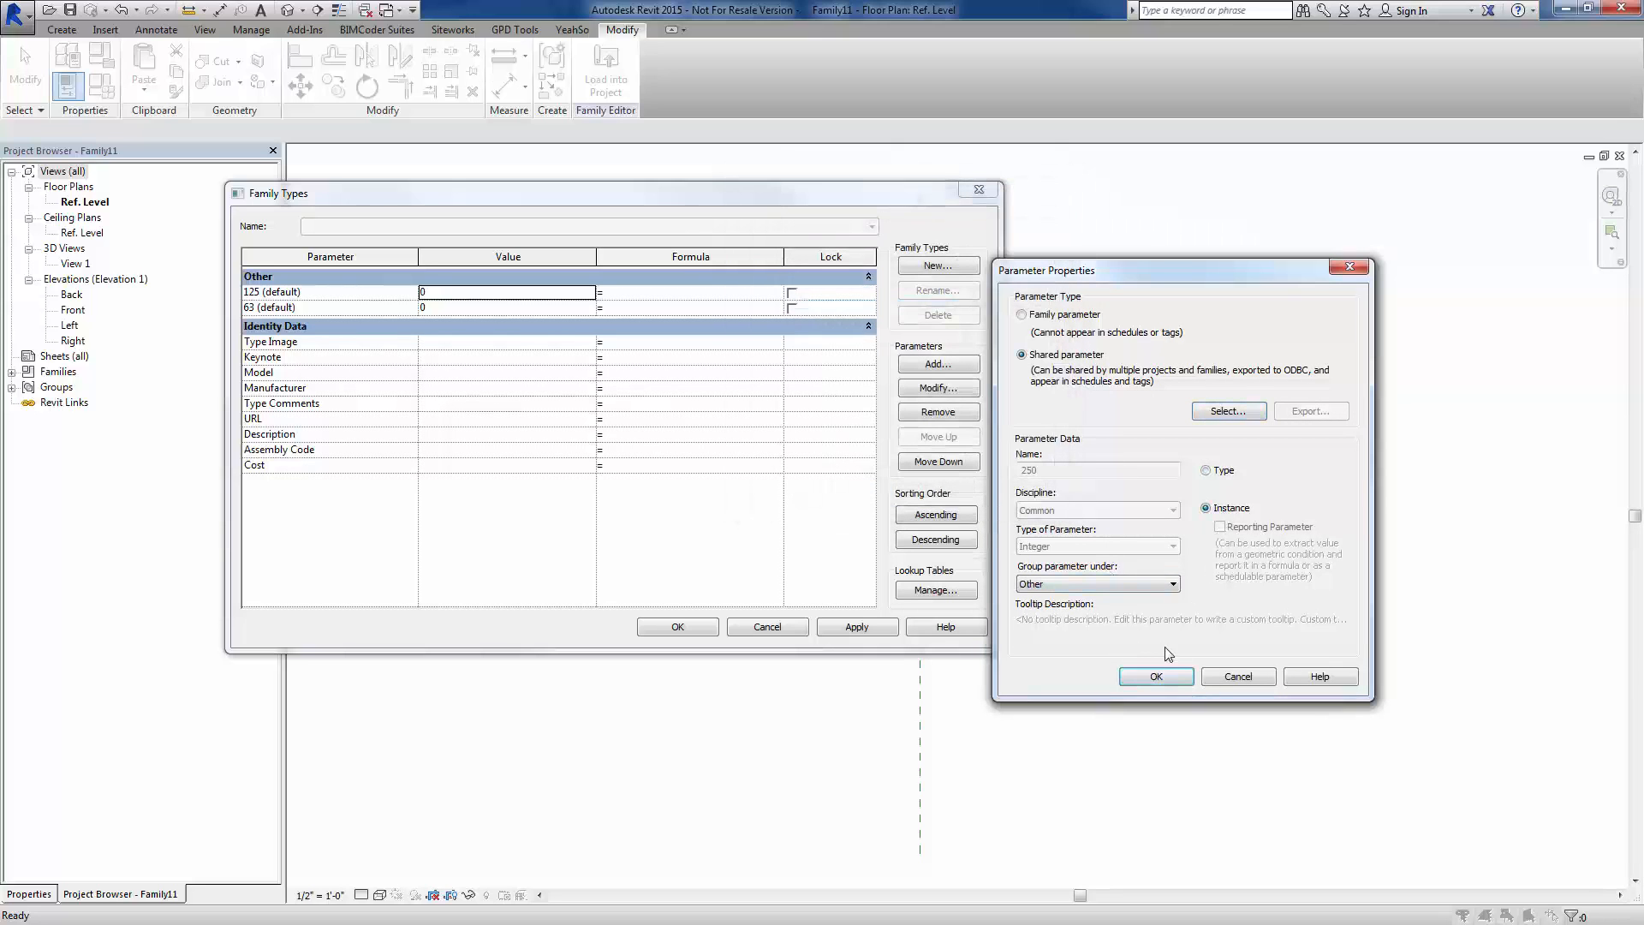
pyautogui.click(1156, 675)
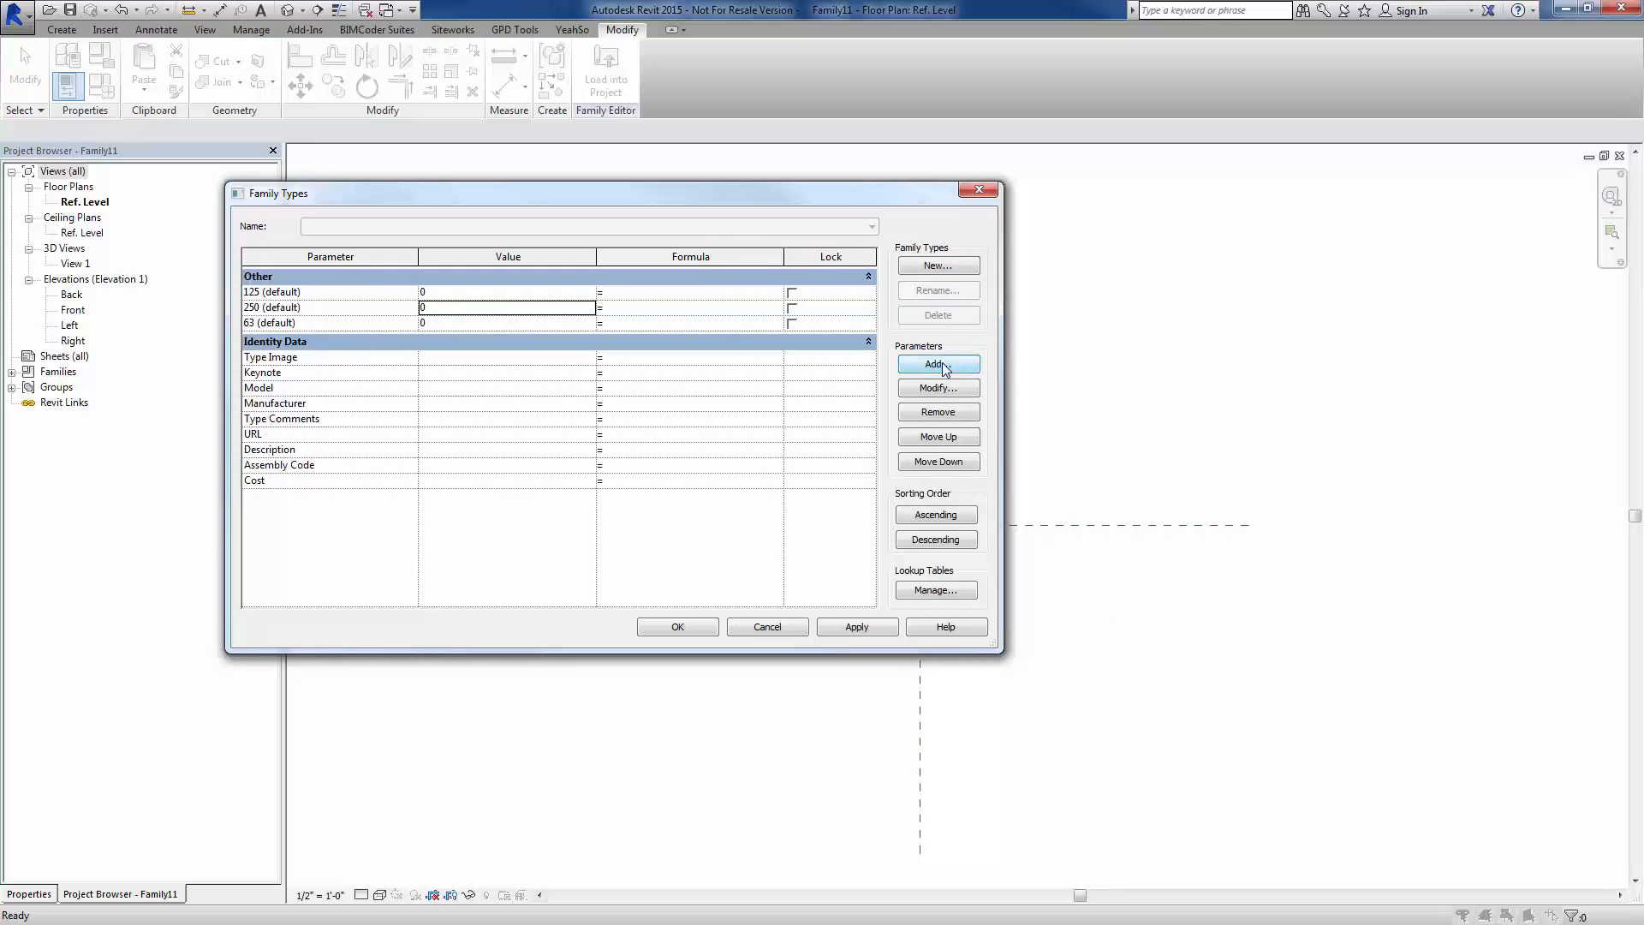
# Add the AHU text shared parameter as an instance parameter
pyautogui.click(937, 363)
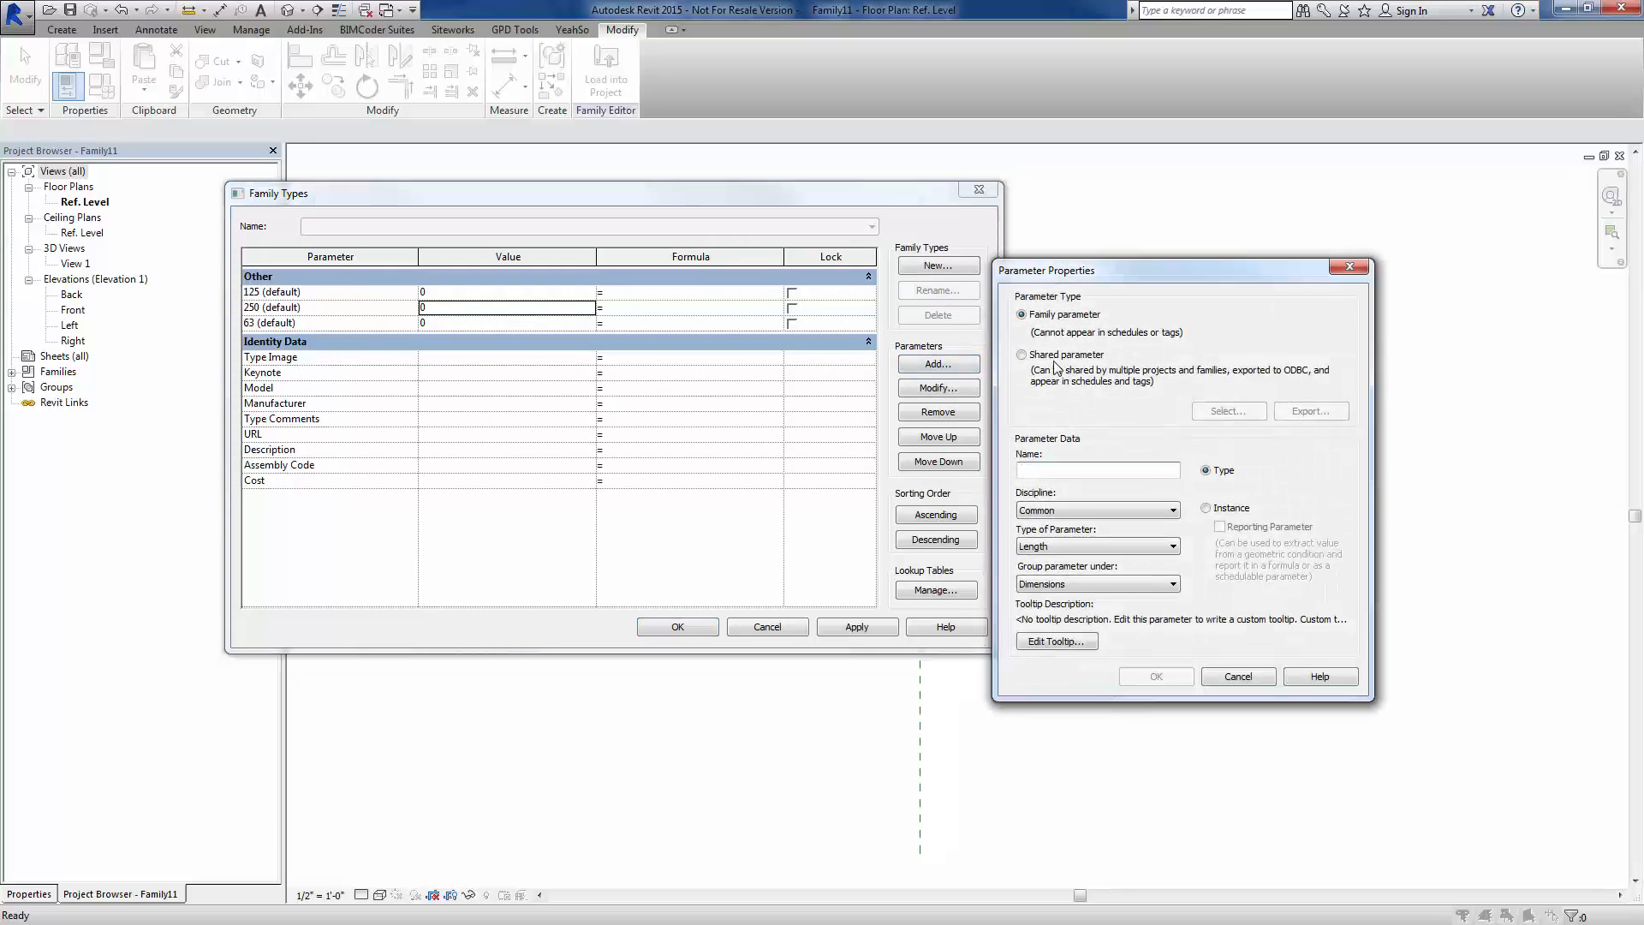
pyautogui.click(1226, 410)
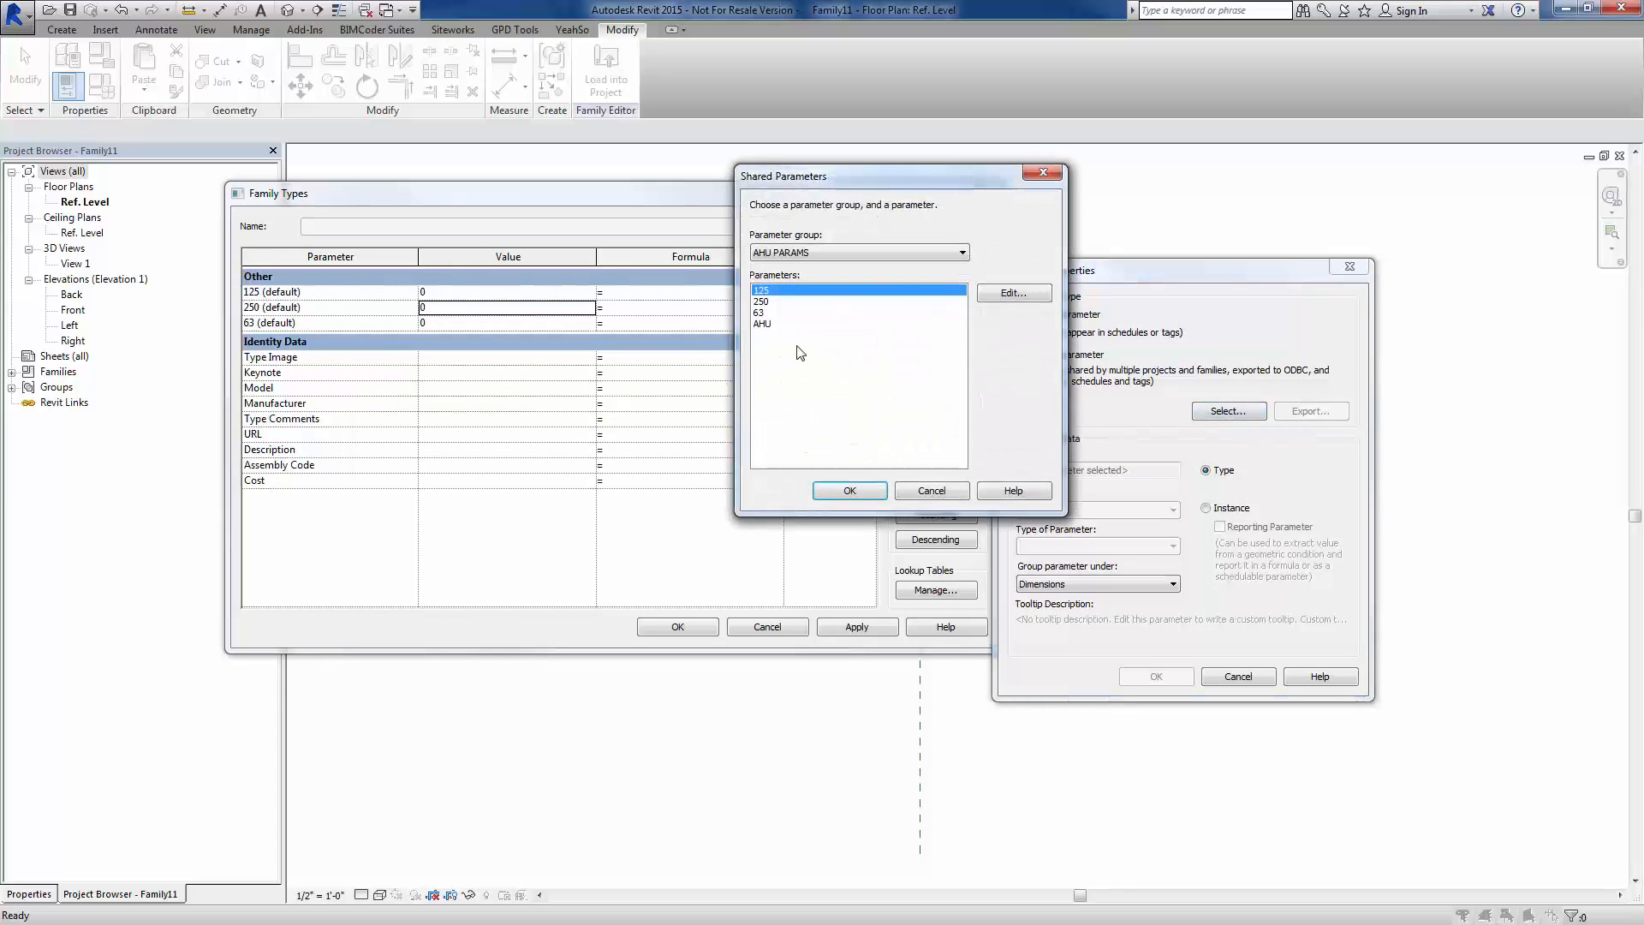
pyautogui.click(848, 489)
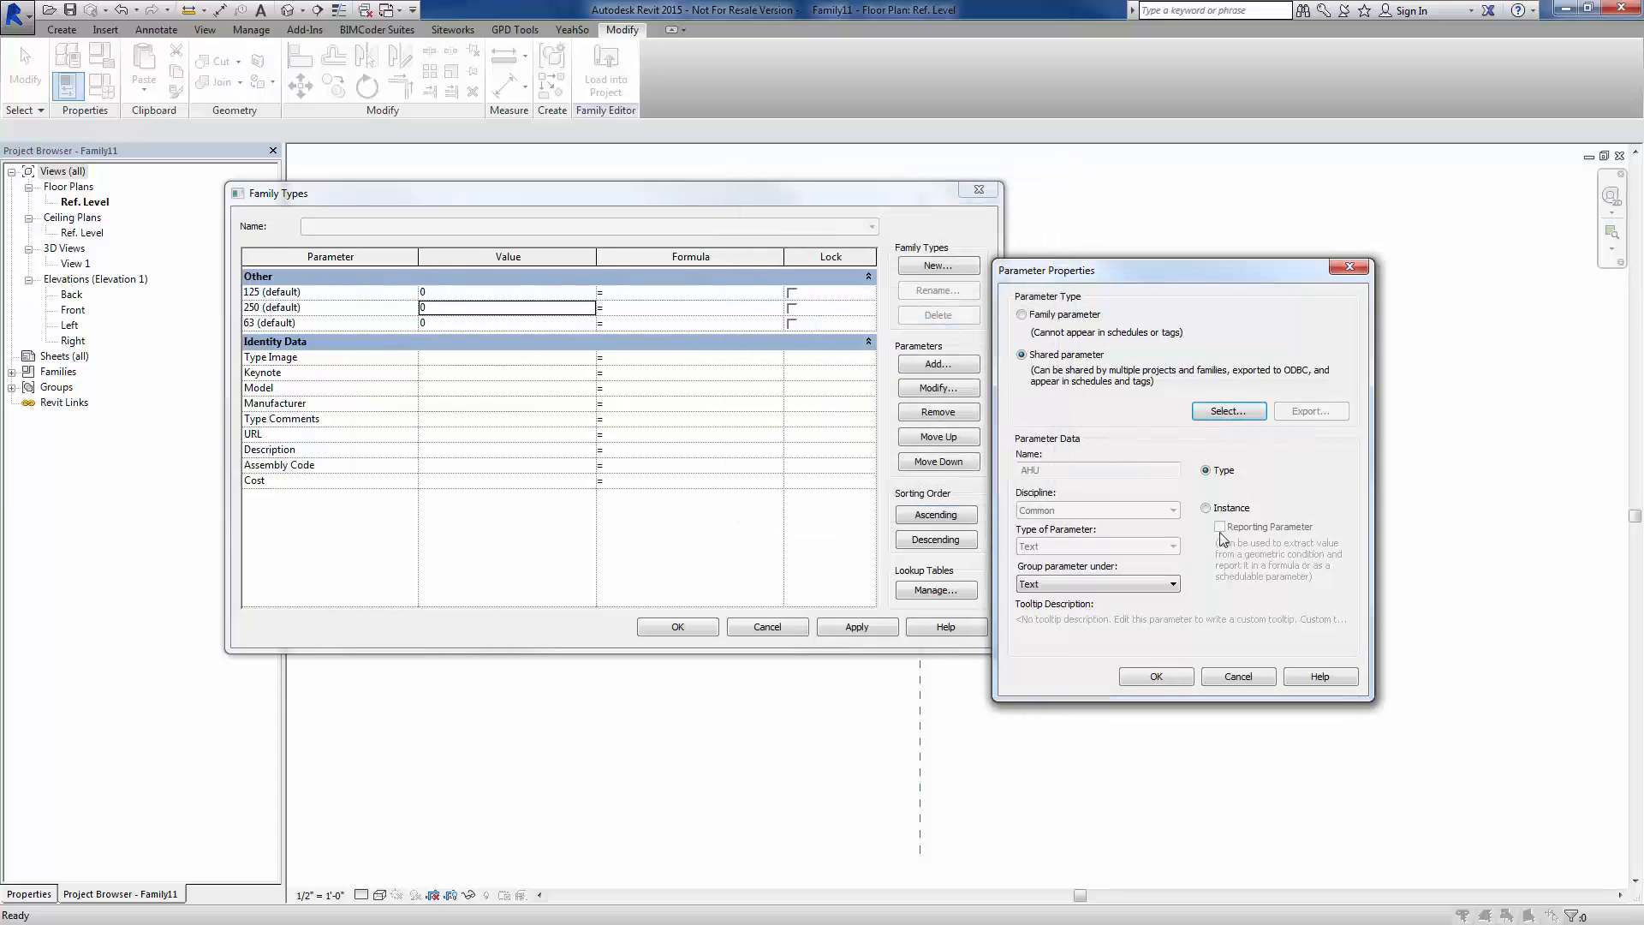
pyautogui.click(1206, 507)
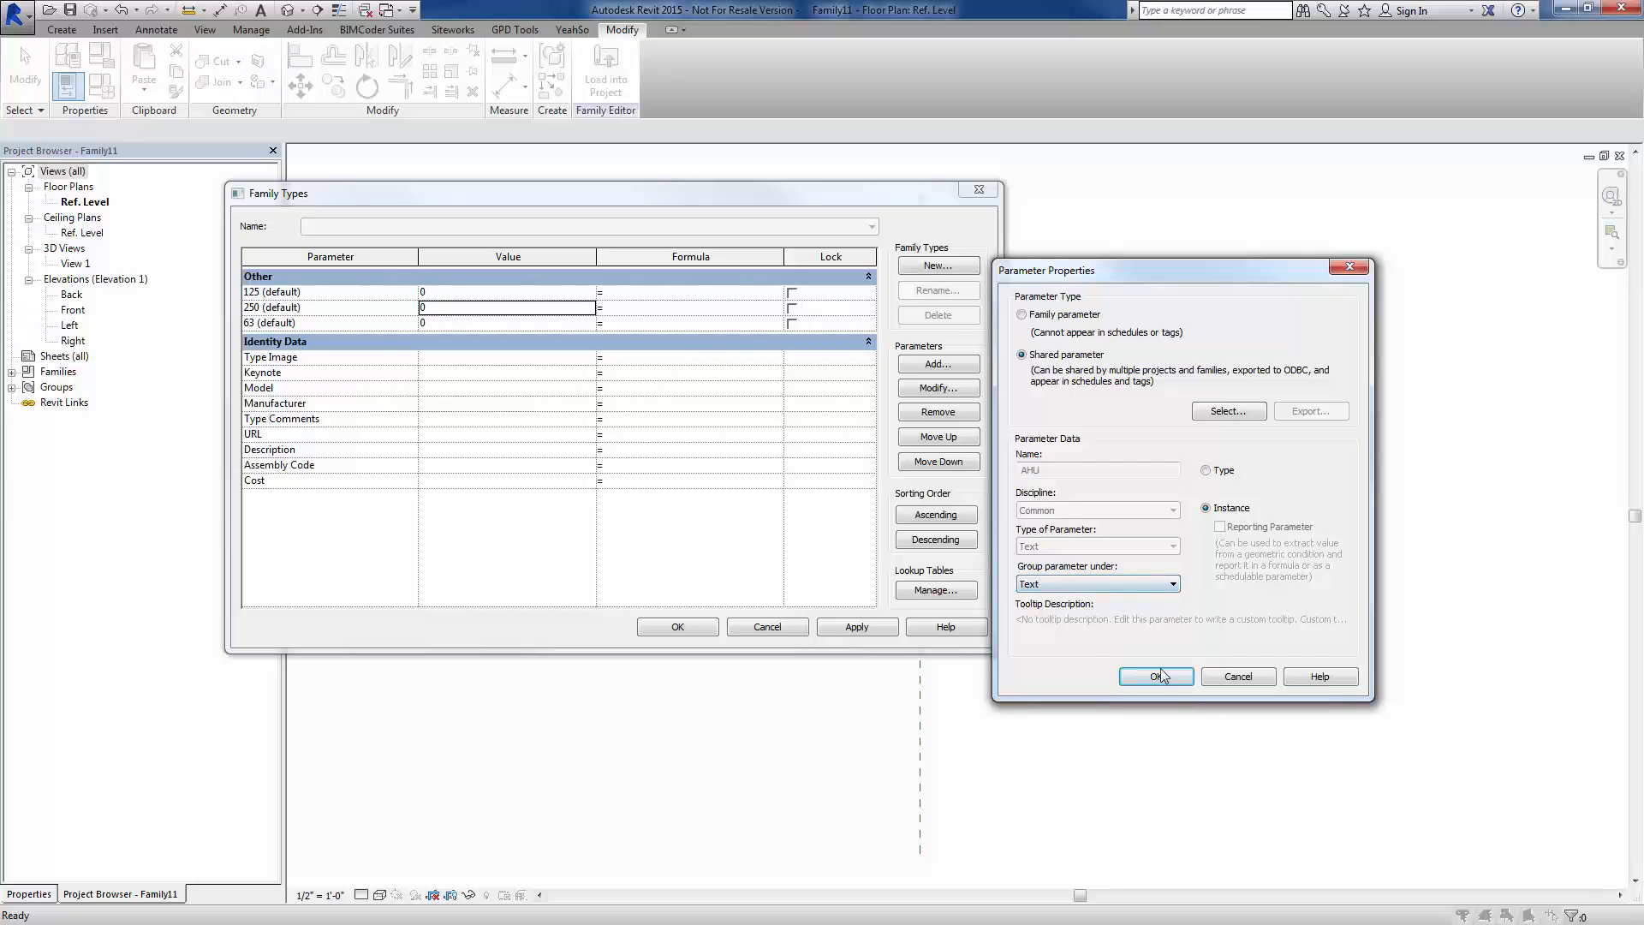
pyautogui.click(1154, 676)
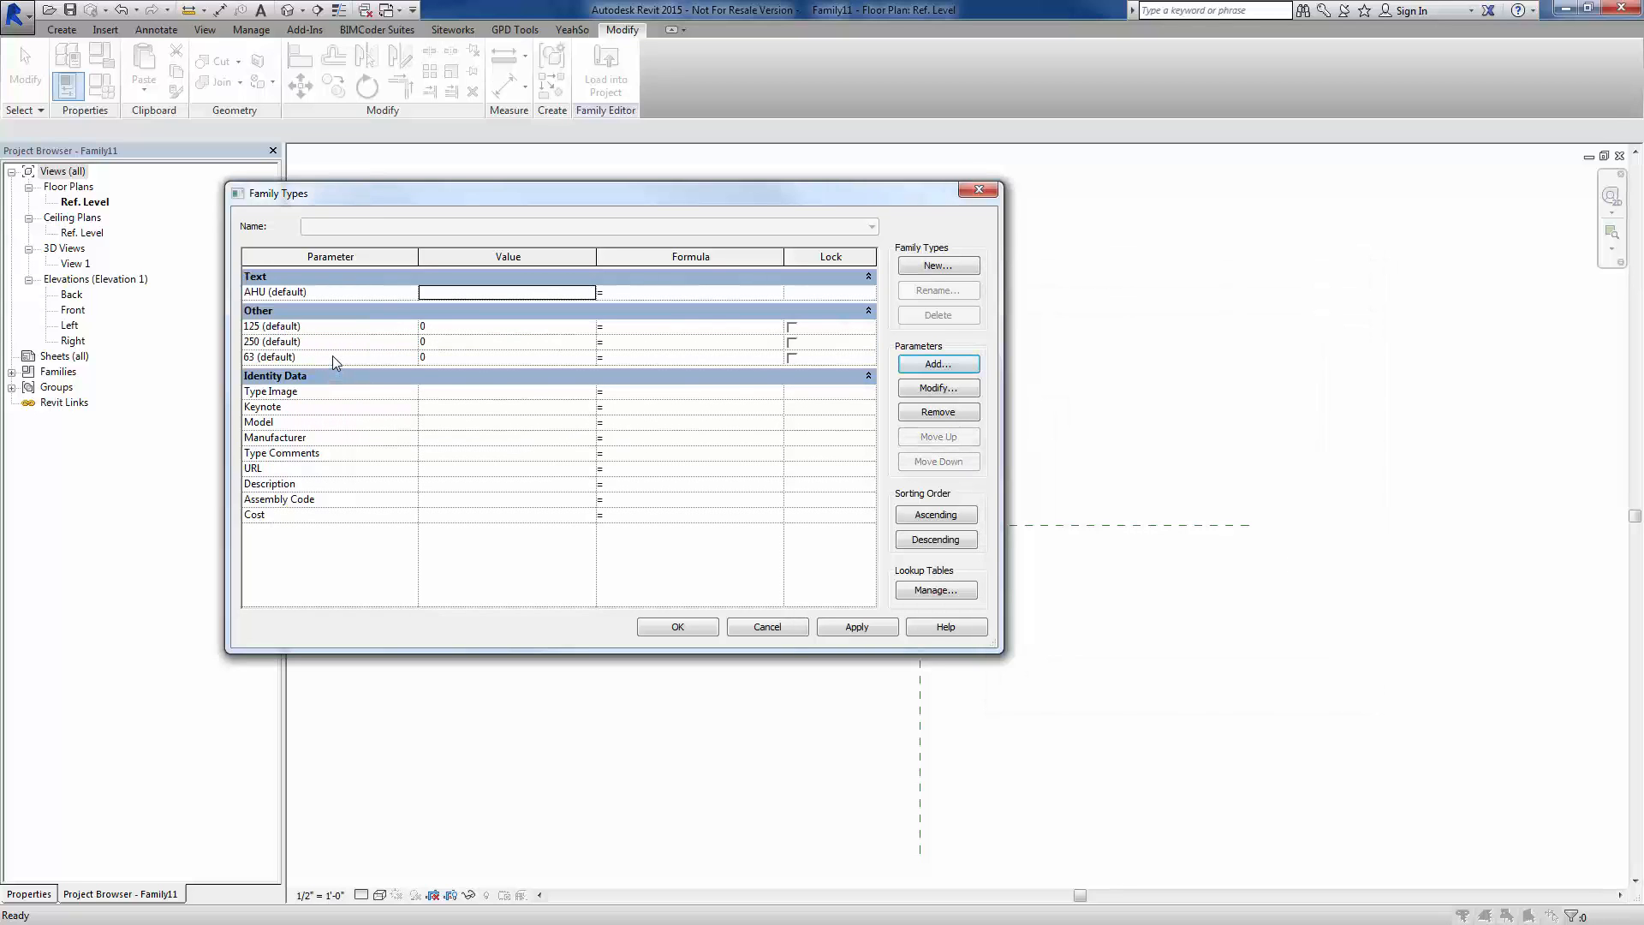
# Move parameter 63 above 125 and 250 under Other and accept the Family Types changes
pyautogui.click(272, 356)
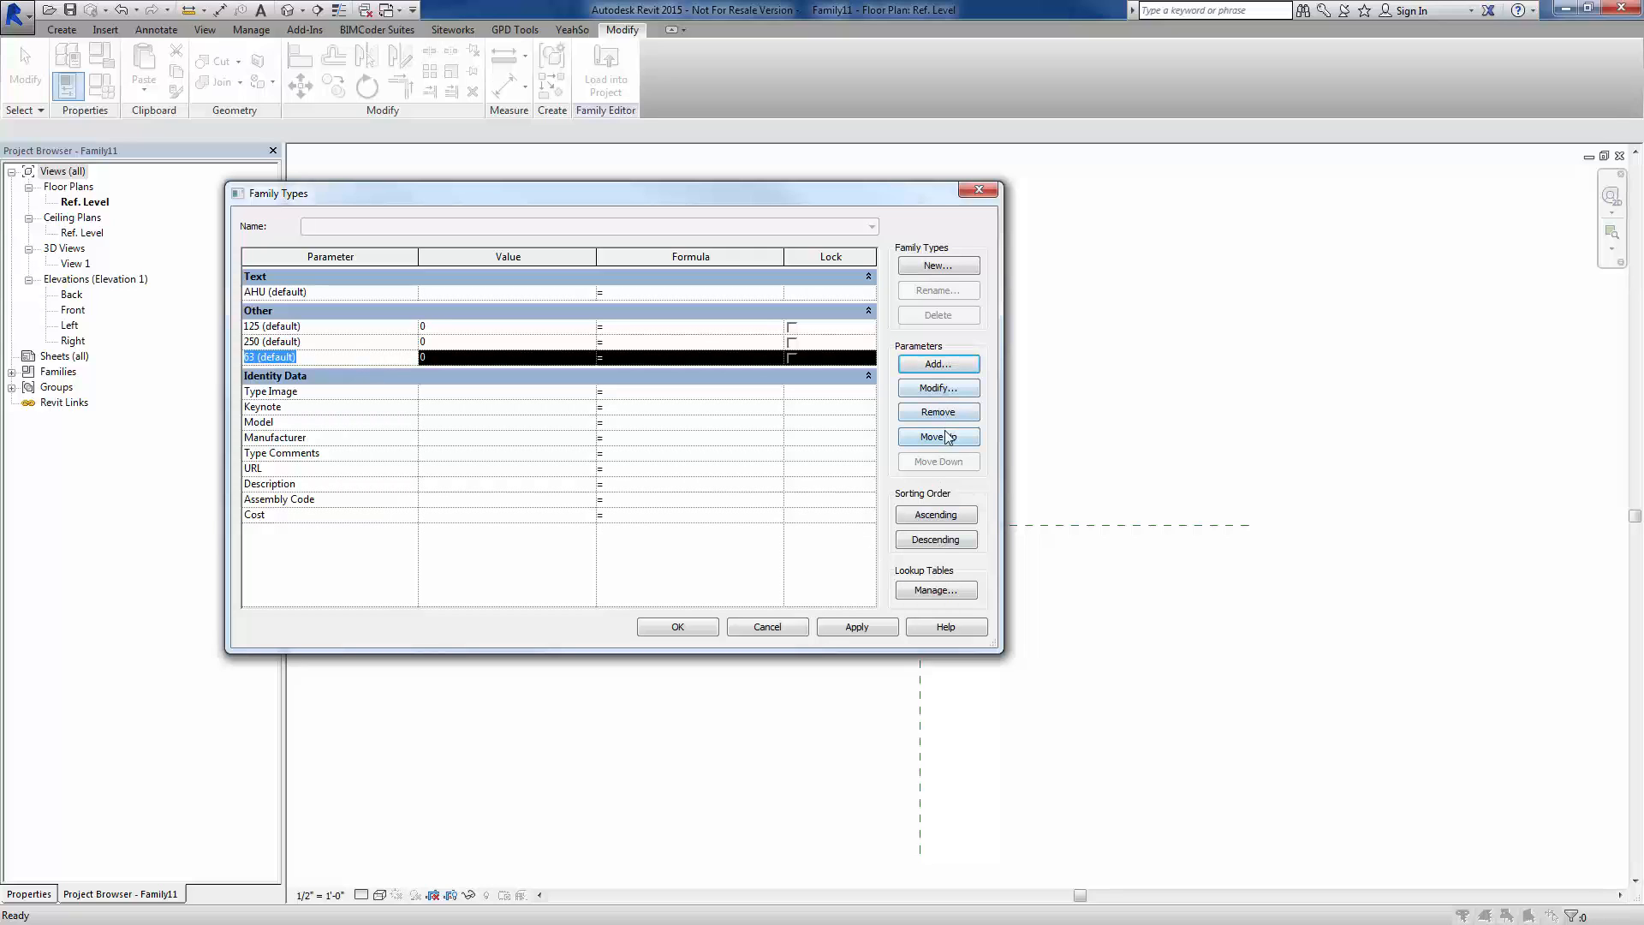
pyautogui.click(937, 437)
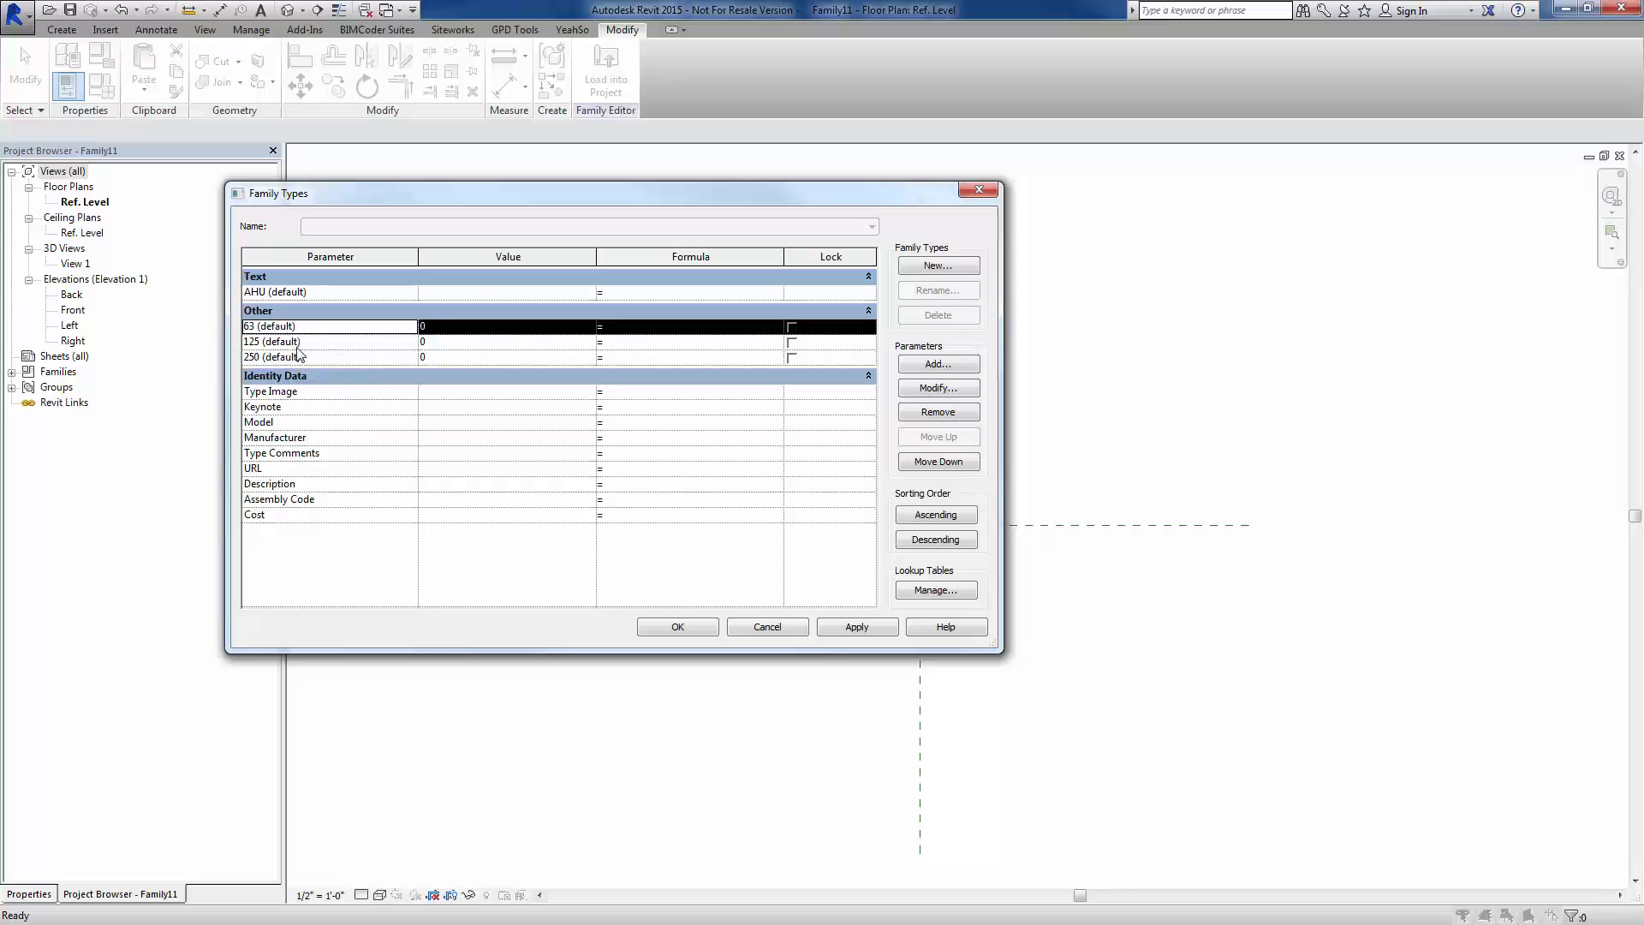
pyautogui.moveTo(287, 270)
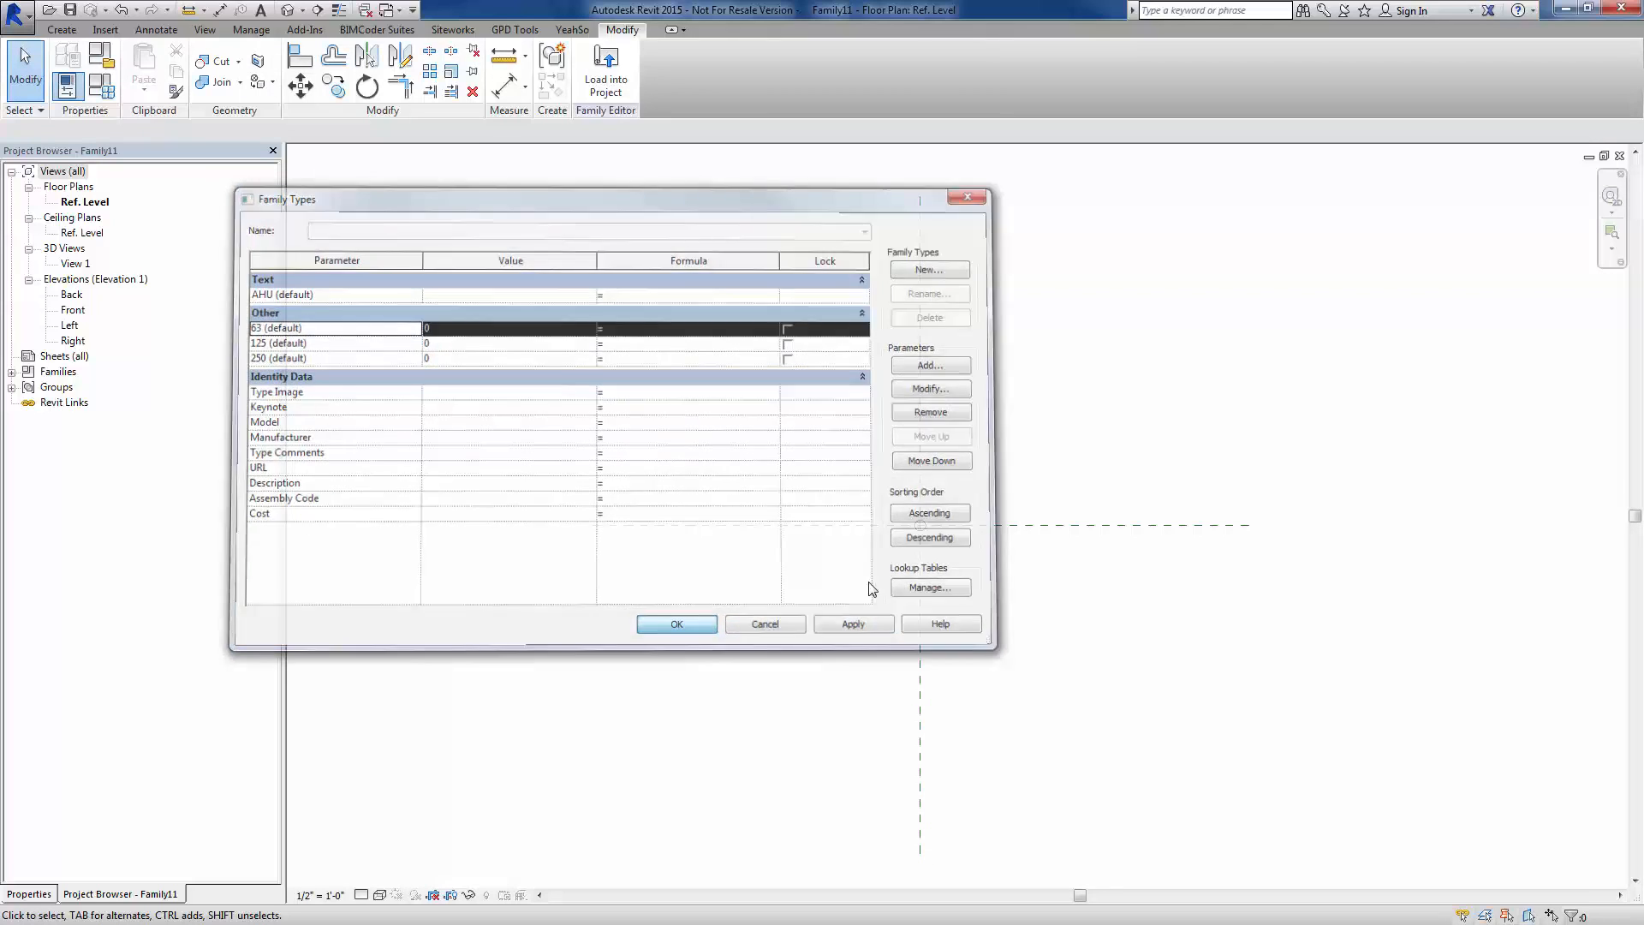
pyautogui.click(676, 623)
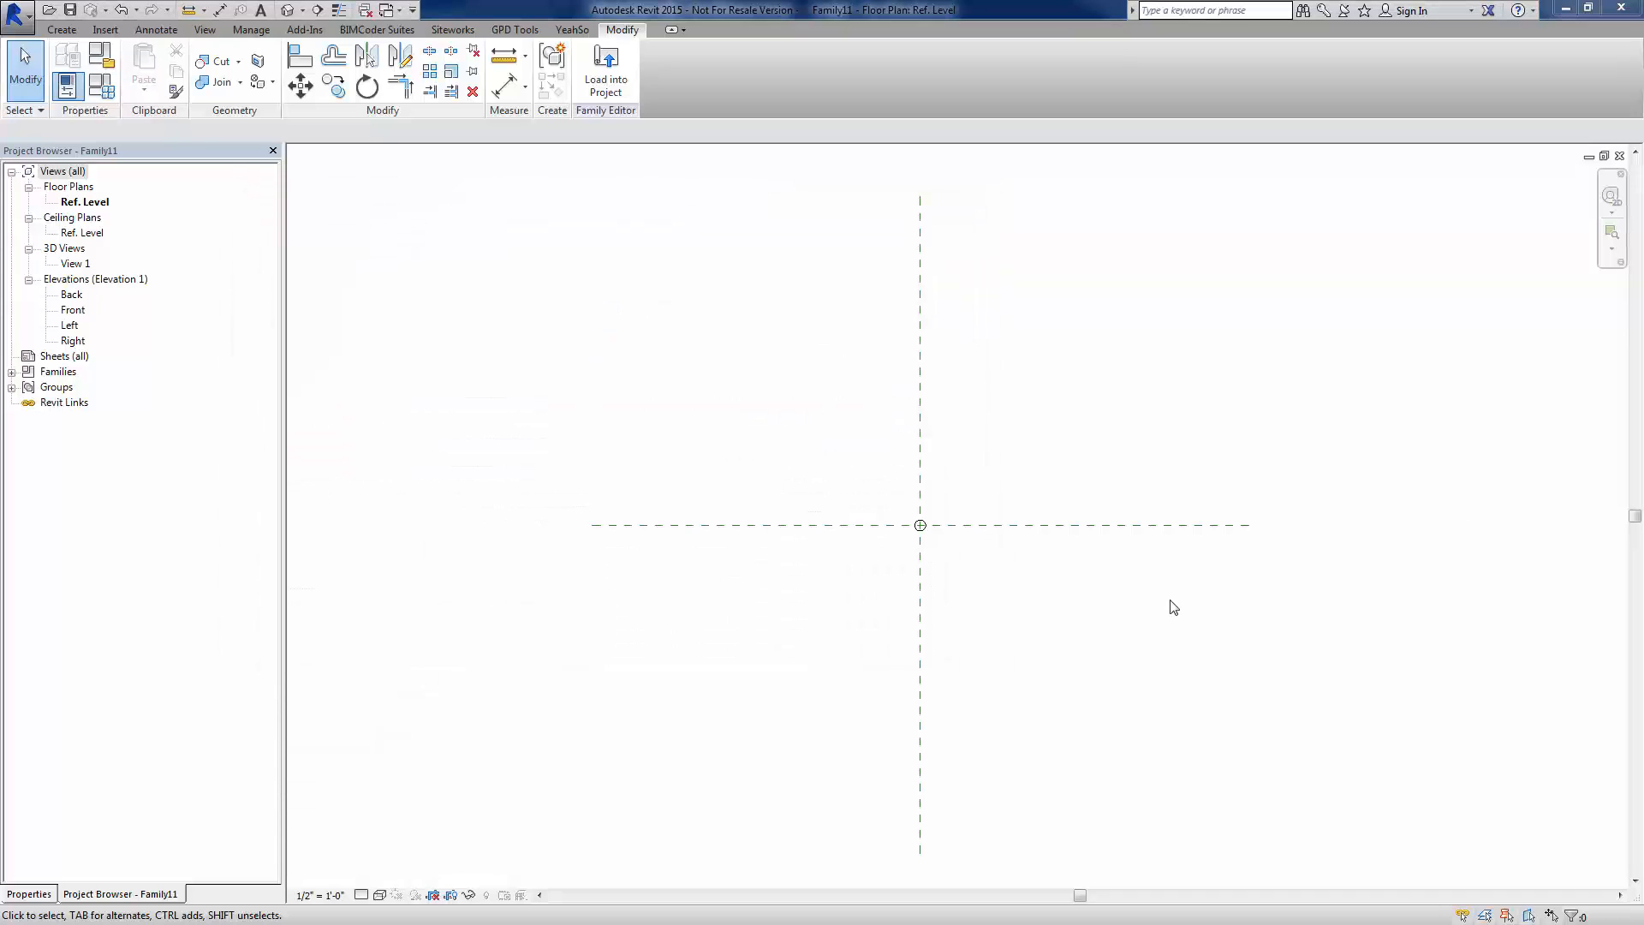
pyautogui.moveTo(479, 583)
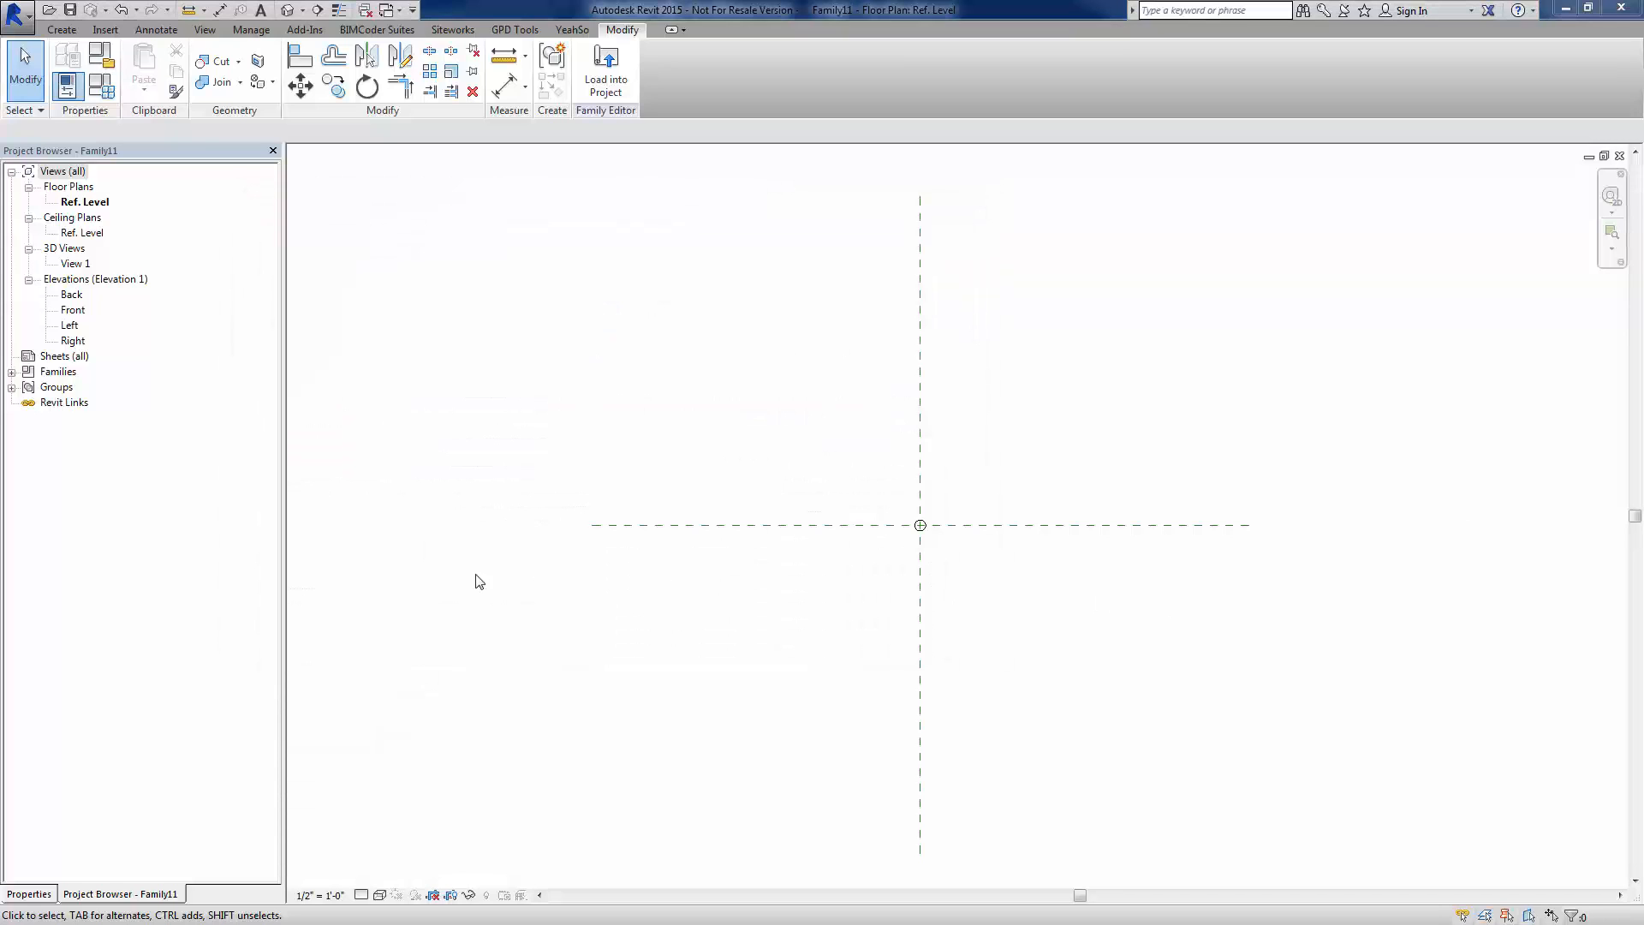
# In the family's properties, leave the Shared checkbox ticked after toggling it
pyautogui.click(29, 894)
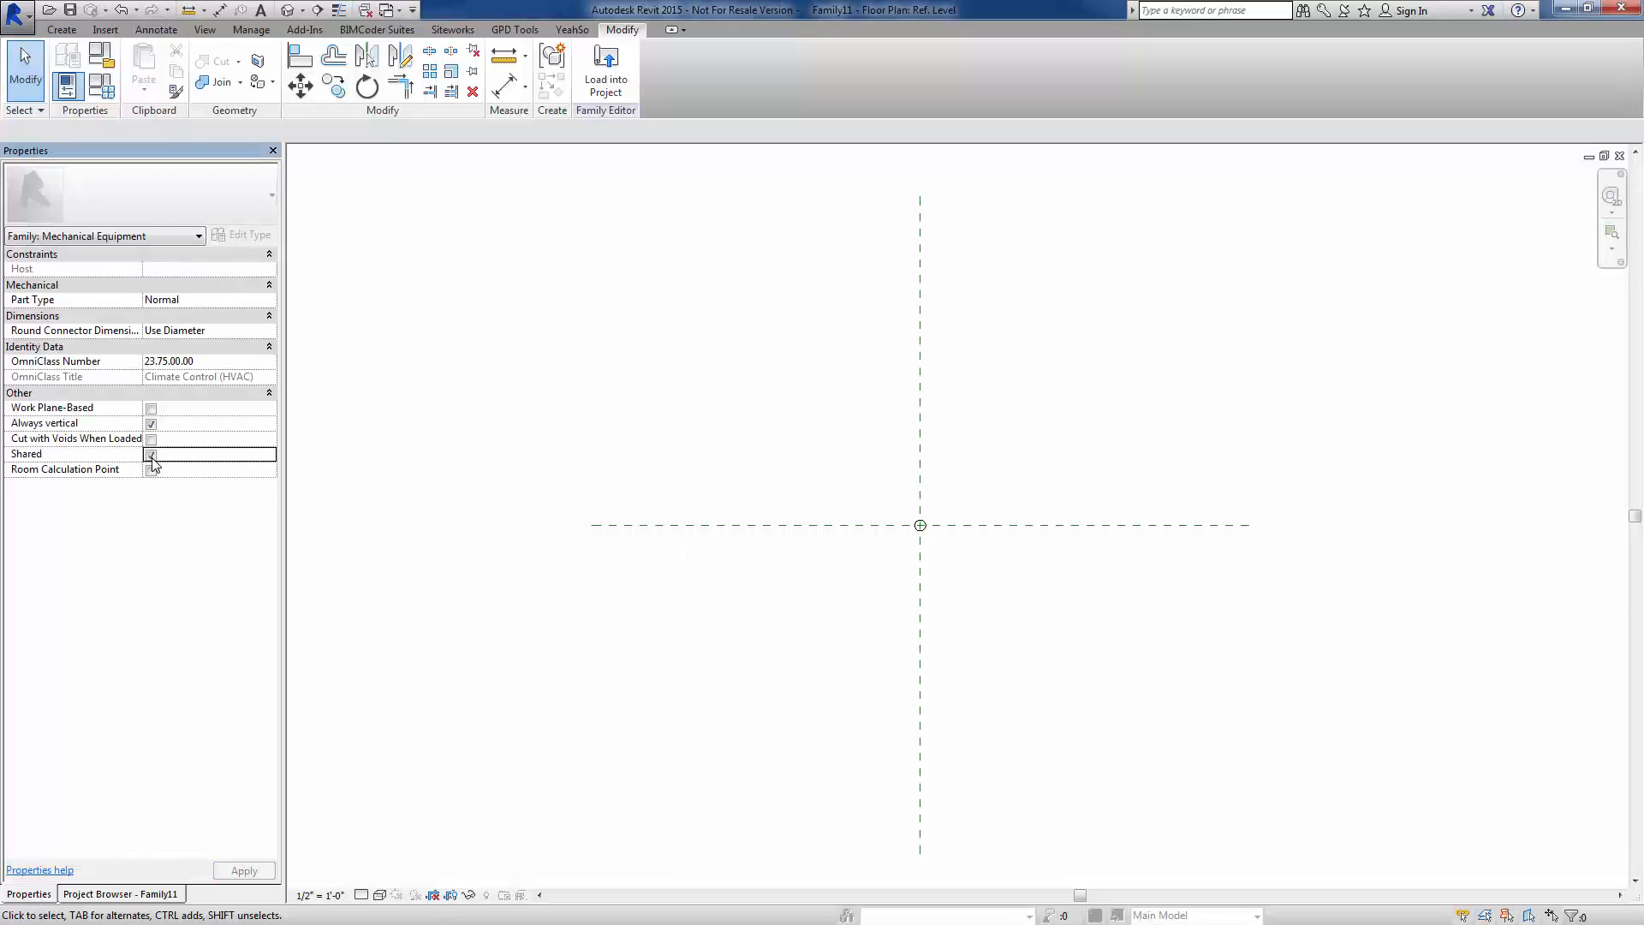
pyautogui.click(151, 452)
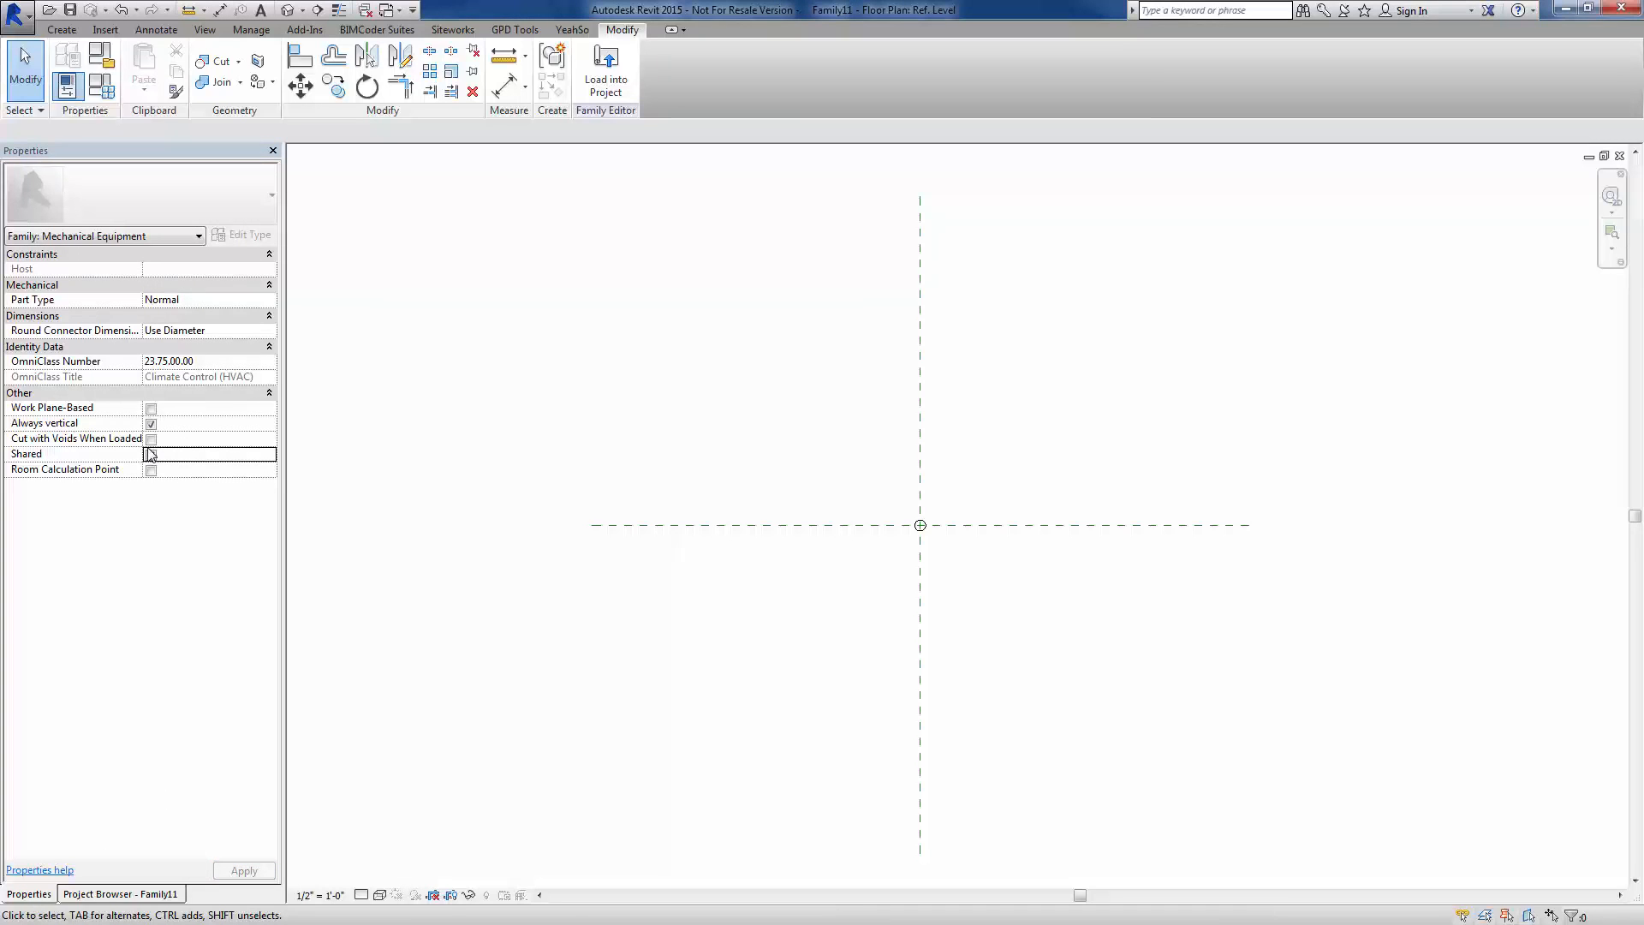
pyautogui.click(151, 452)
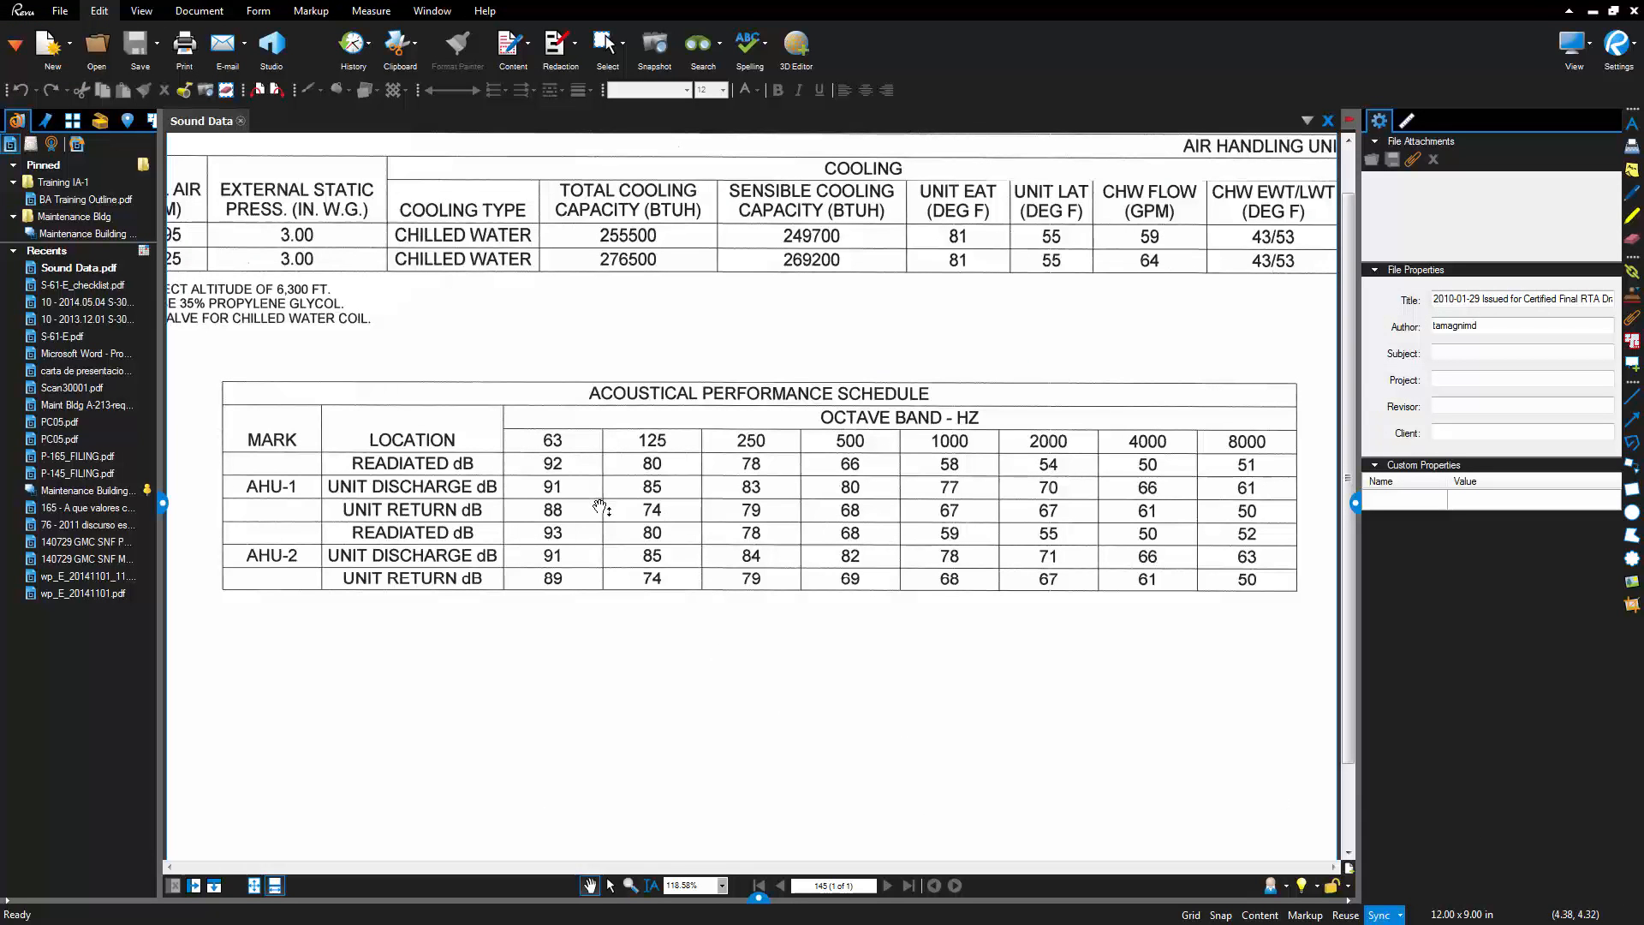
pyautogui.moveTo(1353, 199)
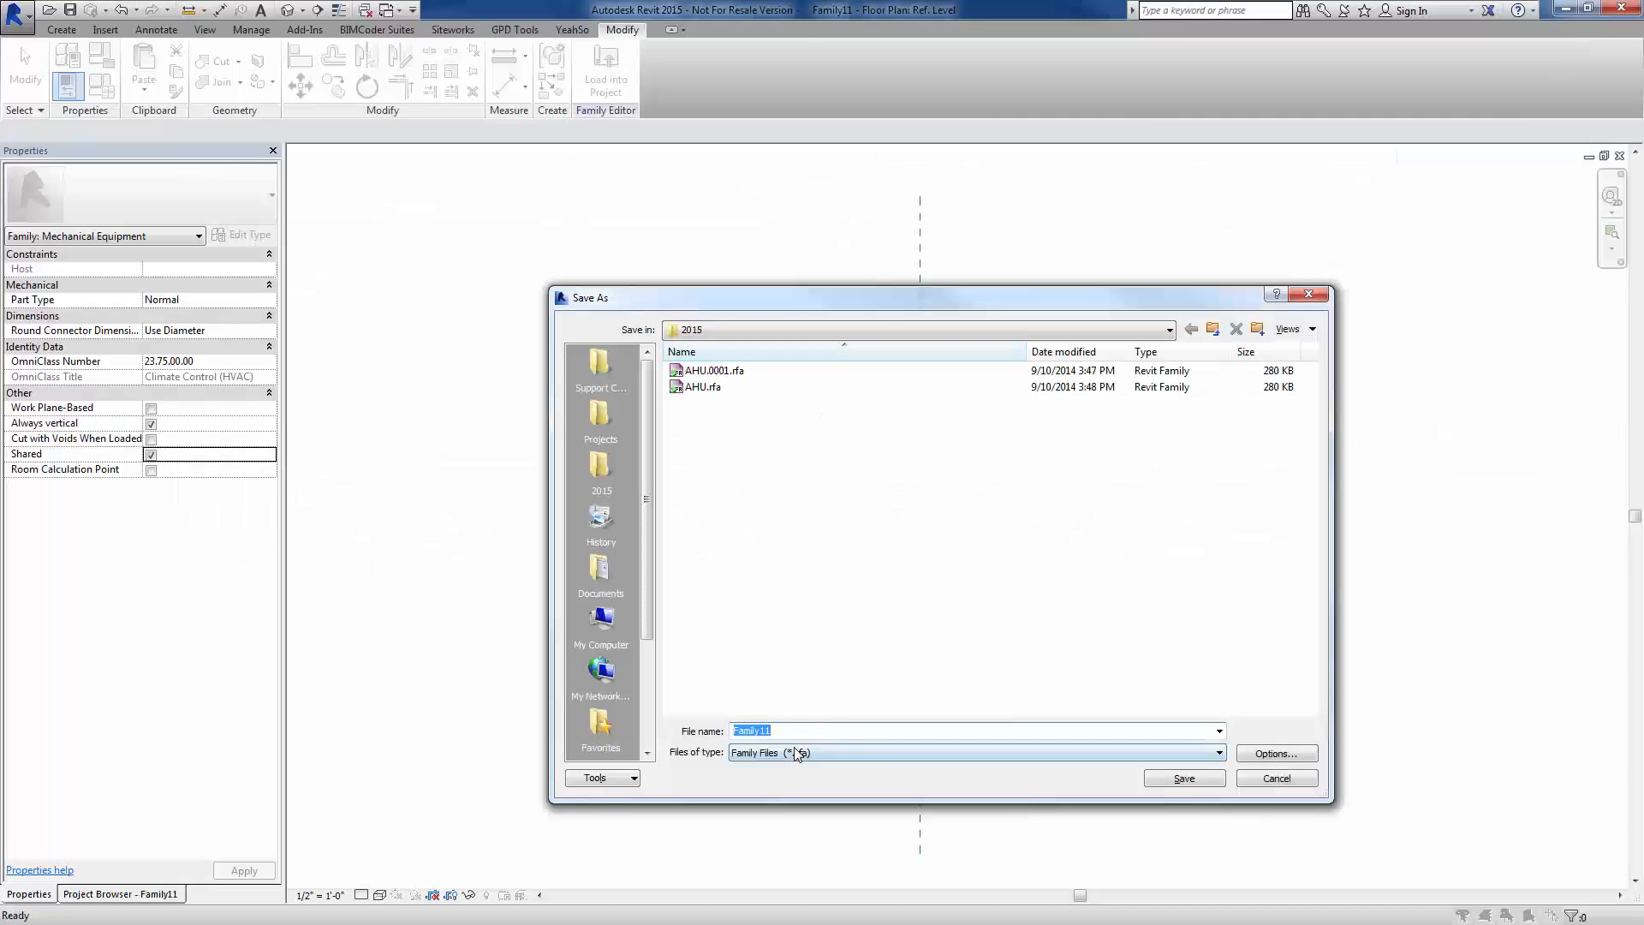
# Save the shared family as Unit Discharge dB in the 2015 folder
pyautogui.write('uN')
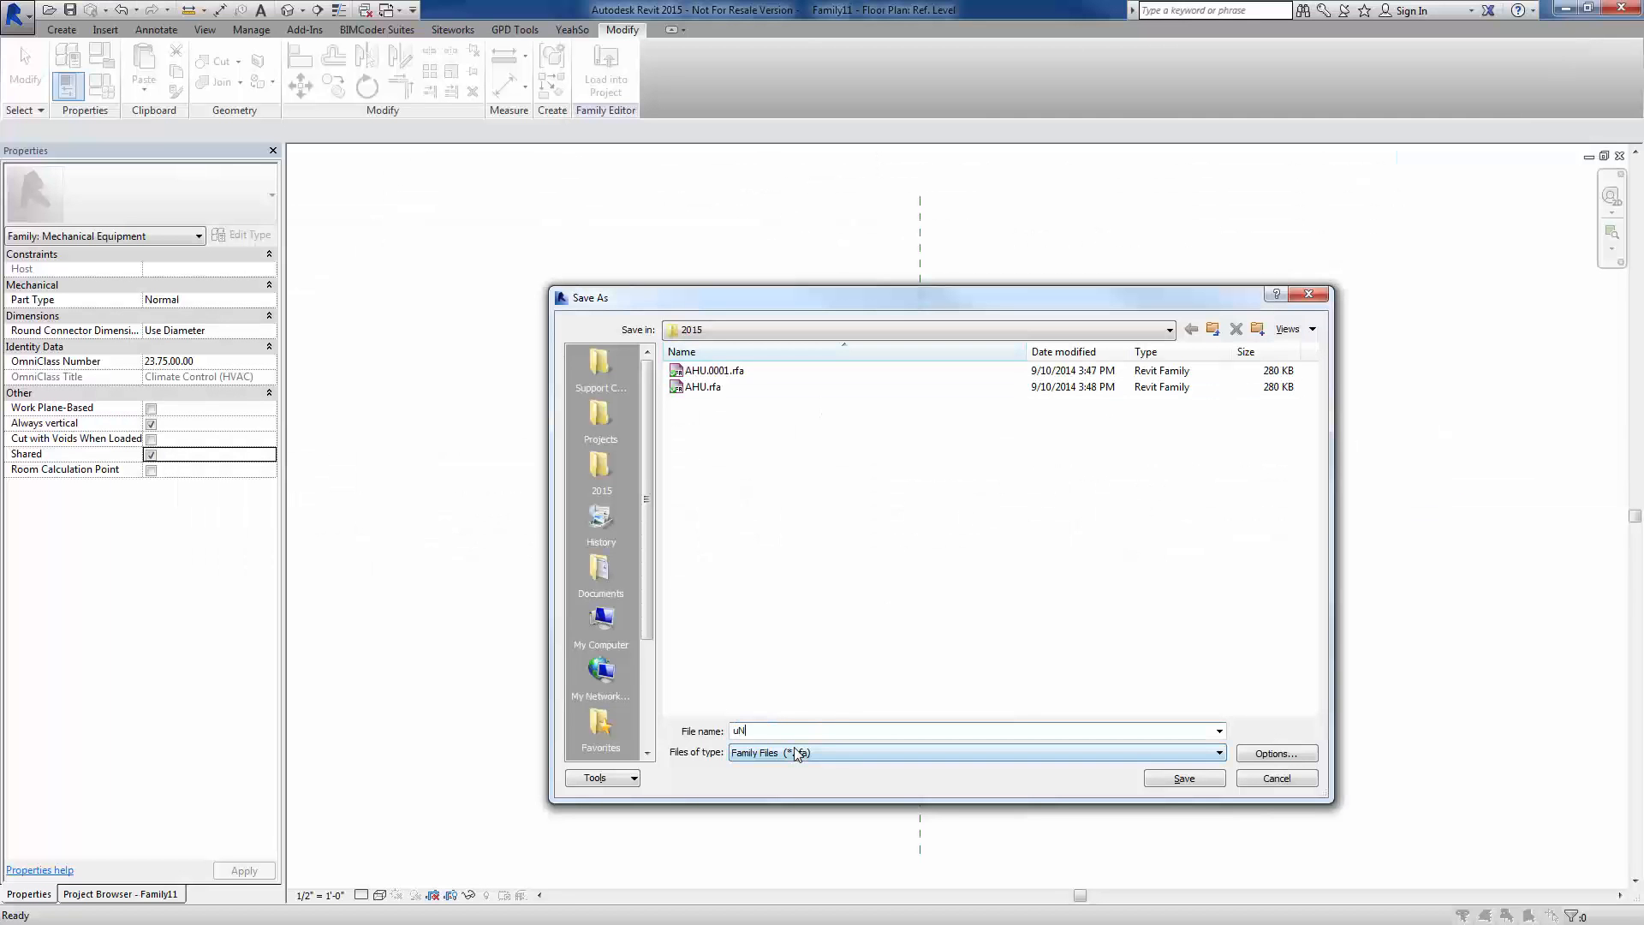
pyautogui.write('Unit Disch')
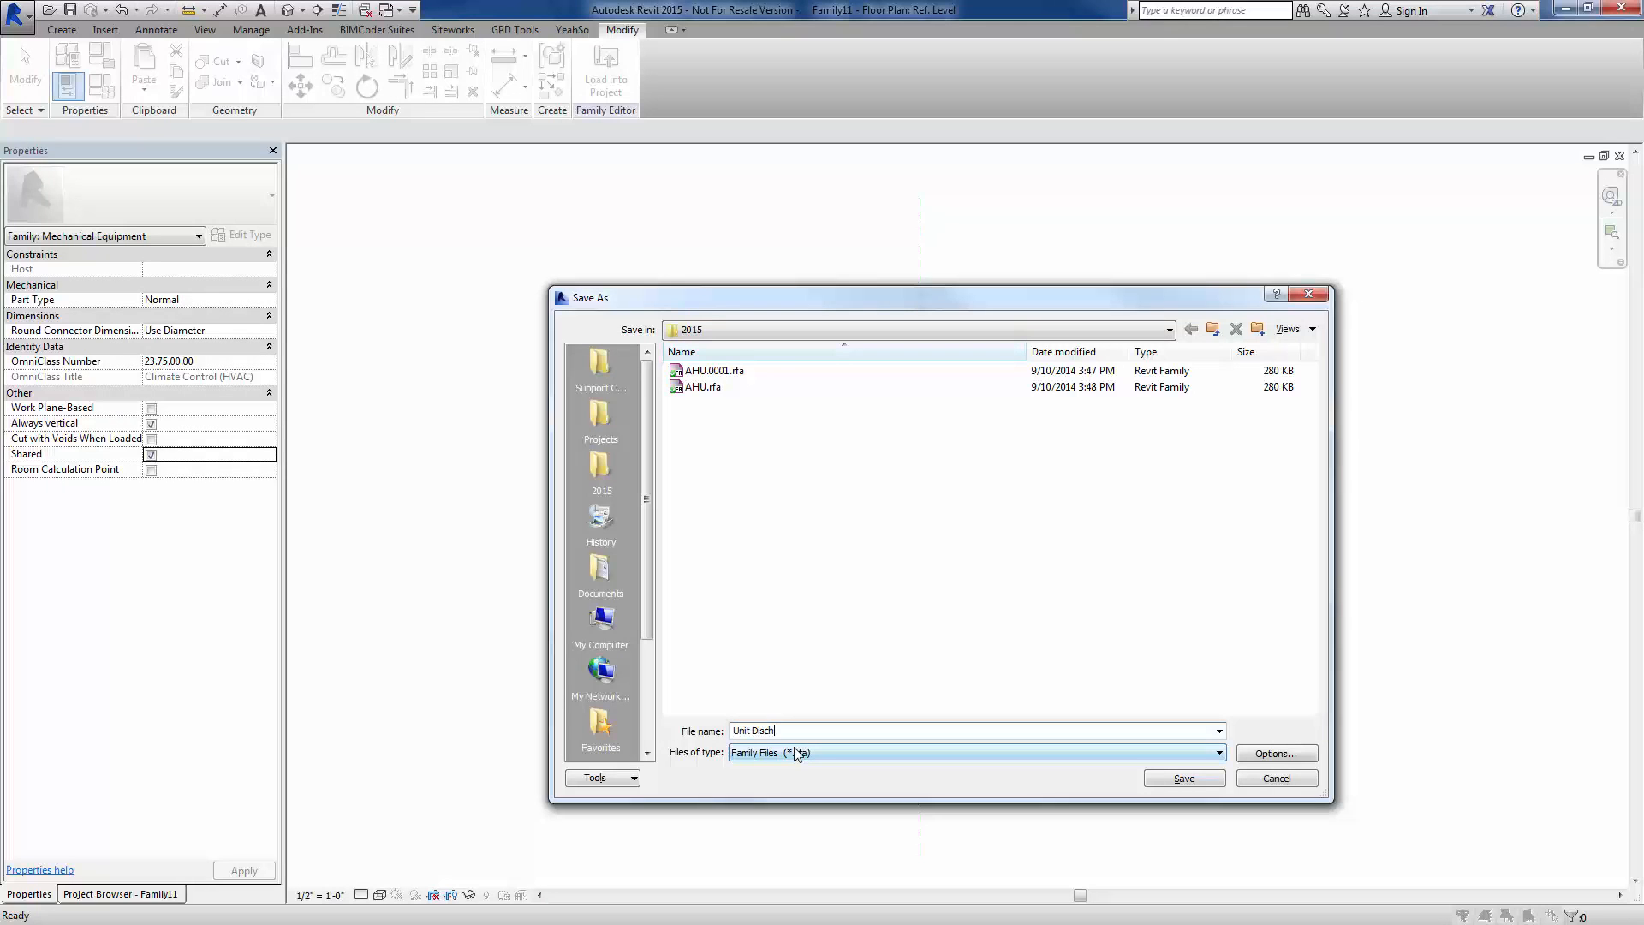
pyautogui.write('arge dB')
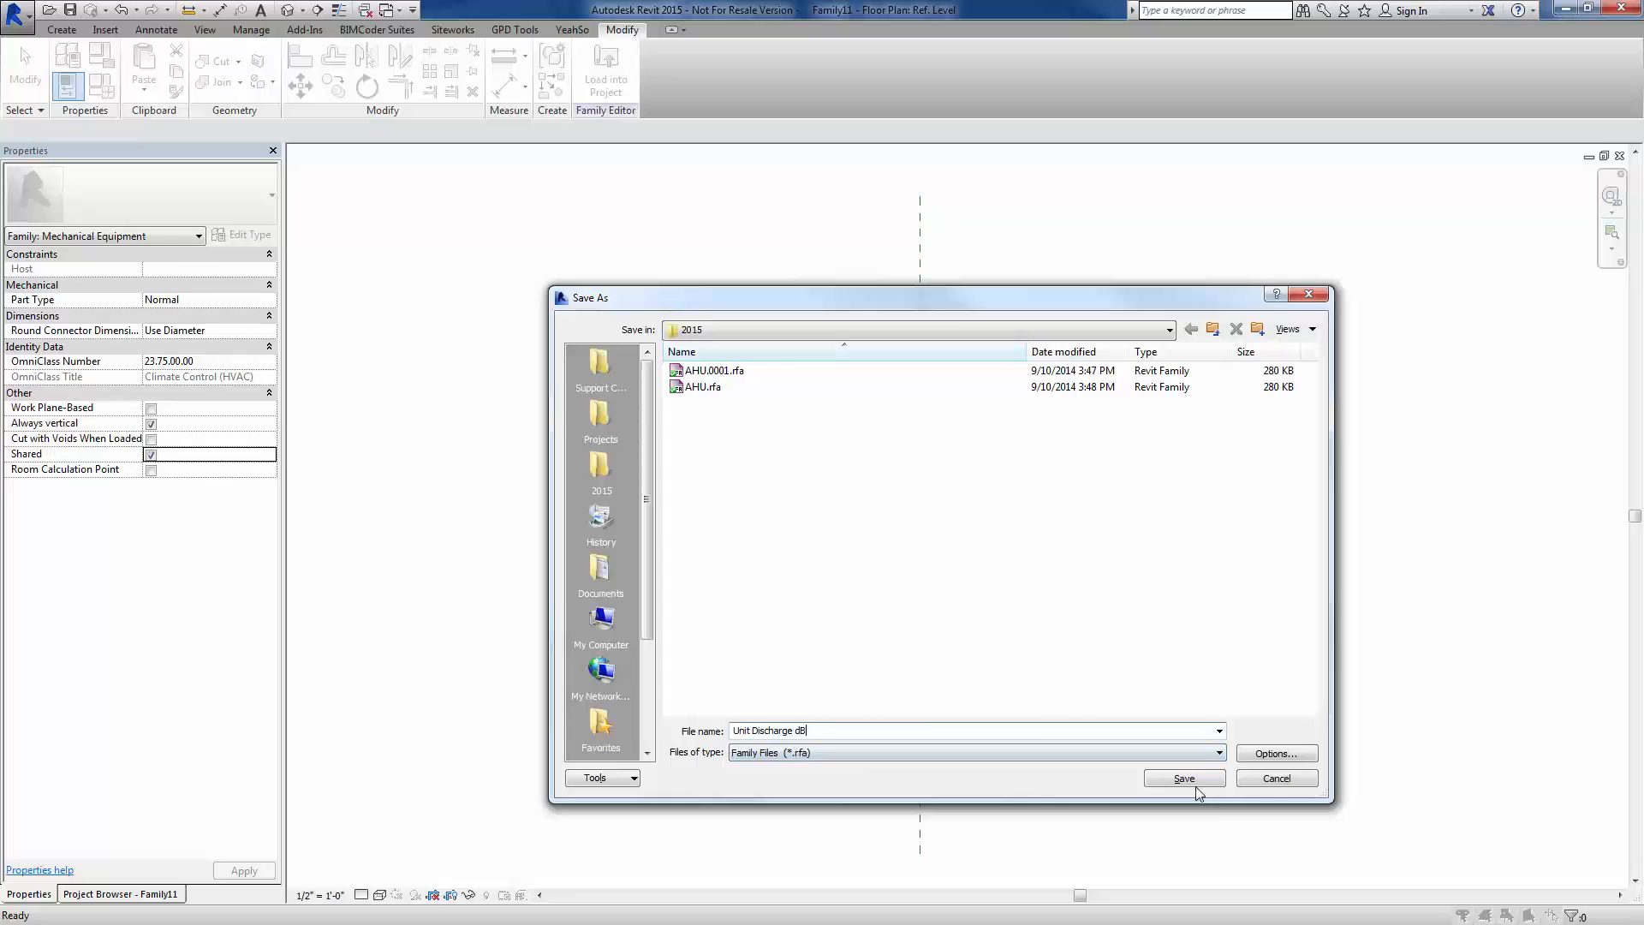
pyautogui.click(1183, 778)
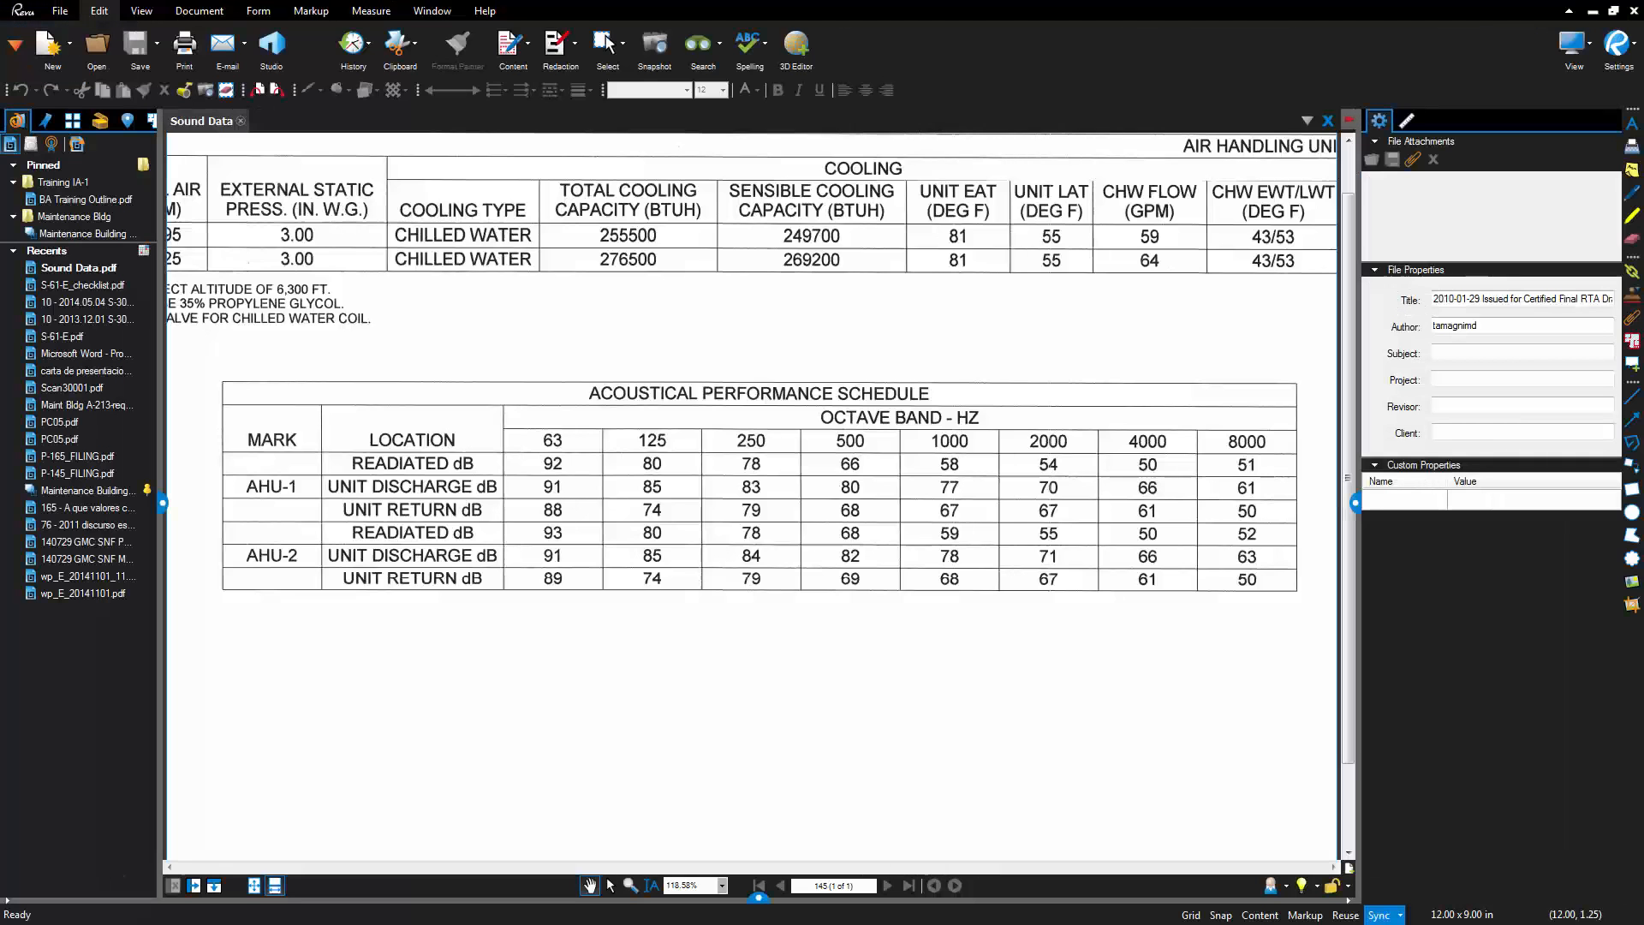
pyautogui.moveTo(442, 515)
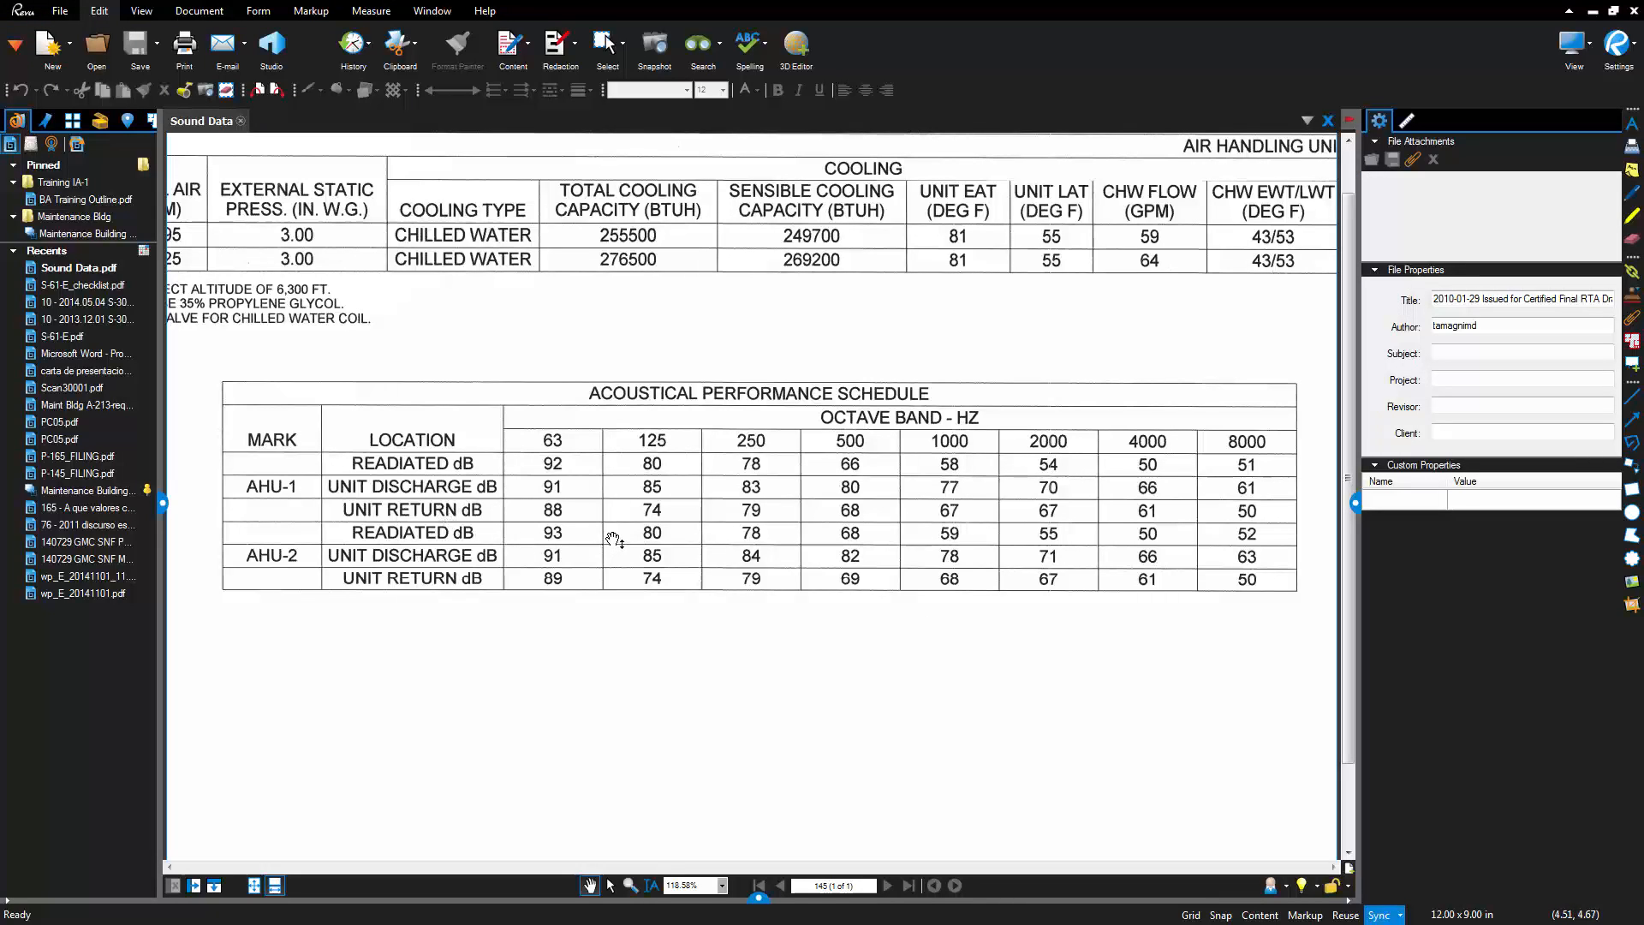
pyautogui.moveTo(472, 503)
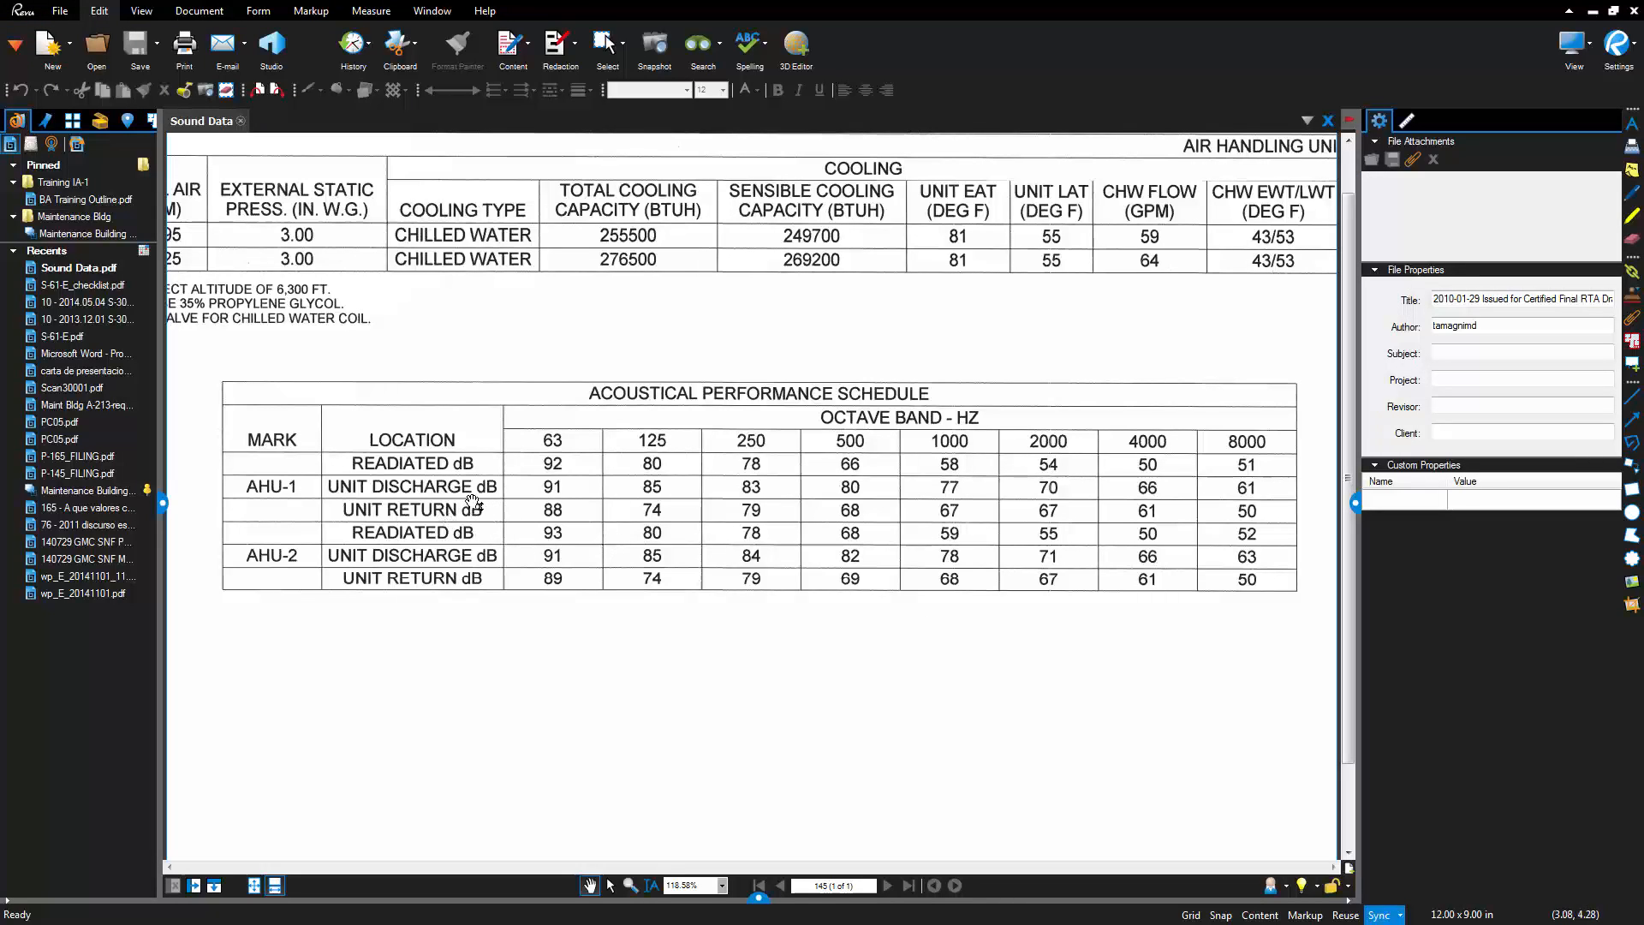
pyautogui.moveTo(341, 524)
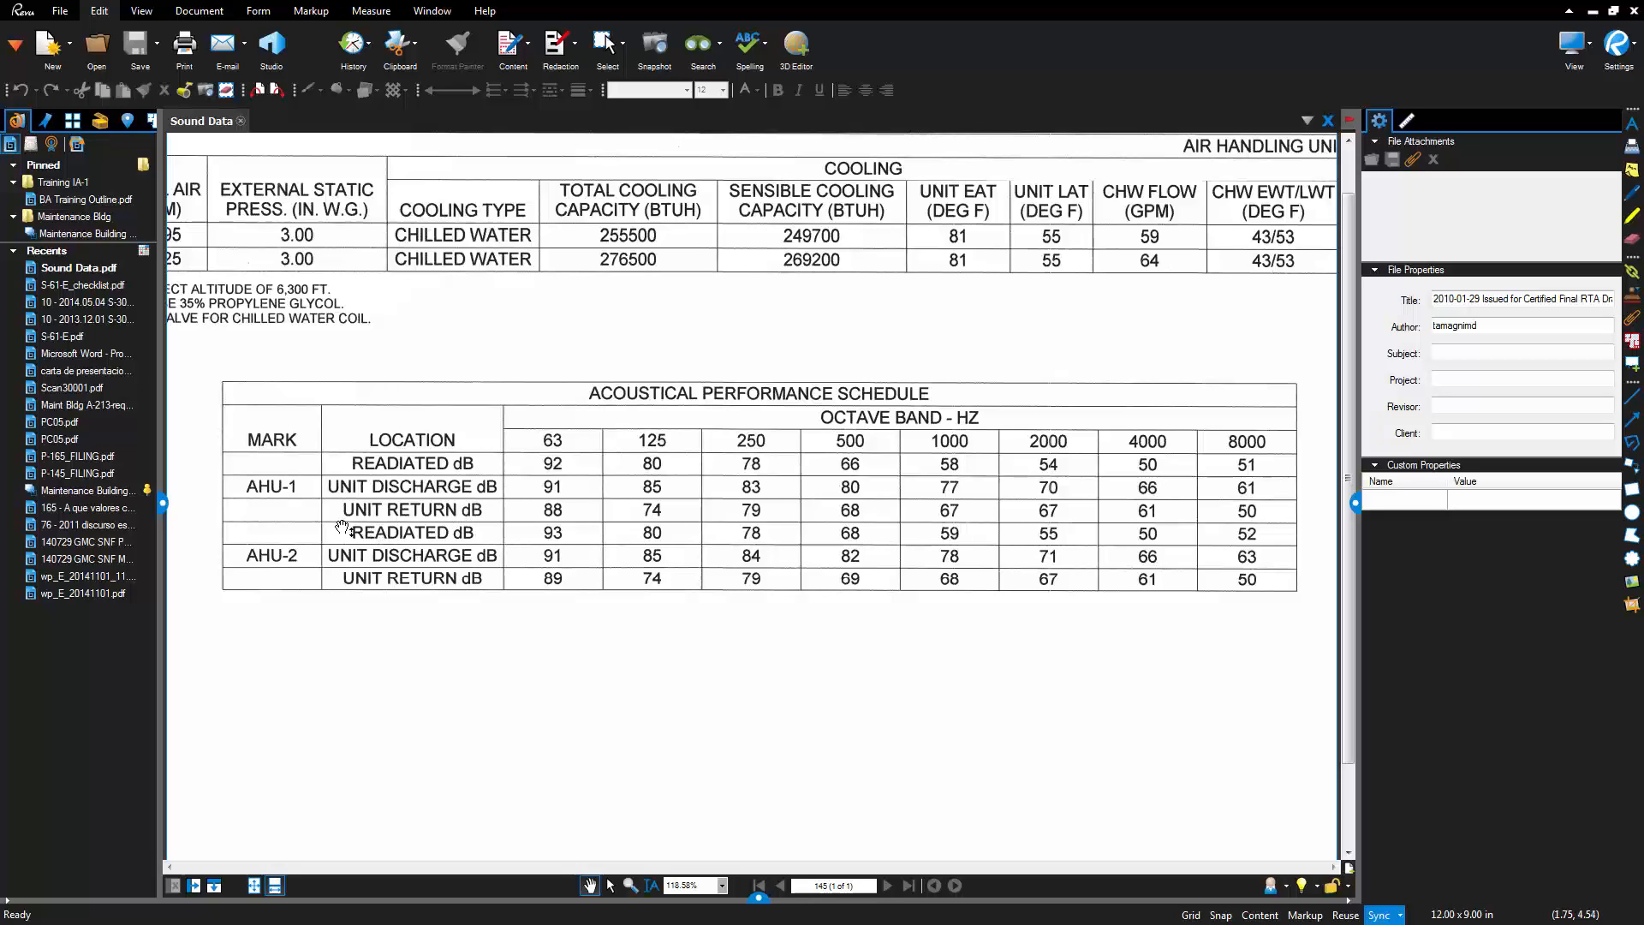
pyautogui.moveTo(389, 510)
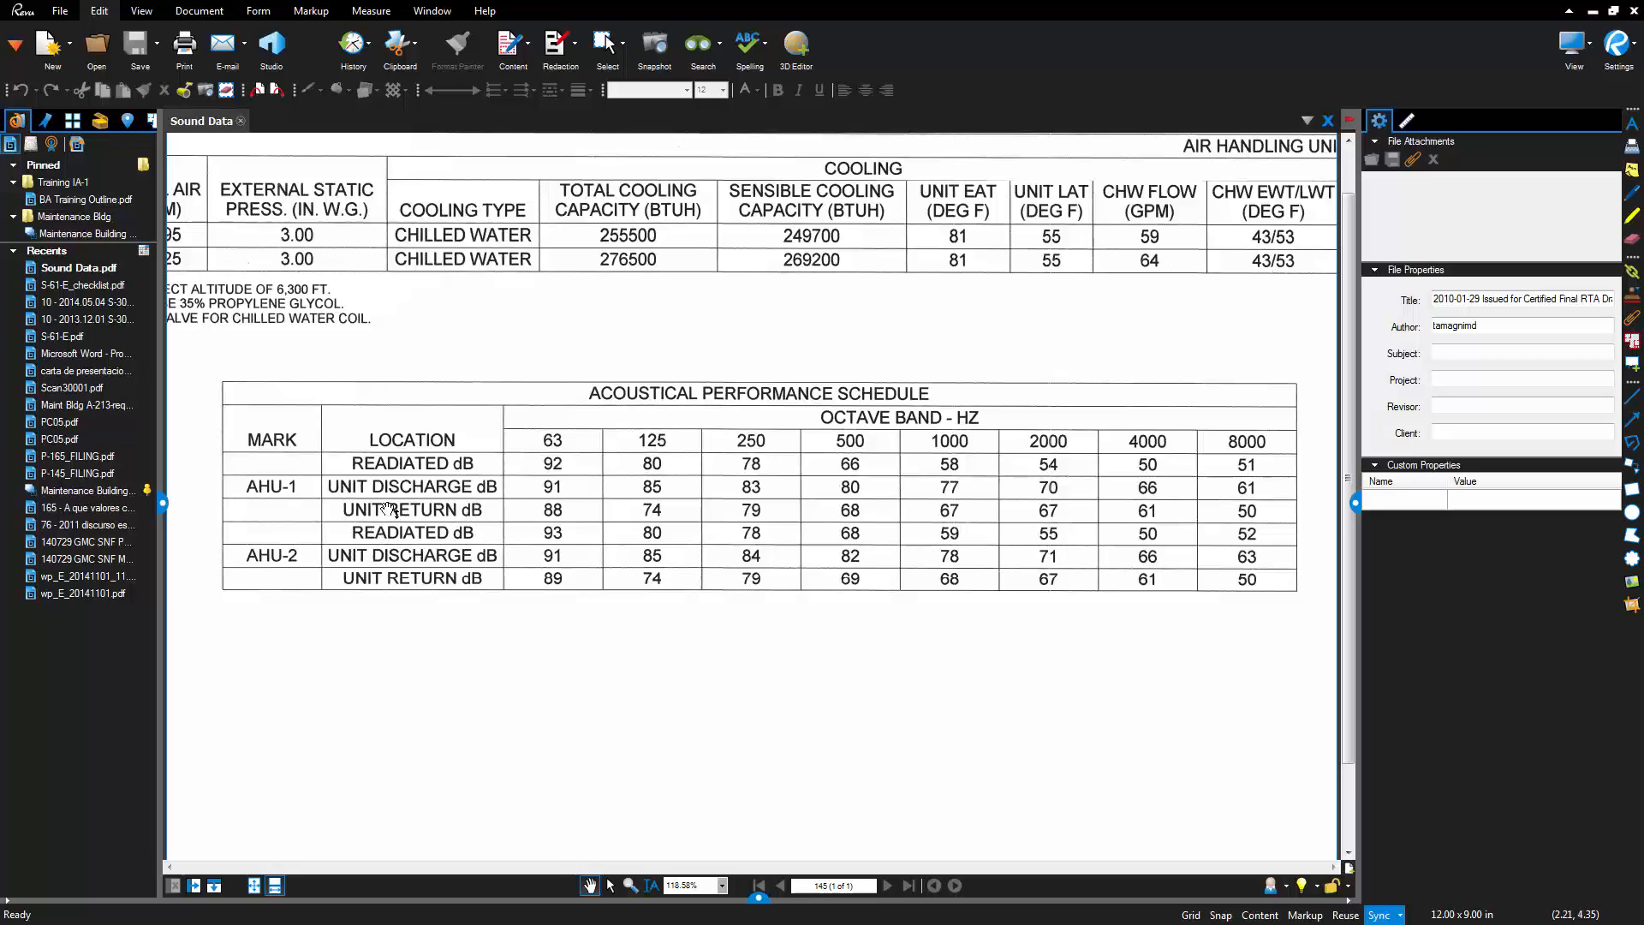
pyautogui.moveTo(1457, 111)
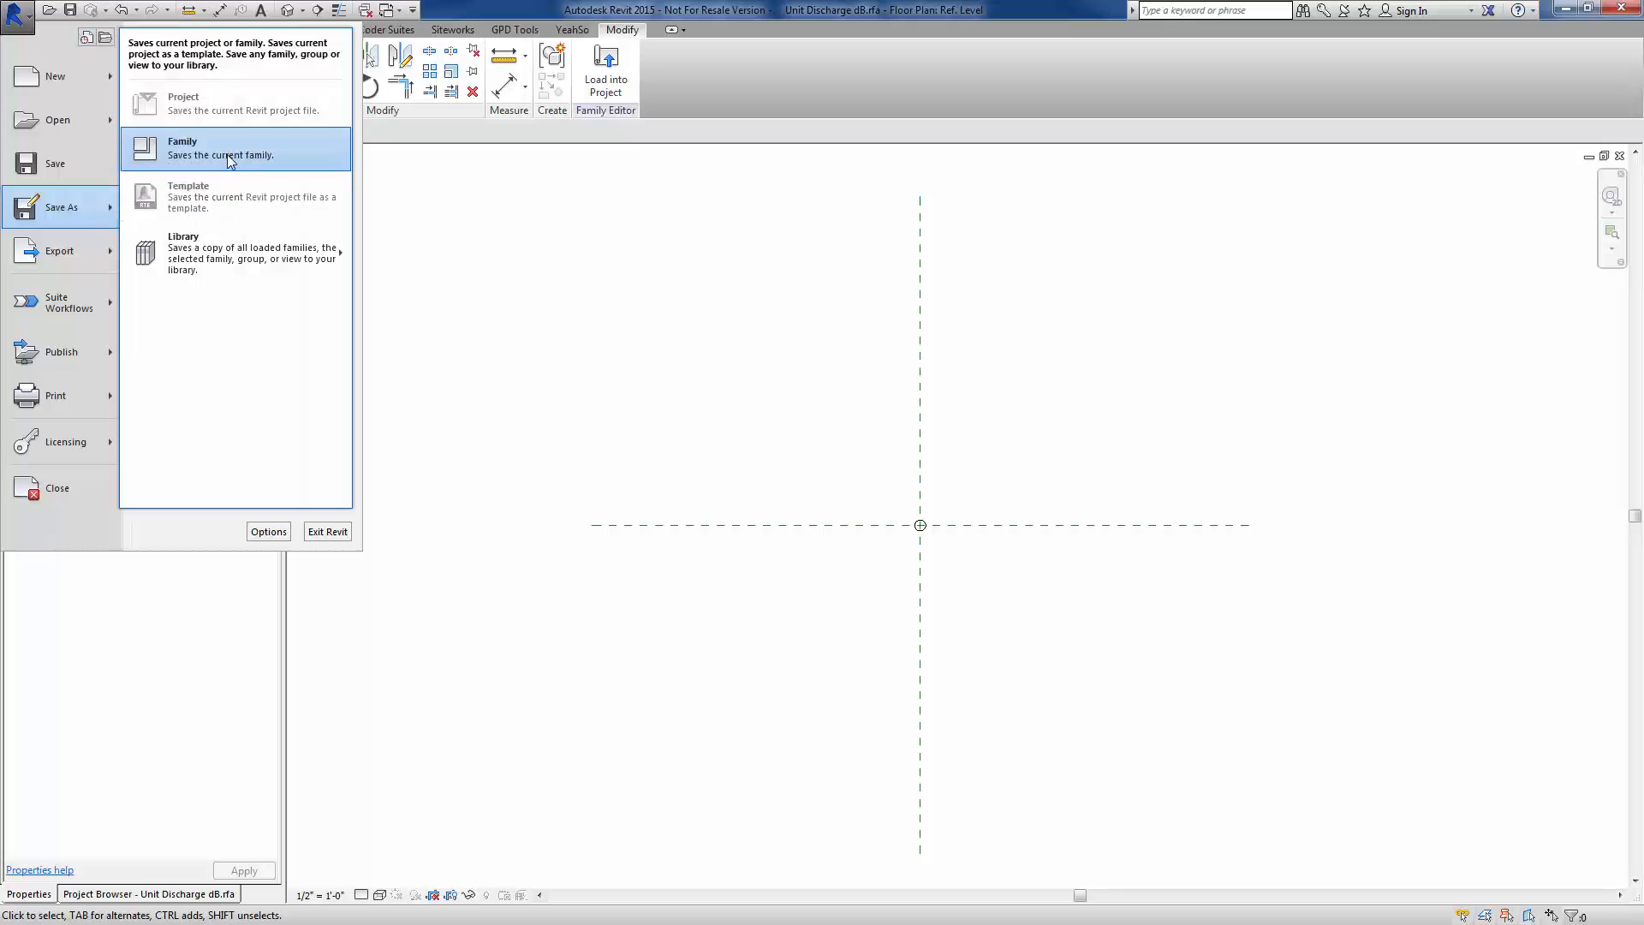
# Save a copy of the discharge family as Unit Return dB.rfa
pyautogui.click(181, 148)
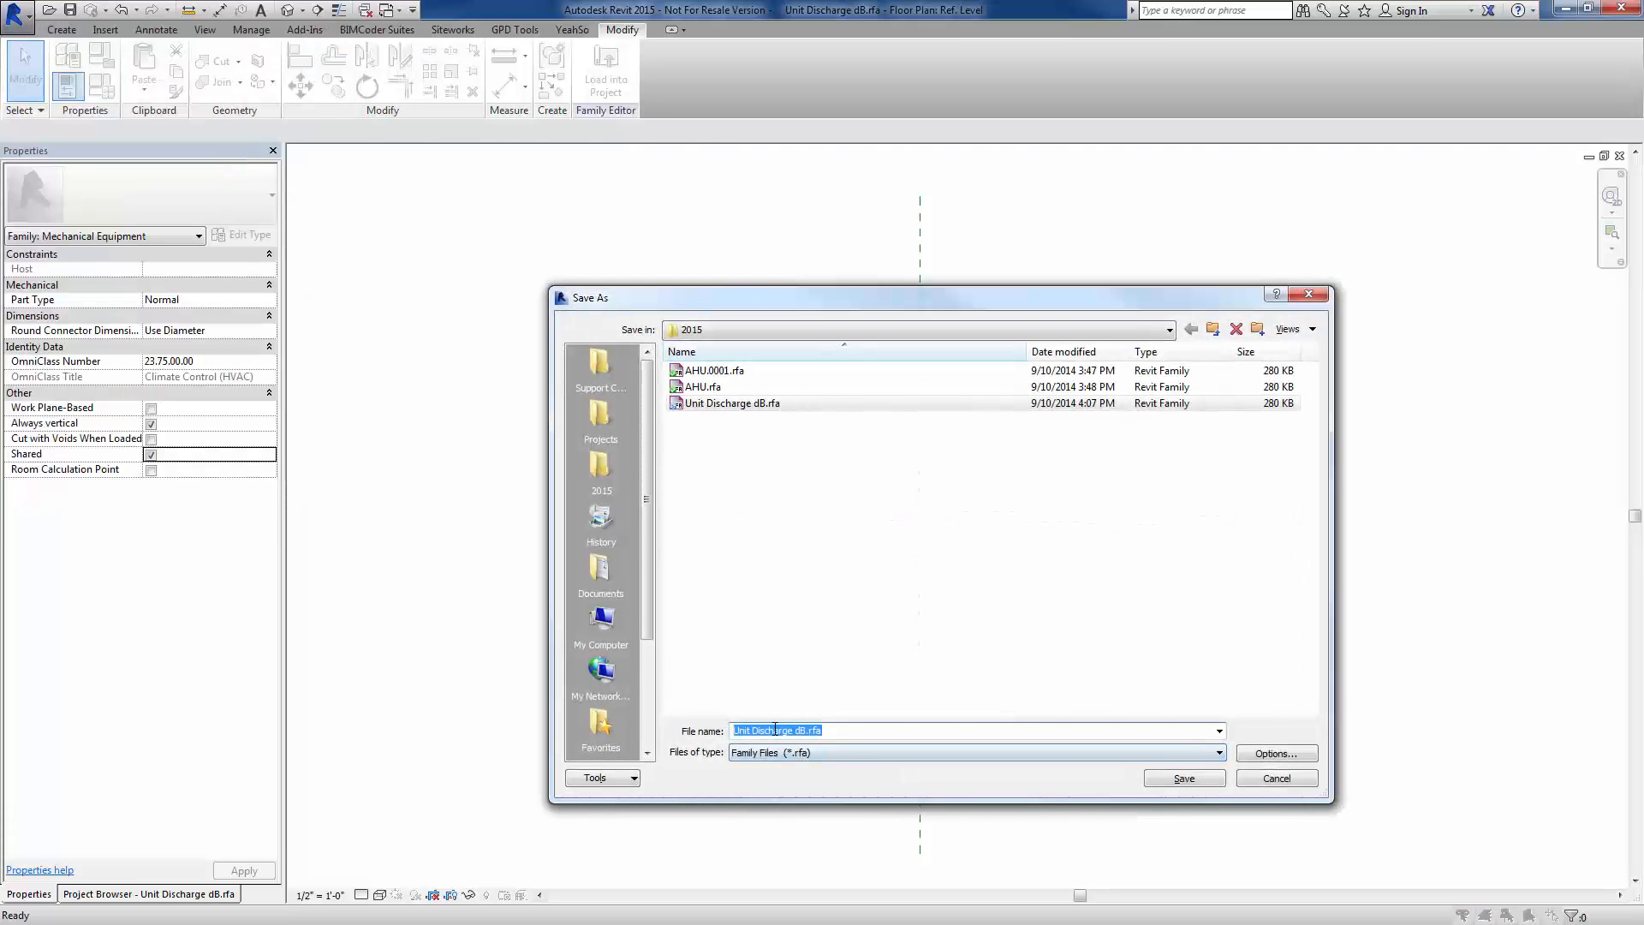
pyautogui.write('Unit Return dB.rfa')
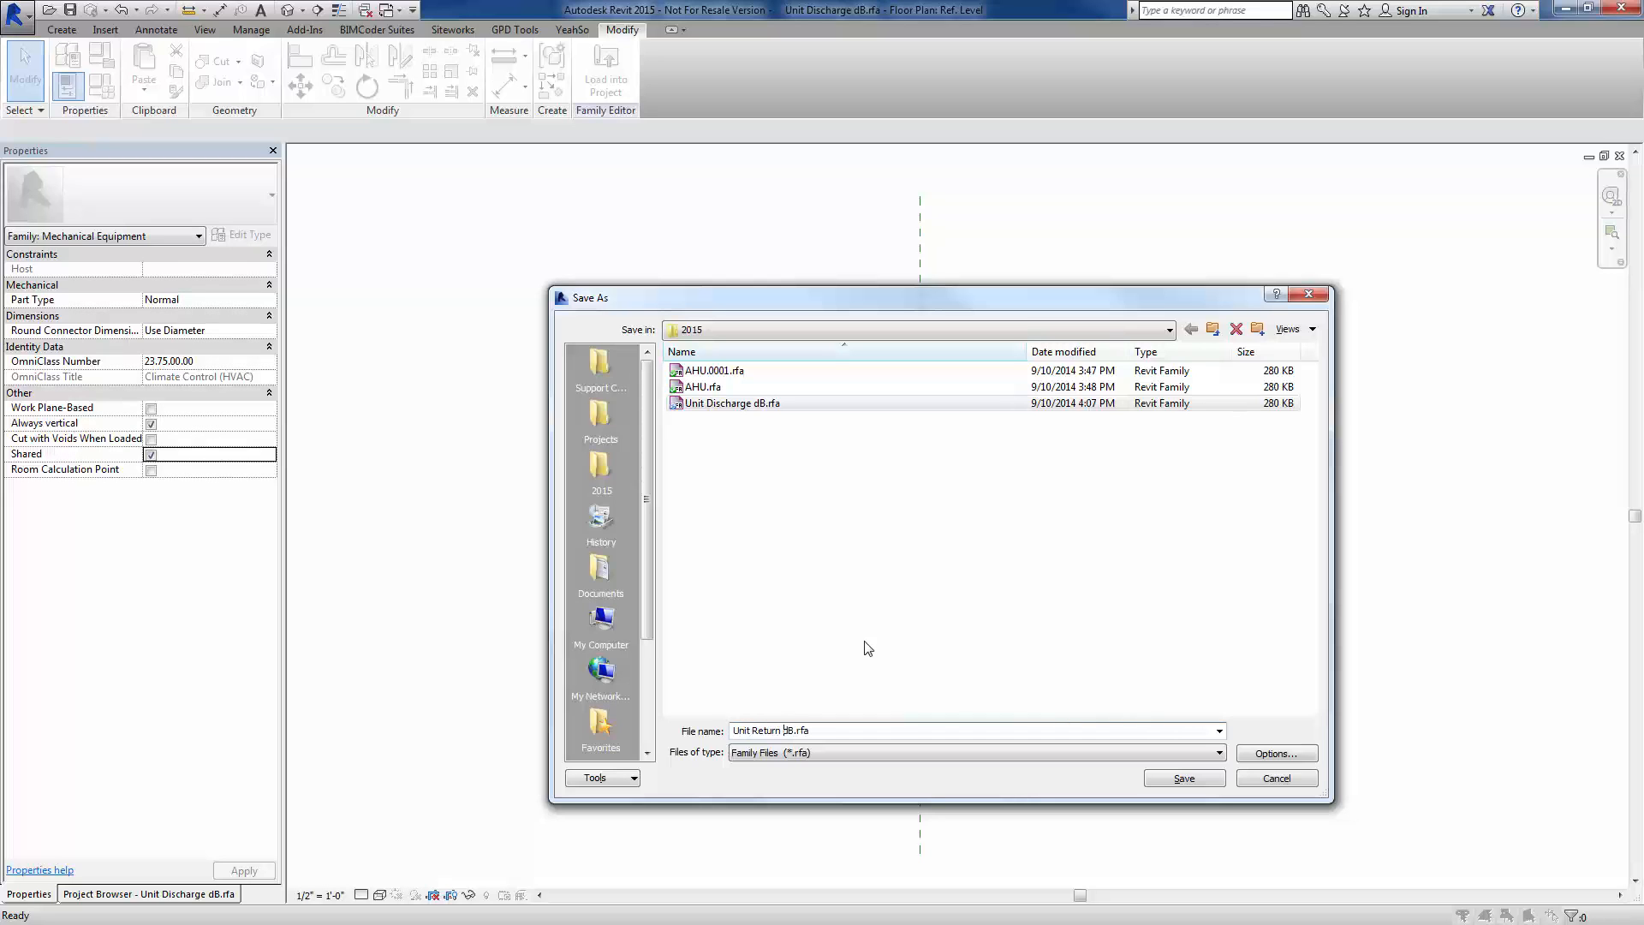
pyautogui.click(1181, 778)
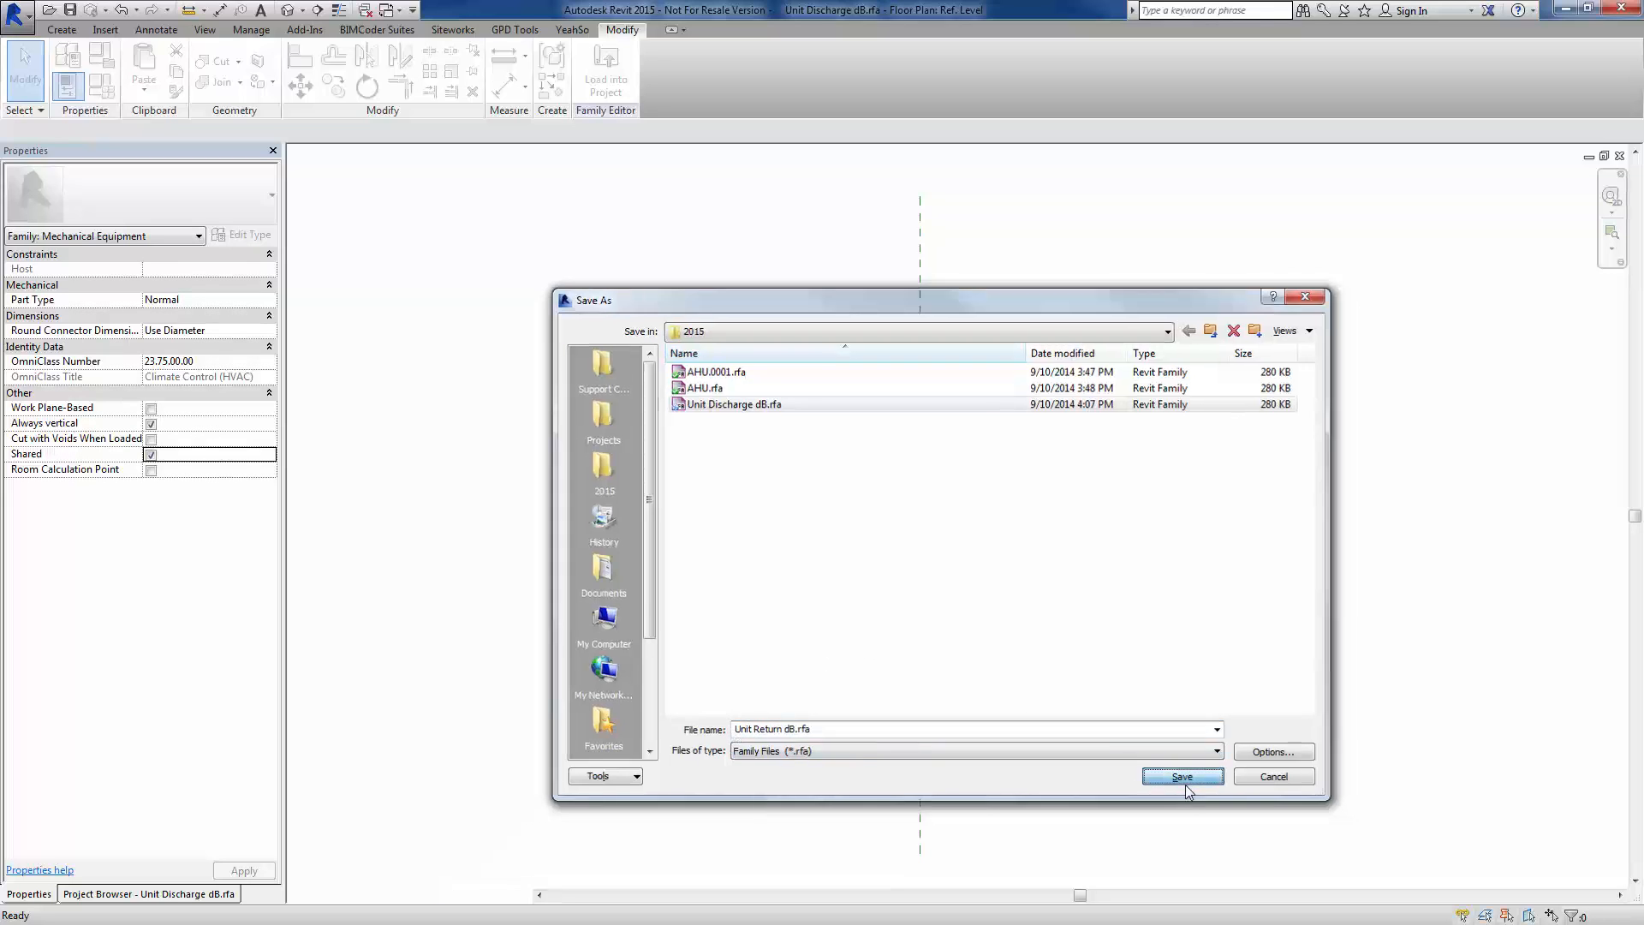
pyautogui.click(1180, 776)
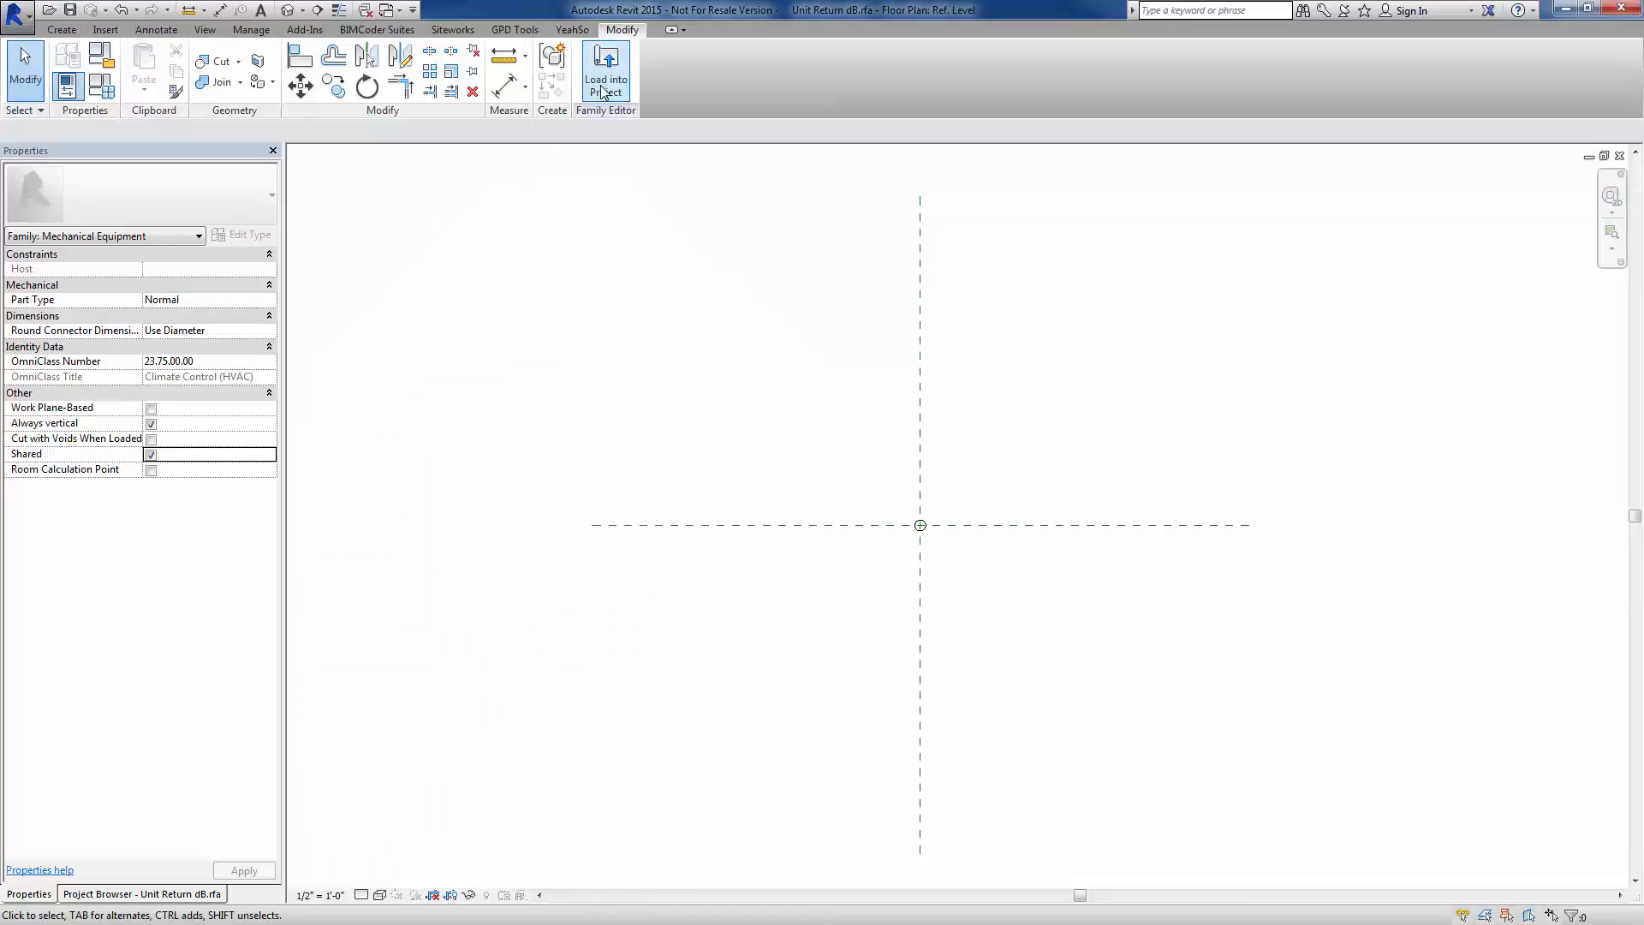
# Load Unit Return dB and then Unit Discharge dB into the open AHU.rfa family
pyautogui.click(605, 79)
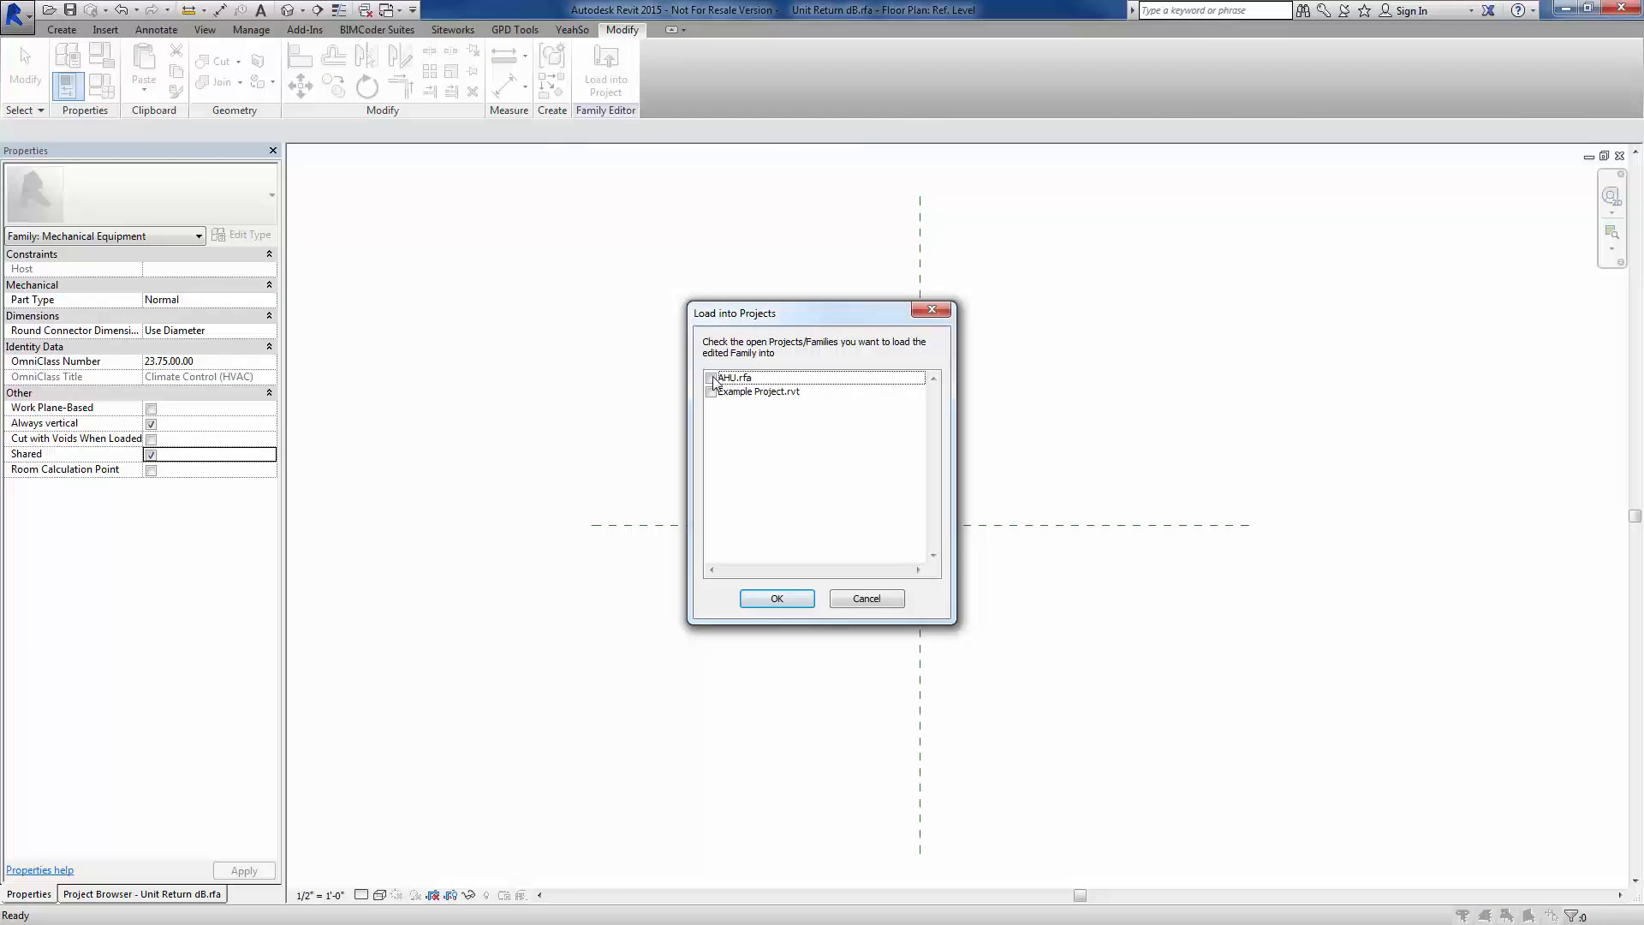
pyautogui.click(774, 598)
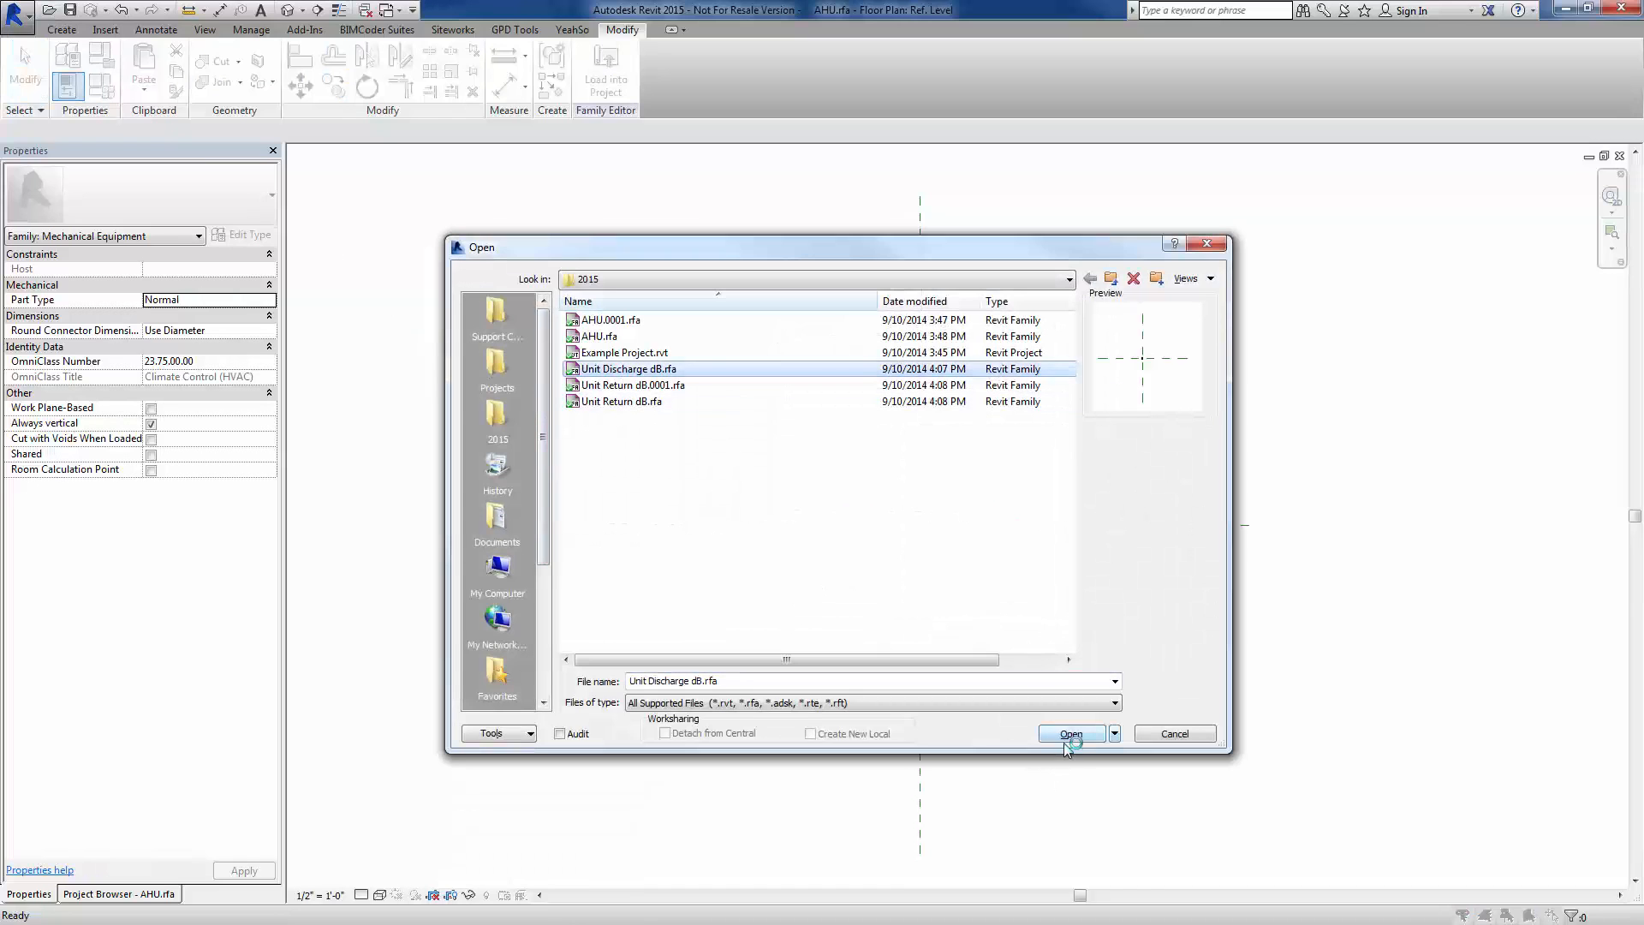
pyautogui.click(1070, 735)
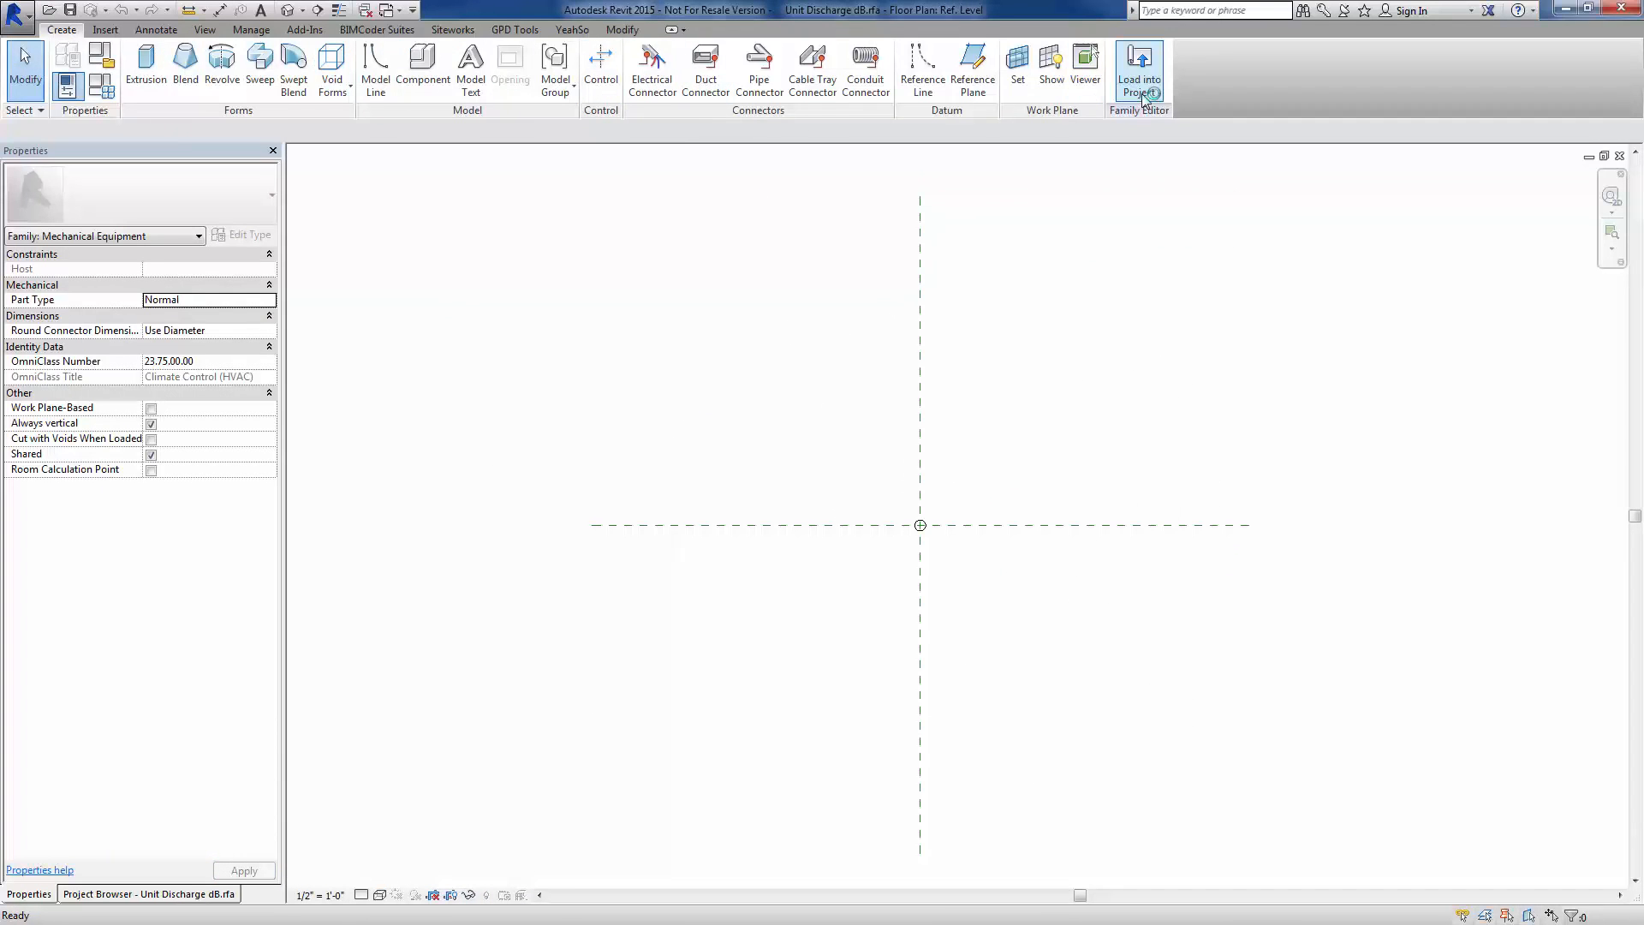
pyautogui.click(1138, 64)
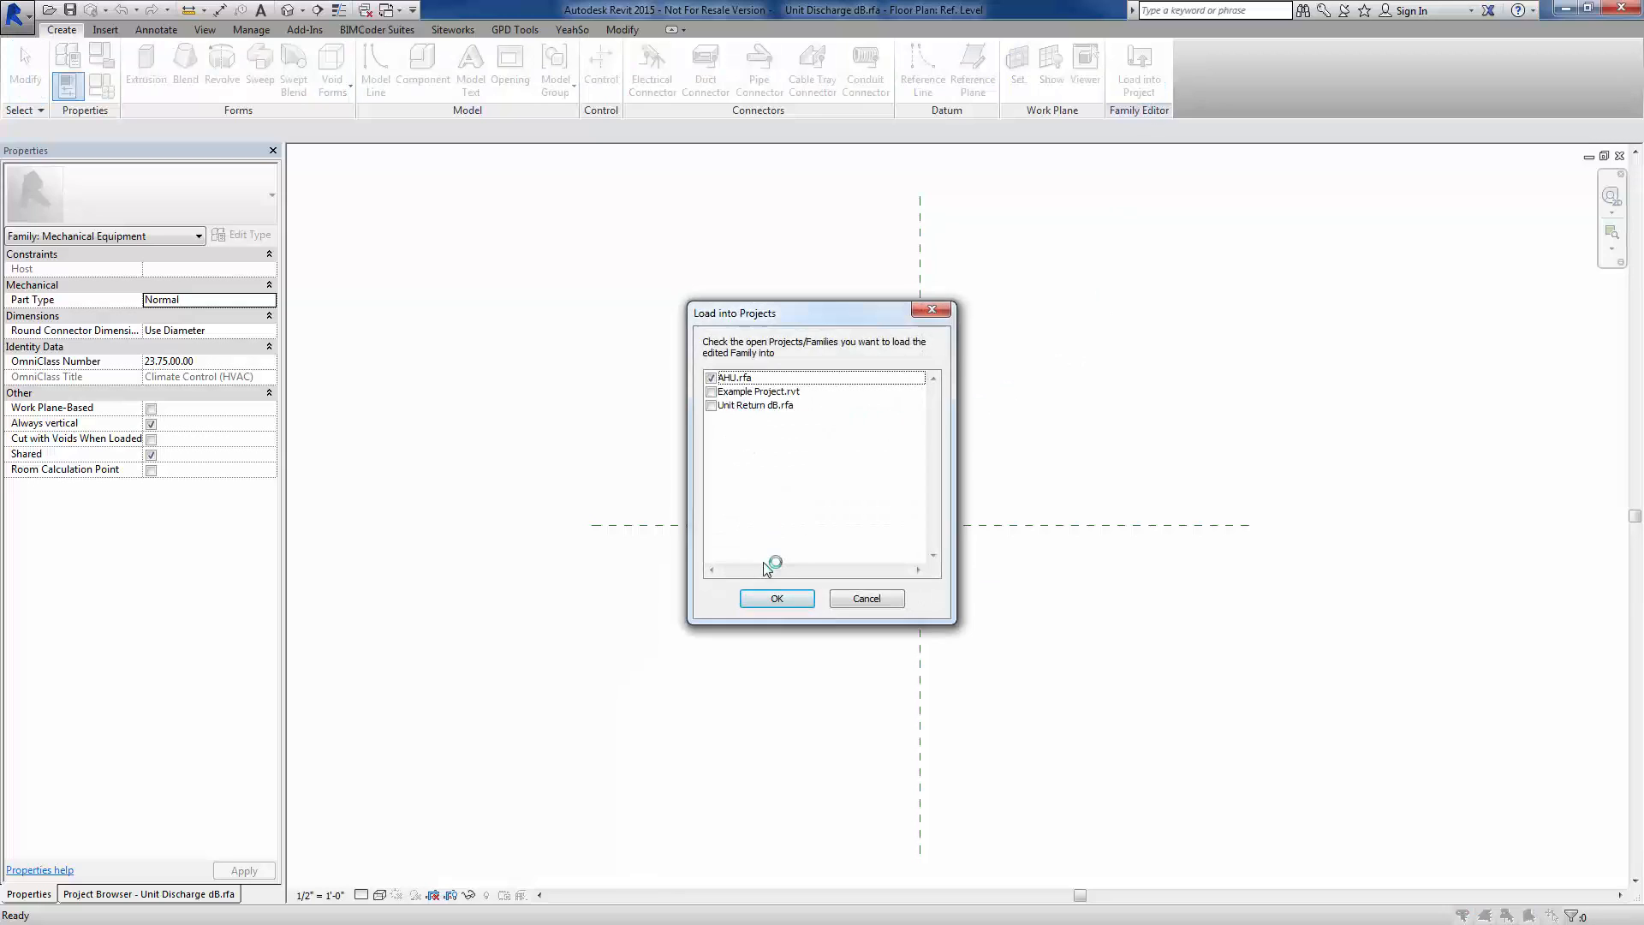
pyautogui.click(776, 598)
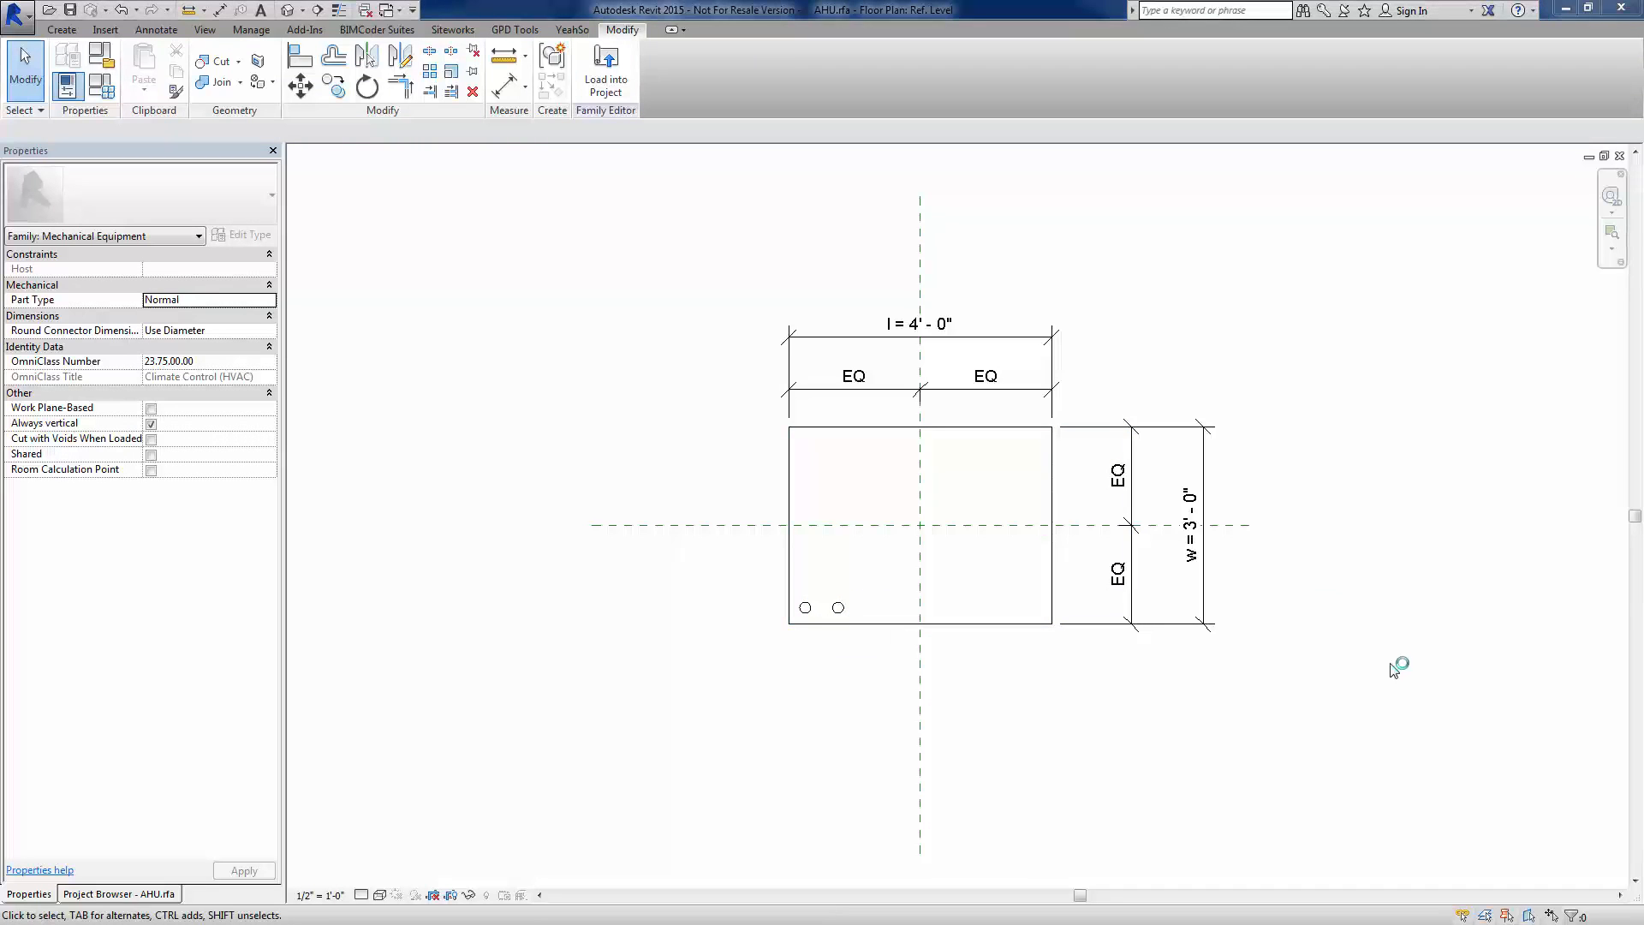
pyautogui.moveTo(754, 607)
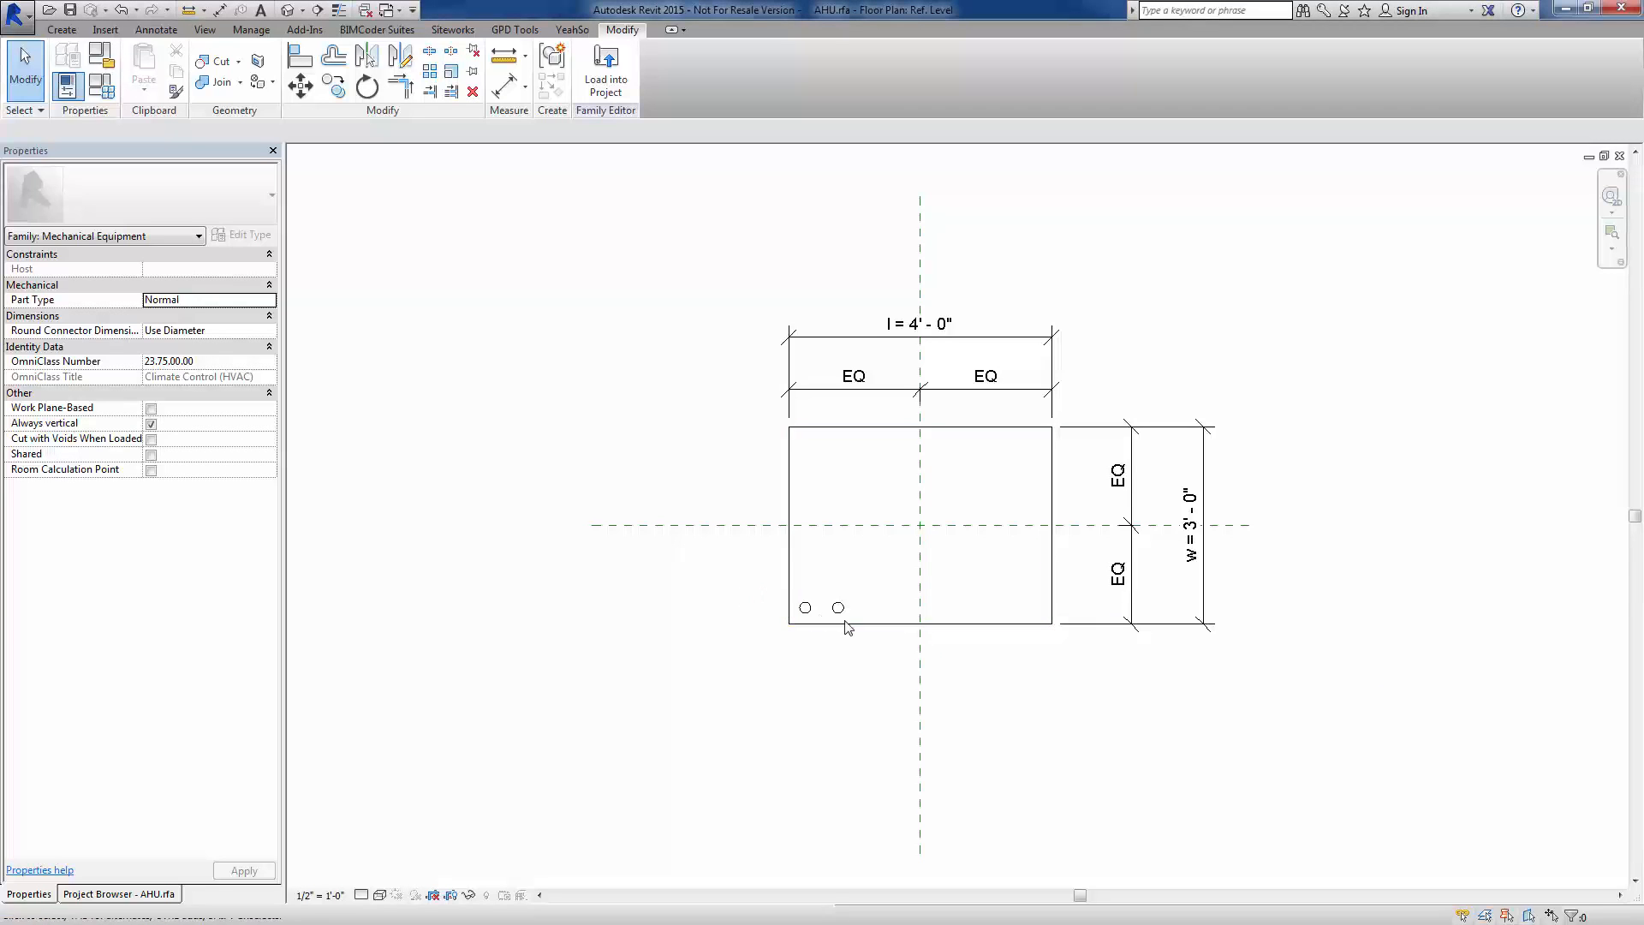
# Set nested Unit Discharge dB to hide in plan, front/back, left/right and show only at Fine detail
pyautogui.click(837, 606)
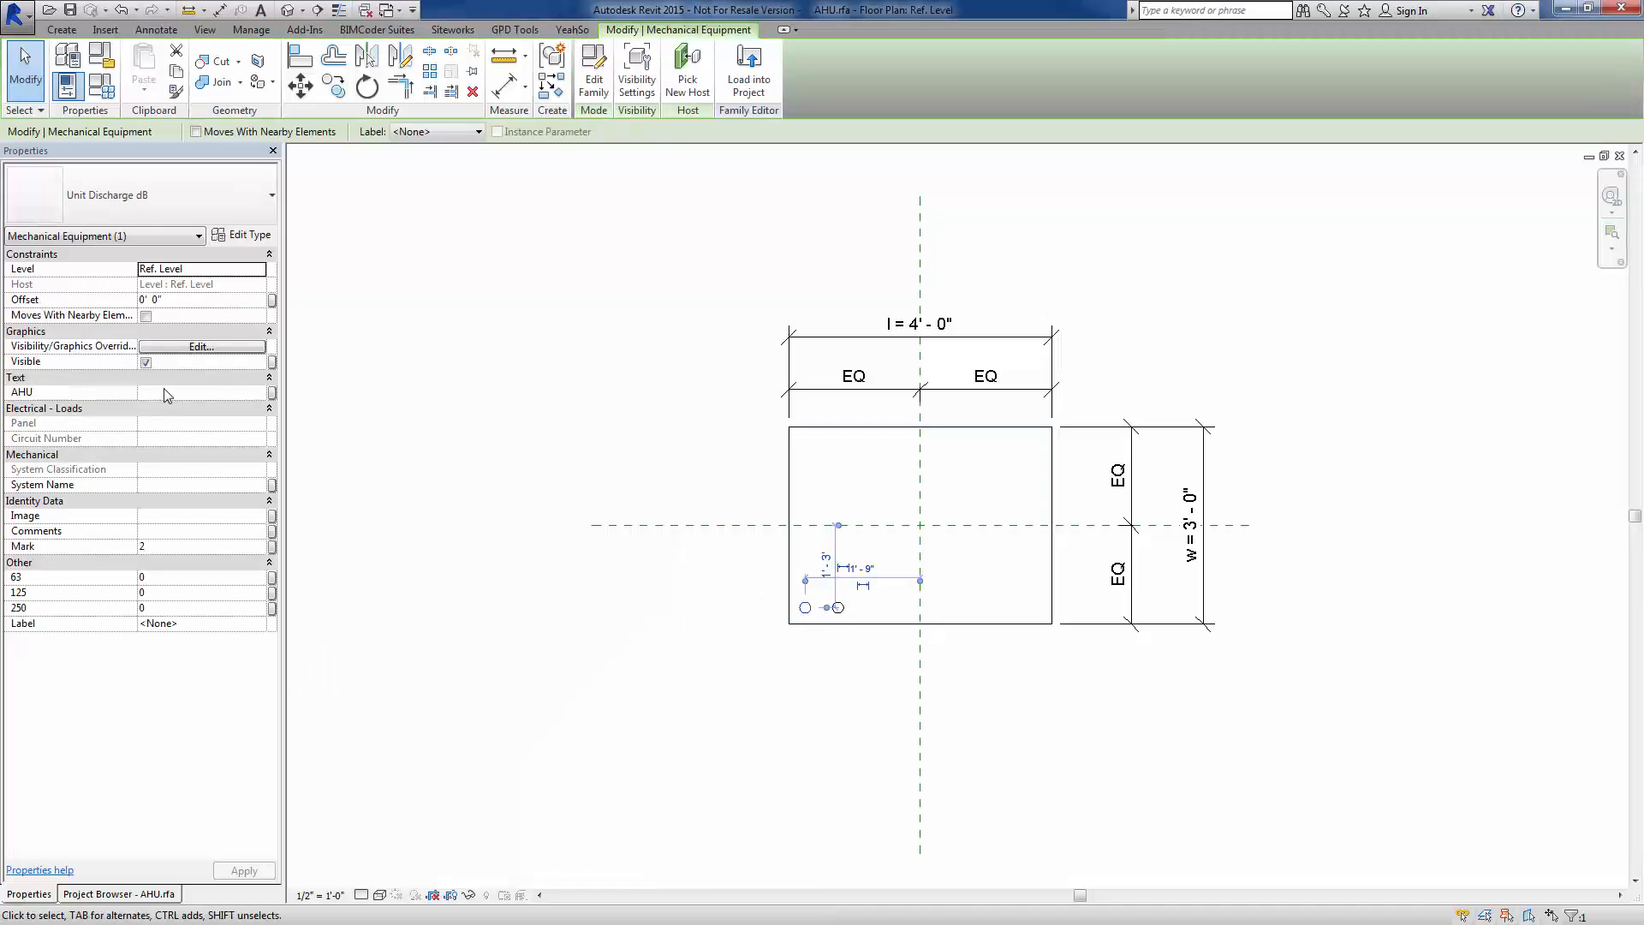
pyautogui.moveTo(572, 493)
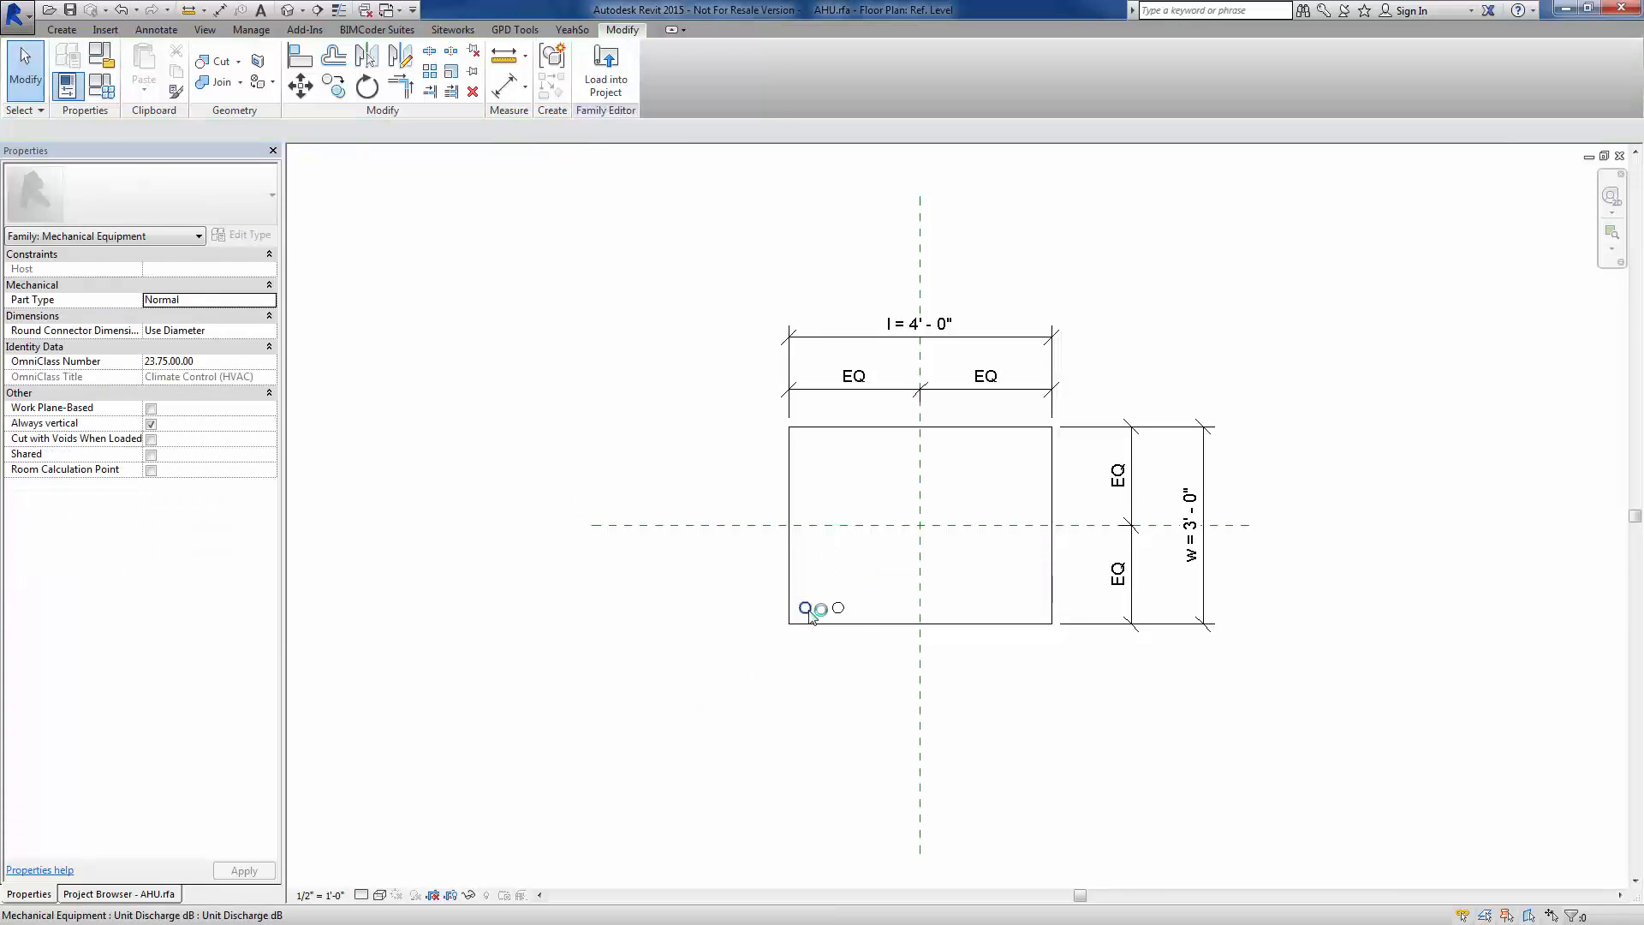
pyautogui.click(820, 608)
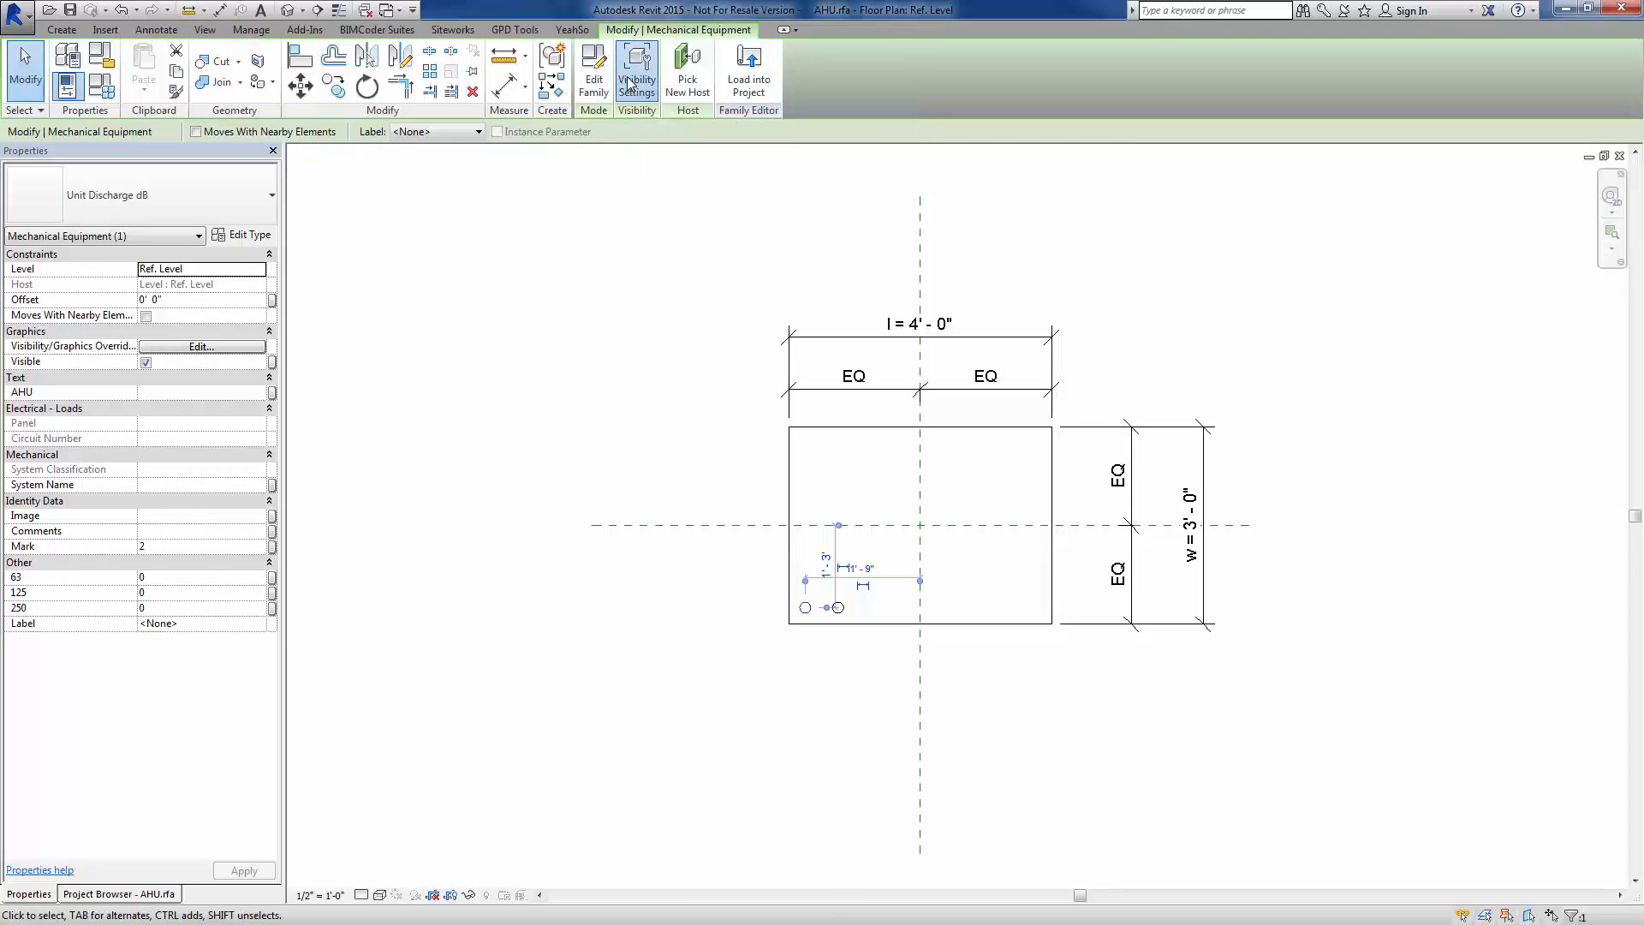
pyautogui.click(637, 70)
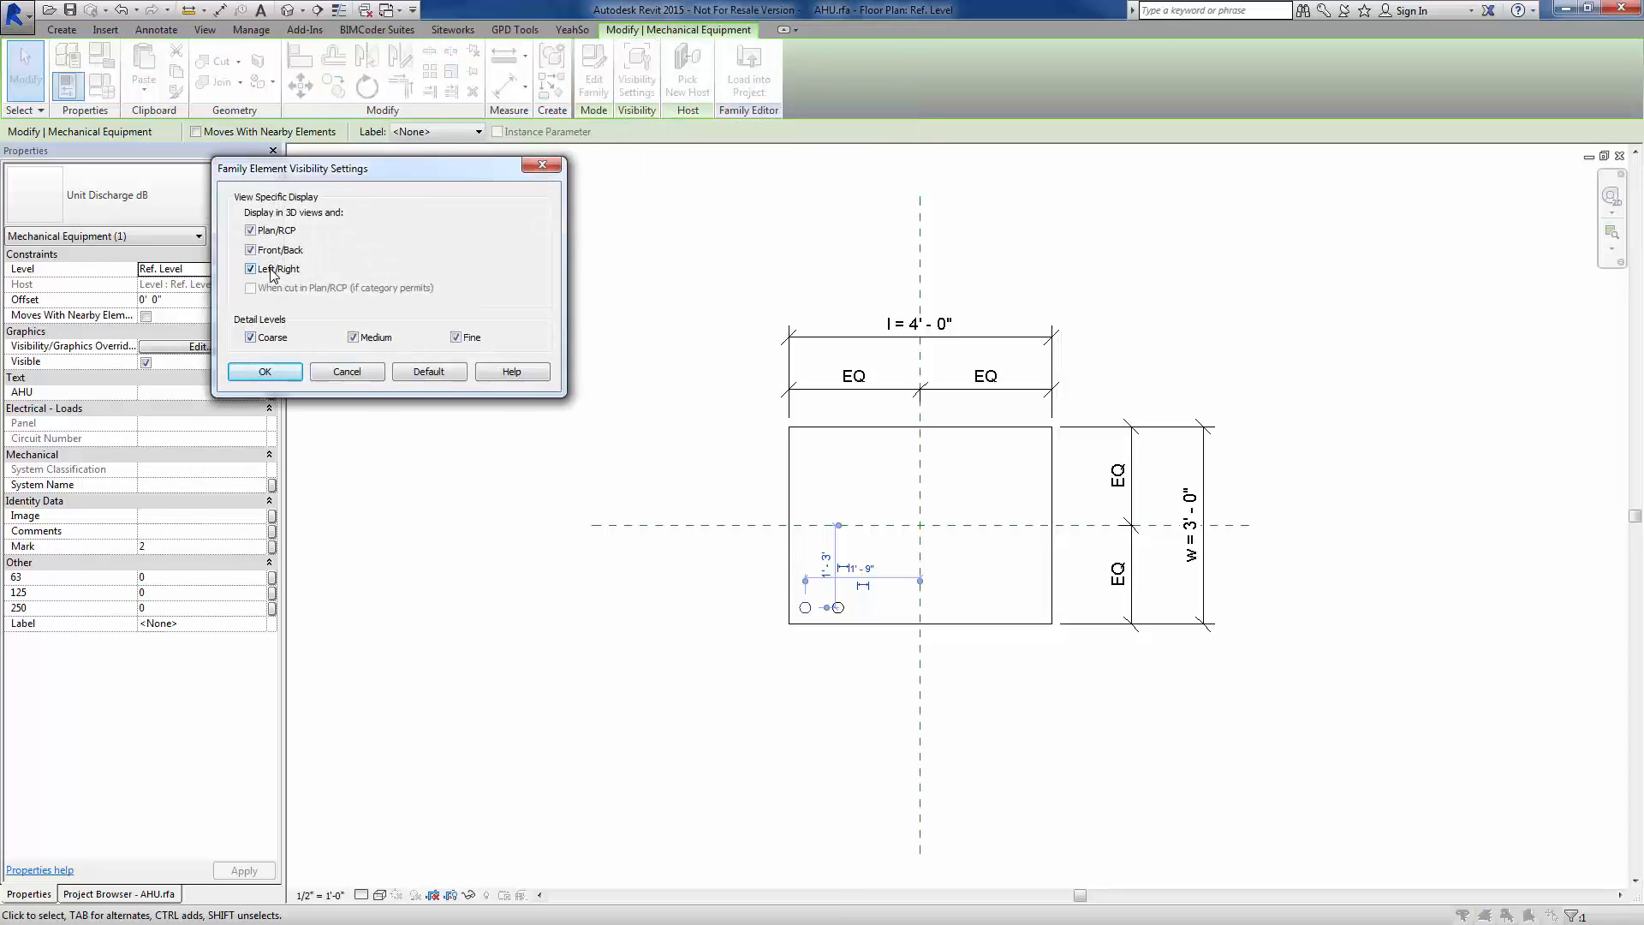
pyautogui.click(250, 269)
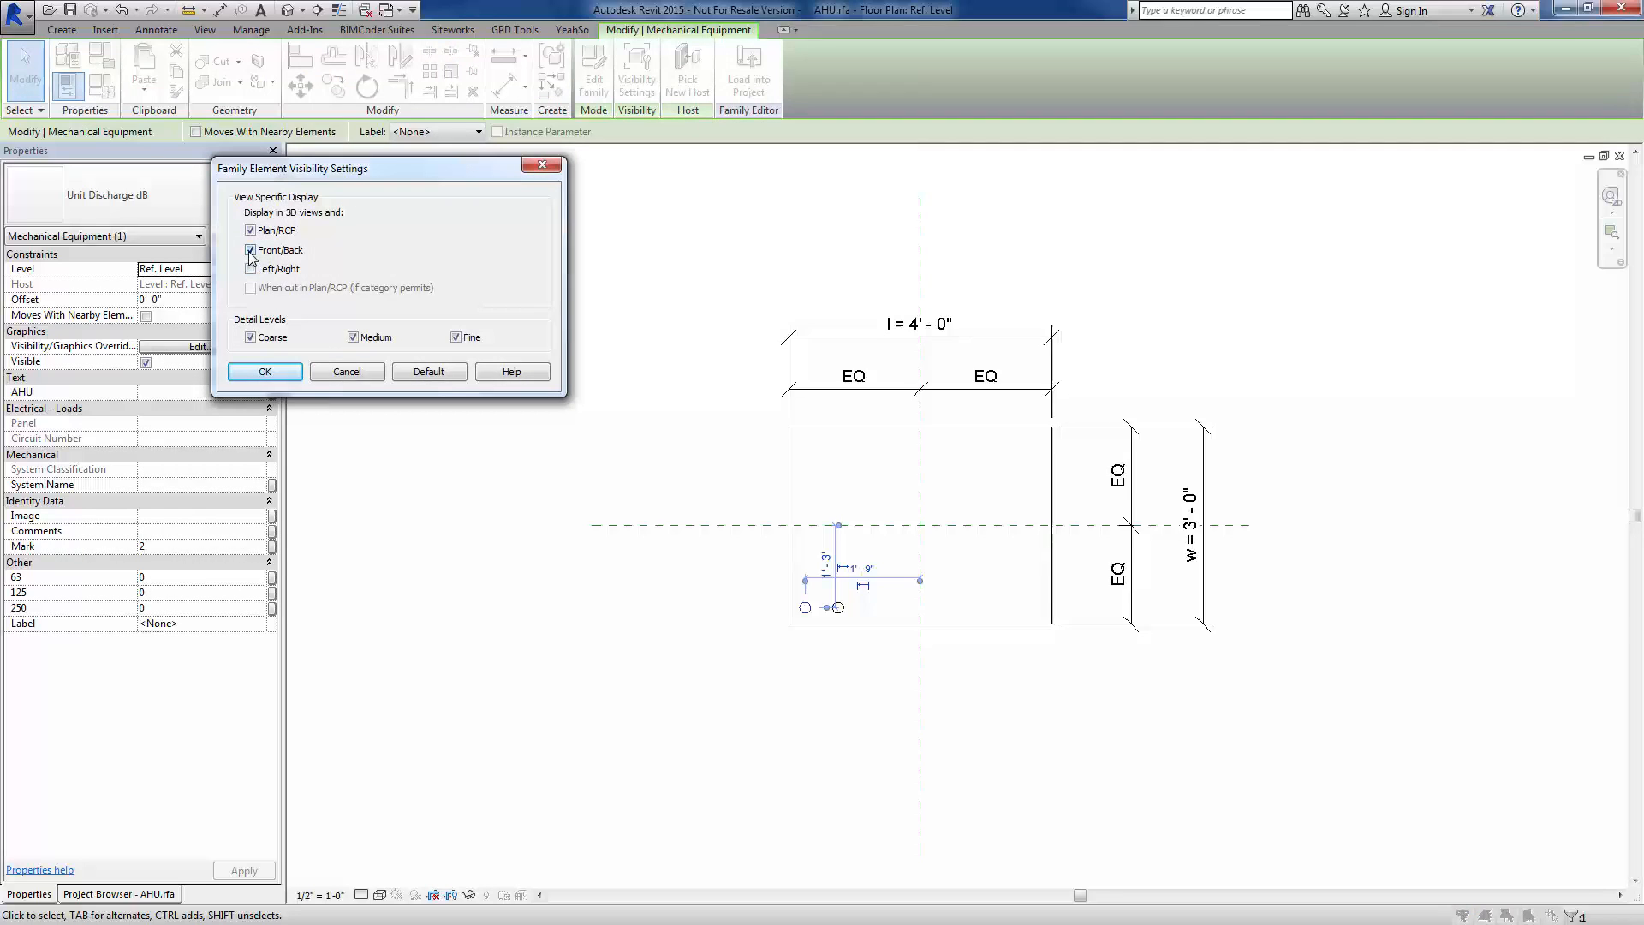
pyautogui.click(250, 250)
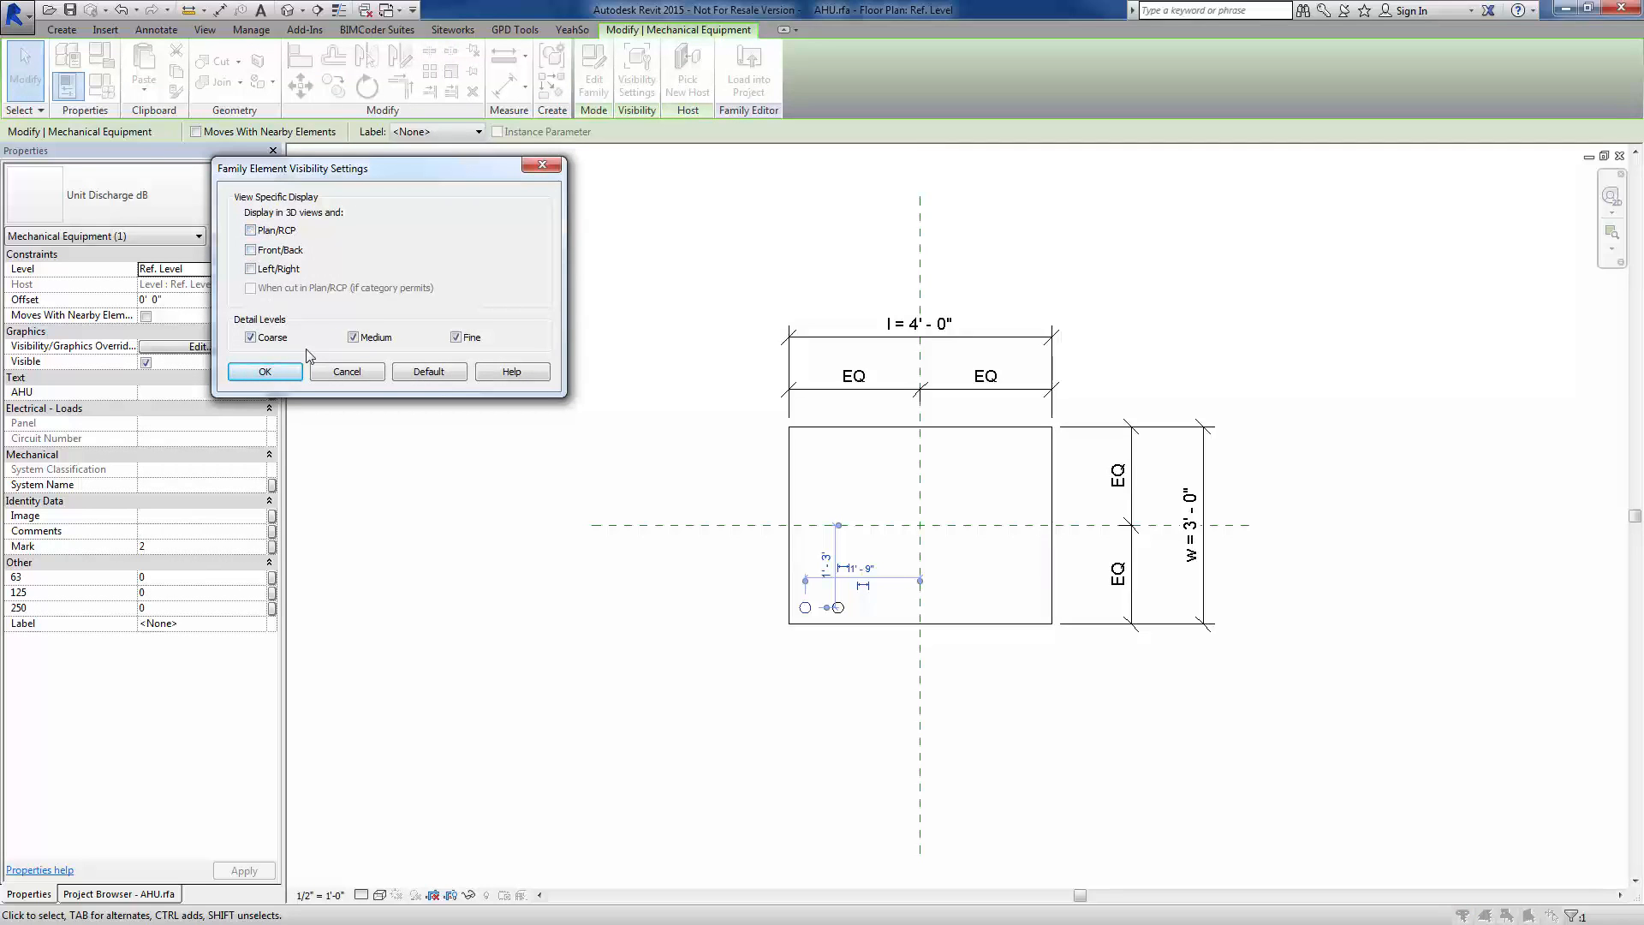
pyautogui.click(250, 338)
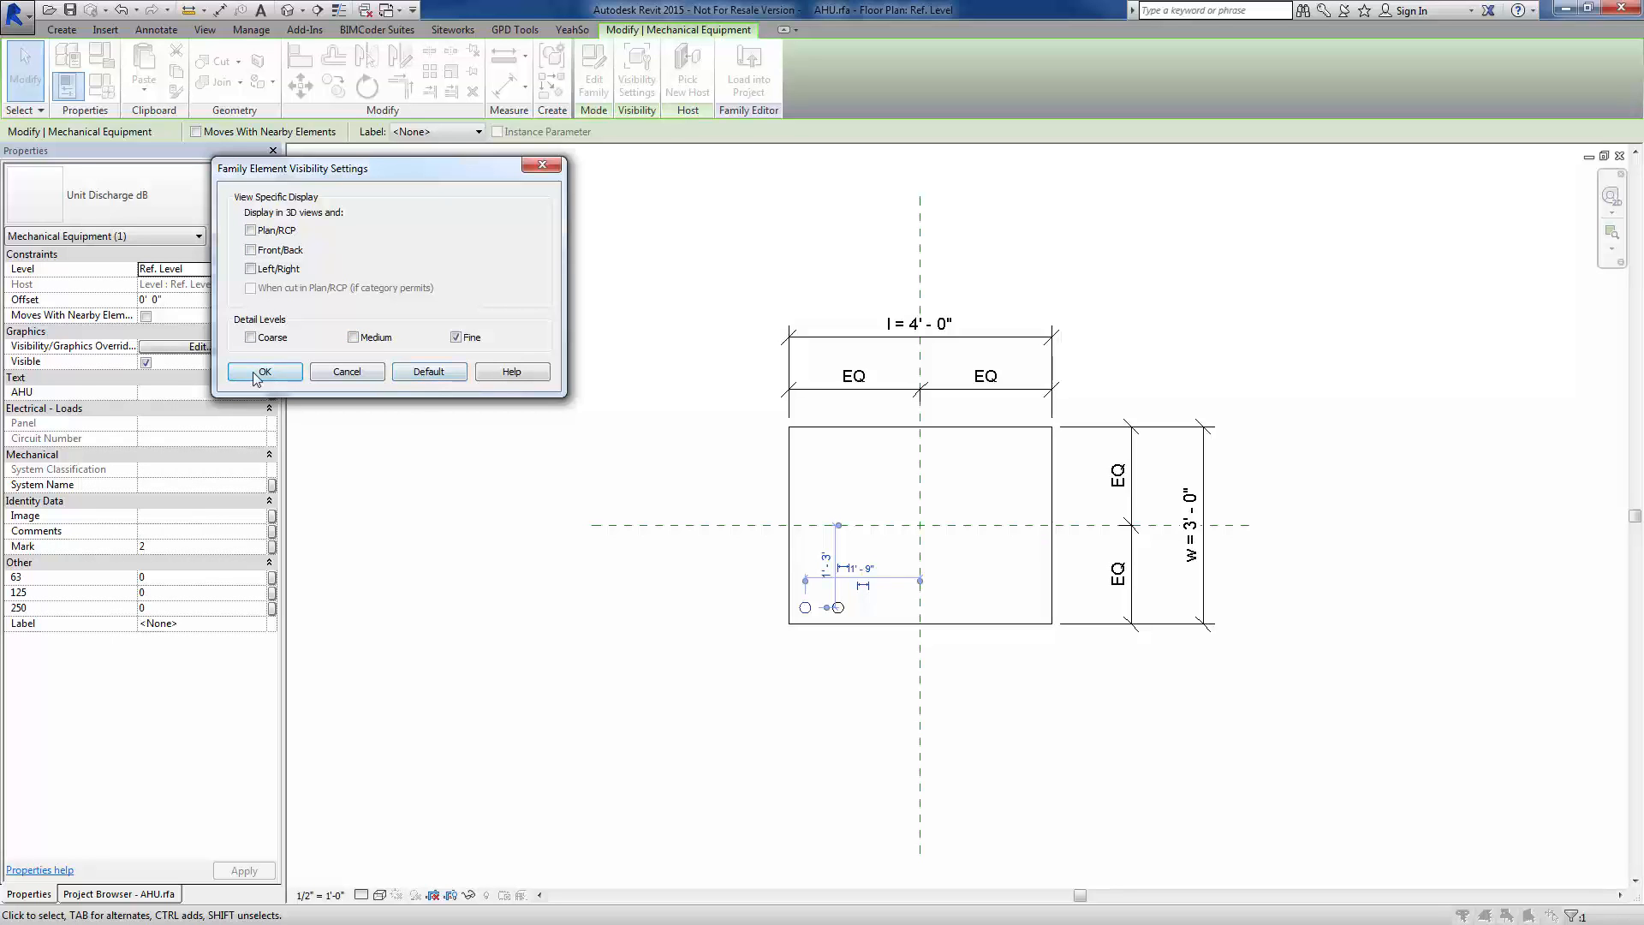
pyautogui.click(264, 372)
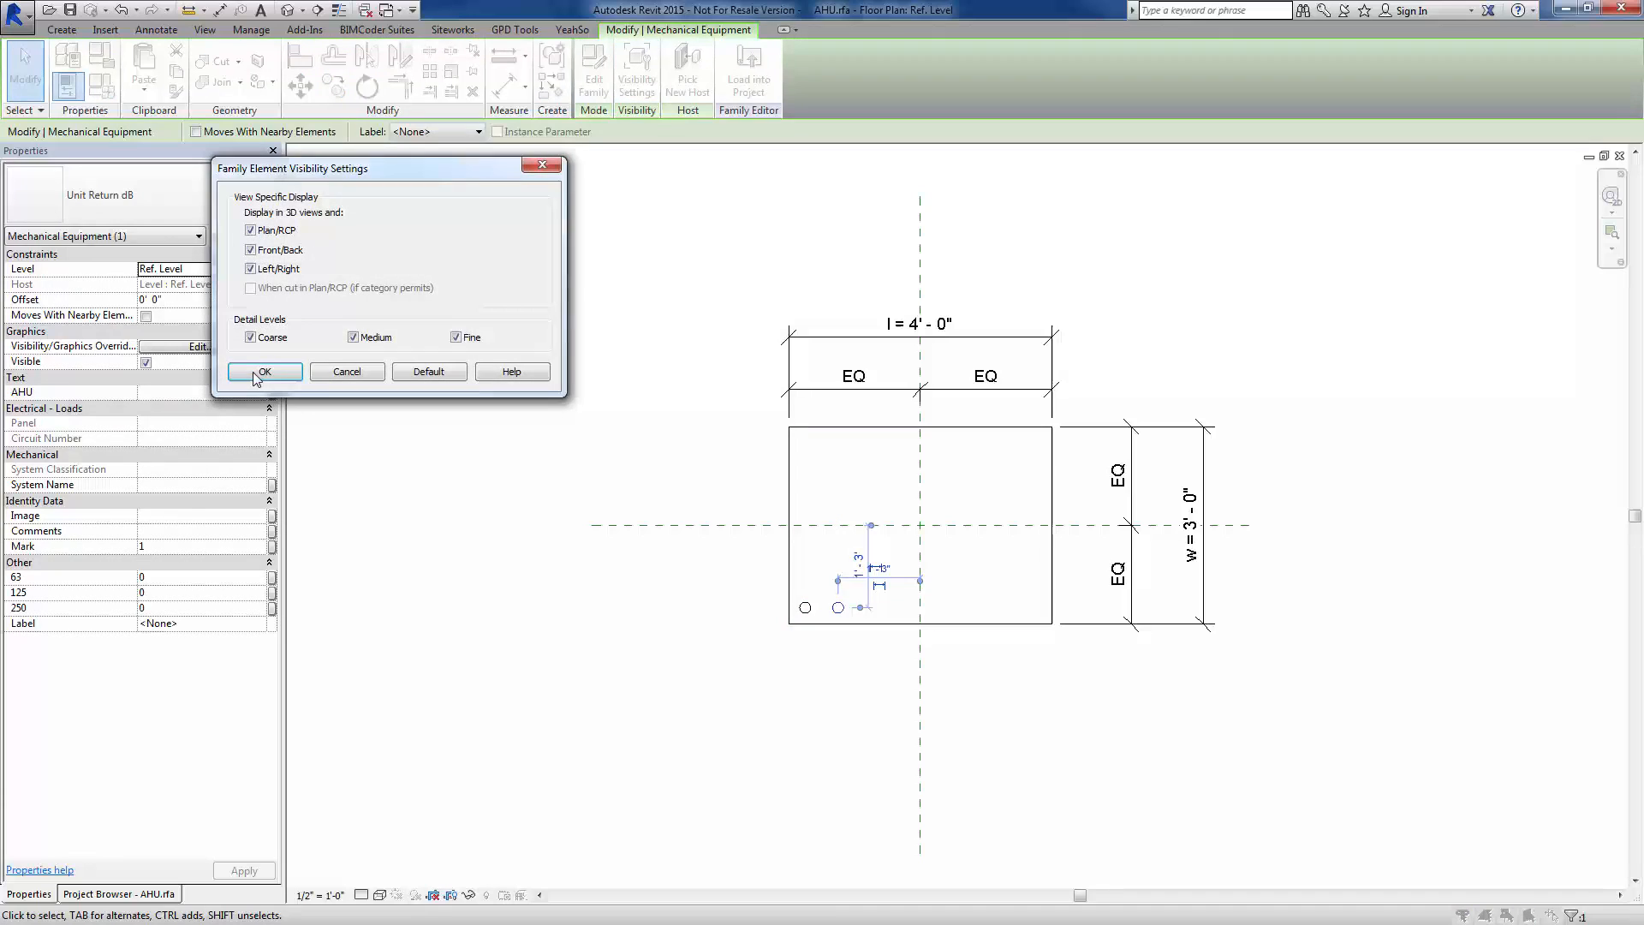
# Give nested Unit Return dB the same visibility: no view orientations, Fine detail only
pyautogui.click(250, 230)
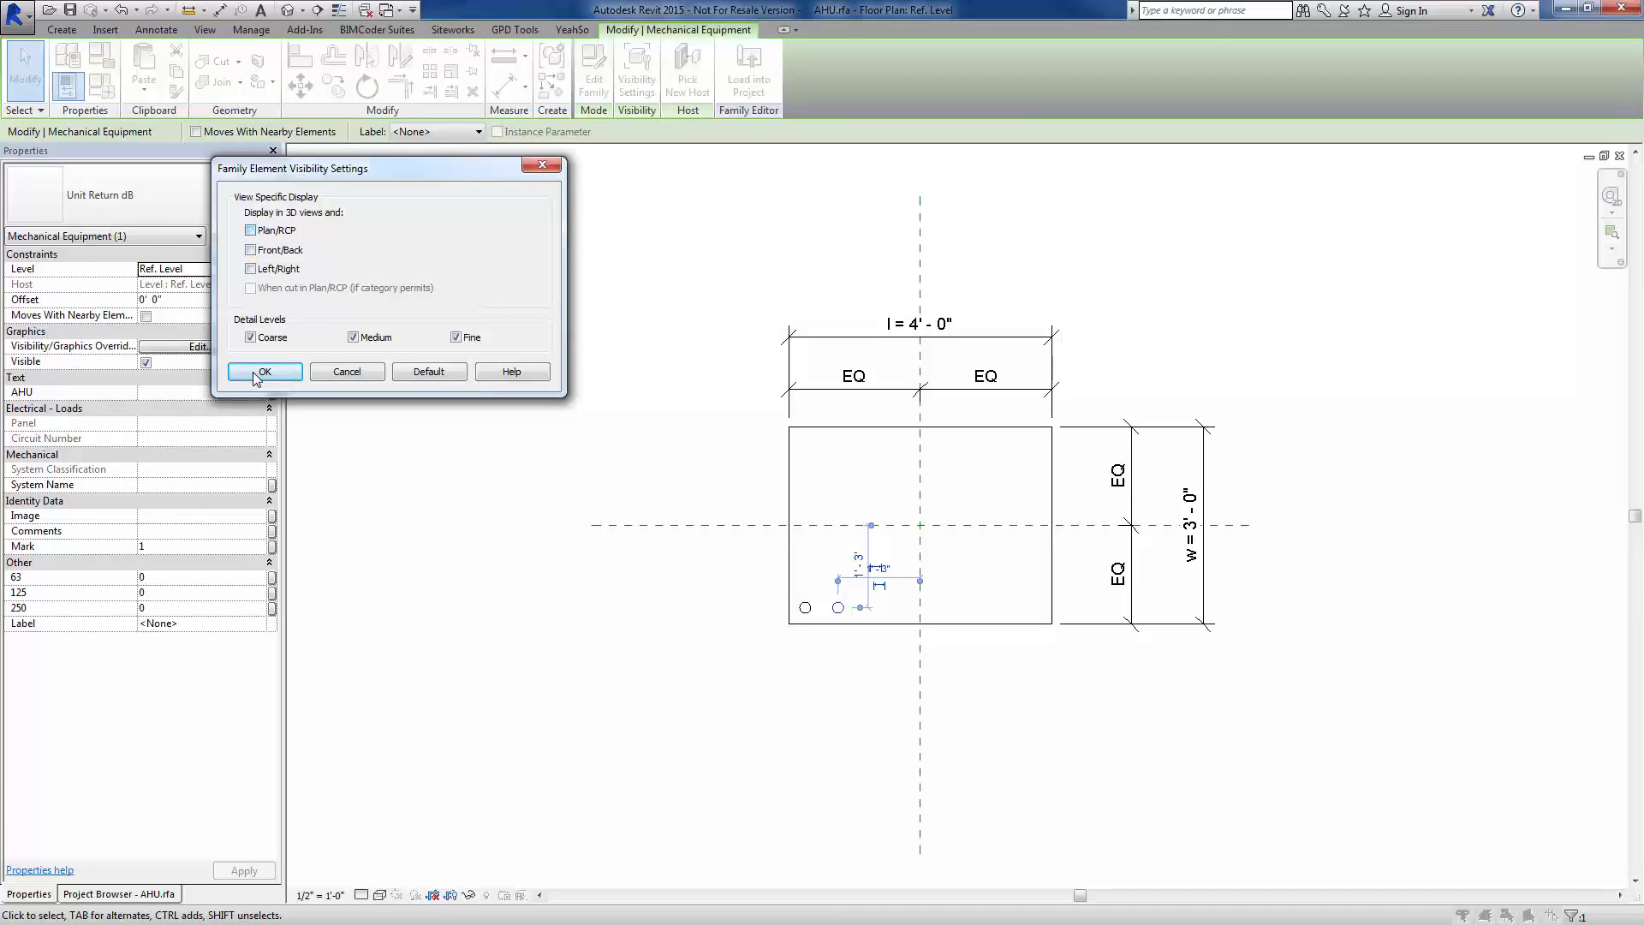
pyautogui.click(250, 338)
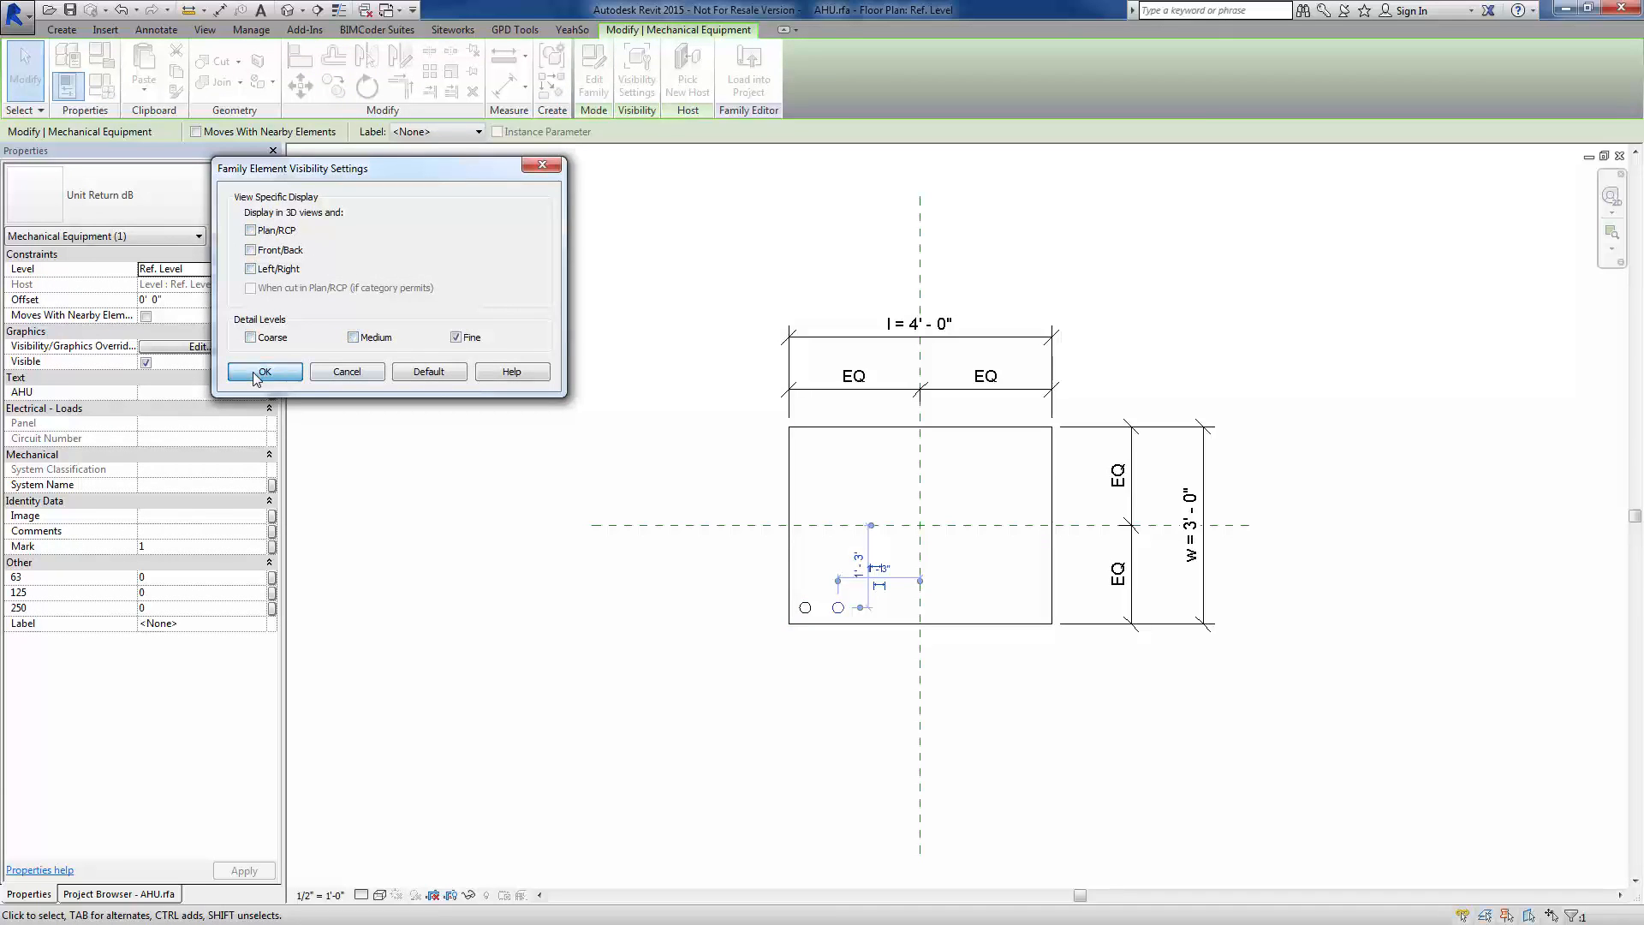
pyautogui.click(264, 372)
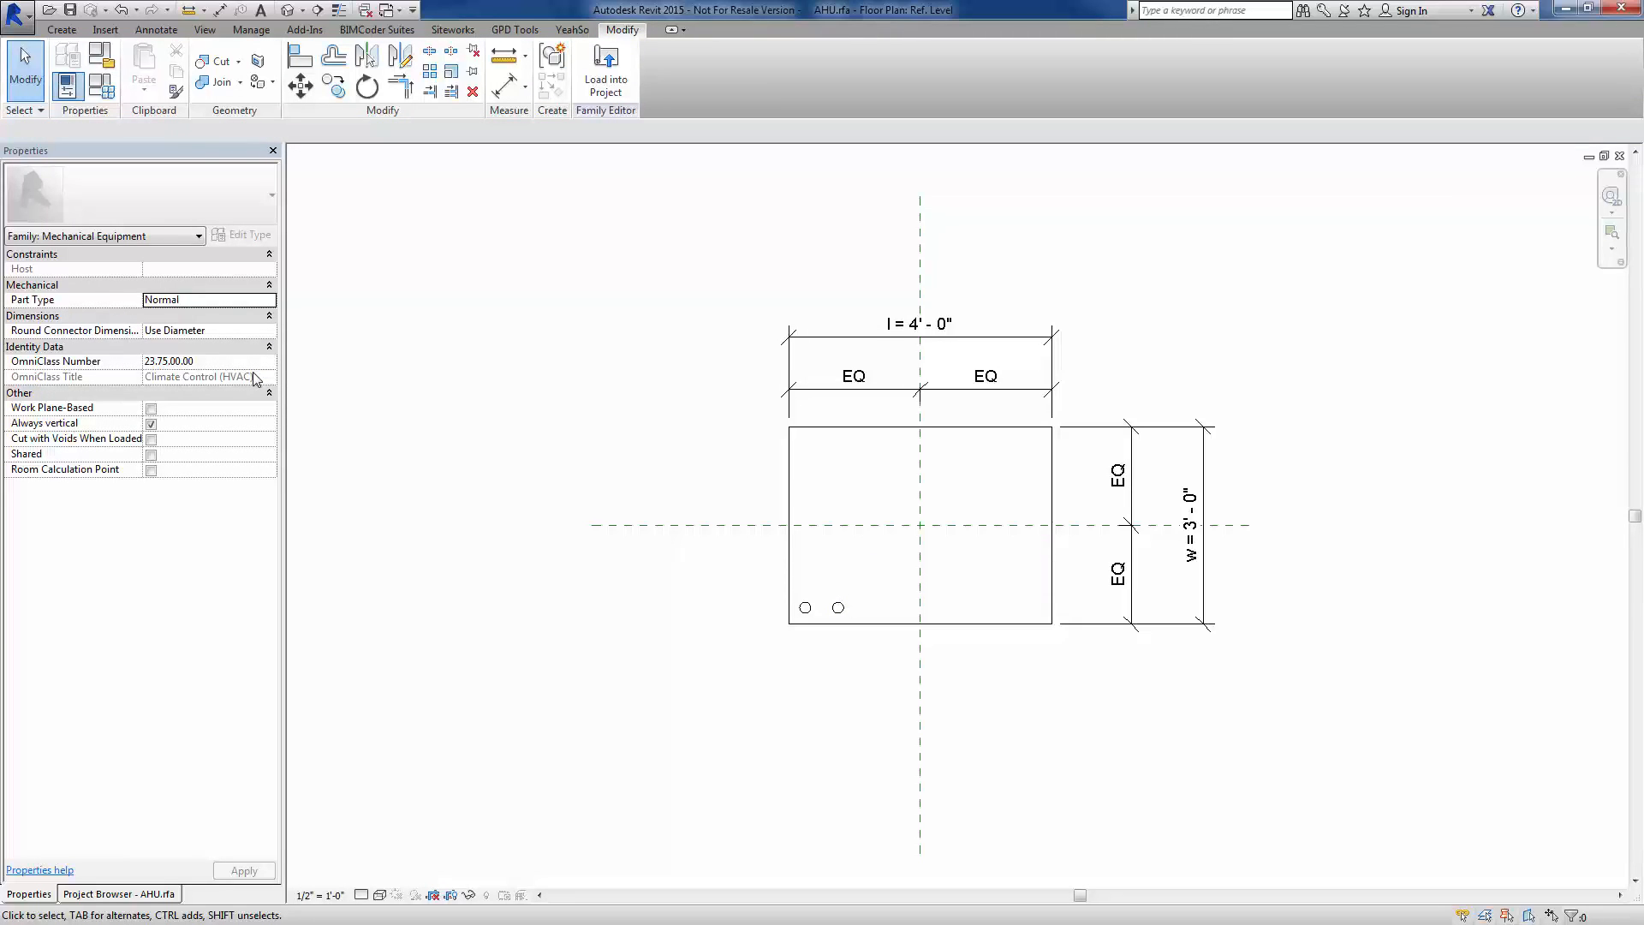
pyautogui.moveTo(637, 620)
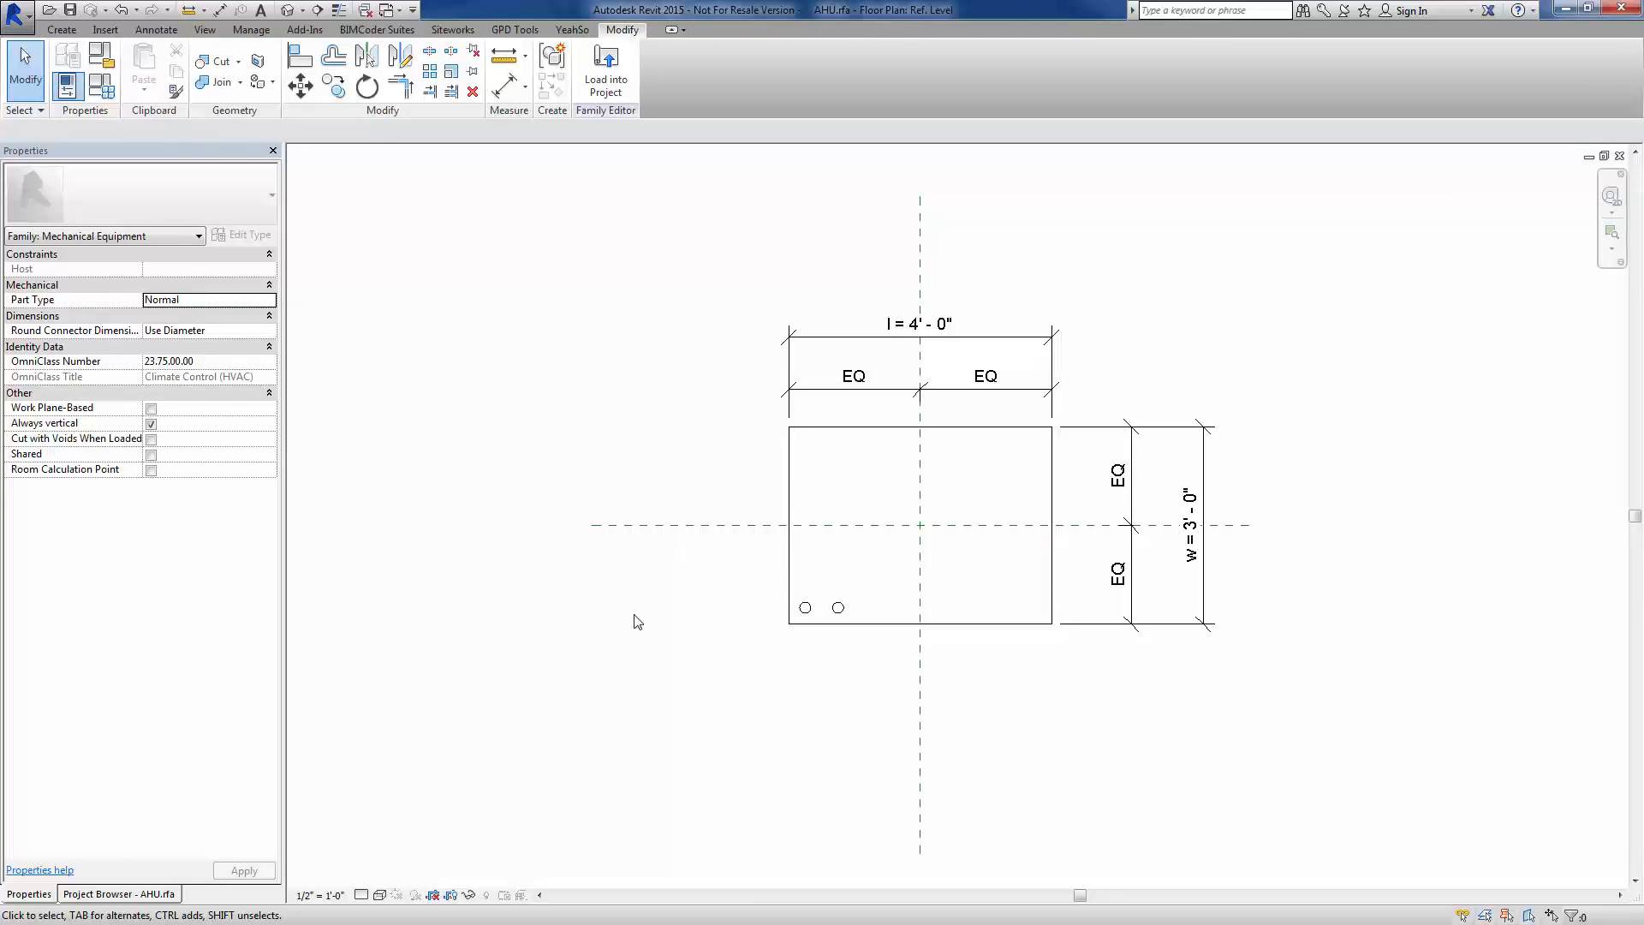
pyautogui.moveTo(726, 656)
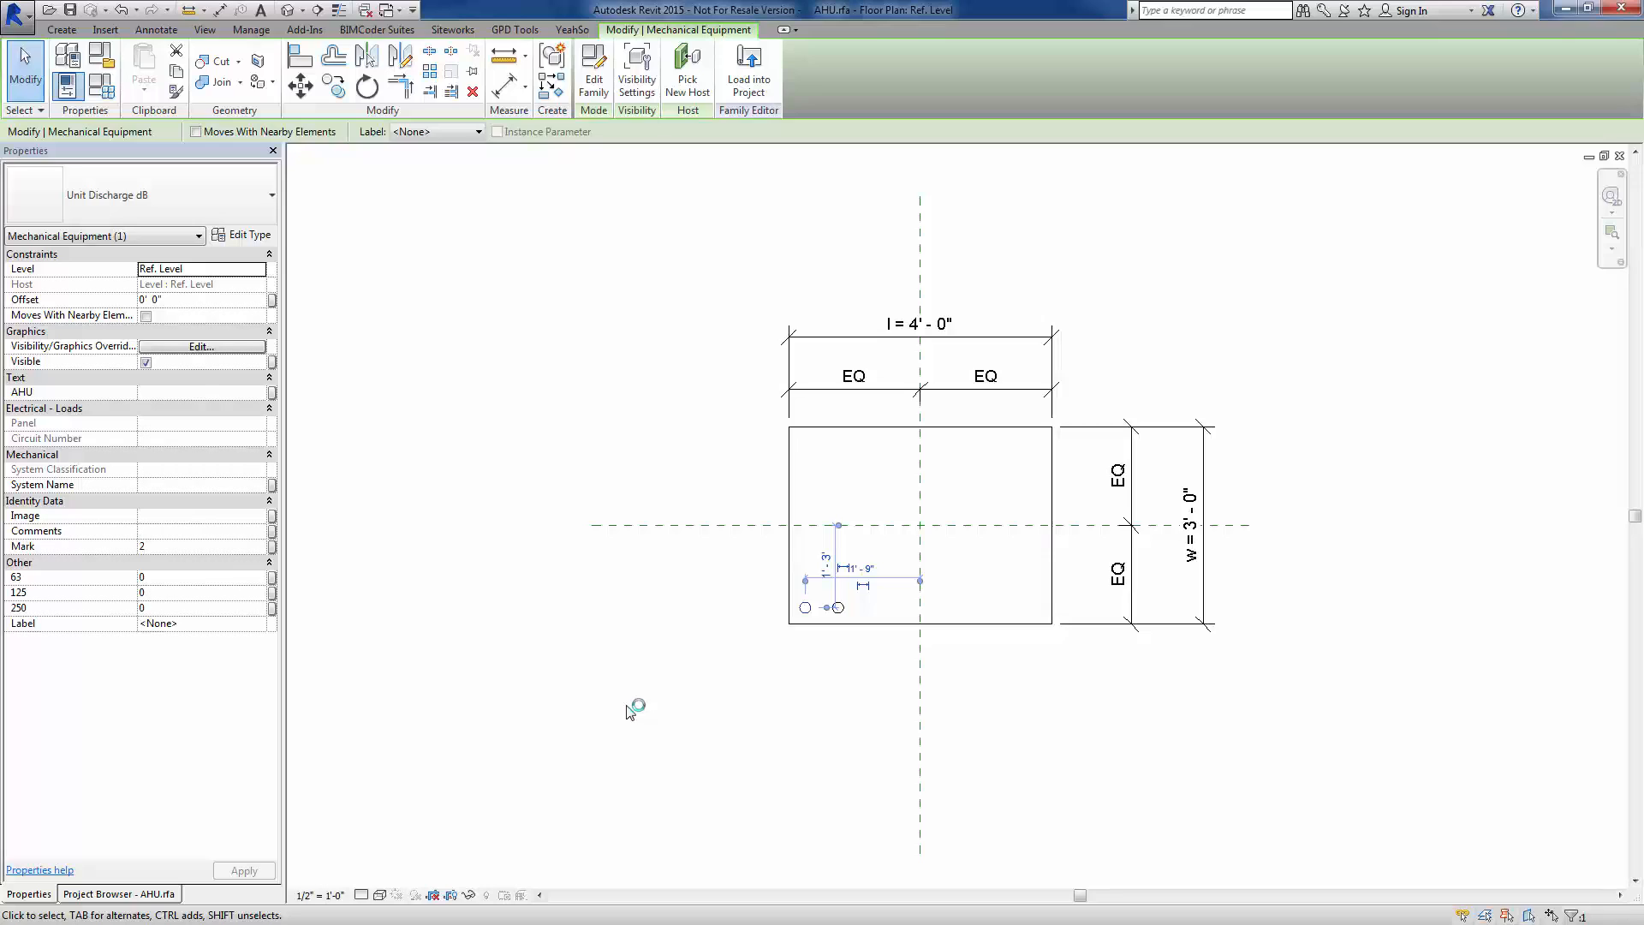
pyautogui.moveTo(315, 612)
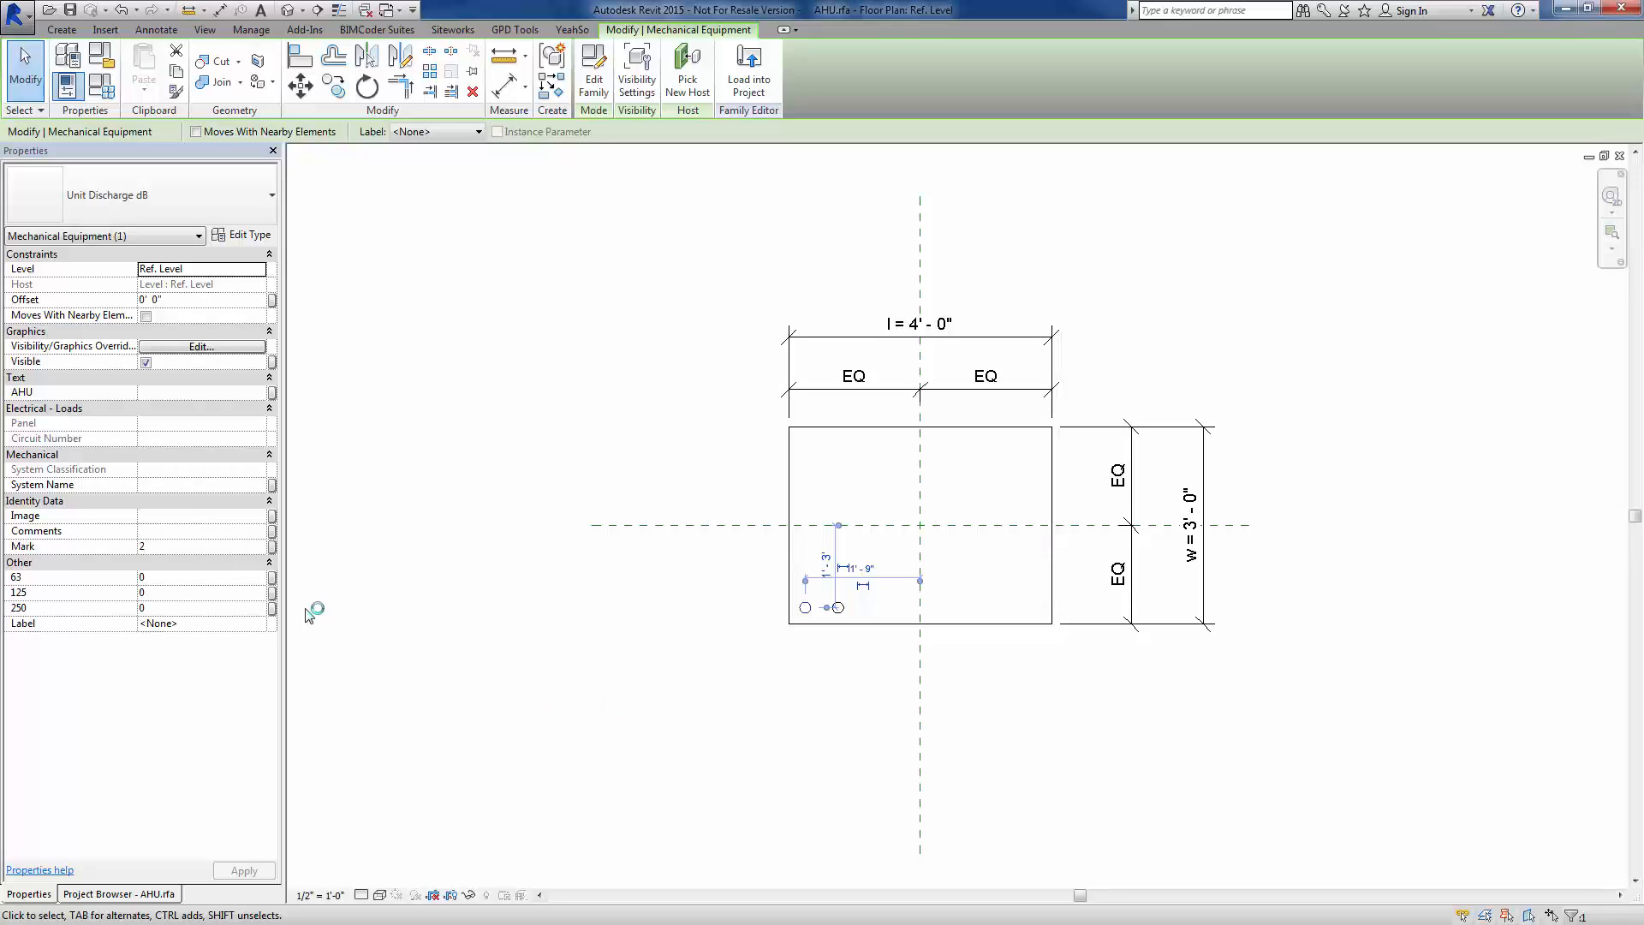
pyautogui.moveTo(272, 577)
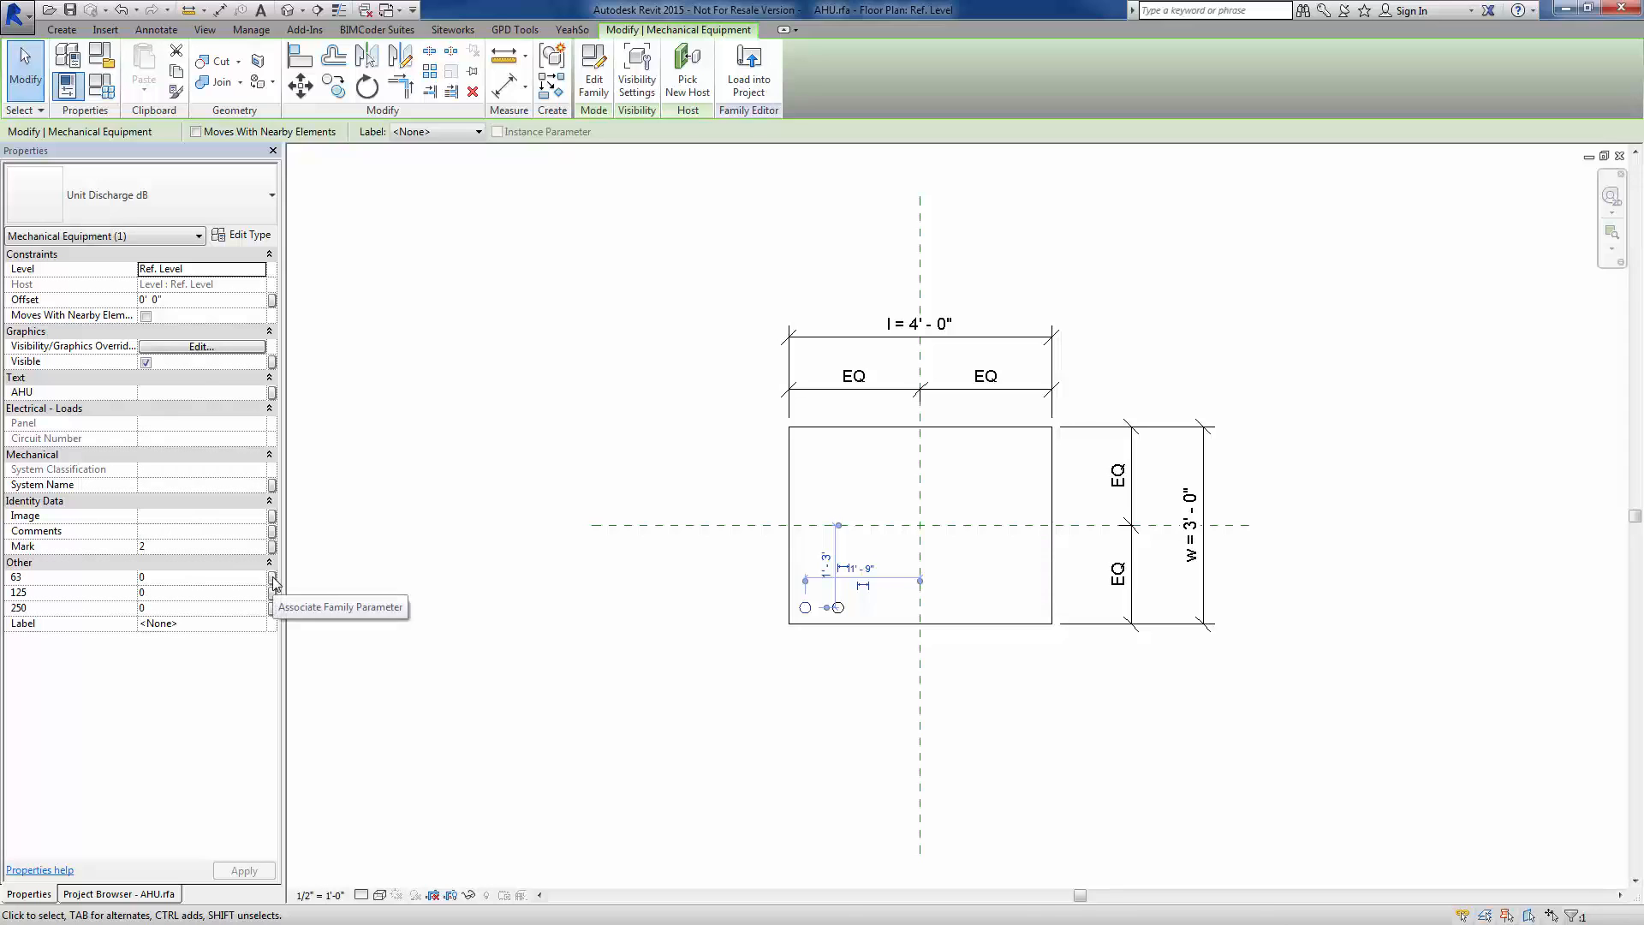
# Start associating the discharge family's 63 value with an AHU family parameter
pyautogui.click(272, 578)
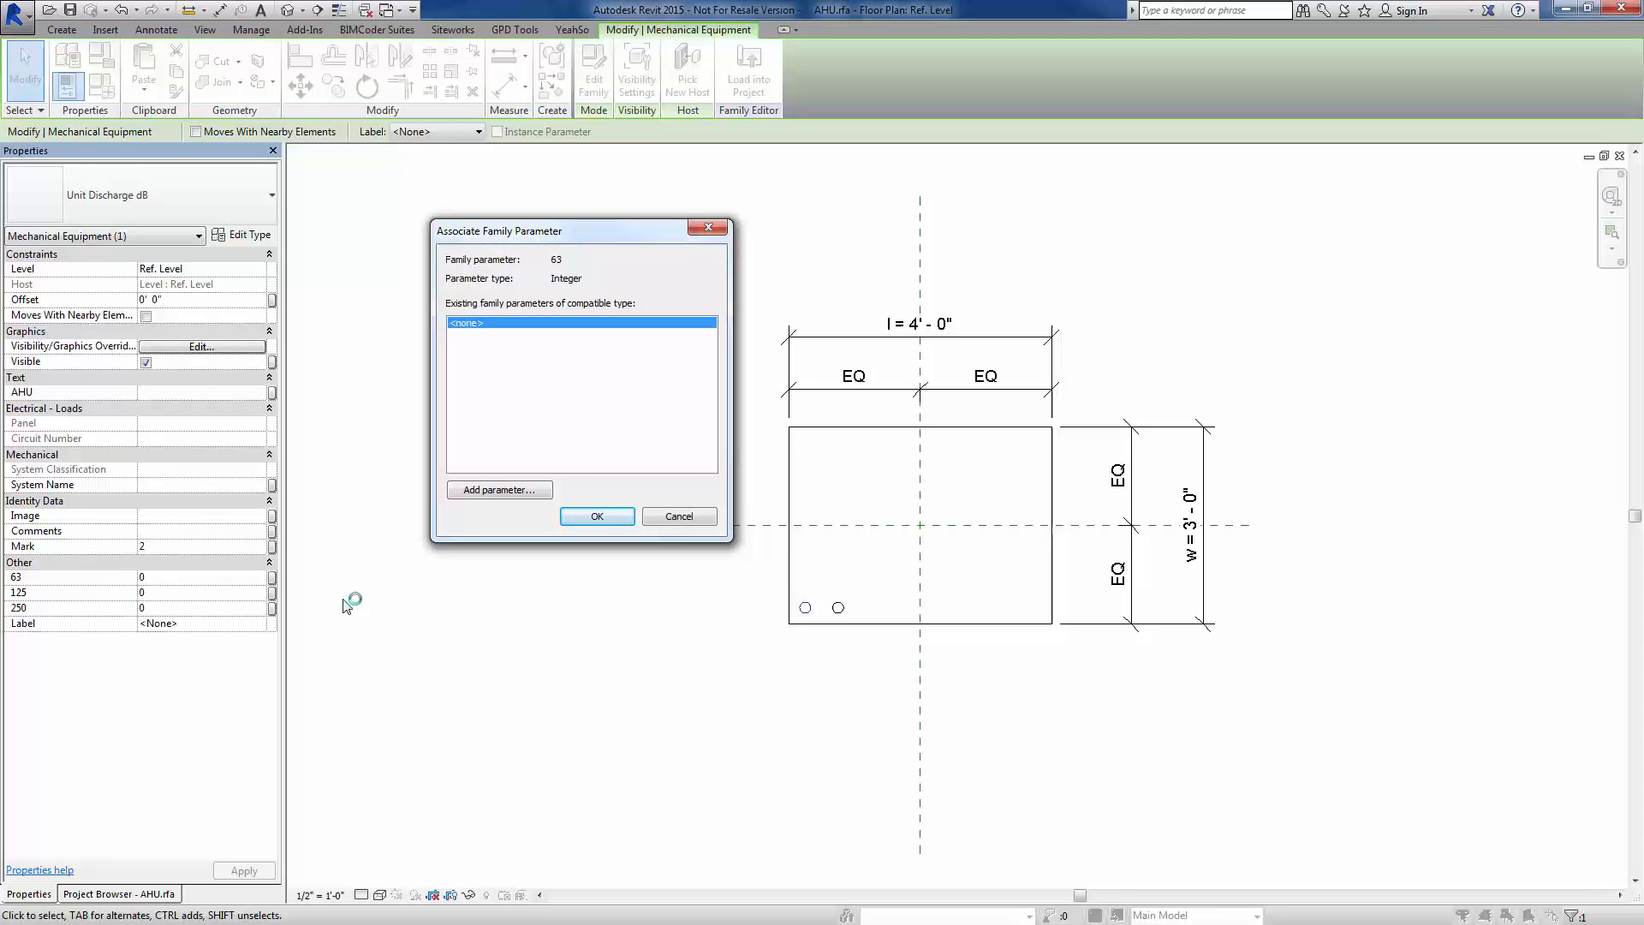
# Create the 63hZ Unit Discharge dB parameter and link the discharge 63 value to it
pyautogui.click(499, 490)
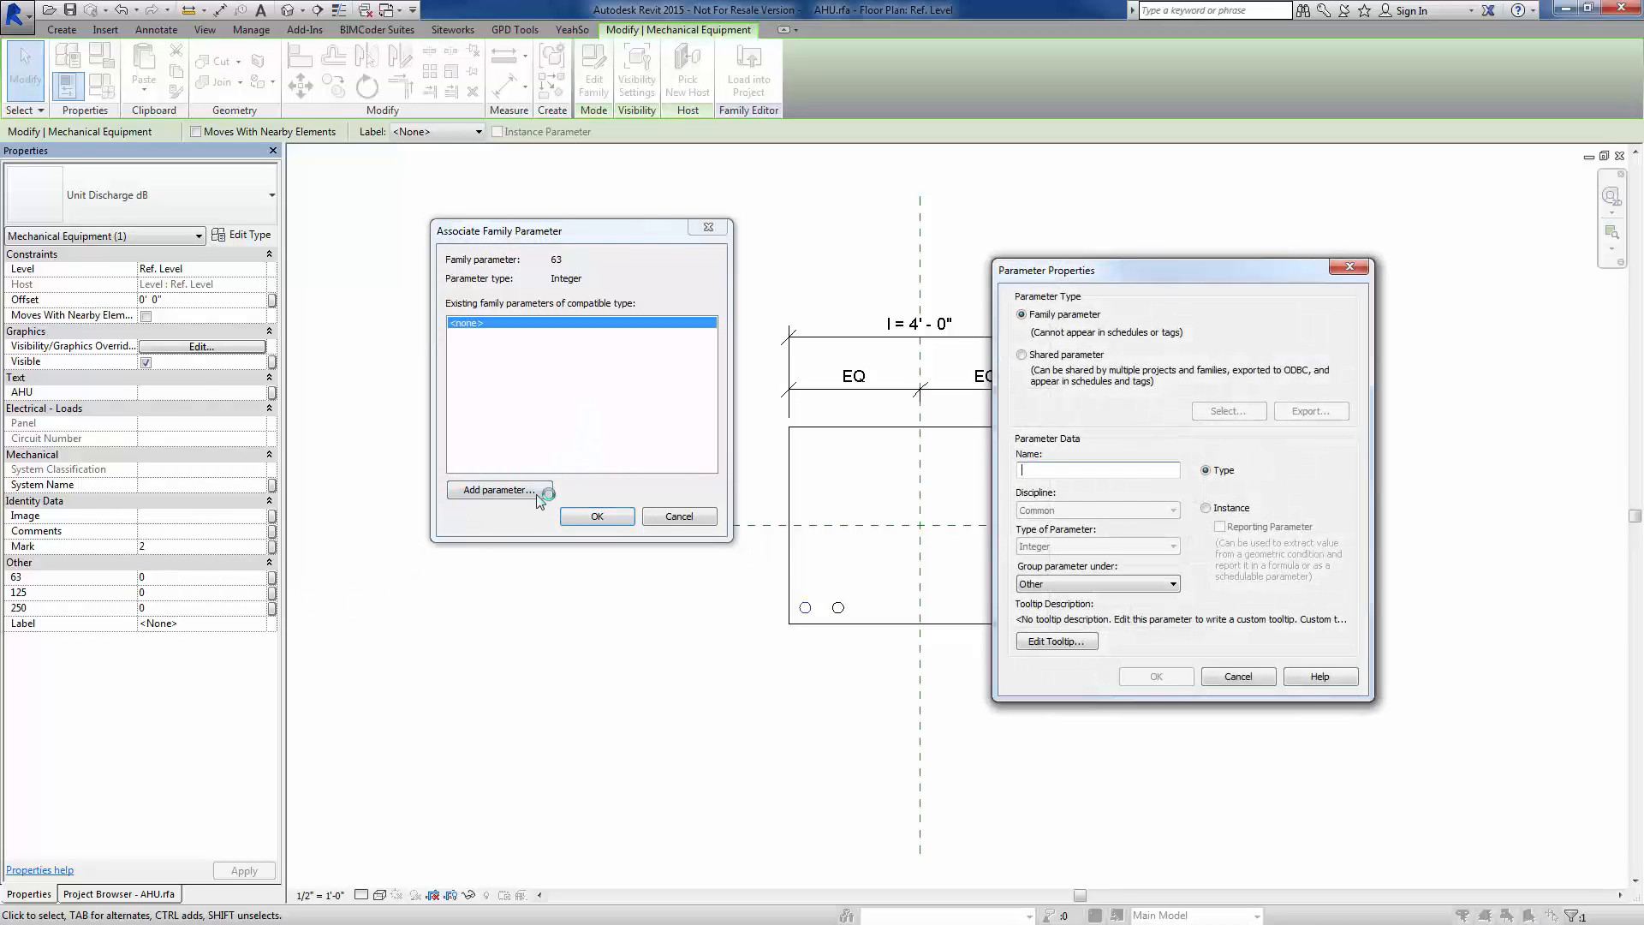
pyautogui.write('63h')
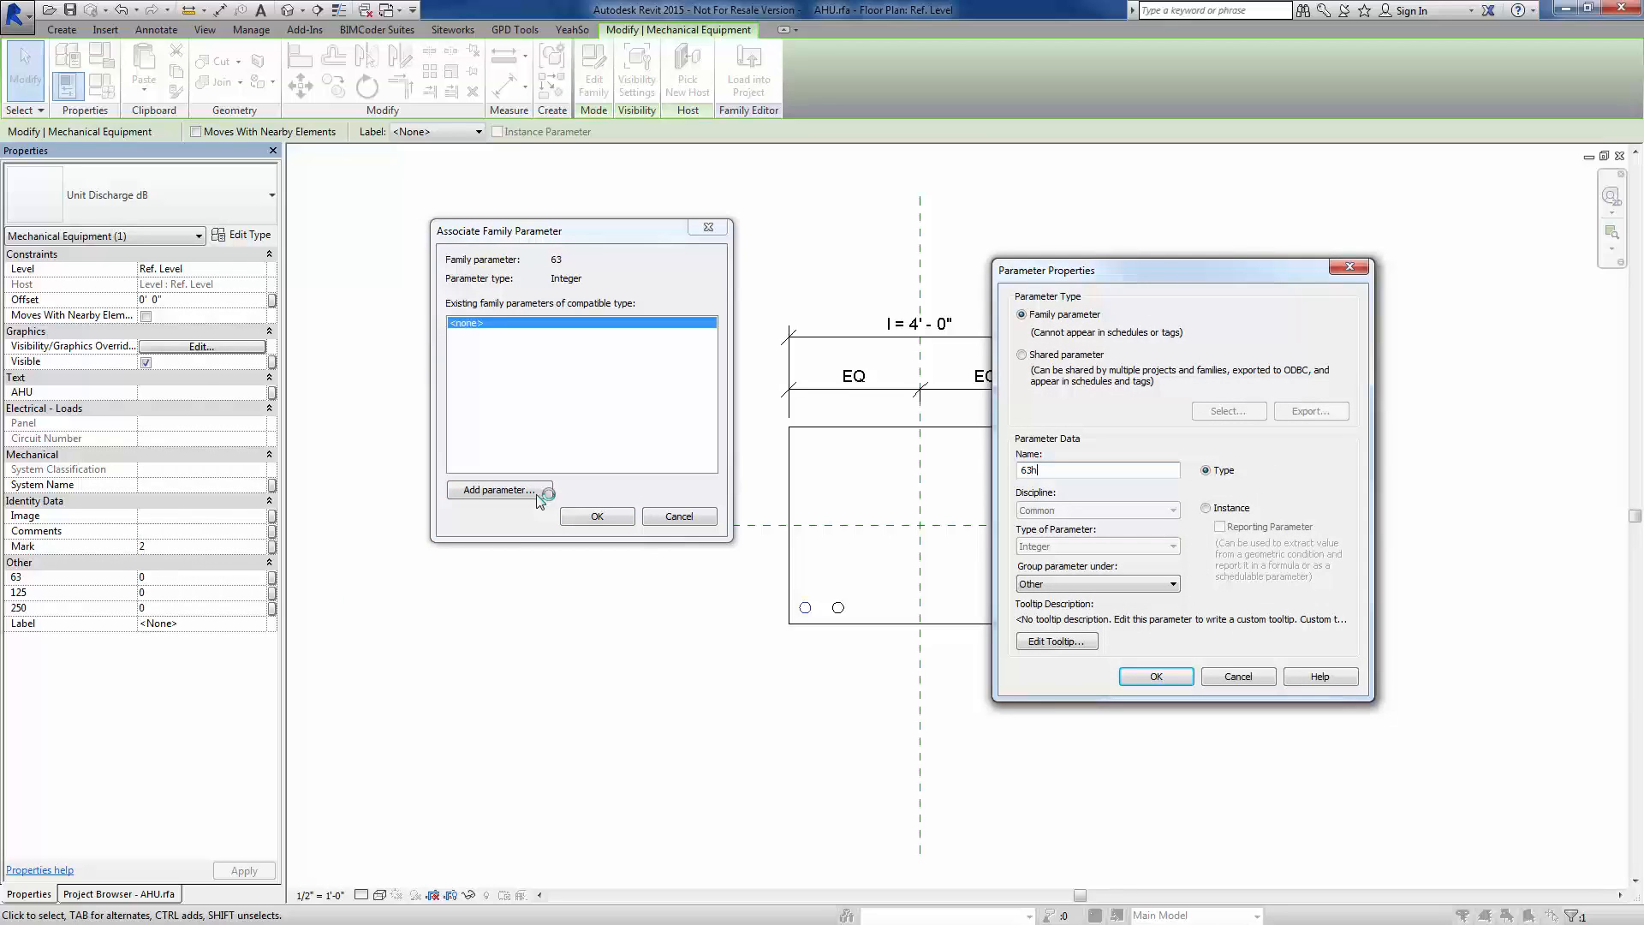
pyautogui.write('Z Unit Dischar')
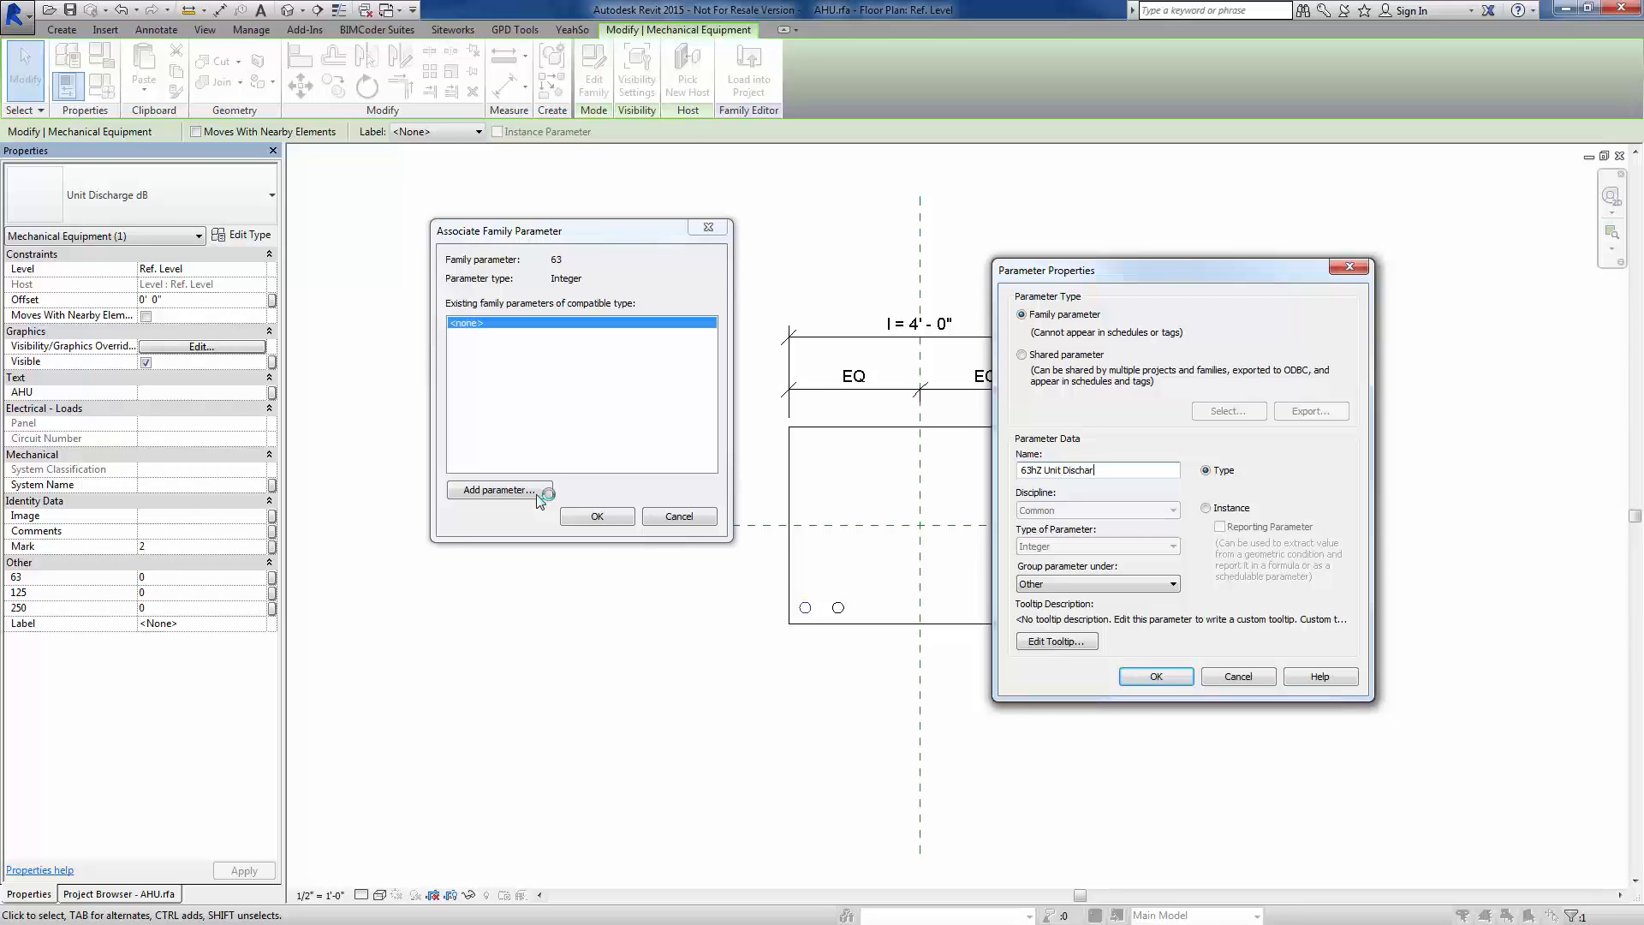
pyautogui.write('ge dB')
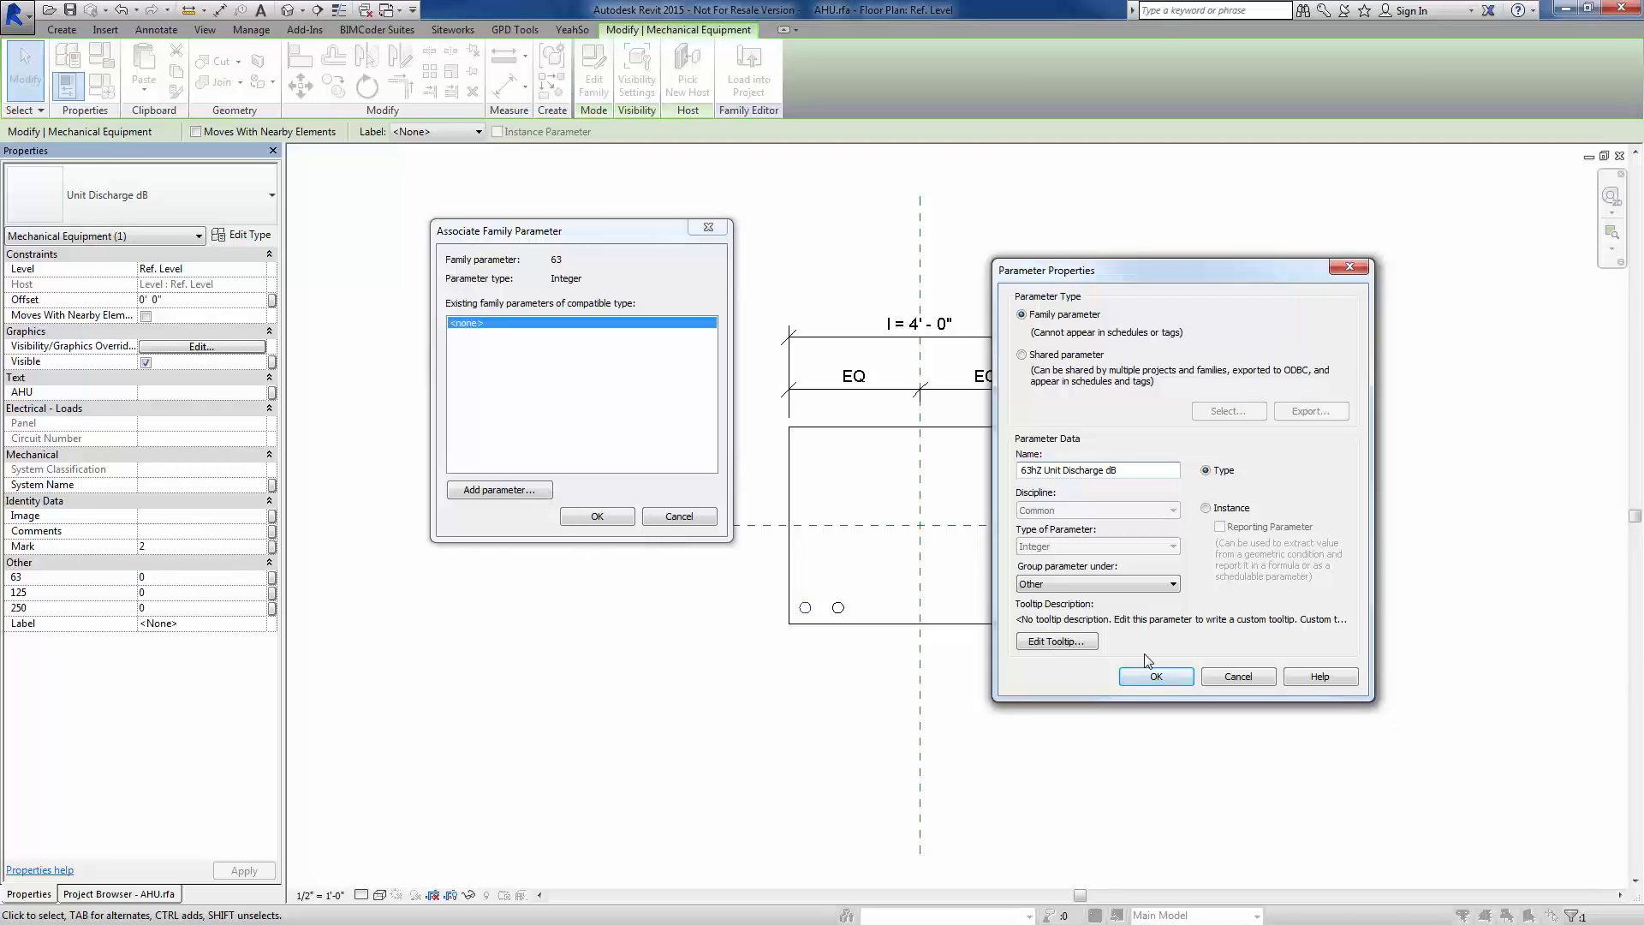
pyautogui.click(1154, 674)
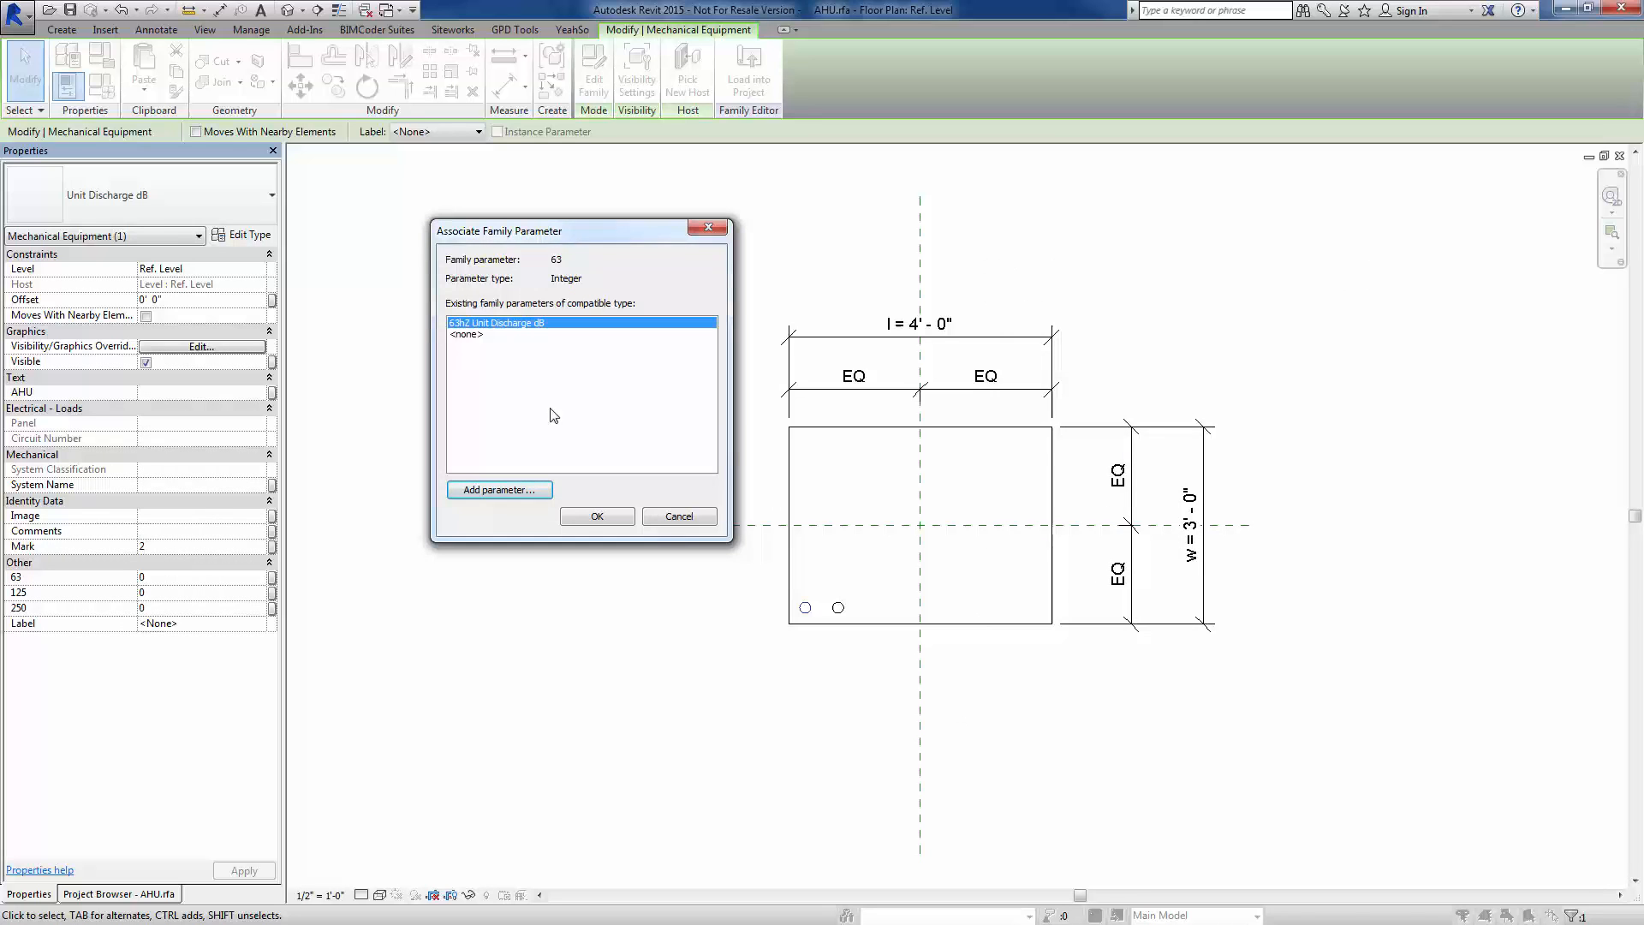
pyautogui.click(679, 515)
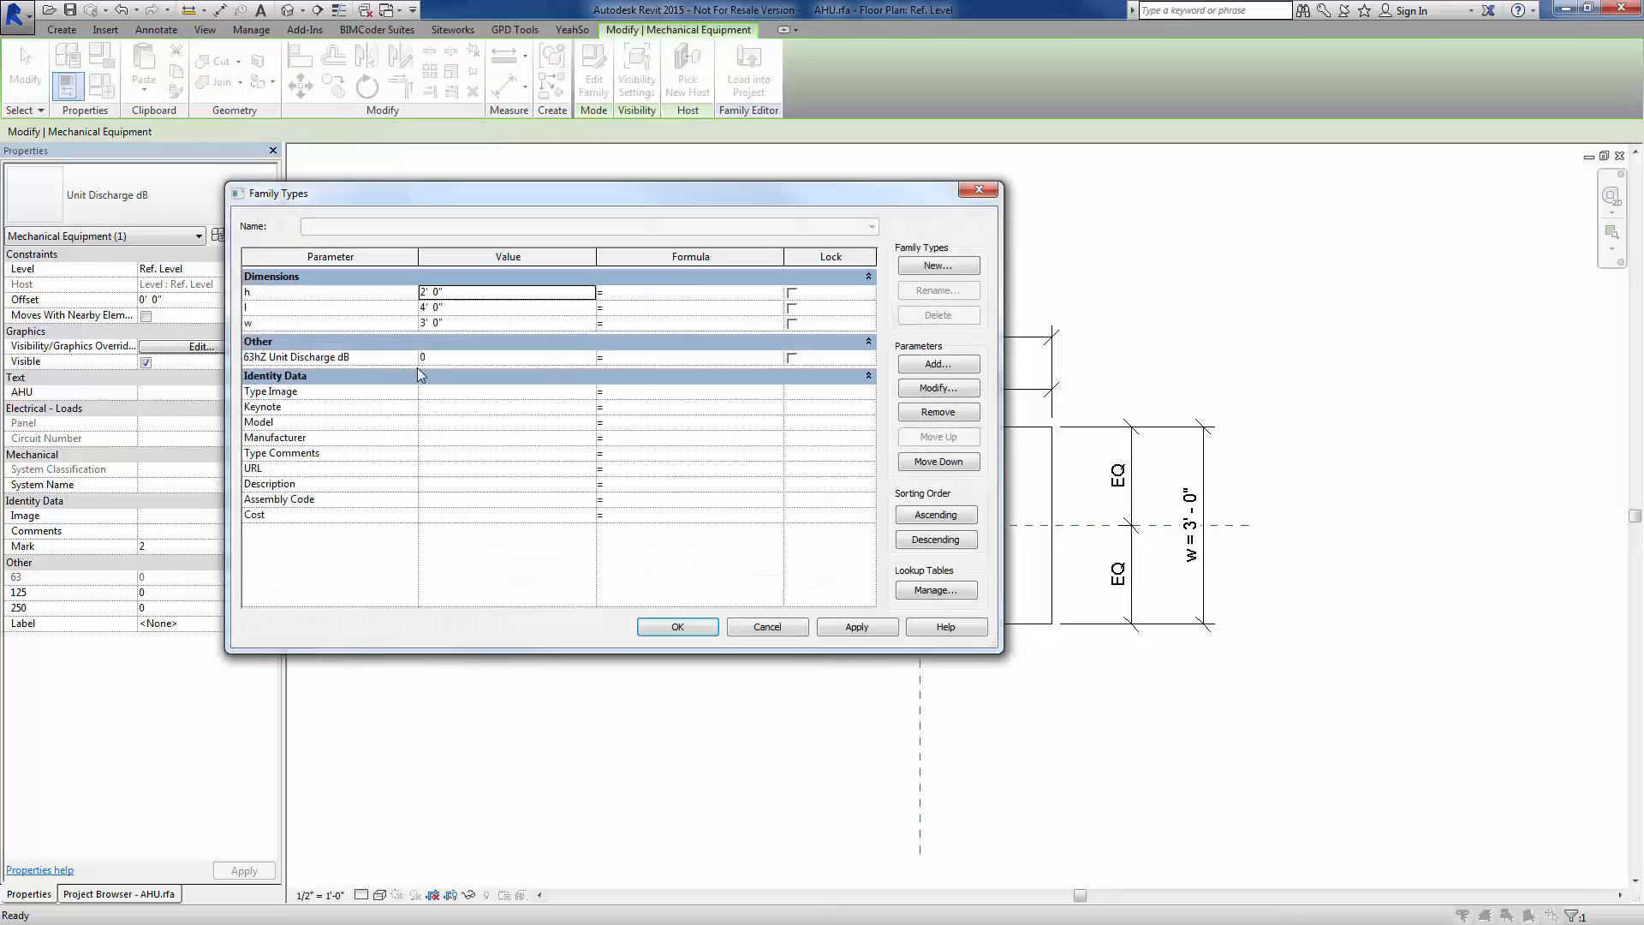
# Change 63hZ Unit Discharge dB to an instance parameter in Family Types and apply it
pyautogui.click(296, 356)
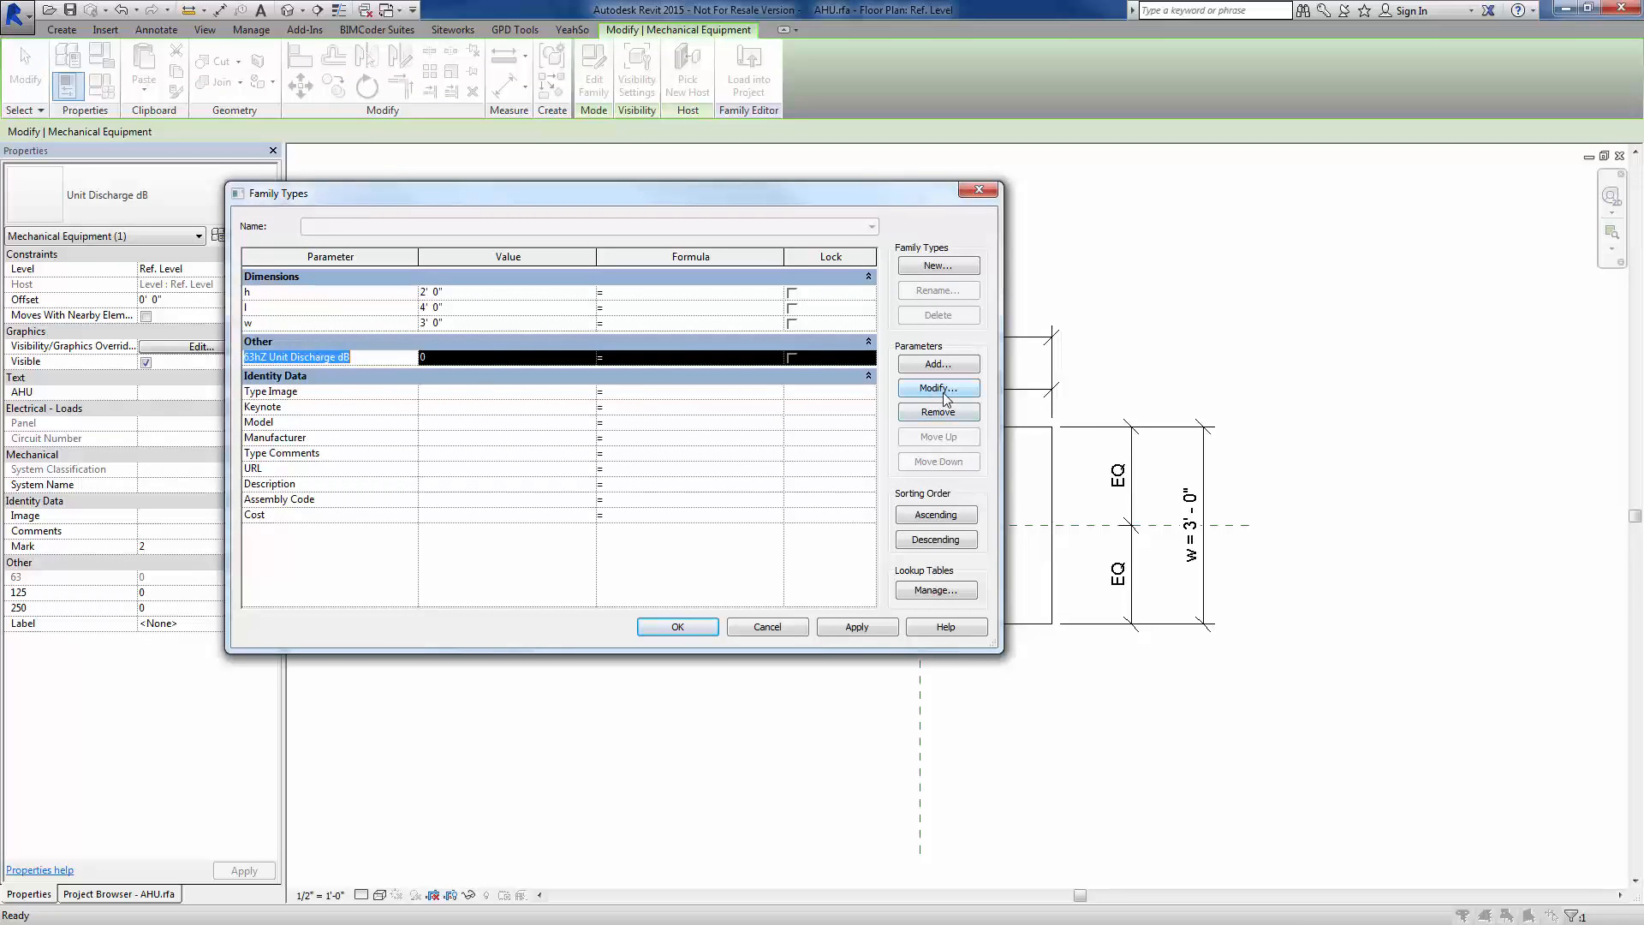
pyautogui.click(936, 389)
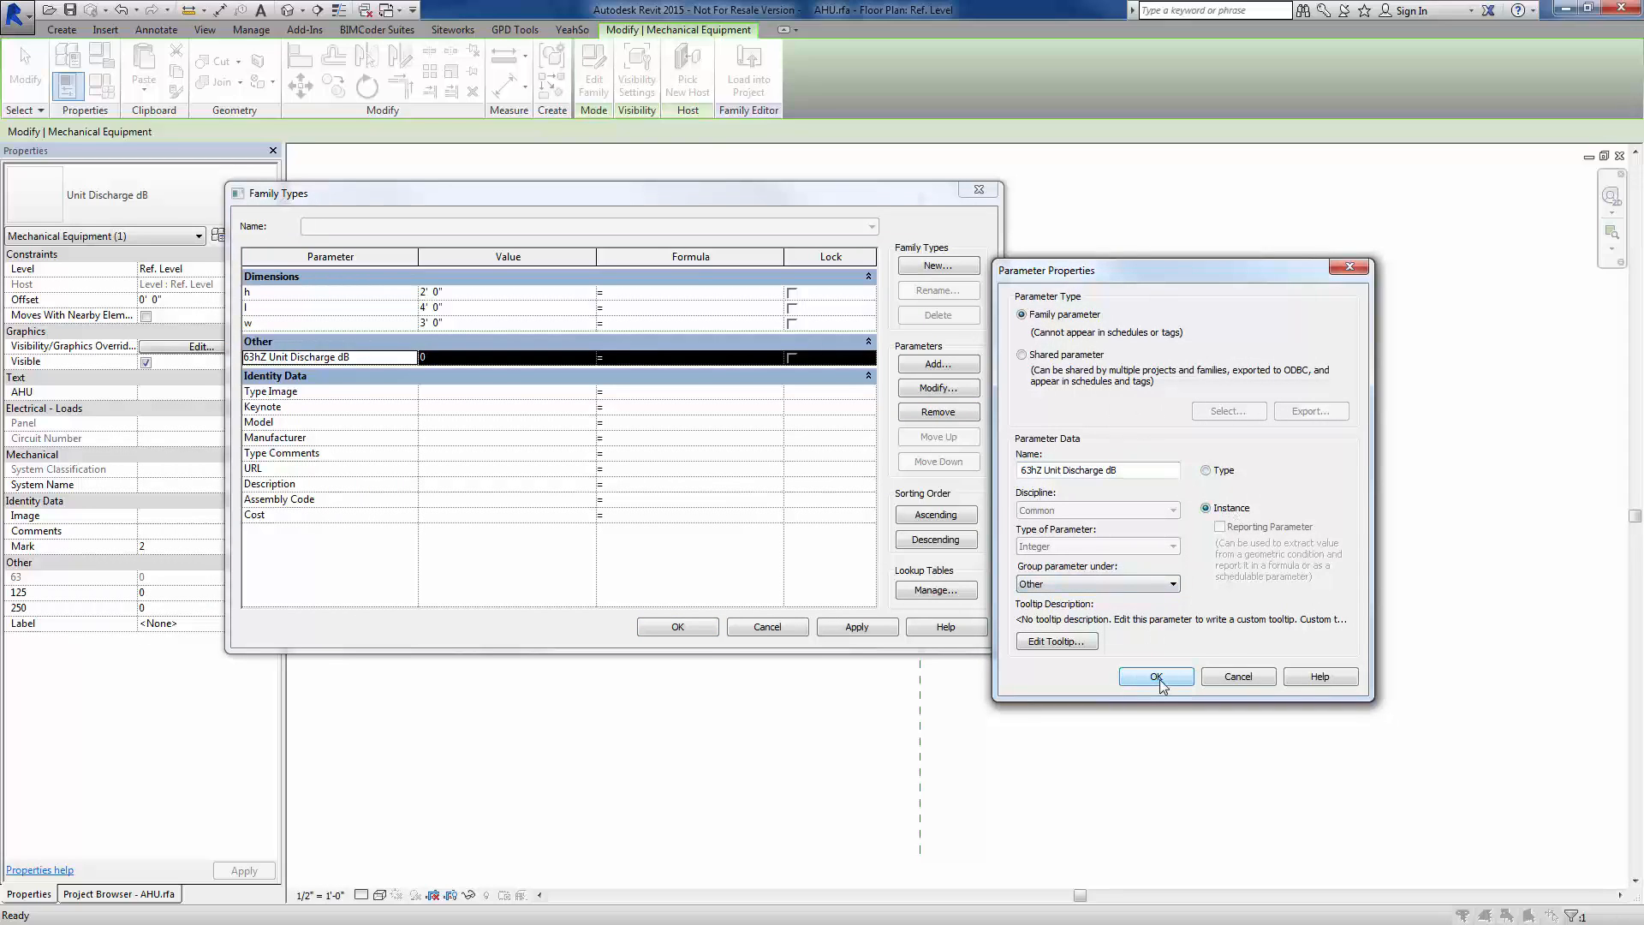
pyautogui.click(1155, 677)
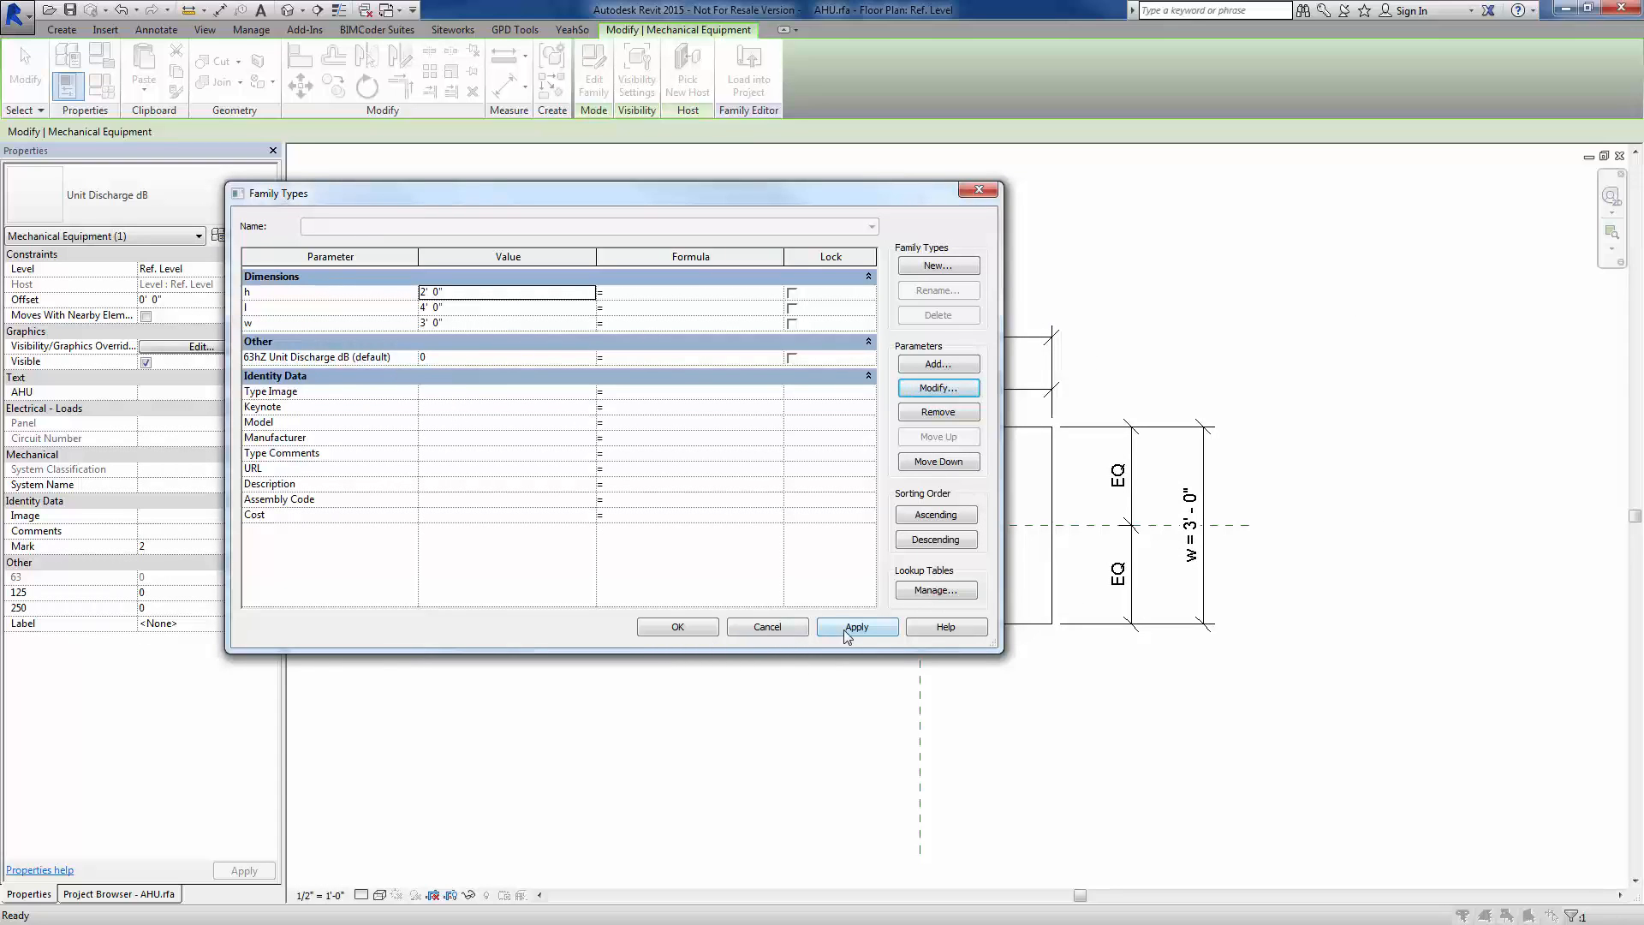
pyautogui.click(677, 627)
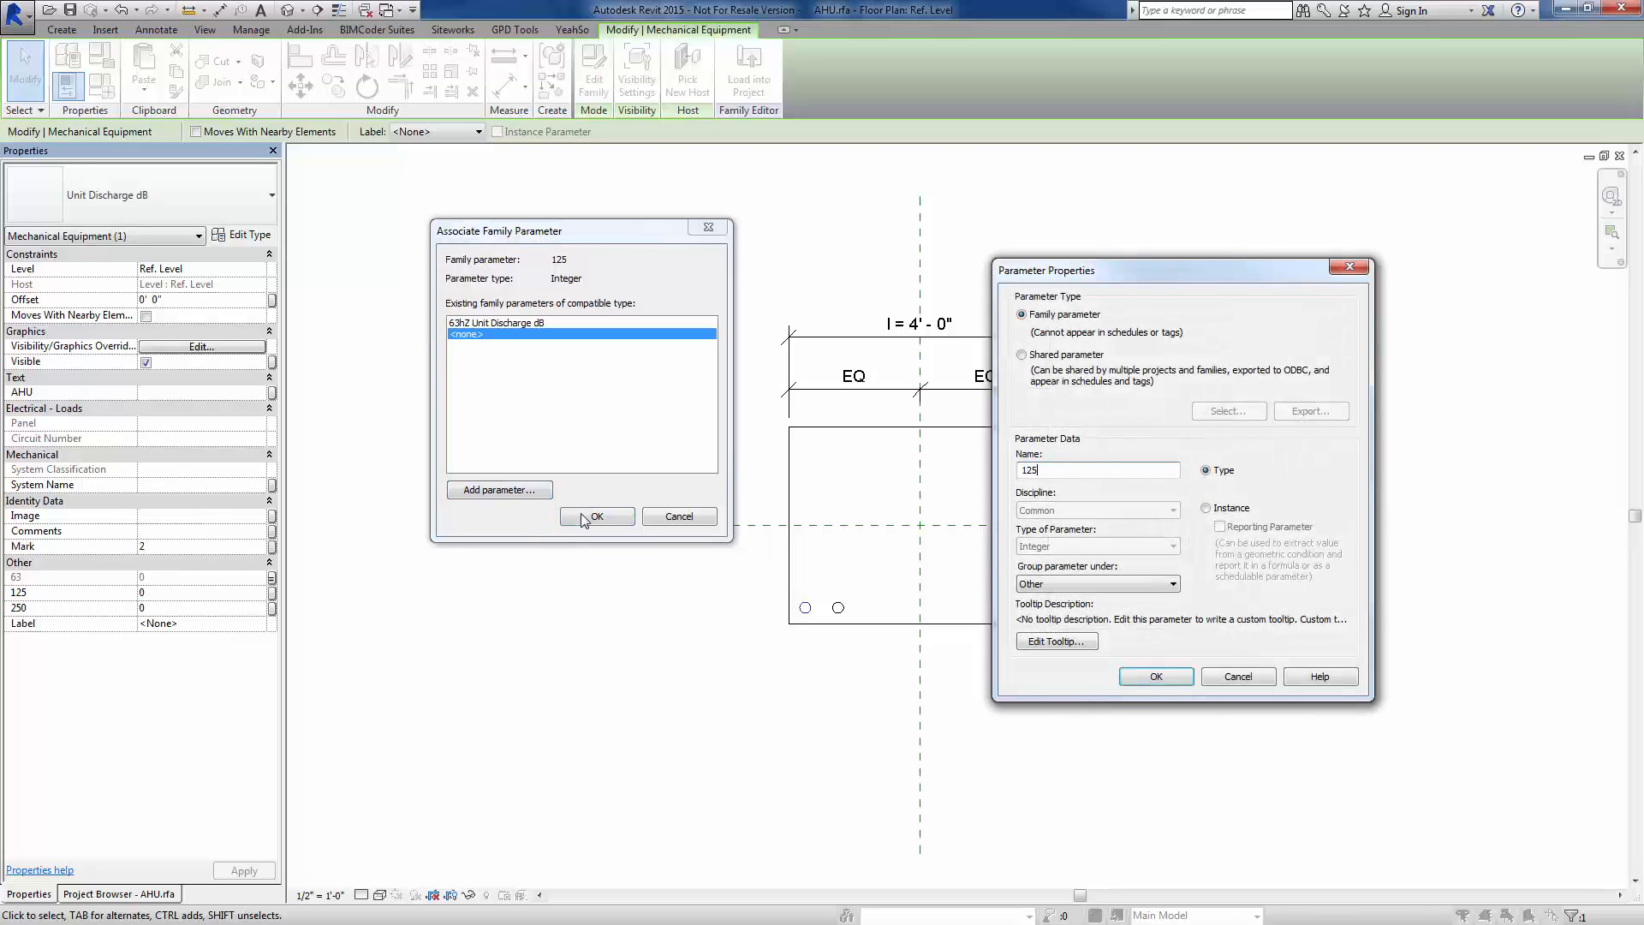
# Link the discharge 125 and 250 values to new instance parameters 125hZ and 250hZ Unit Discharge
pyautogui.write('hZ Unit Discharge')
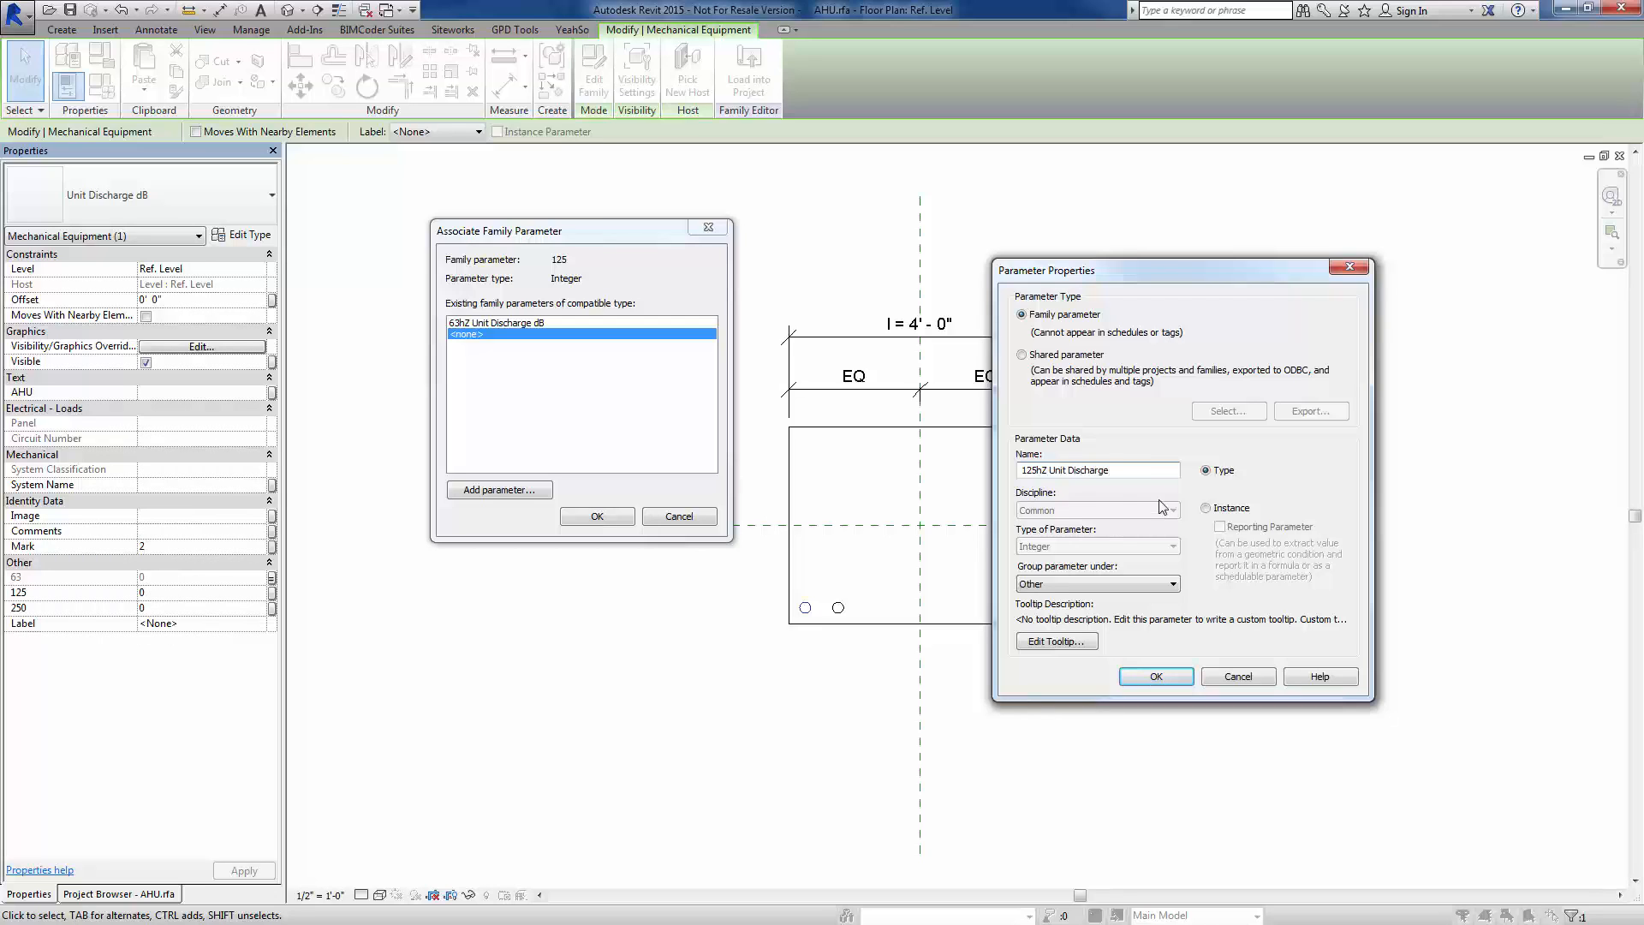
pyautogui.tripleClick(1096, 469)
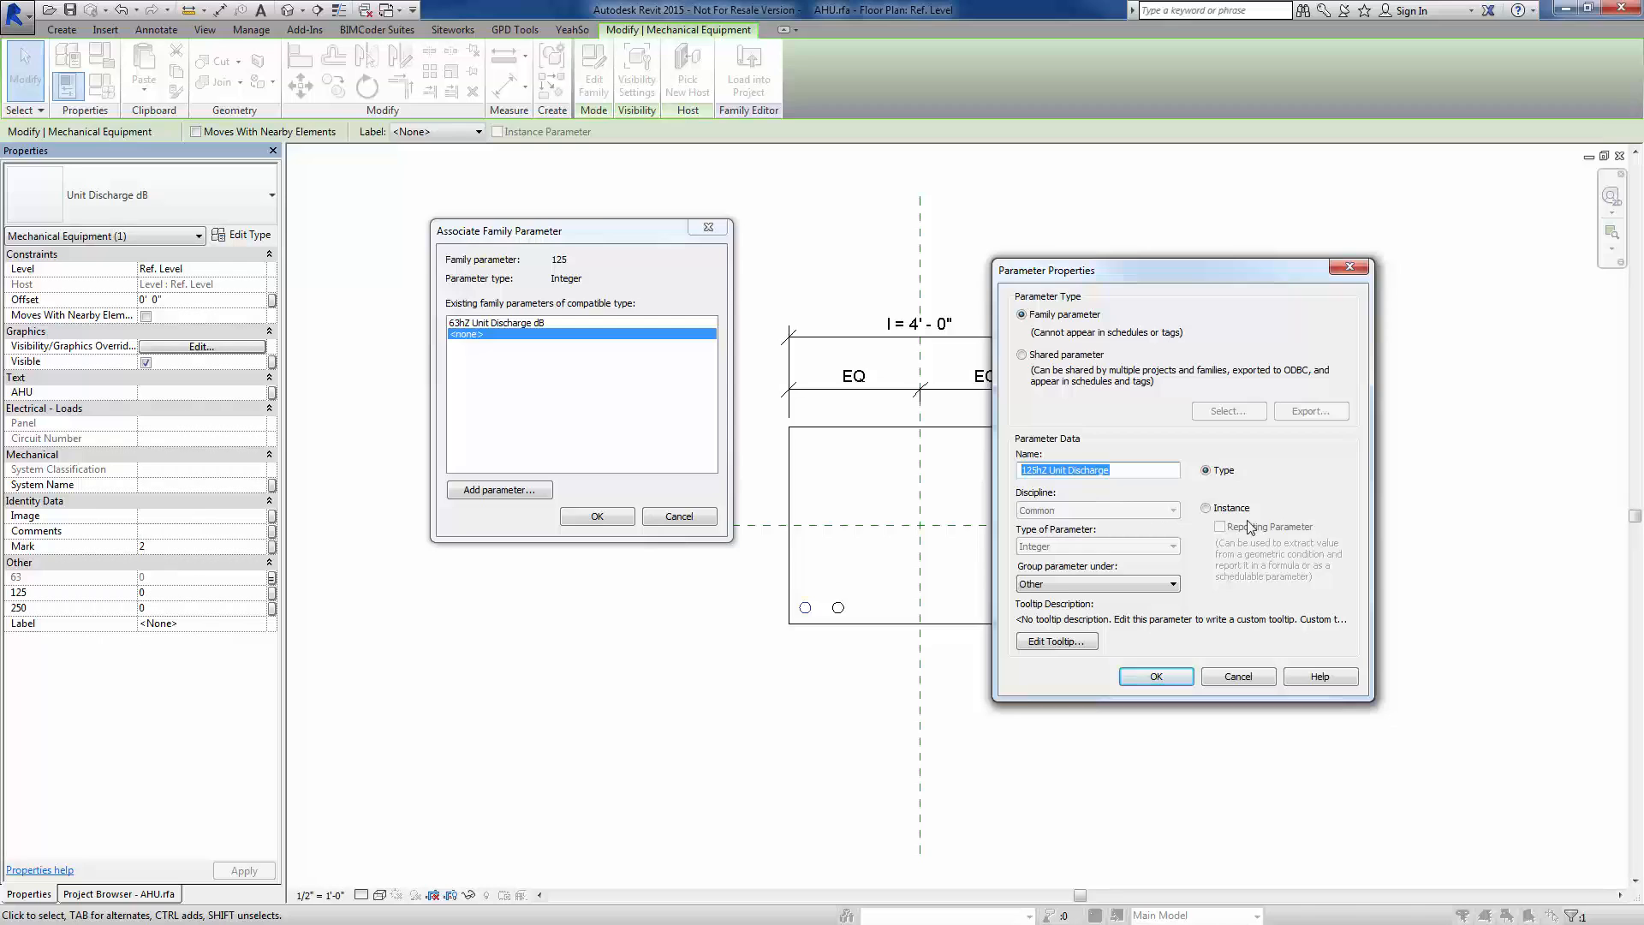
pyautogui.click(1207, 507)
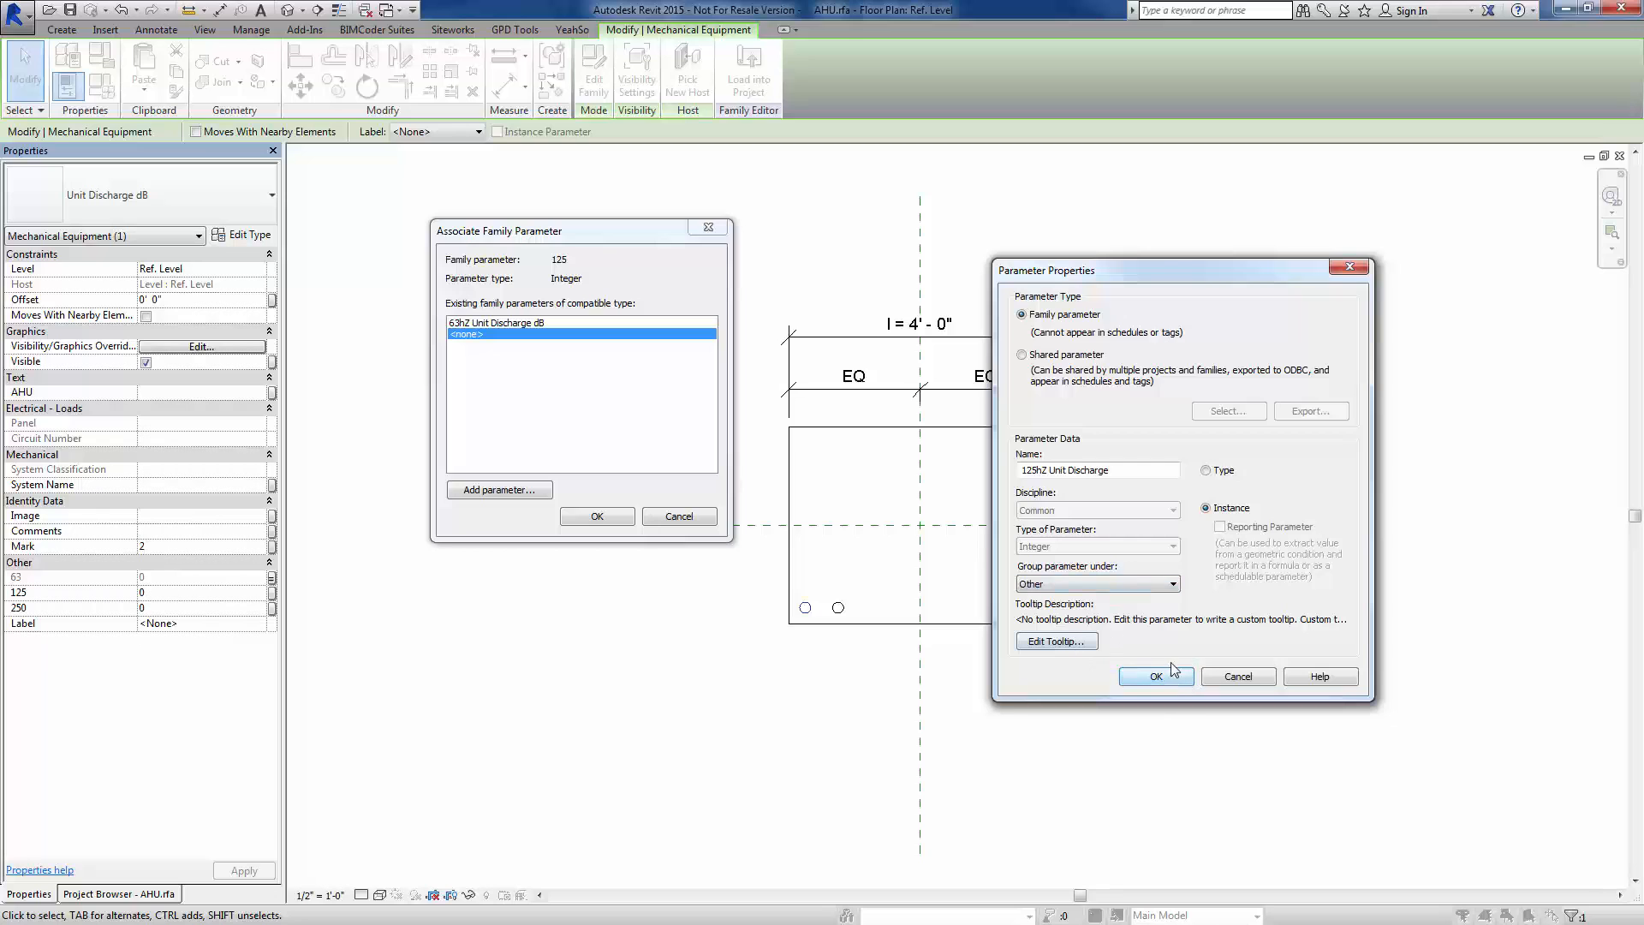
pyautogui.click(1154, 677)
pyautogui.write('25hZ Unit Discharge')
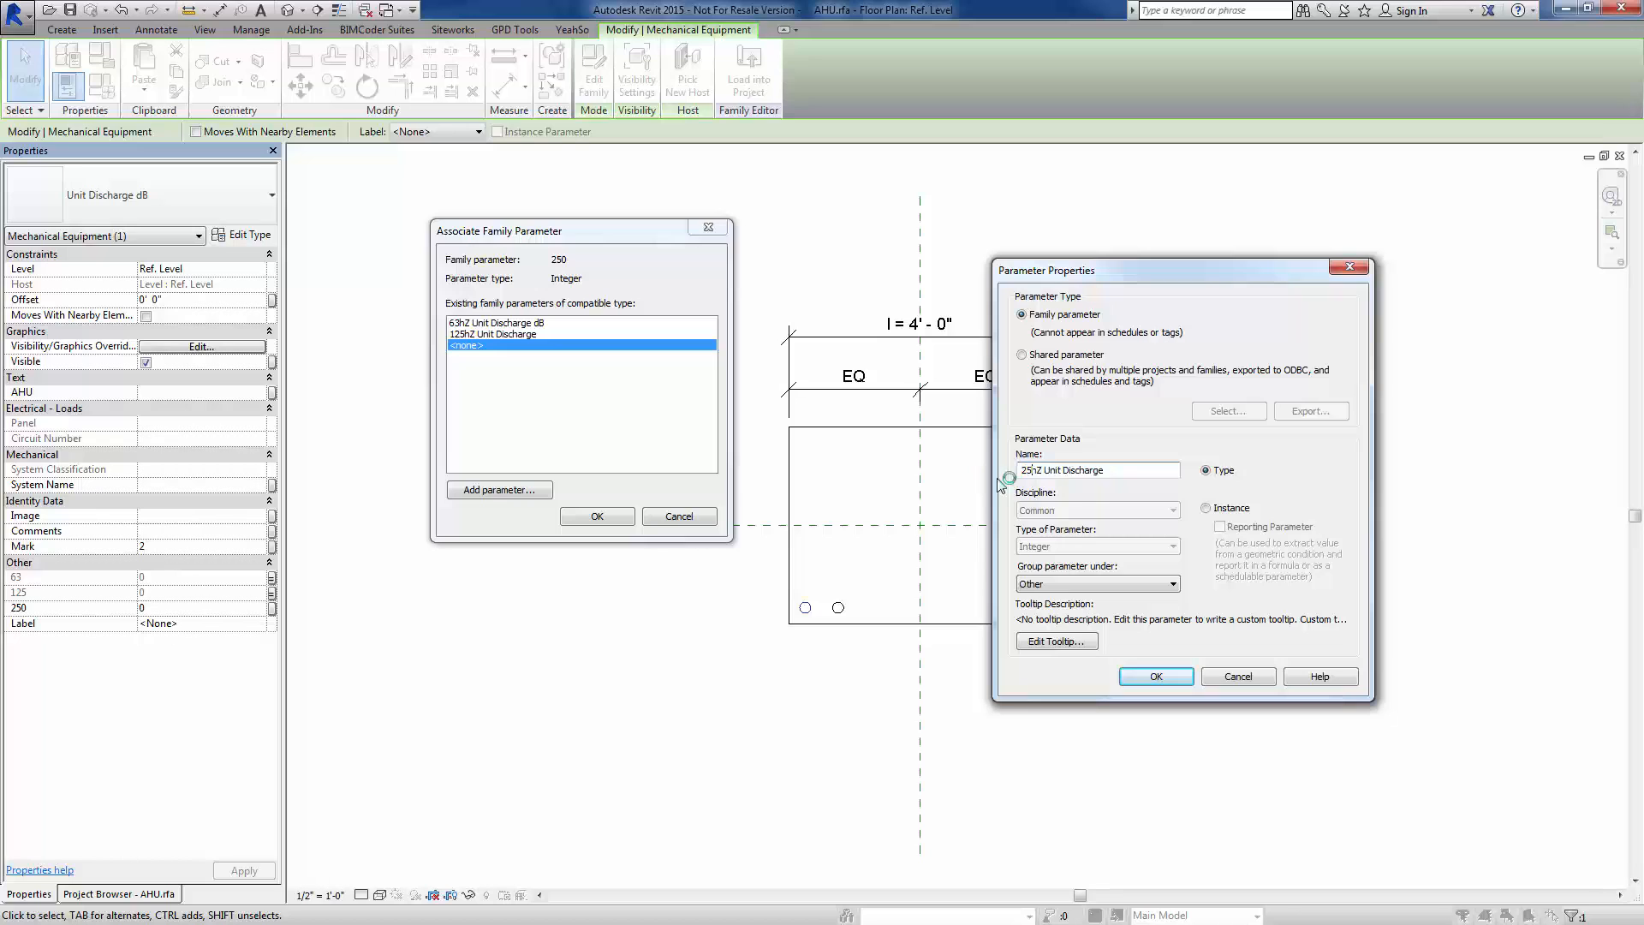
pyautogui.click(1208, 507)
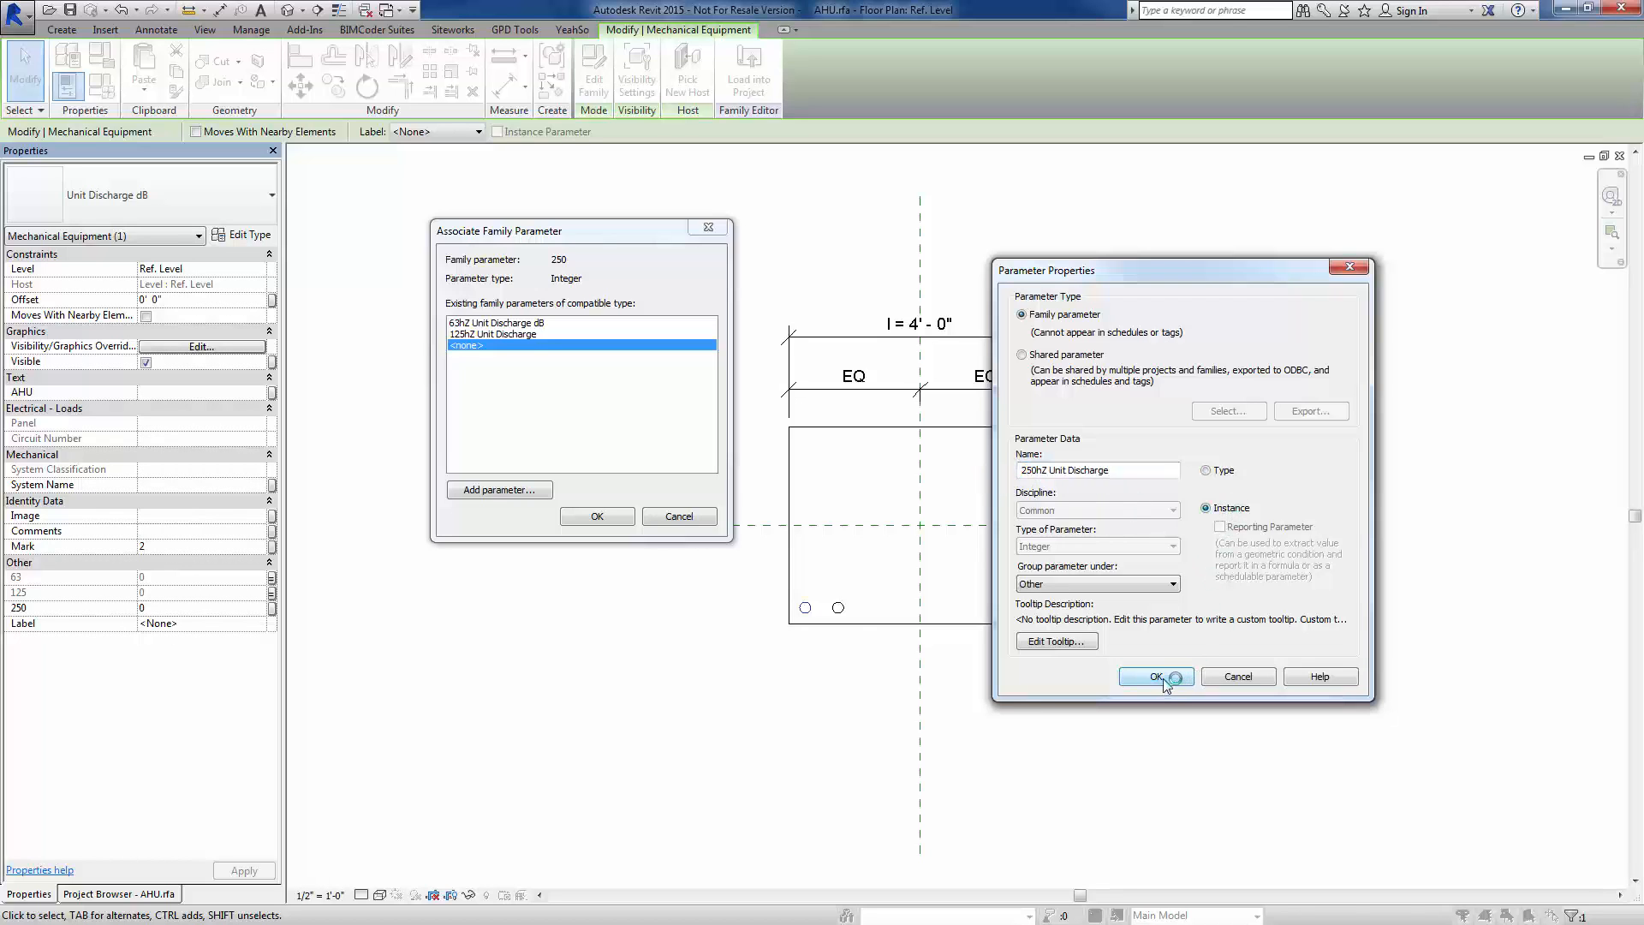
pyautogui.click(1153, 676)
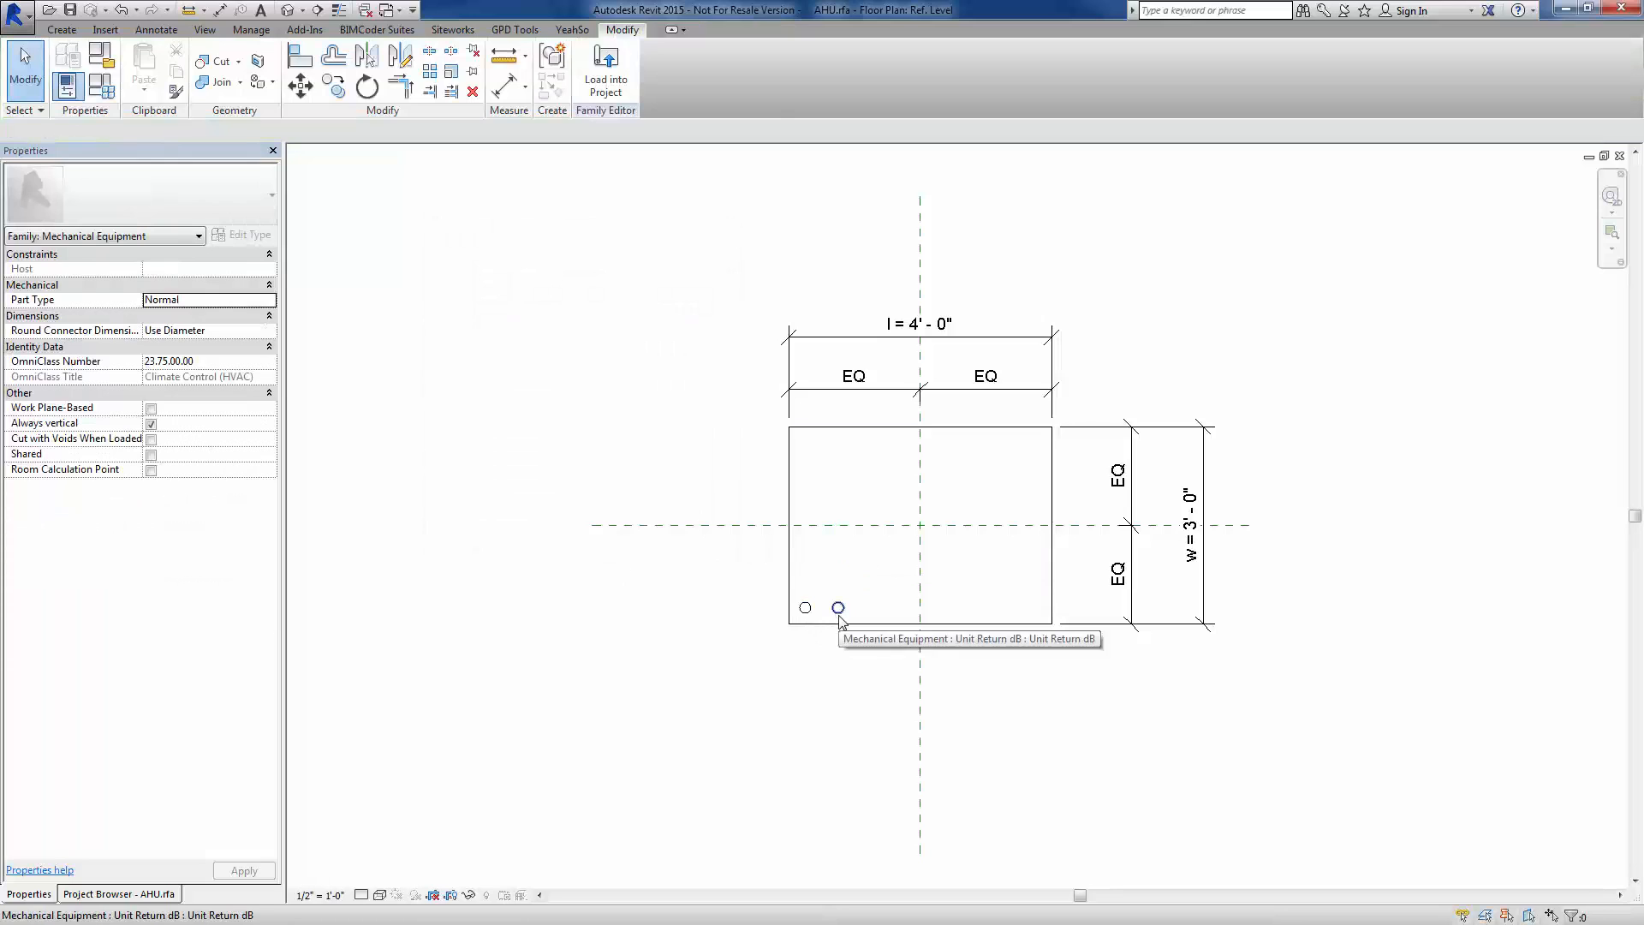
# For the Unit Return dB component's 63 value, create instance parameter 63hZ Unit Return
pyautogui.click(837, 606)
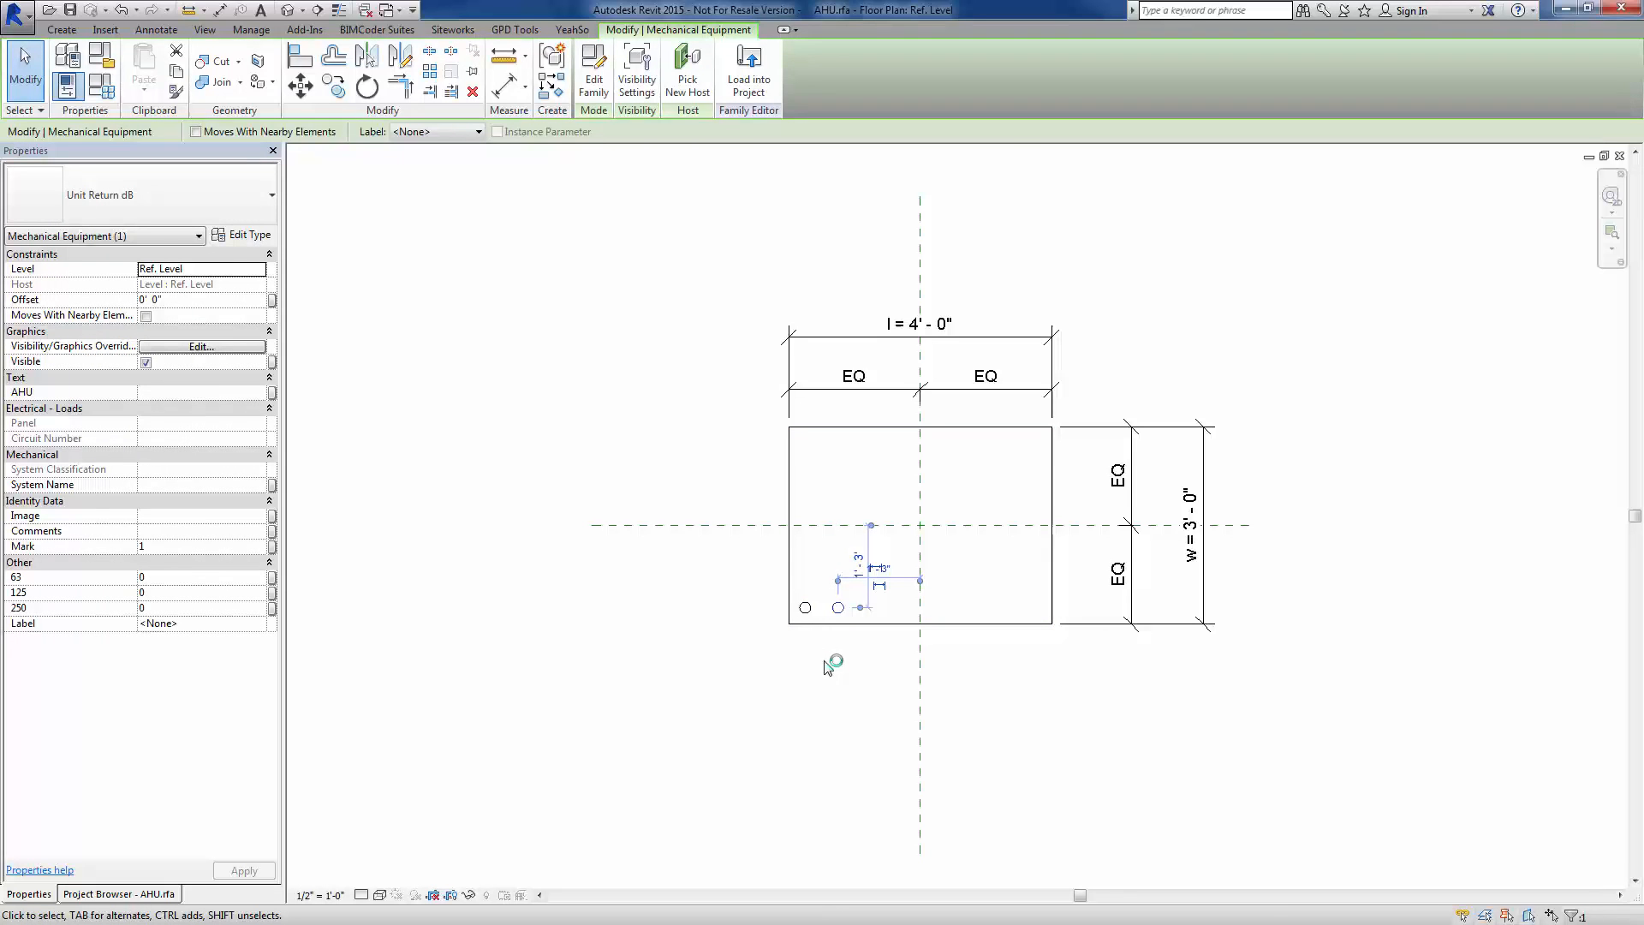
pyautogui.moveTo(281, 586)
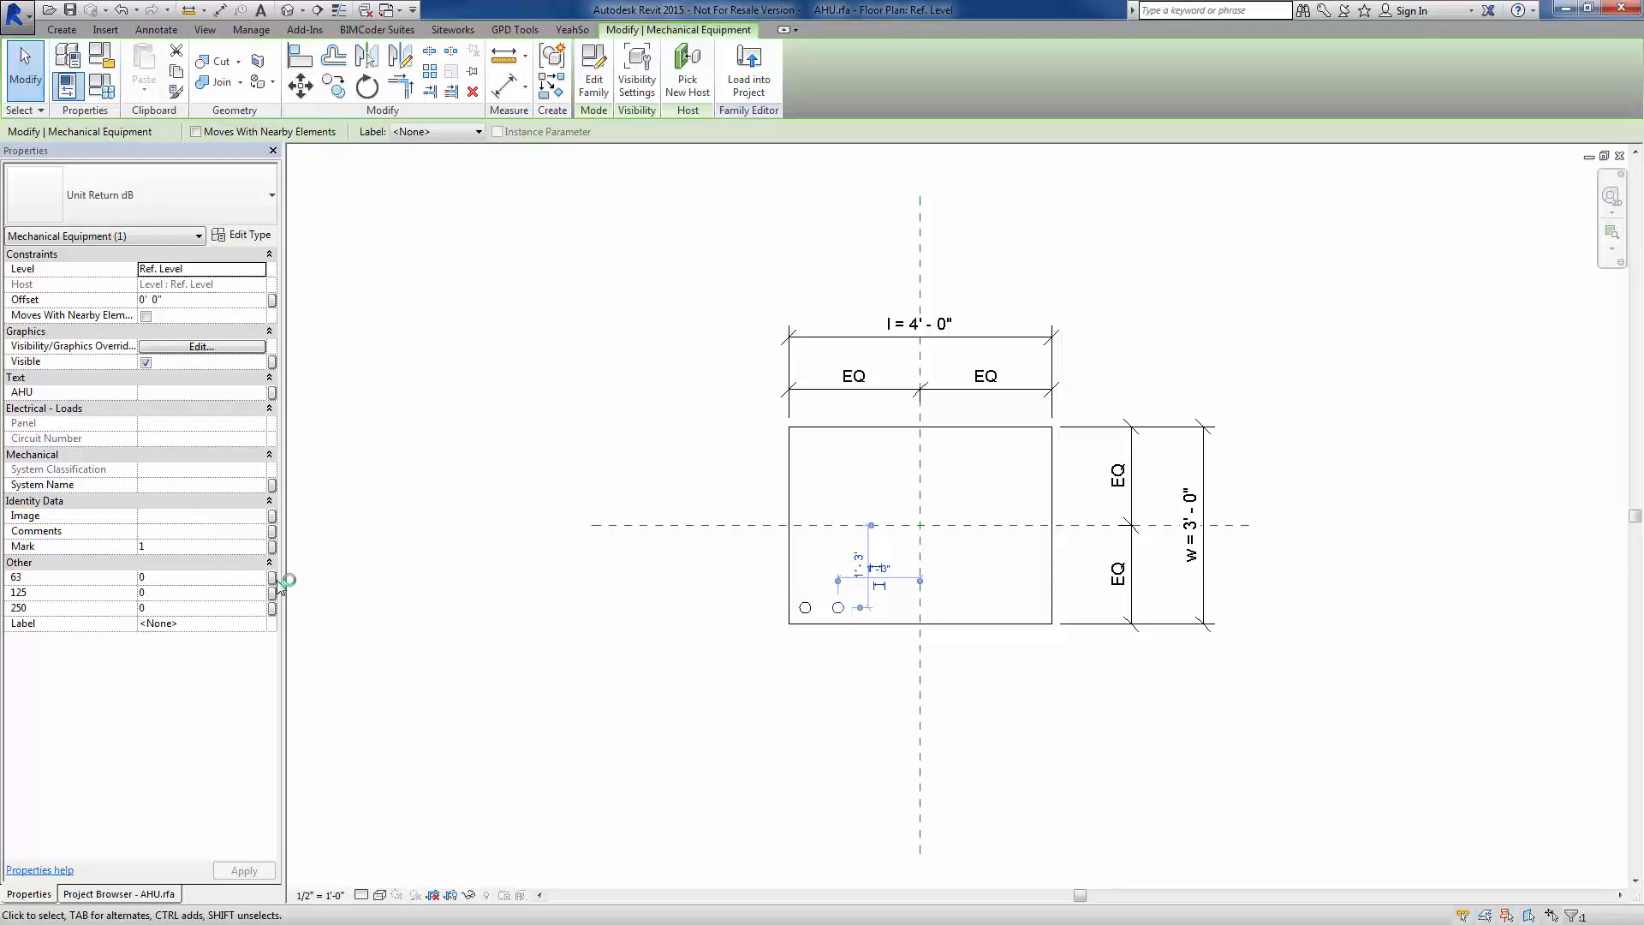
pyautogui.click(273, 577)
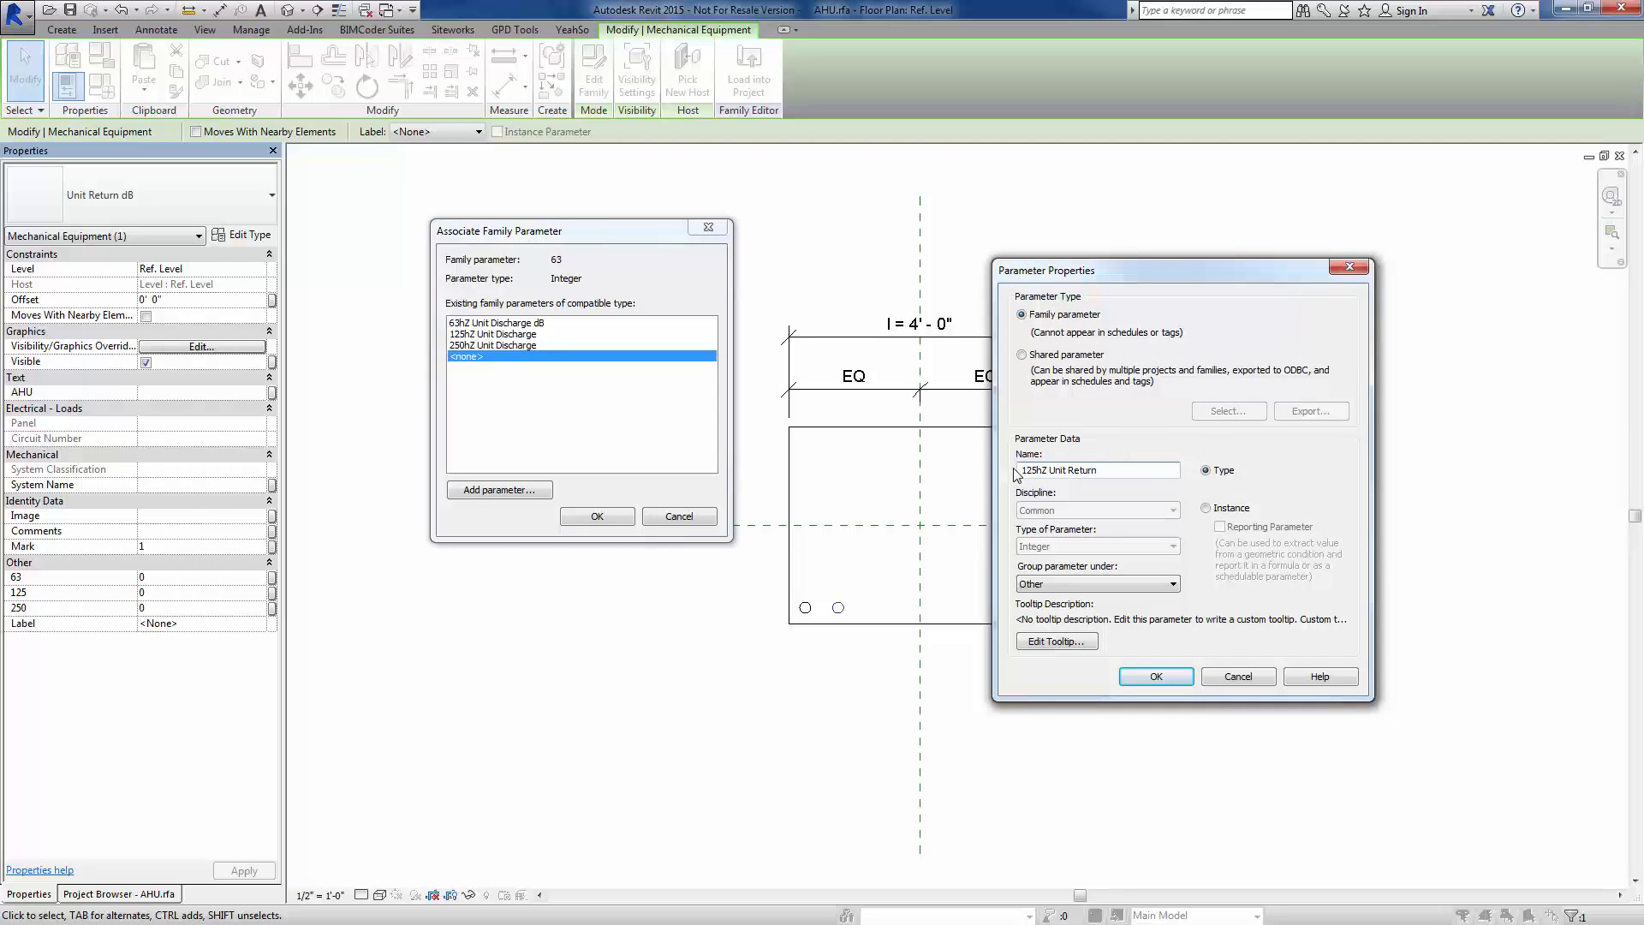
pyautogui.write('63hZ Unit Return')
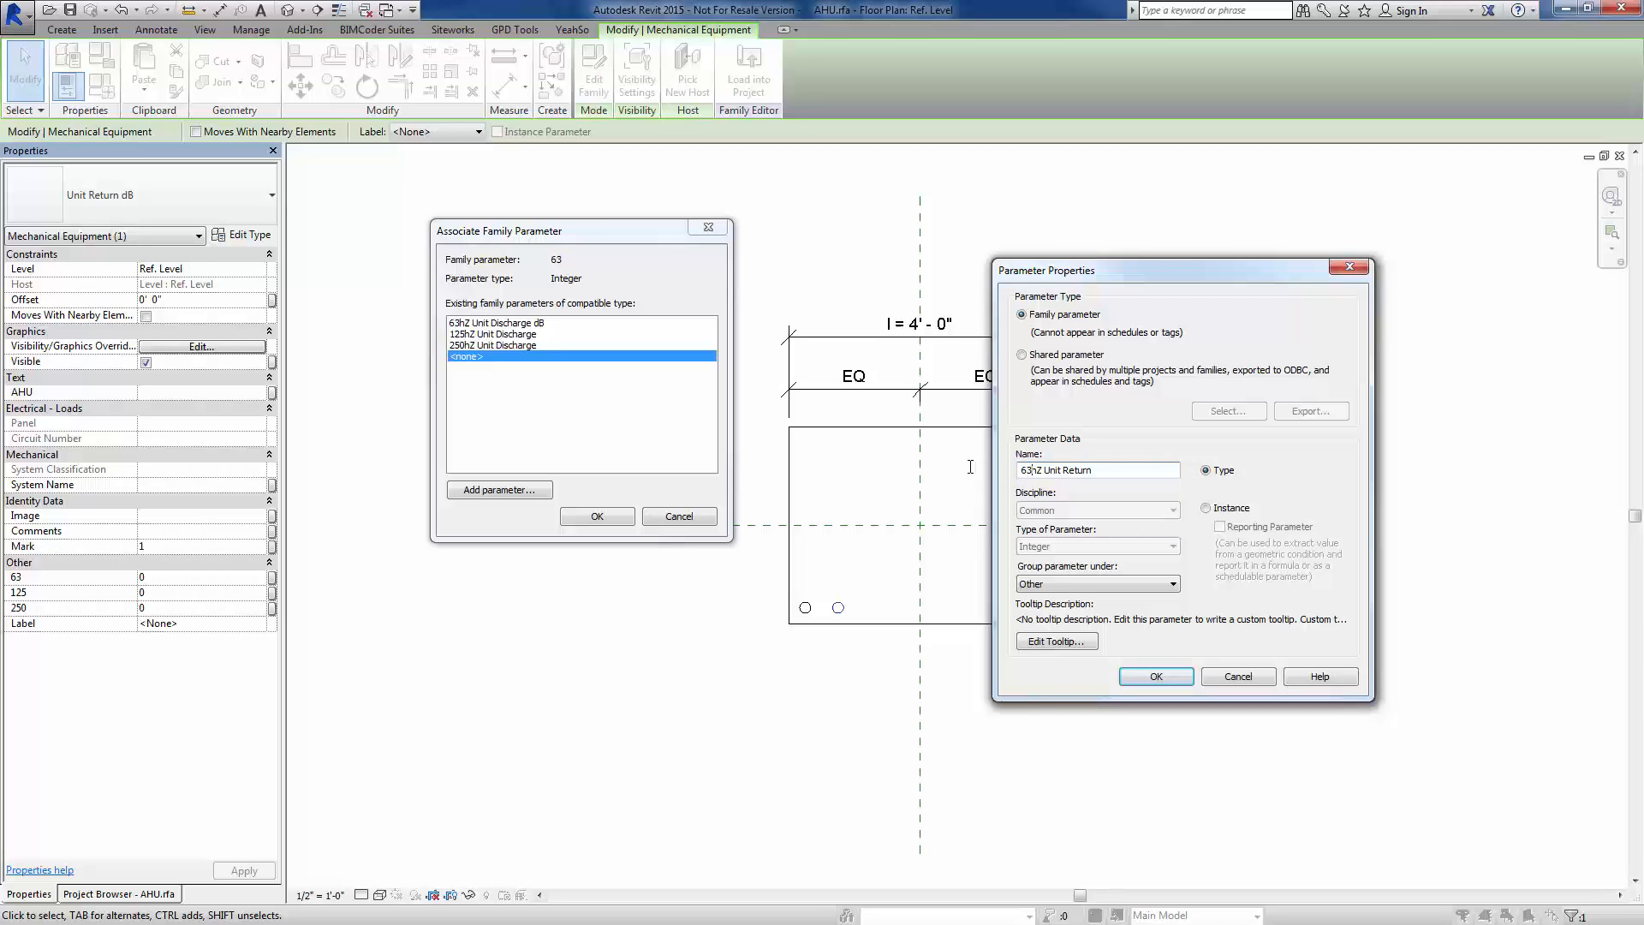
pyautogui.tripleClick(1097, 469)
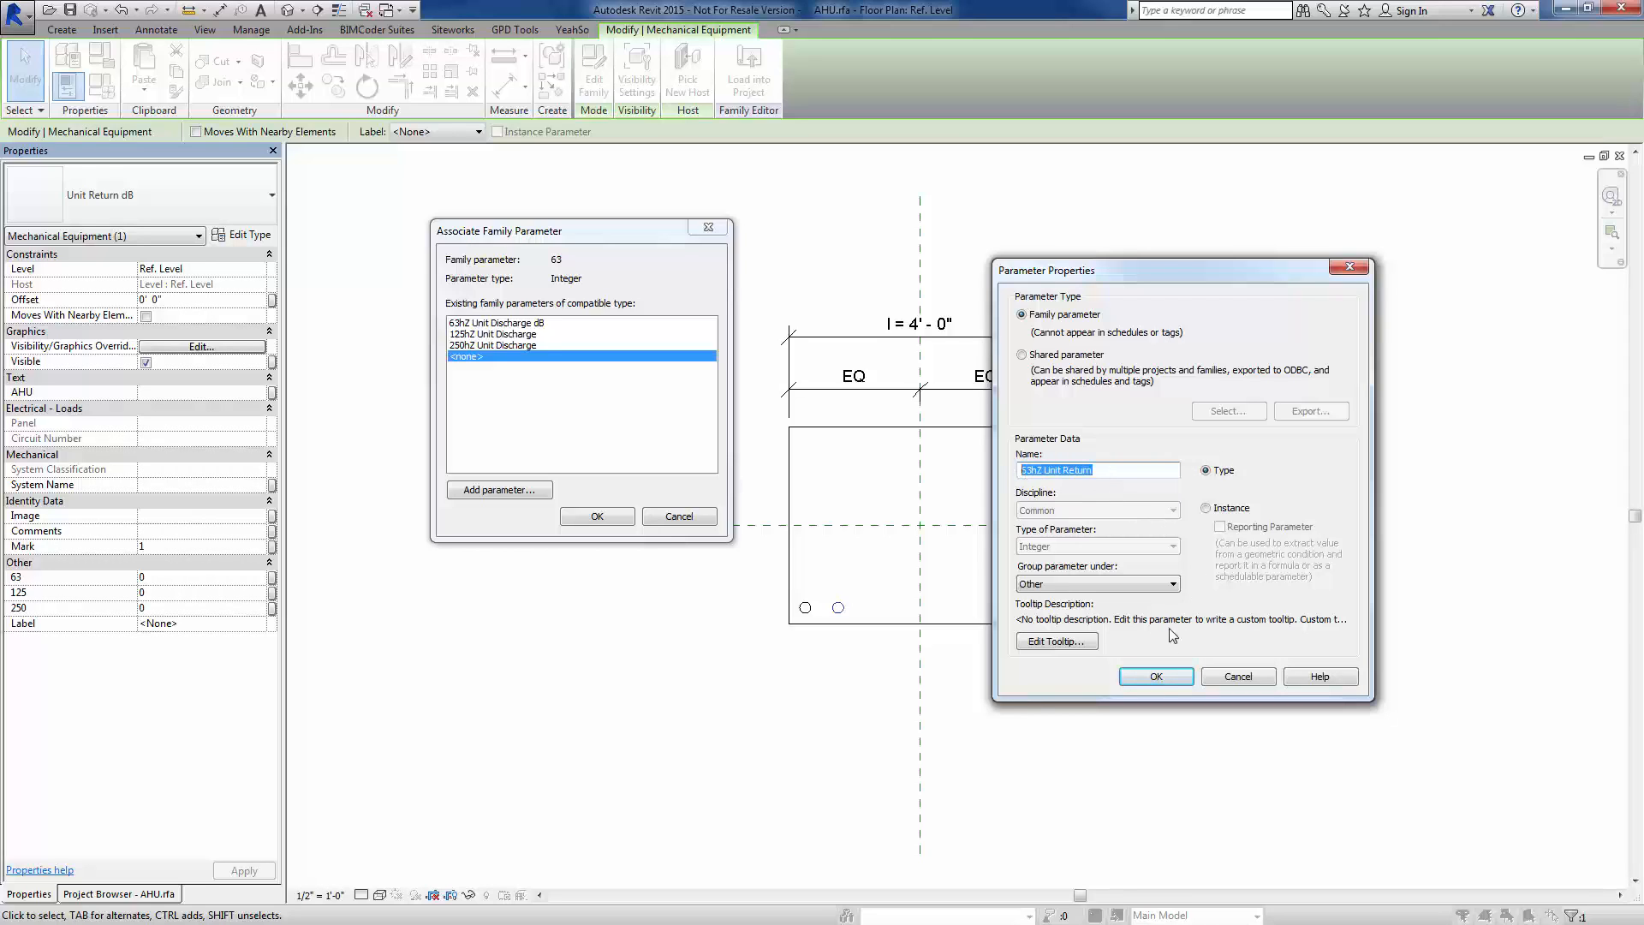
pyautogui.click(1206, 507)
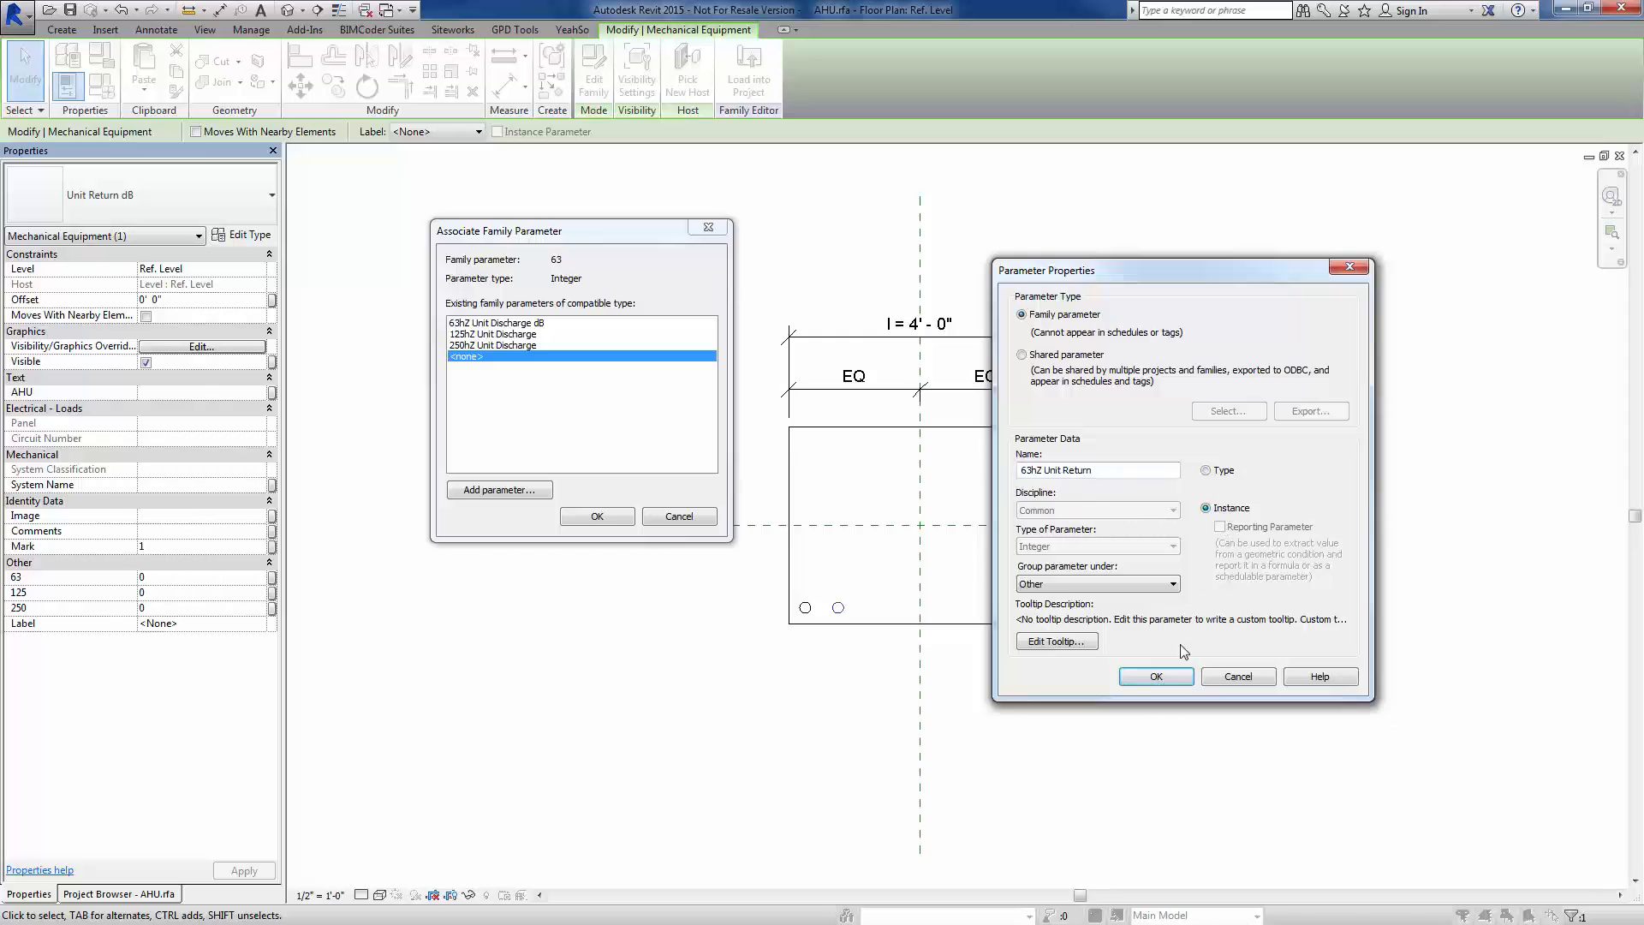
pyautogui.click(1155, 676)
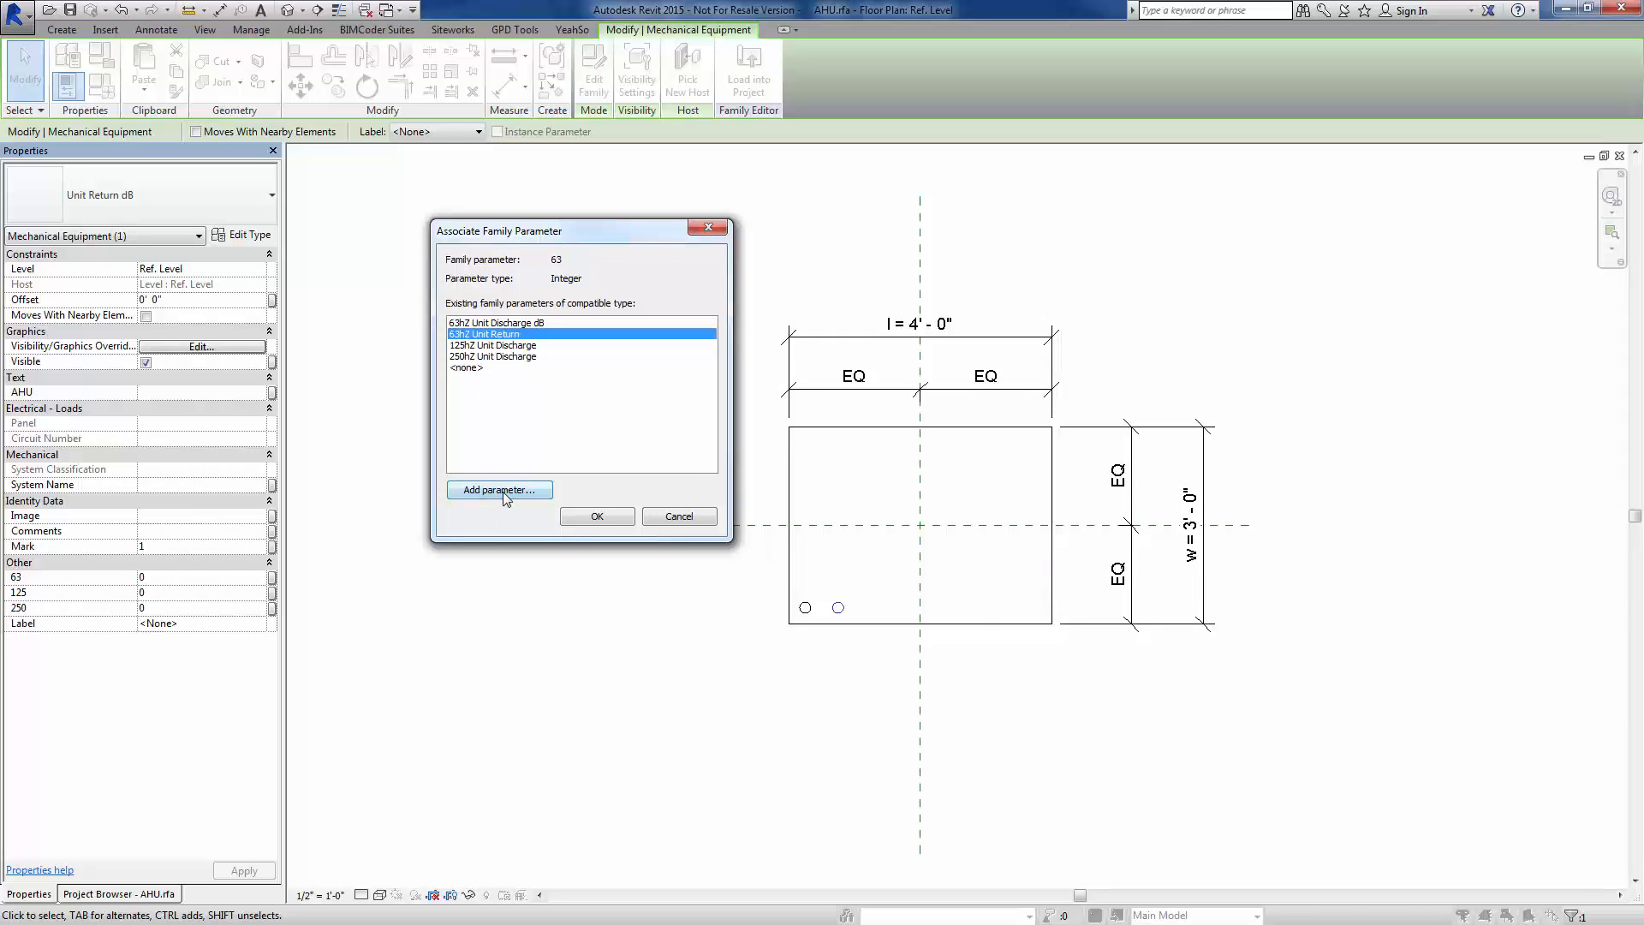
# Add 125hZ and 250hZ Unit Return parameters and confirm the association
pyautogui.click(498, 490)
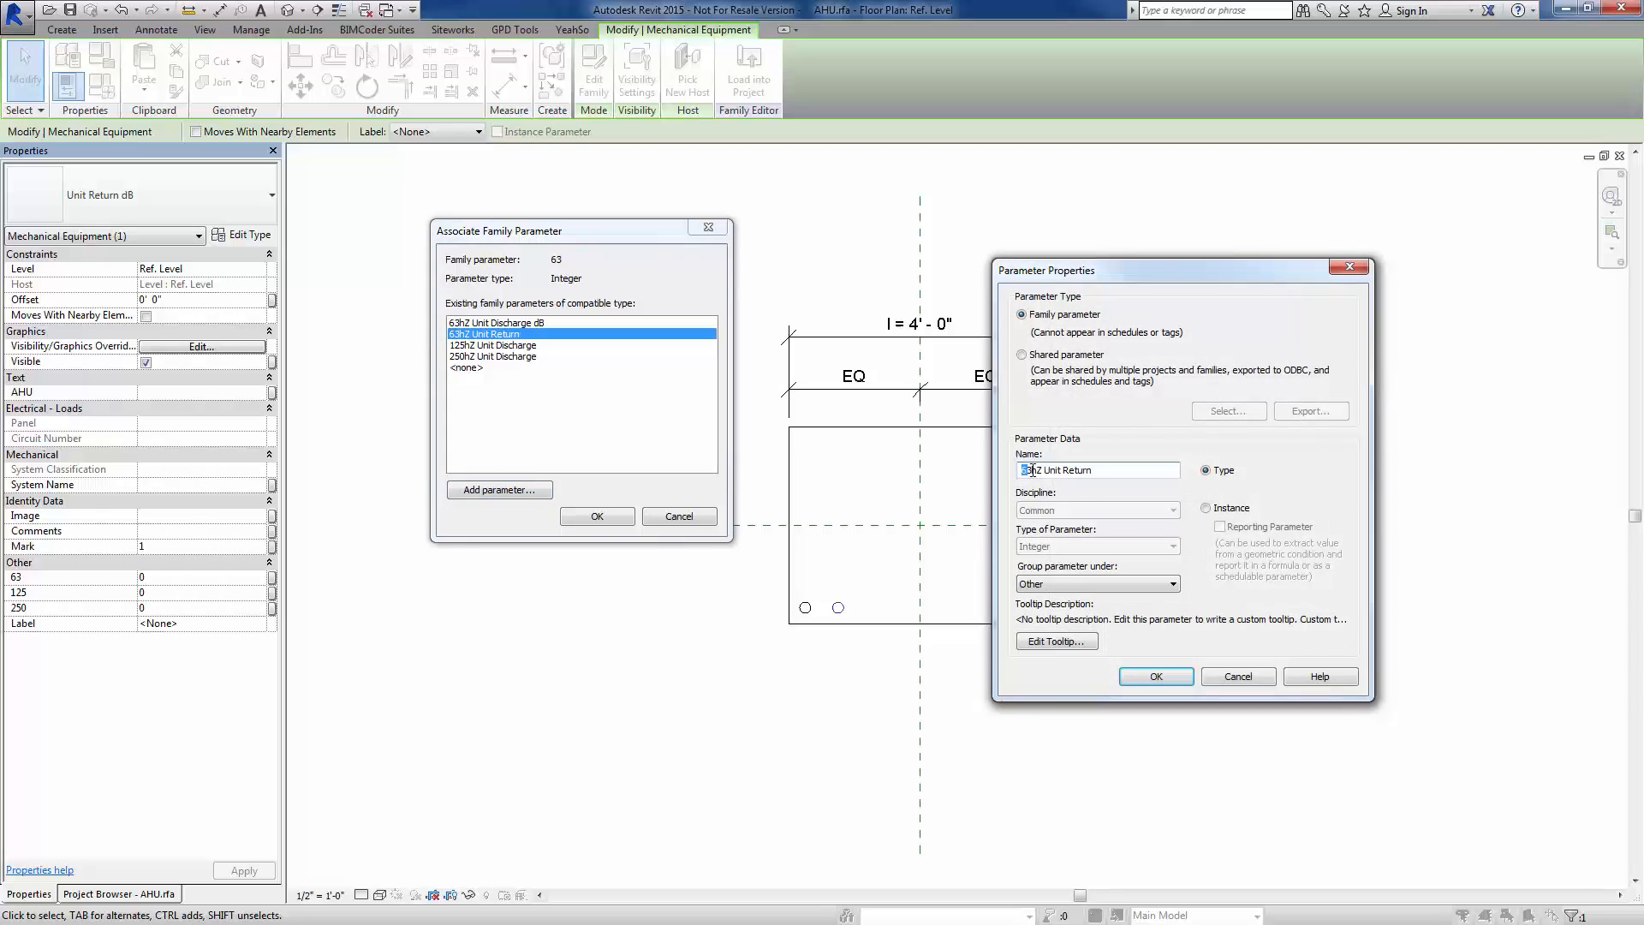
pyautogui.write('125hZ Unit Return')
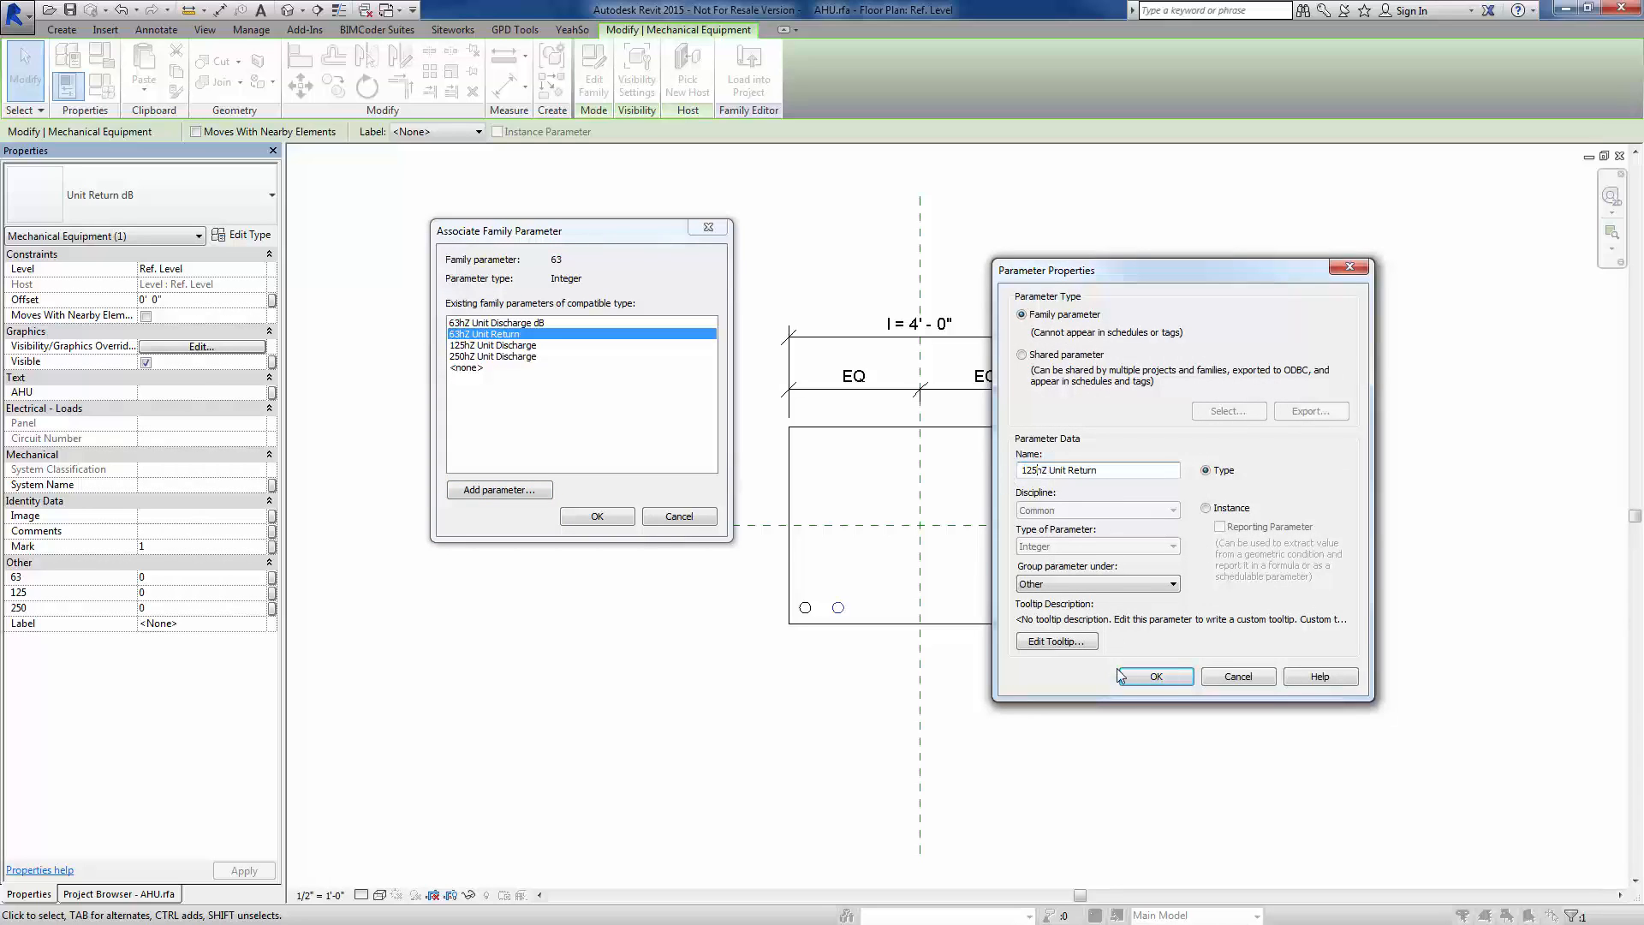
pyautogui.click(1154, 674)
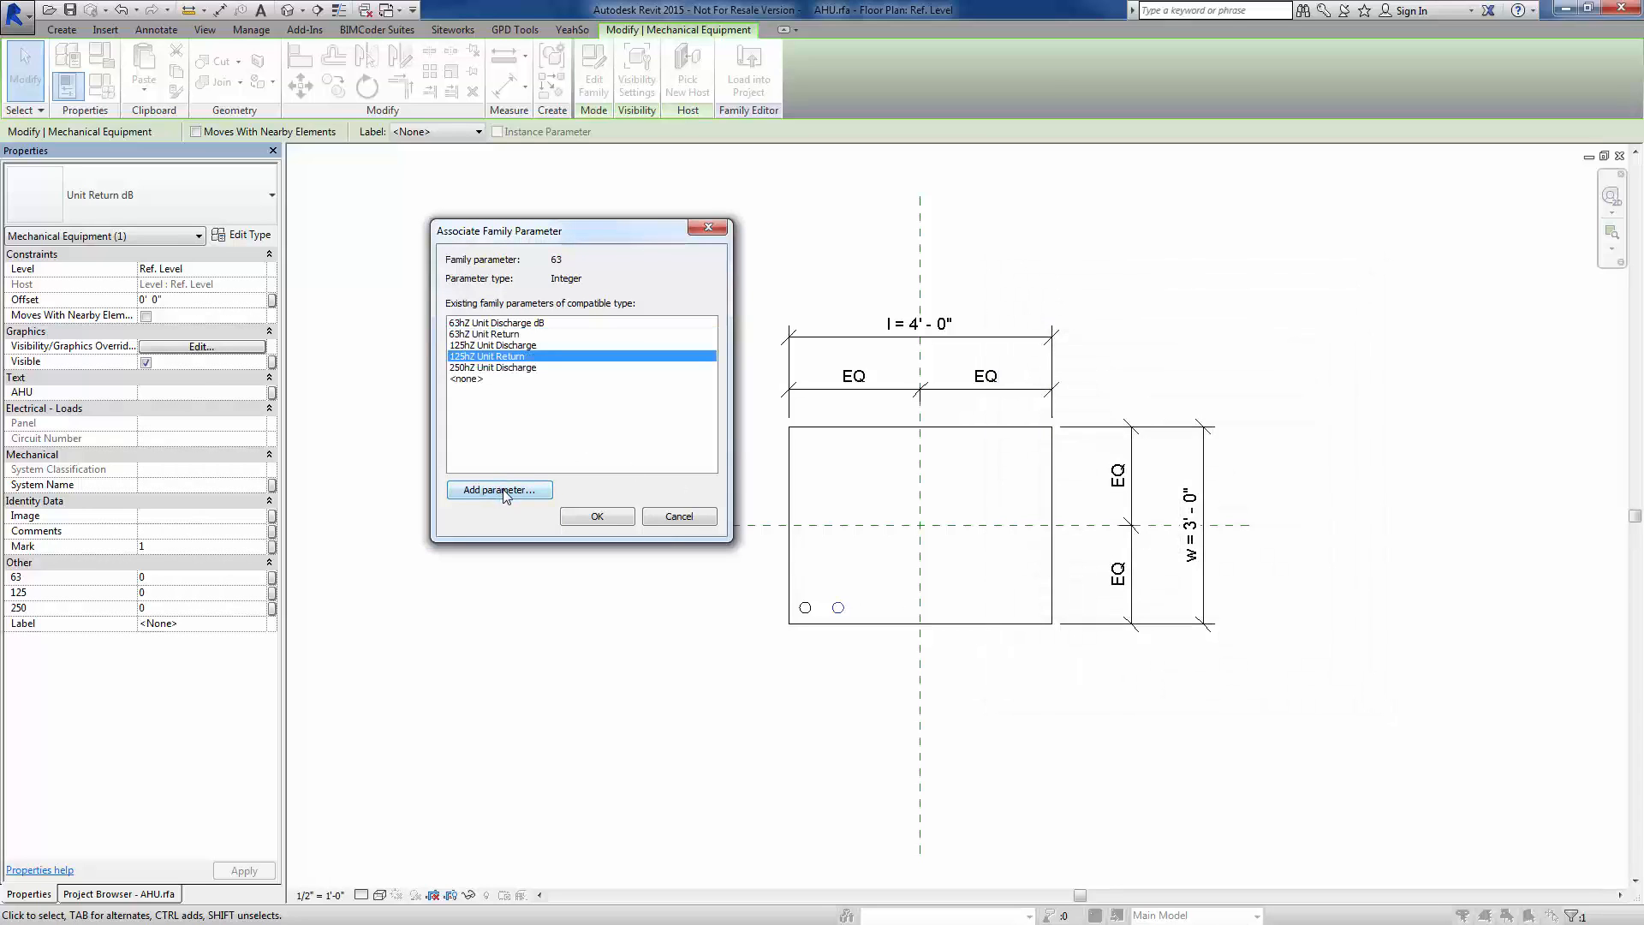
pyautogui.click(499, 490)
pyautogui.write('250hZ Unit Return')
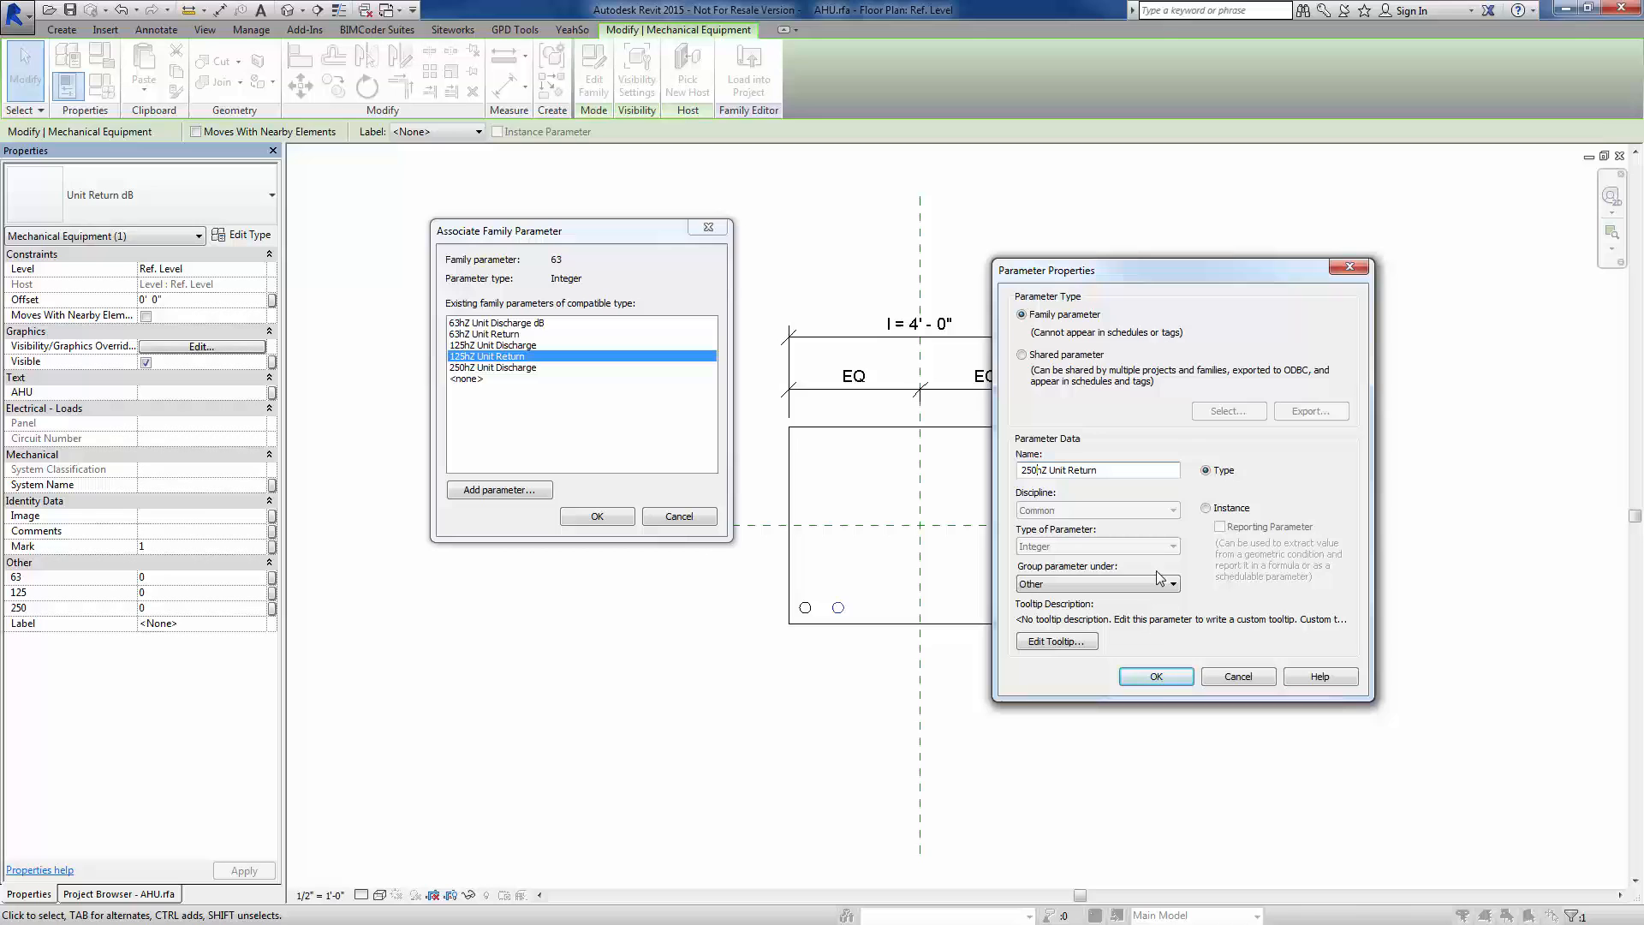
pyautogui.click(1206, 507)
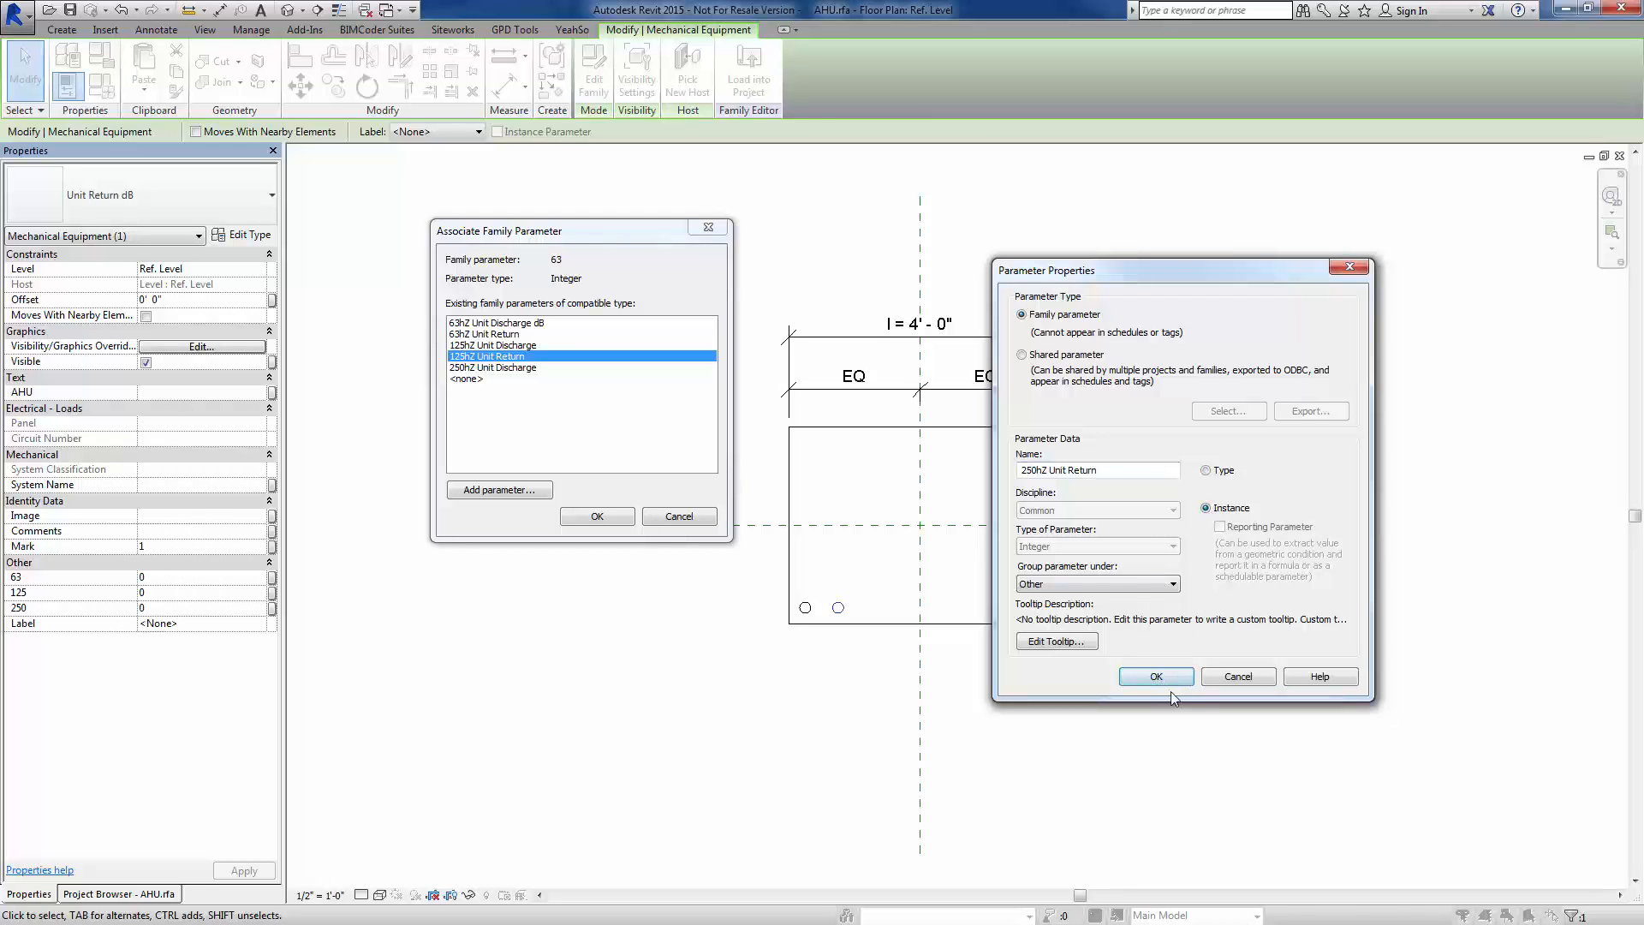
pyautogui.click(1154, 677)
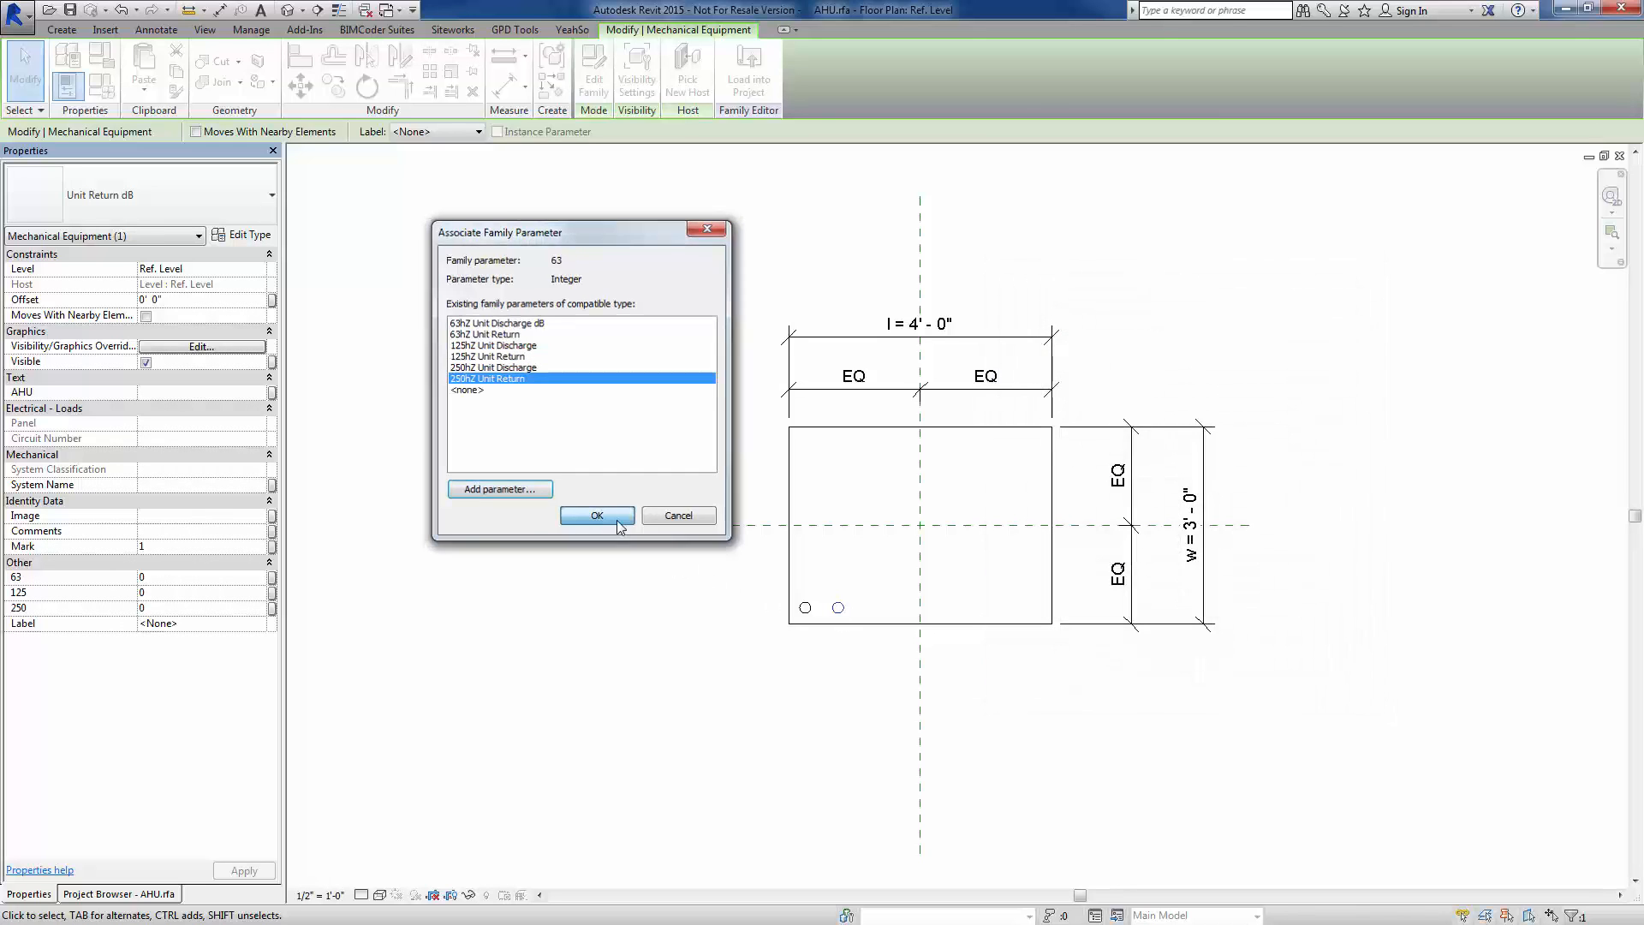
pyautogui.click(596, 515)
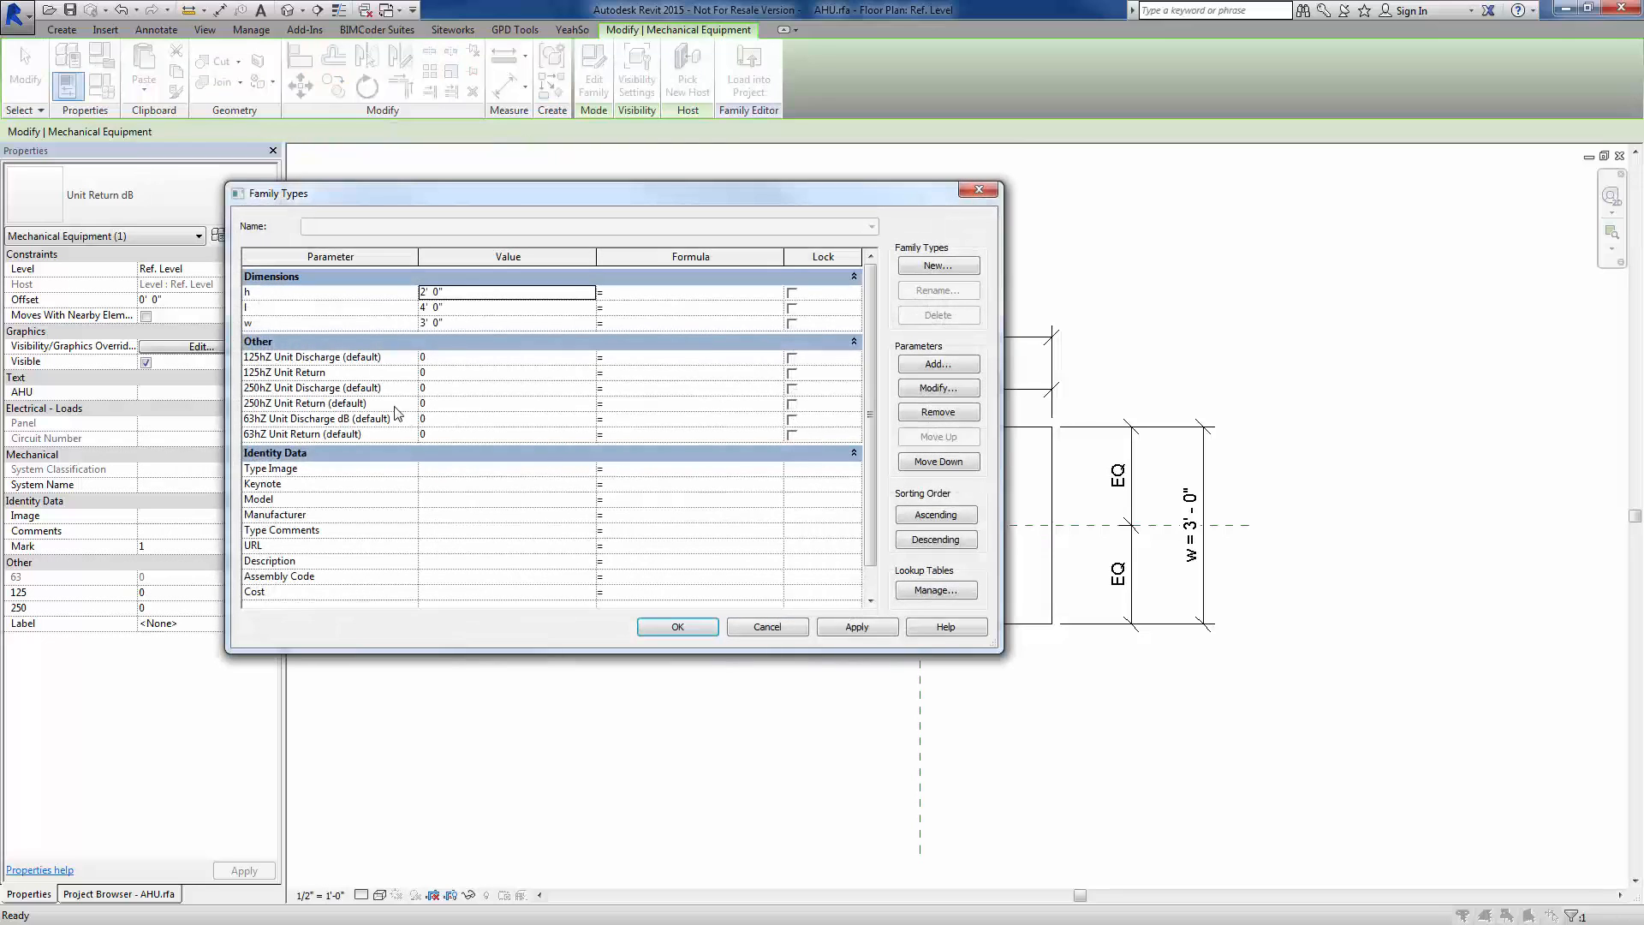
# Change 125hZ Unit Return to an instance parameter in Family Types and apply it
pyautogui.click(284, 371)
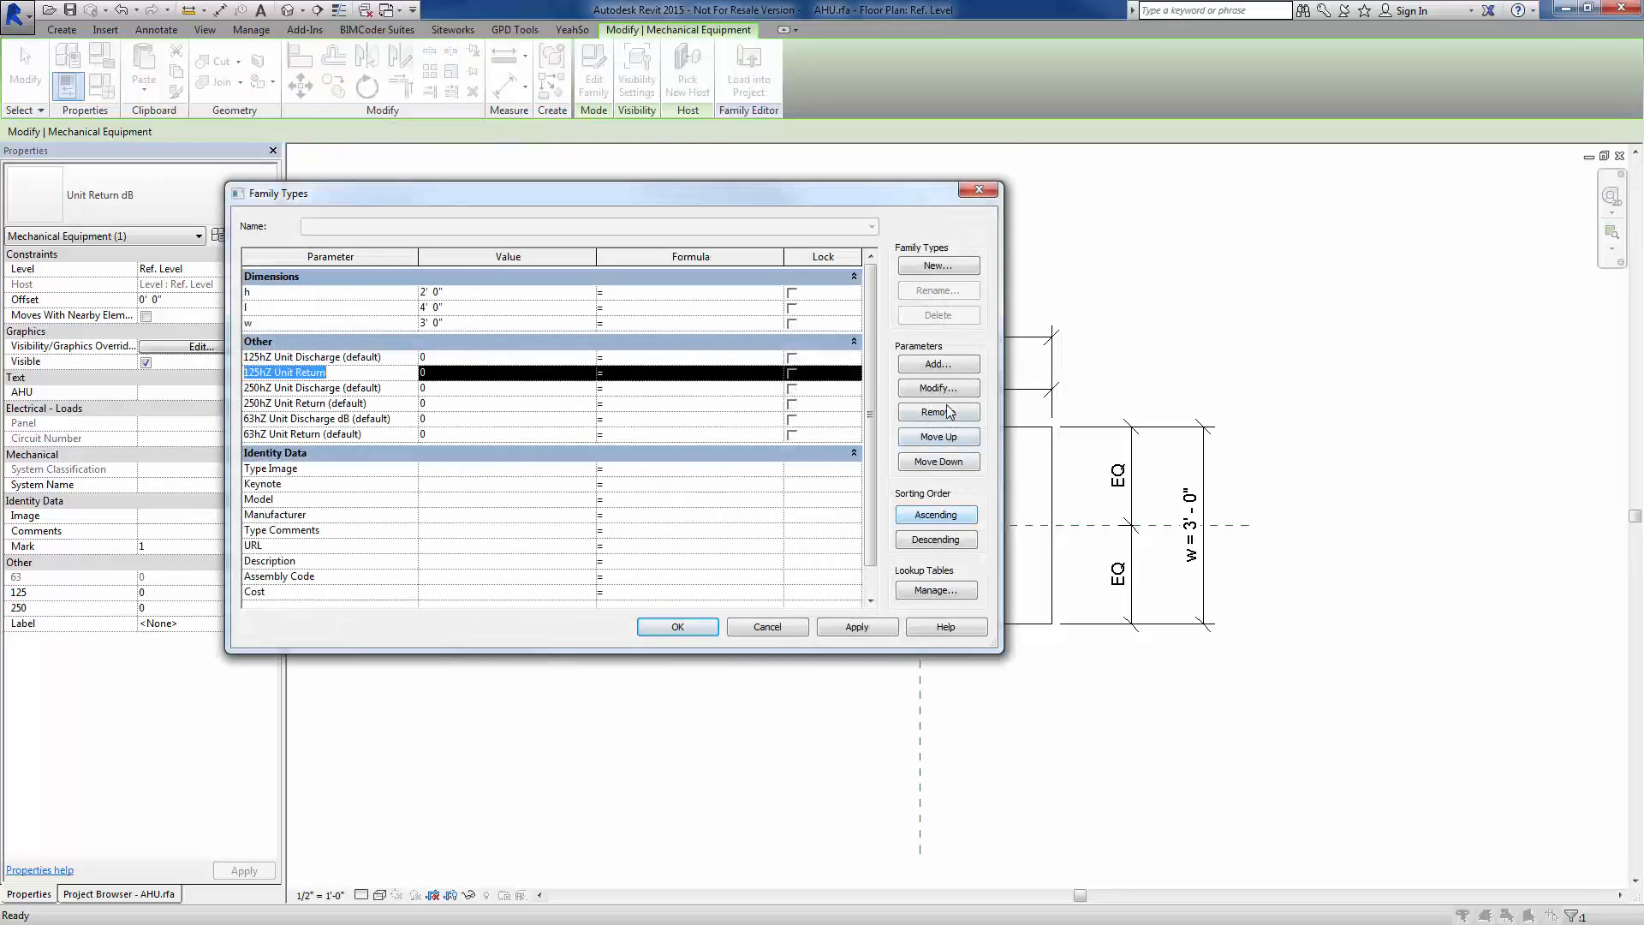
pyautogui.click(935, 389)
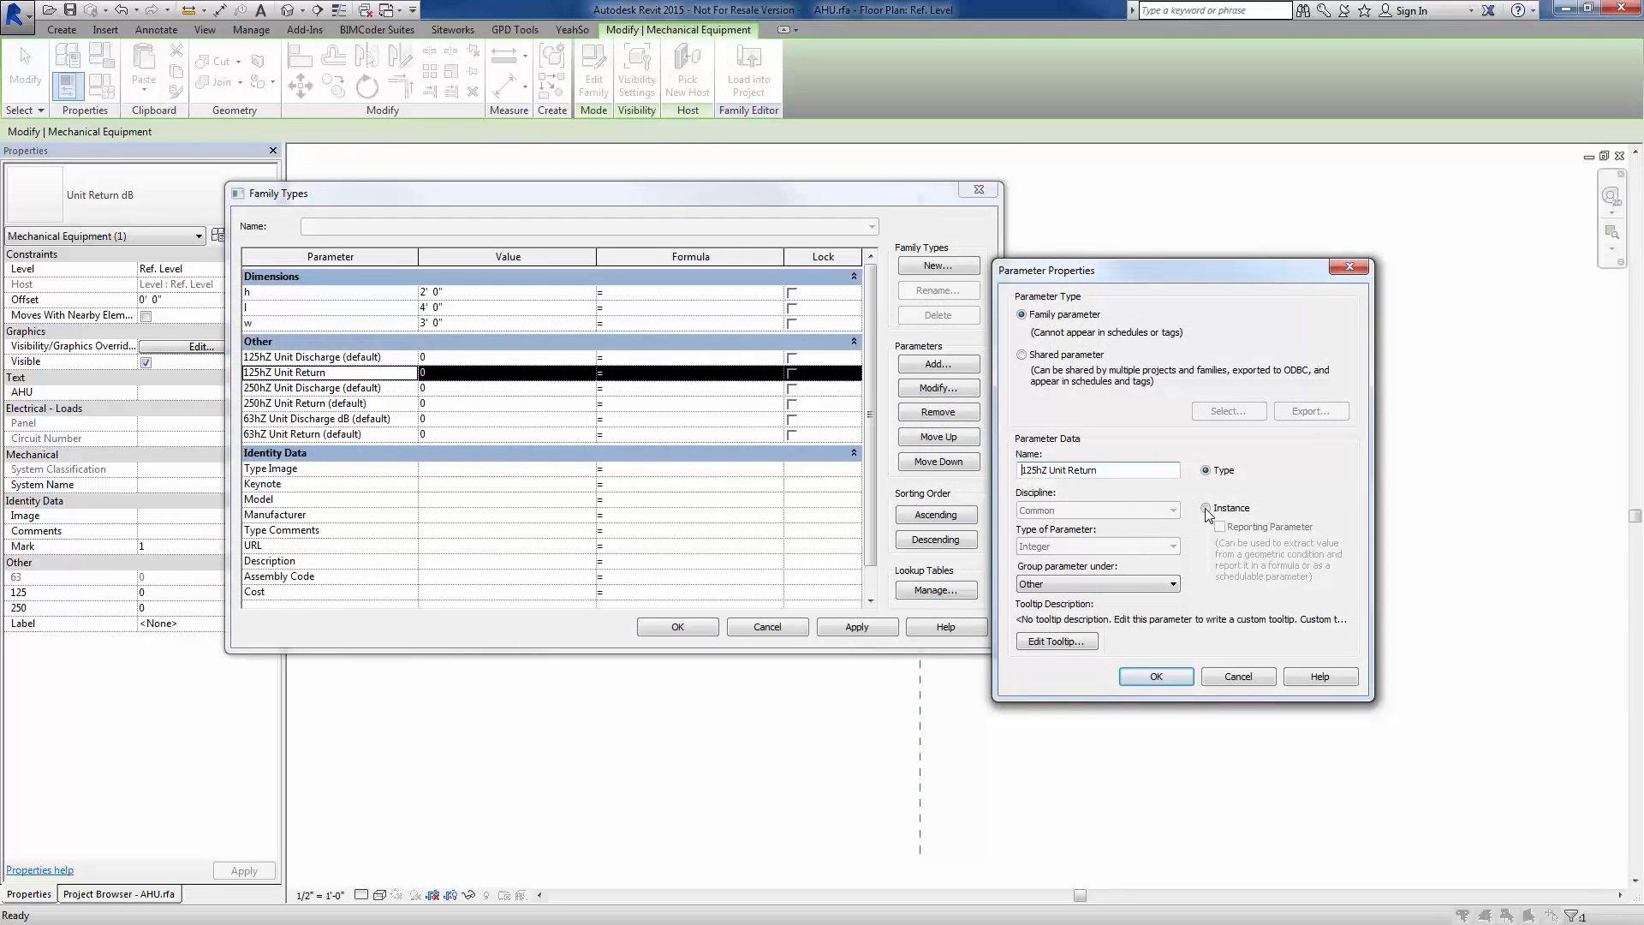
pyautogui.click(1155, 675)
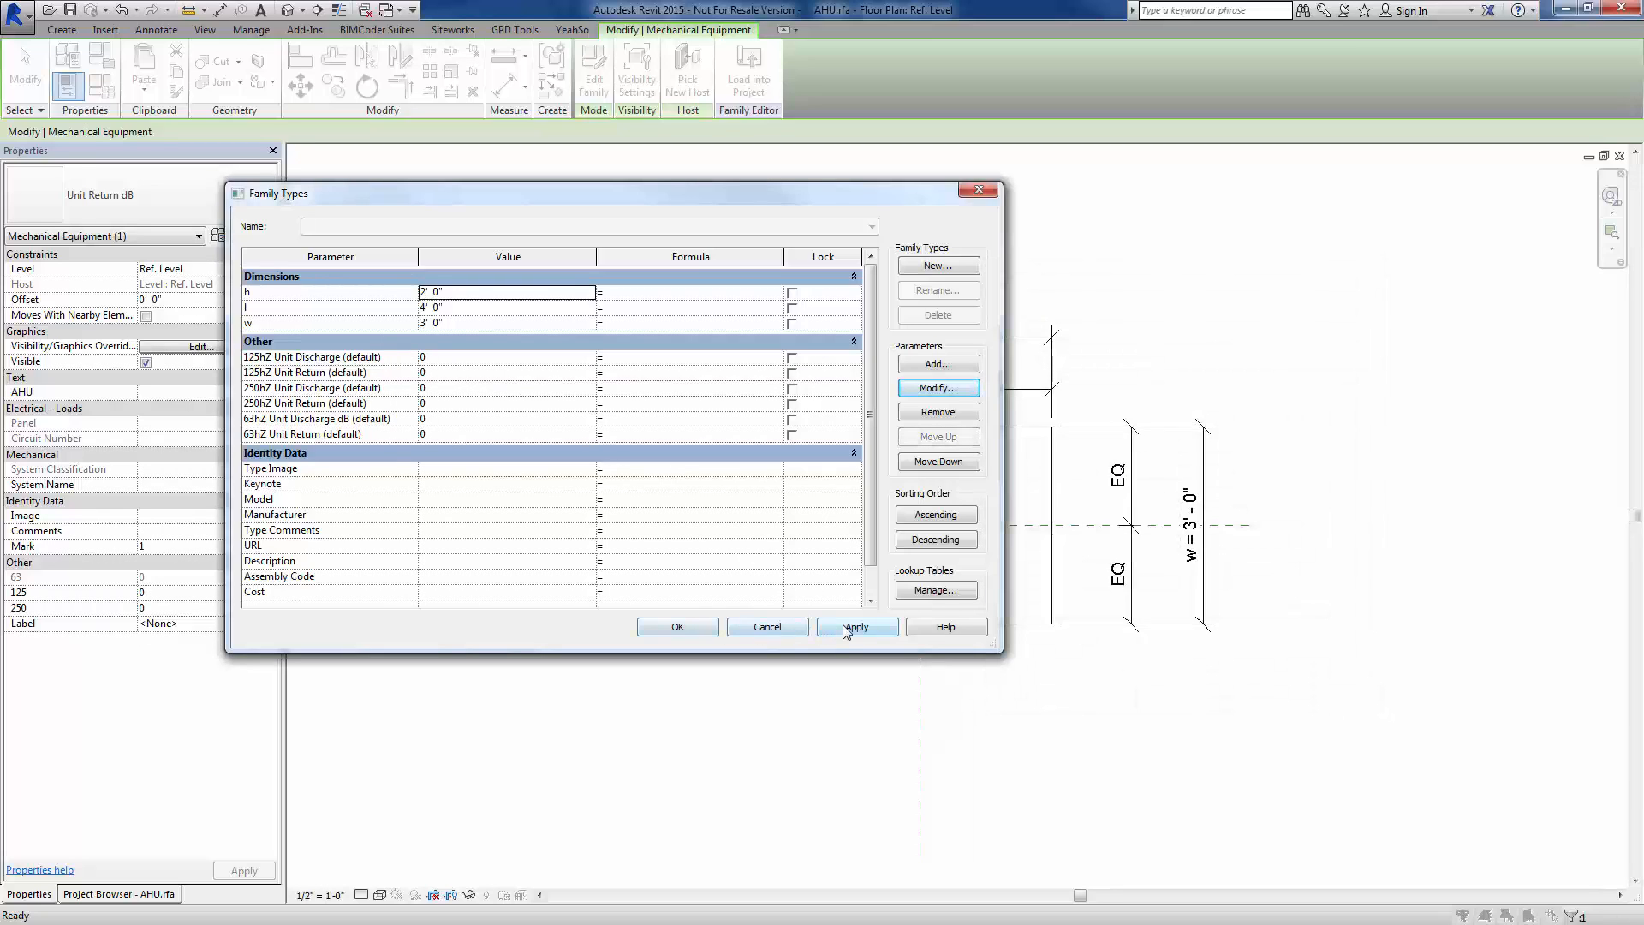
pyautogui.click(676, 627)
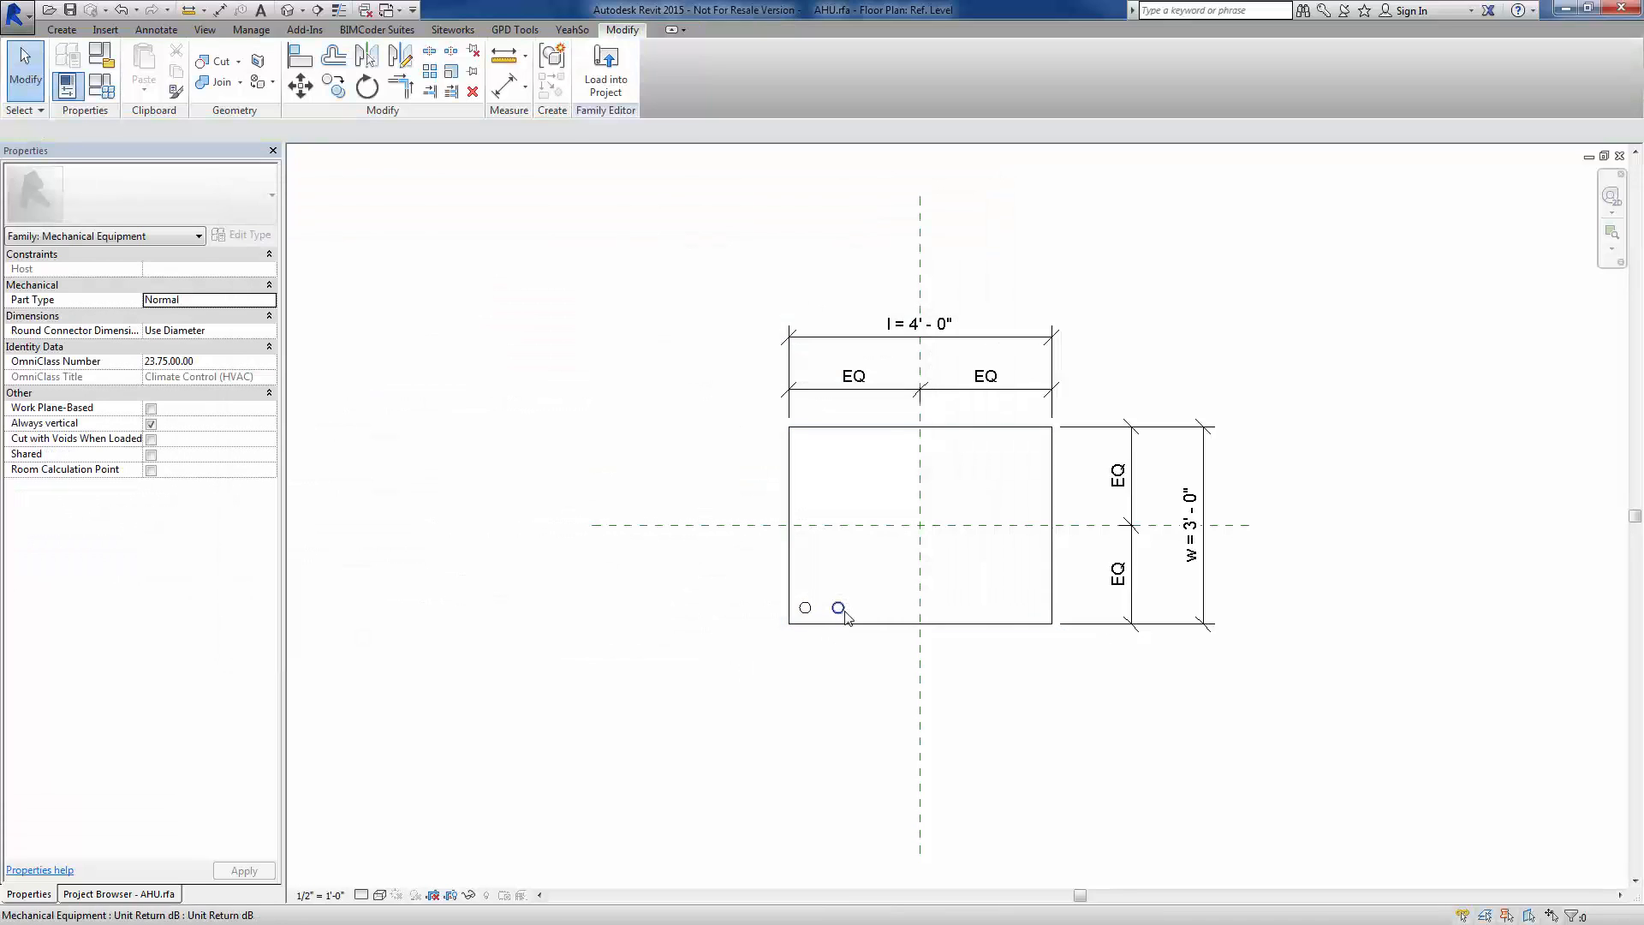
pyautogui.moveTo(837, 608)
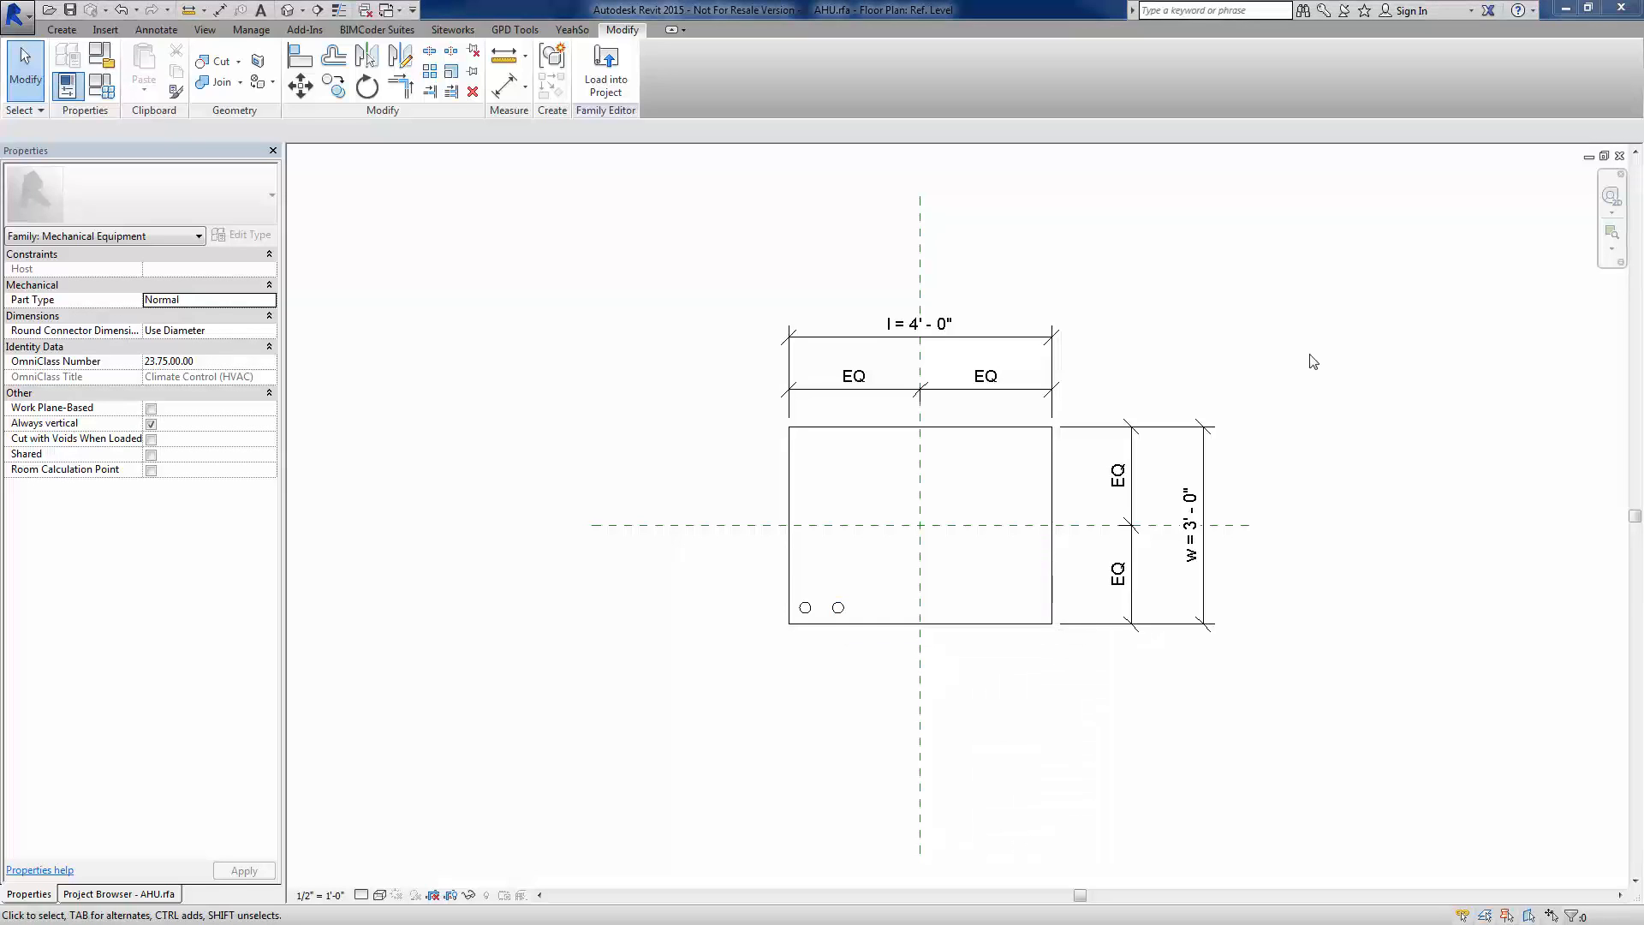
pyautogui.moveTo(485, 157)
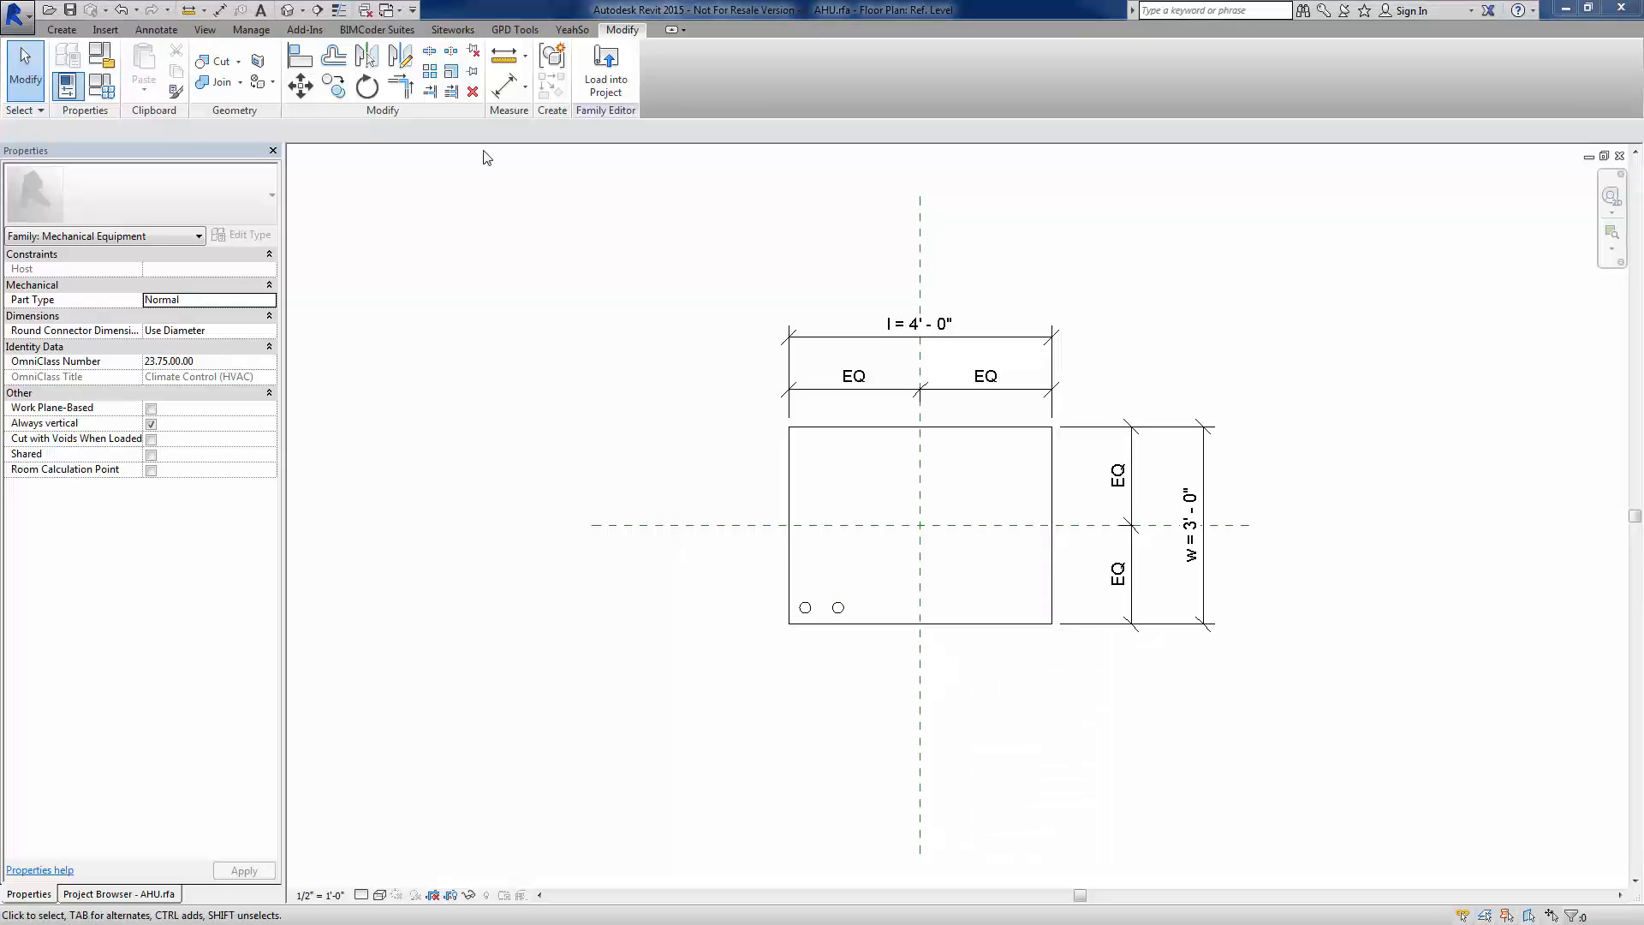
pyautogui.moveTo(576, 255)
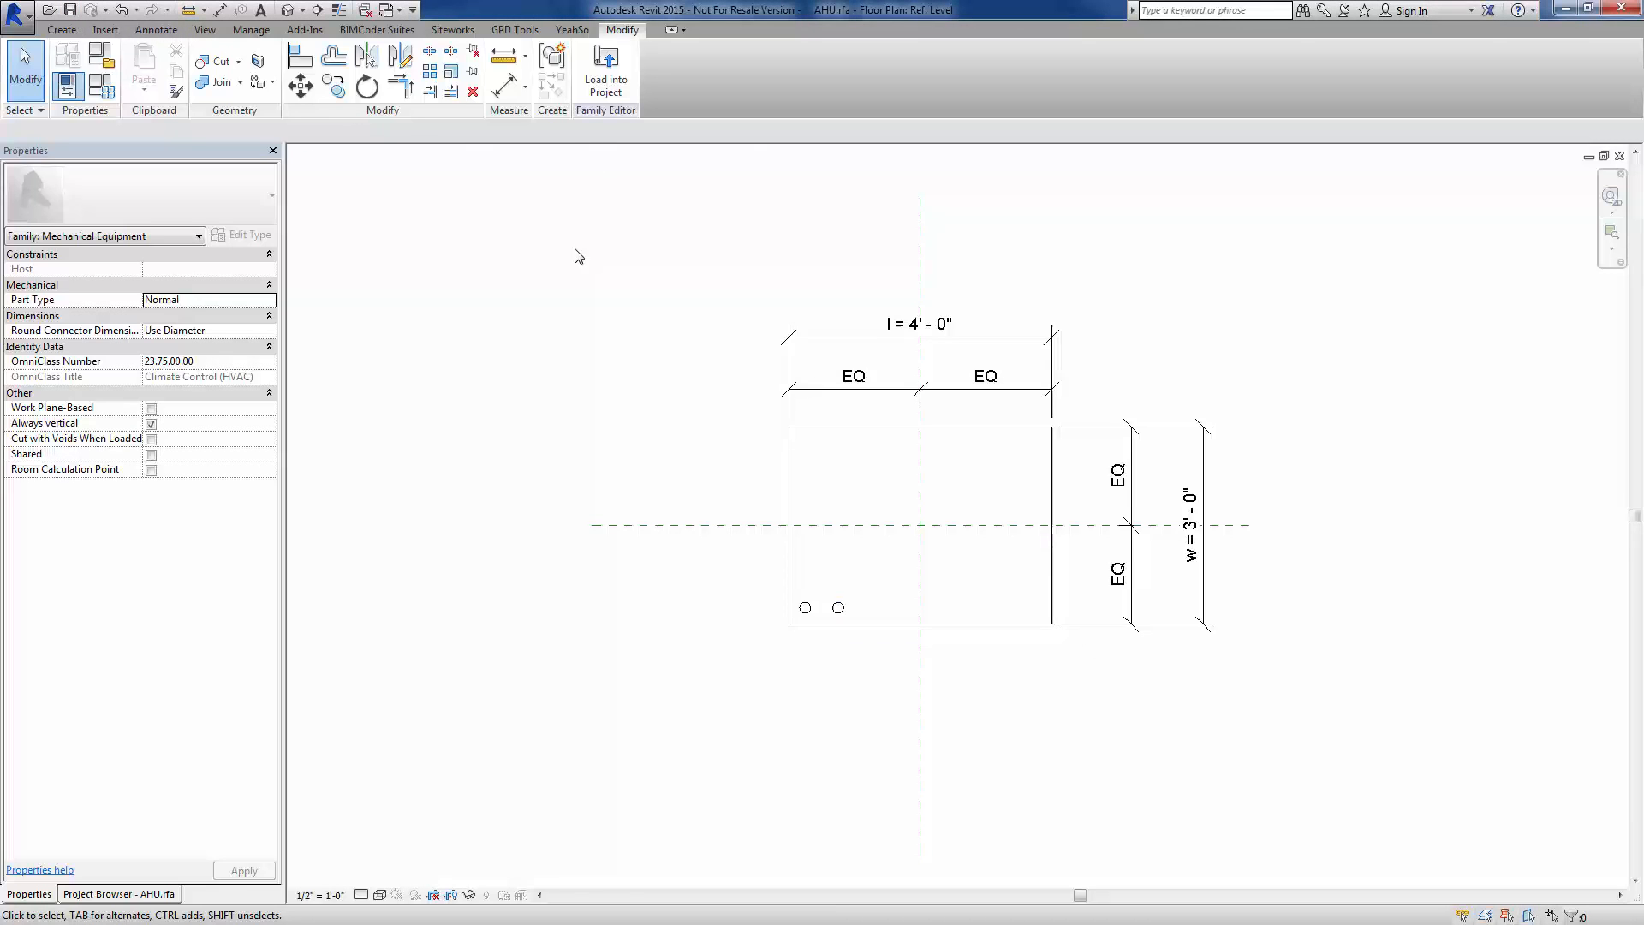
# Switch windows back to Example Project's 1 - Mech floor plan with the two AHUs
pyautogui.click(605, 79)
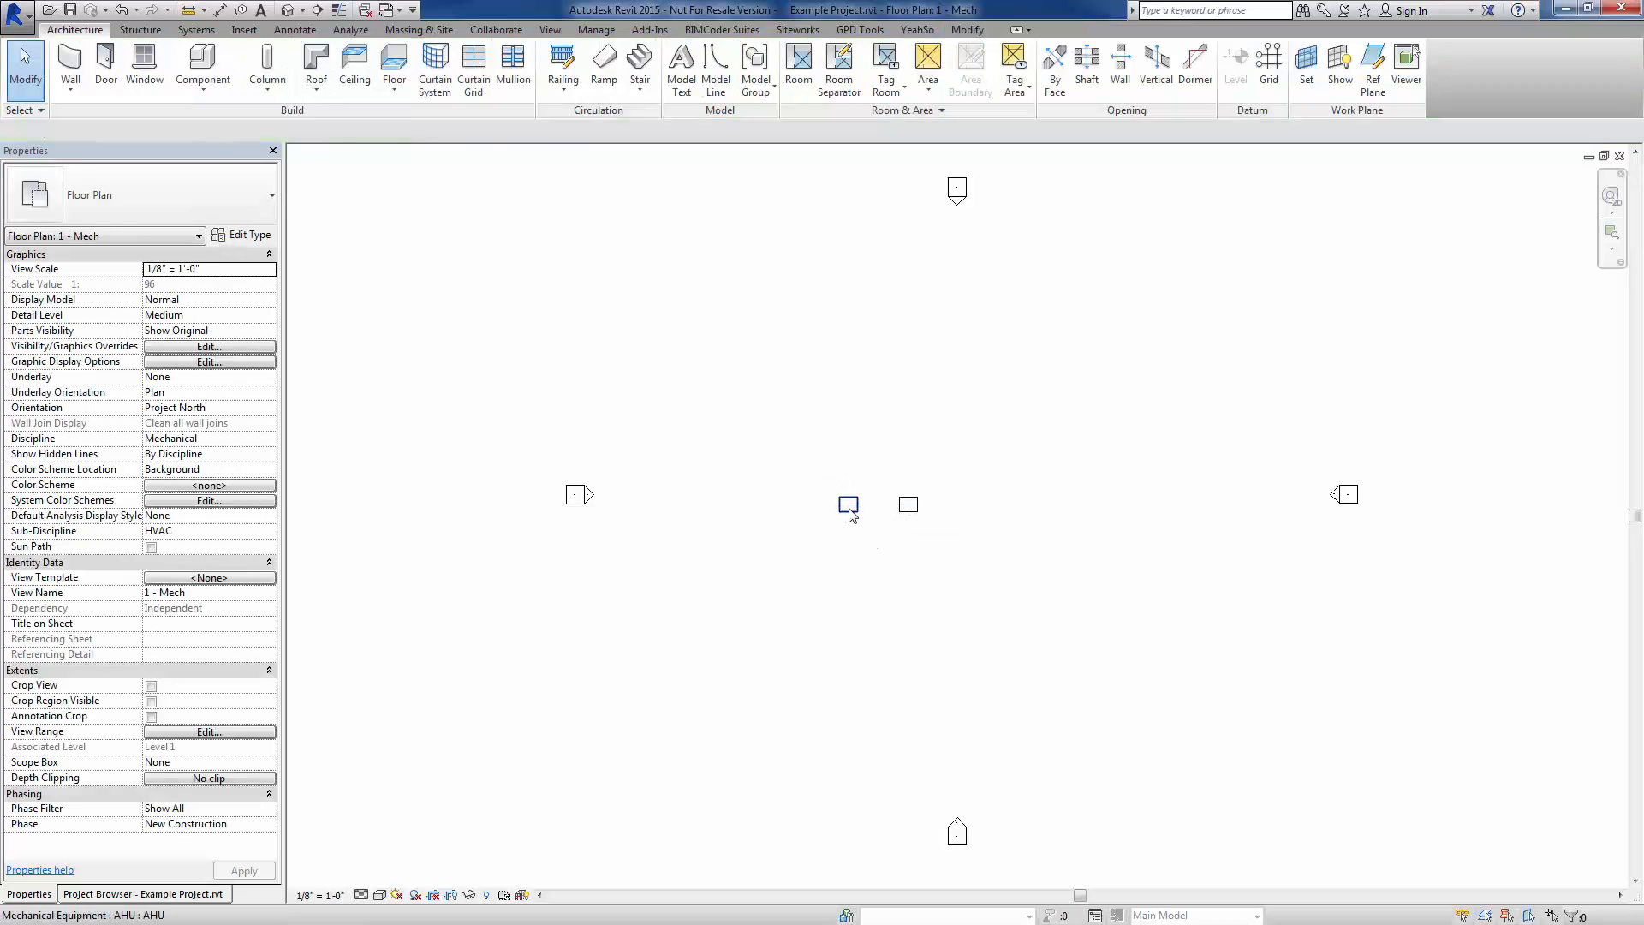
# Enter 63/125/250 Hz discharge and return dB values for the left AHU, then check the right AHU's values
pyautogui.click(847, 503)
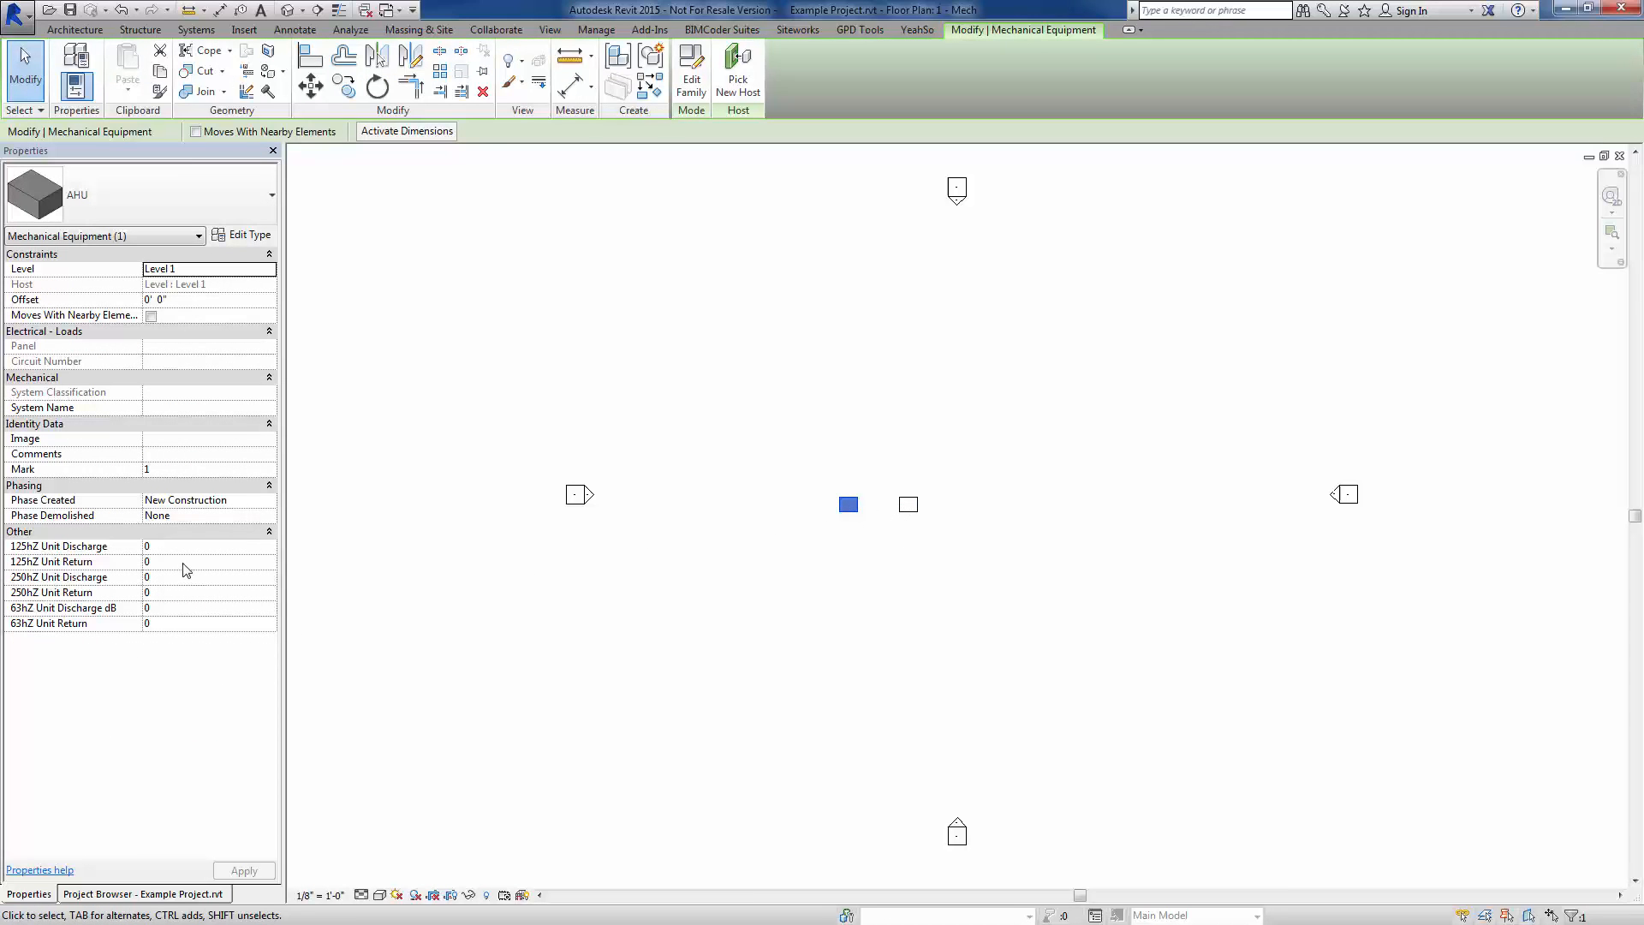
pyautogui.moveTo(181, 563)
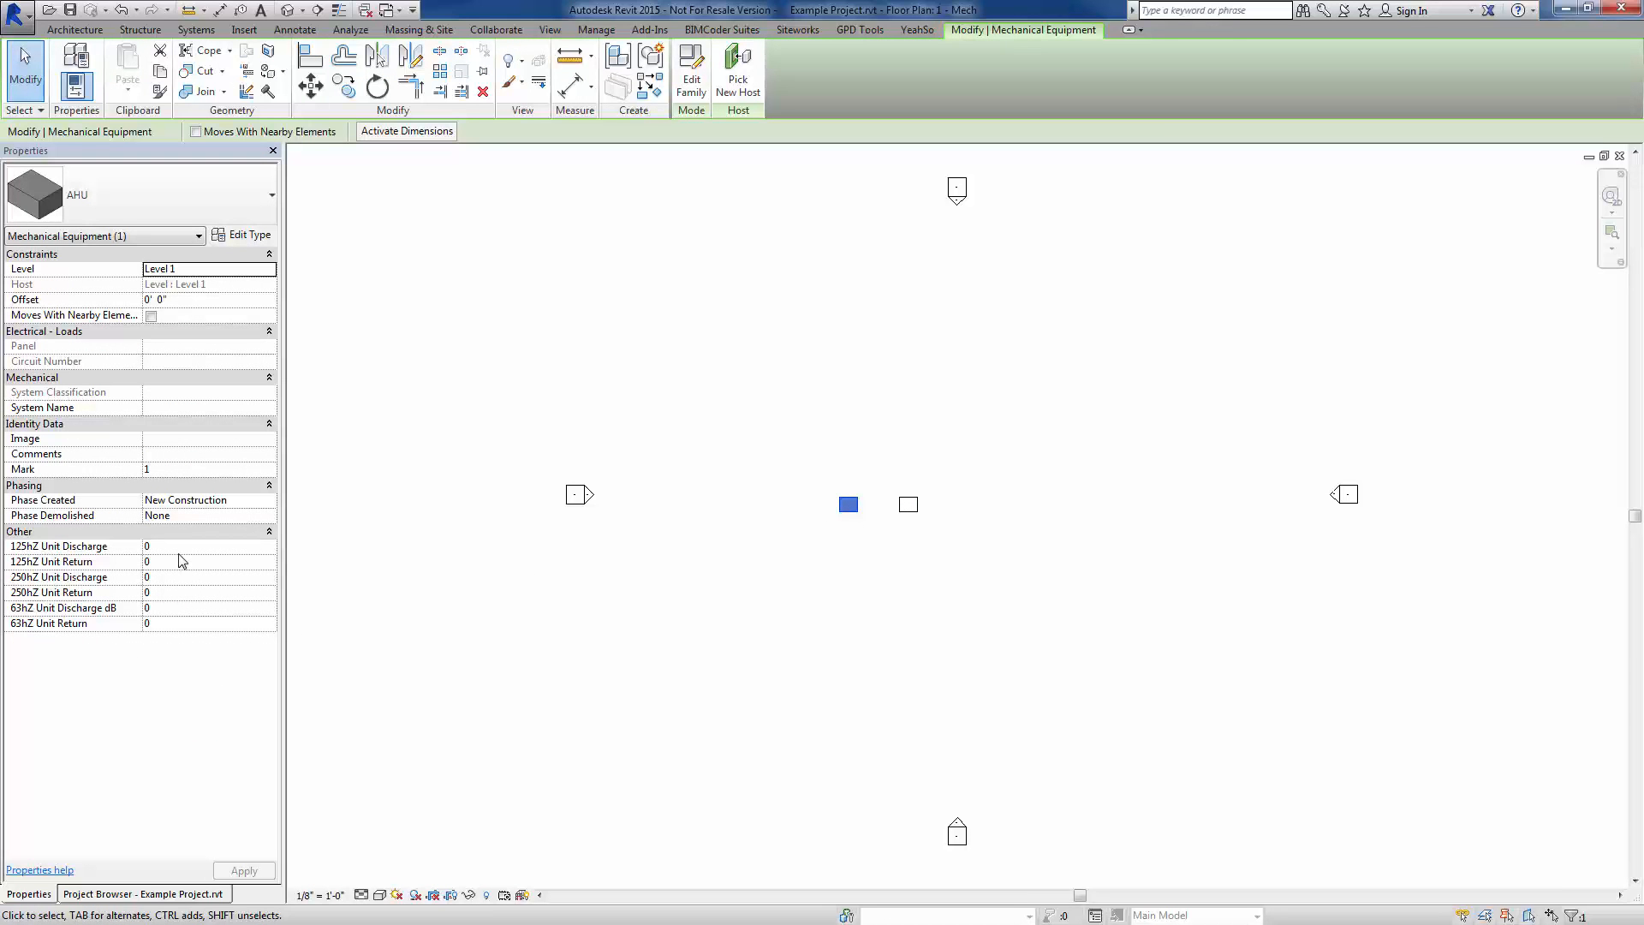
pyautogui.click(209, 547)
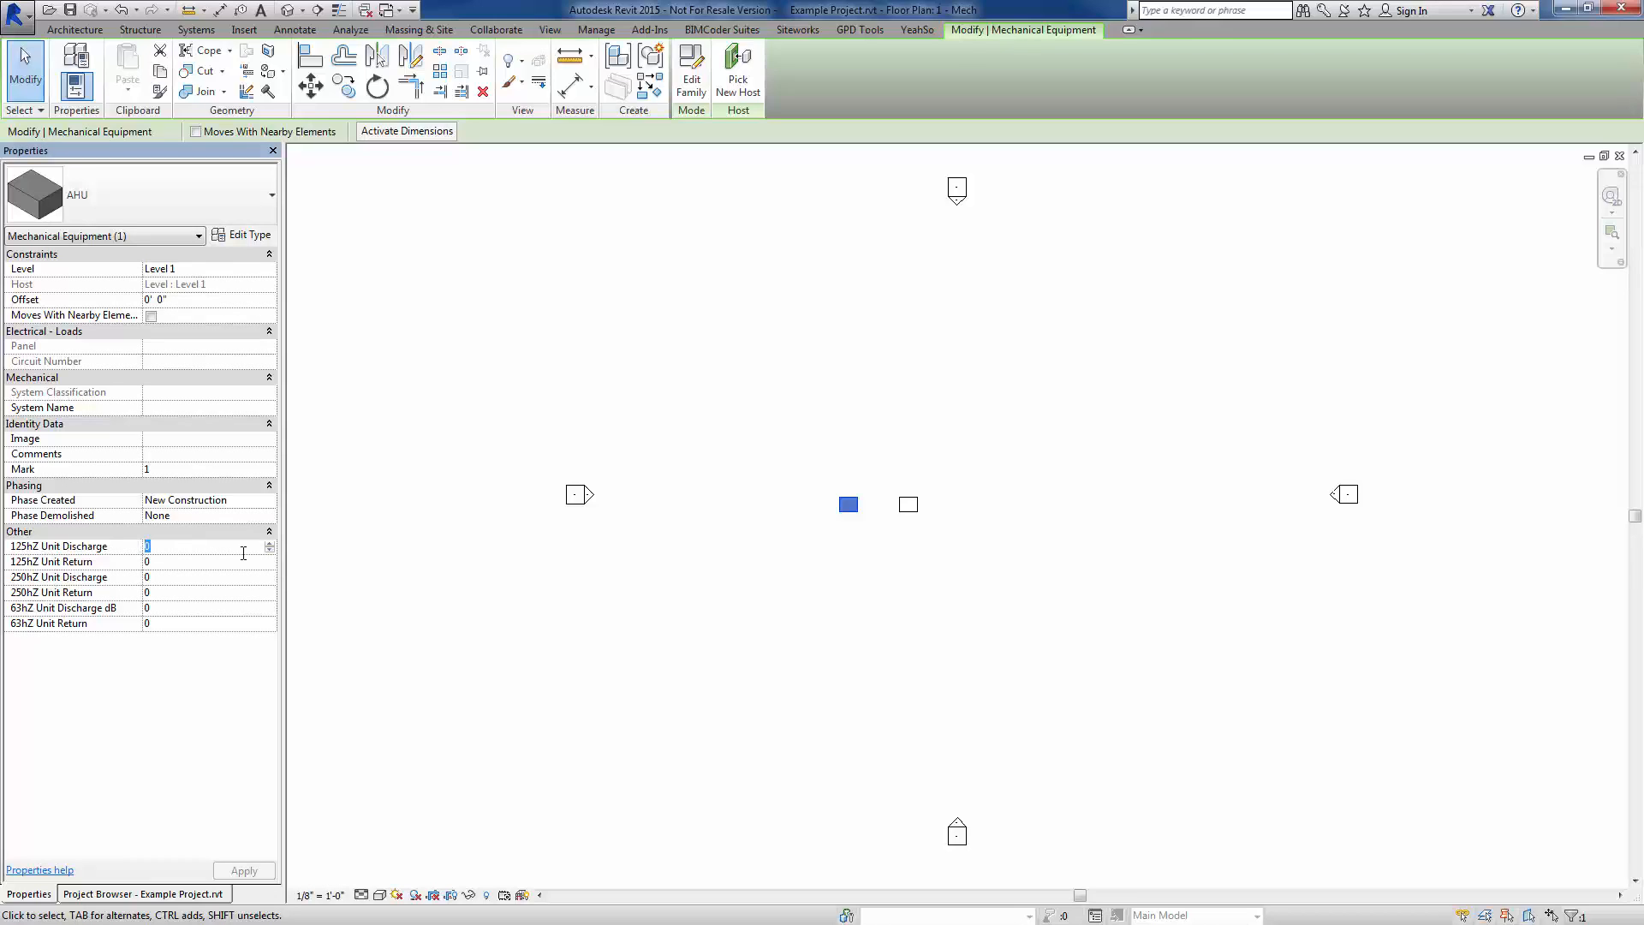
pyautogui.write('11')
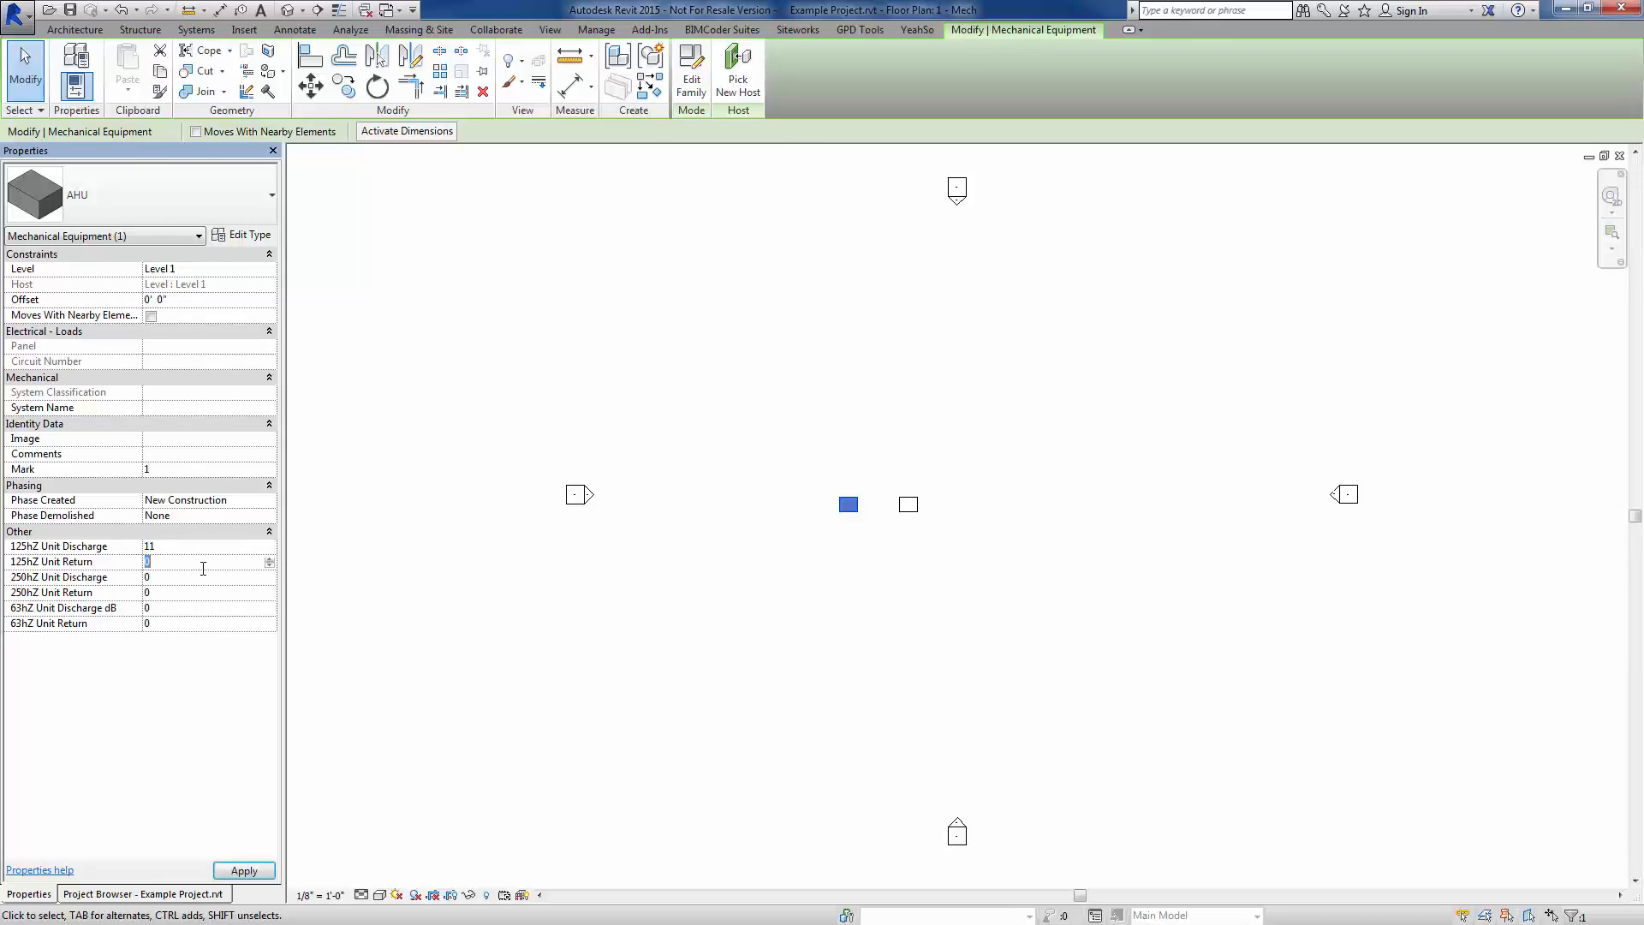
pyautogui.write('22')
pyautogui.click(209, 606)
pyautogui.write('55')
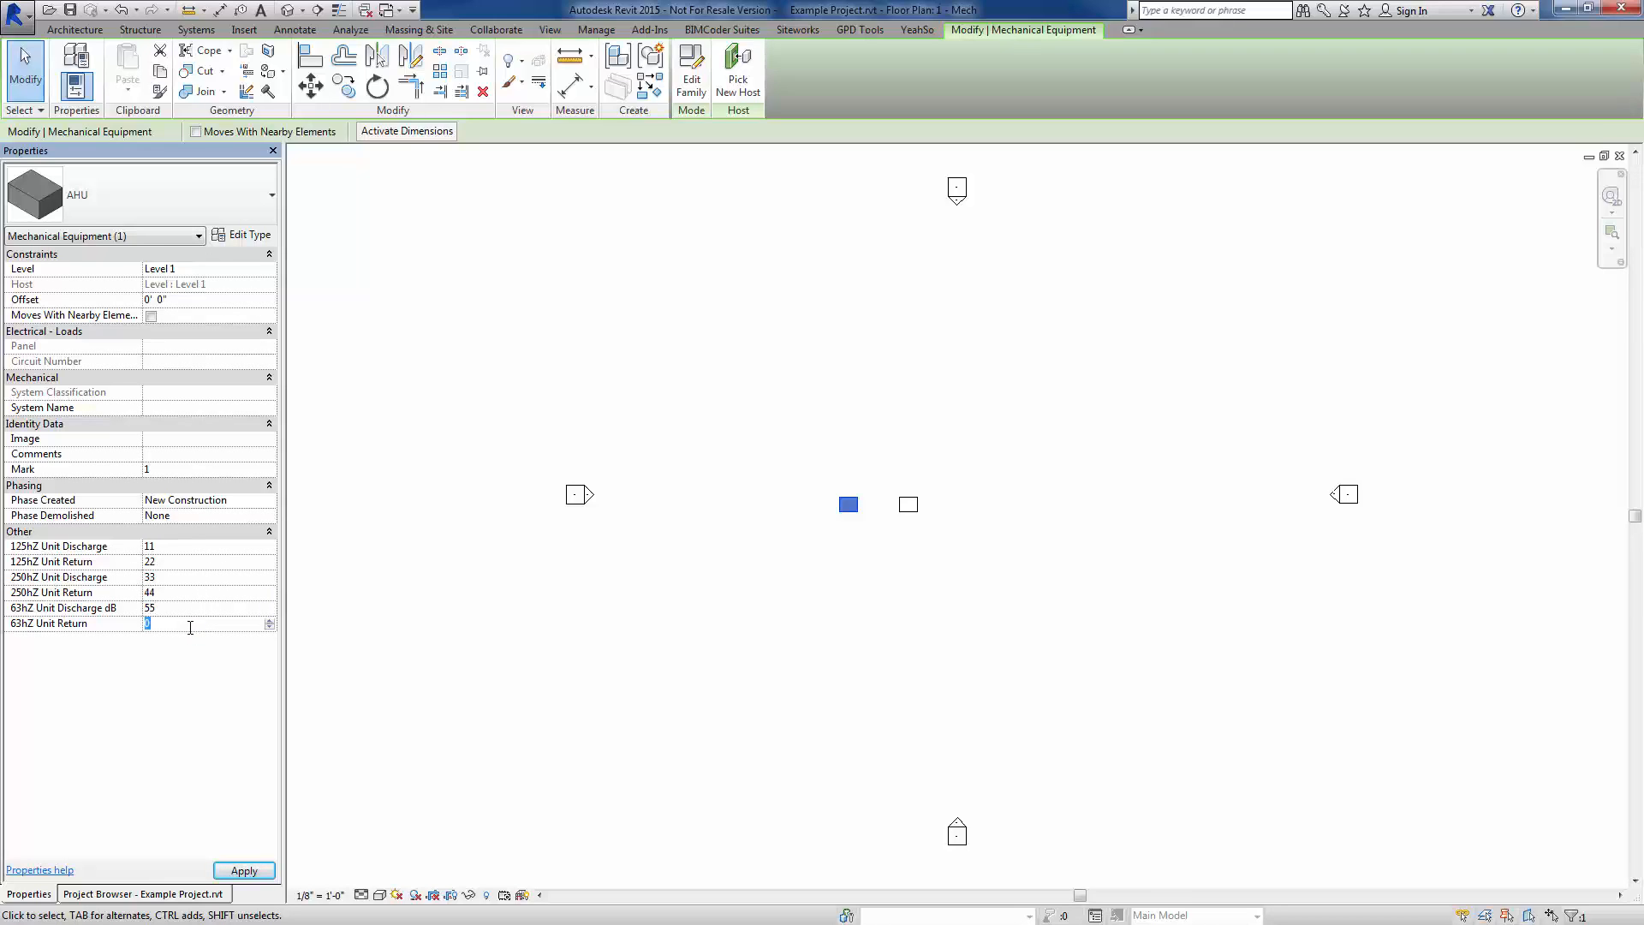
pyautogui.write('66')
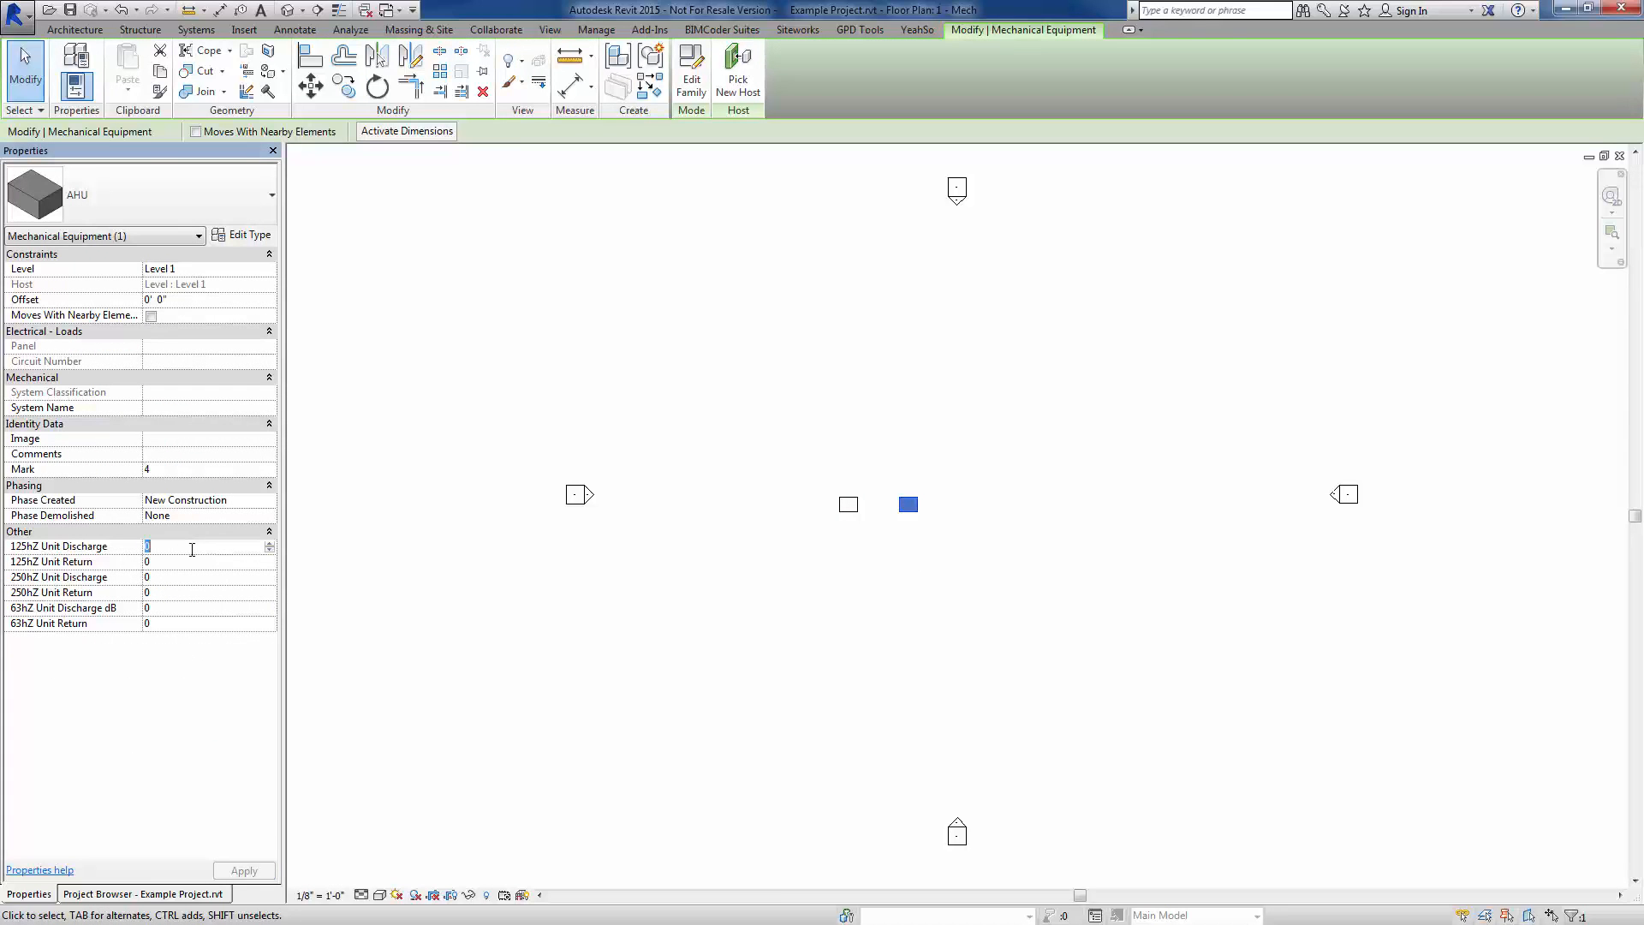
pyautogui.write('77')
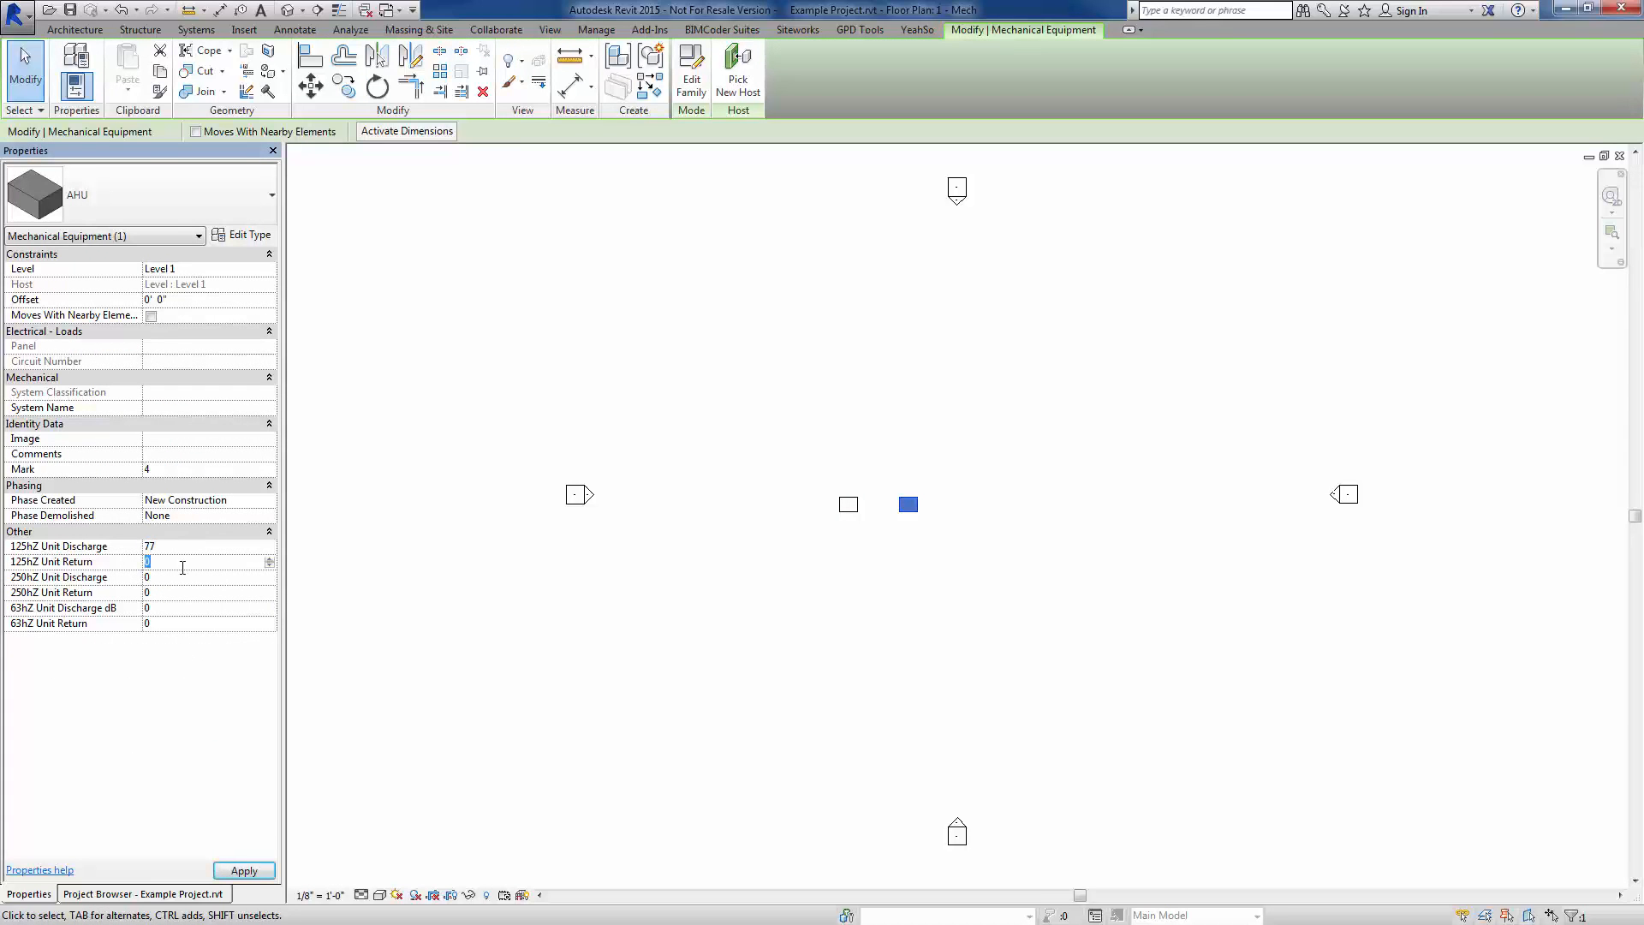
pyautogui.write('99')
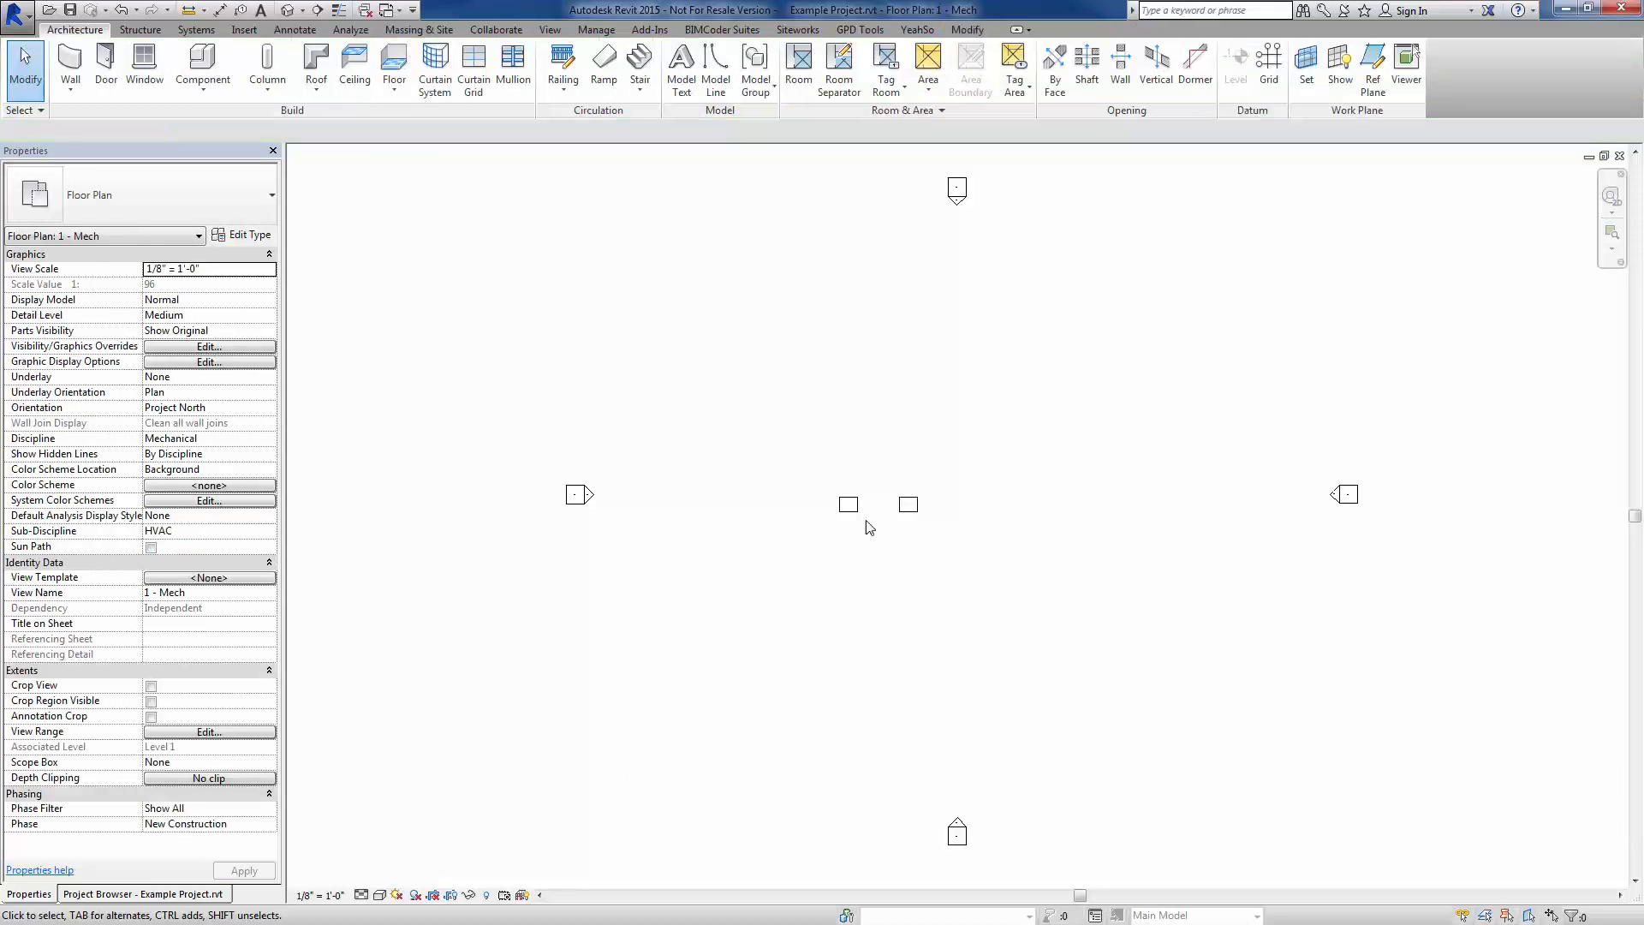
pyautogui.click(907, 503)
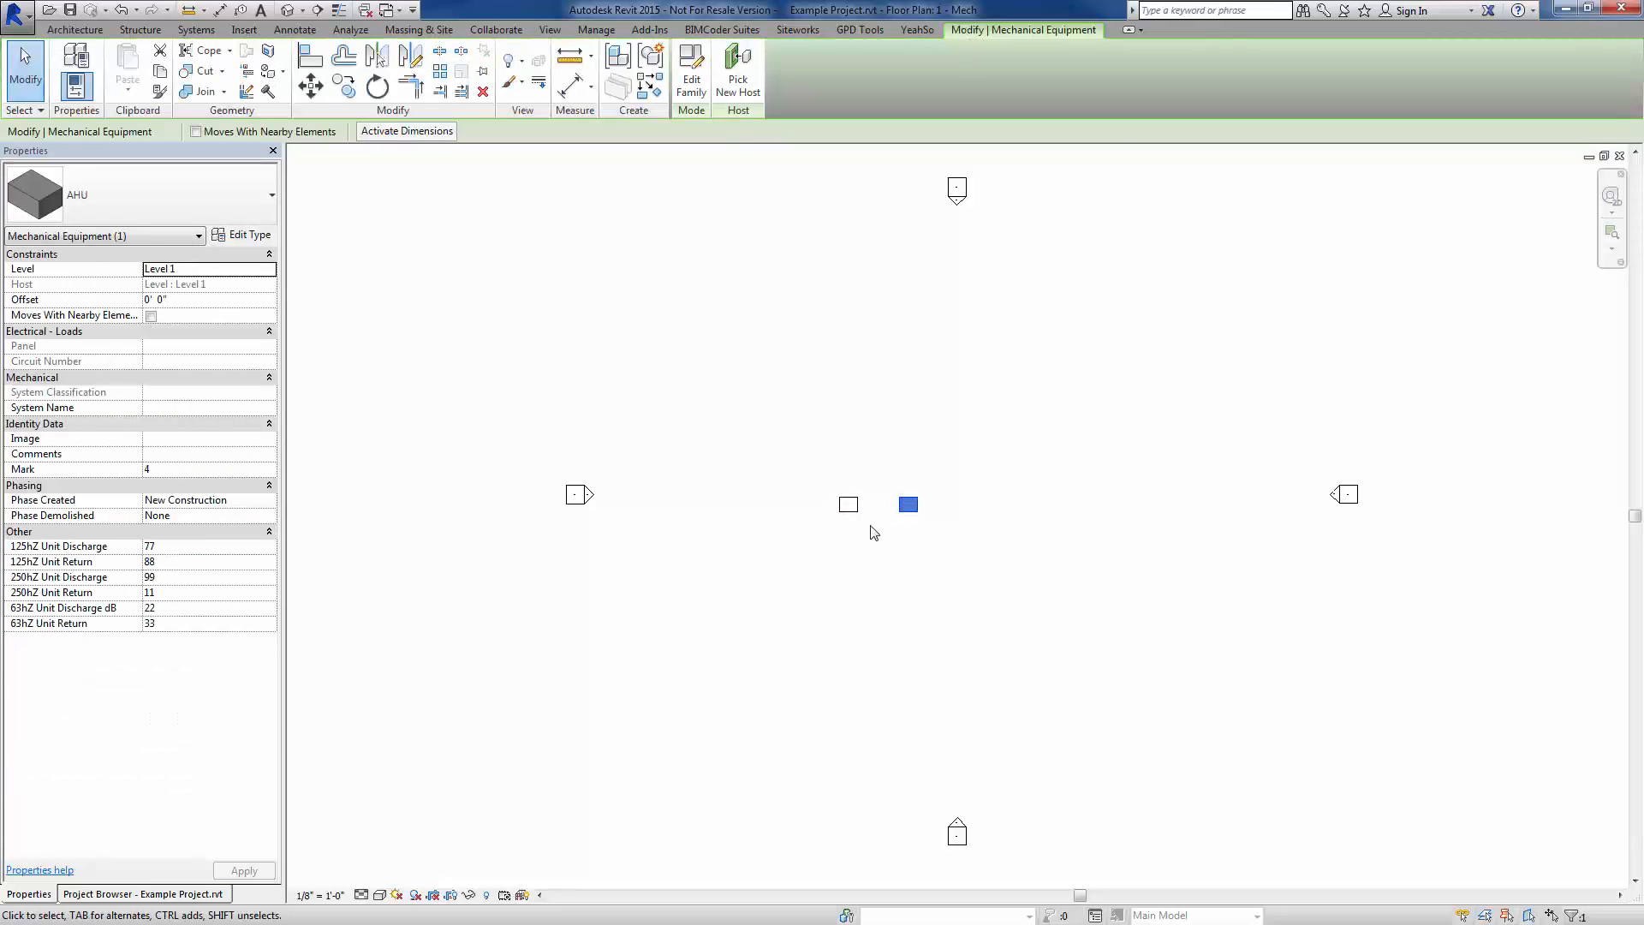
pyautogui.moveTo(818, 543)
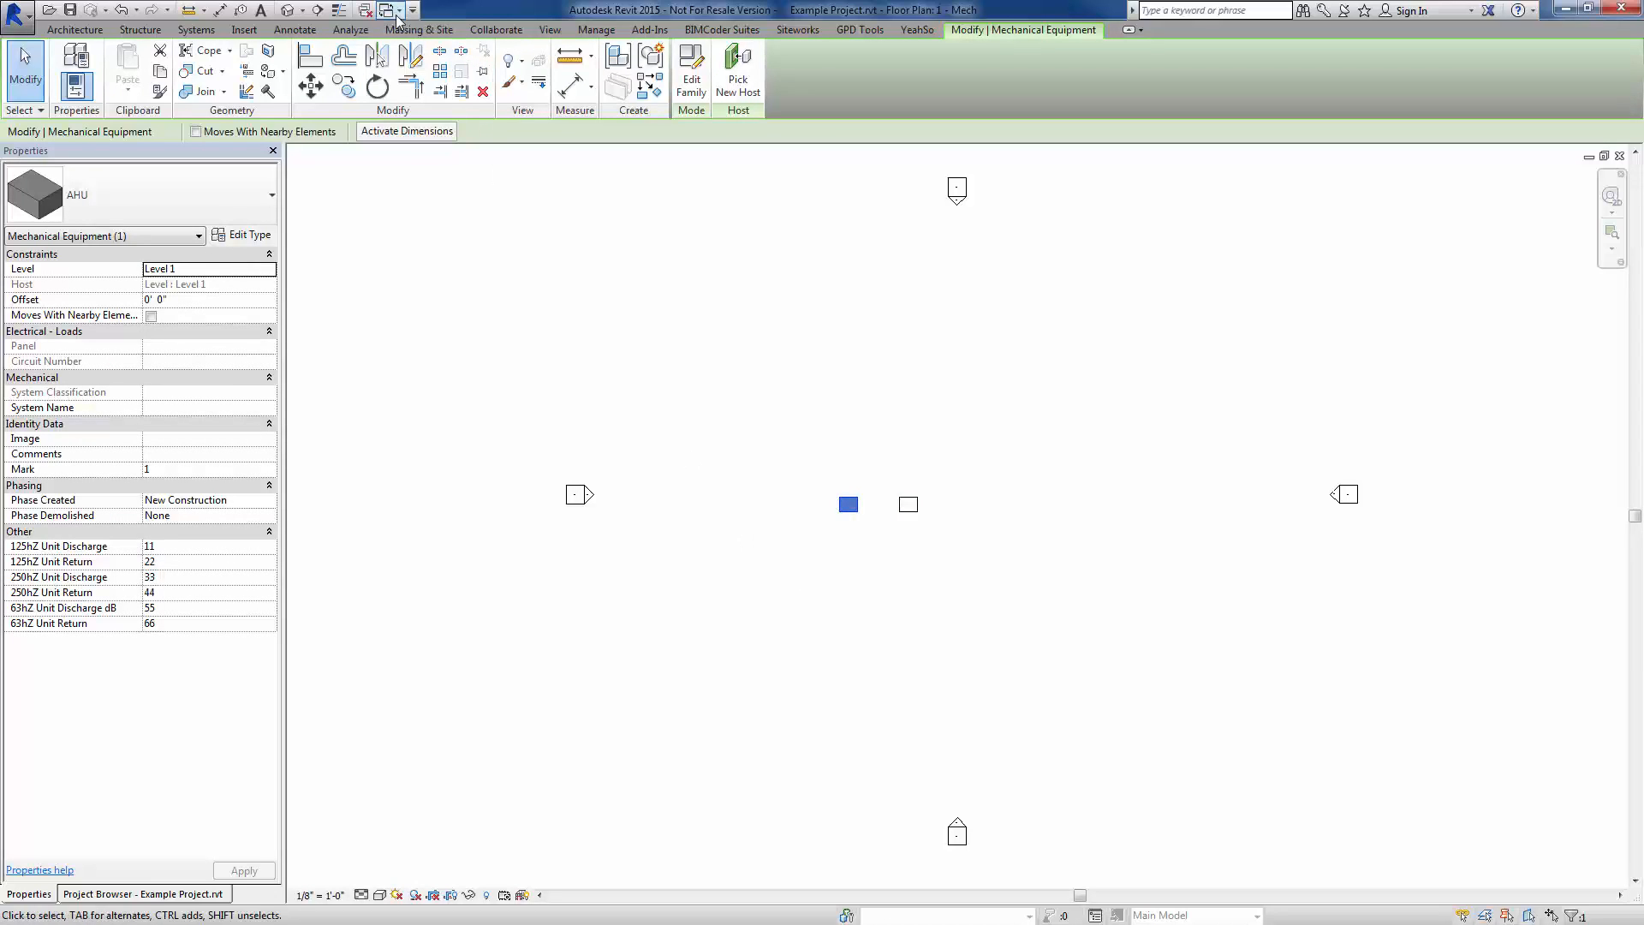
# In the AHU family's Family Types, delete the wrongly set up AHU parameter
pyautogui.click(396, 11)
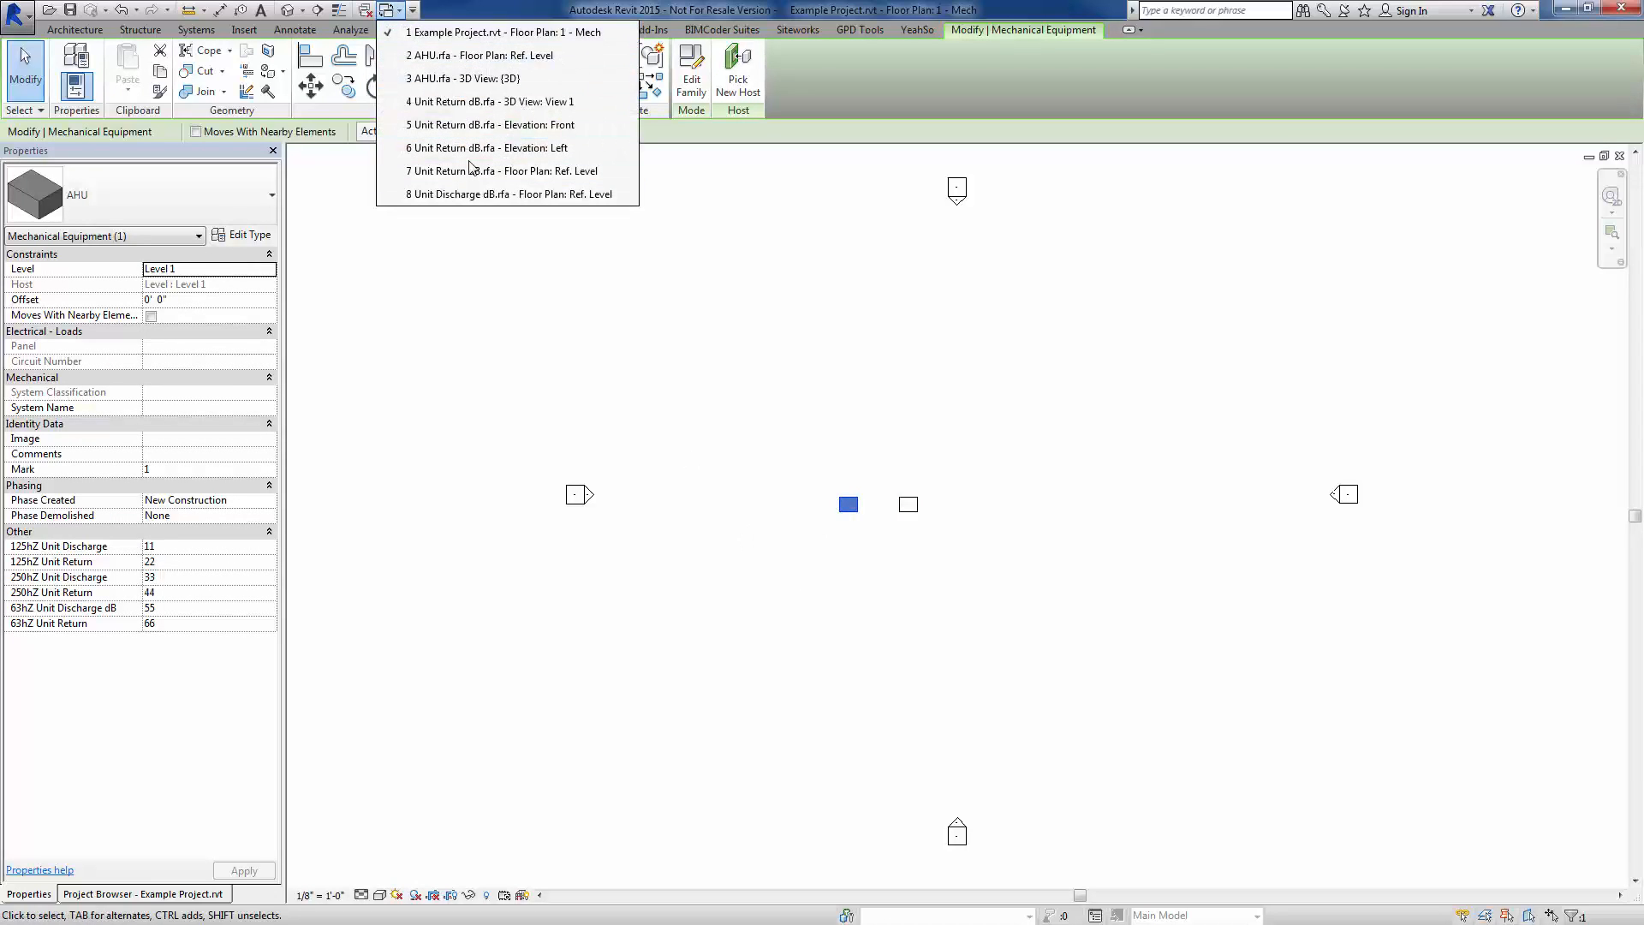
pyautogui.click(483, 54)
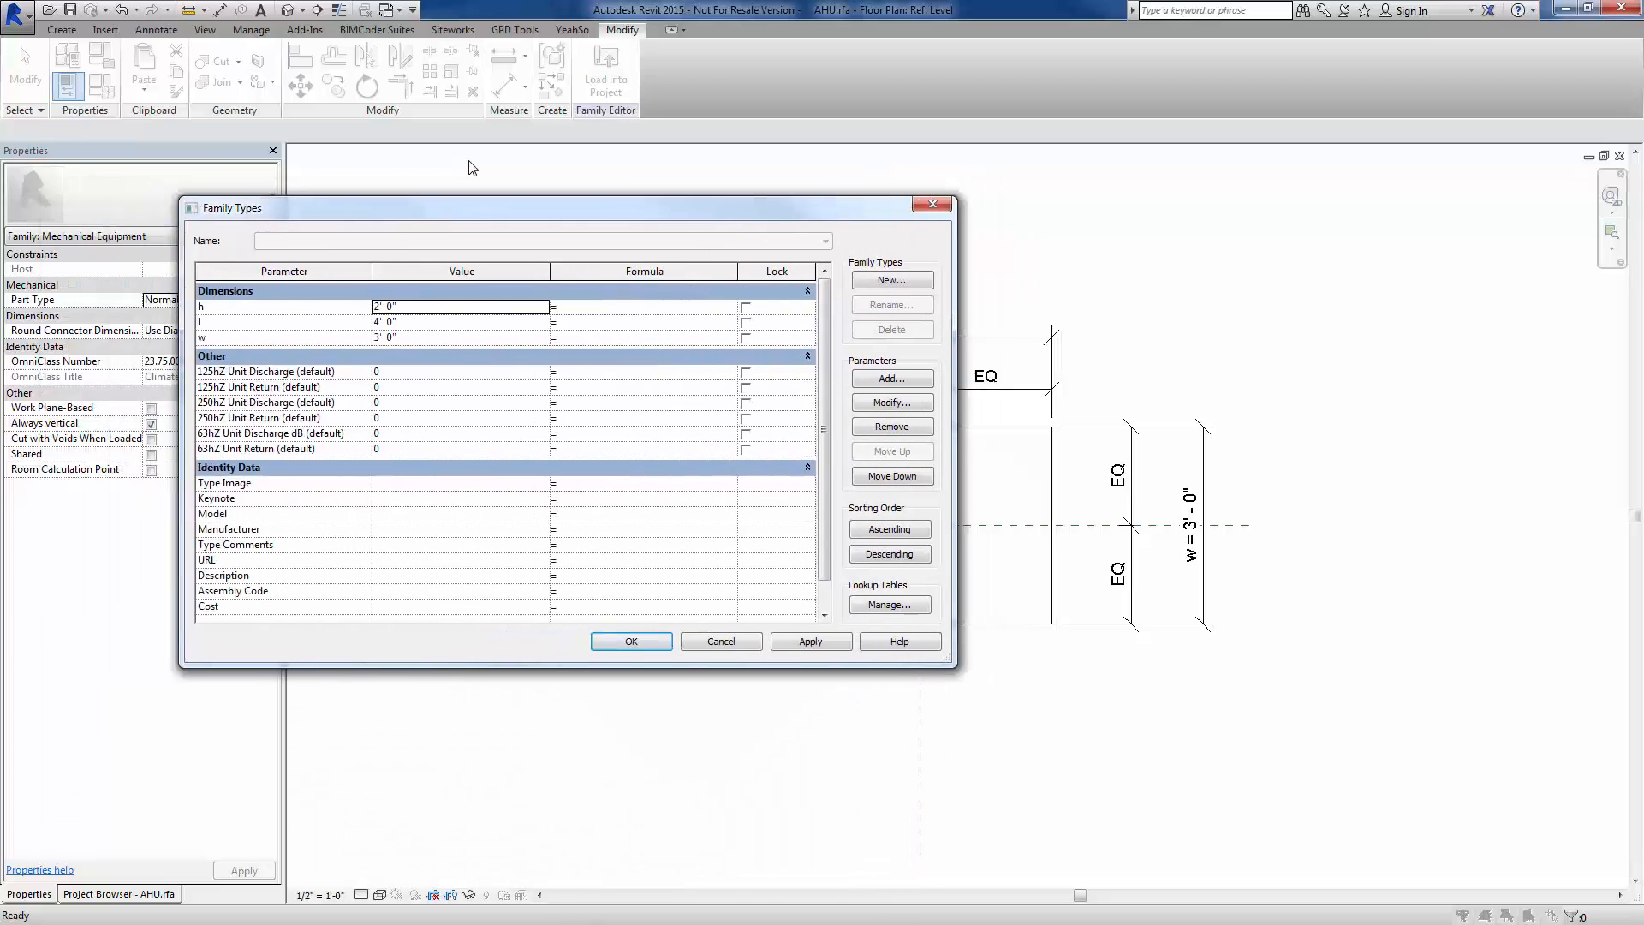
pyautogui.click(630, 641)
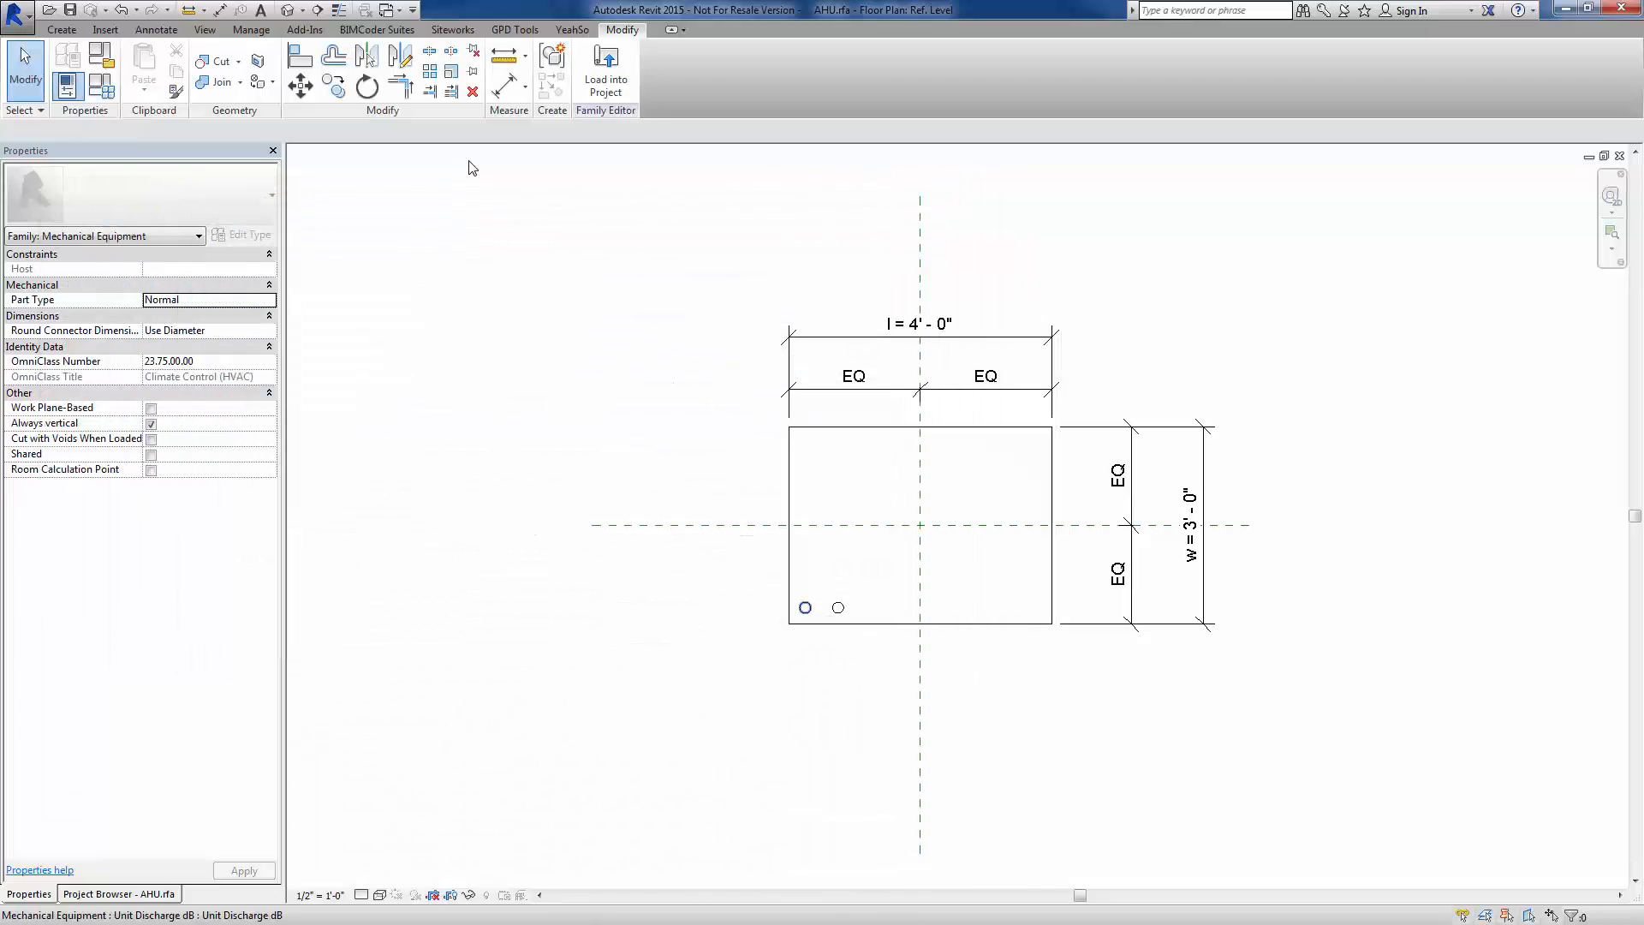
pyautogui.moveTo(805, 606)
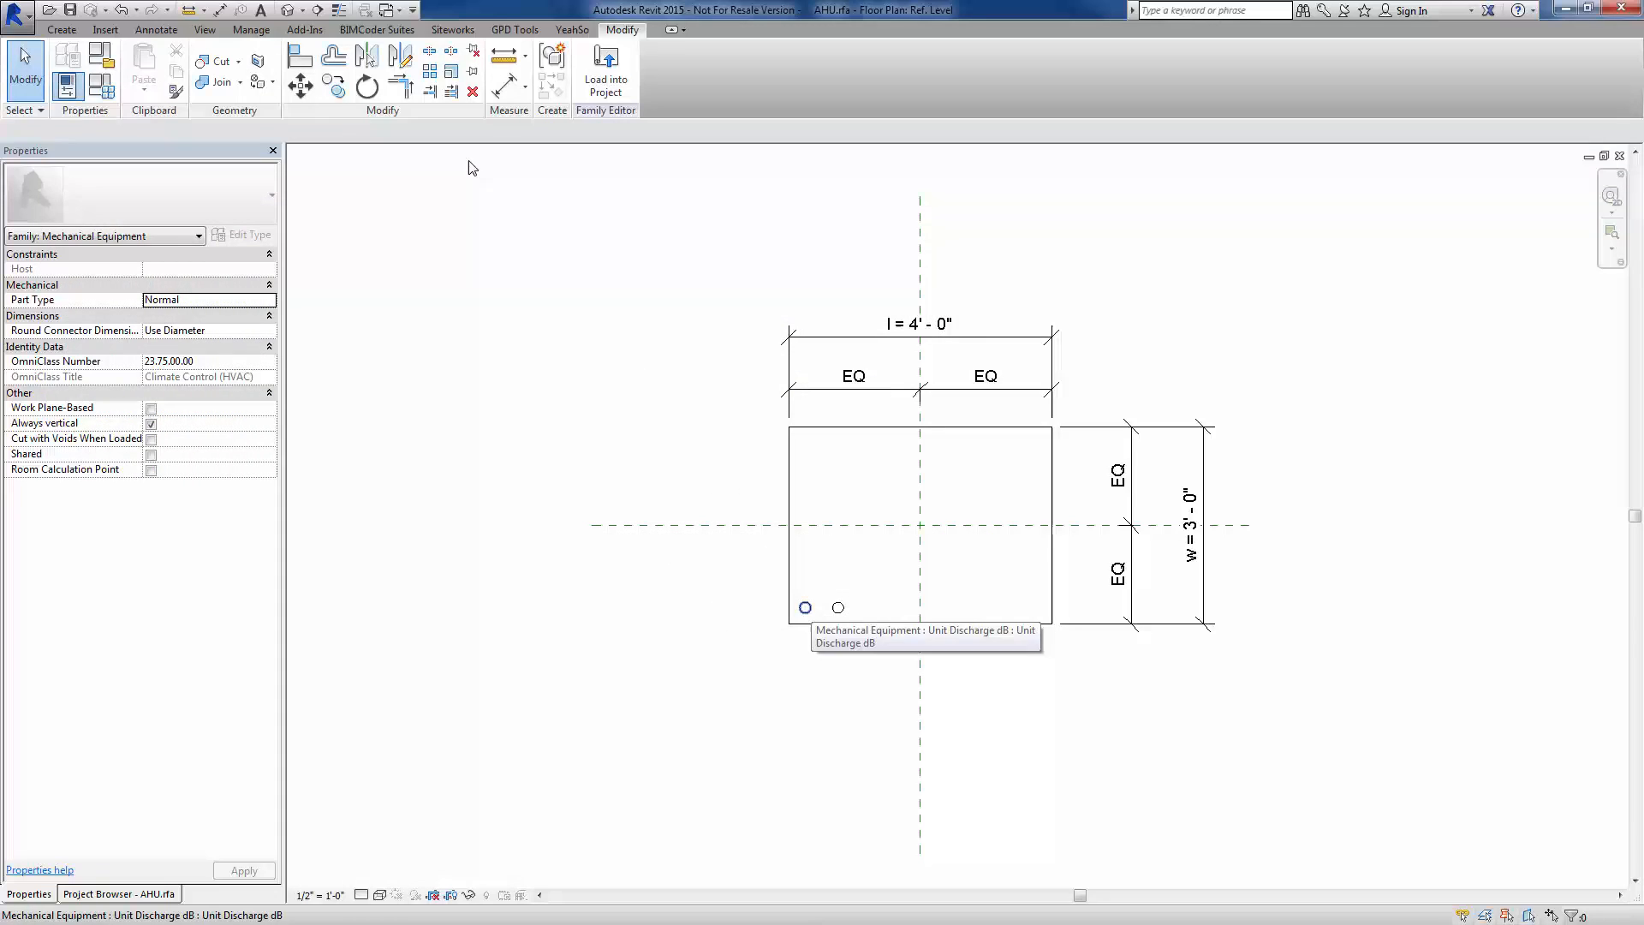
pyautogui.moveTo(473, 168)
pyautogui.write('AHU')
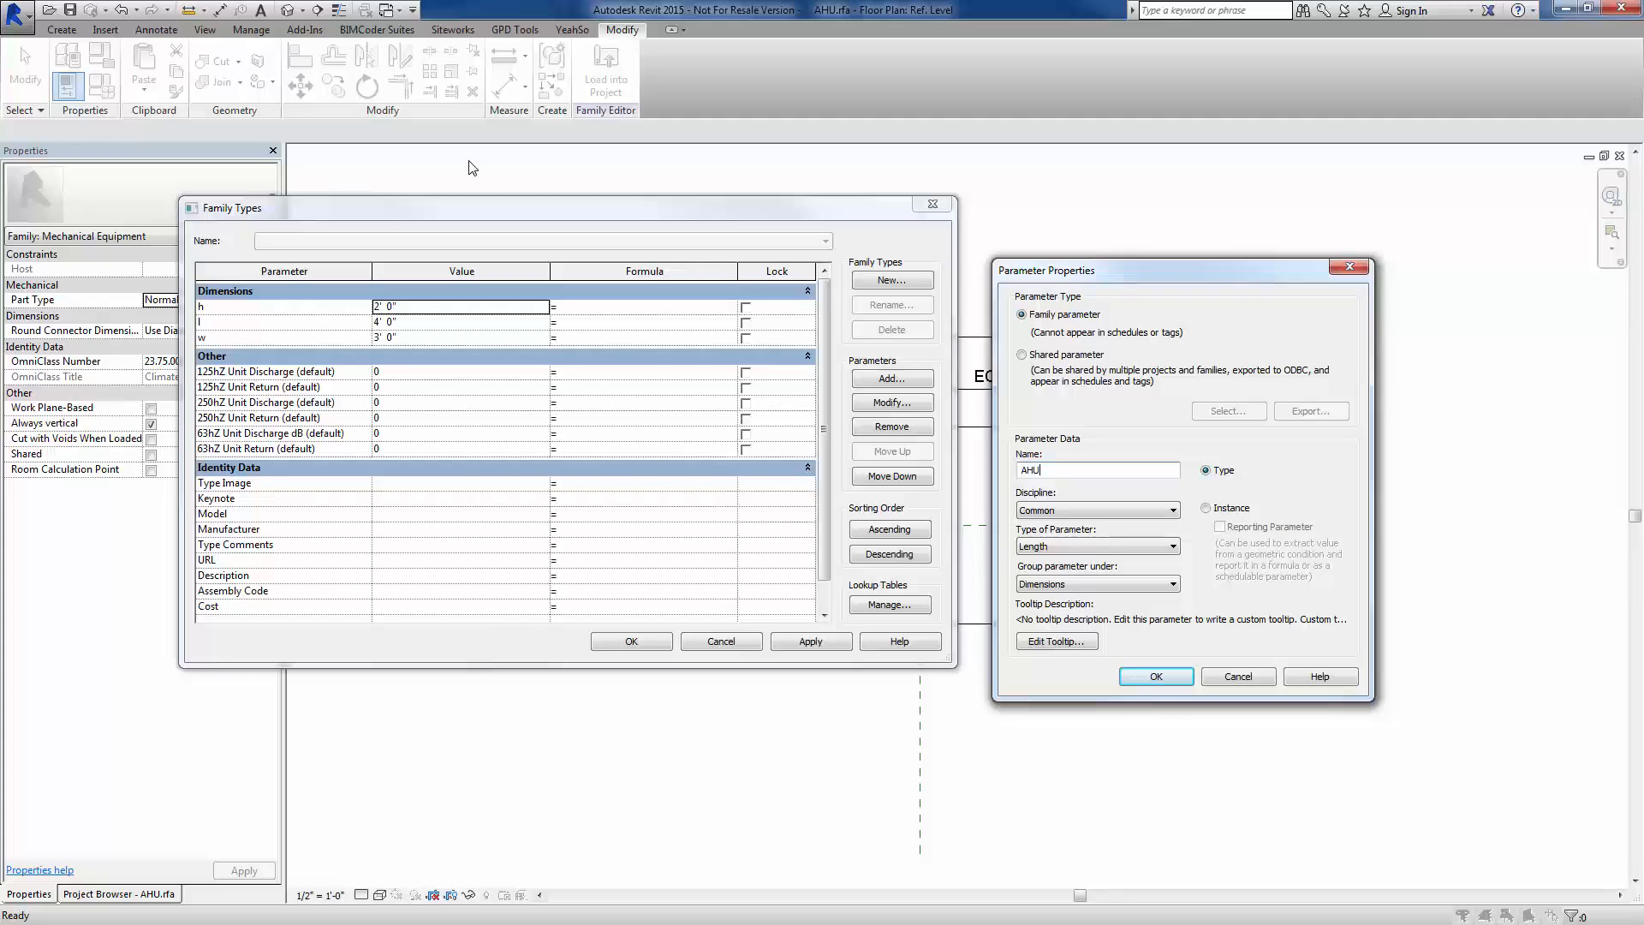
pyautogui.click(1208, 507)
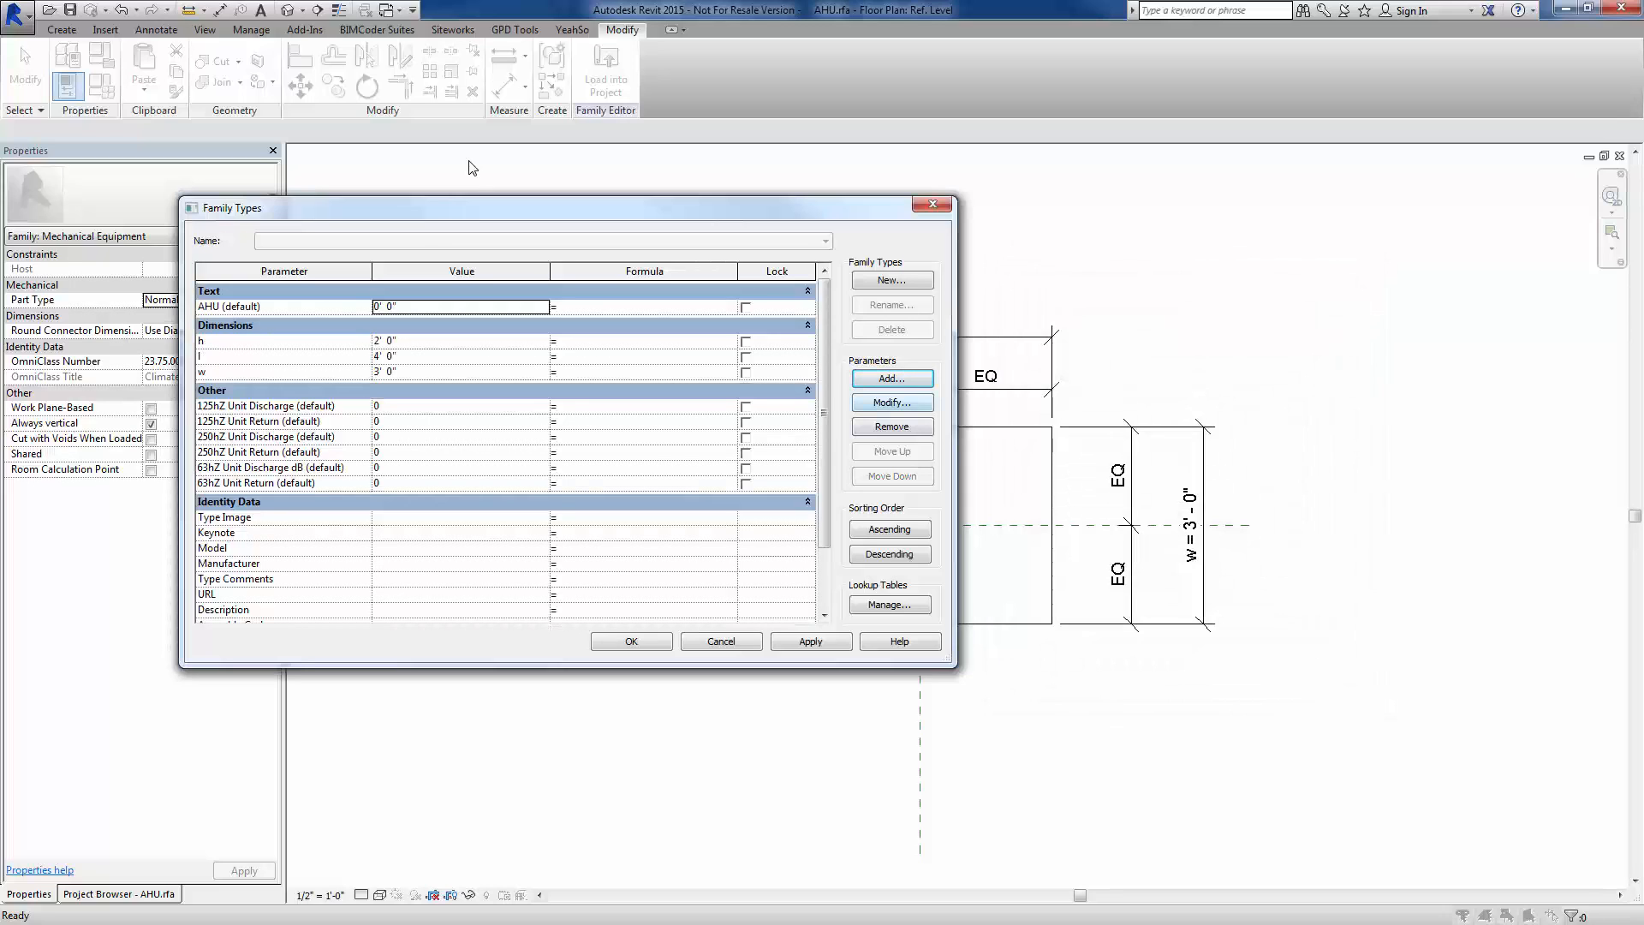
pyautogui.click(891, 426)
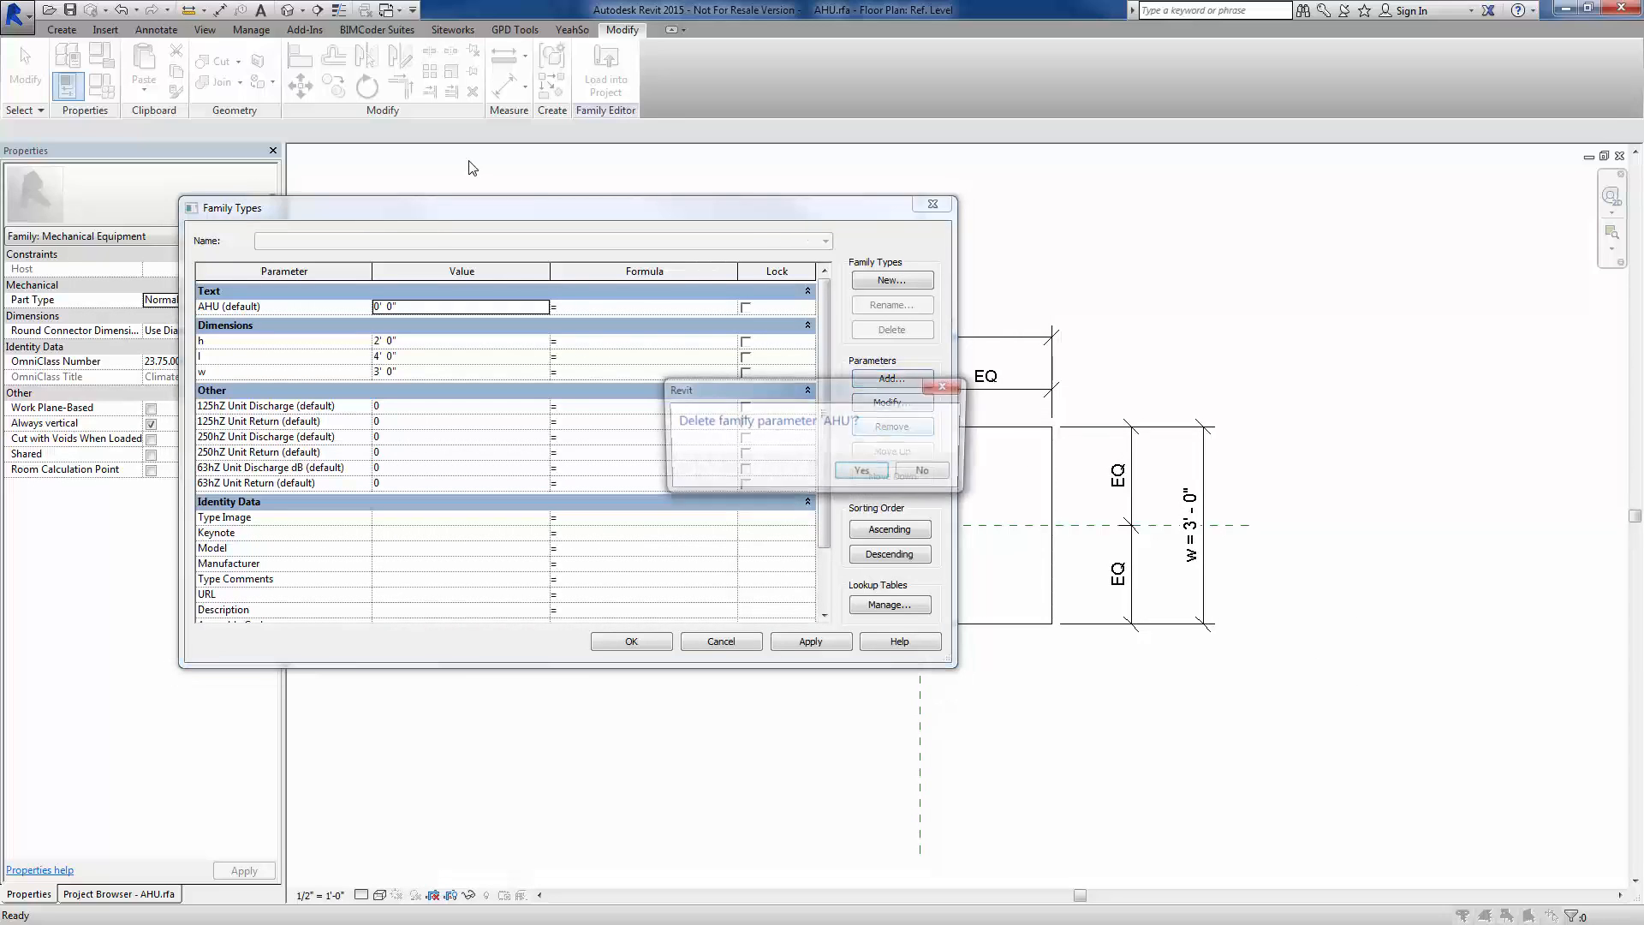
pyautogui.click(861, 470)
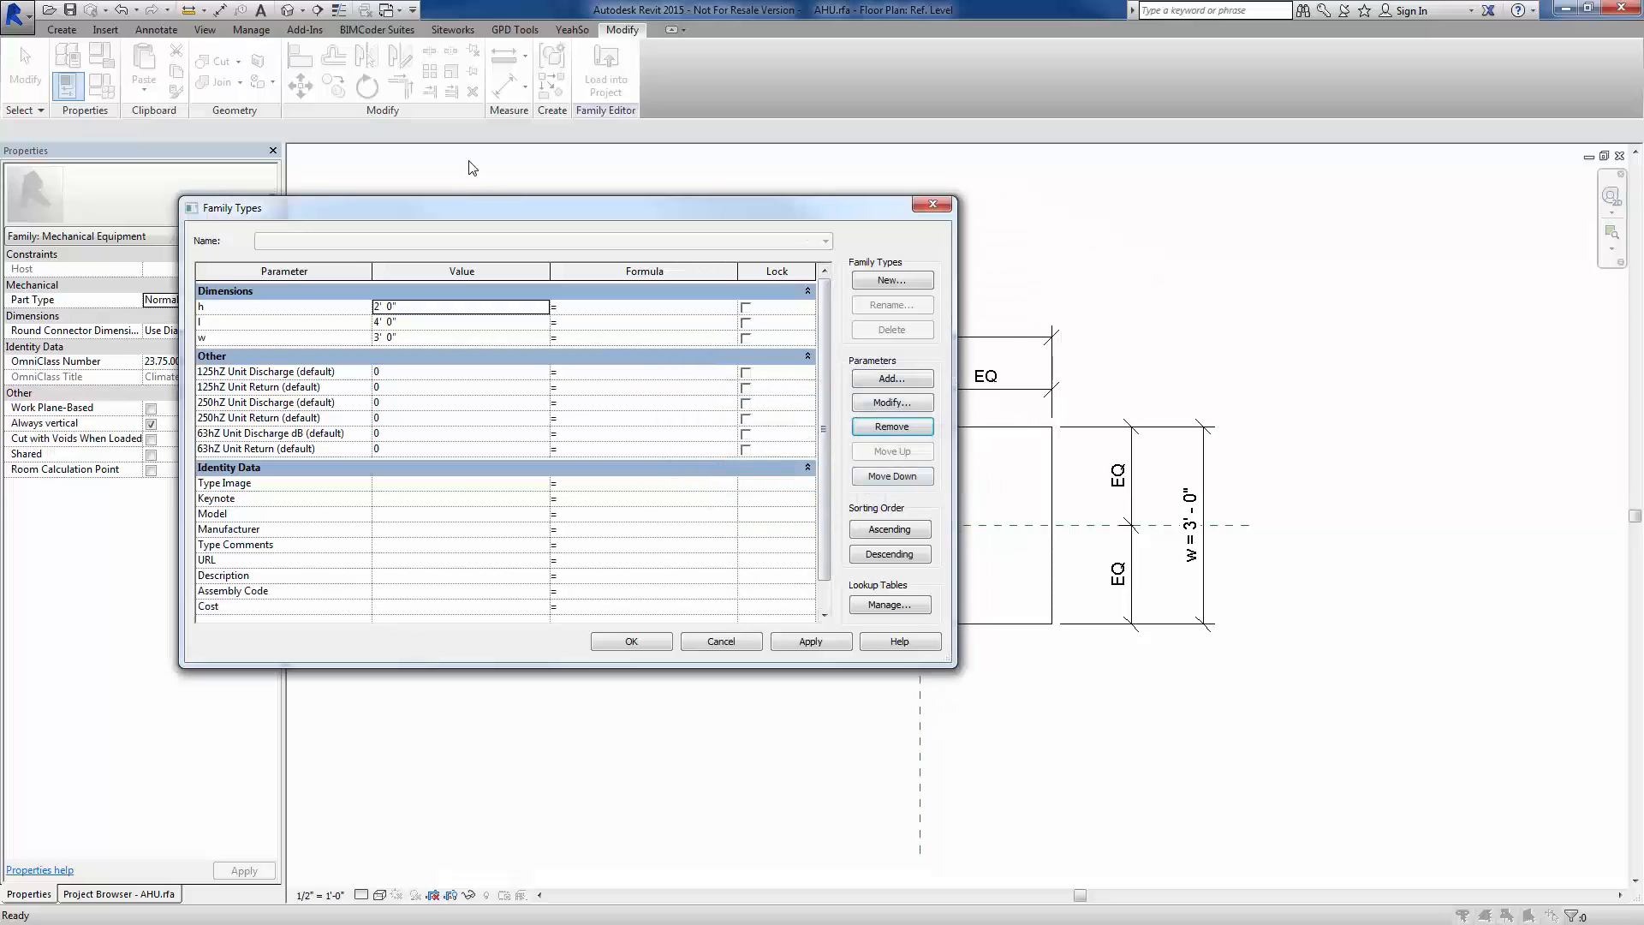
# Recreate AHU as a text instance parameter and accept the family type changes
pyautogui.click(891, 401)
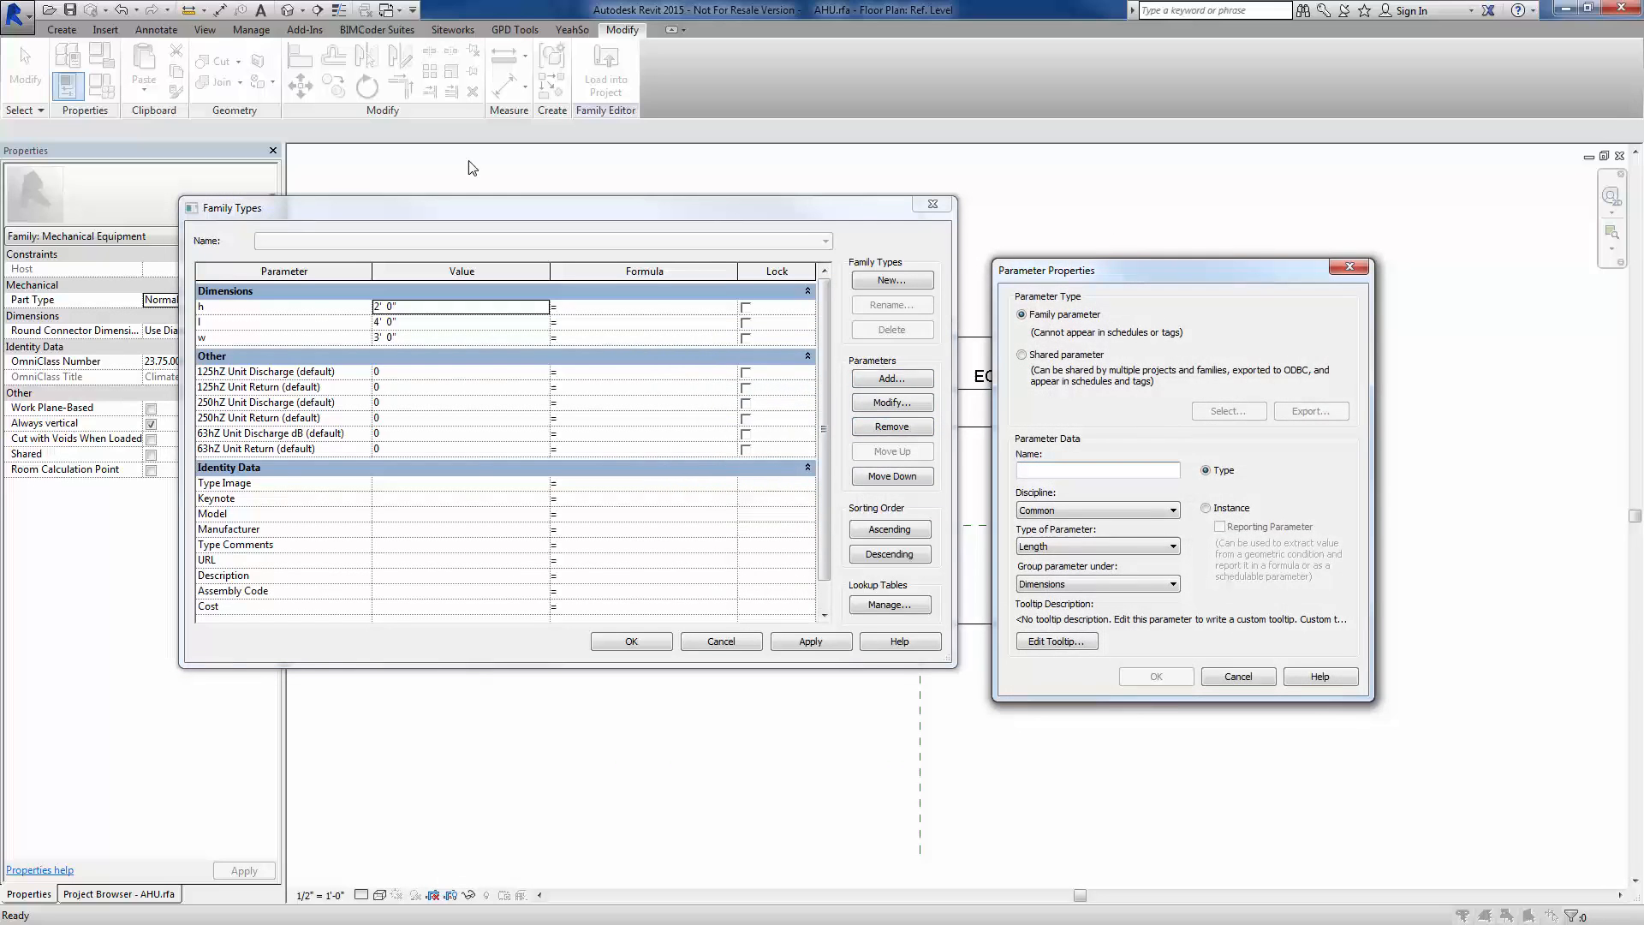
pyautogui.write('AHU')
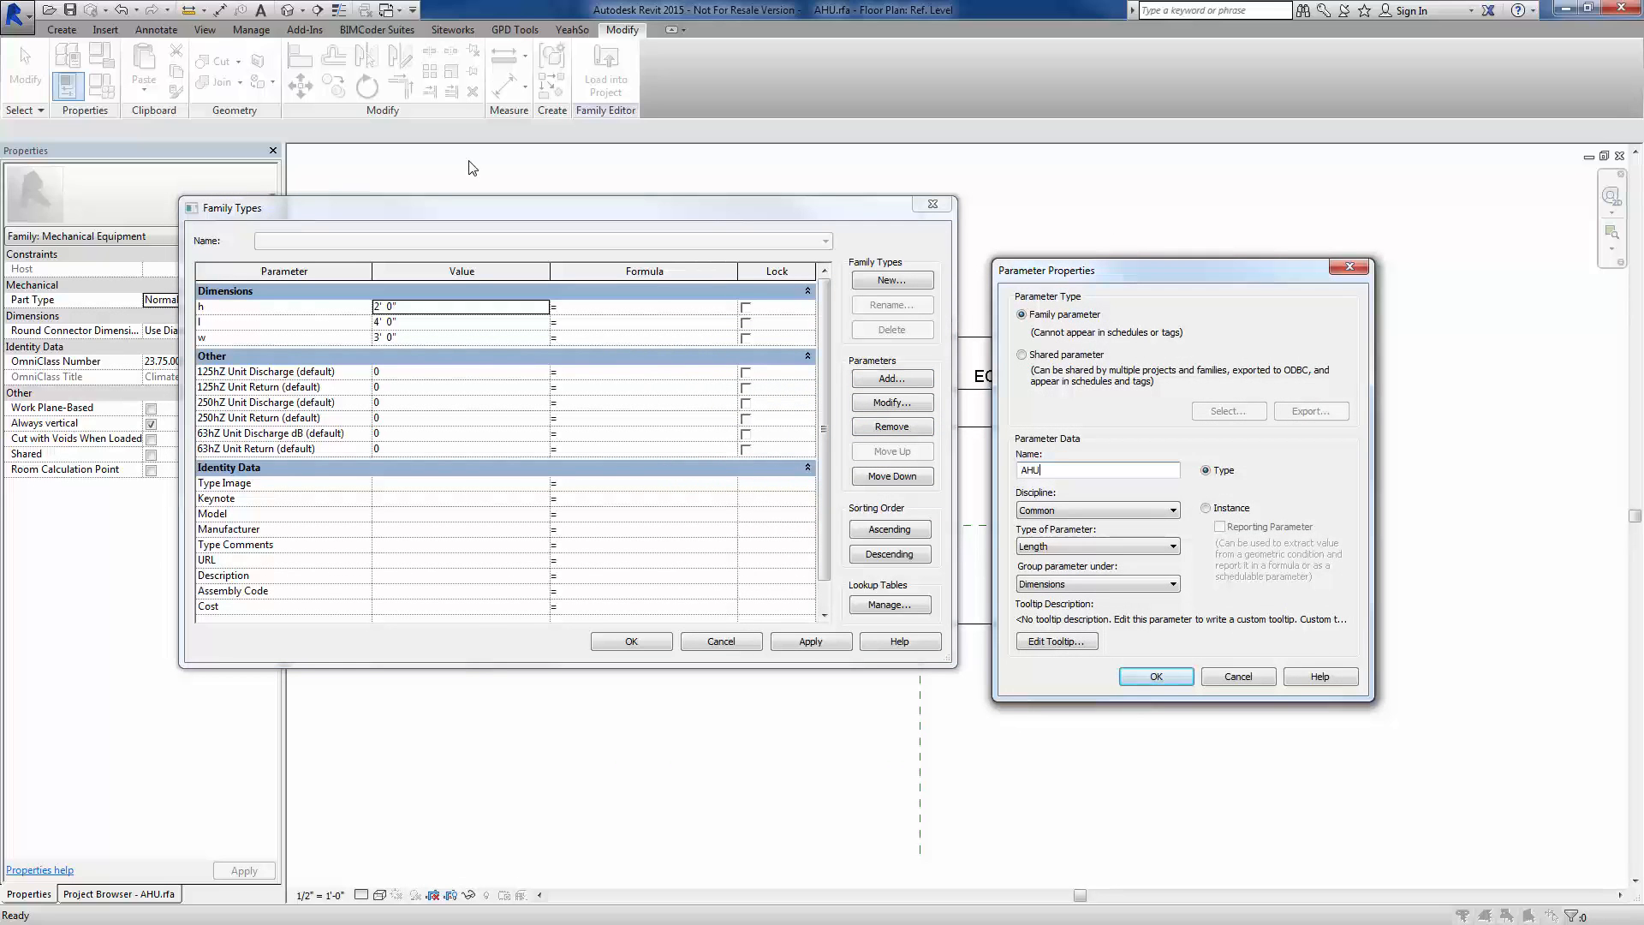
pyautogui.click(1208, 507)
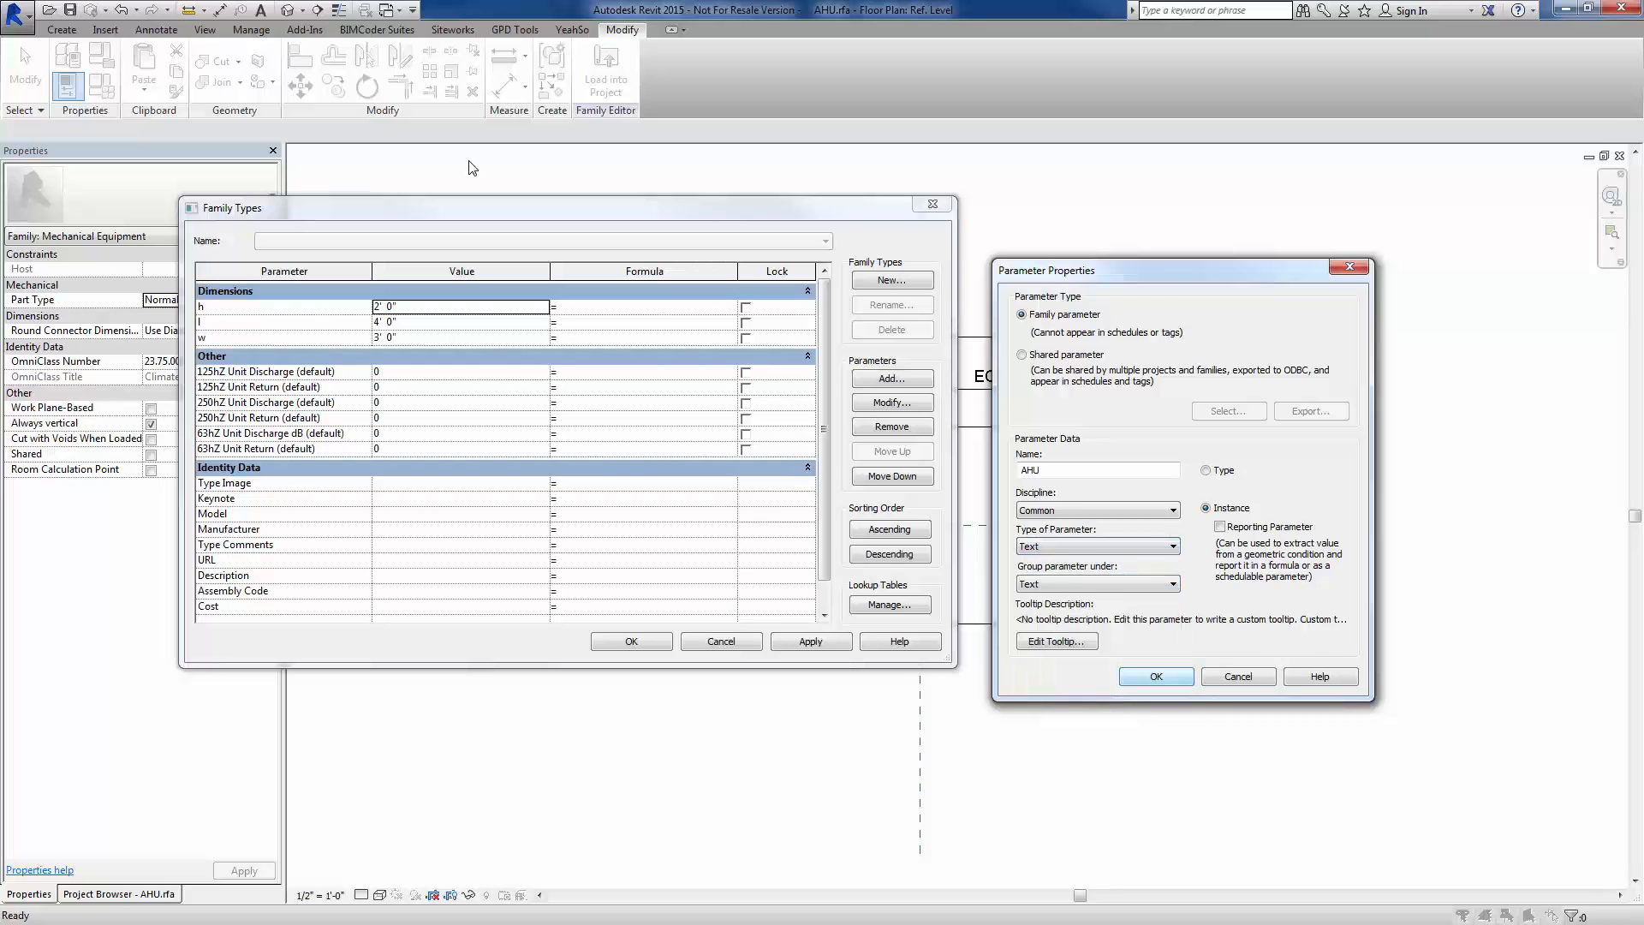
pyautogui.click(1154, 675)
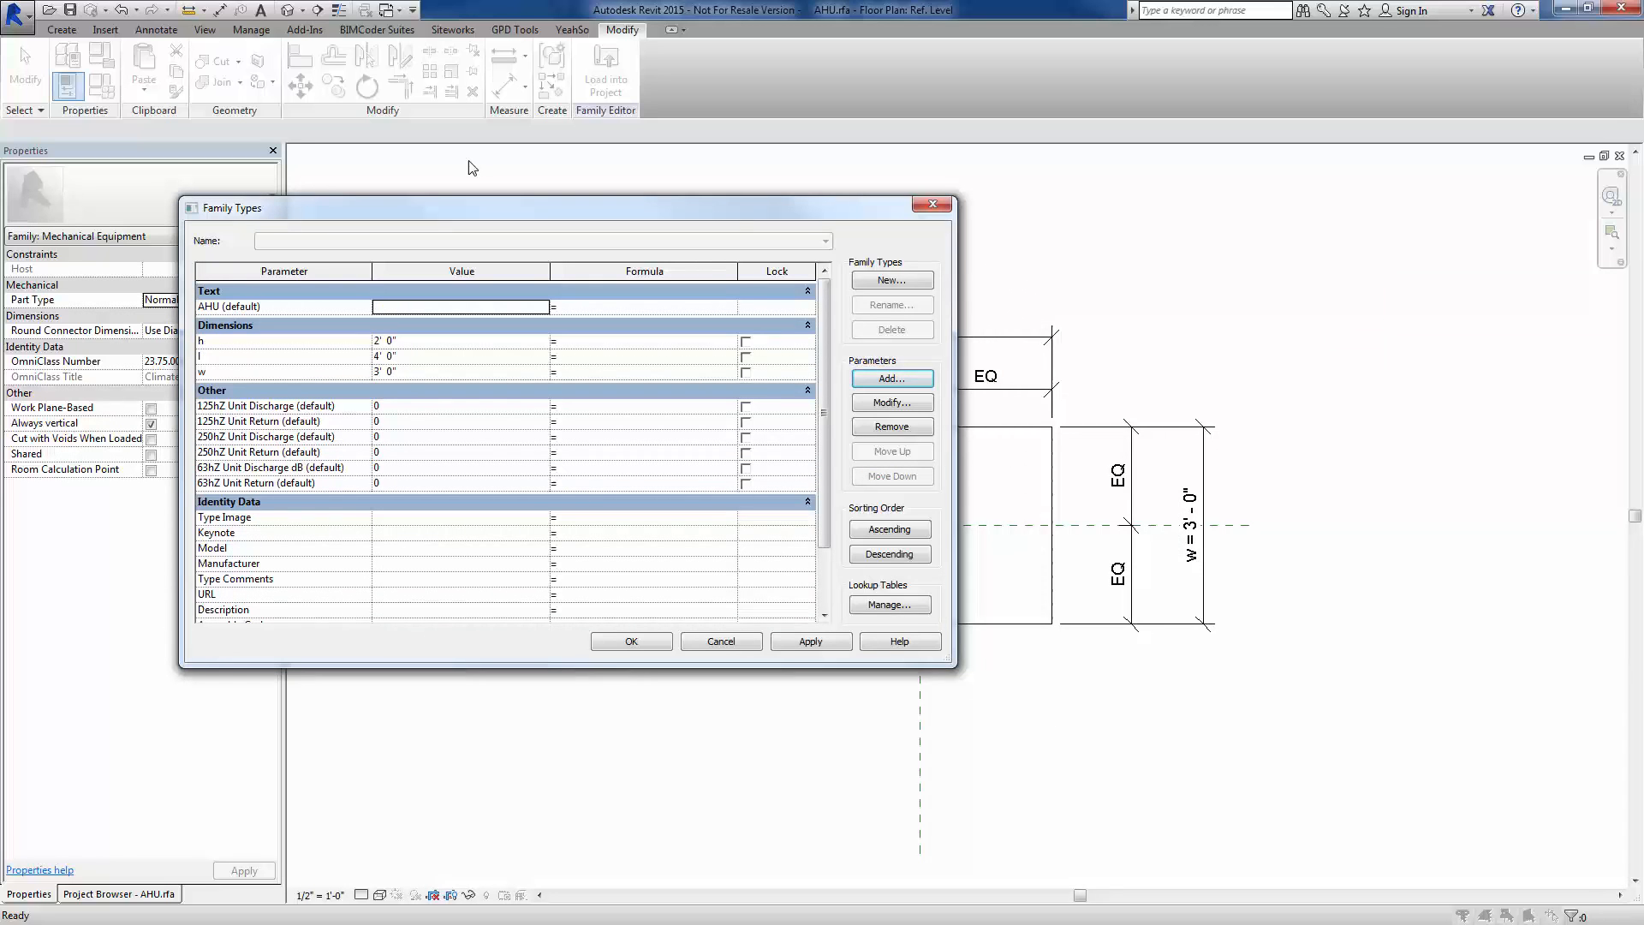
pyautogui.click(631, 641)
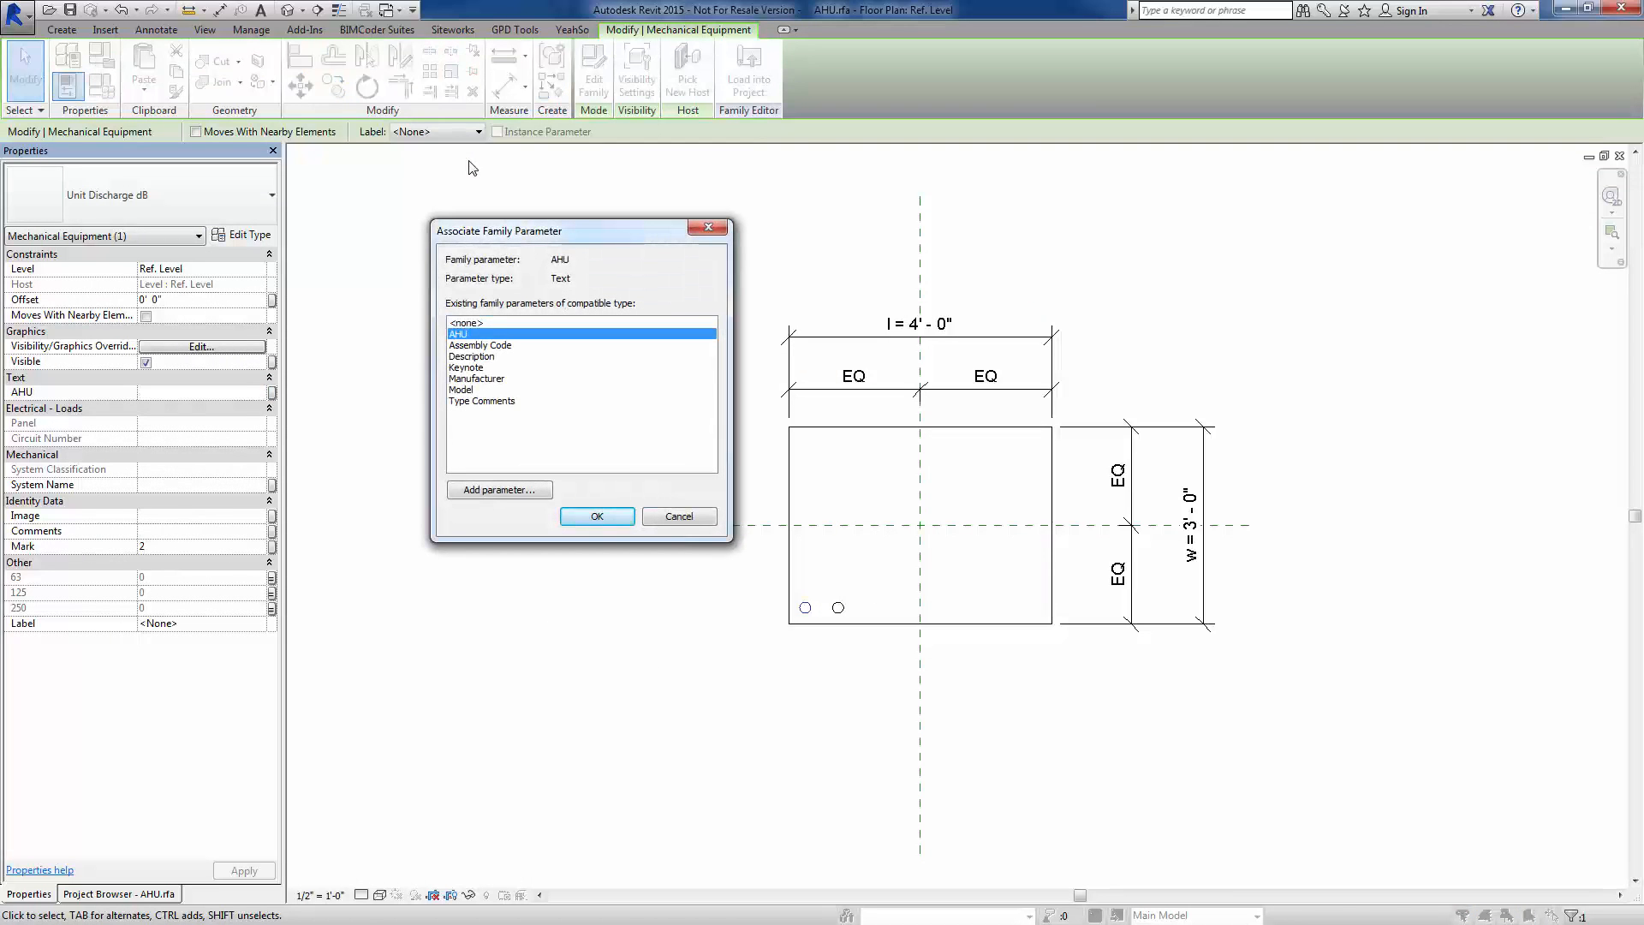
# Associate the nested family's AHU label with the AHU family's AHU parameter
pyautogui.click(596, 516)
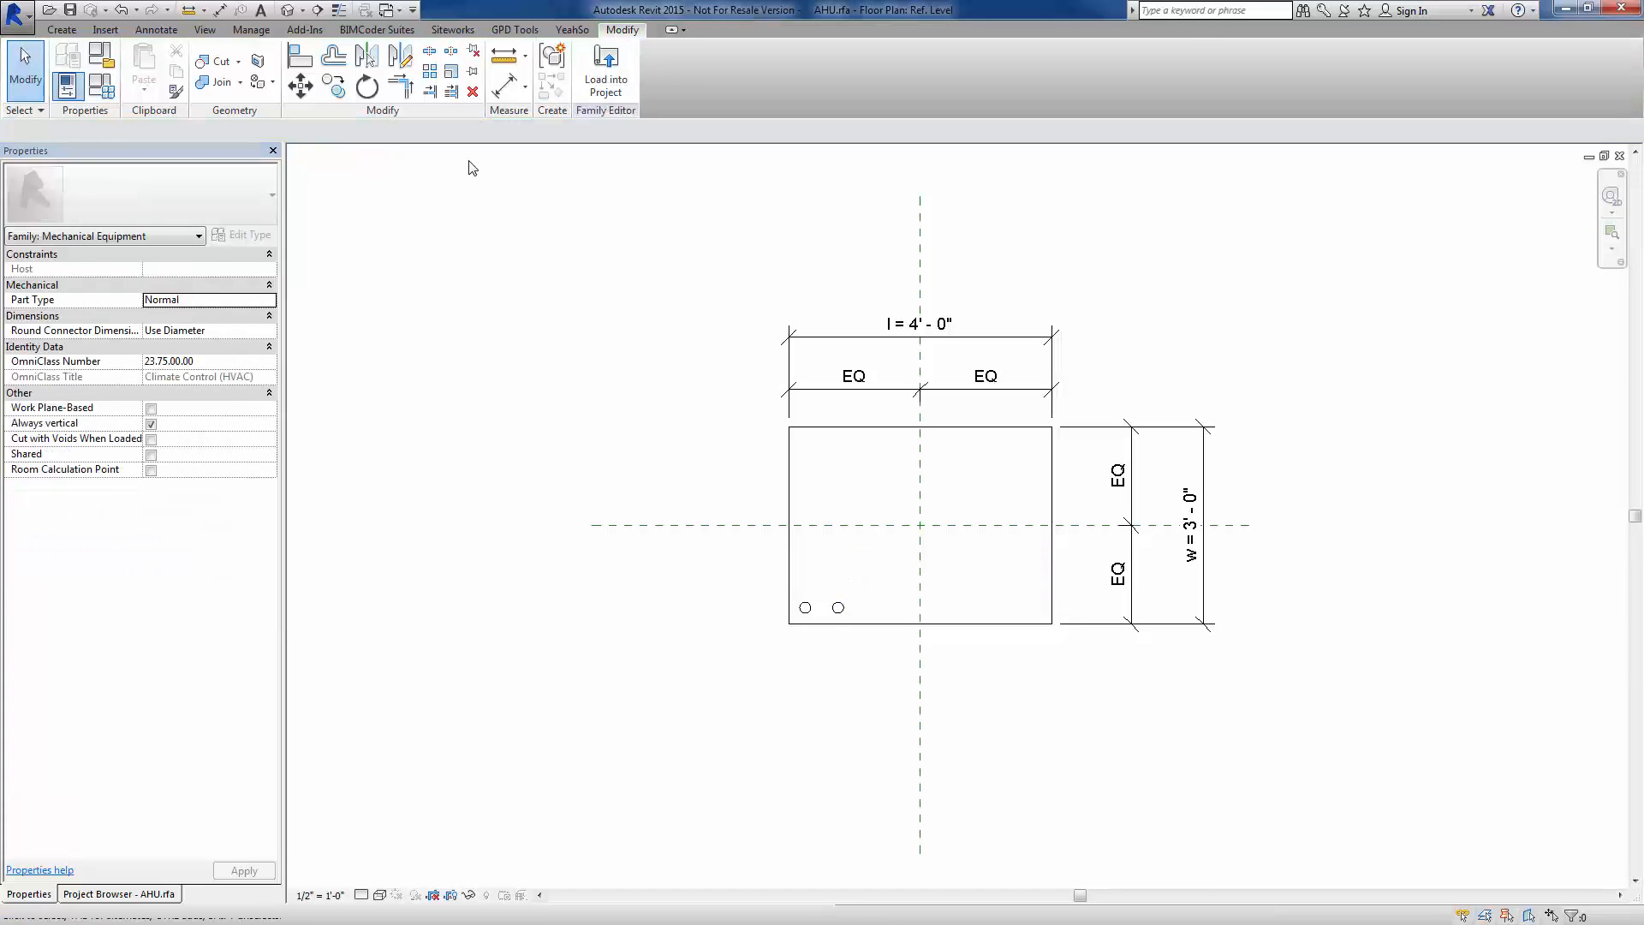
pyautogui.moveTo(805, 607)
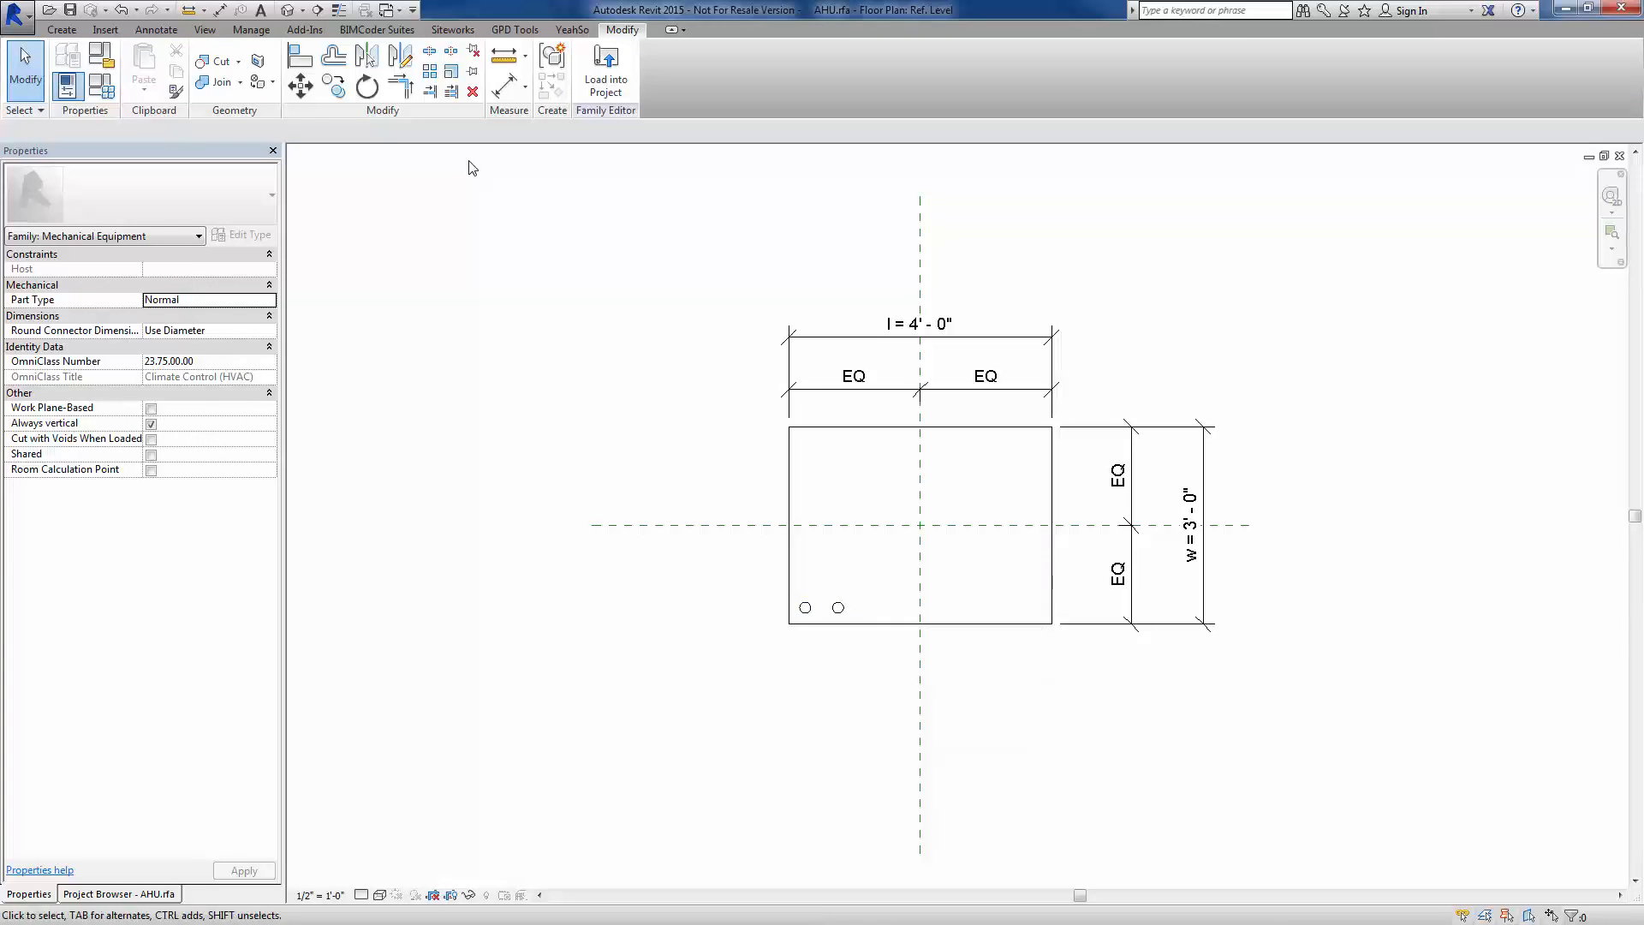
pyautogui.moveTo(837, 606)
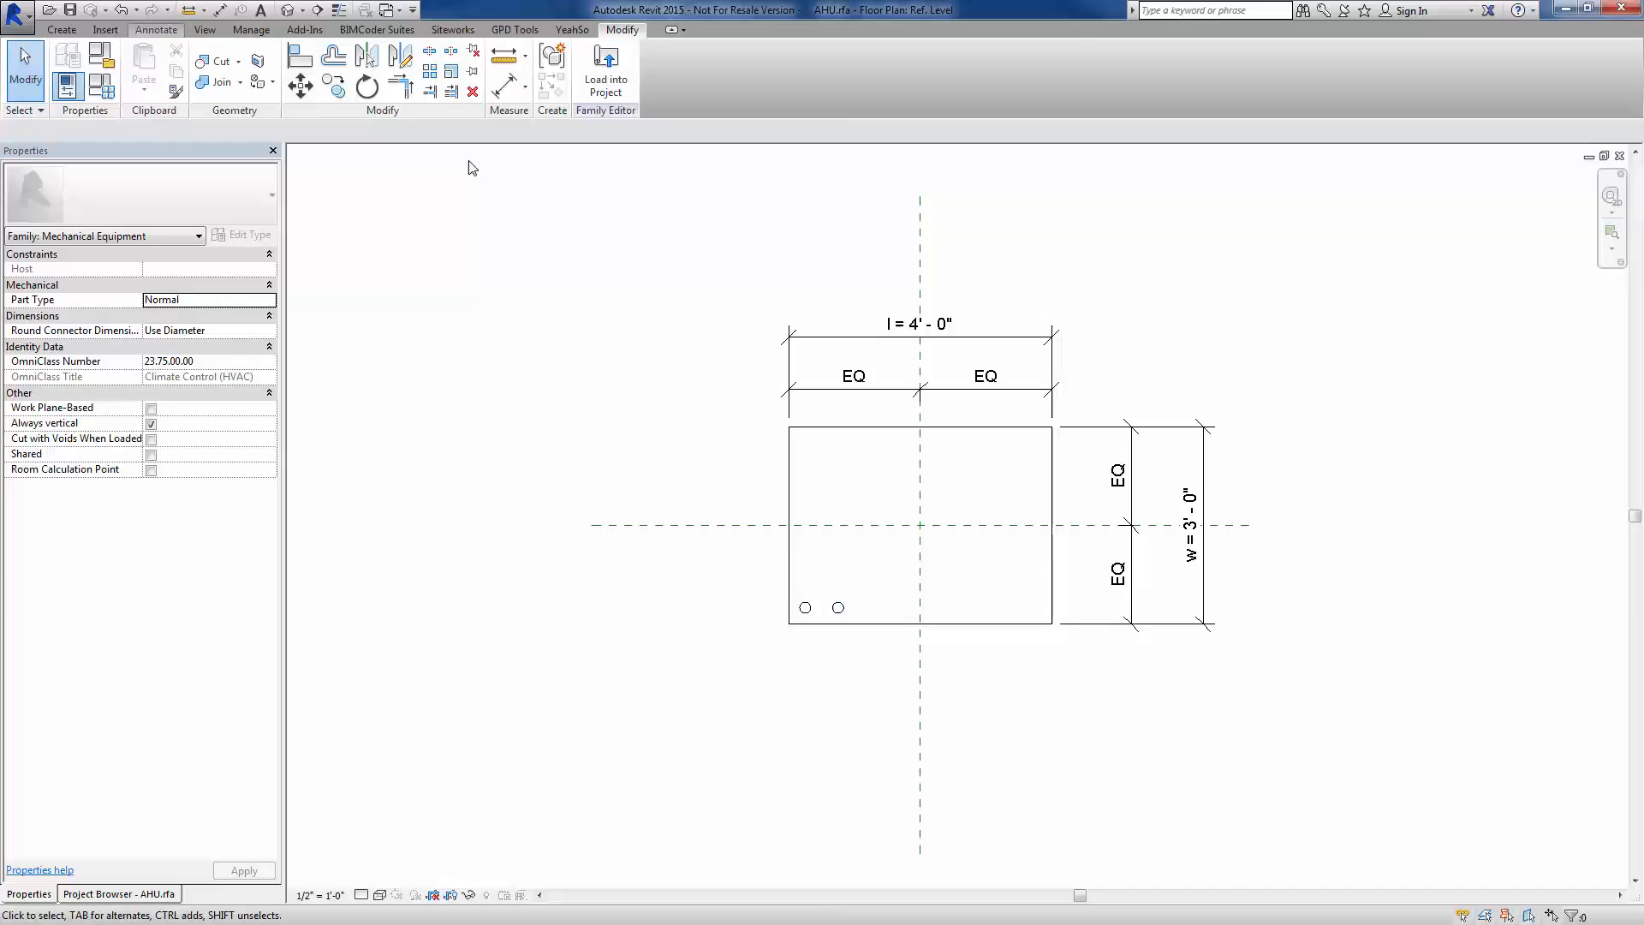
# Load the edited AHU family into Example Project.rvt and clear the selection in 1 - Mech
pyautogui.click(605, 74)
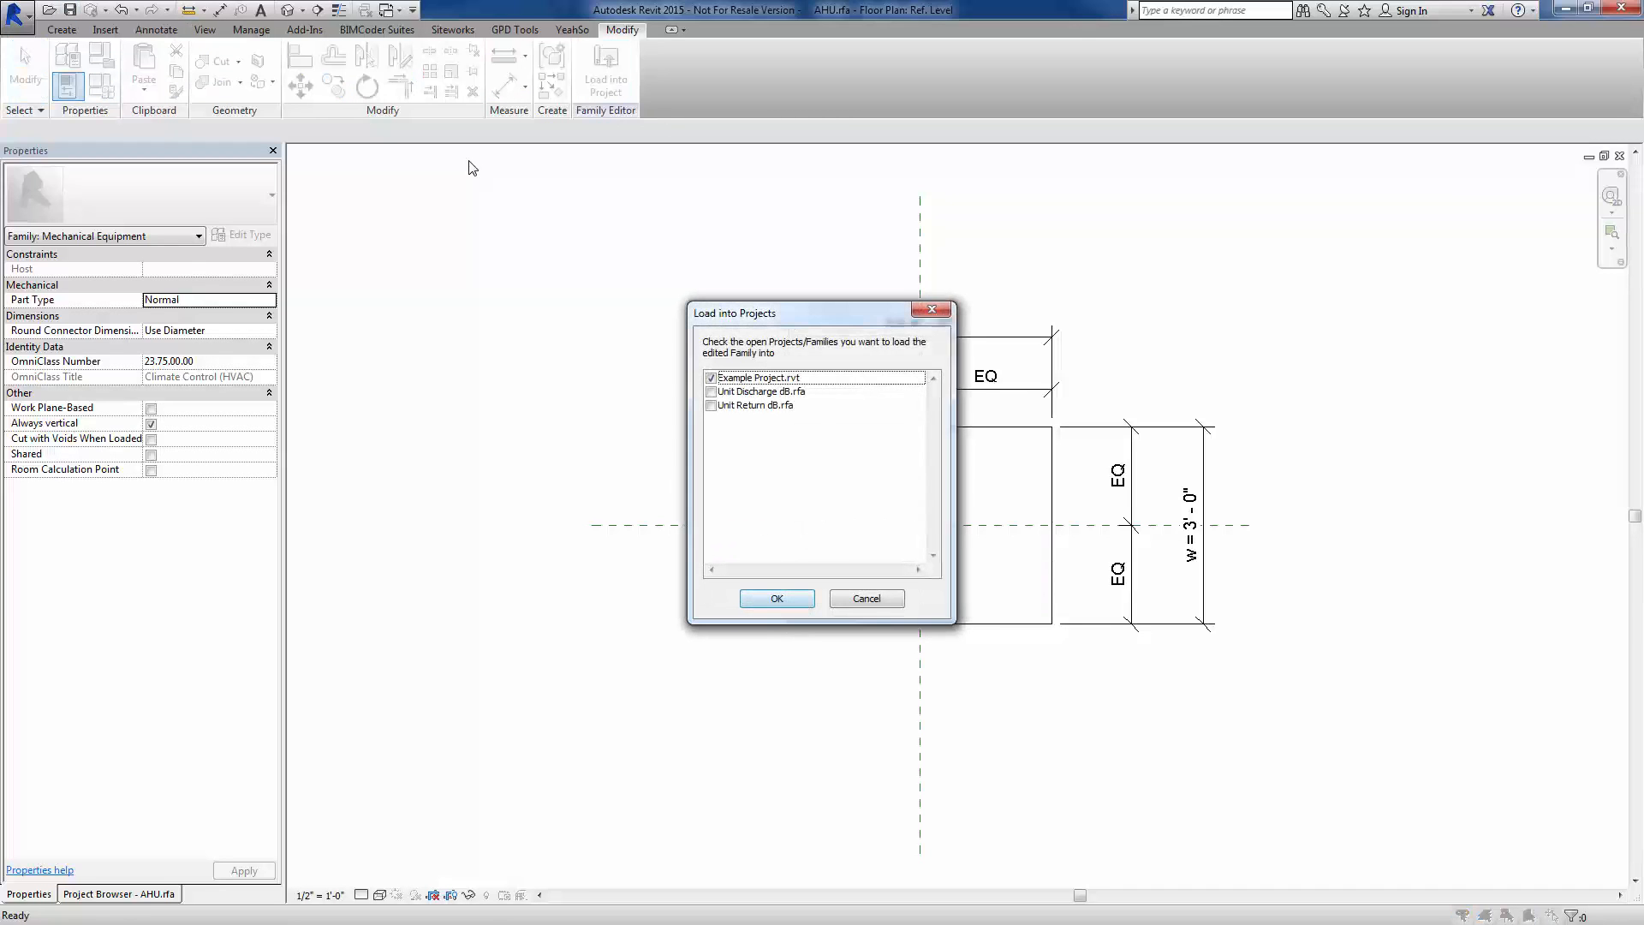
pyautogui.click(775, 598)
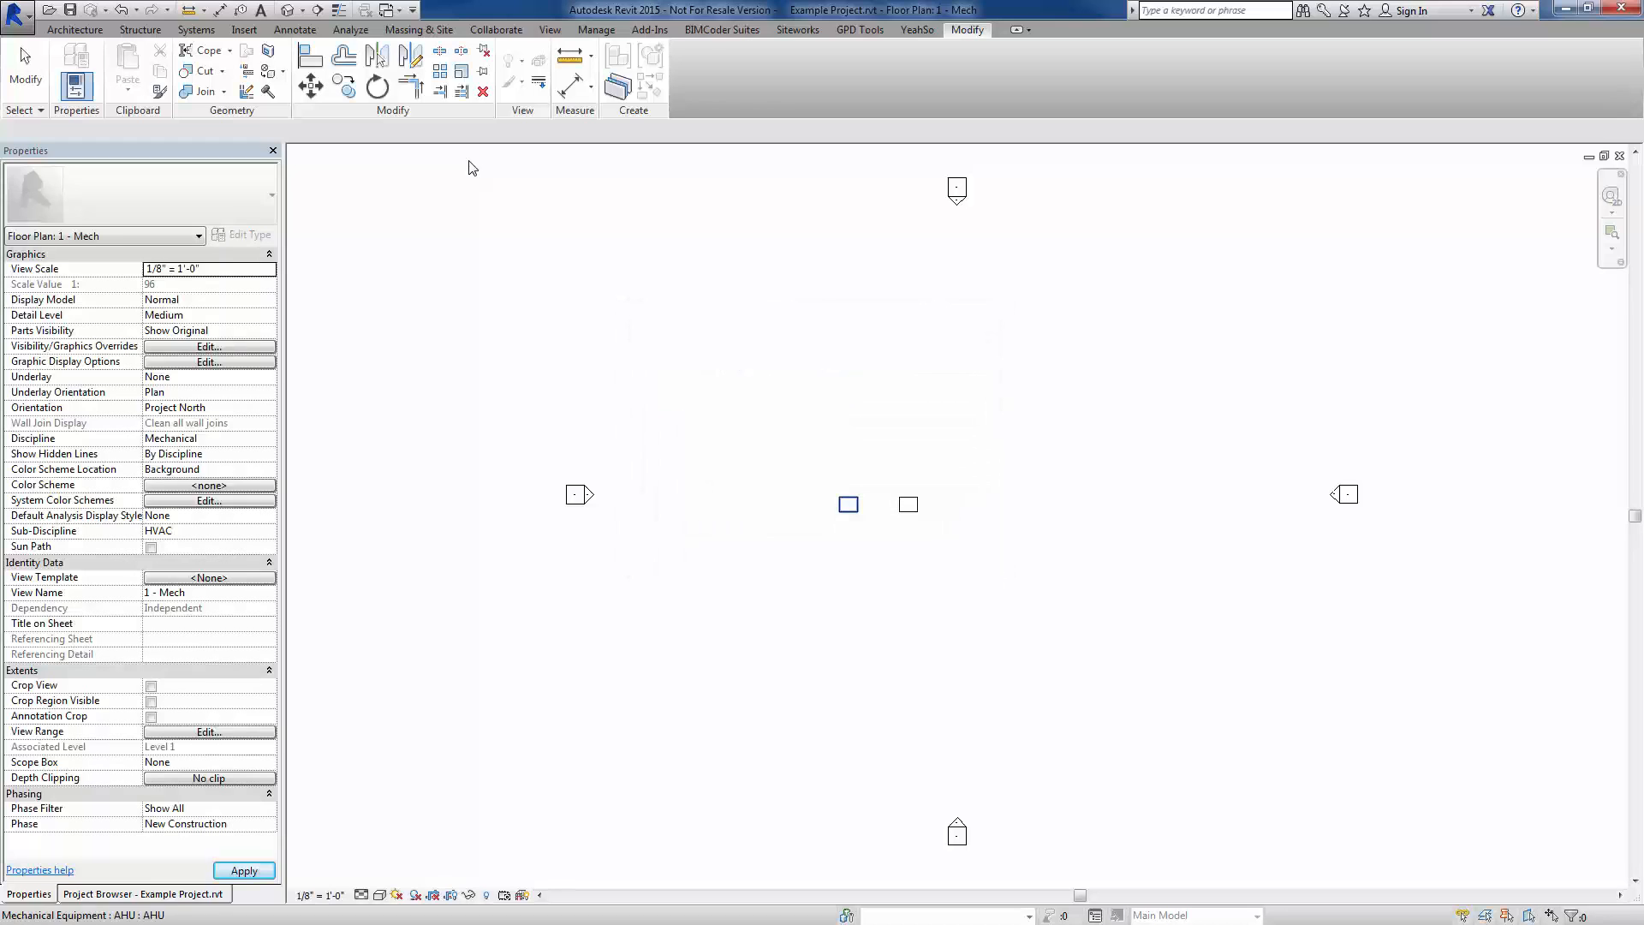
pyautogui.click(848, 504)
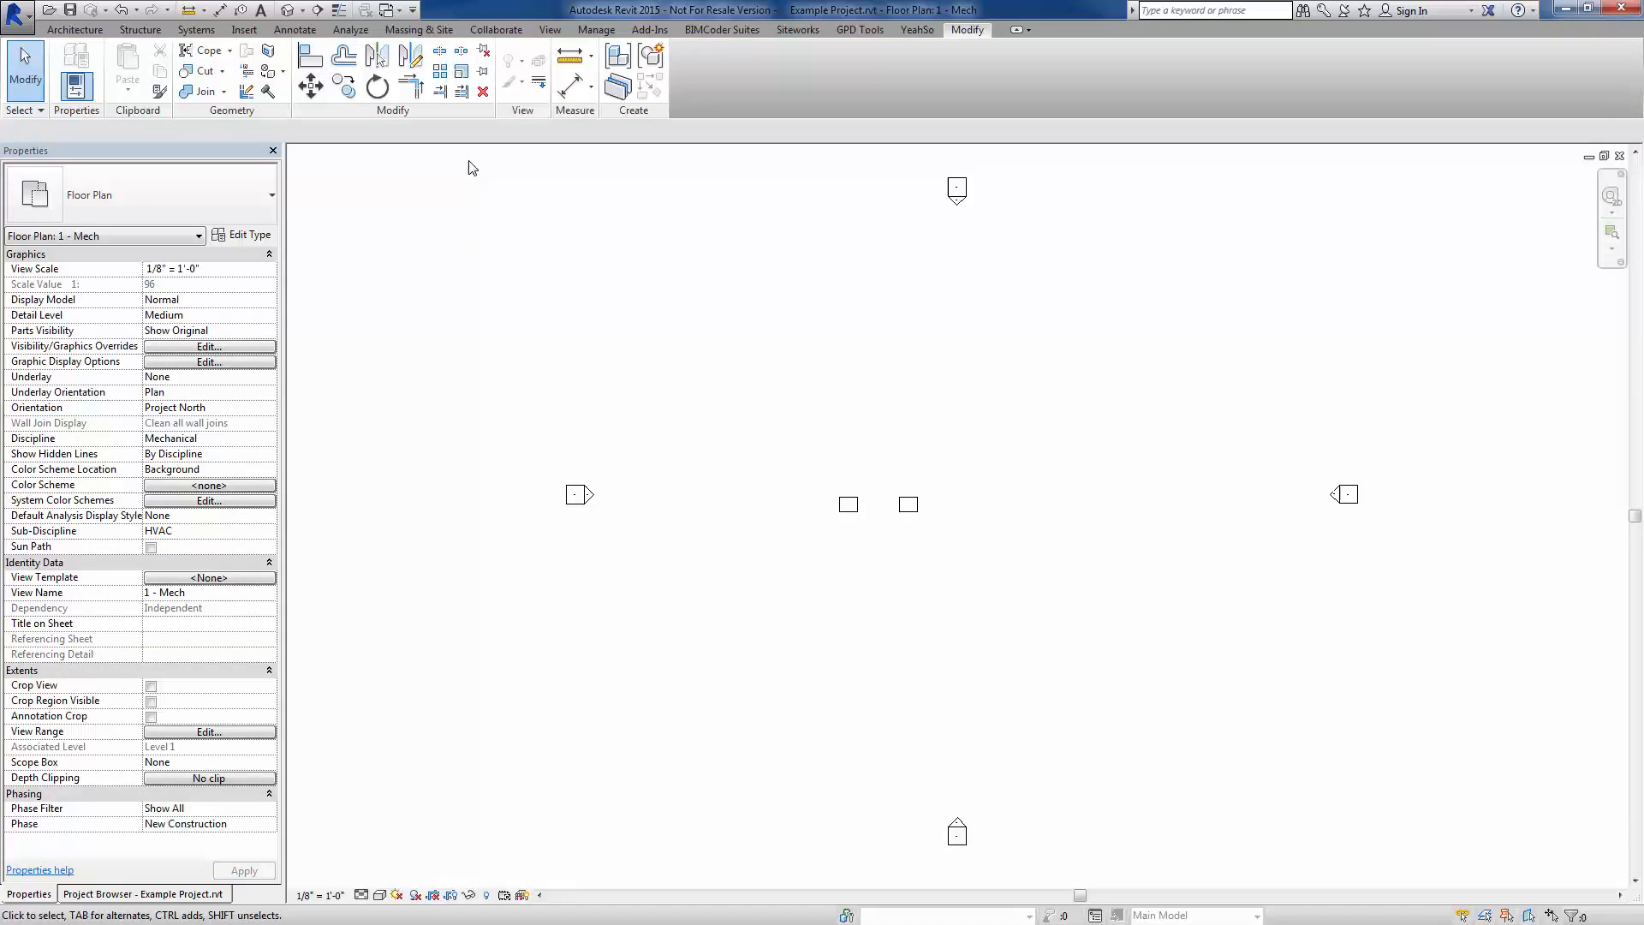
# Start a new Mechanical Equipment schedule from Schedules/Quantities
pyautogui.rightClick(88, 618)
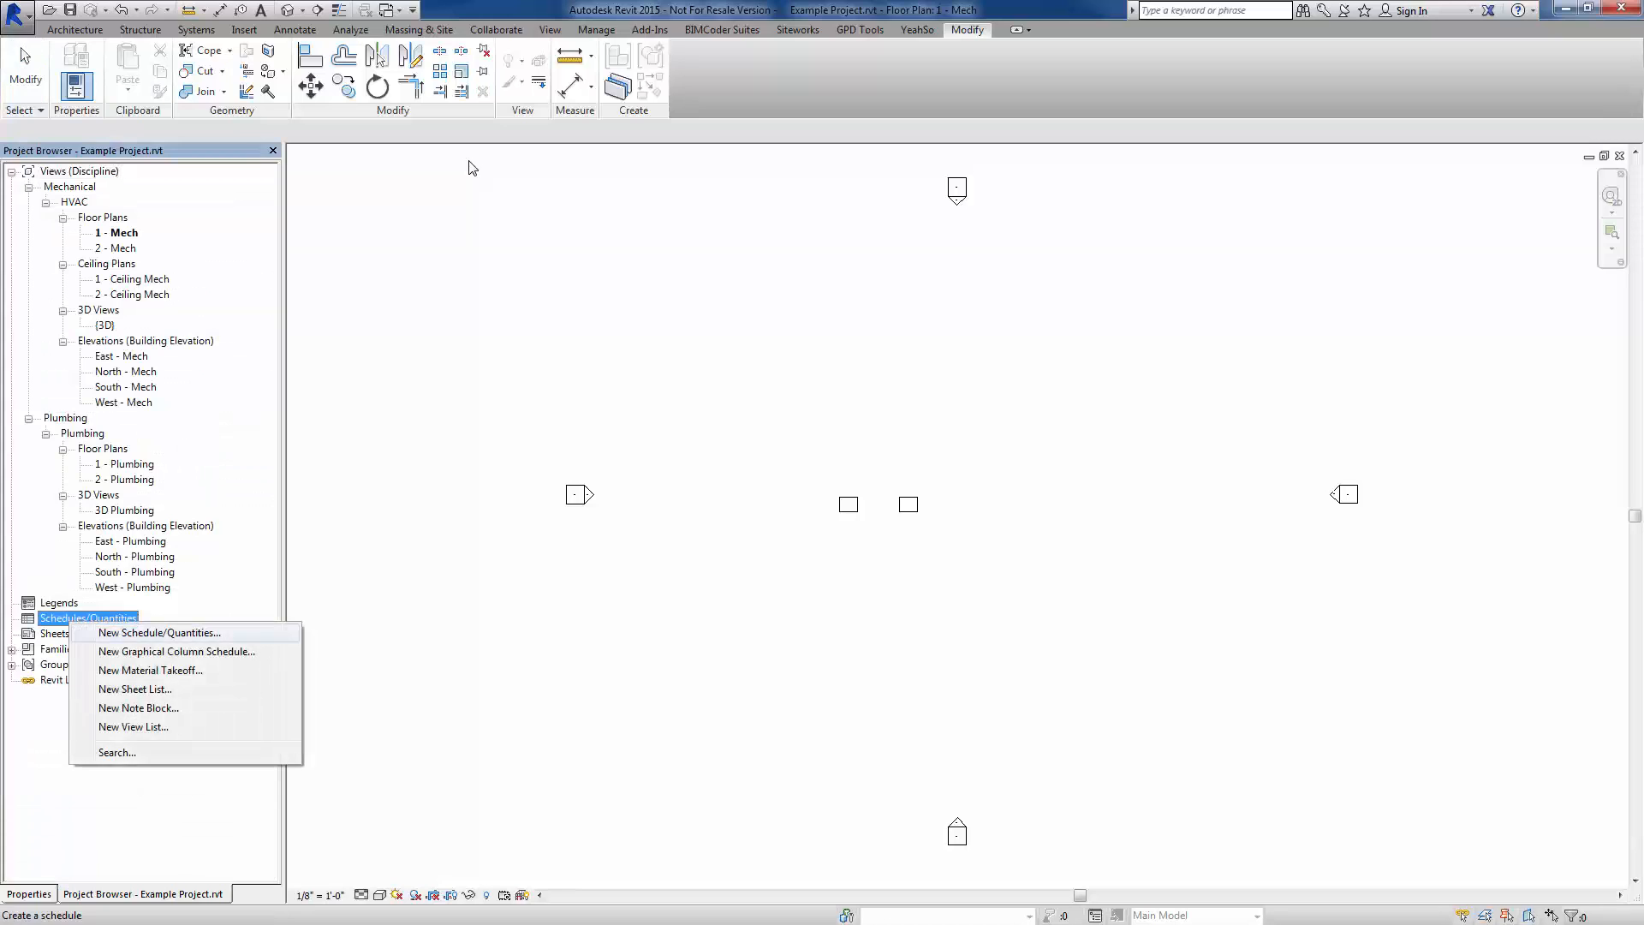
pyautogui.click(161, 632)
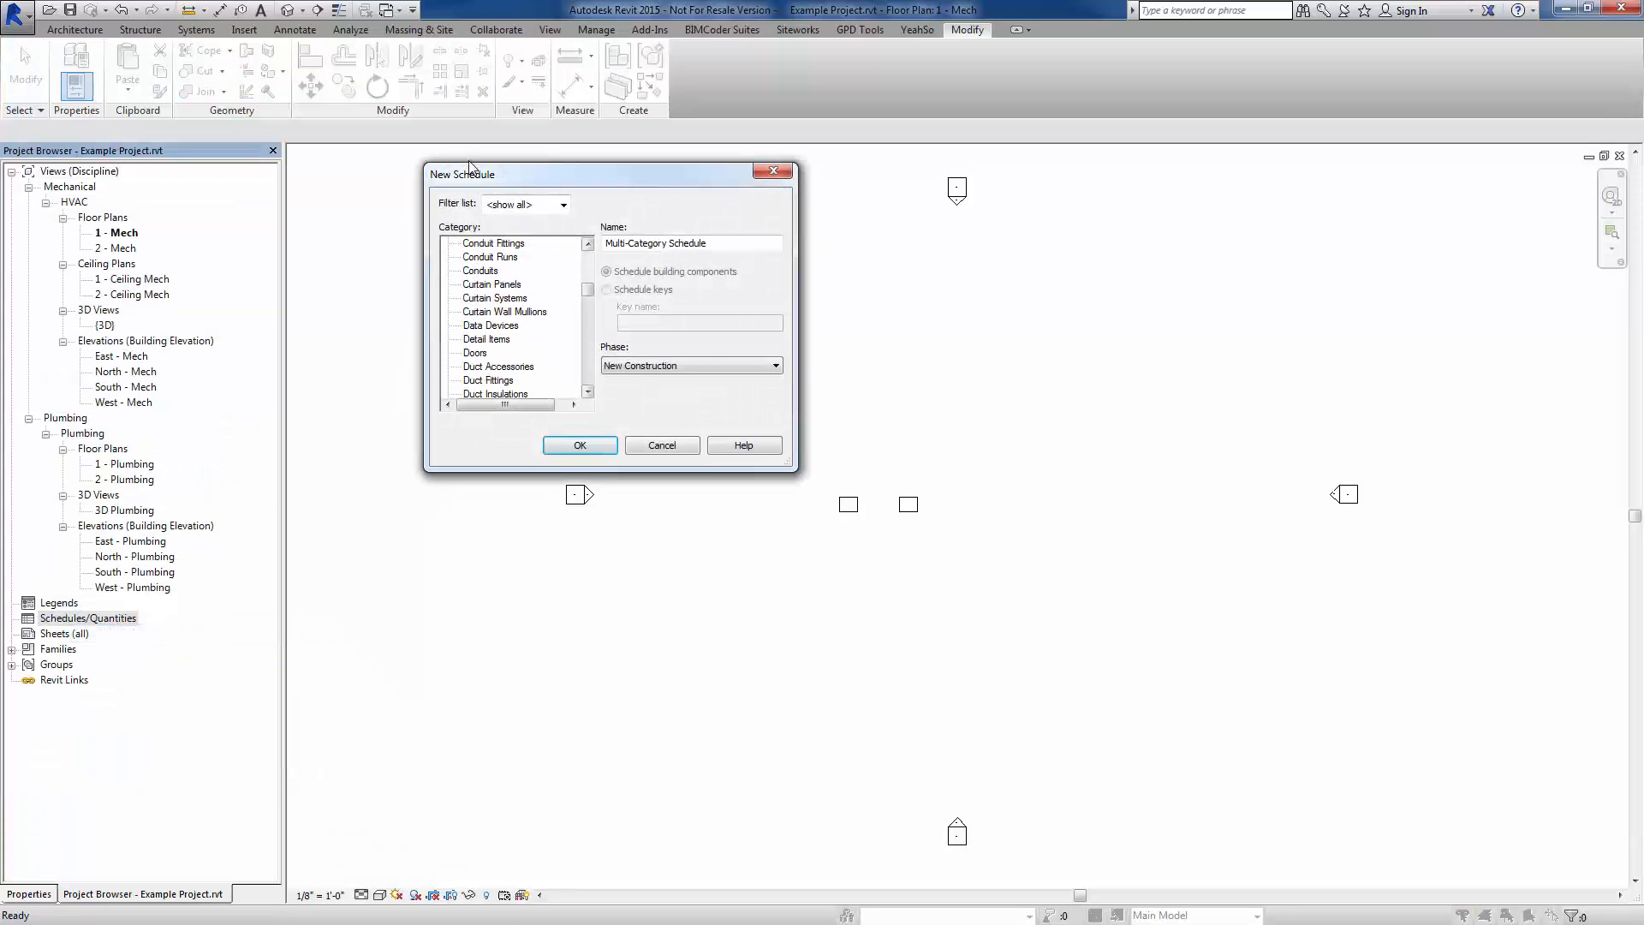
pyautogui.click(510, 351)
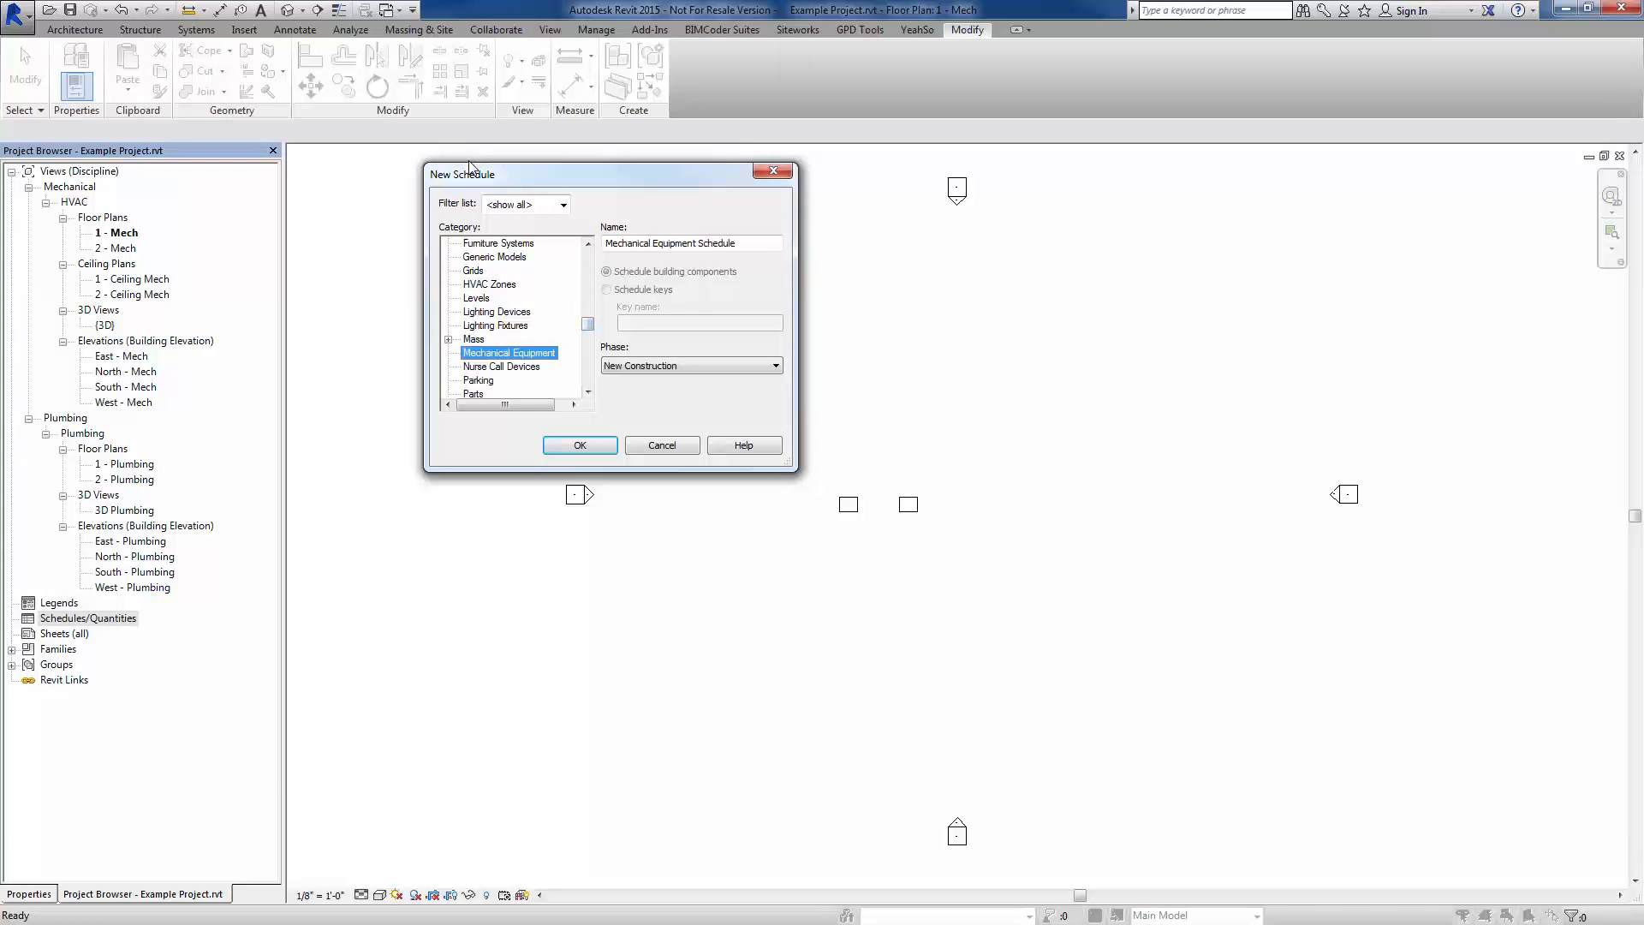
pyautogui.click(581, 446)
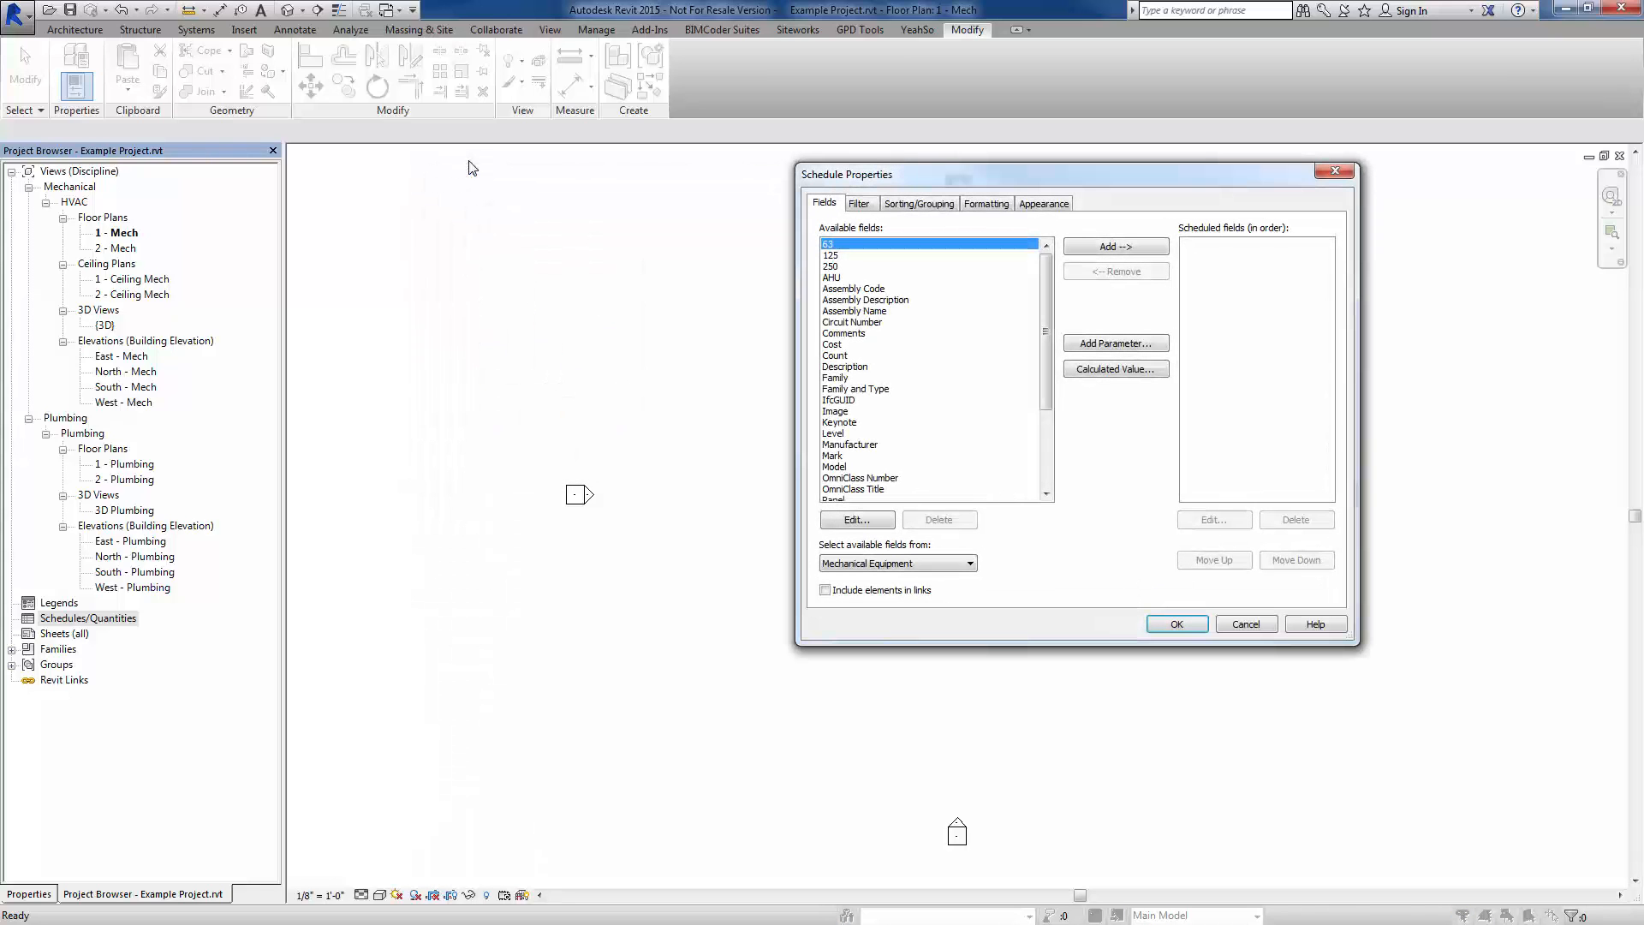
# Add fields 63, 125, 250 and AHU, move AHU to the top, and generate the schedule
pyautogui.click(1115, 247)
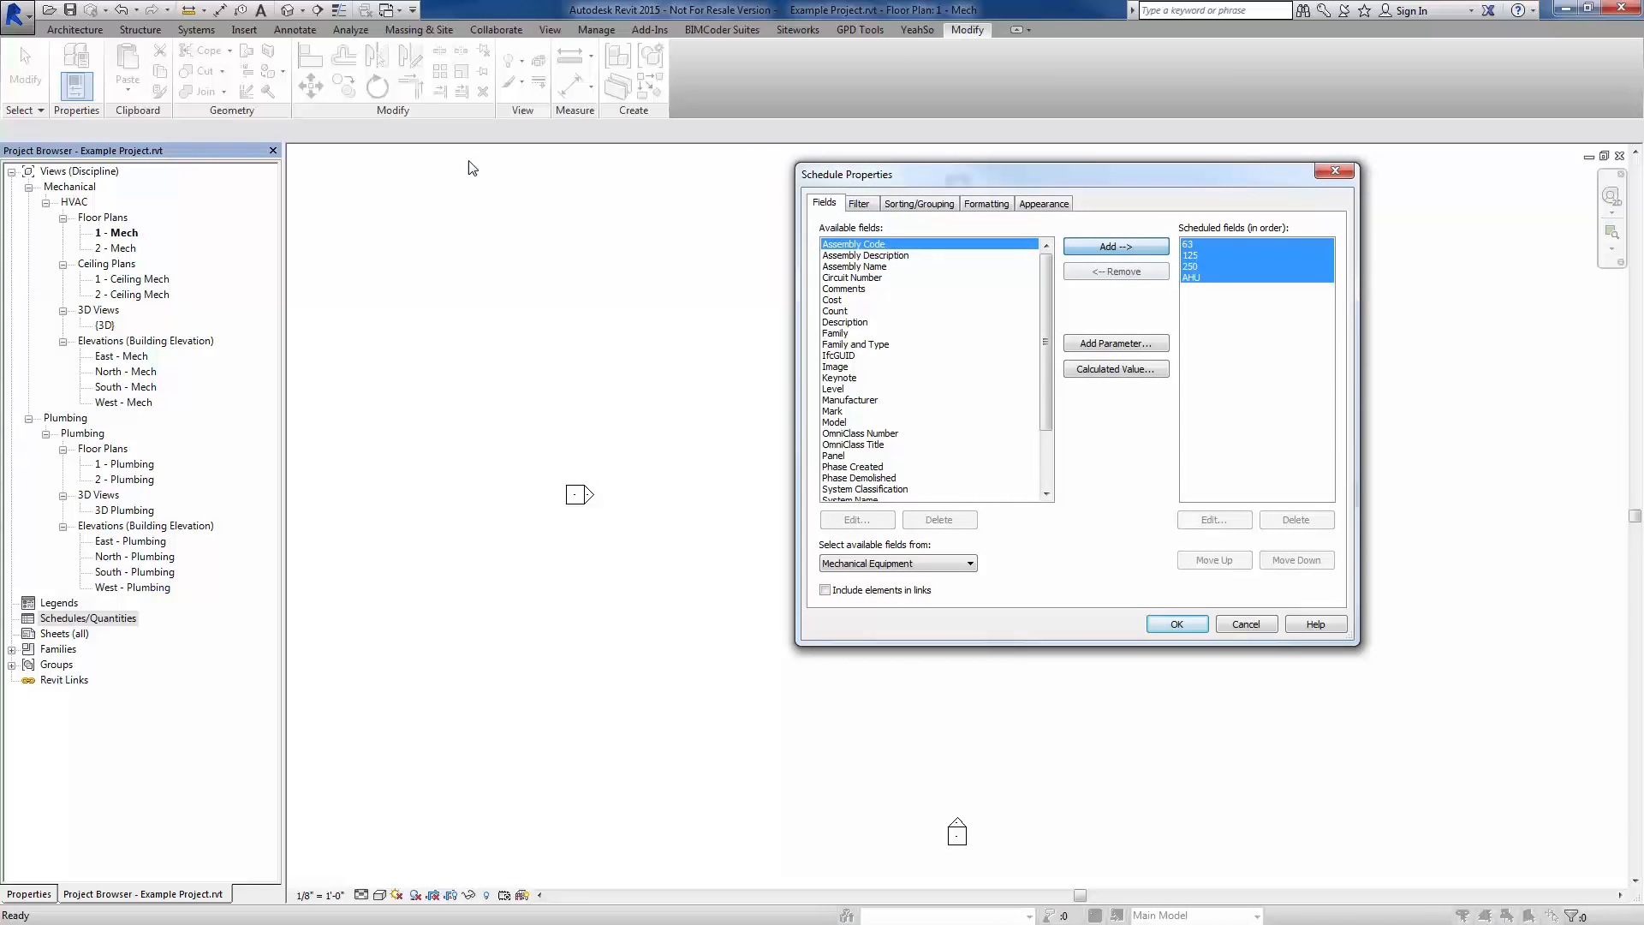
pyautogui.click(1254, 277)
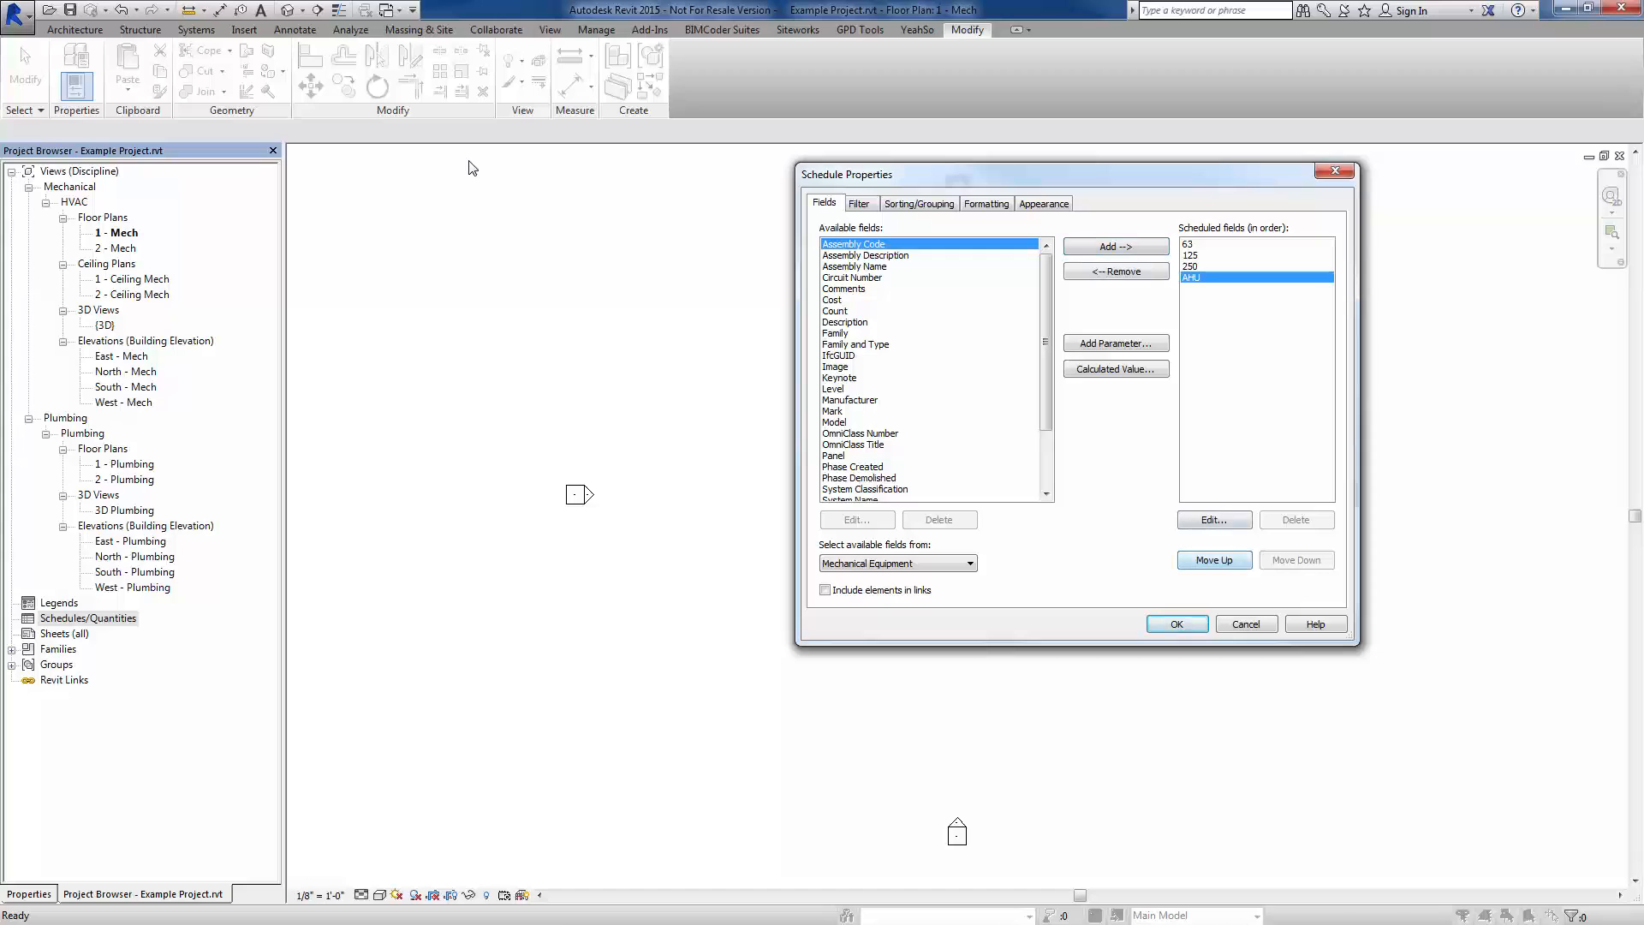
pyautogui.click(1213, 558)
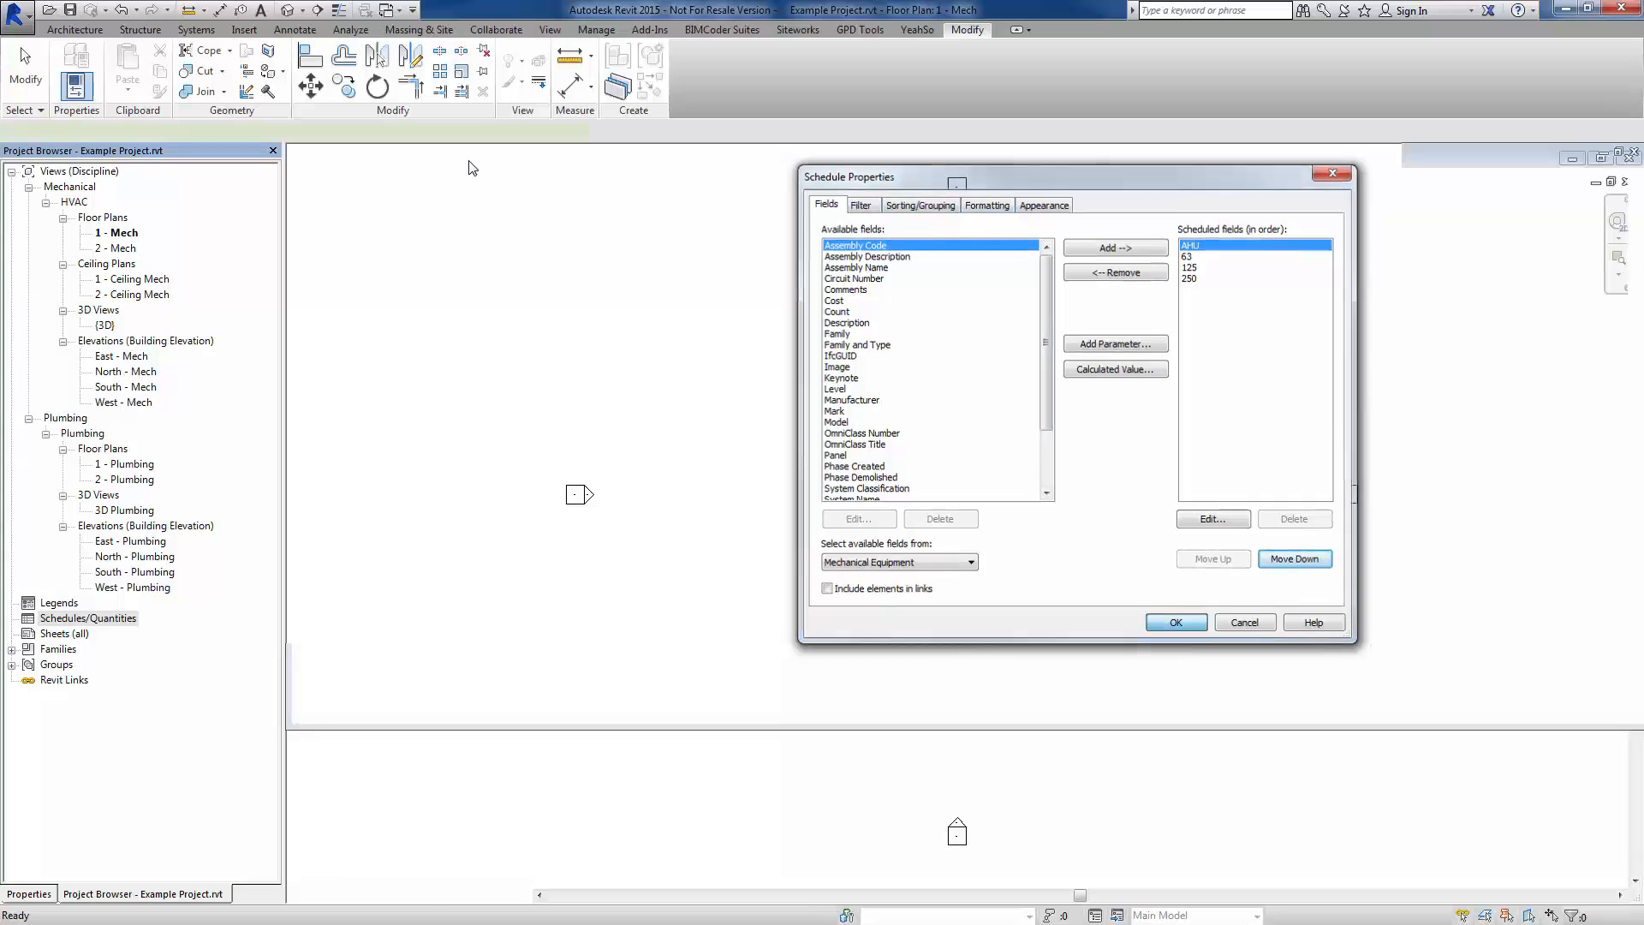
pyautogui.click(1175, 622)
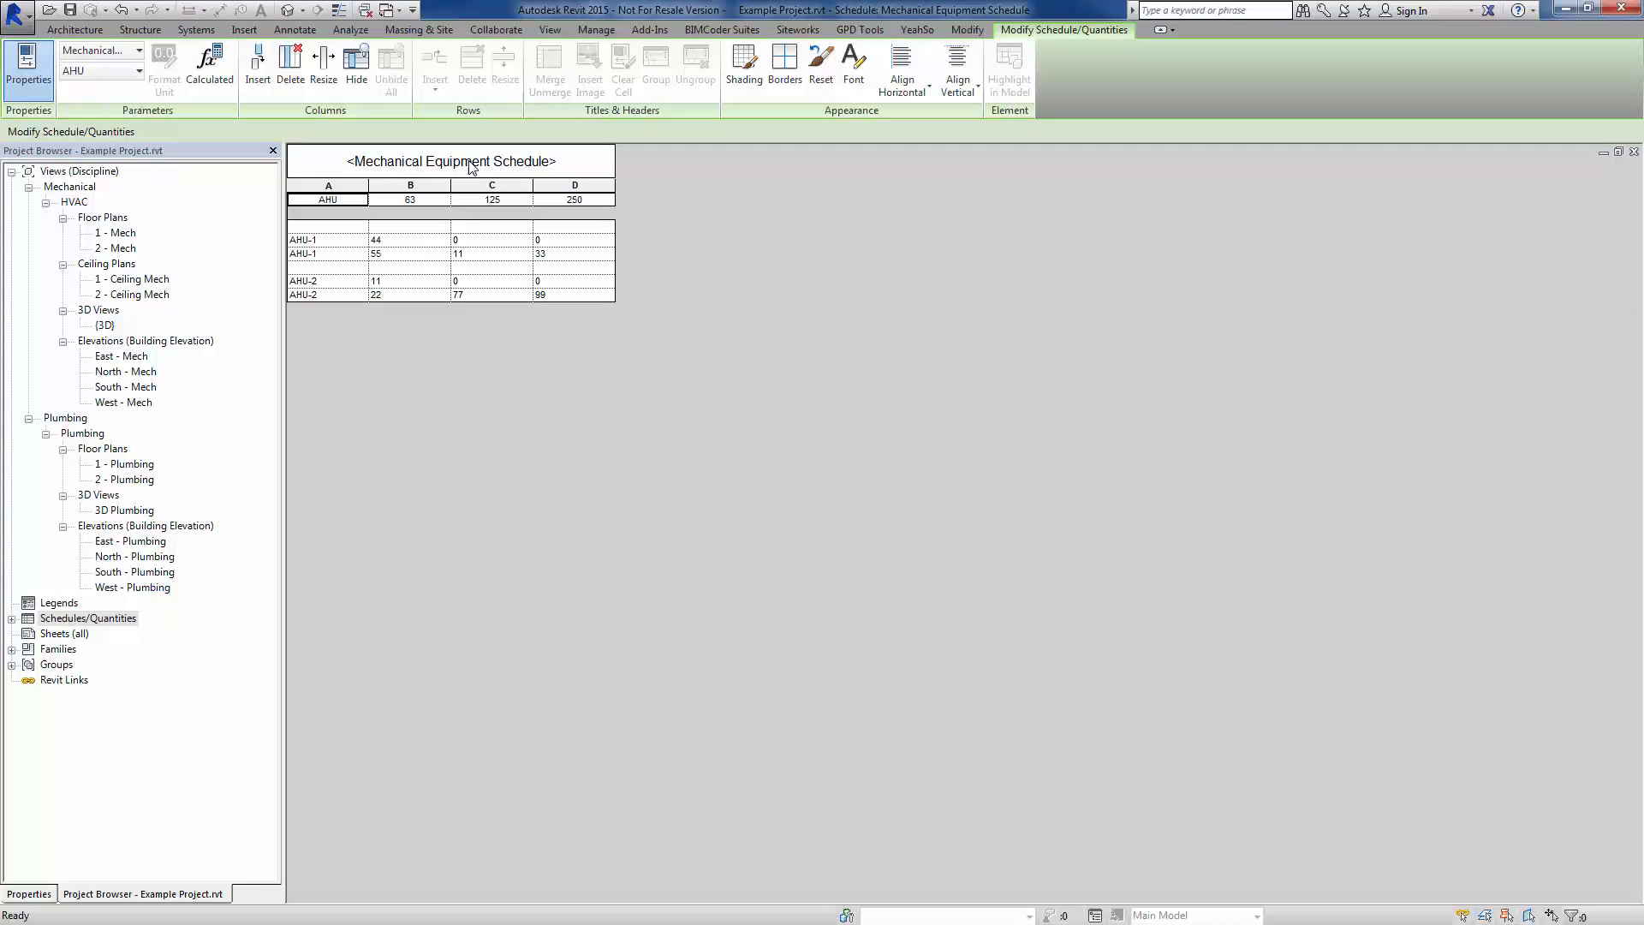
pyautogui.click(492, 239)
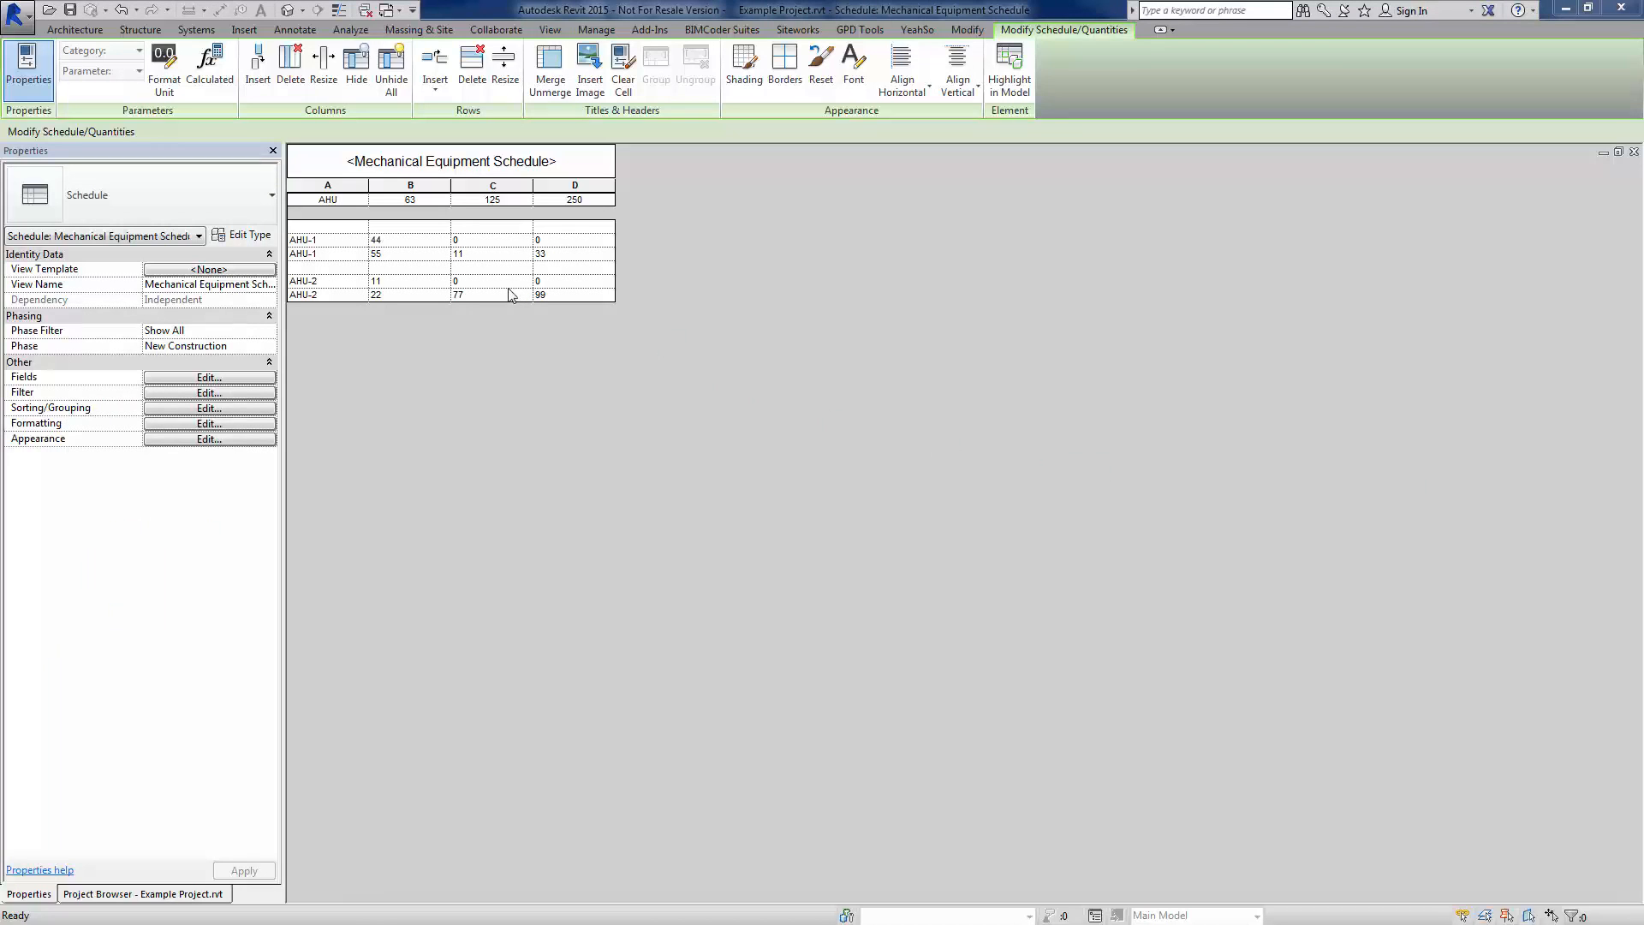
# In AHU.rfa, link the nested Unit Return dB component's 125 value to 125Hz Unit Return
pyautogui.click(388, 10)
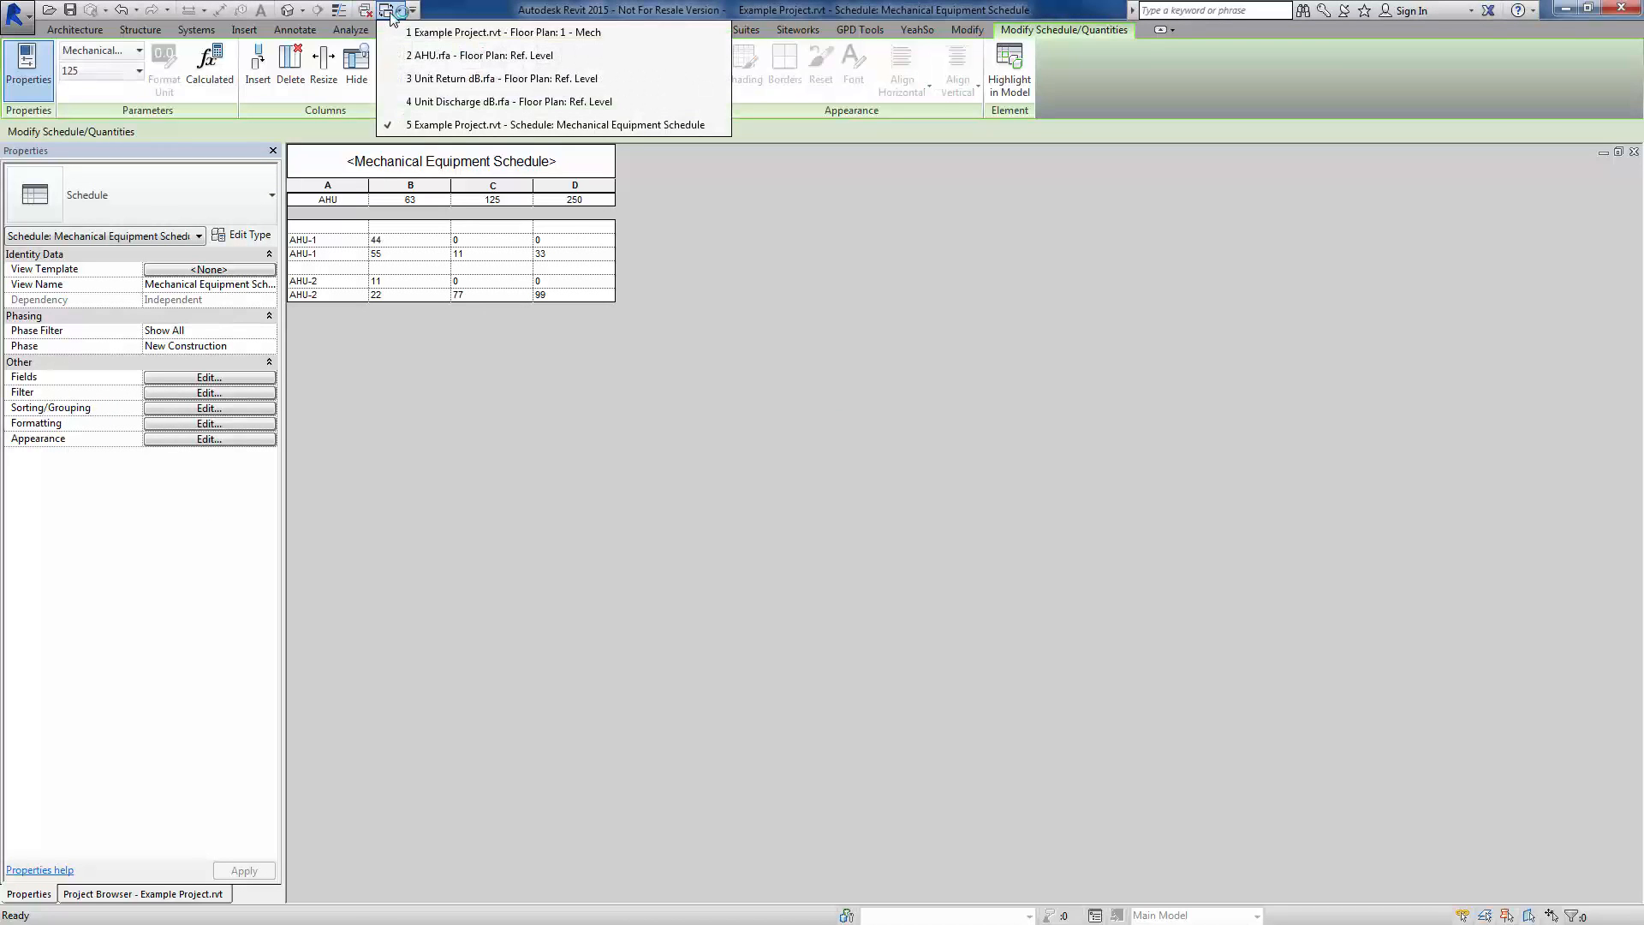
pyautogui.moveTo(483, 55)
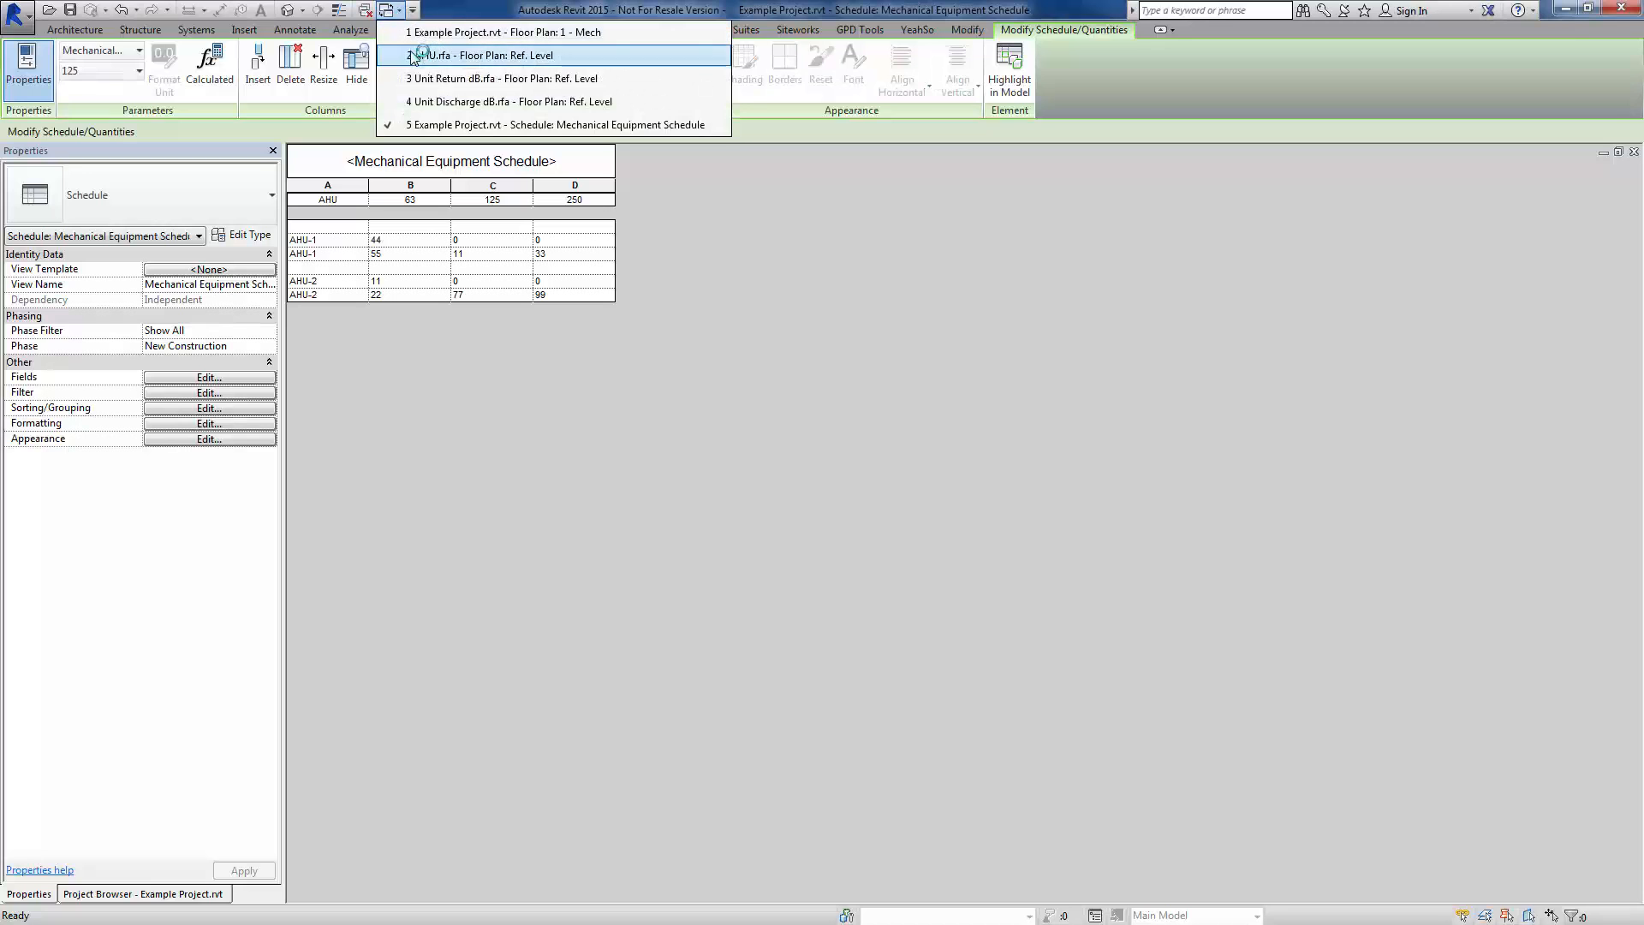
pyautogui.click(483, 55)
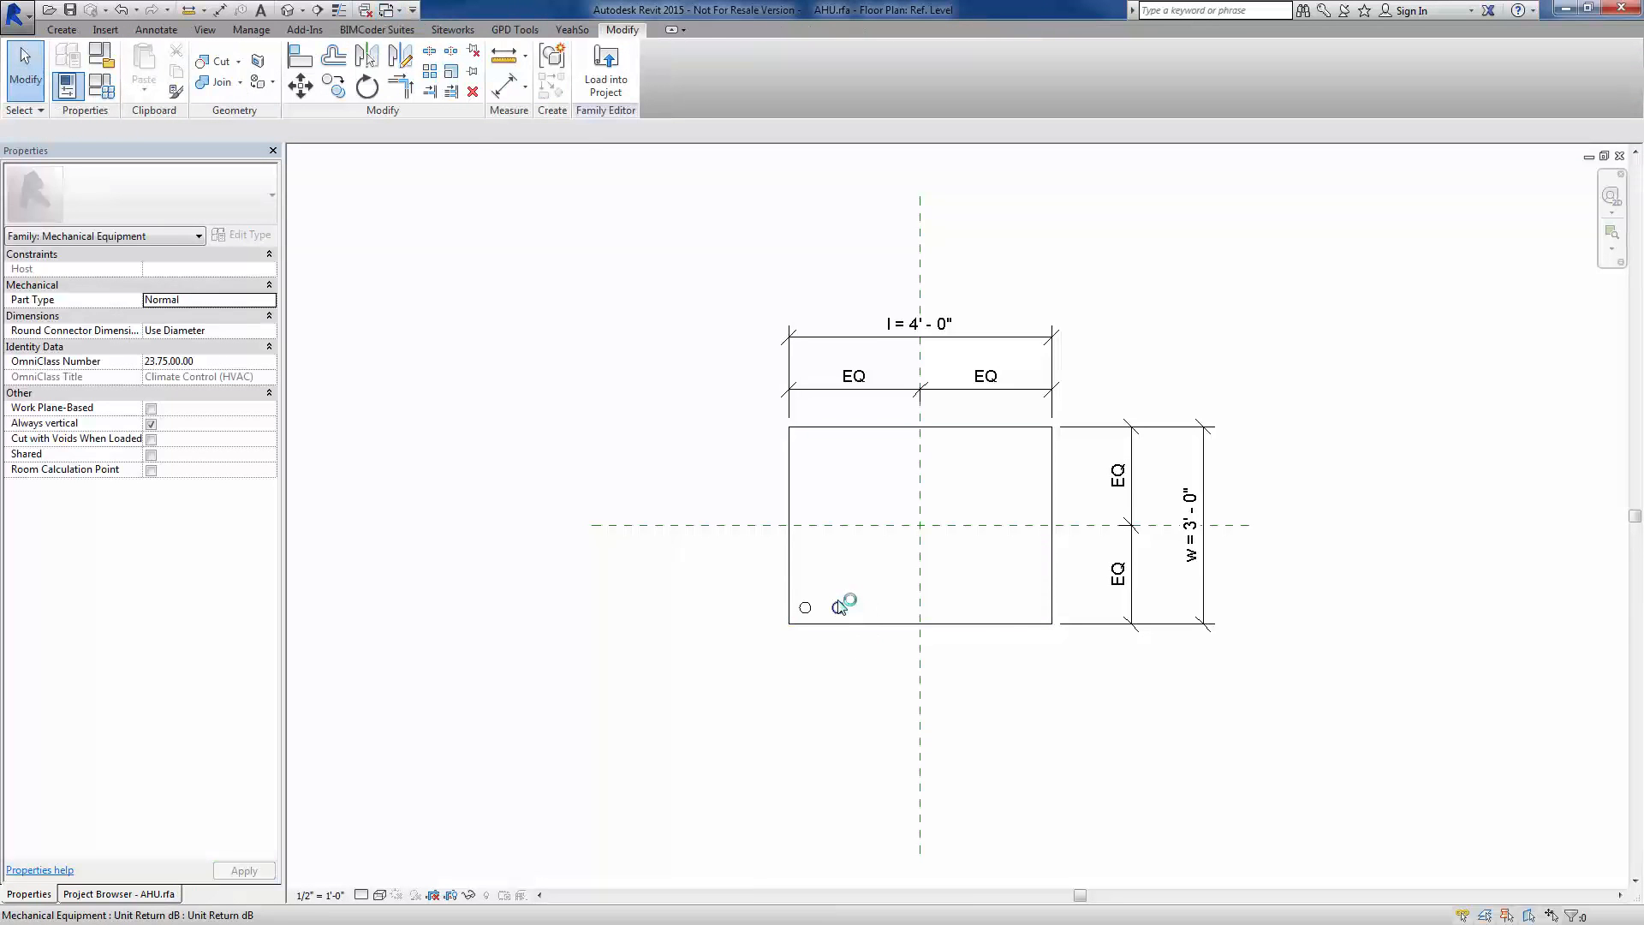
pyautogui.click(842, 606)
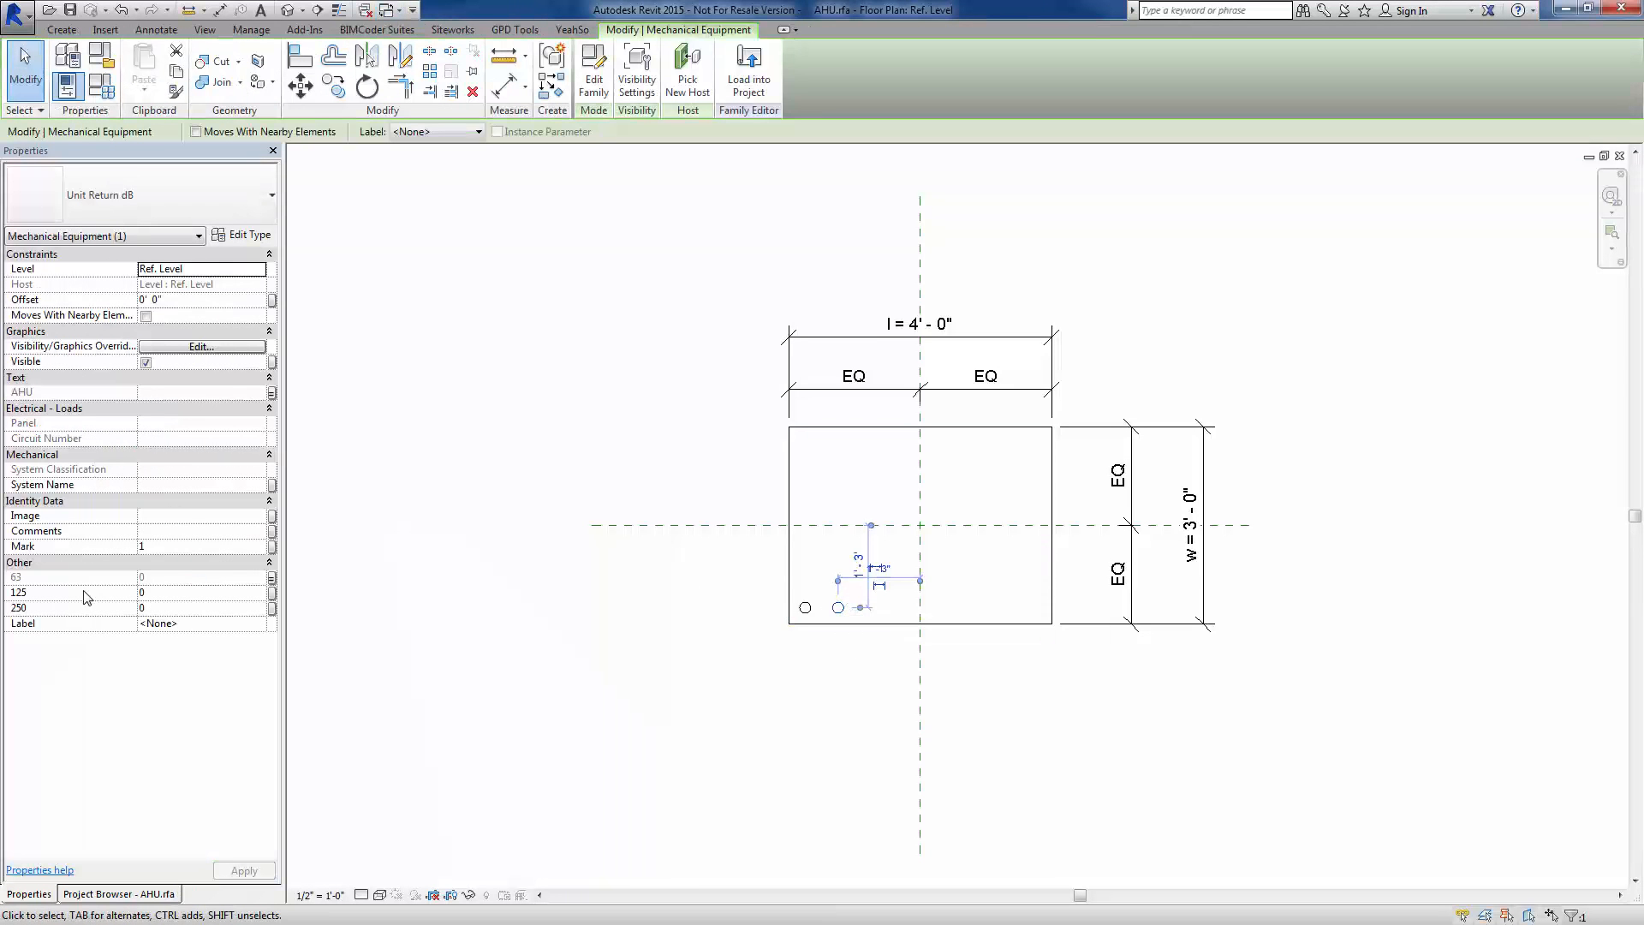
pyautogui.click(272, 591)
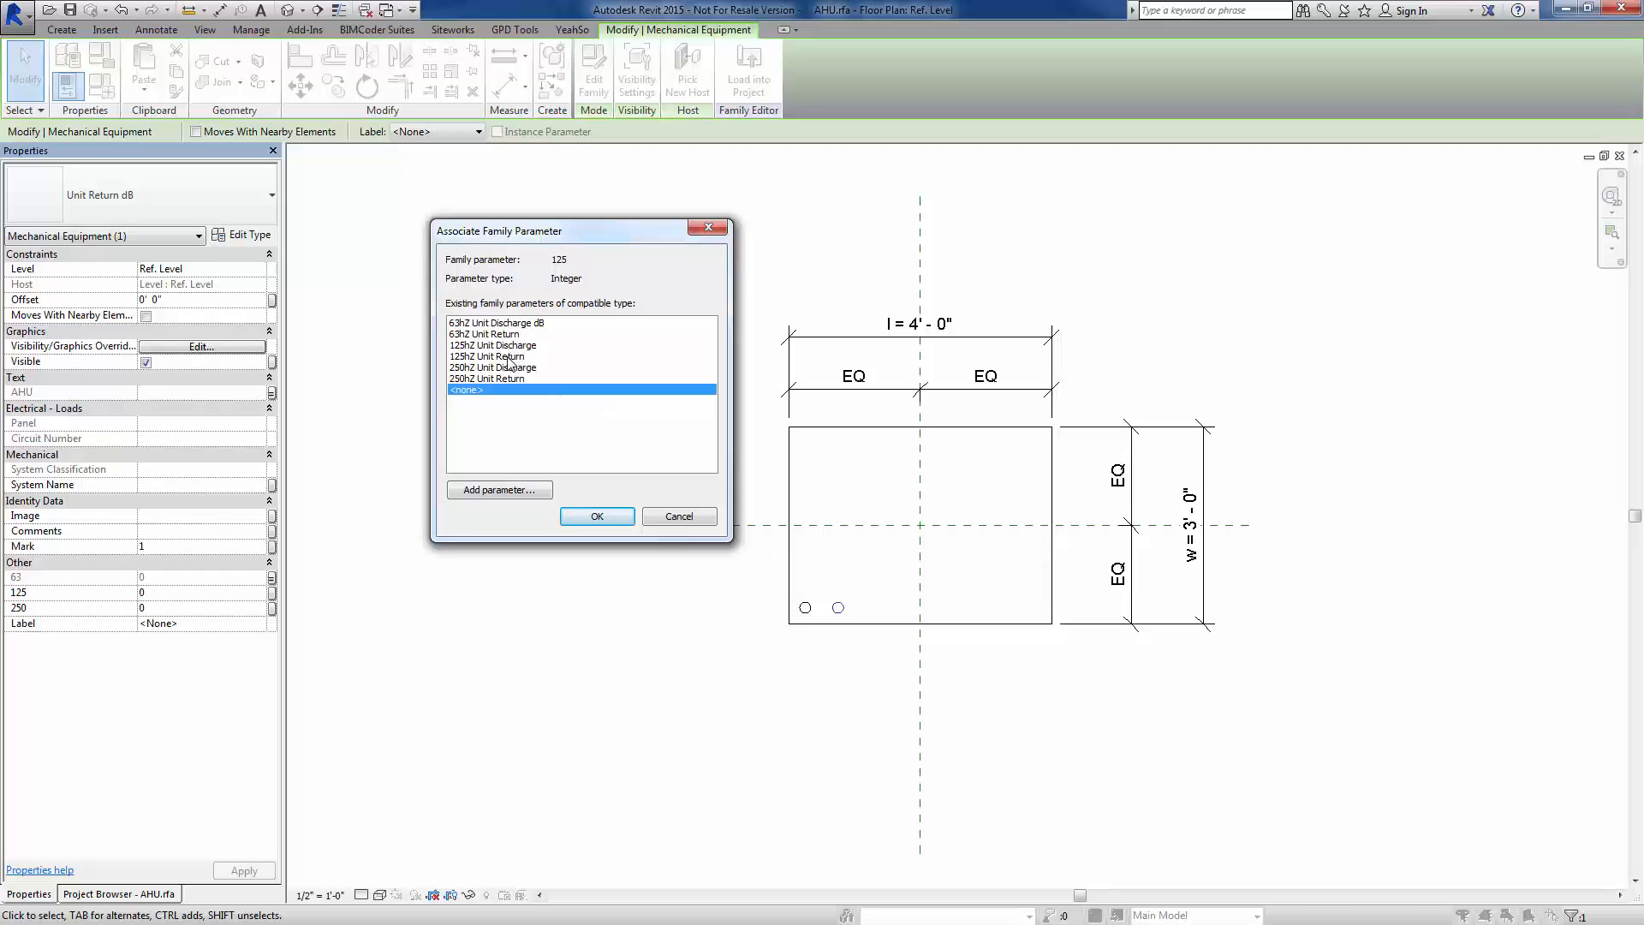
pyautogui.click(485, 356)
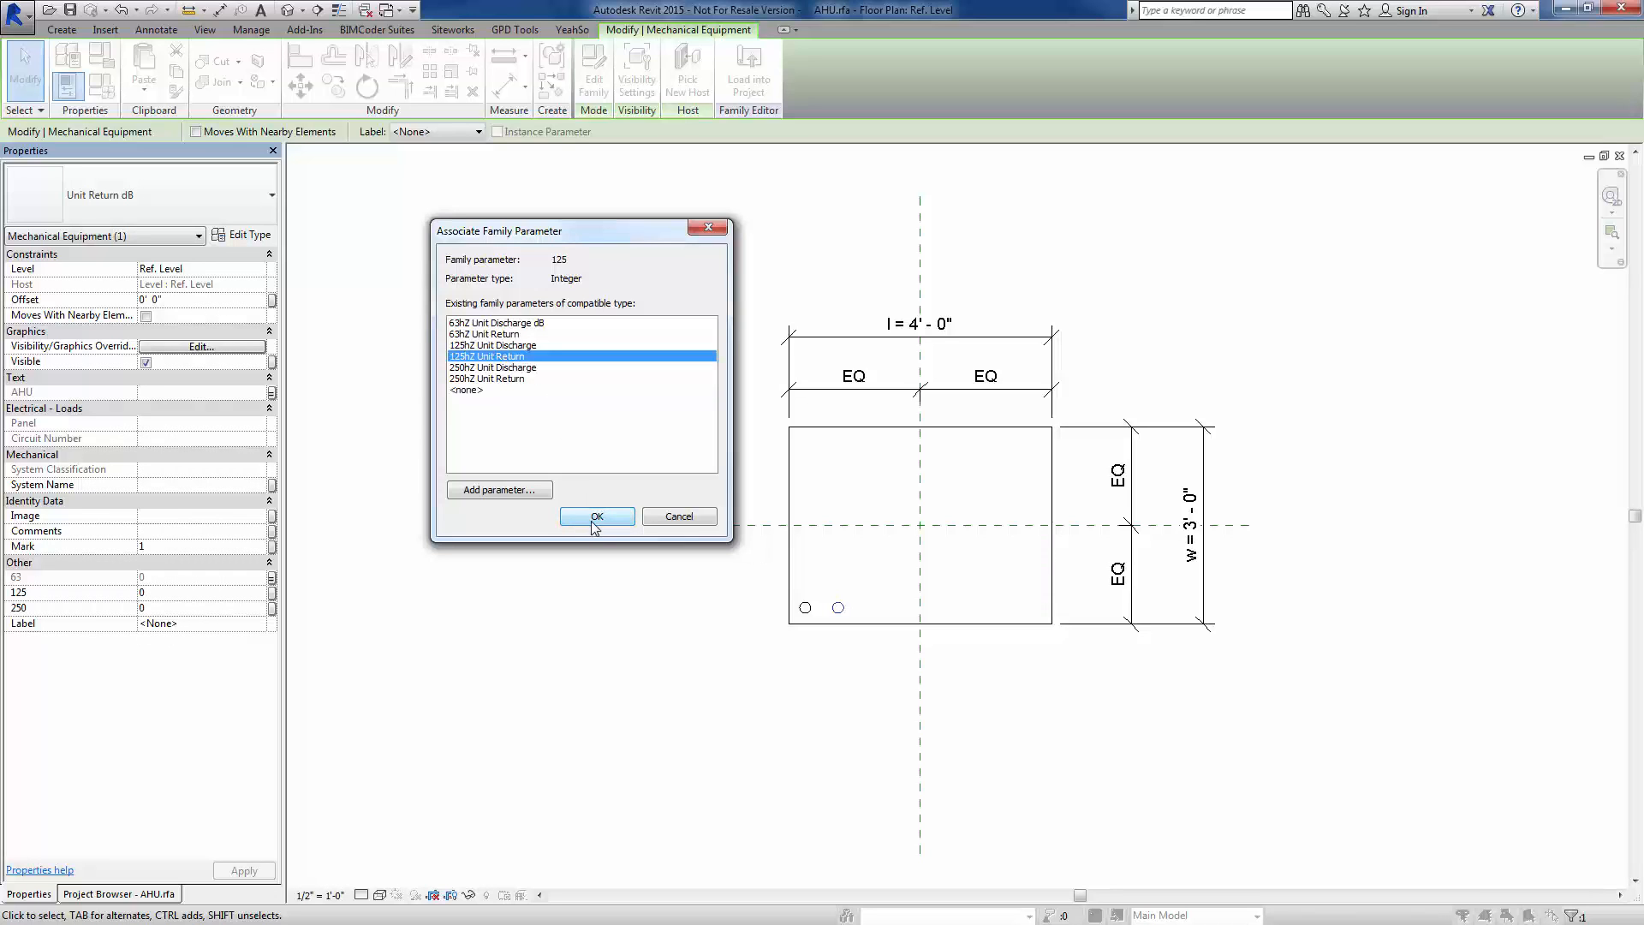
pyautogui.click(596, 516)
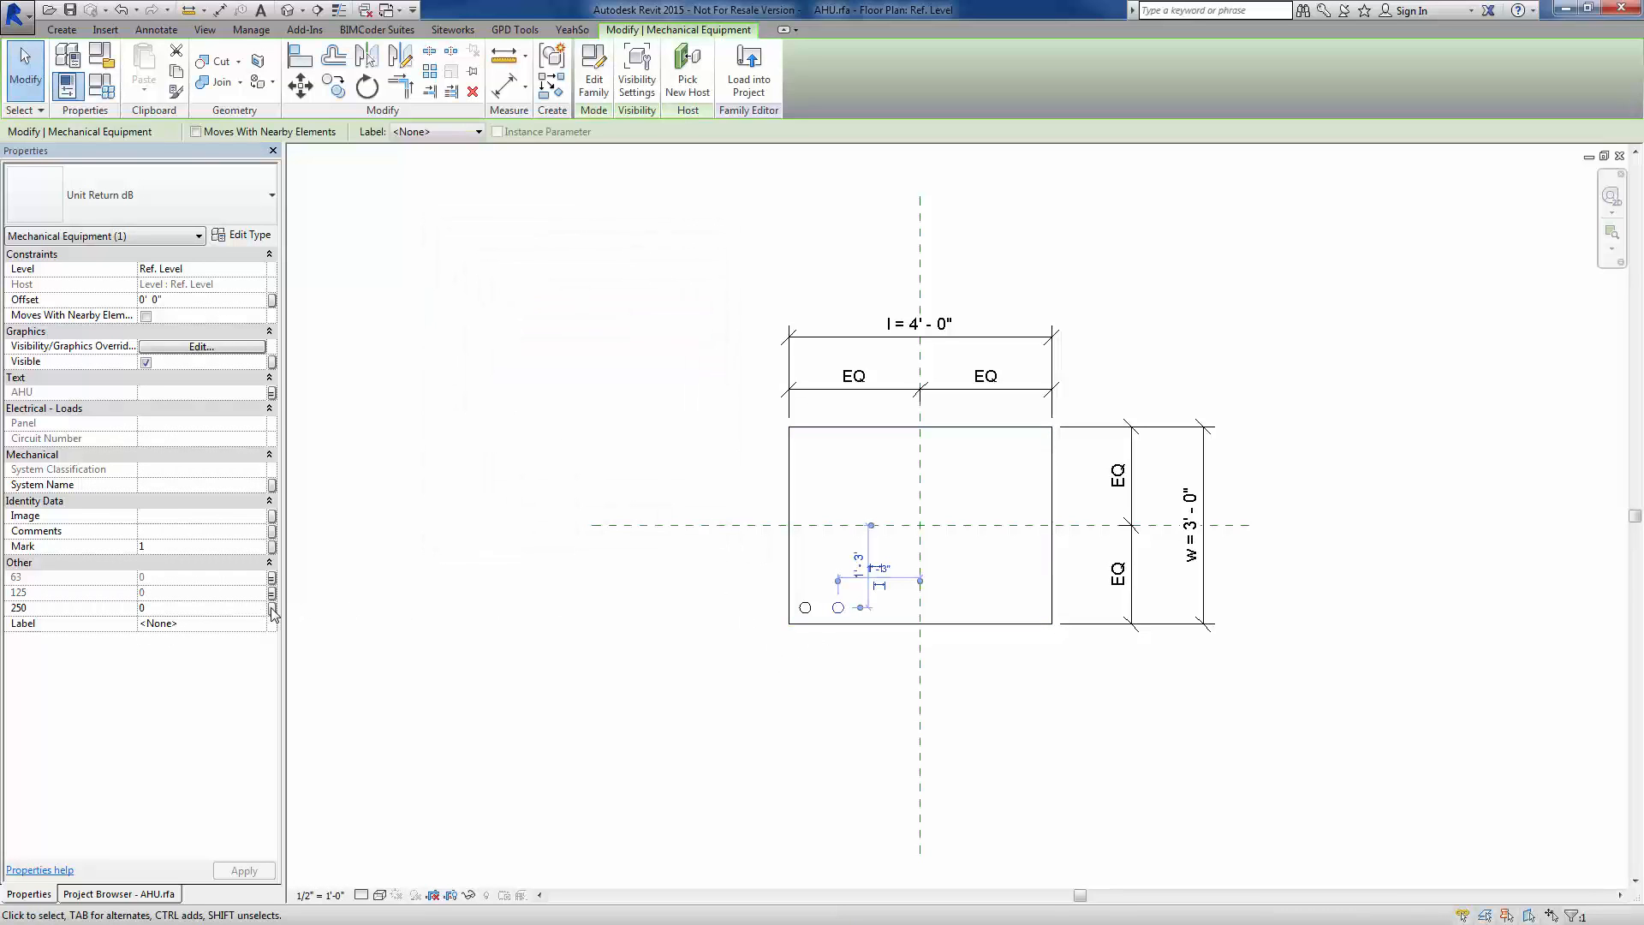
pyautogui.click(272, 608)
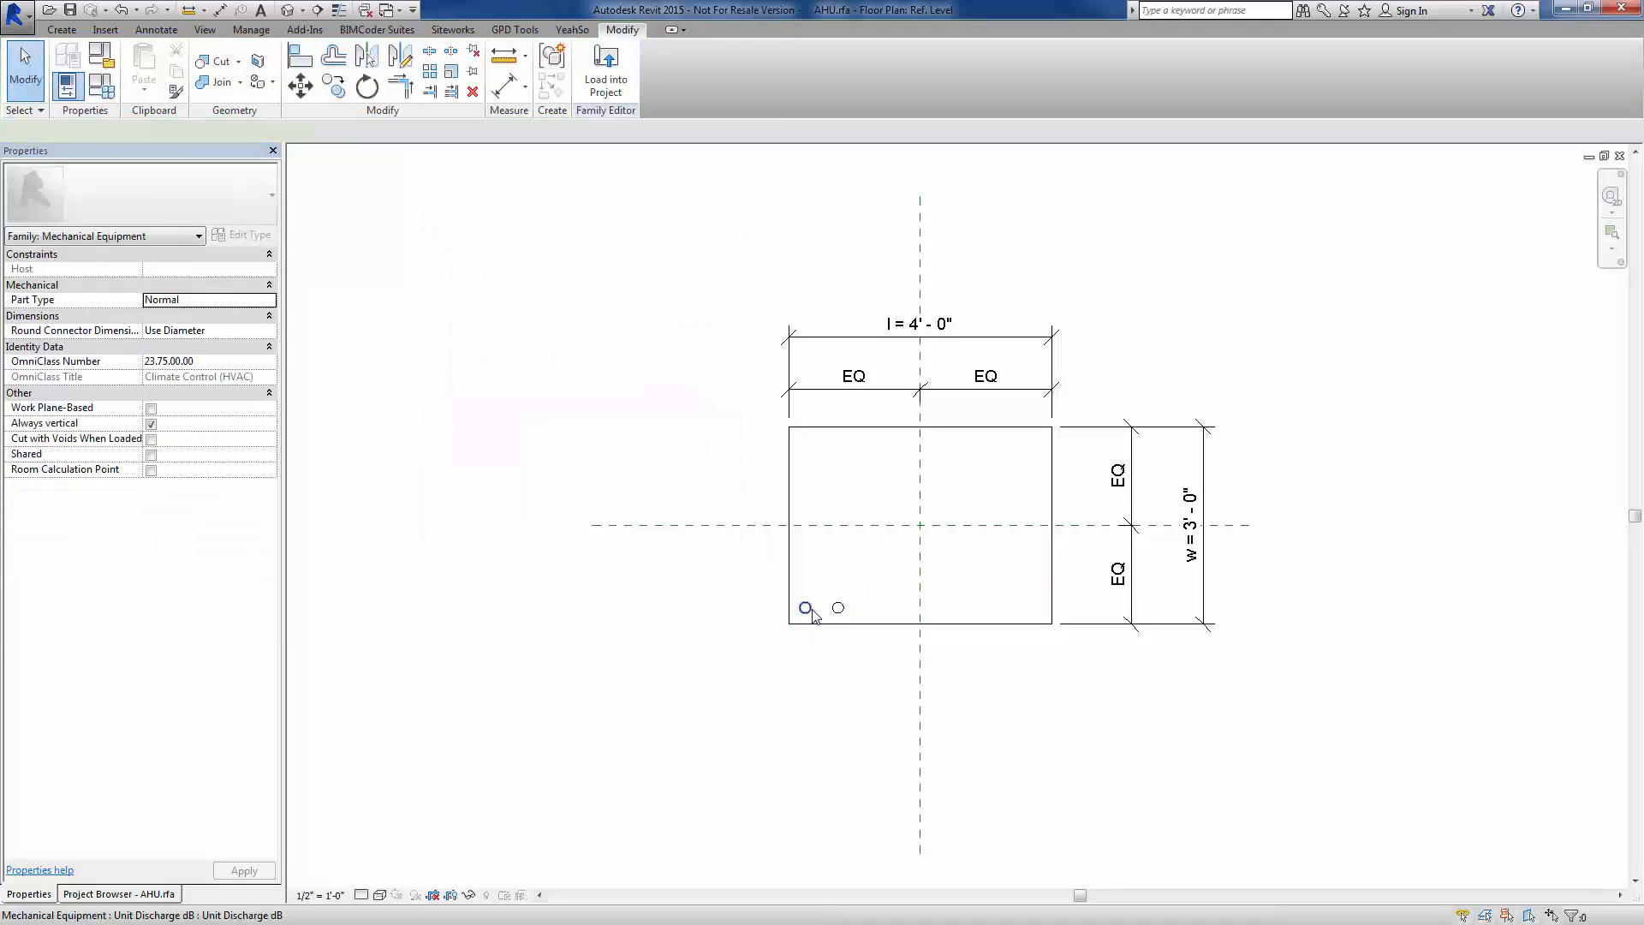
pyautogui.click(805, 607)
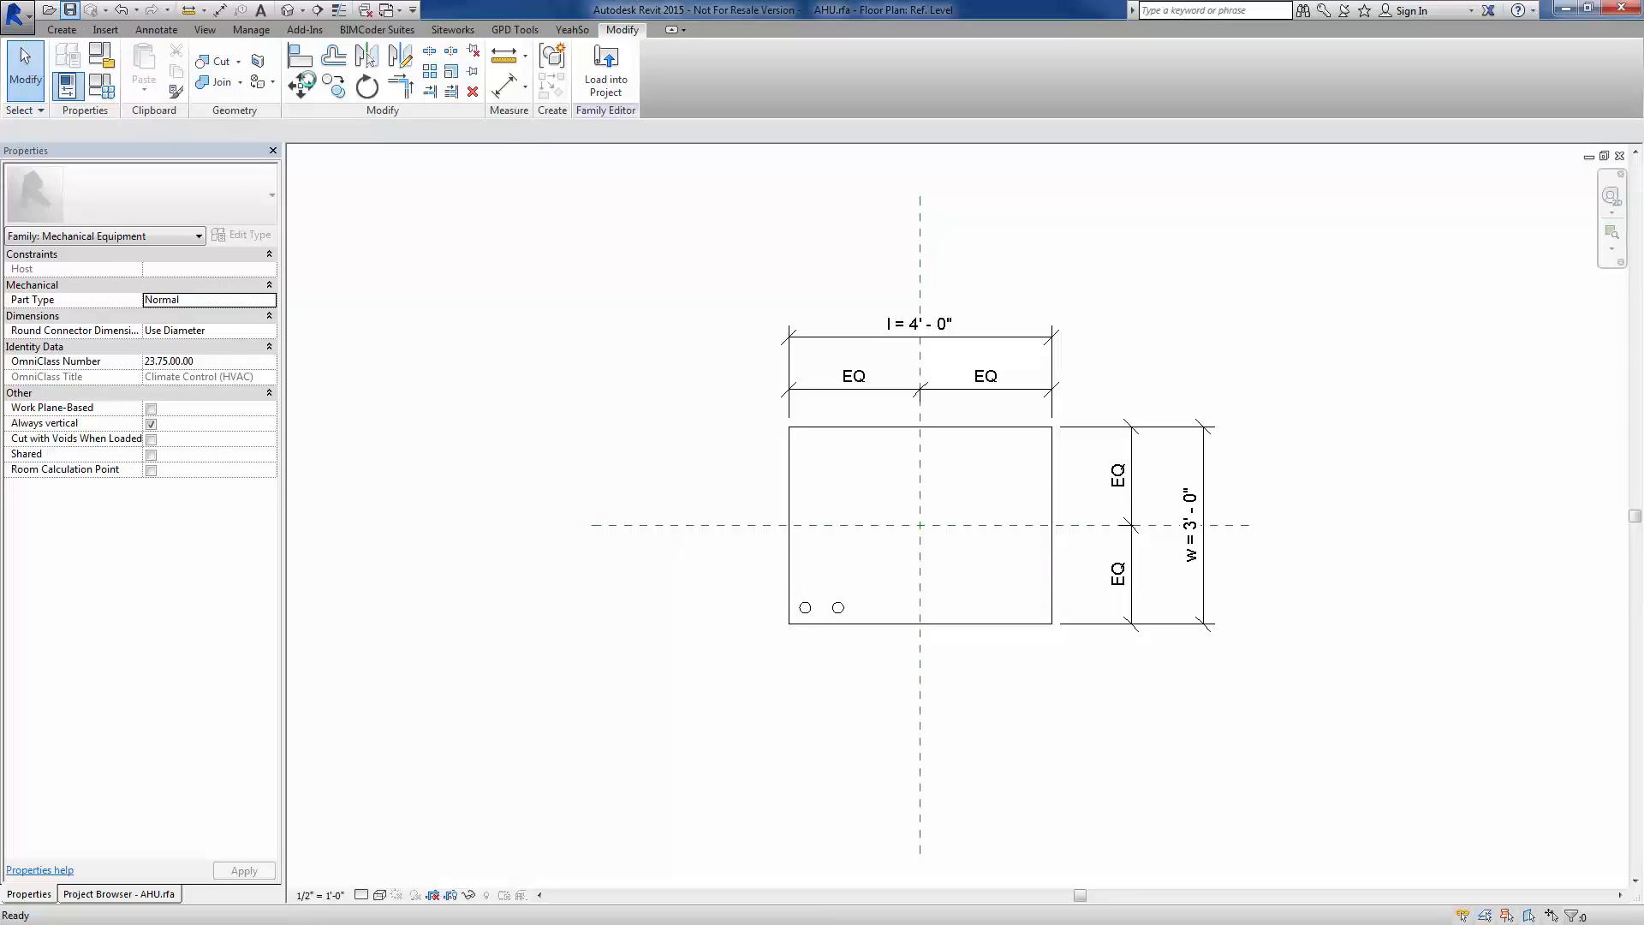
# Reload the AHU family overwriting parameter values and view the updated Mechanical Equipment Schedule
pyautogui.click(605, 81)
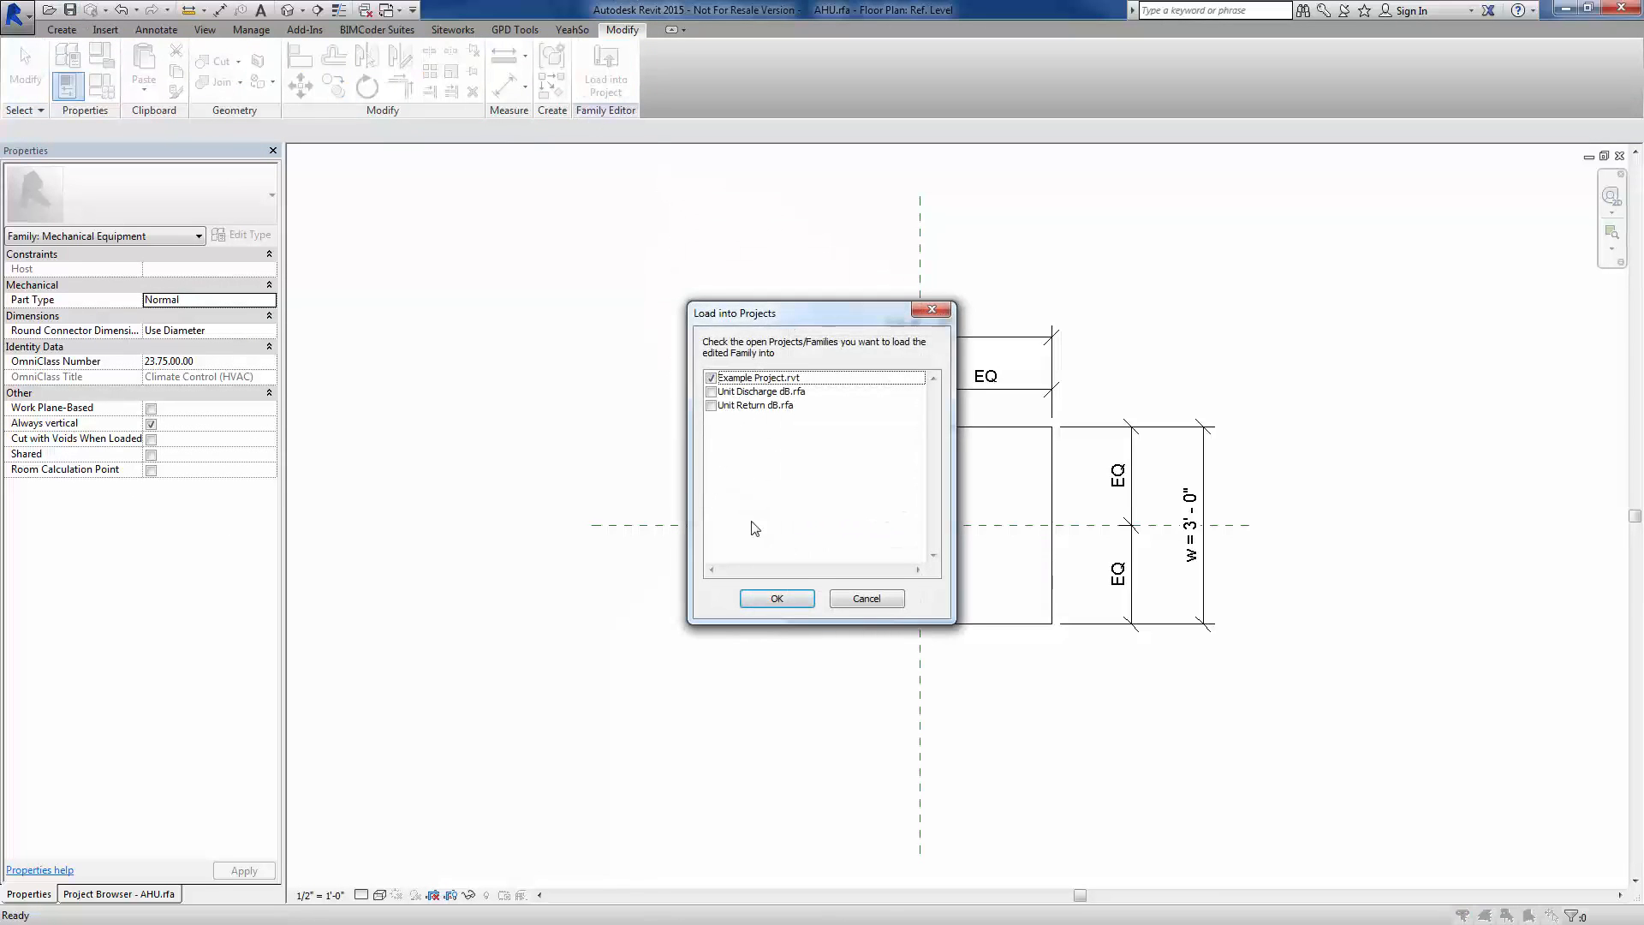
pyautogui.click(776, 598)
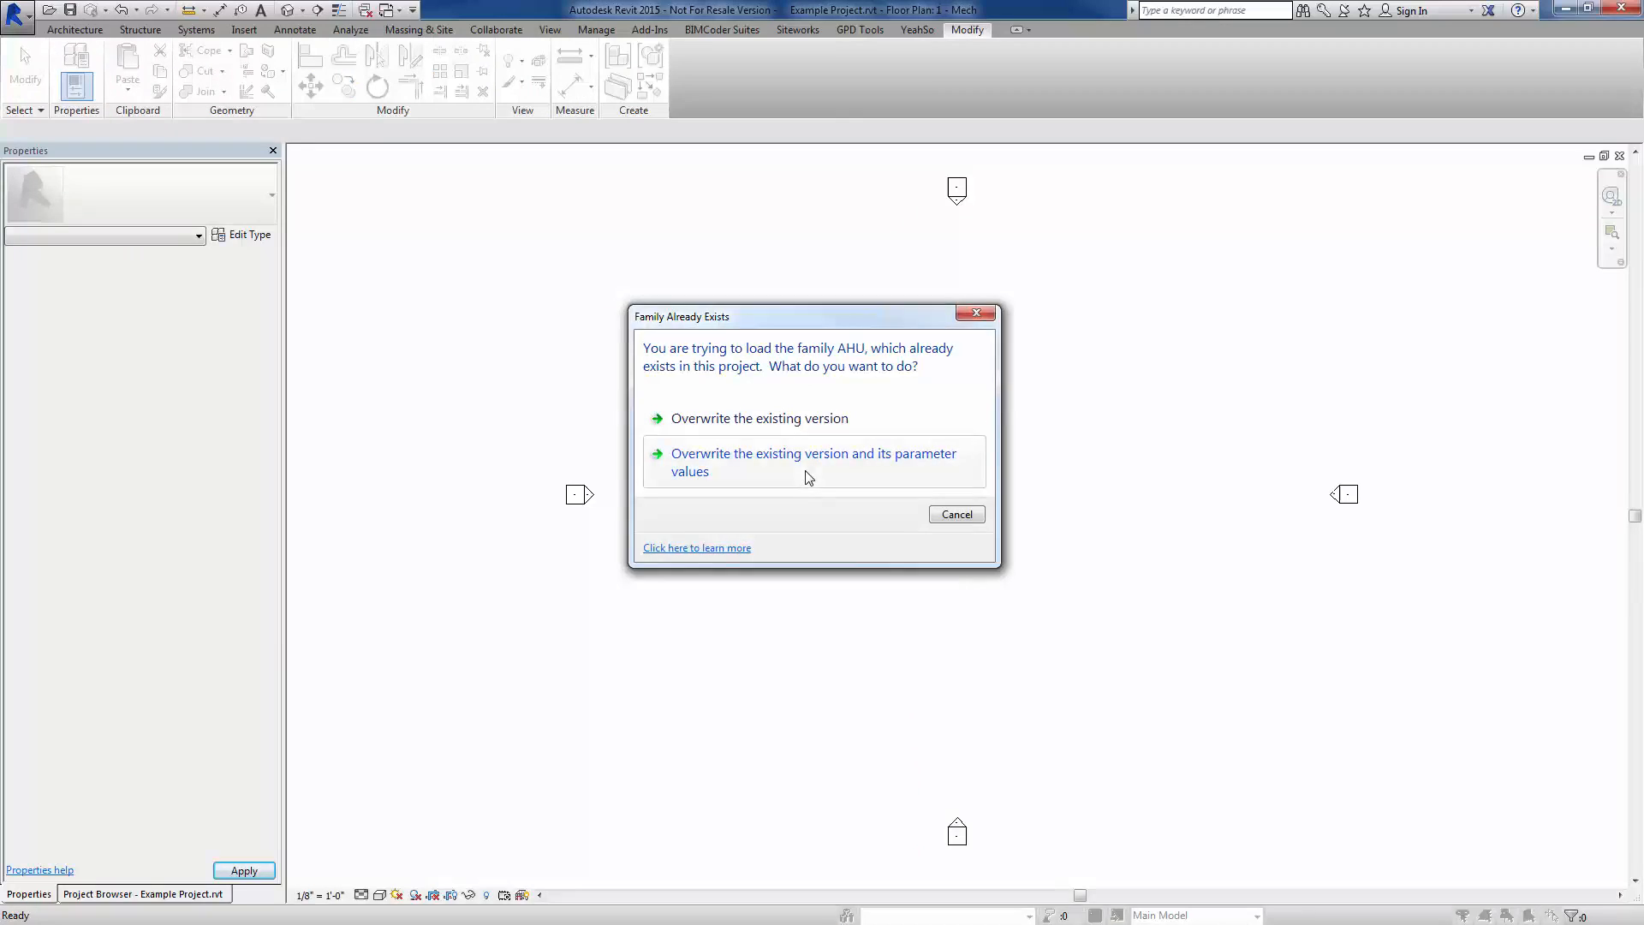
pyautogui.click(814, 461)
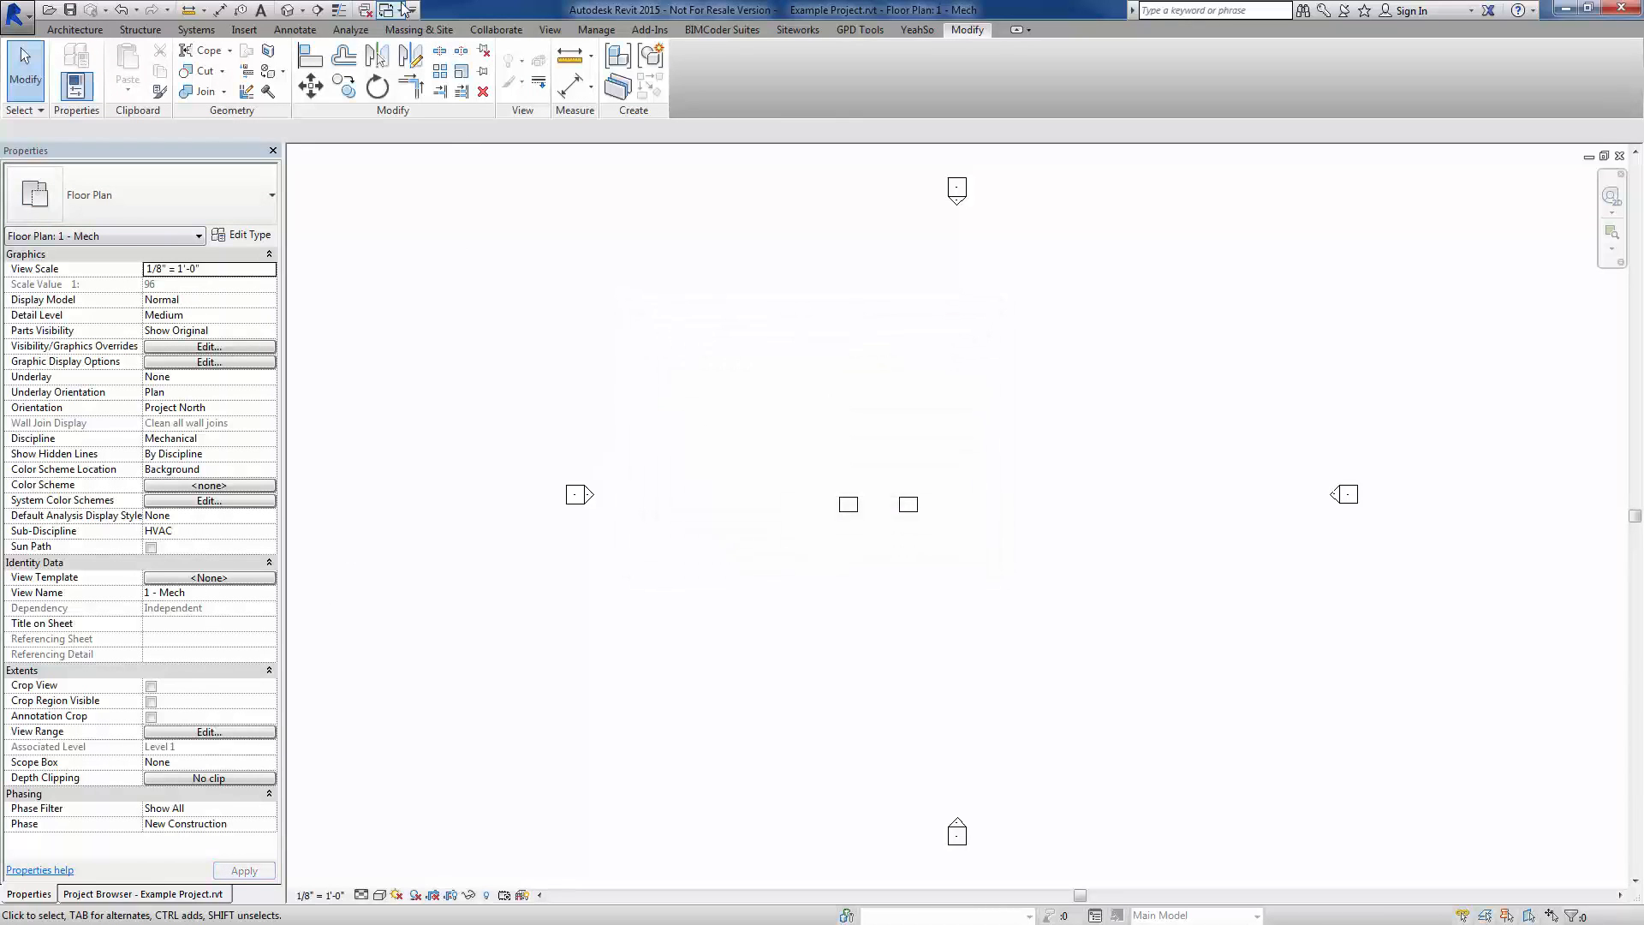
pyautogui.click(389, 10)
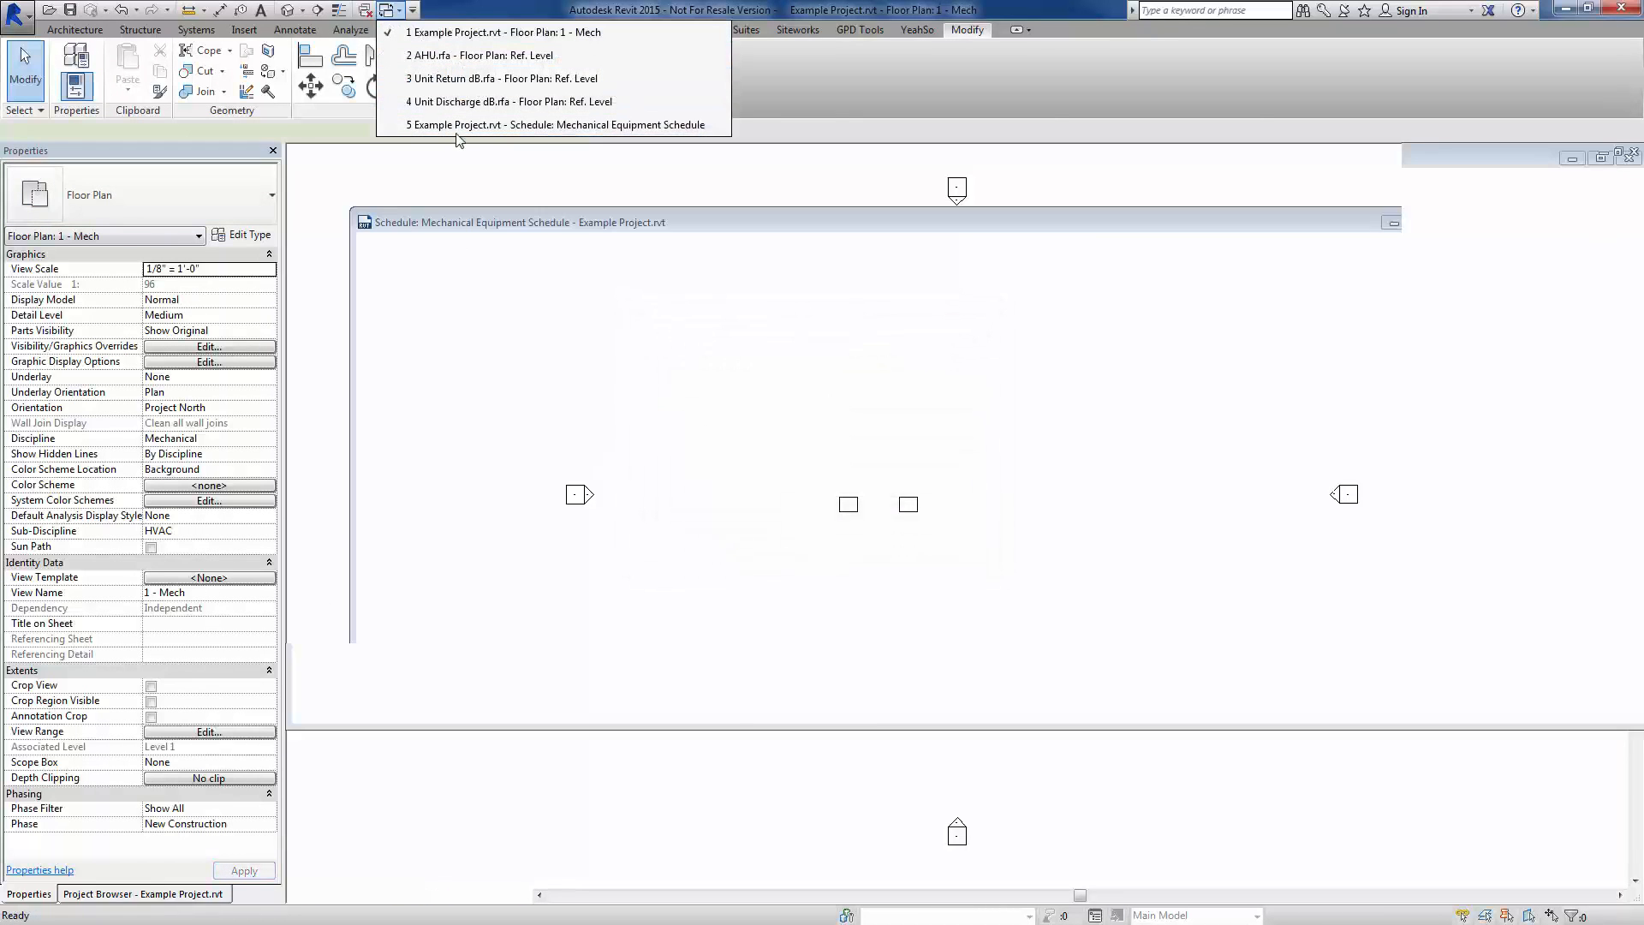
pyautogui.click(555, 125)
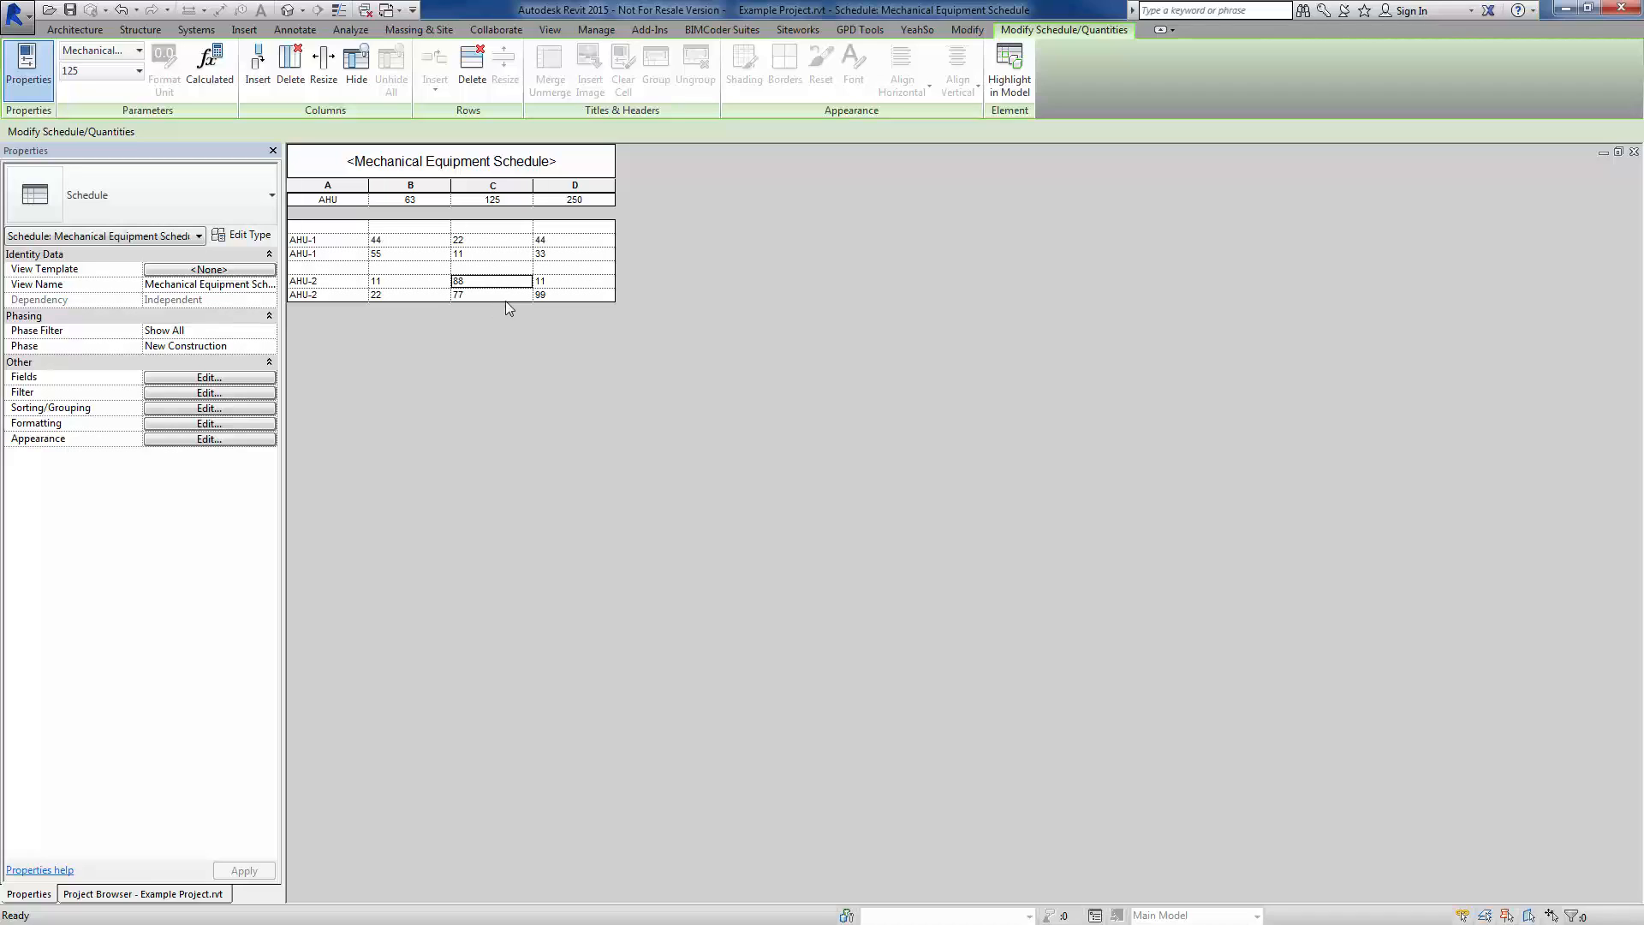